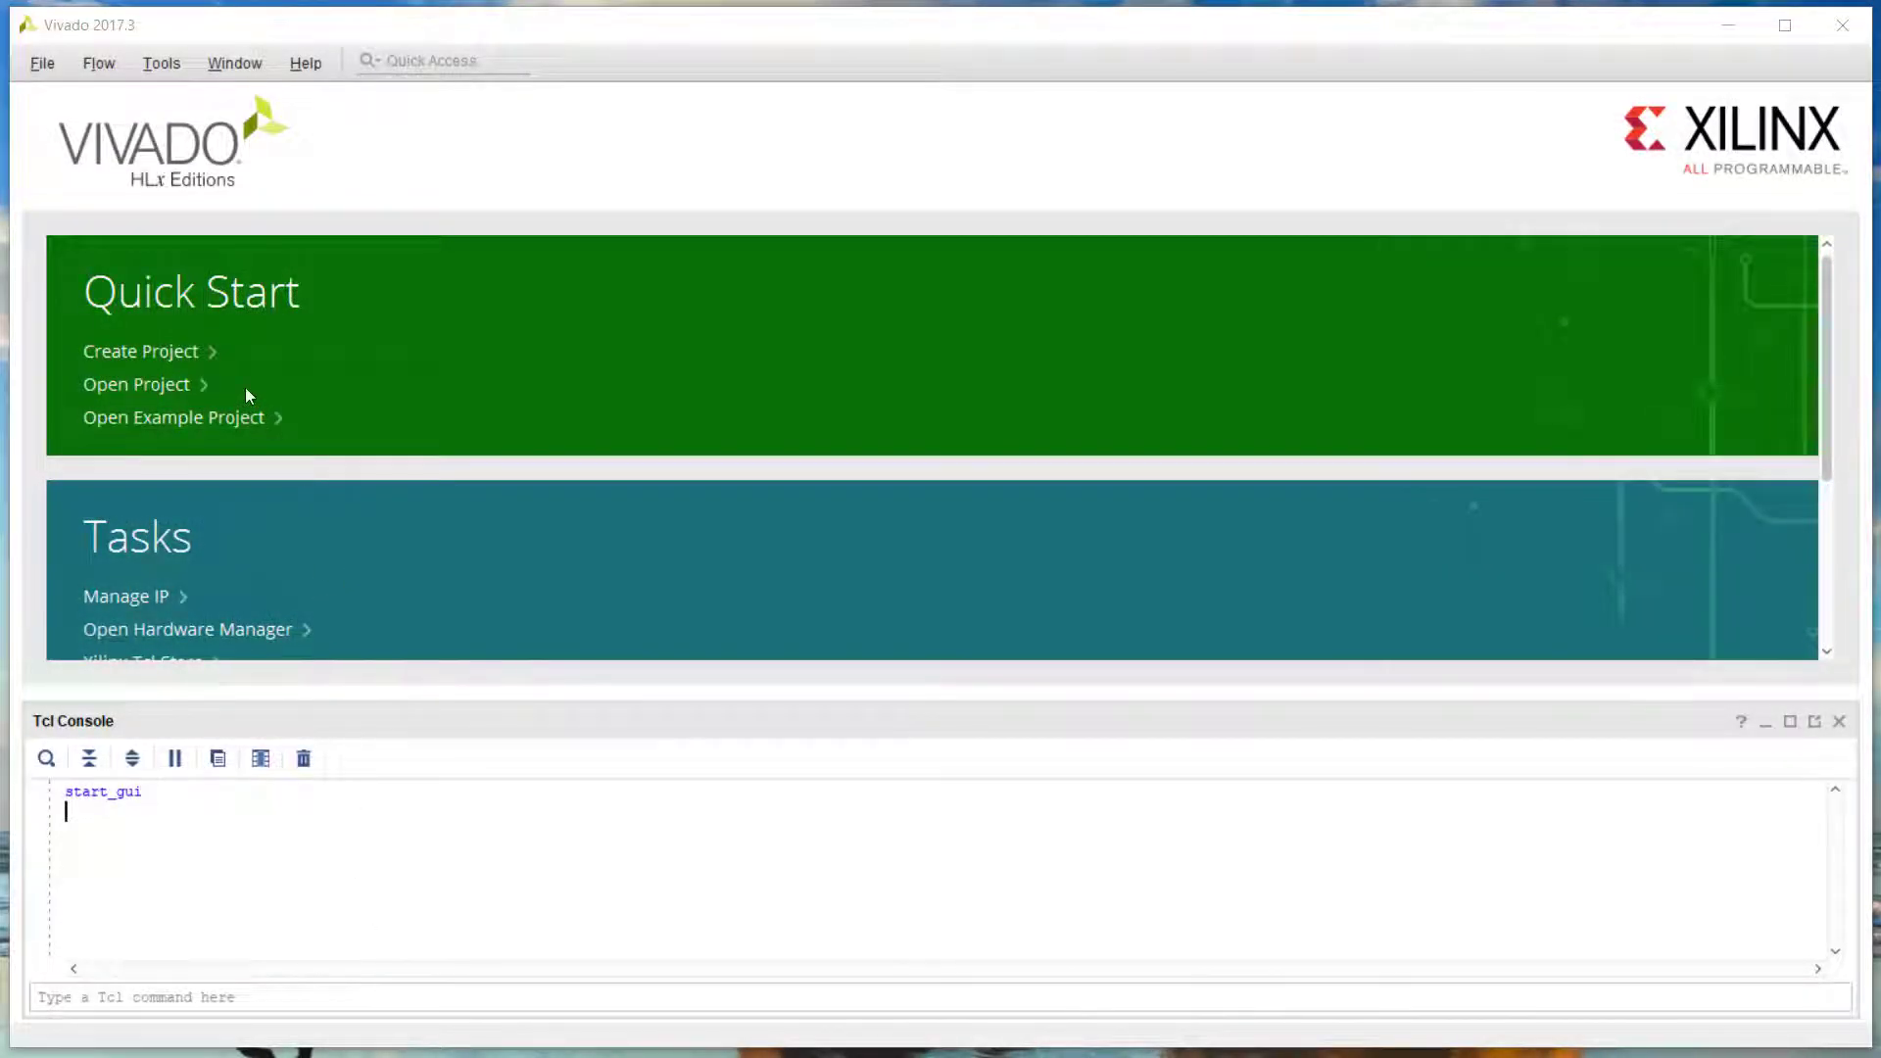
{"action": "mouse_move", "coordinate": [179, 358]}
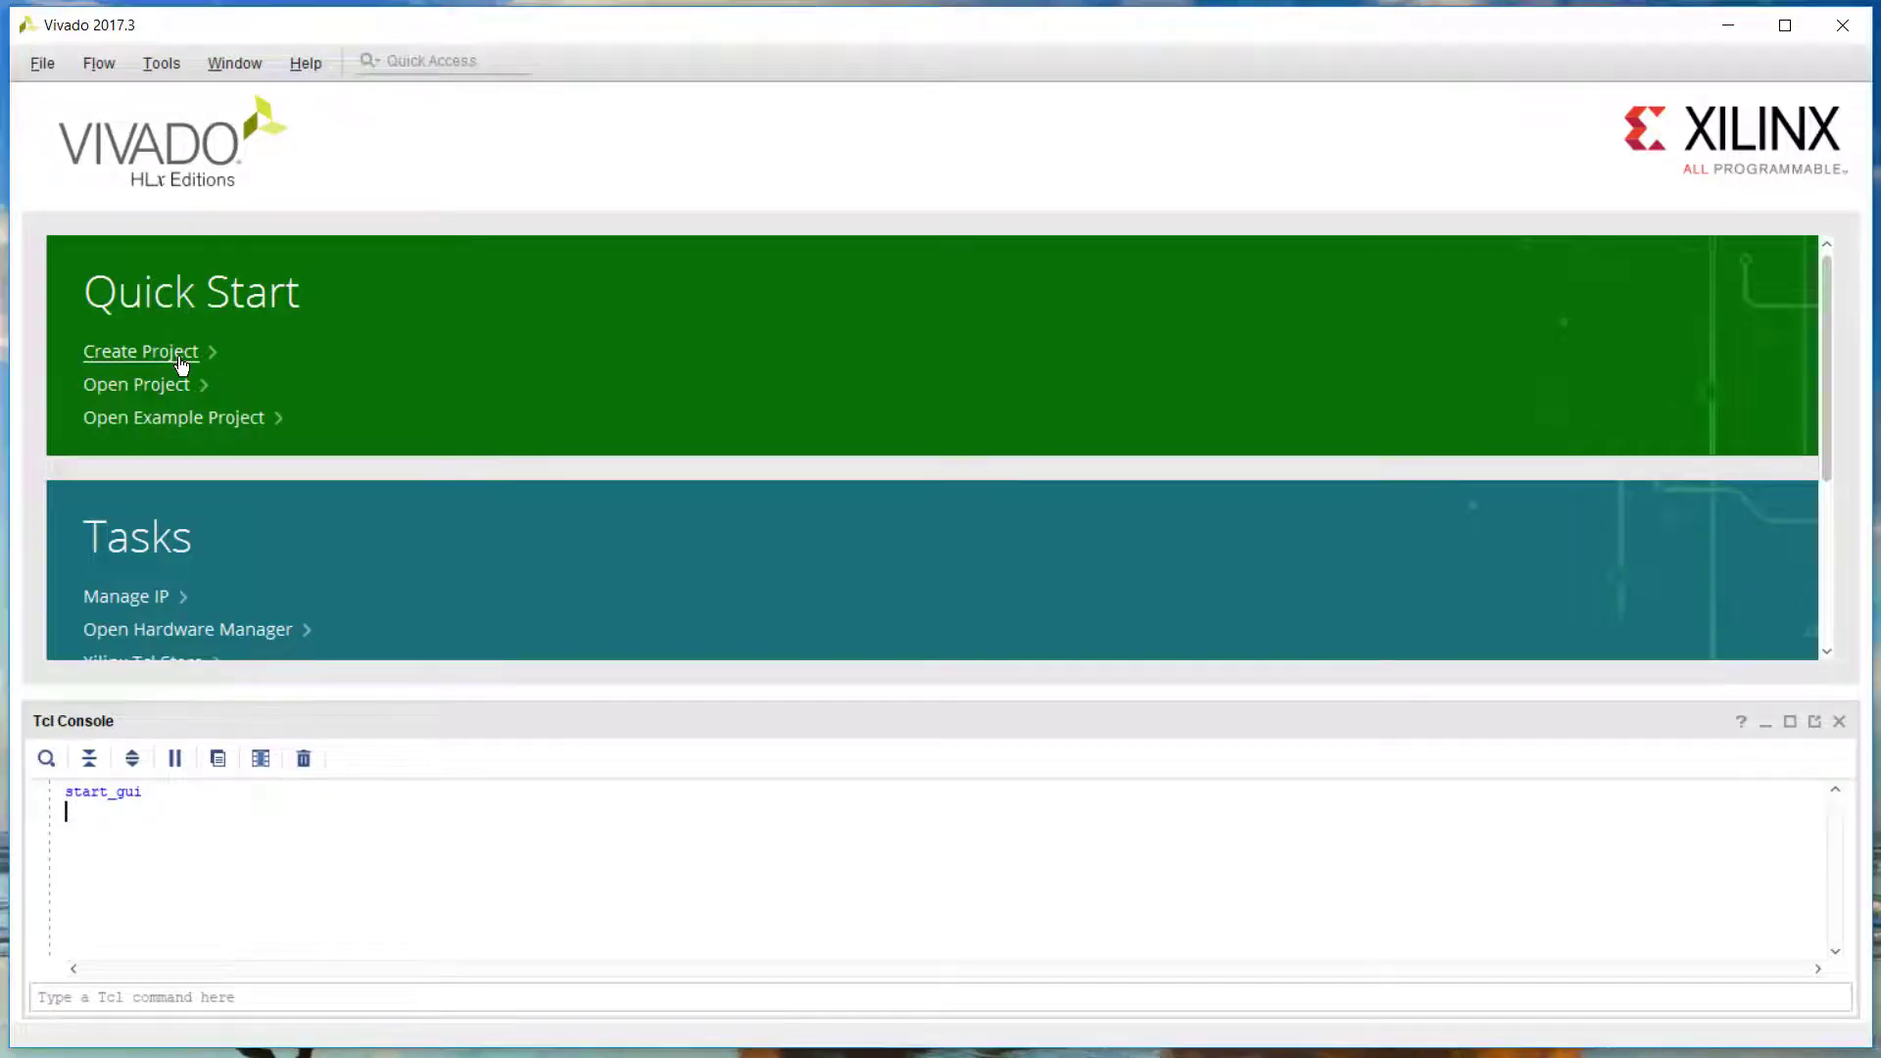
Start a new project and begin entering the name mz_custom_axis_
{"action": "left_click", "coordinate": [140, 351]}
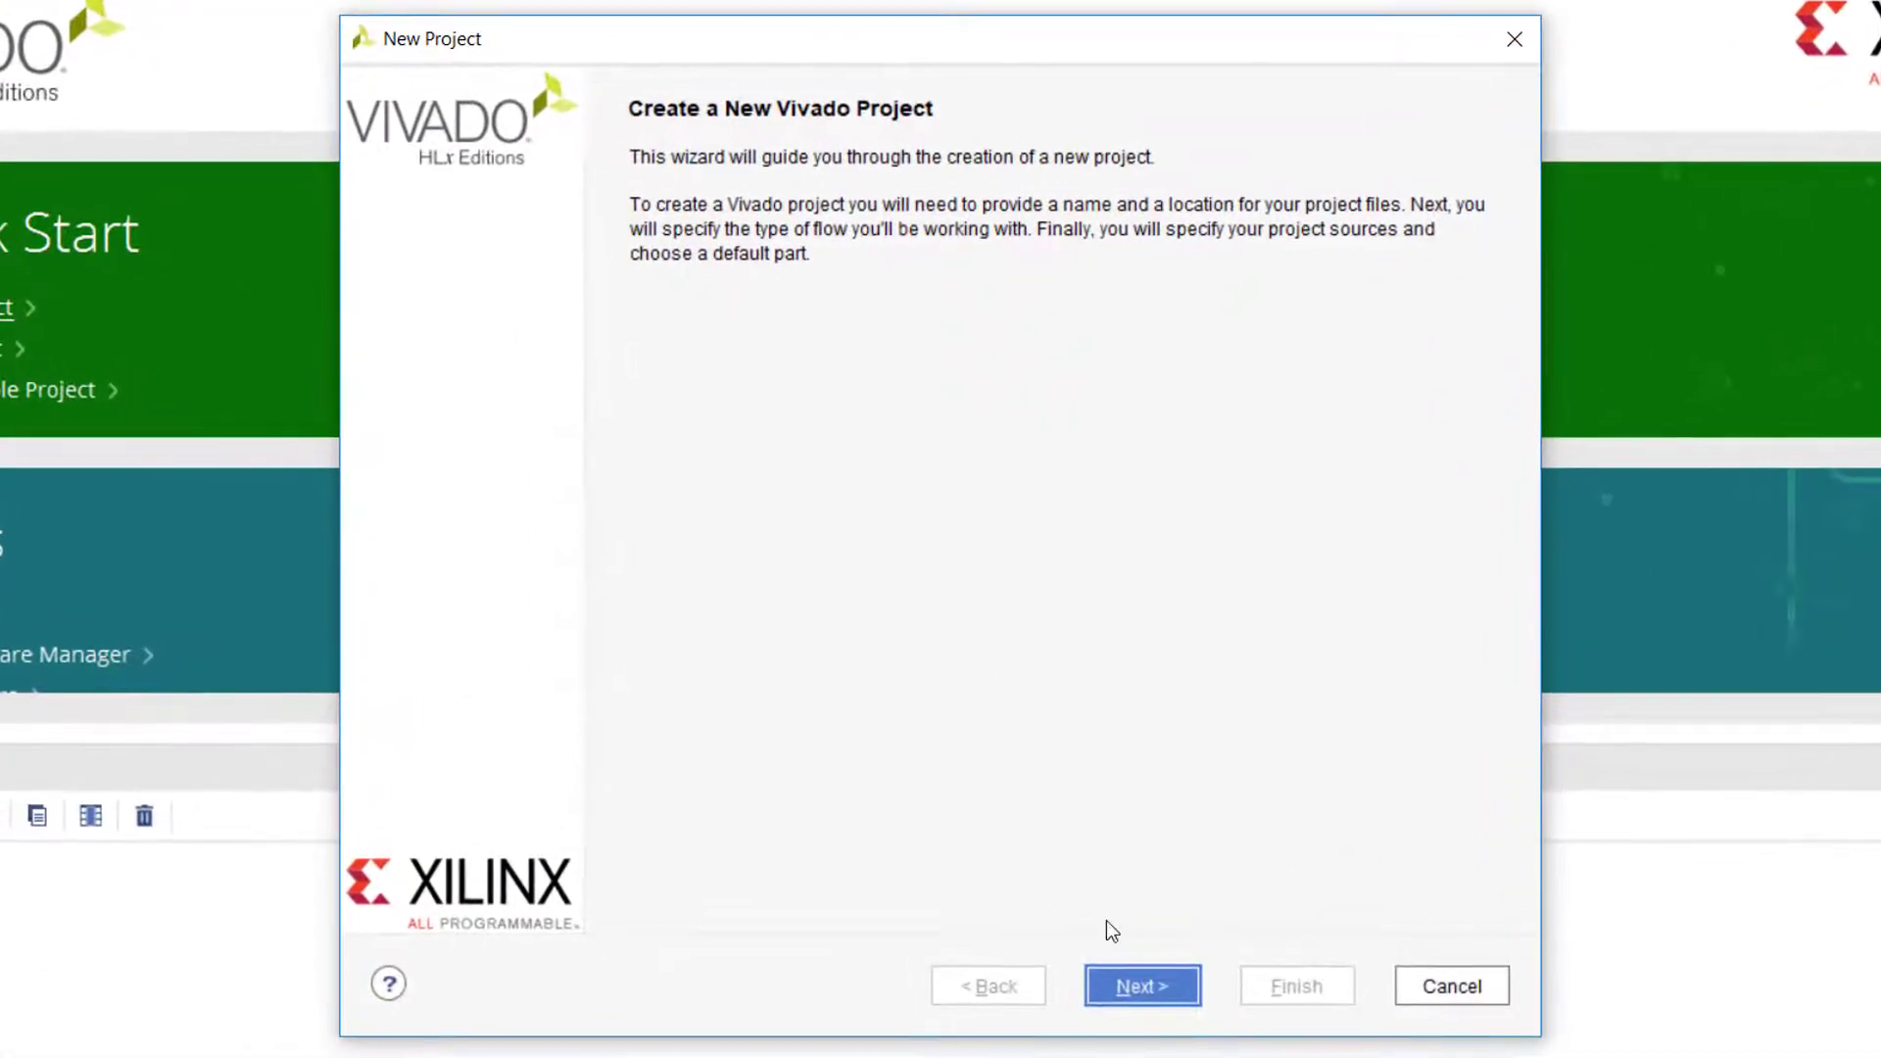
{"action": "left_click", "coordinate": [1142, 985]}
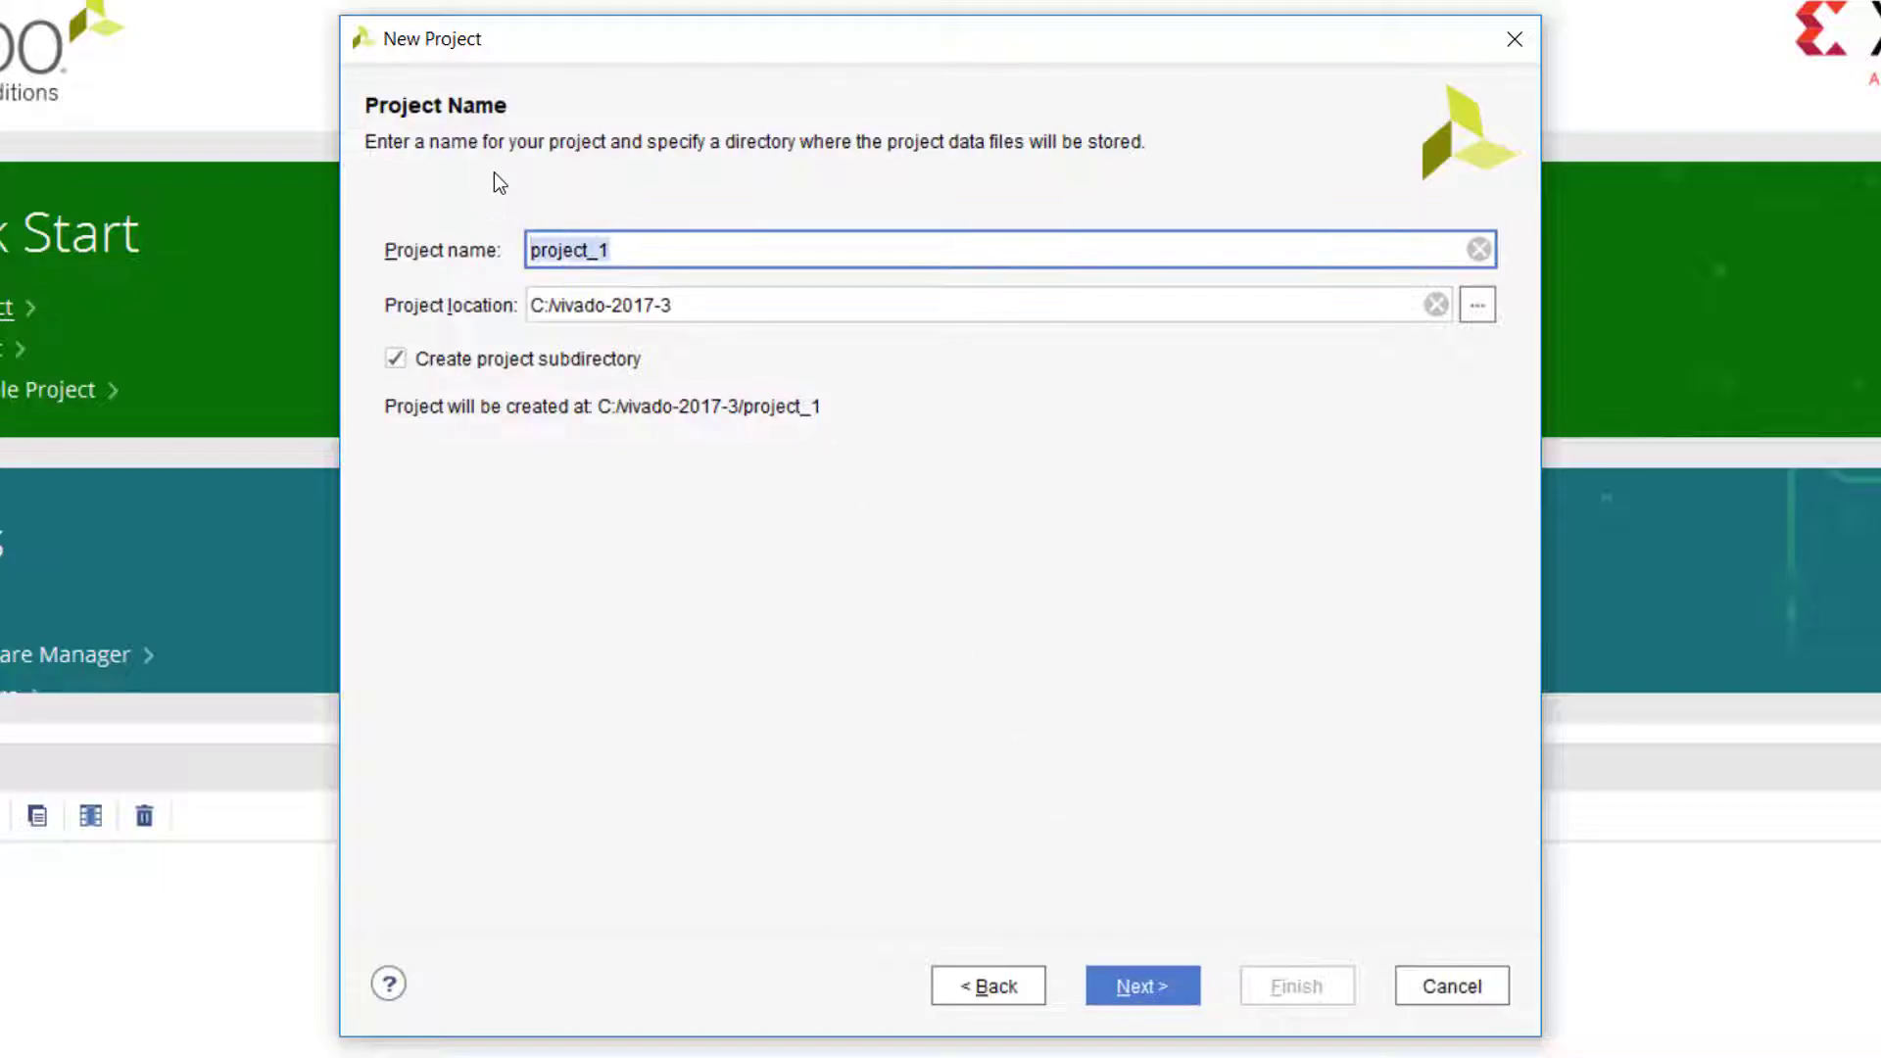
{"action": "type", "text": "mz_"}
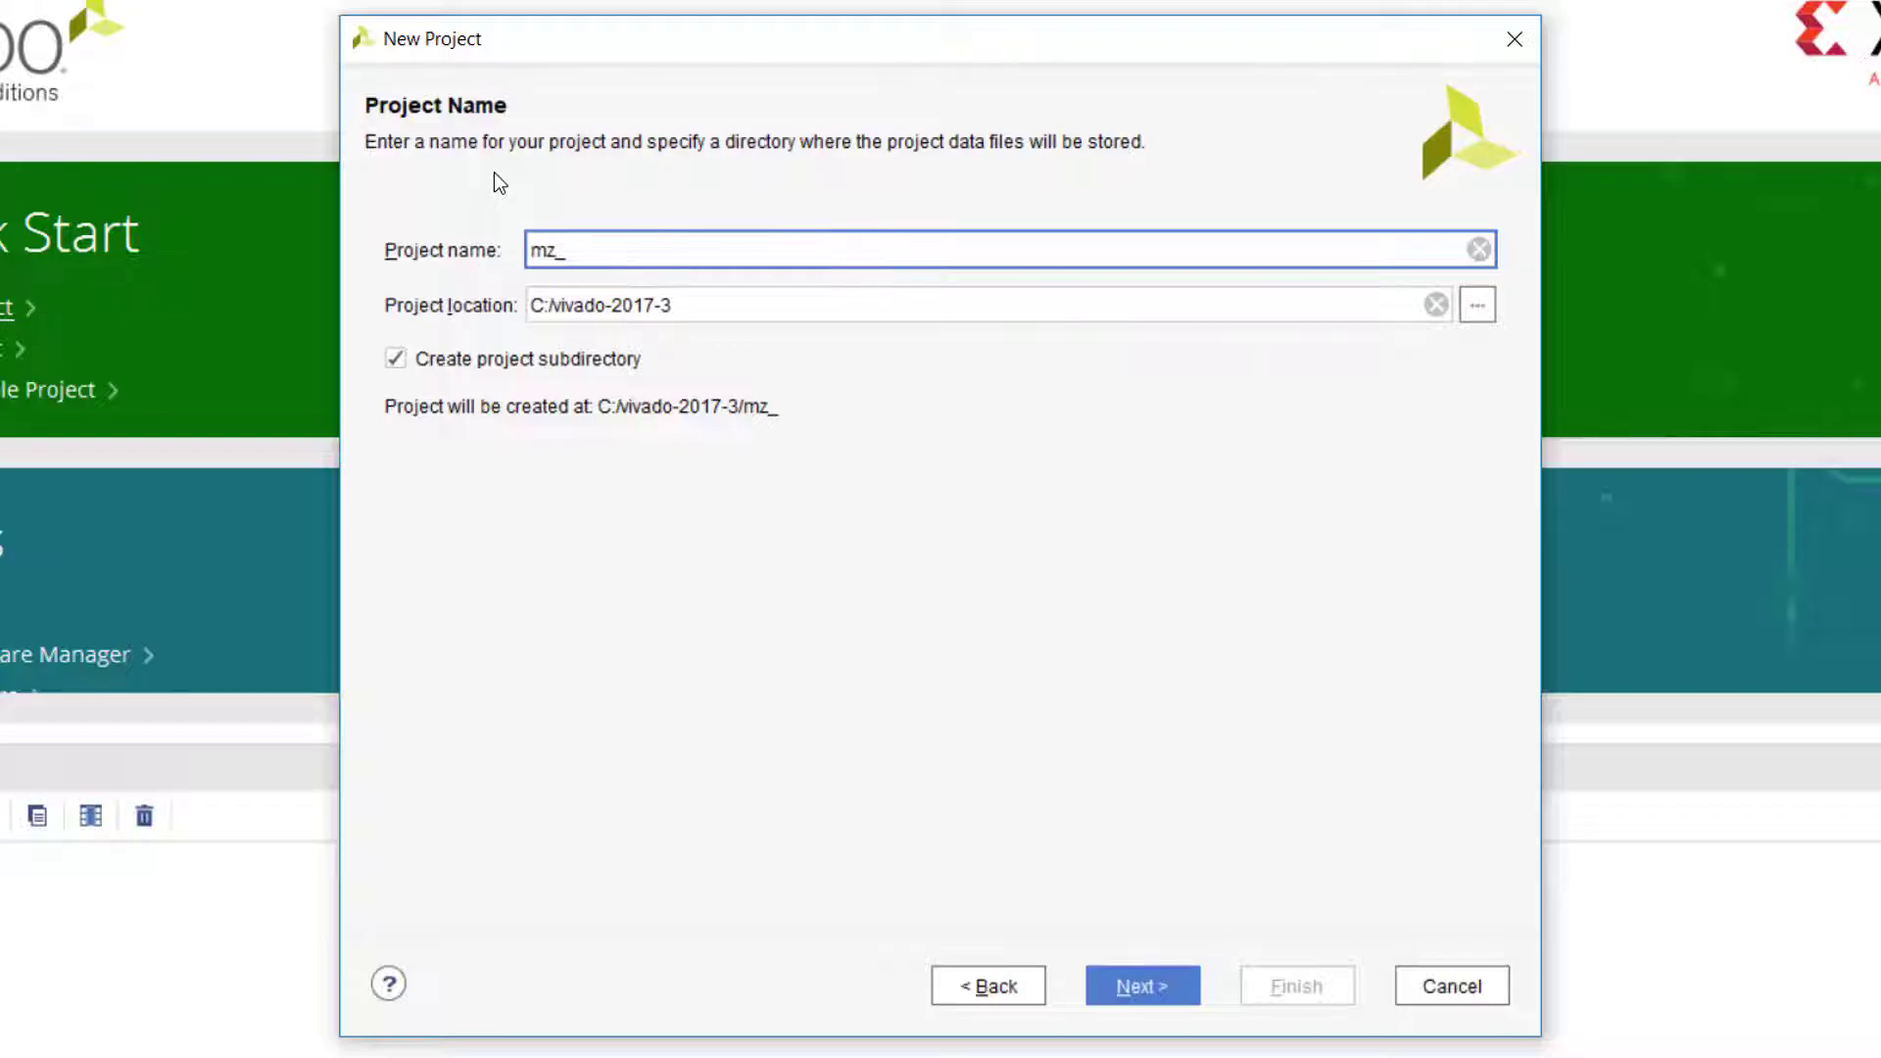
{"action": "type", "text": "custom"}
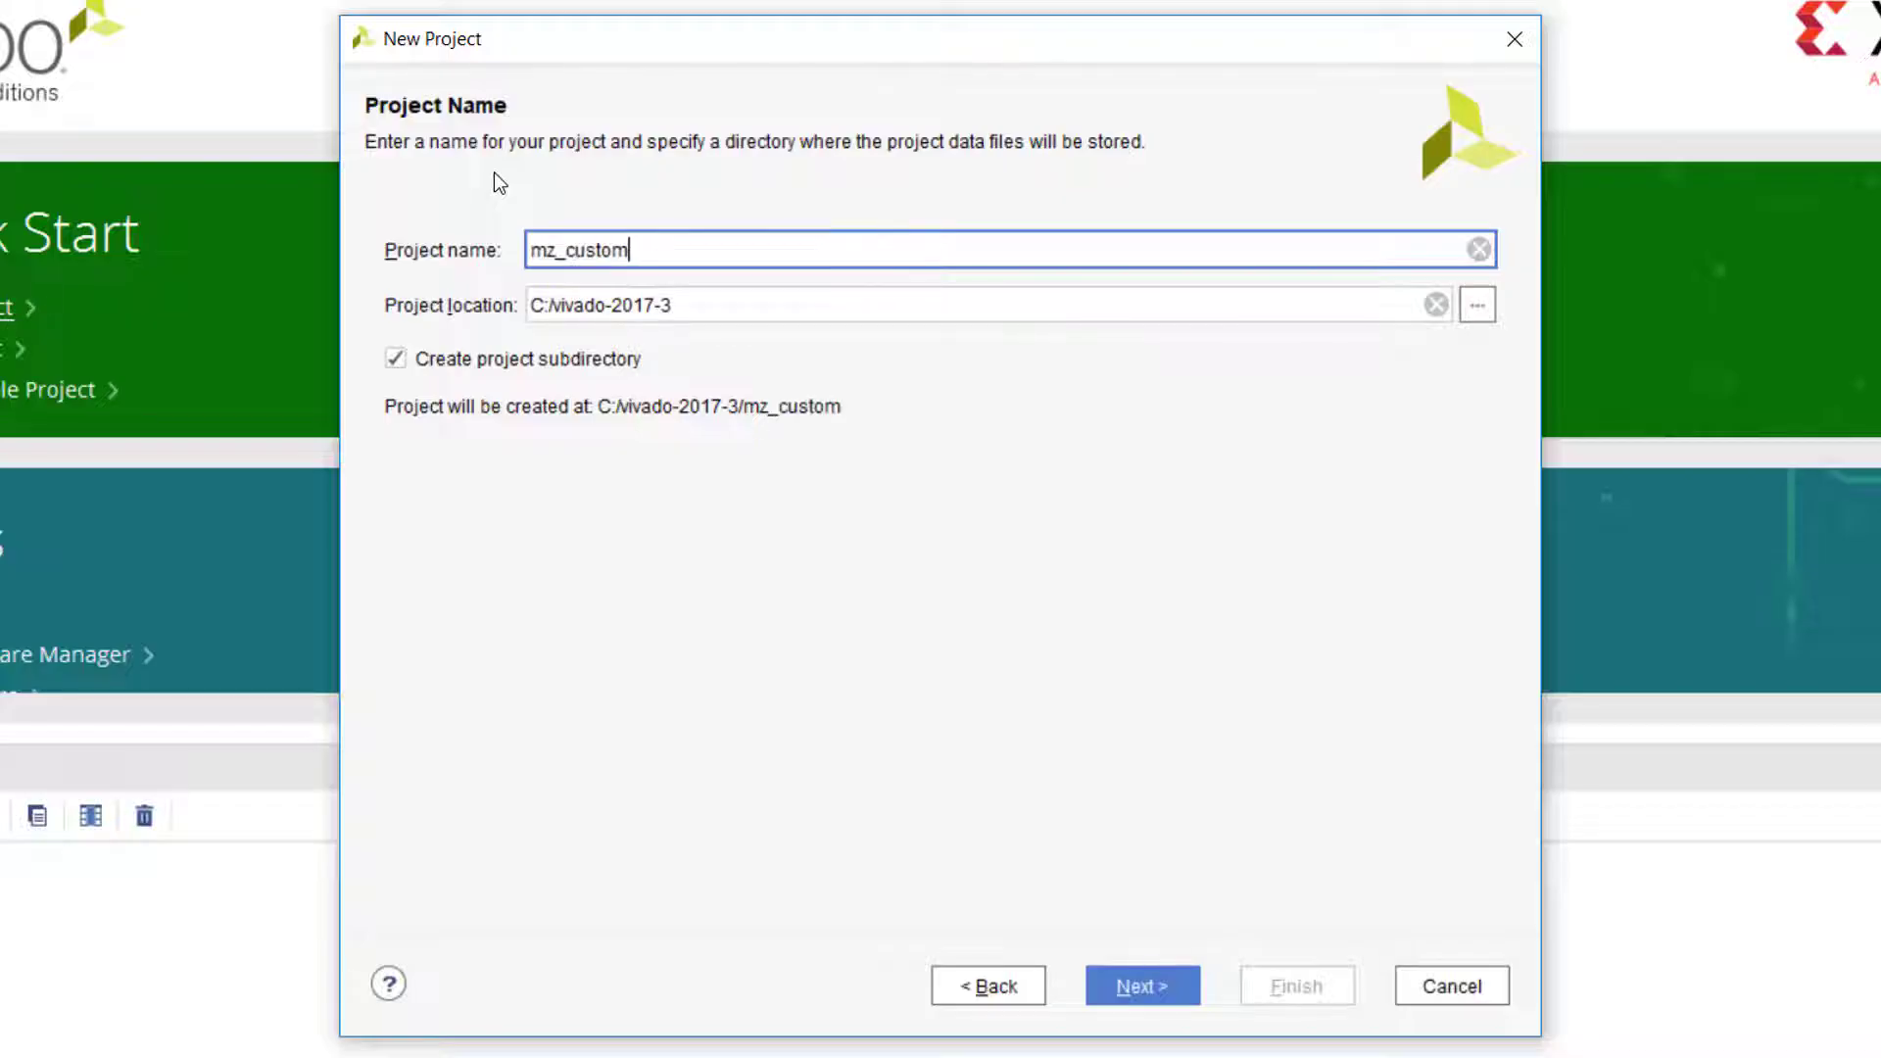
{"action": "type", "text": "_axis_"}
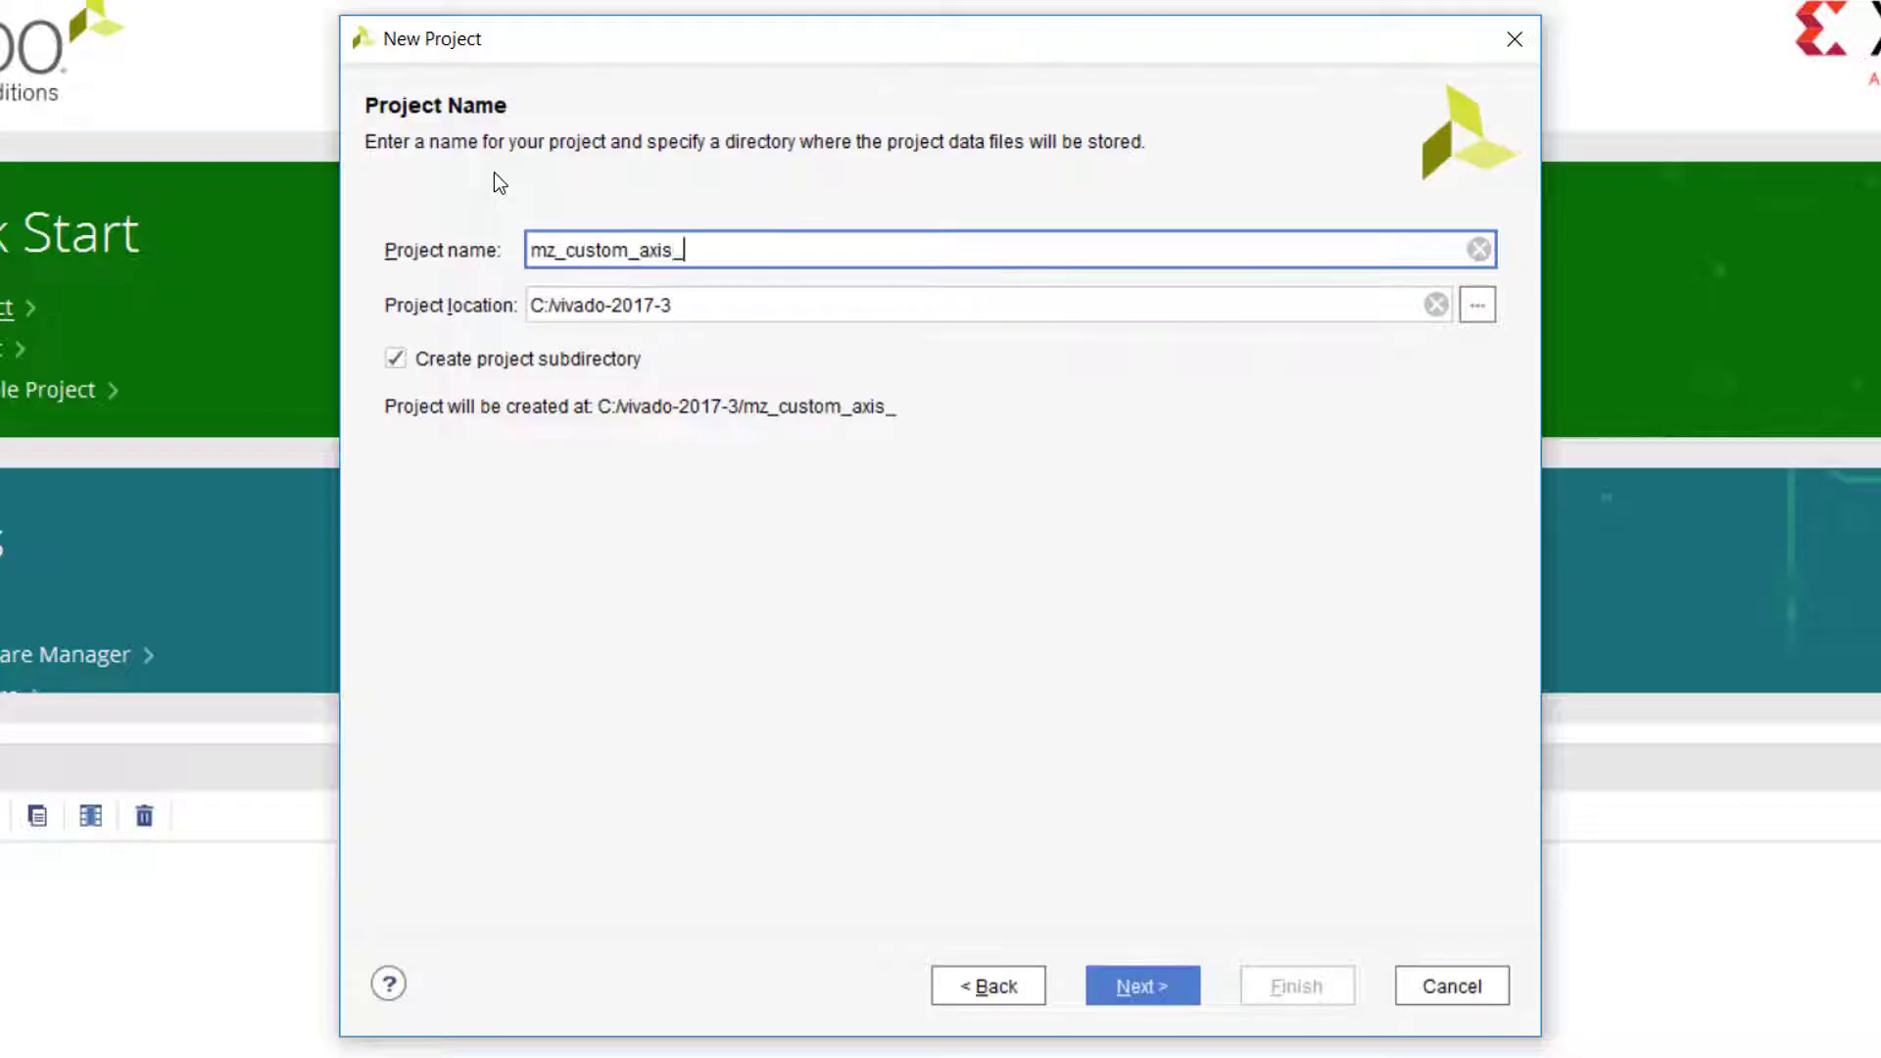
Finish naming mz_custom_axis_ip and create an RTL project targeting the MicroZed 7010 Board
{"action": "type", "text": "ip"}
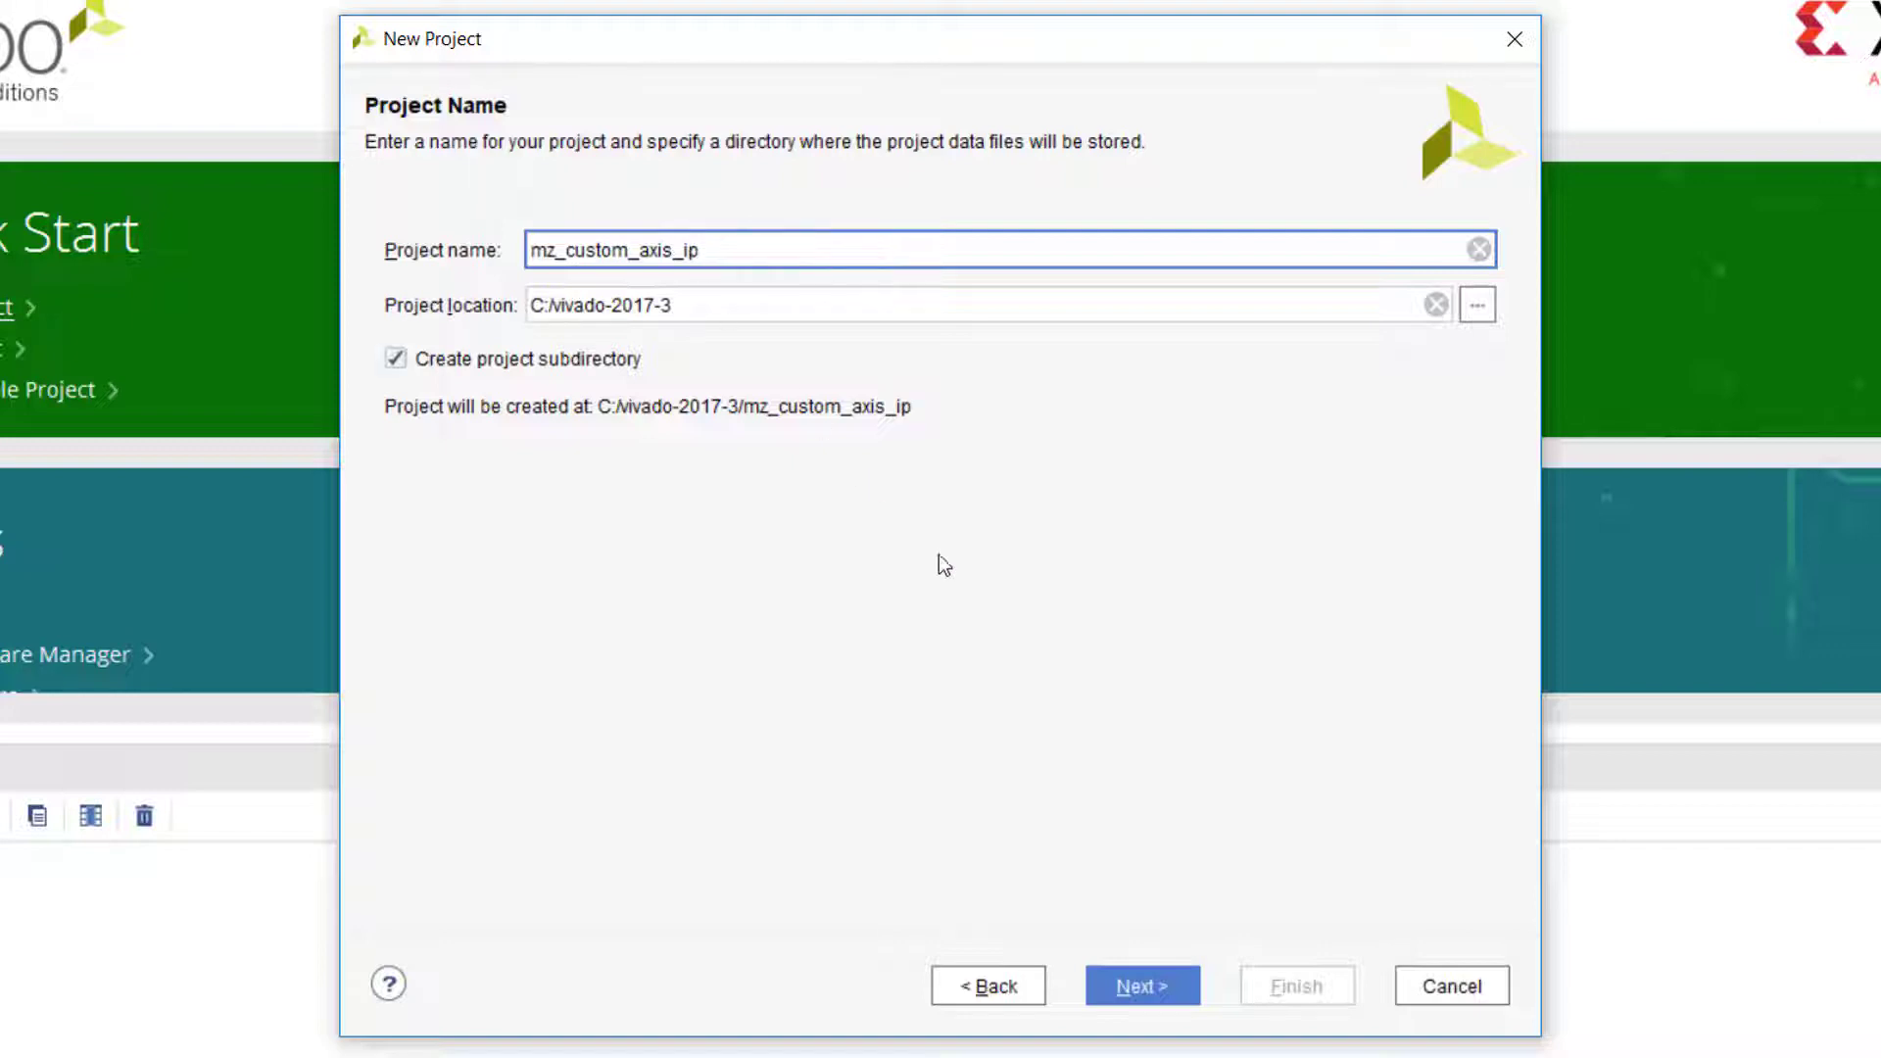
{"action": "left_click", "coordinate": [1142, 1013]}
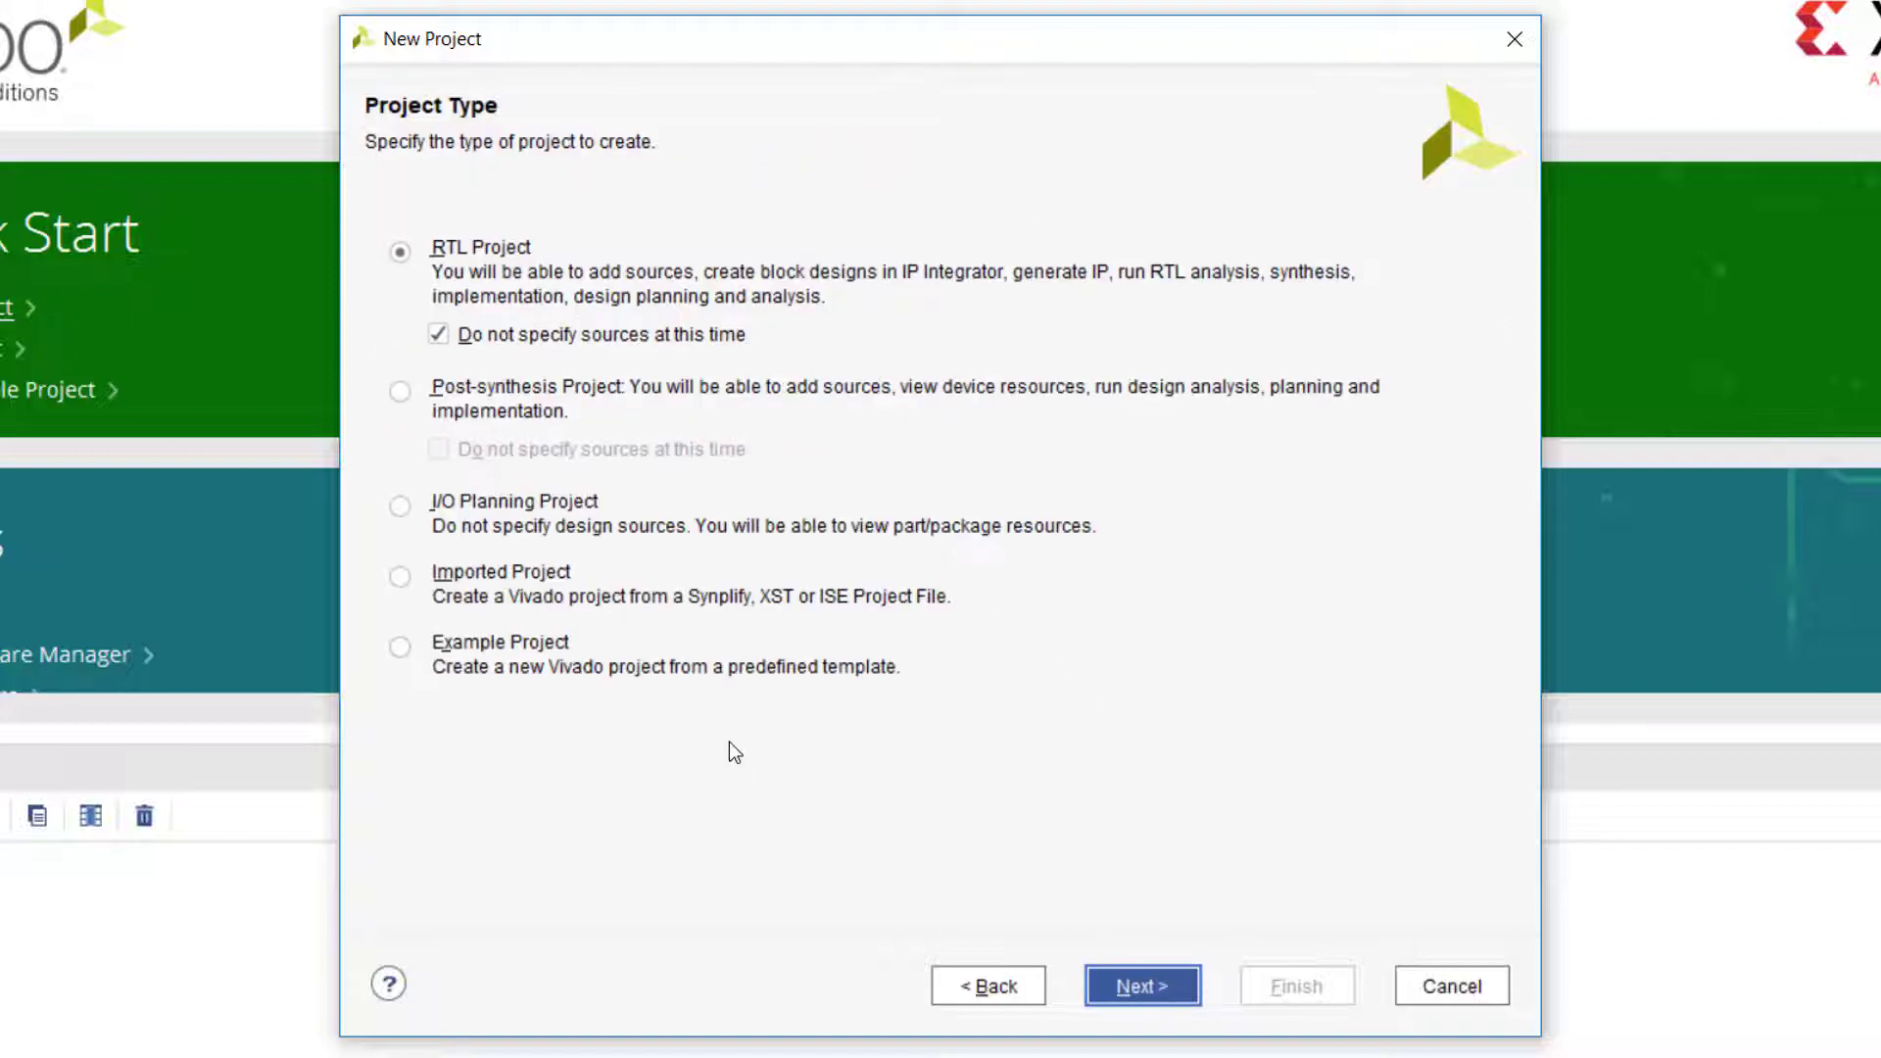
{"action": "left_click", "coordinate": [1142, 1012]}
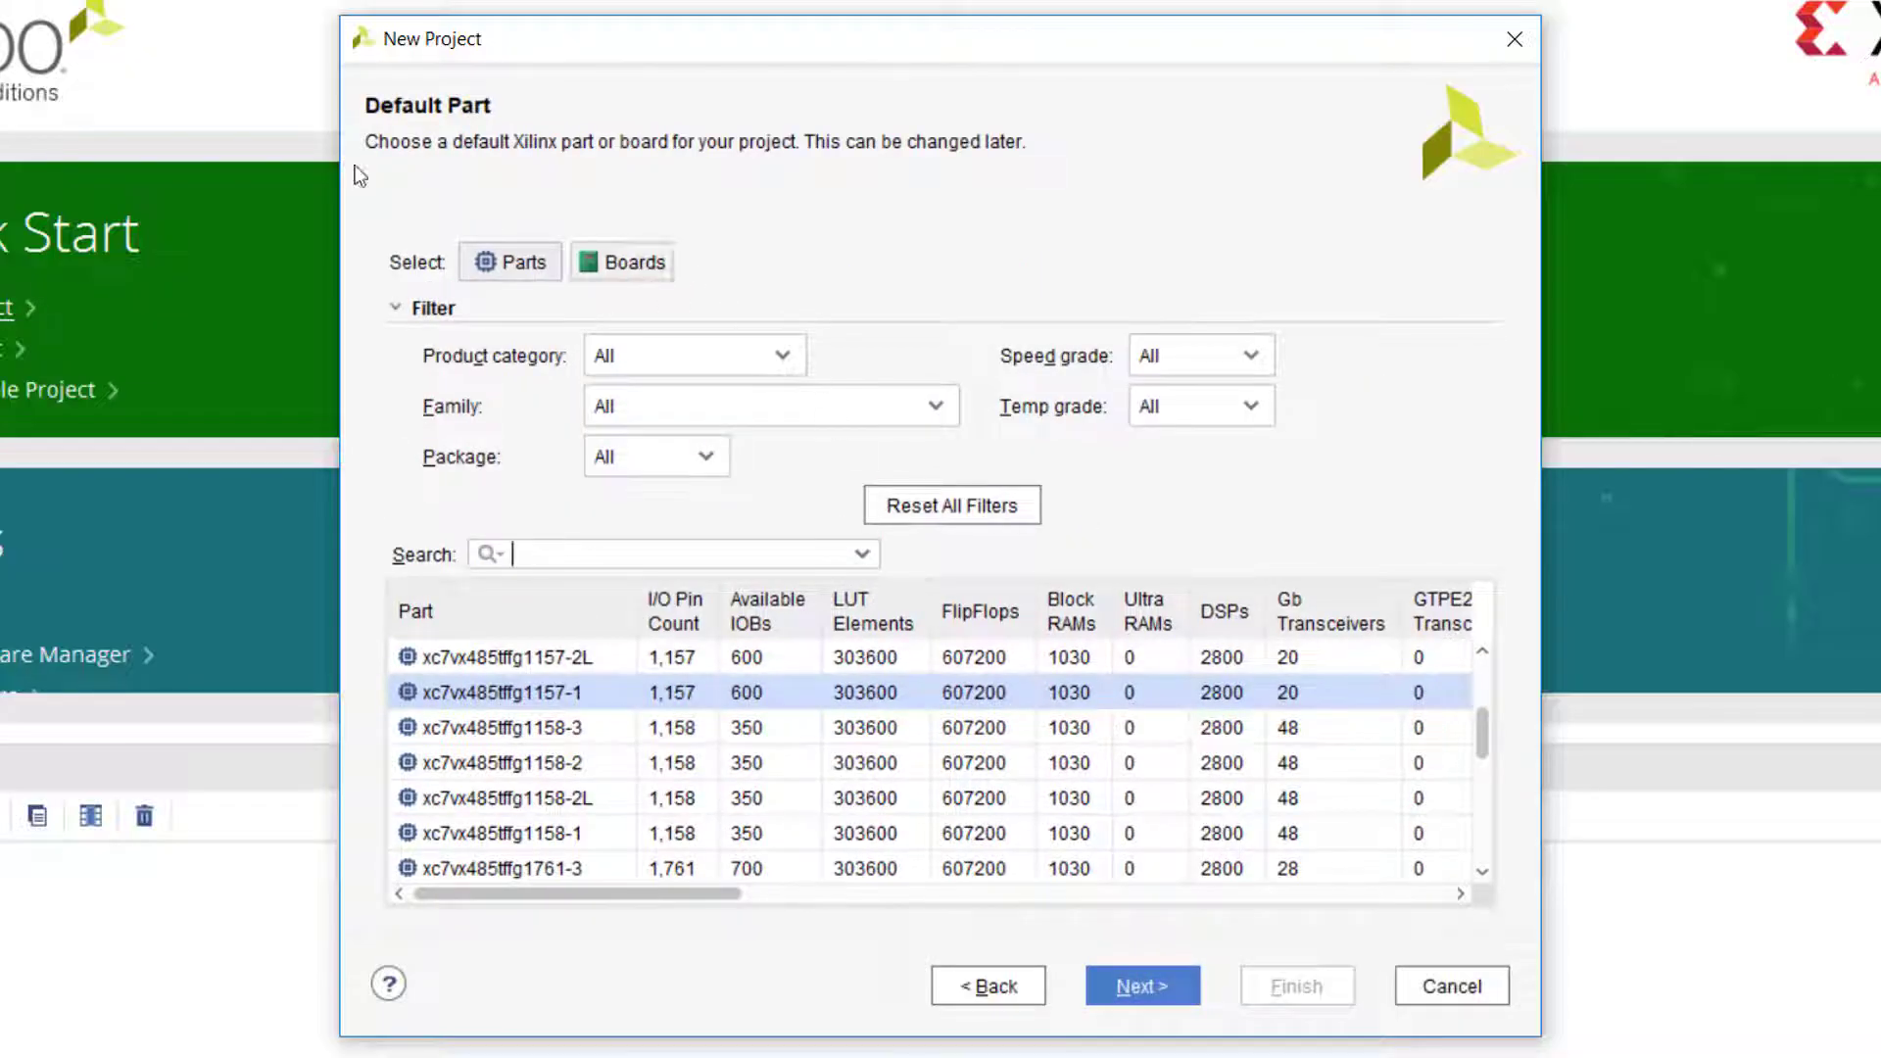
{"action": "left_click", "coordinate": [623, 262]}
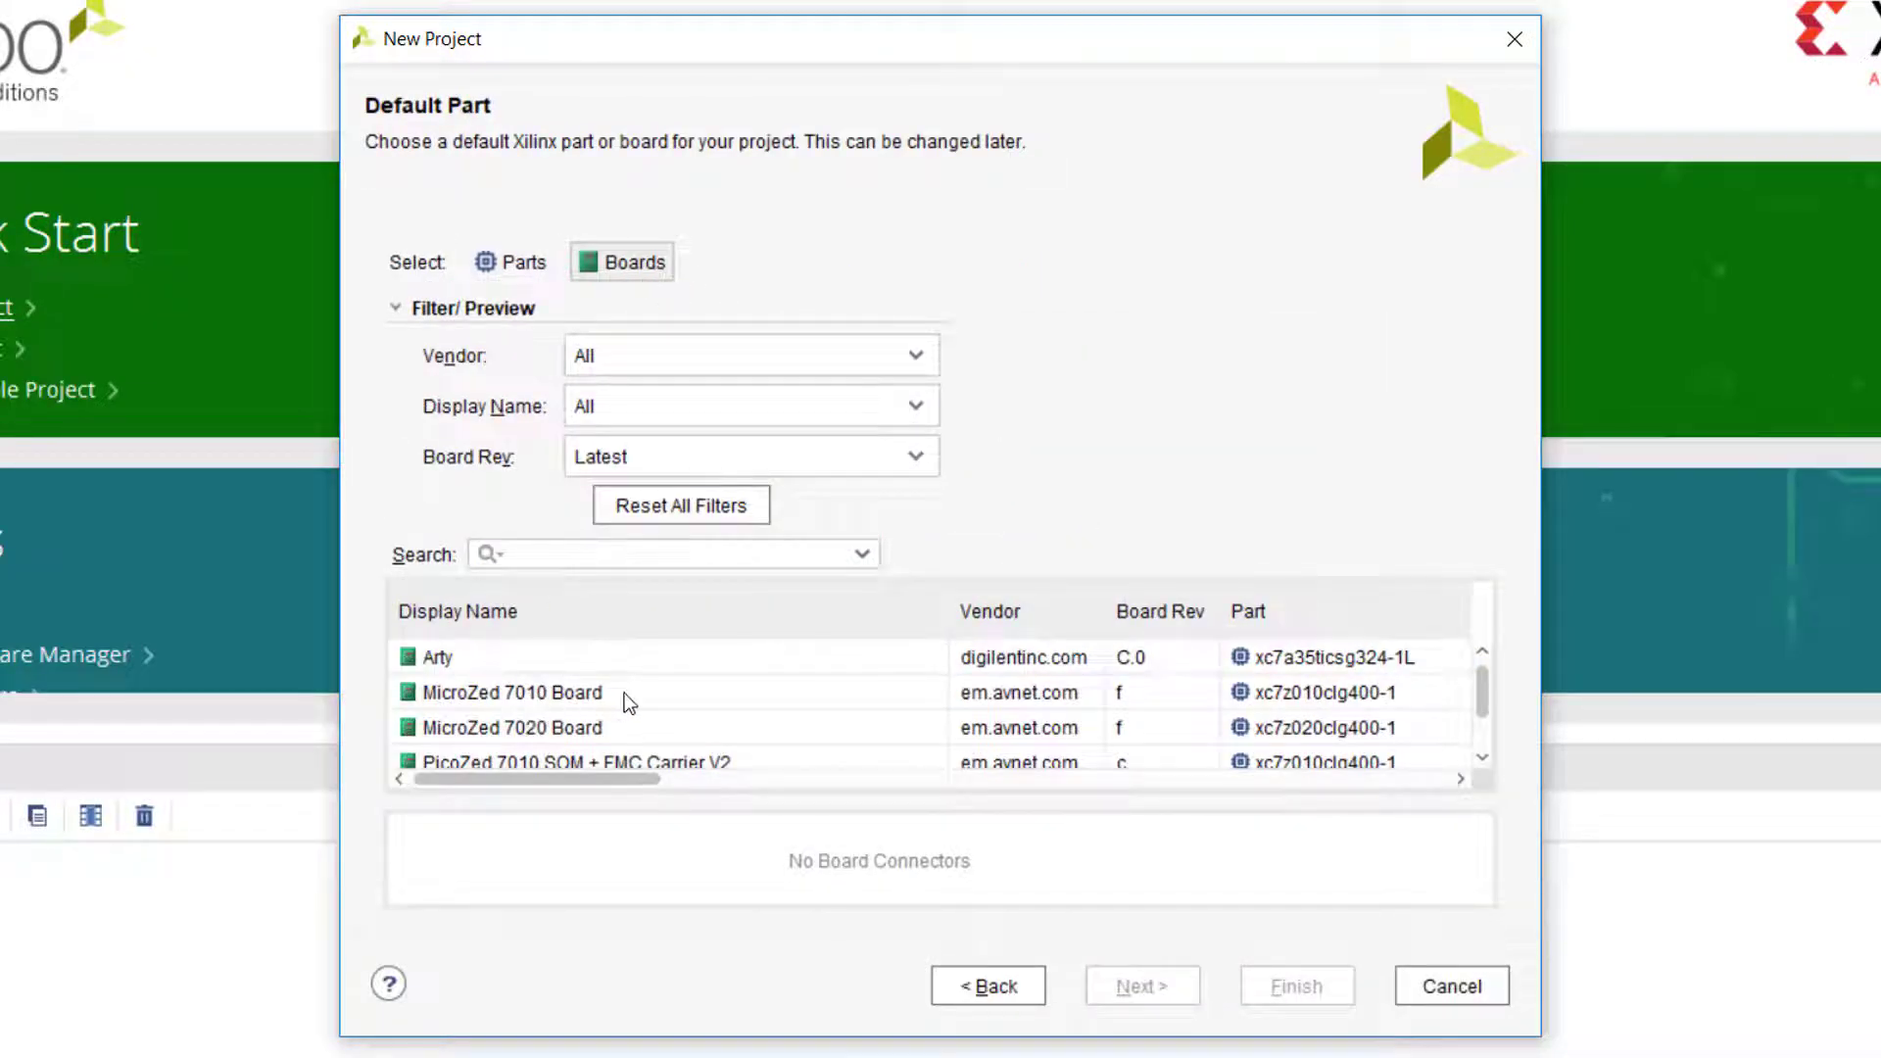
{"action": "left_click", "coordinate": [510, 693]}
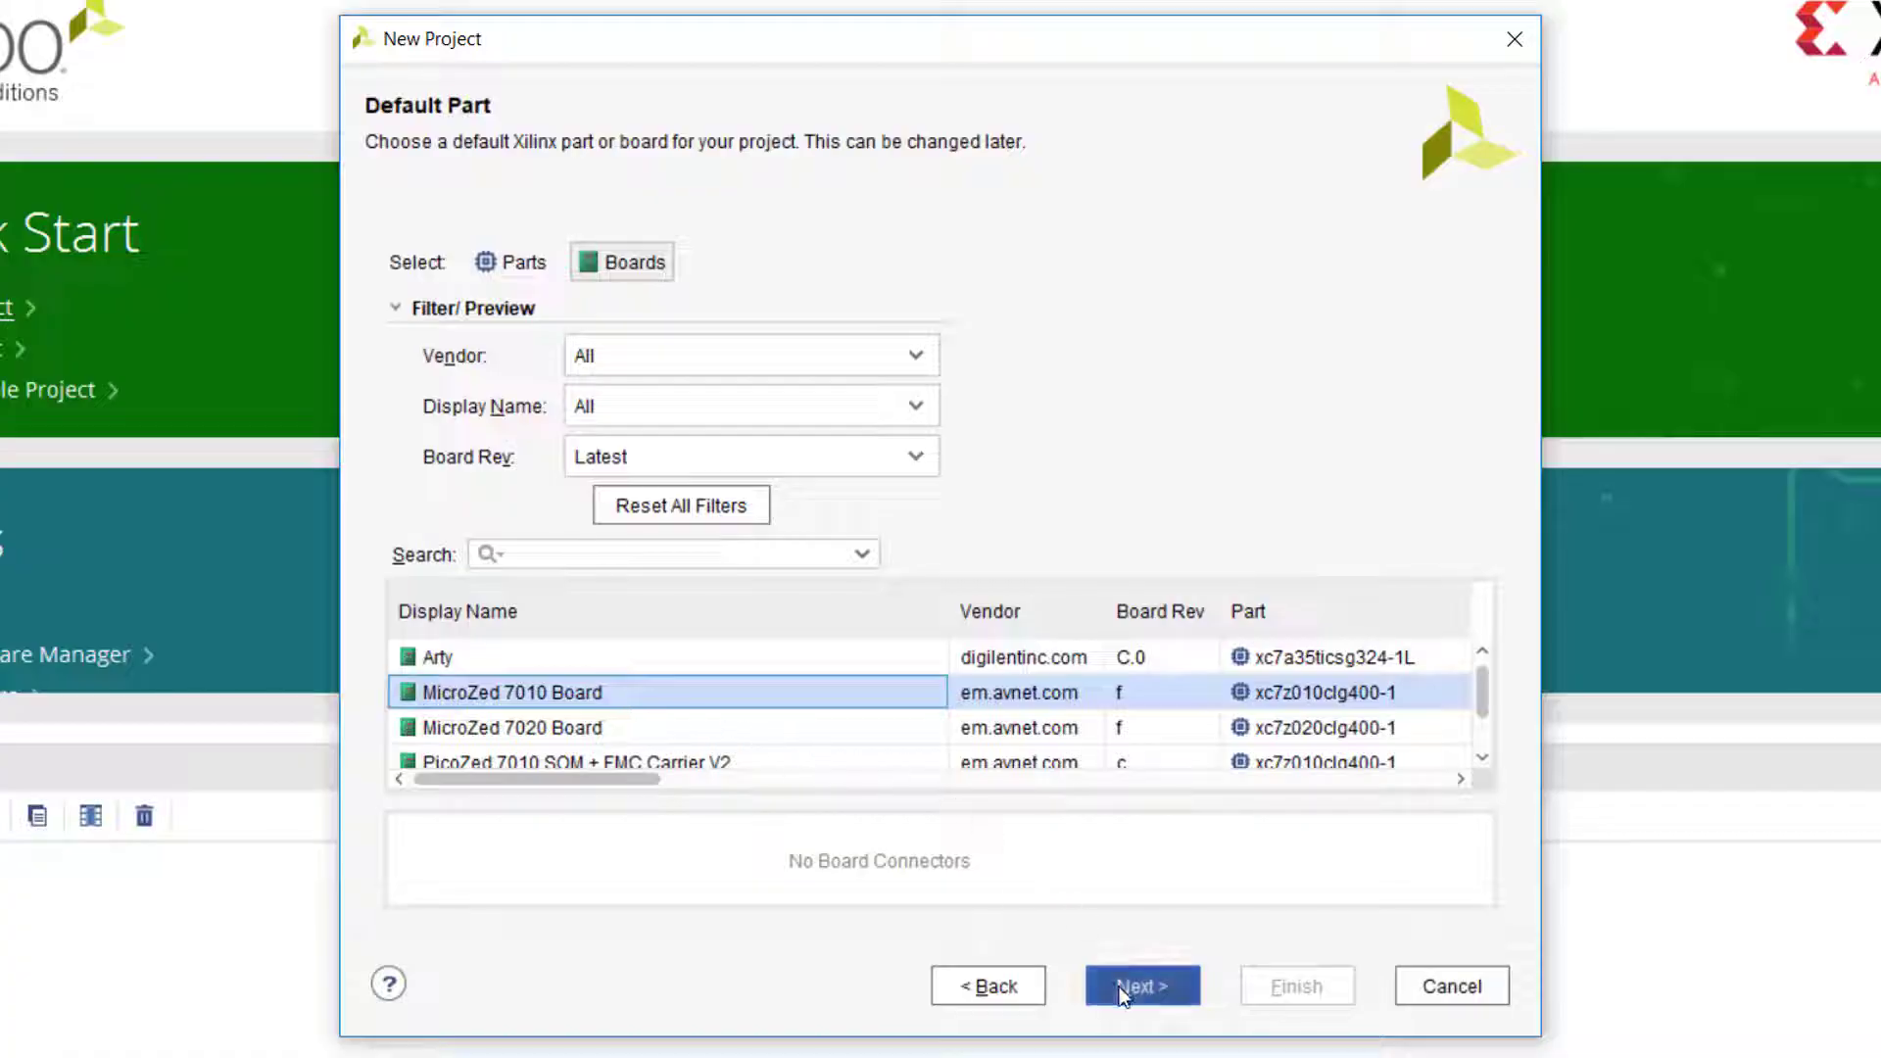
{"action": "left_click", "coordinate": [1144, 986]}
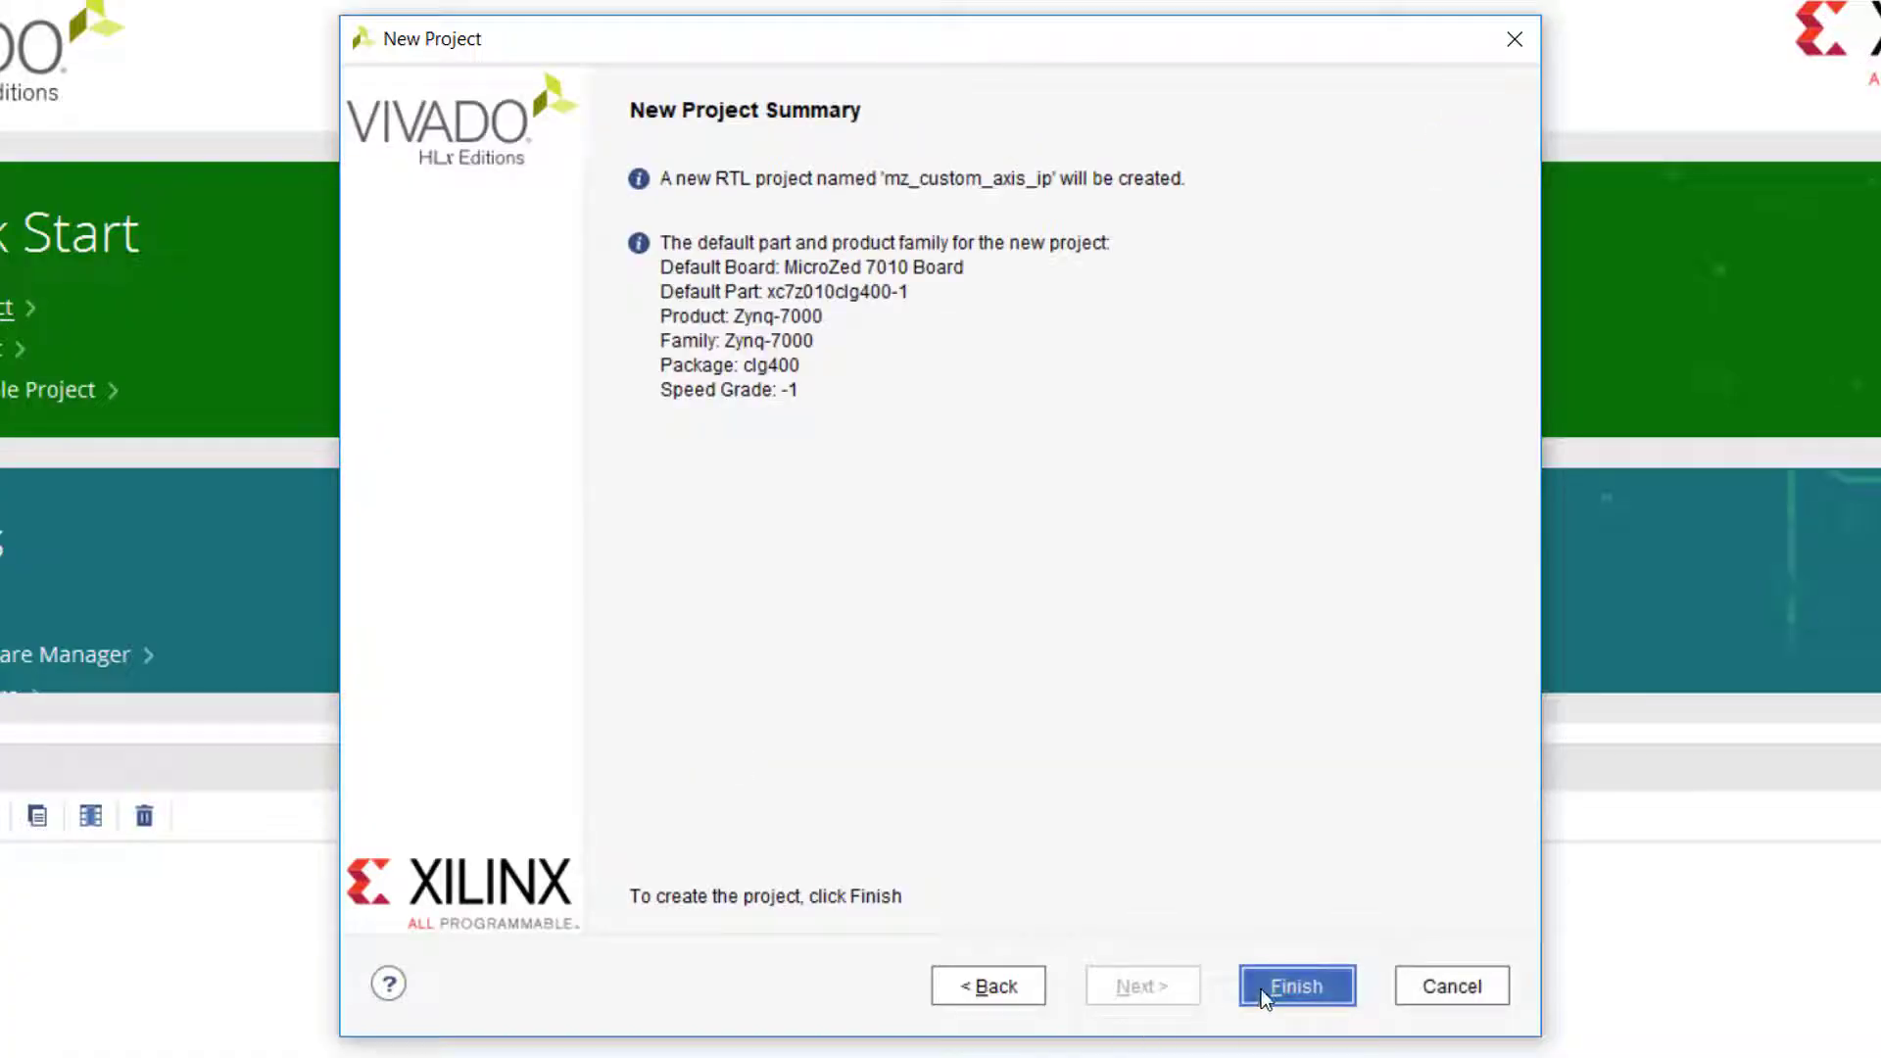
{"action": "left_click", "coordinate": [1297, 986]}
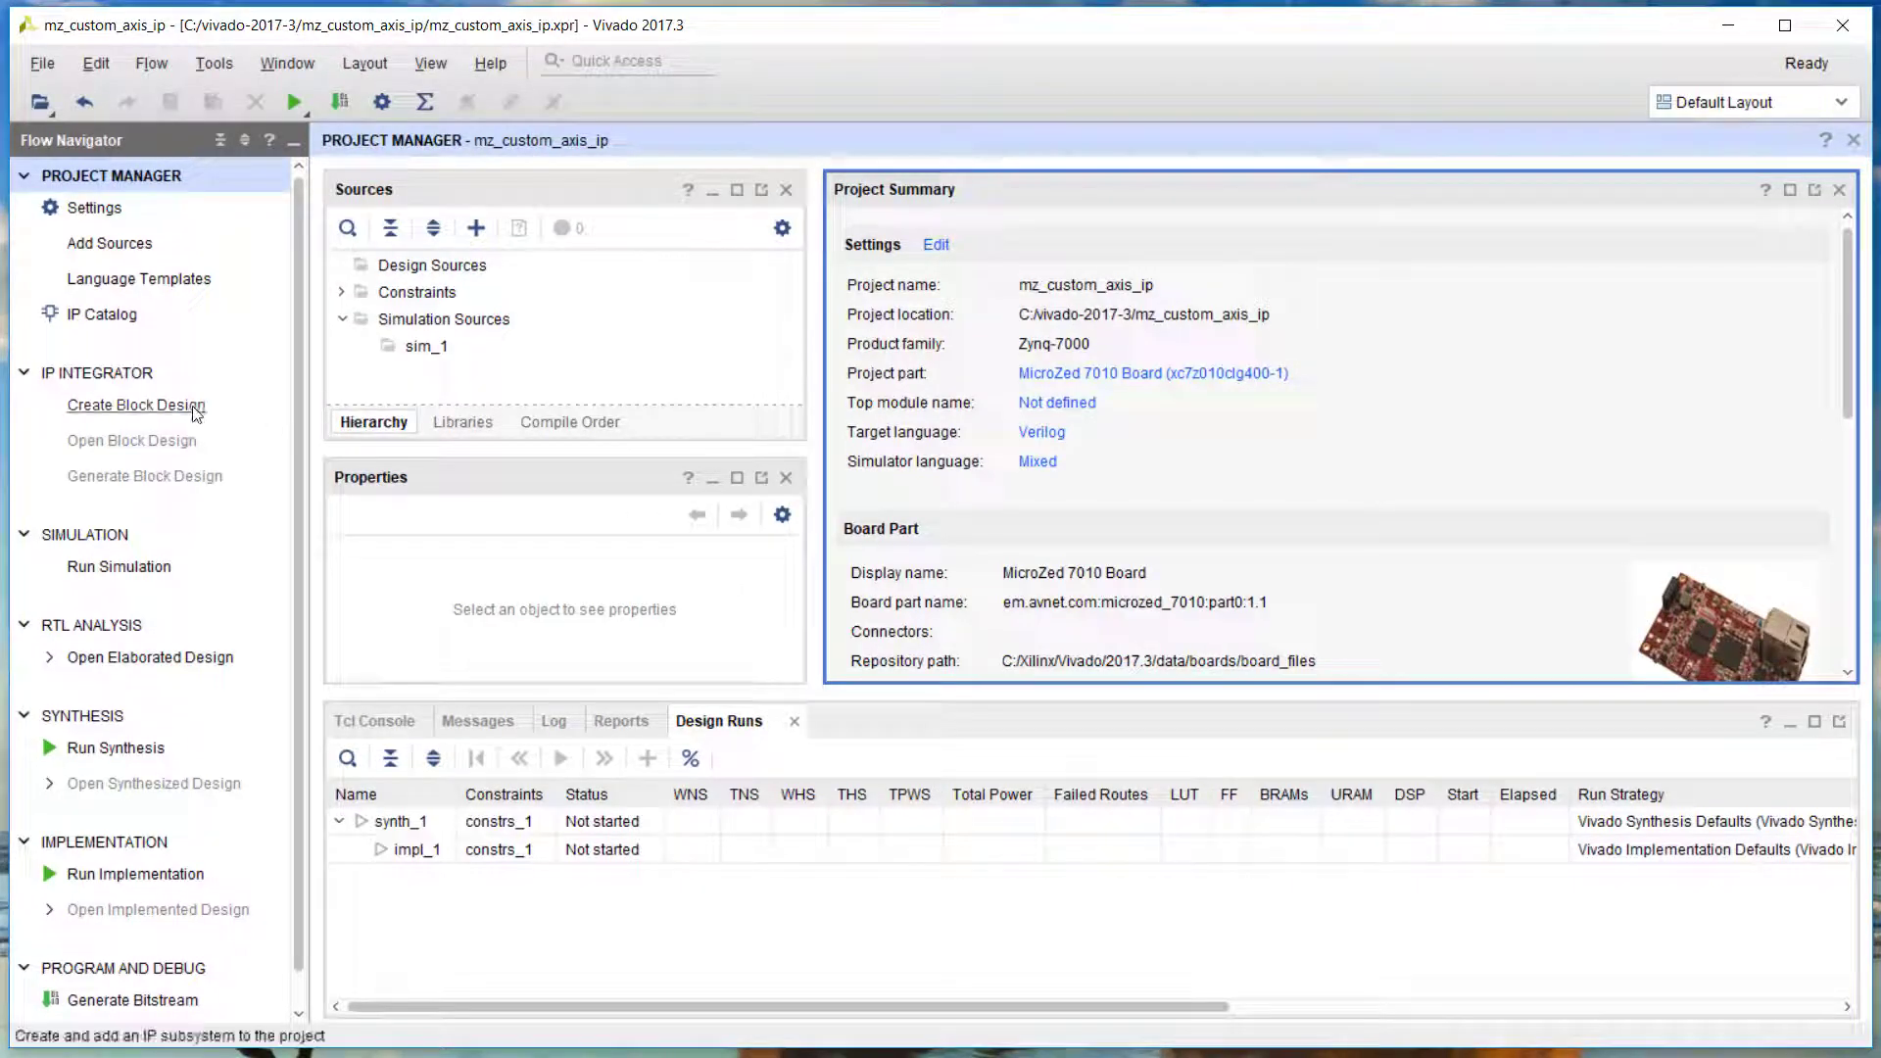
Create block design design_1 with a ZYNQ7 Processing System and apply block automation
{"action": "left_click", "coordinate": [135, 405]}
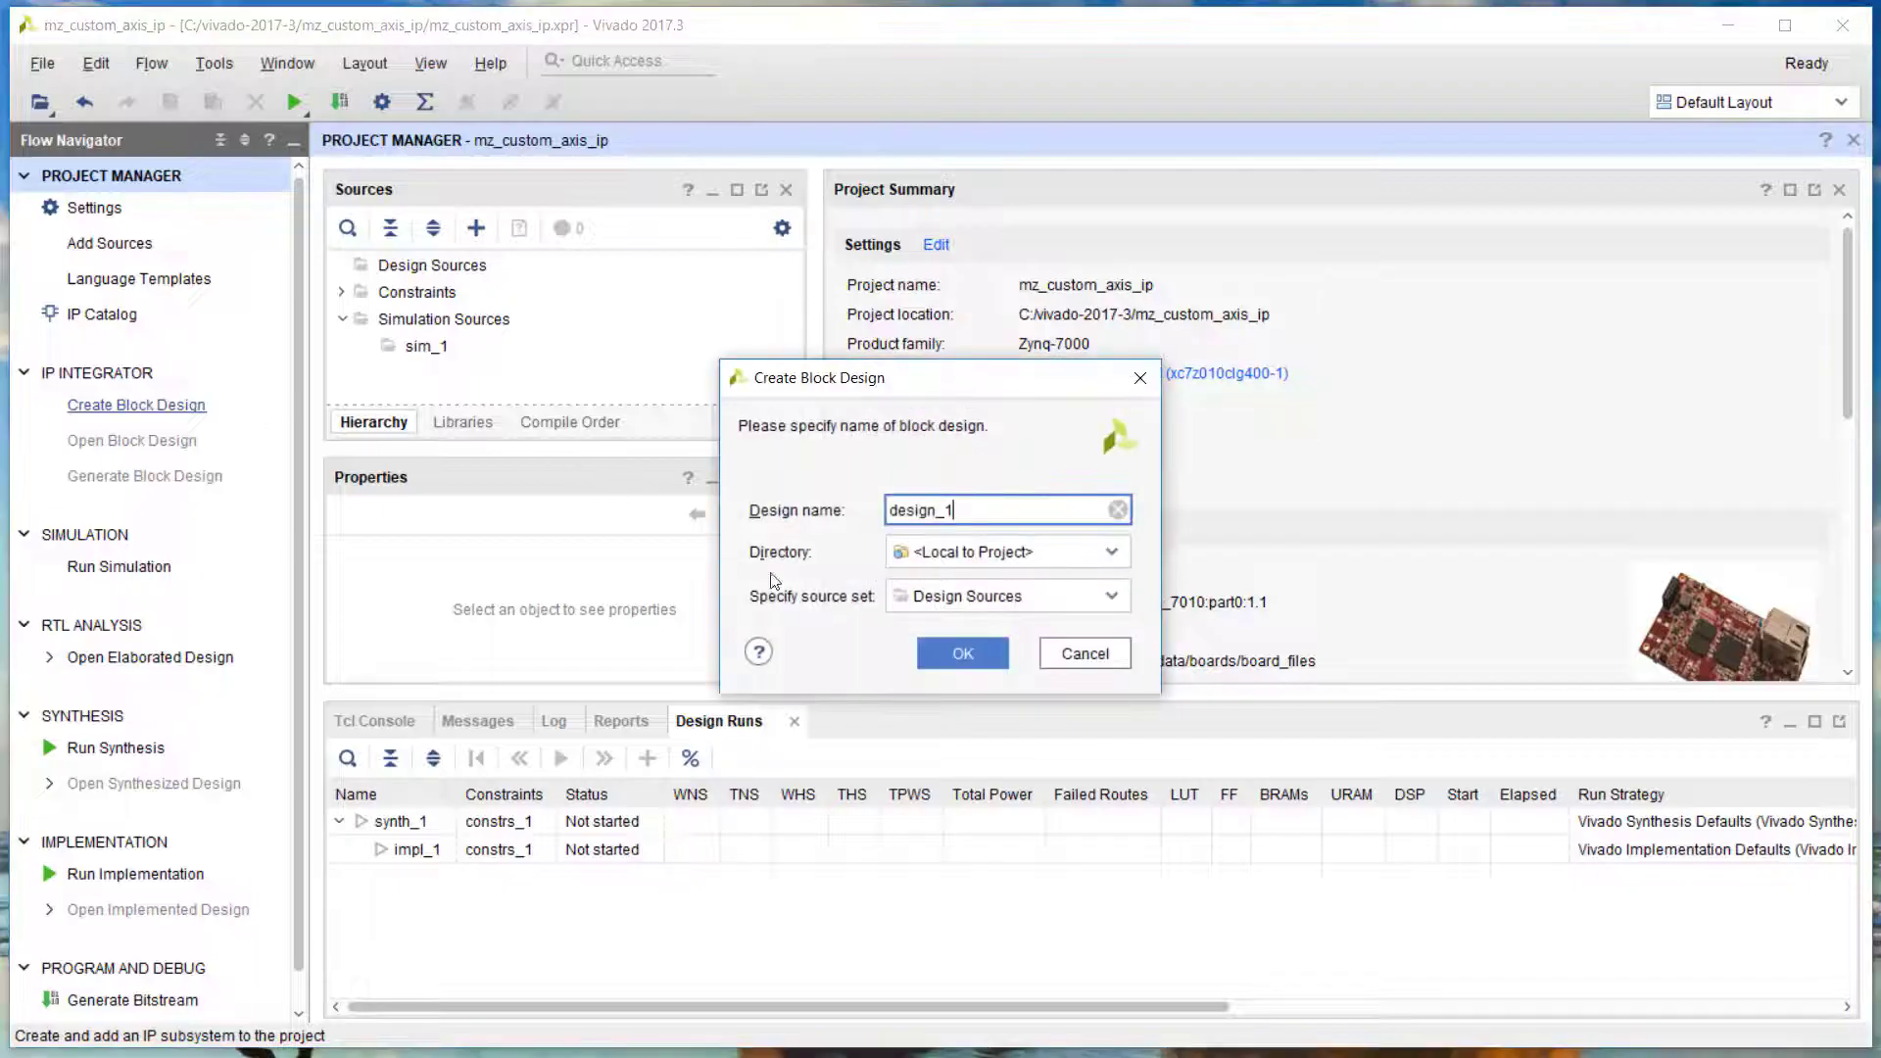
{"action": "left_click", "coordinate": [962, 653]}
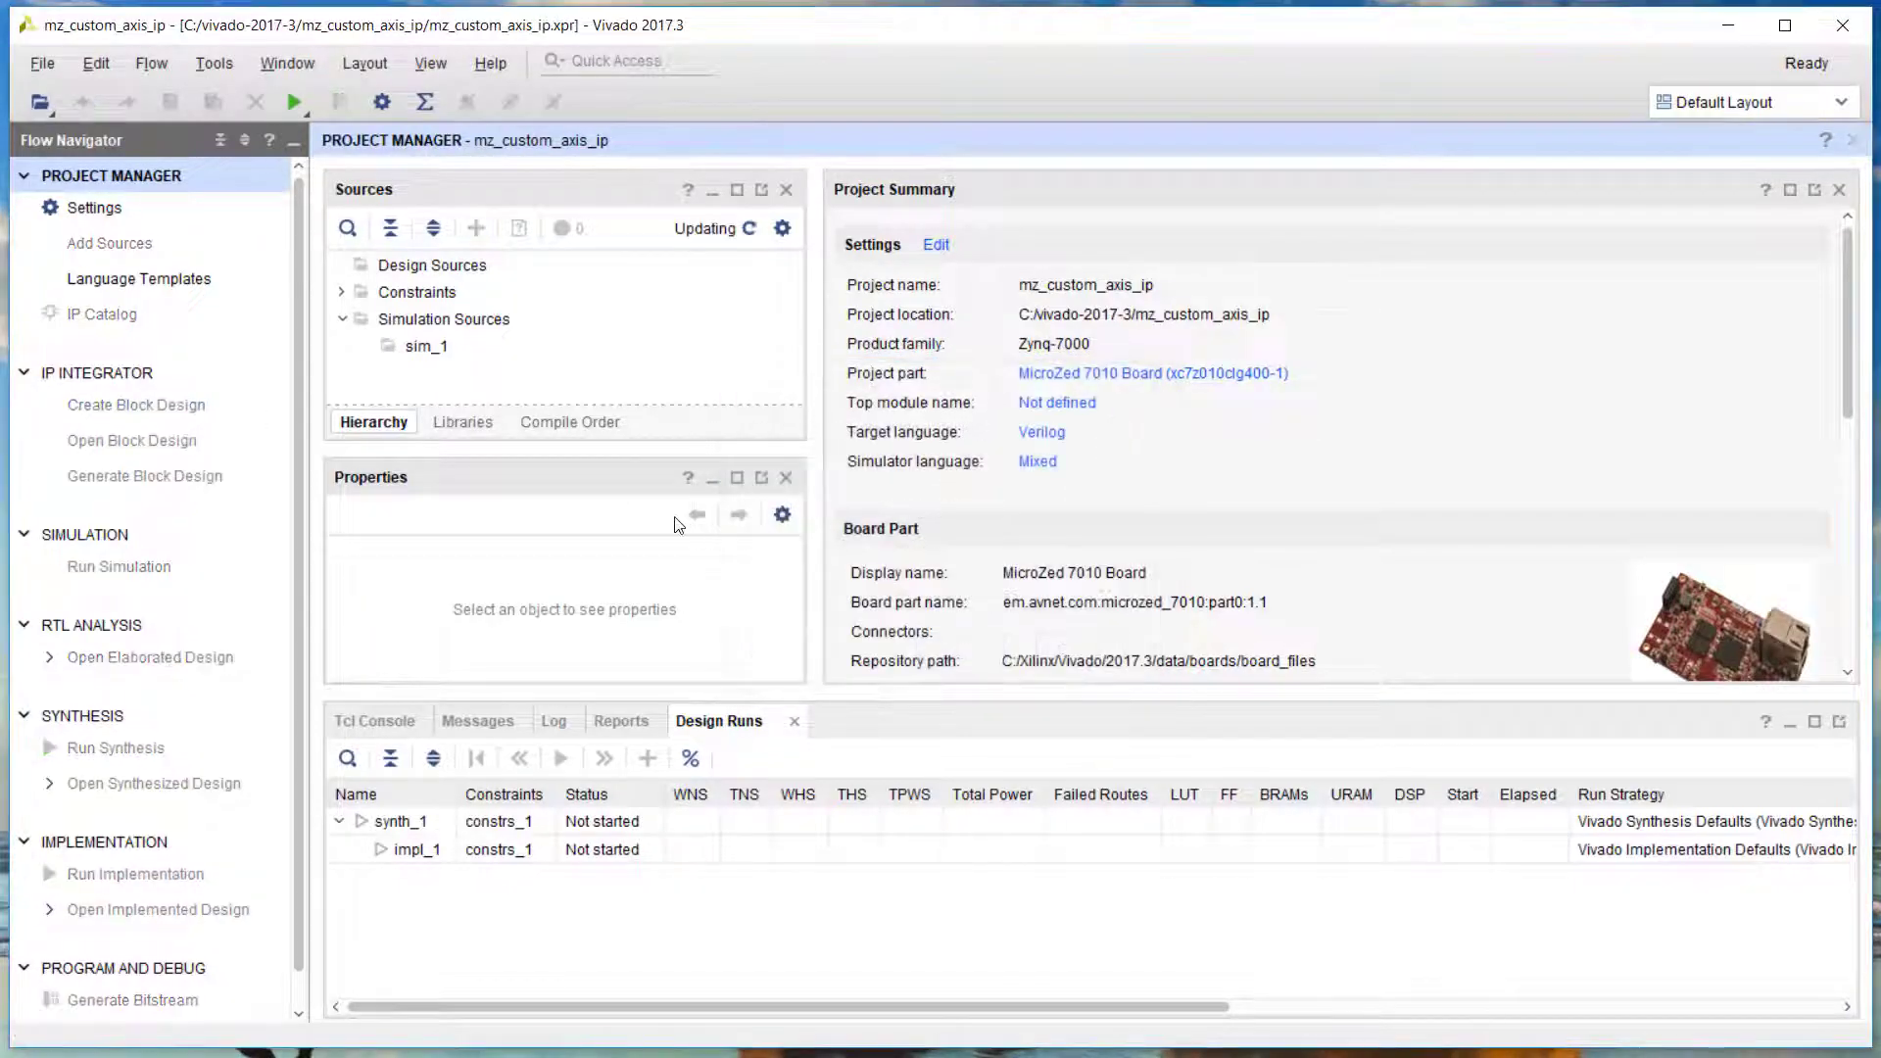
{"action": "left_click", "coordinate": [136, 405]}
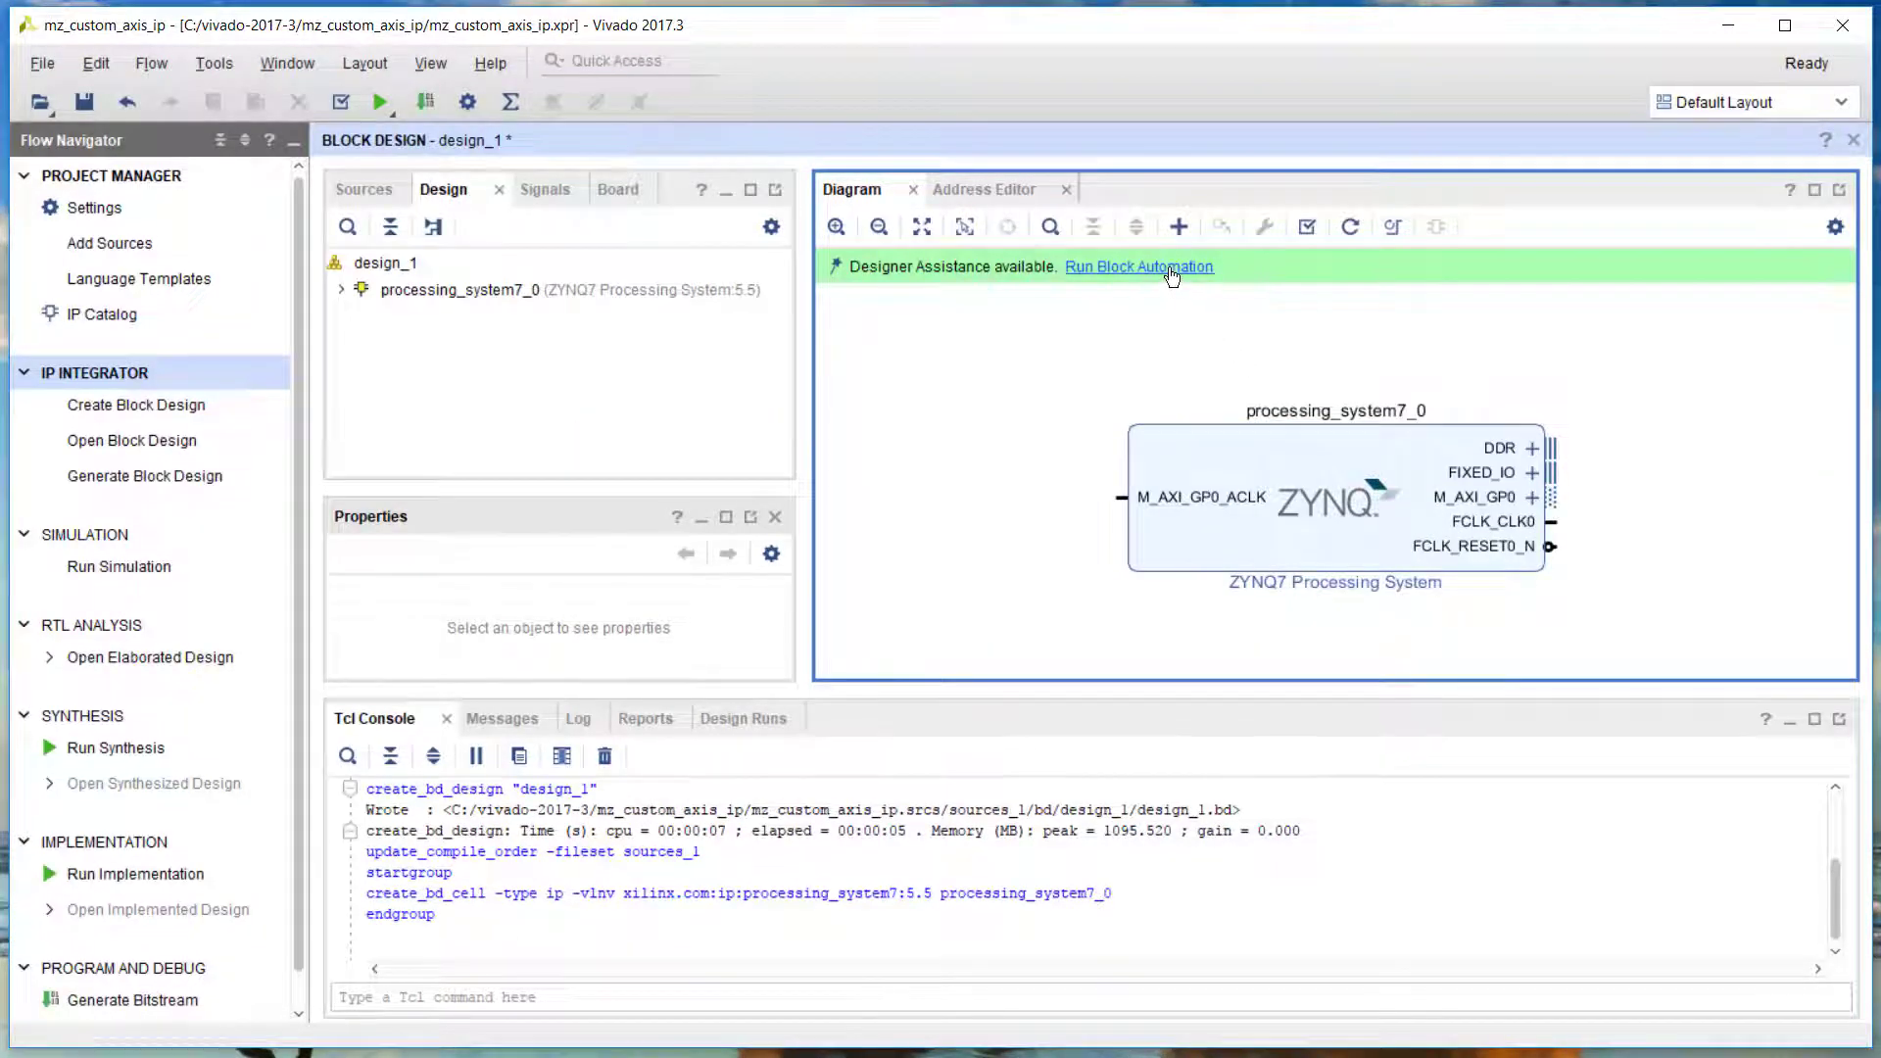
{"action": "left_click", "coordinate": [1139, 266]}
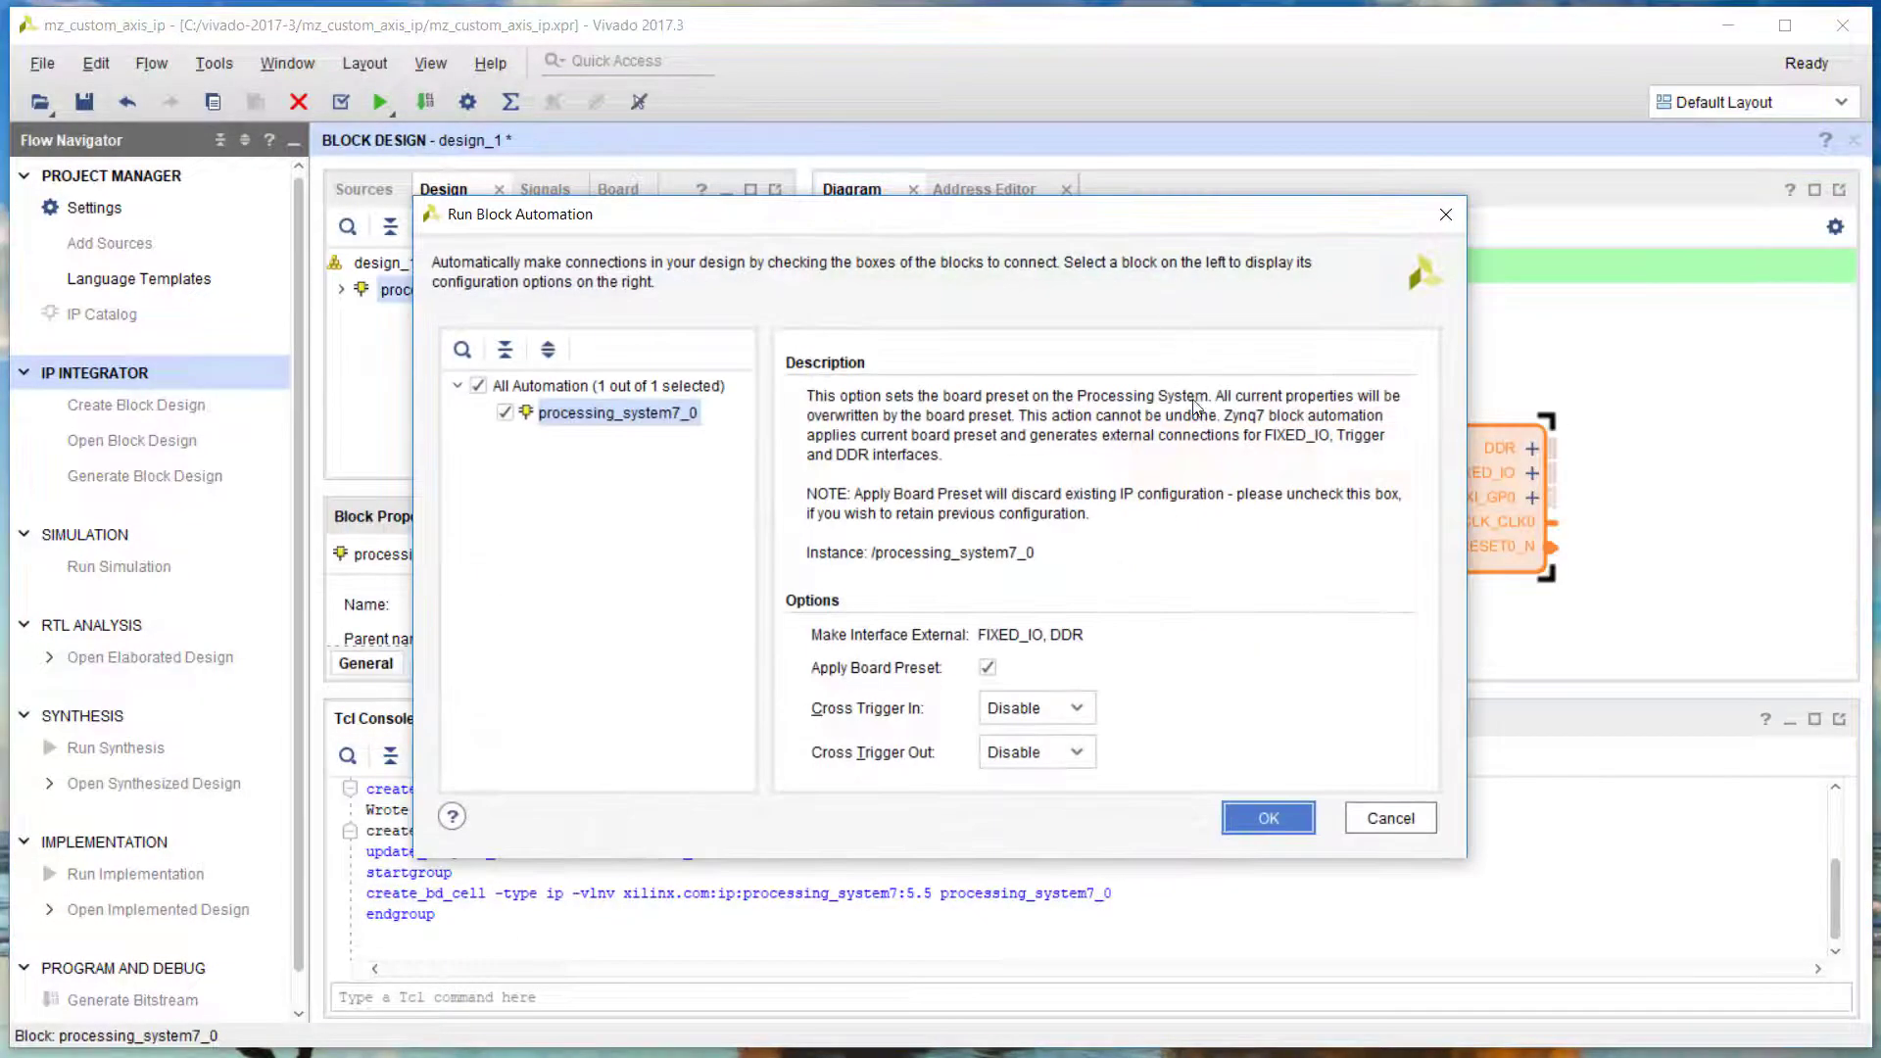
{"action": "left_click", "coordinate": [1267, 817]}
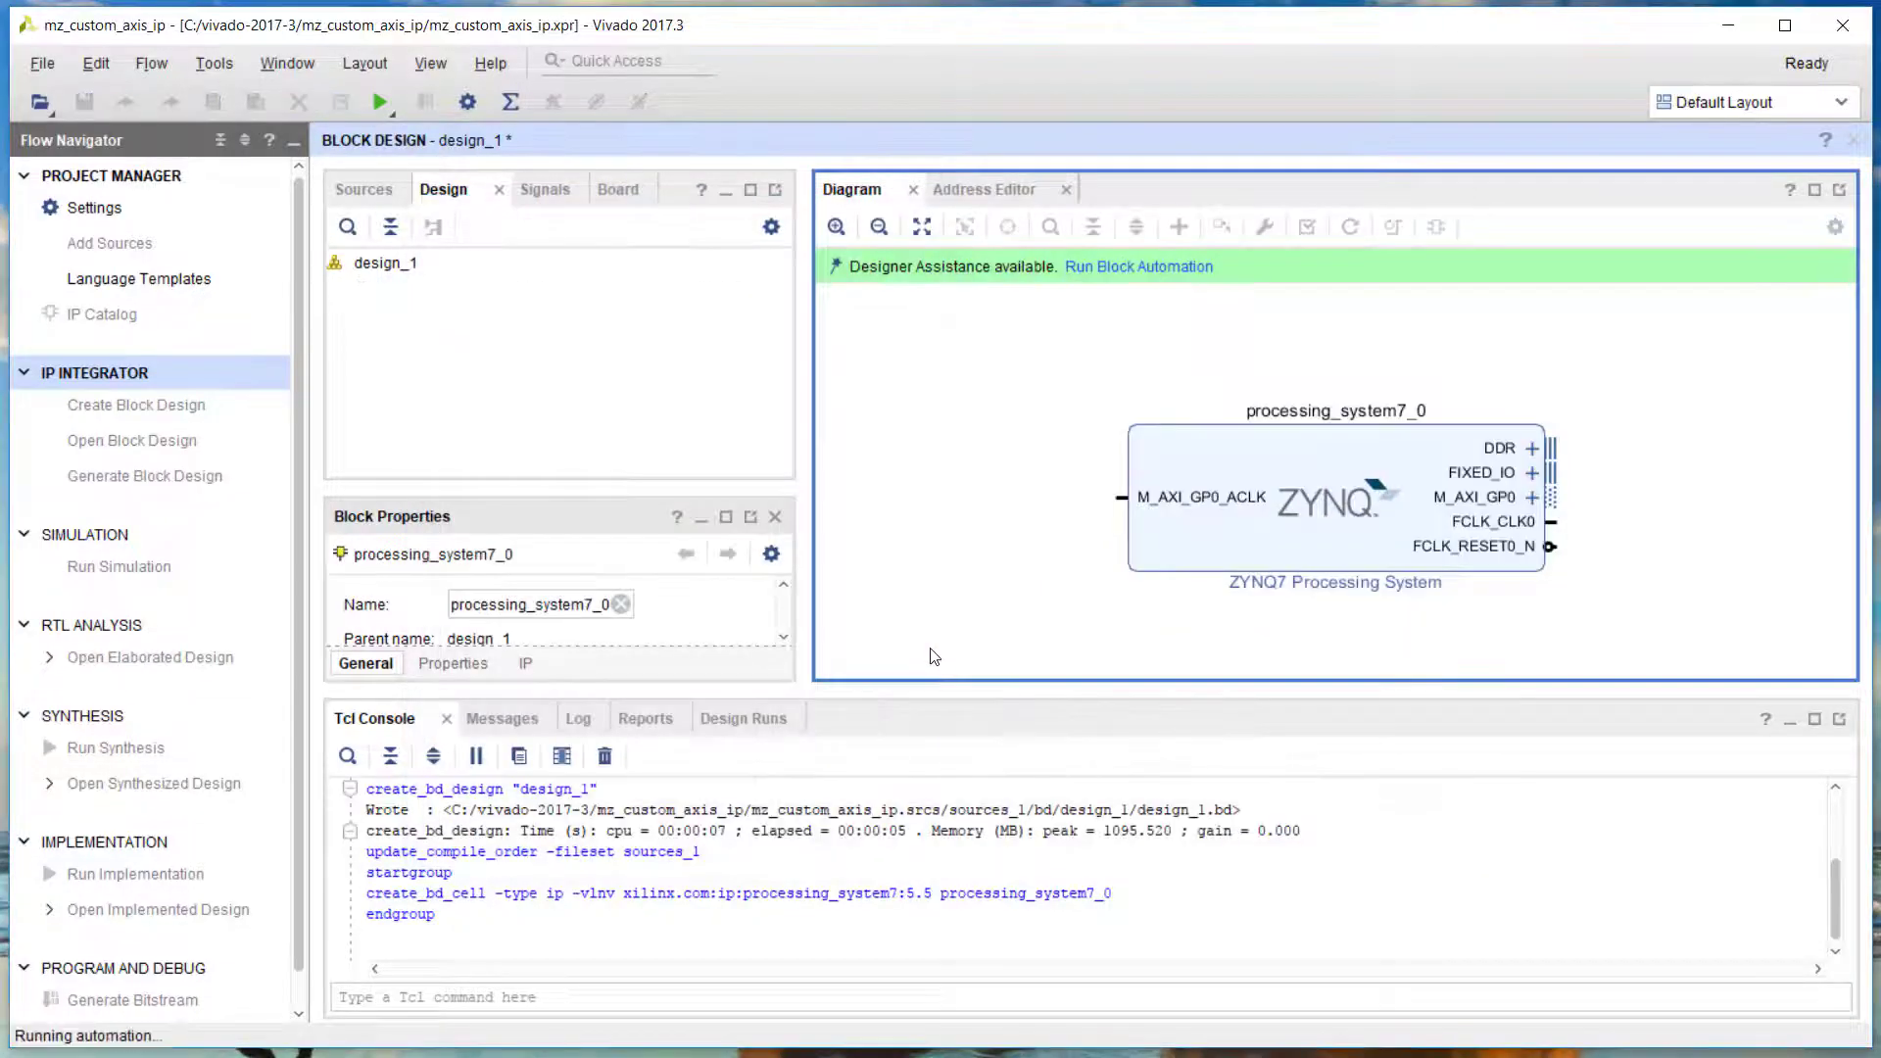
{"action": "left_click", "coordinate": [1139, 267]}
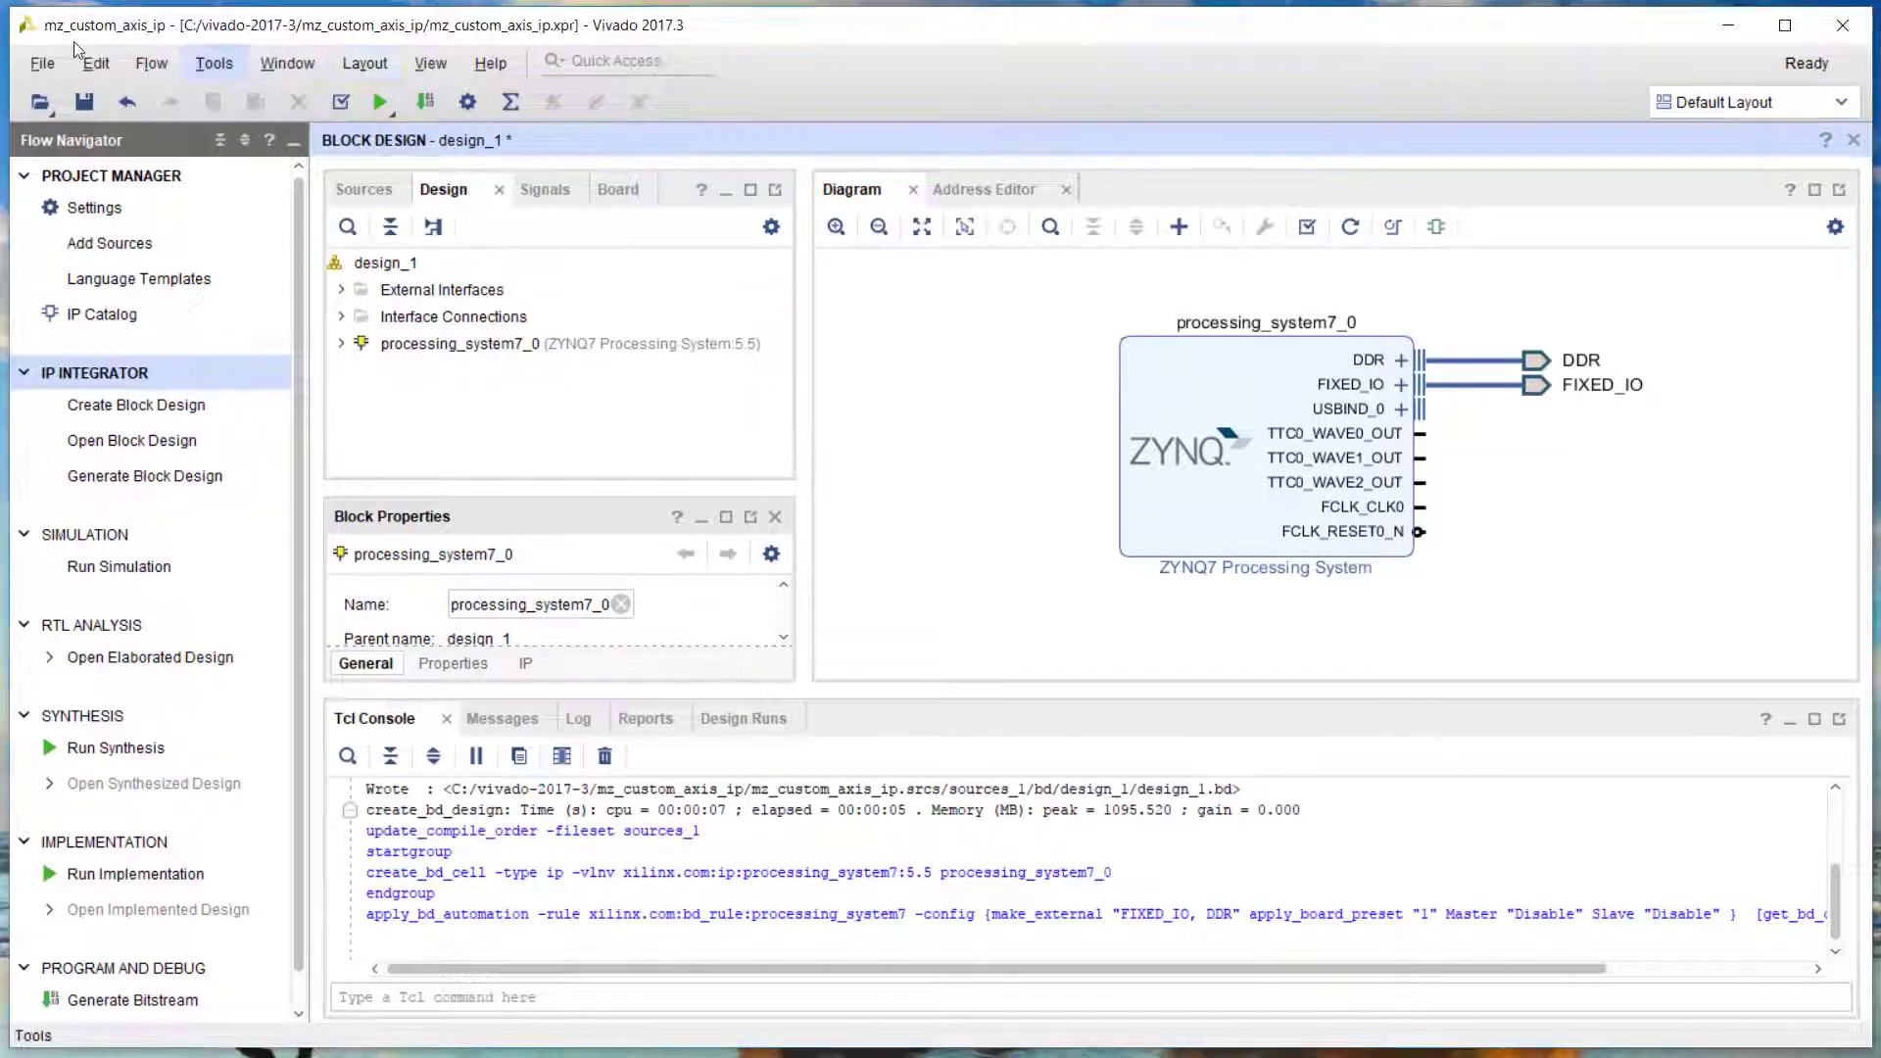
Launch Create and Package New IP and choose to create a new AXI4 peripheral
{"action": "left_click", "coordinate": [213, 63]}
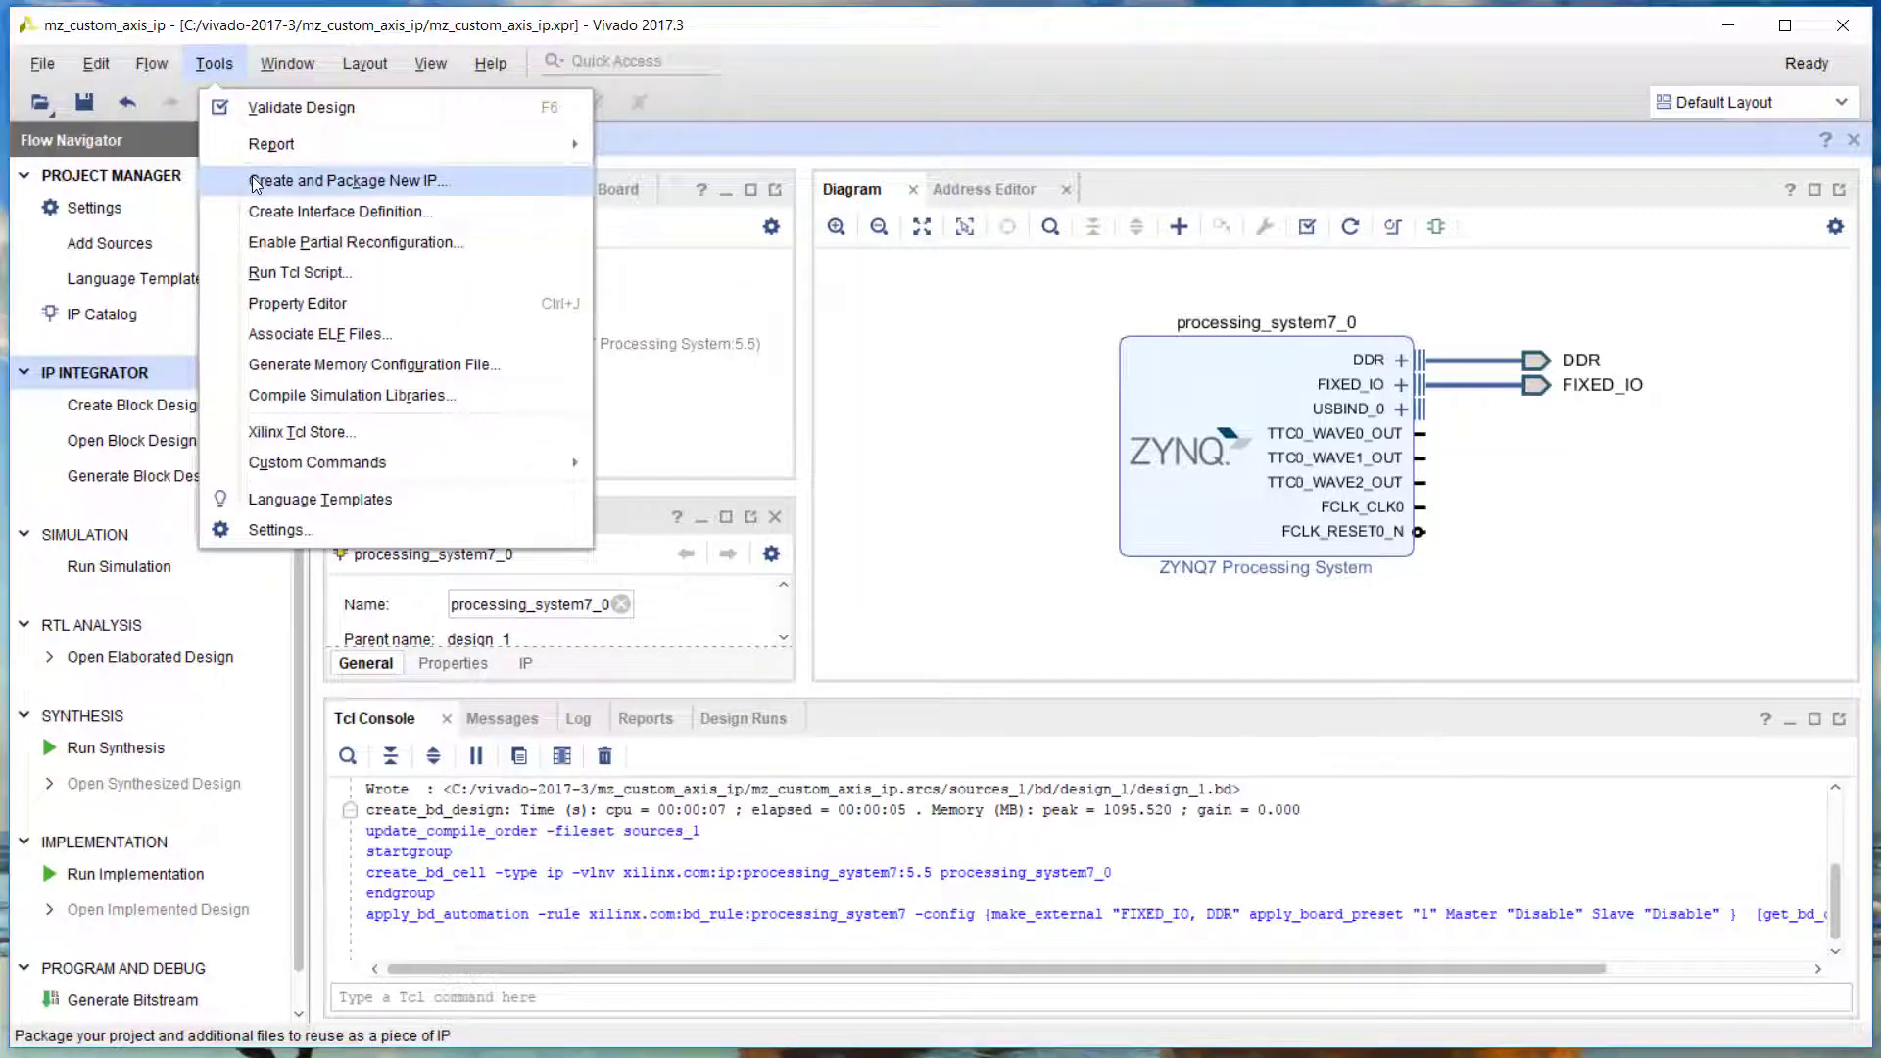
{"action": "left_click", "coordinate": [349, 181]}
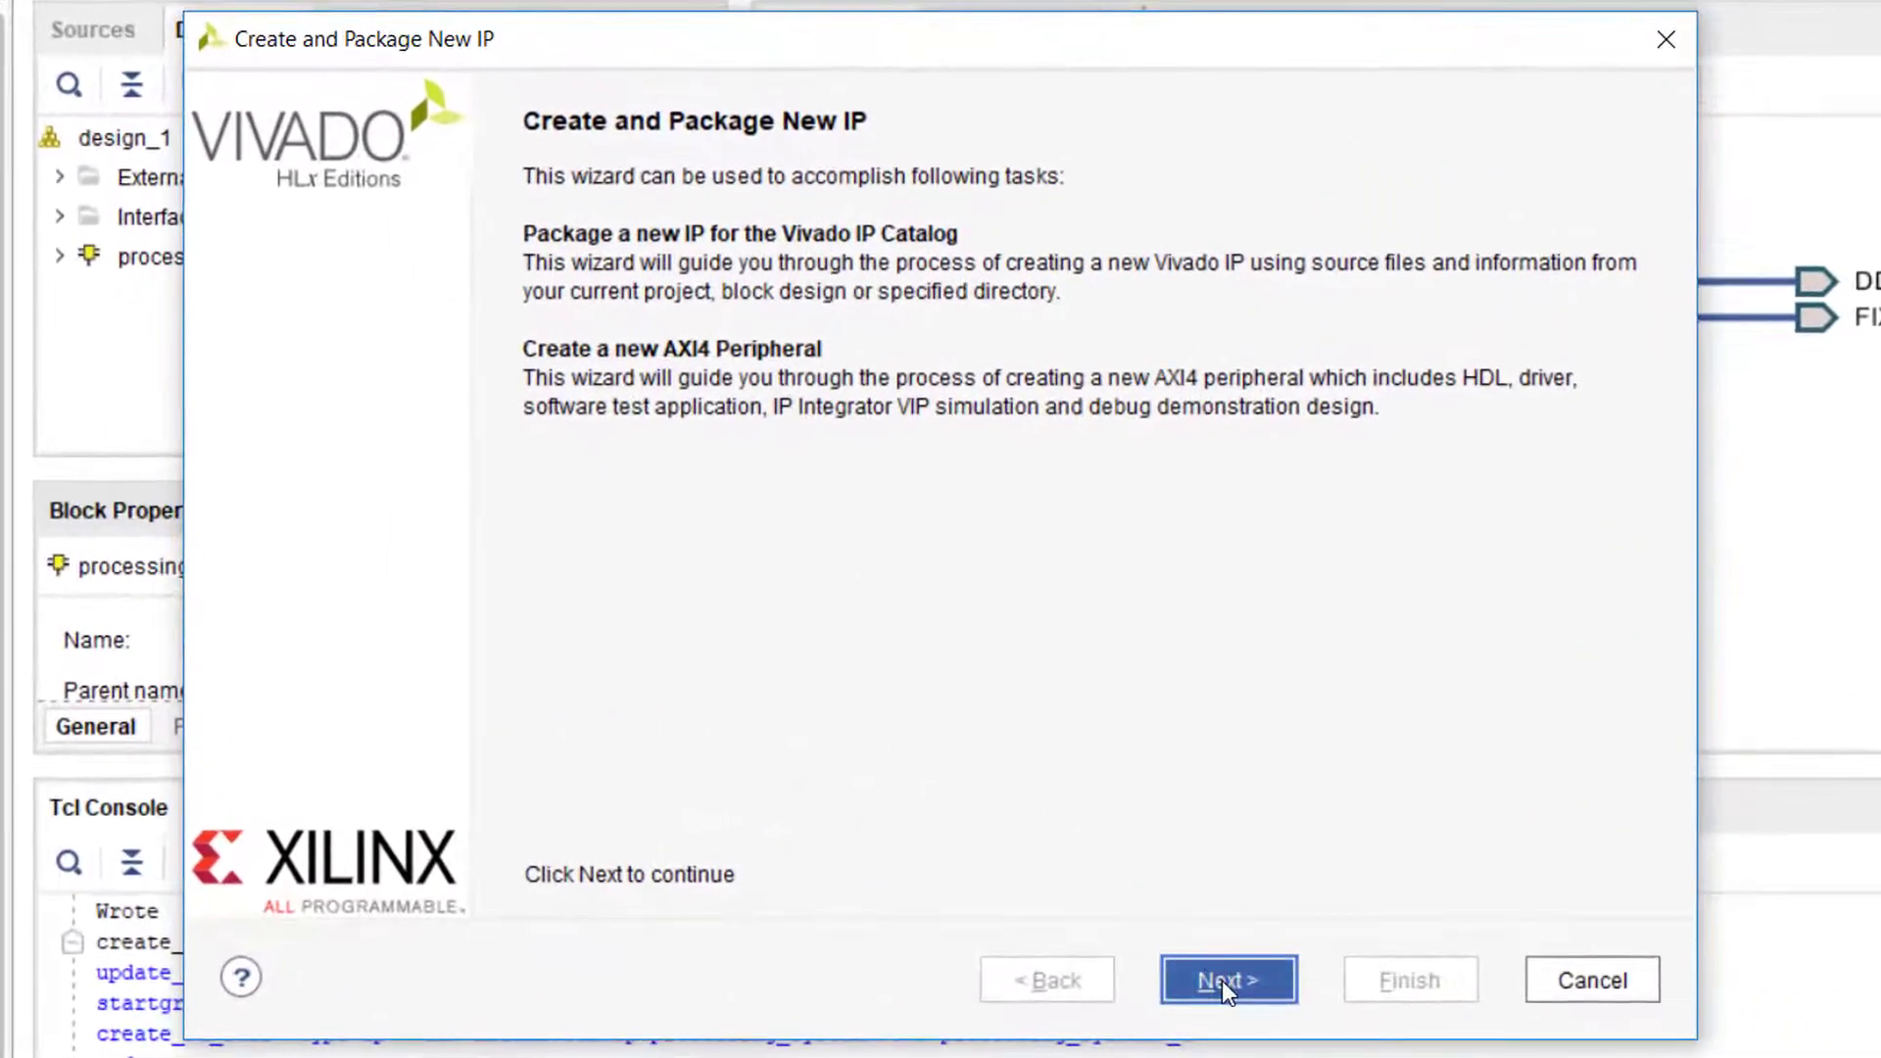
{"action": "left_click", "coordinate": [1228, 979]}
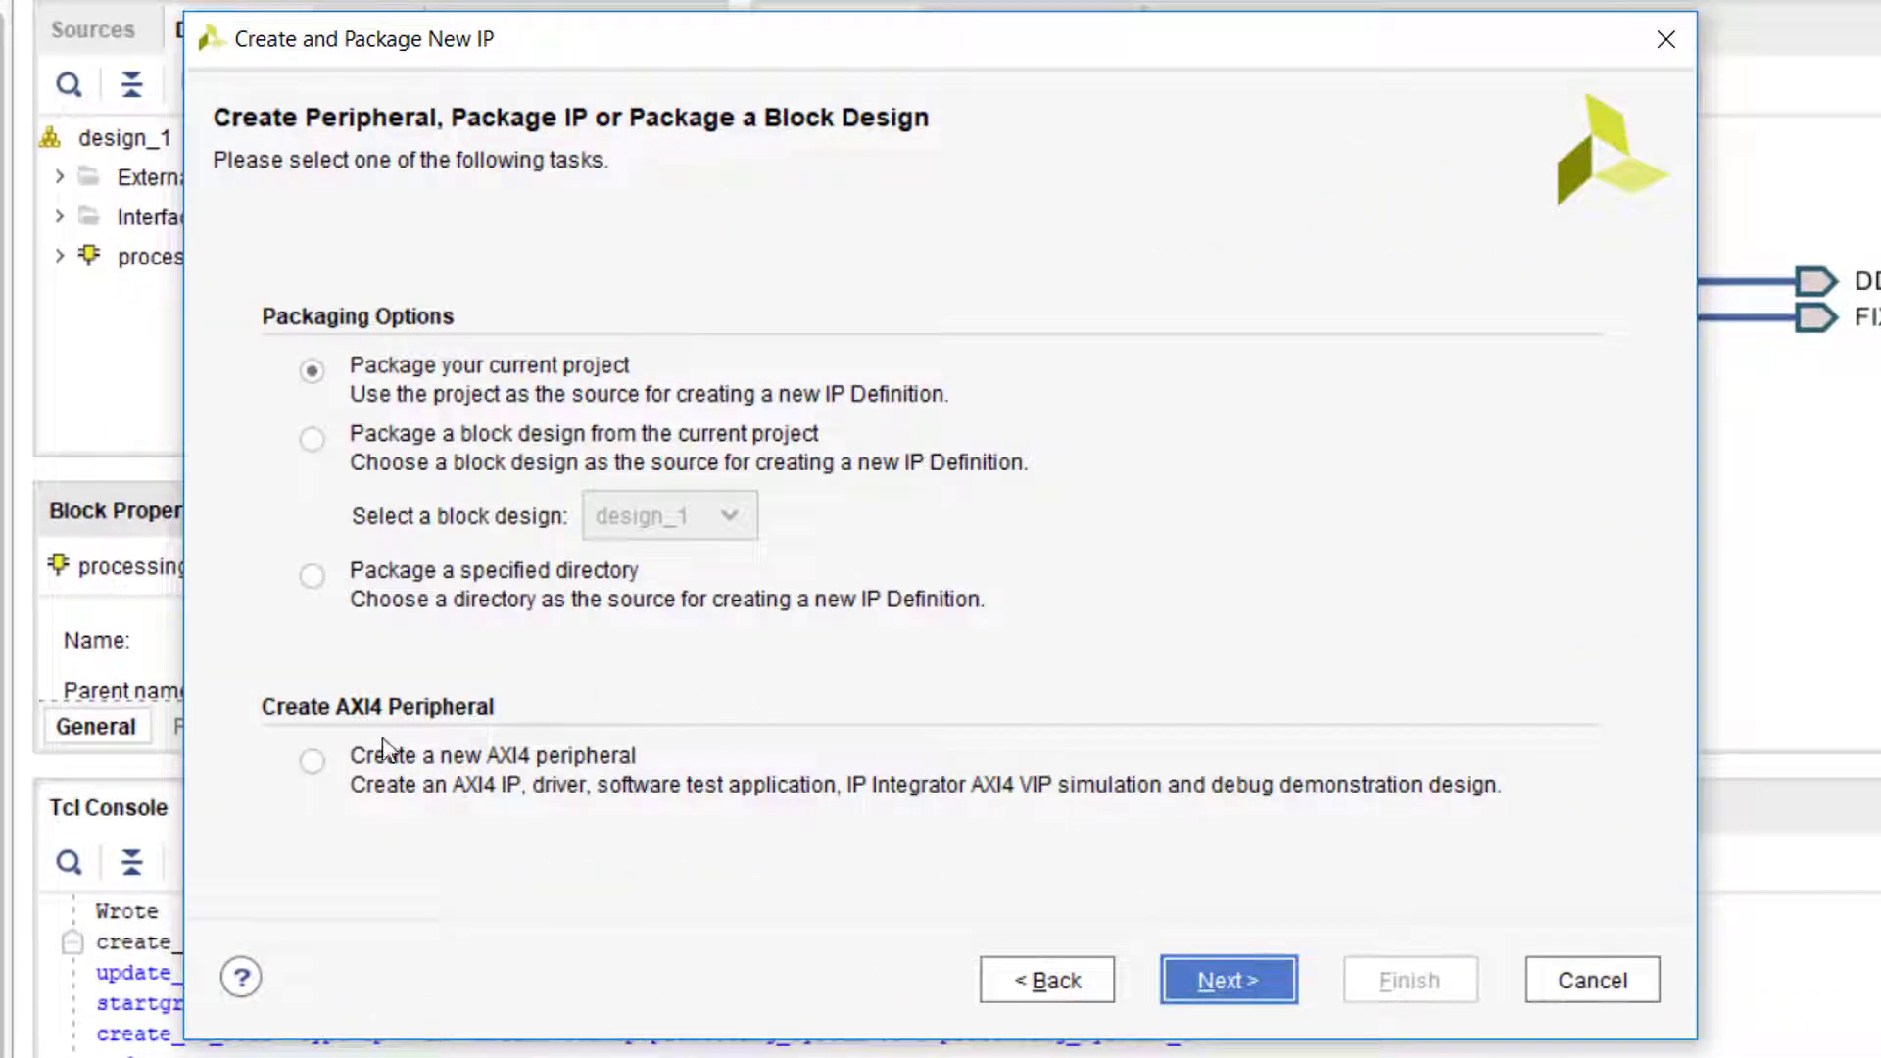
{"action": "left_click", "coordinate": [312, 762]}
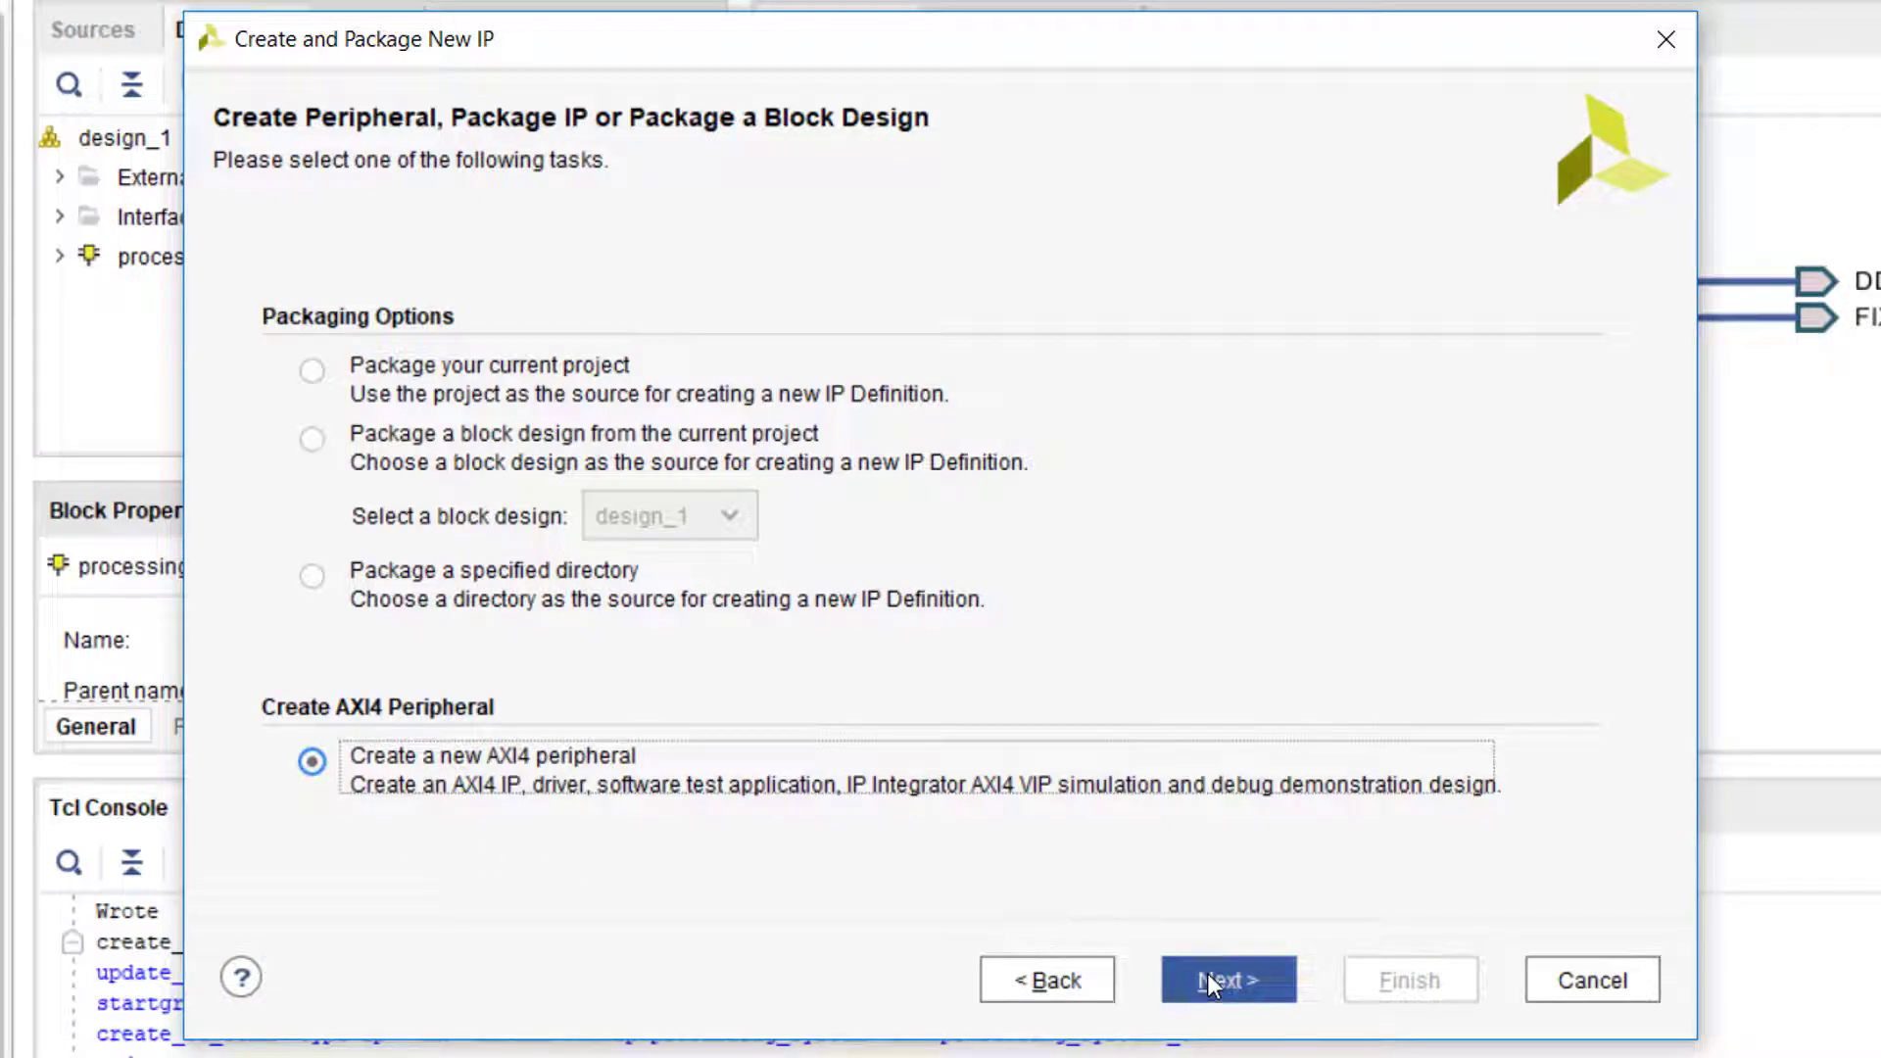
{"action": "left_click", "coordinate": [1228, 979]}
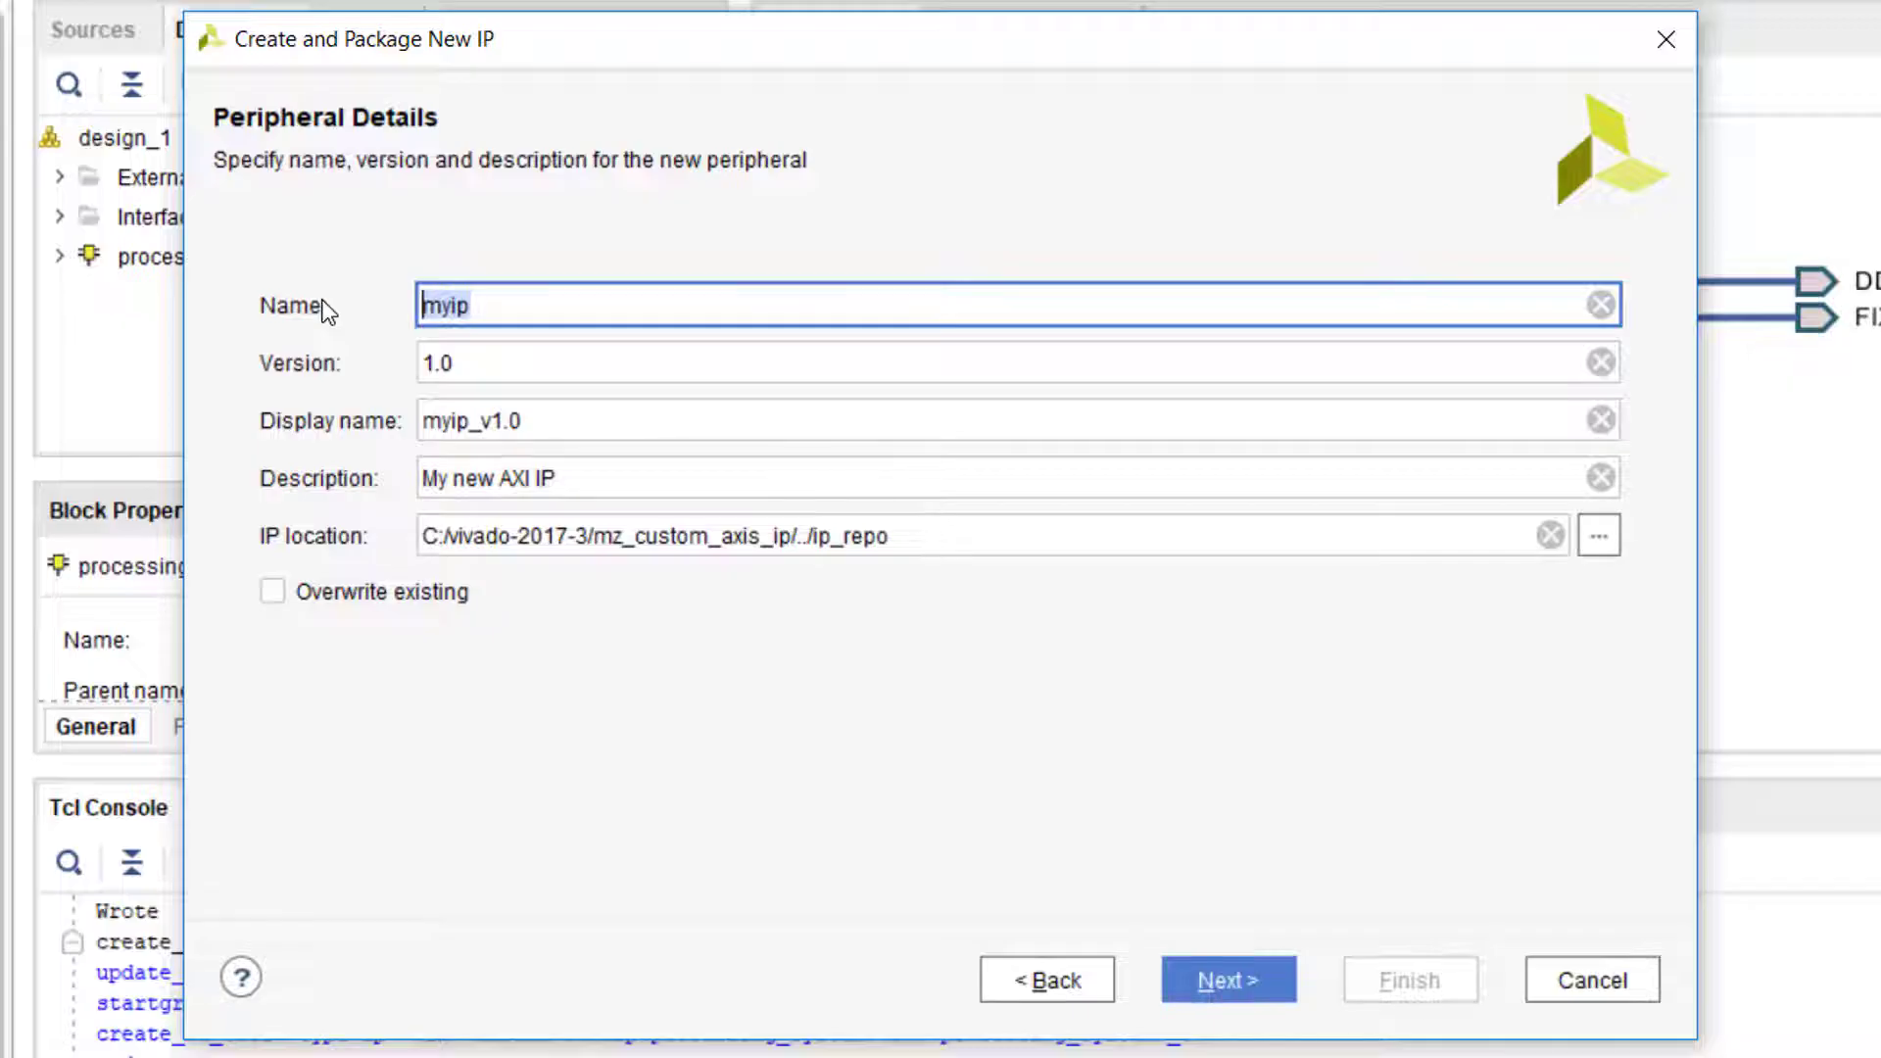
Name the peripheral axis_fifo with description 'AXIS FIFO', allowing overwrite of an existing IP
{"action": "type", "text": "axis_fifo"}
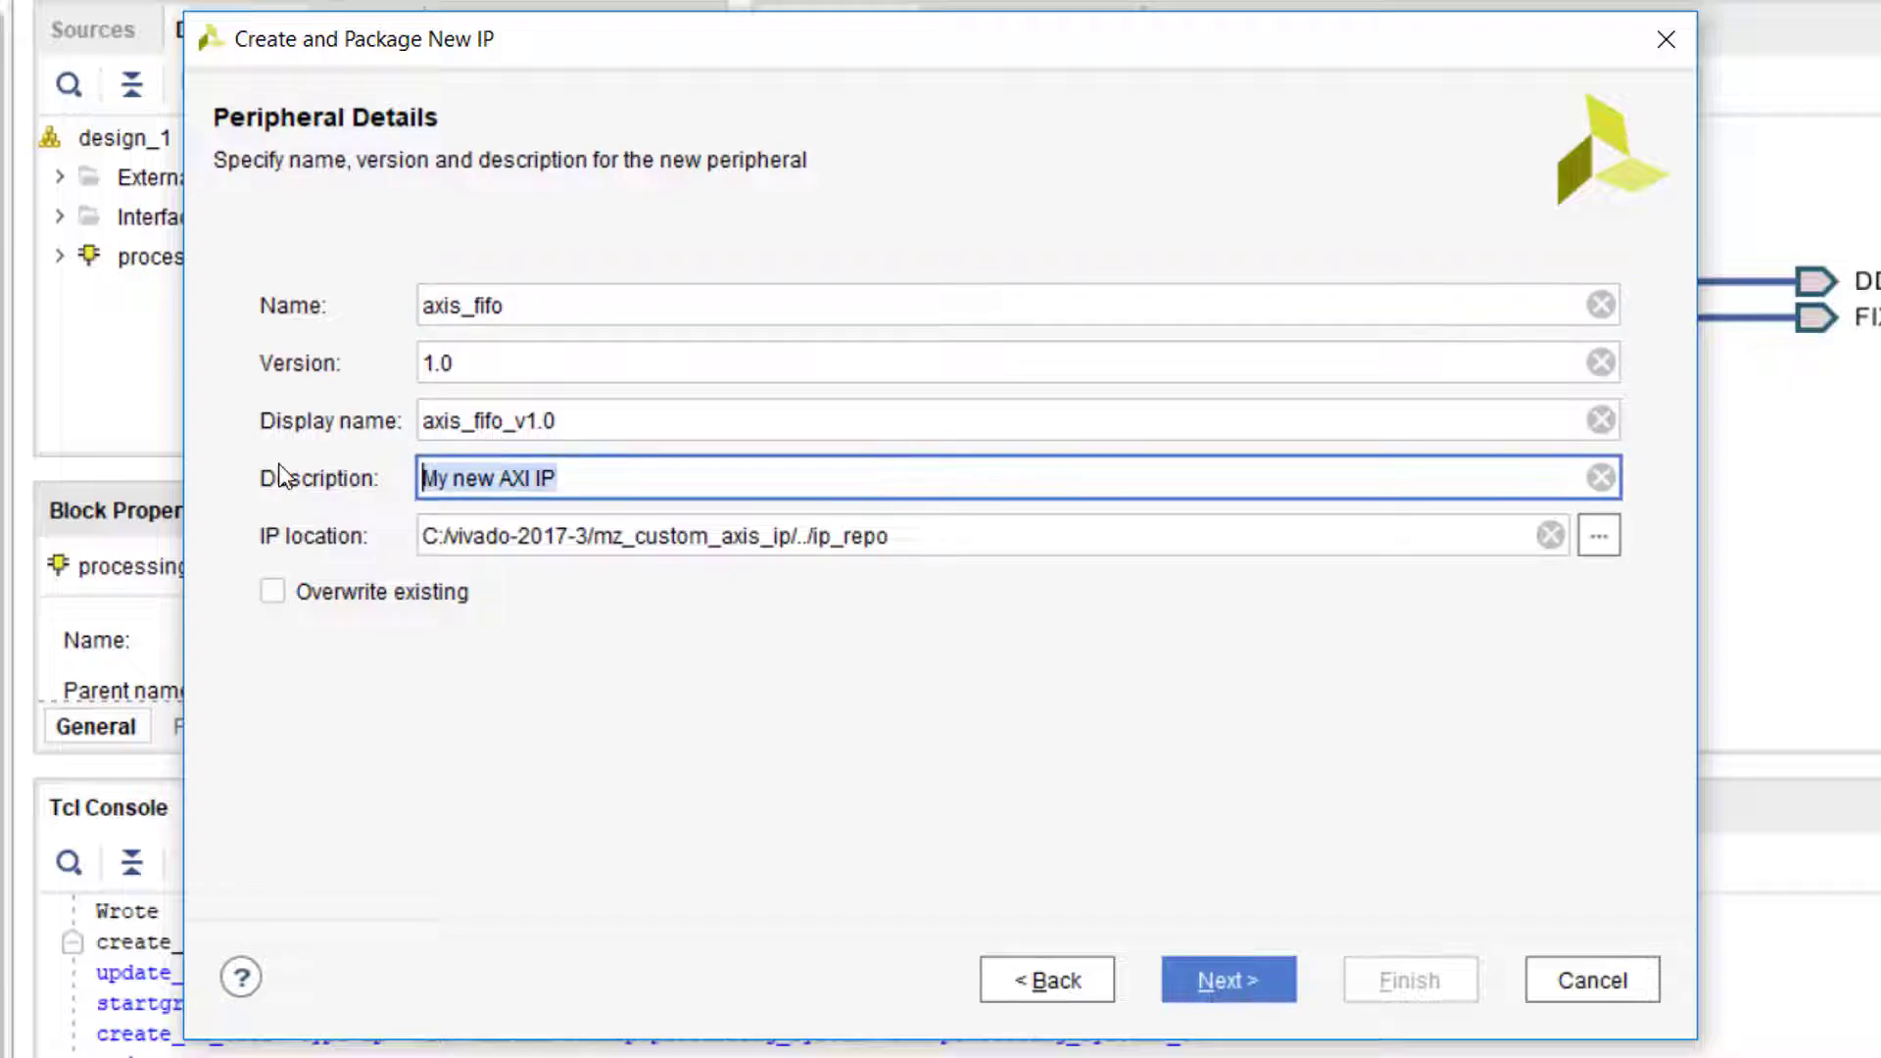
{"action": "type", "text": "AXIS"}
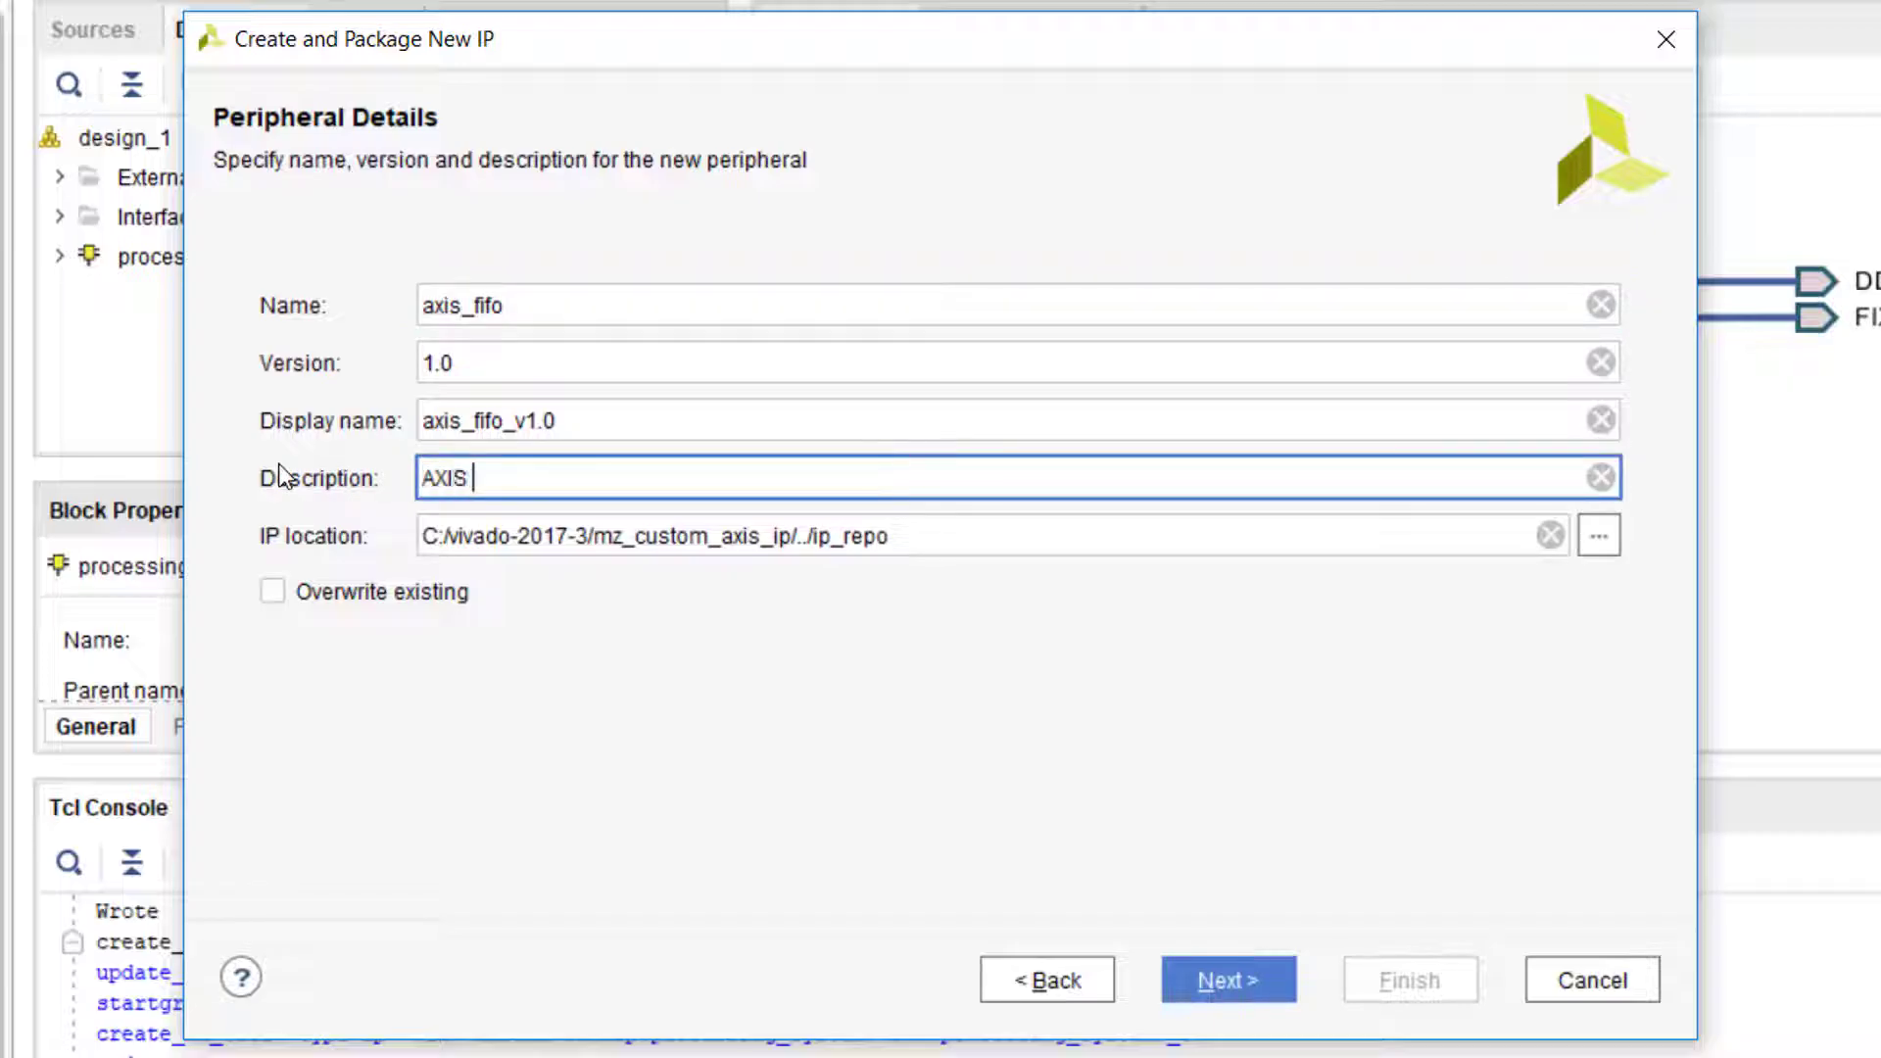
{"action": "type", "text": "FIFO"}
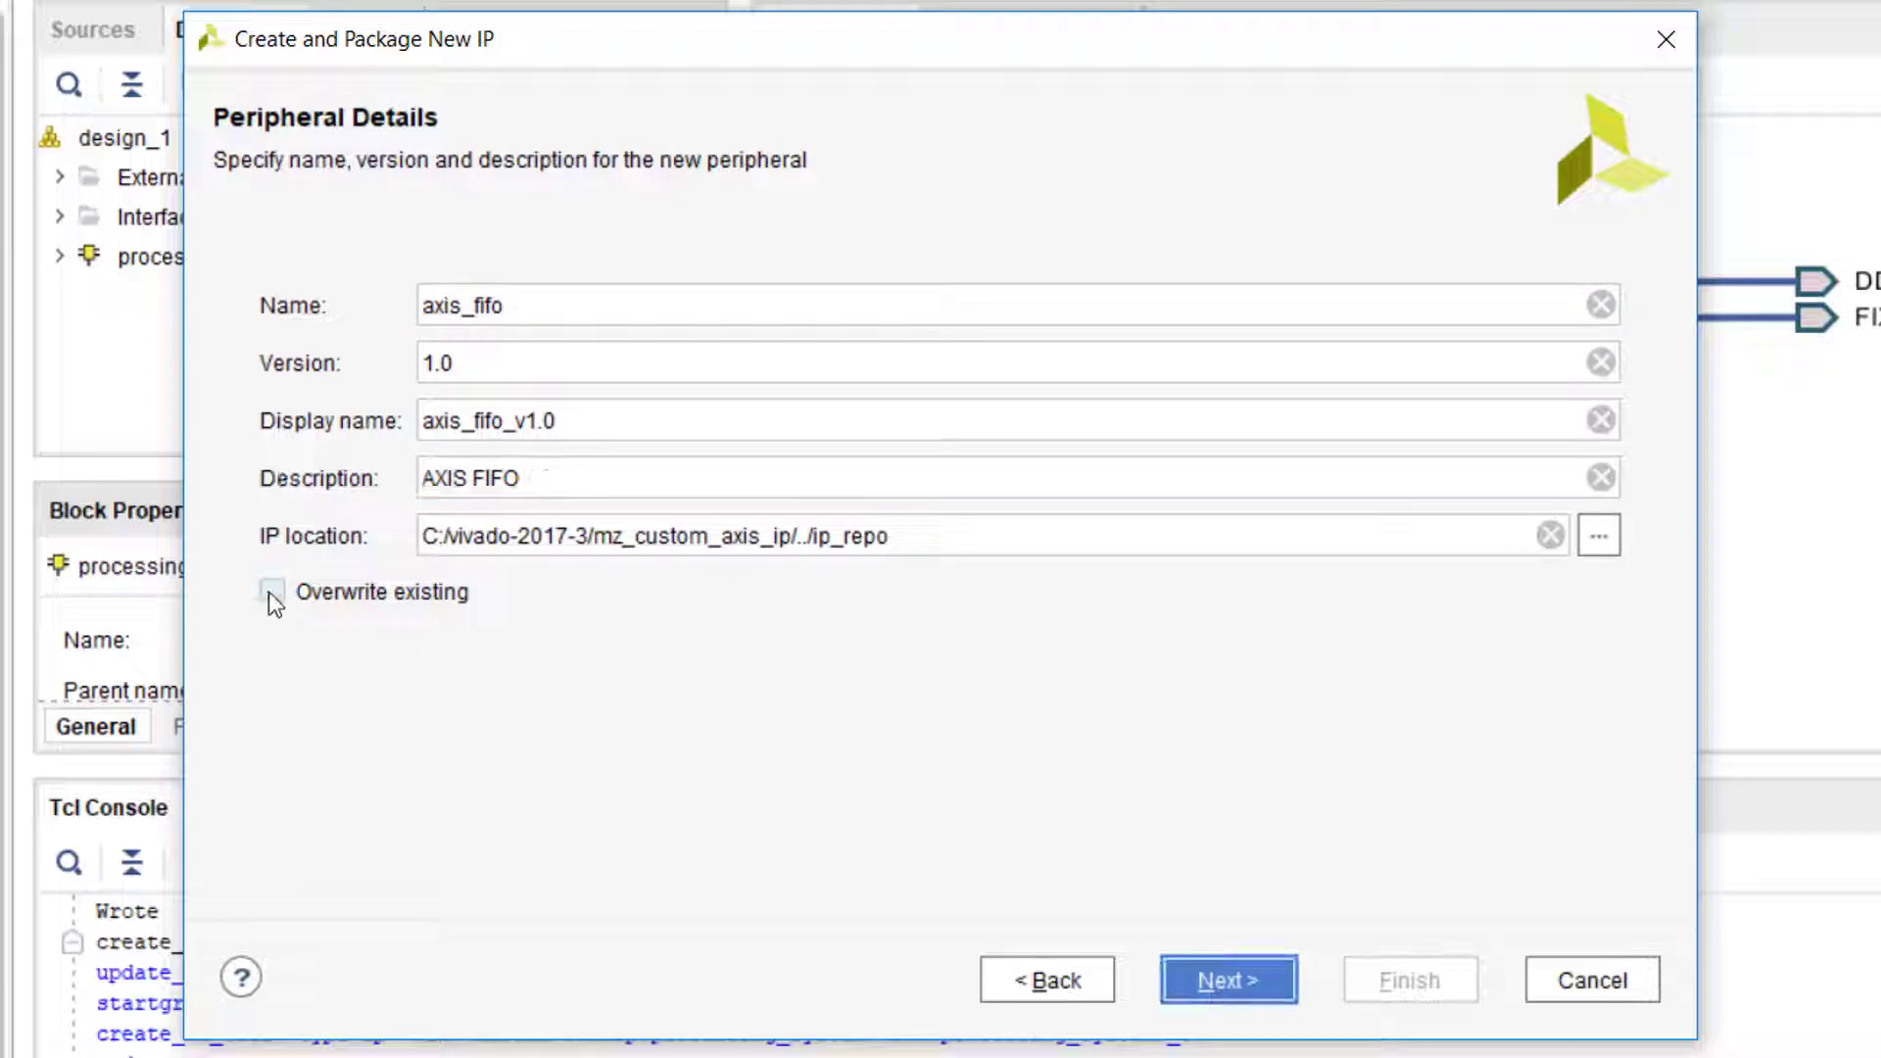
{"action": "left_click", "coordinate": [273, 591]}
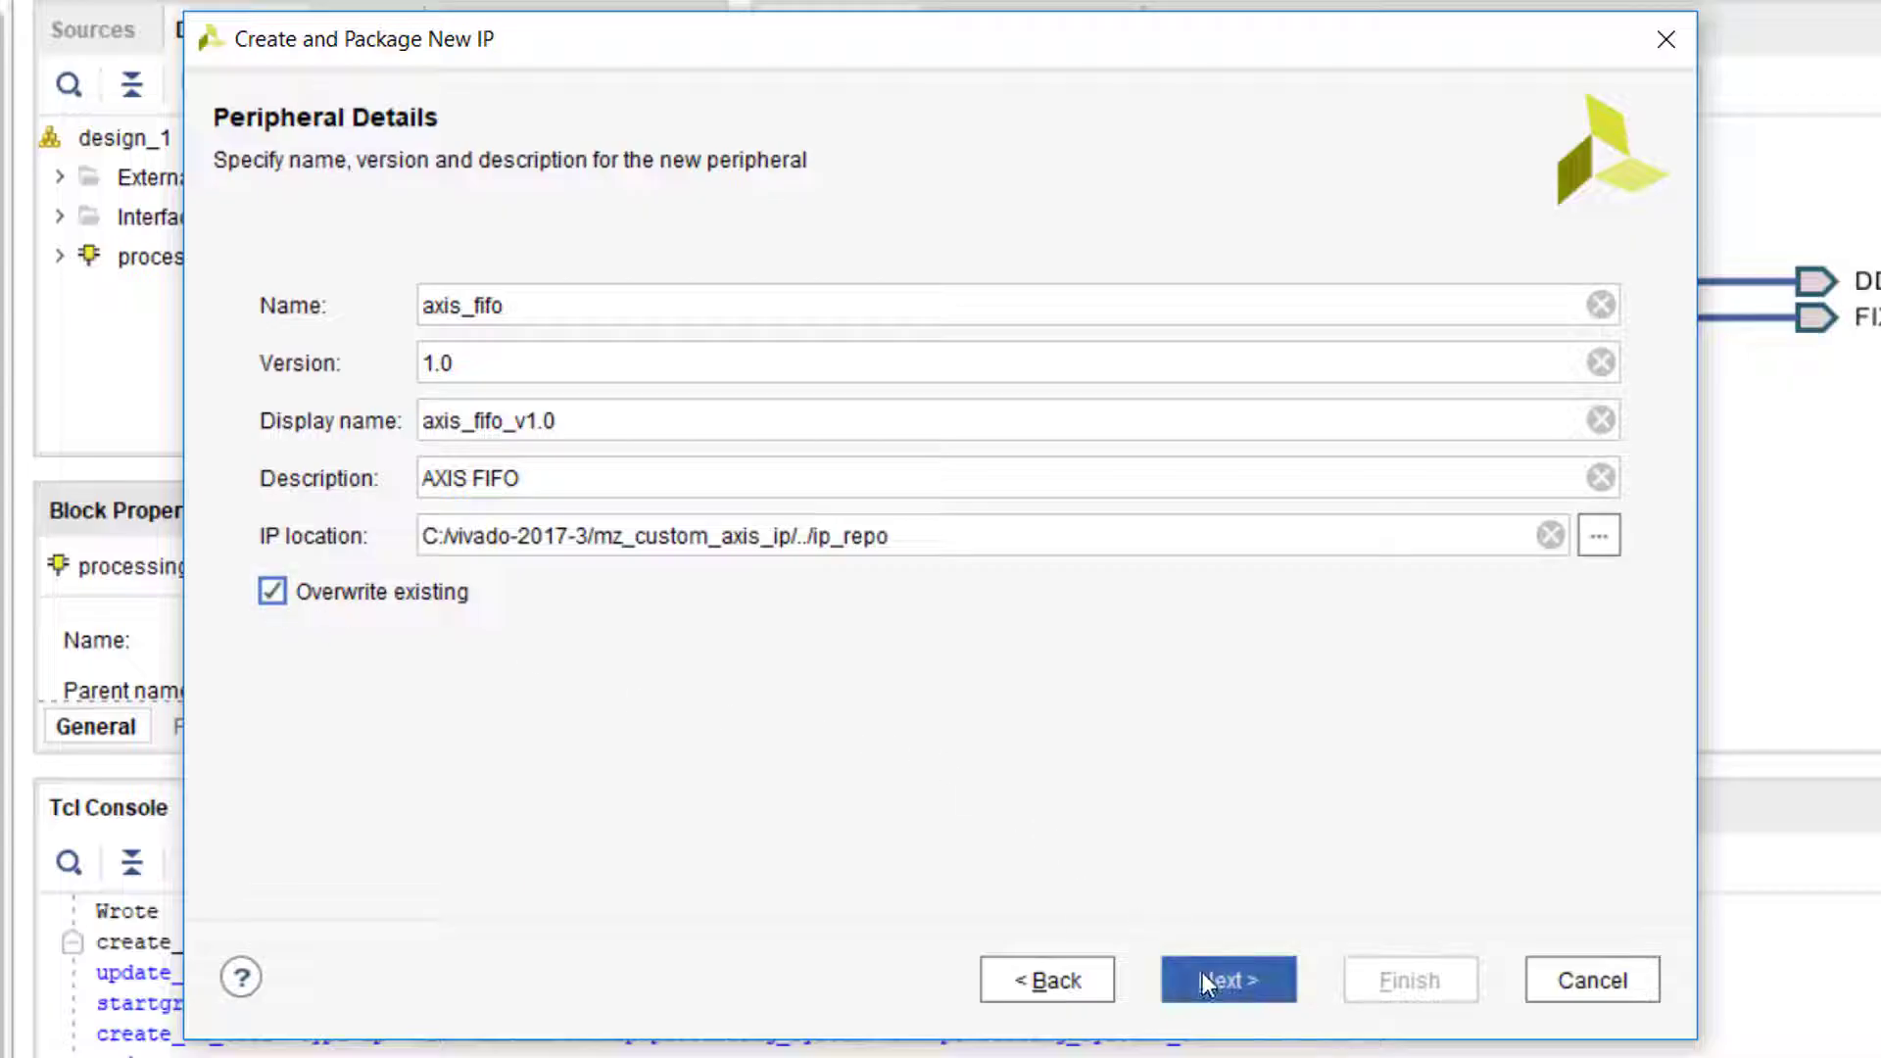
{"action": "left_click", "coordinate": [1228, 980]}
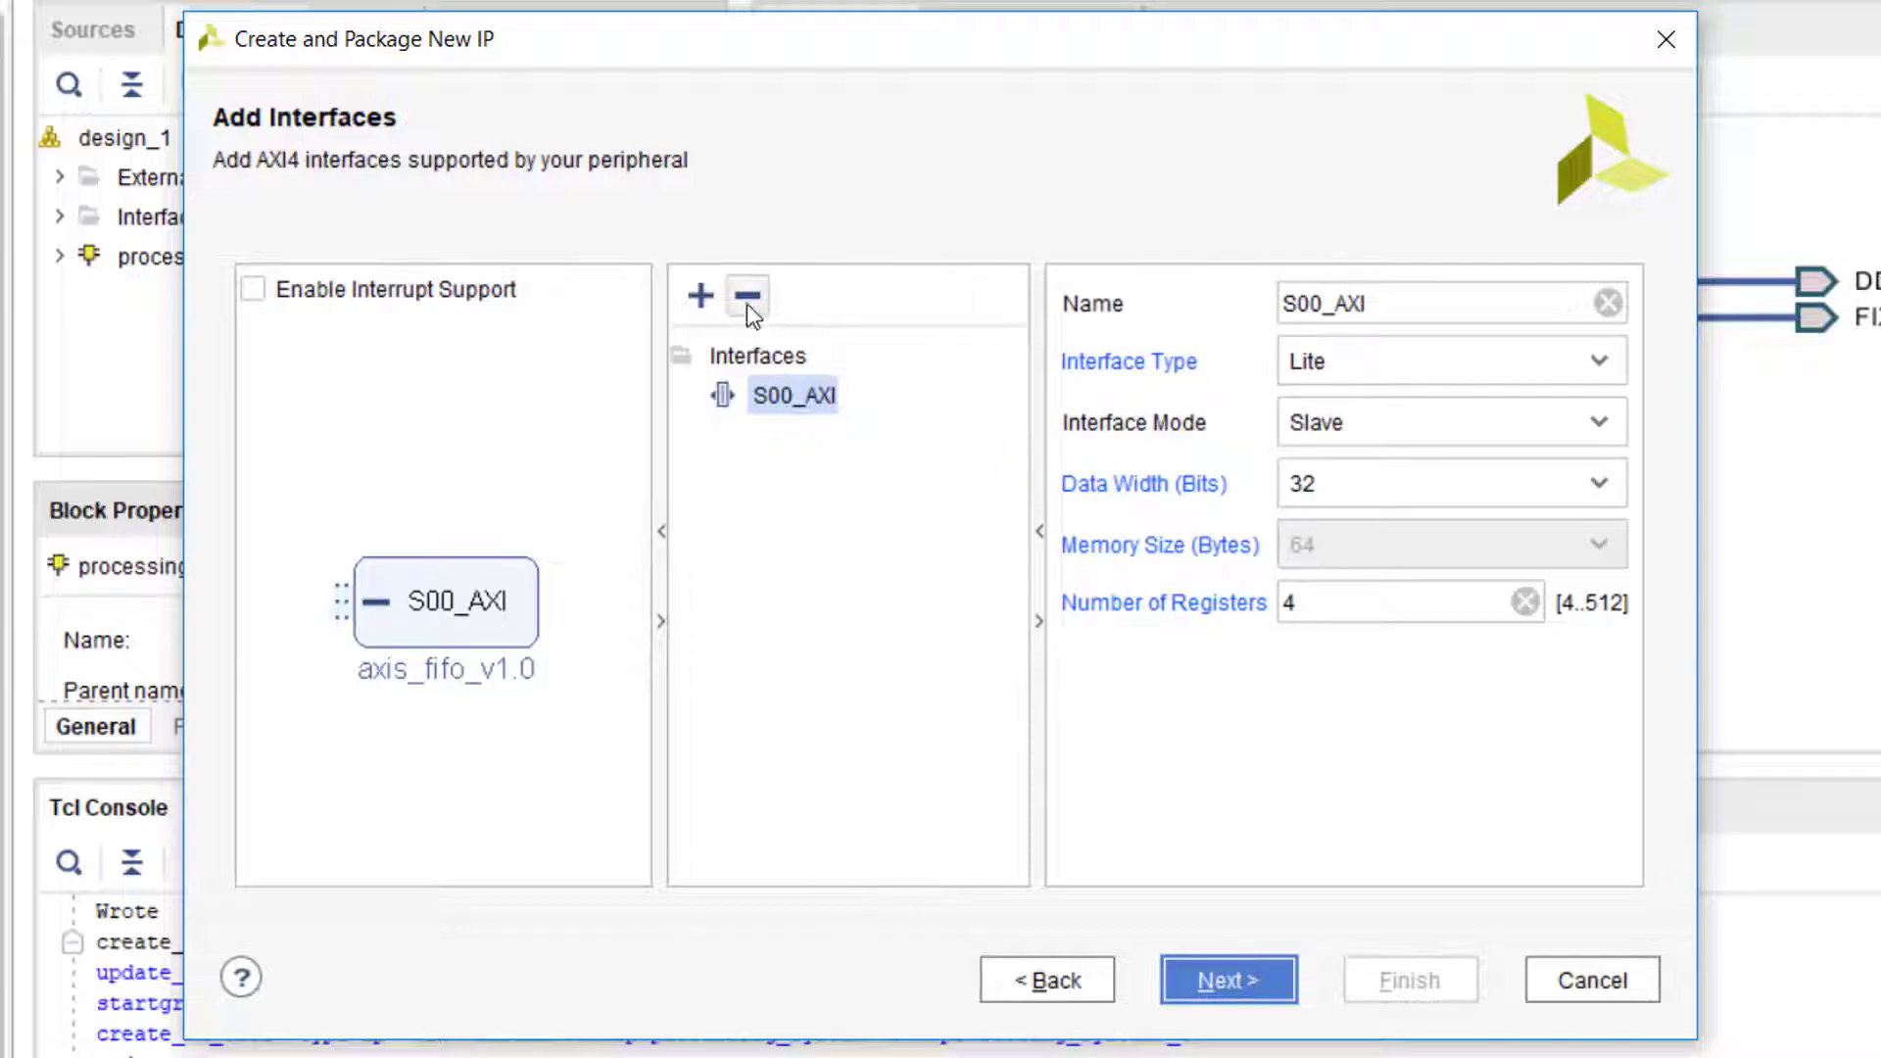
{"action": "mouse_move", "coordinate": [699, 299]}
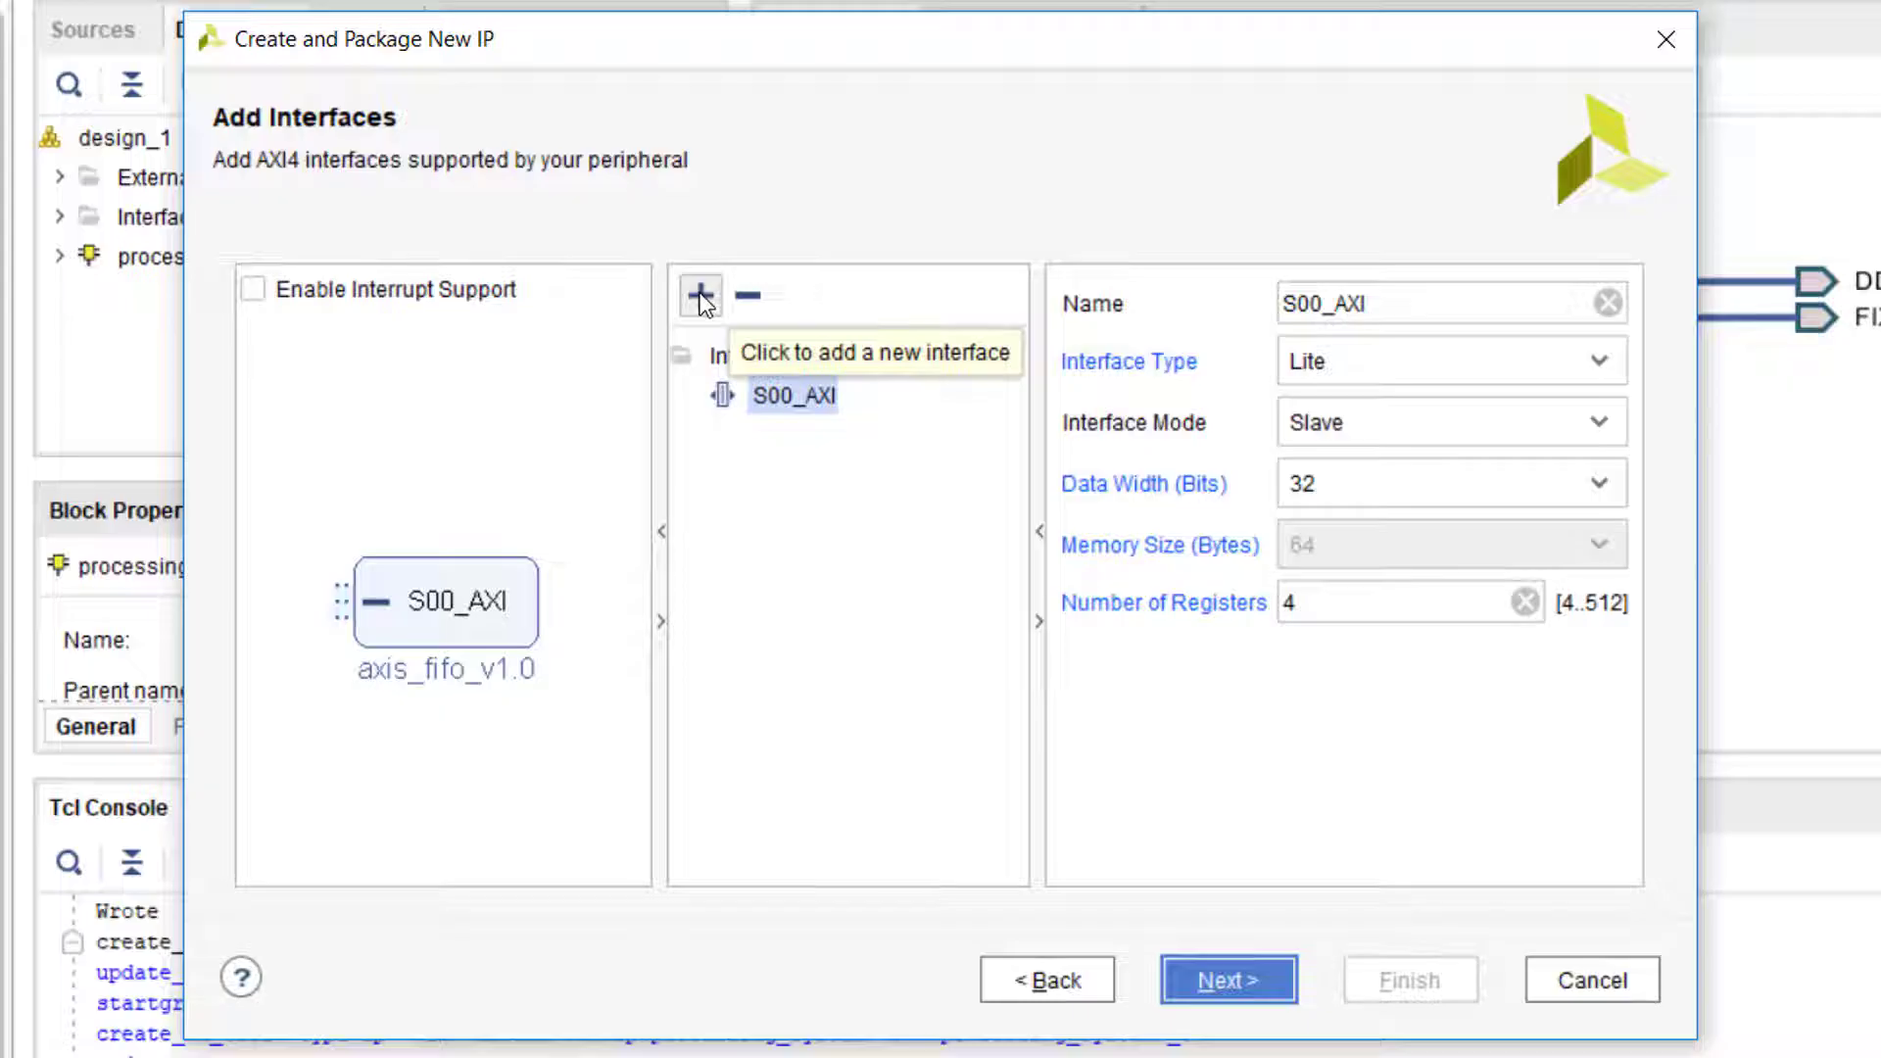
Set S00_AXIS slave and M00_AXIS master stream interfaces, remove S00_AXI, and choose Edit IP
{"action": "left_click", "coordinate": [700, 294]}
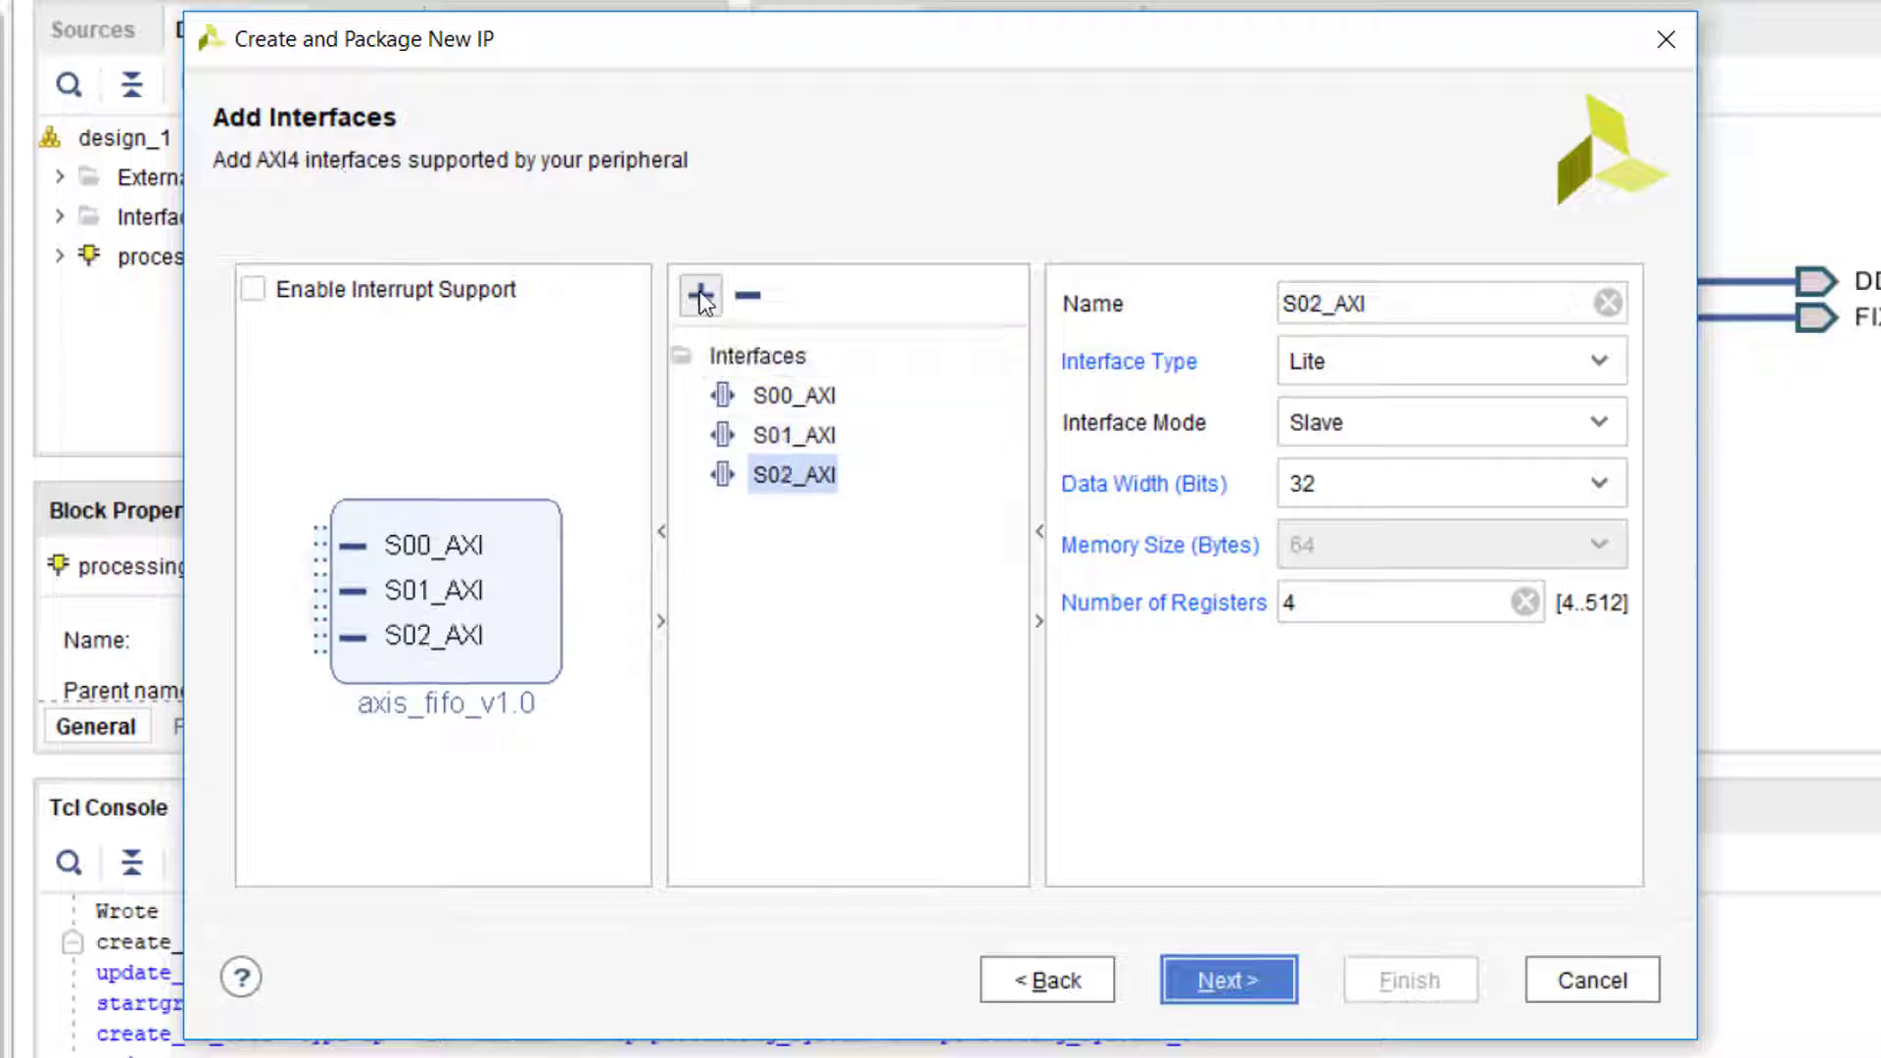
{"action": "left_click", "coordinate": [792, 435]}
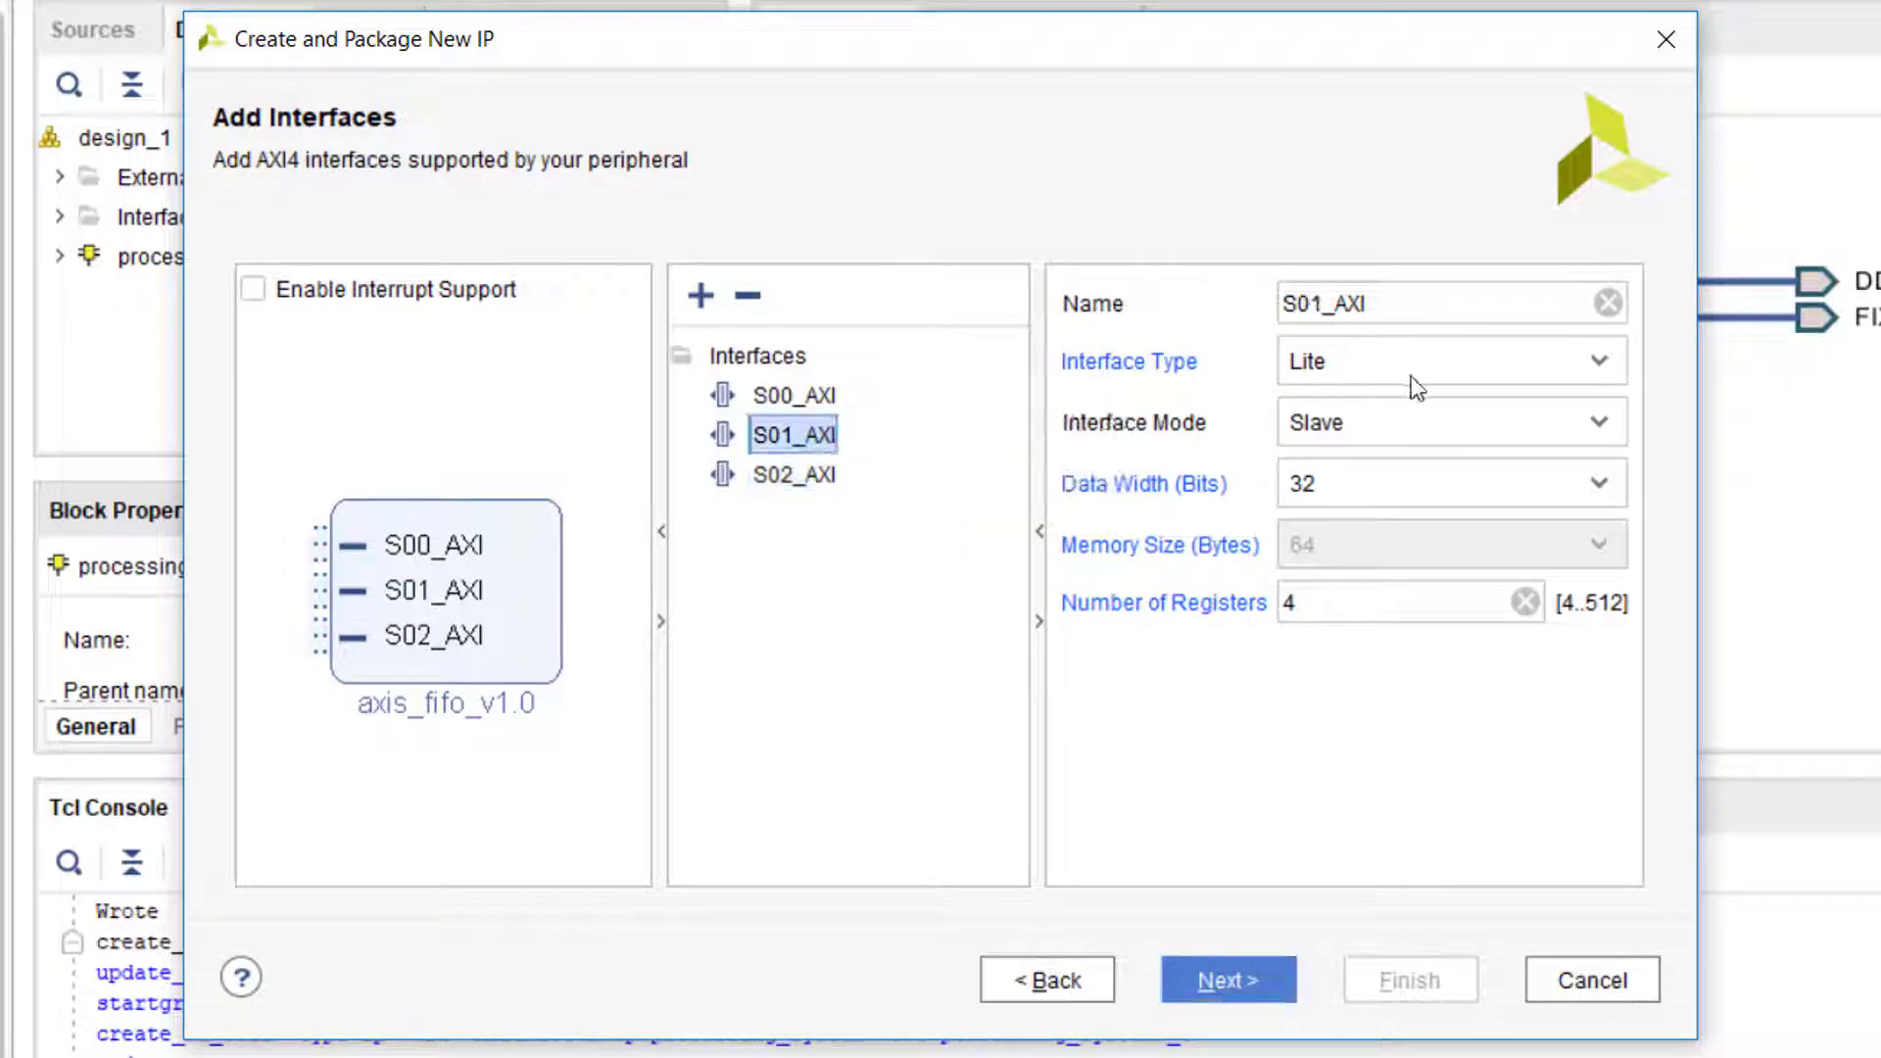
{"action": "left_click", "coordinate": [1451, 361]}
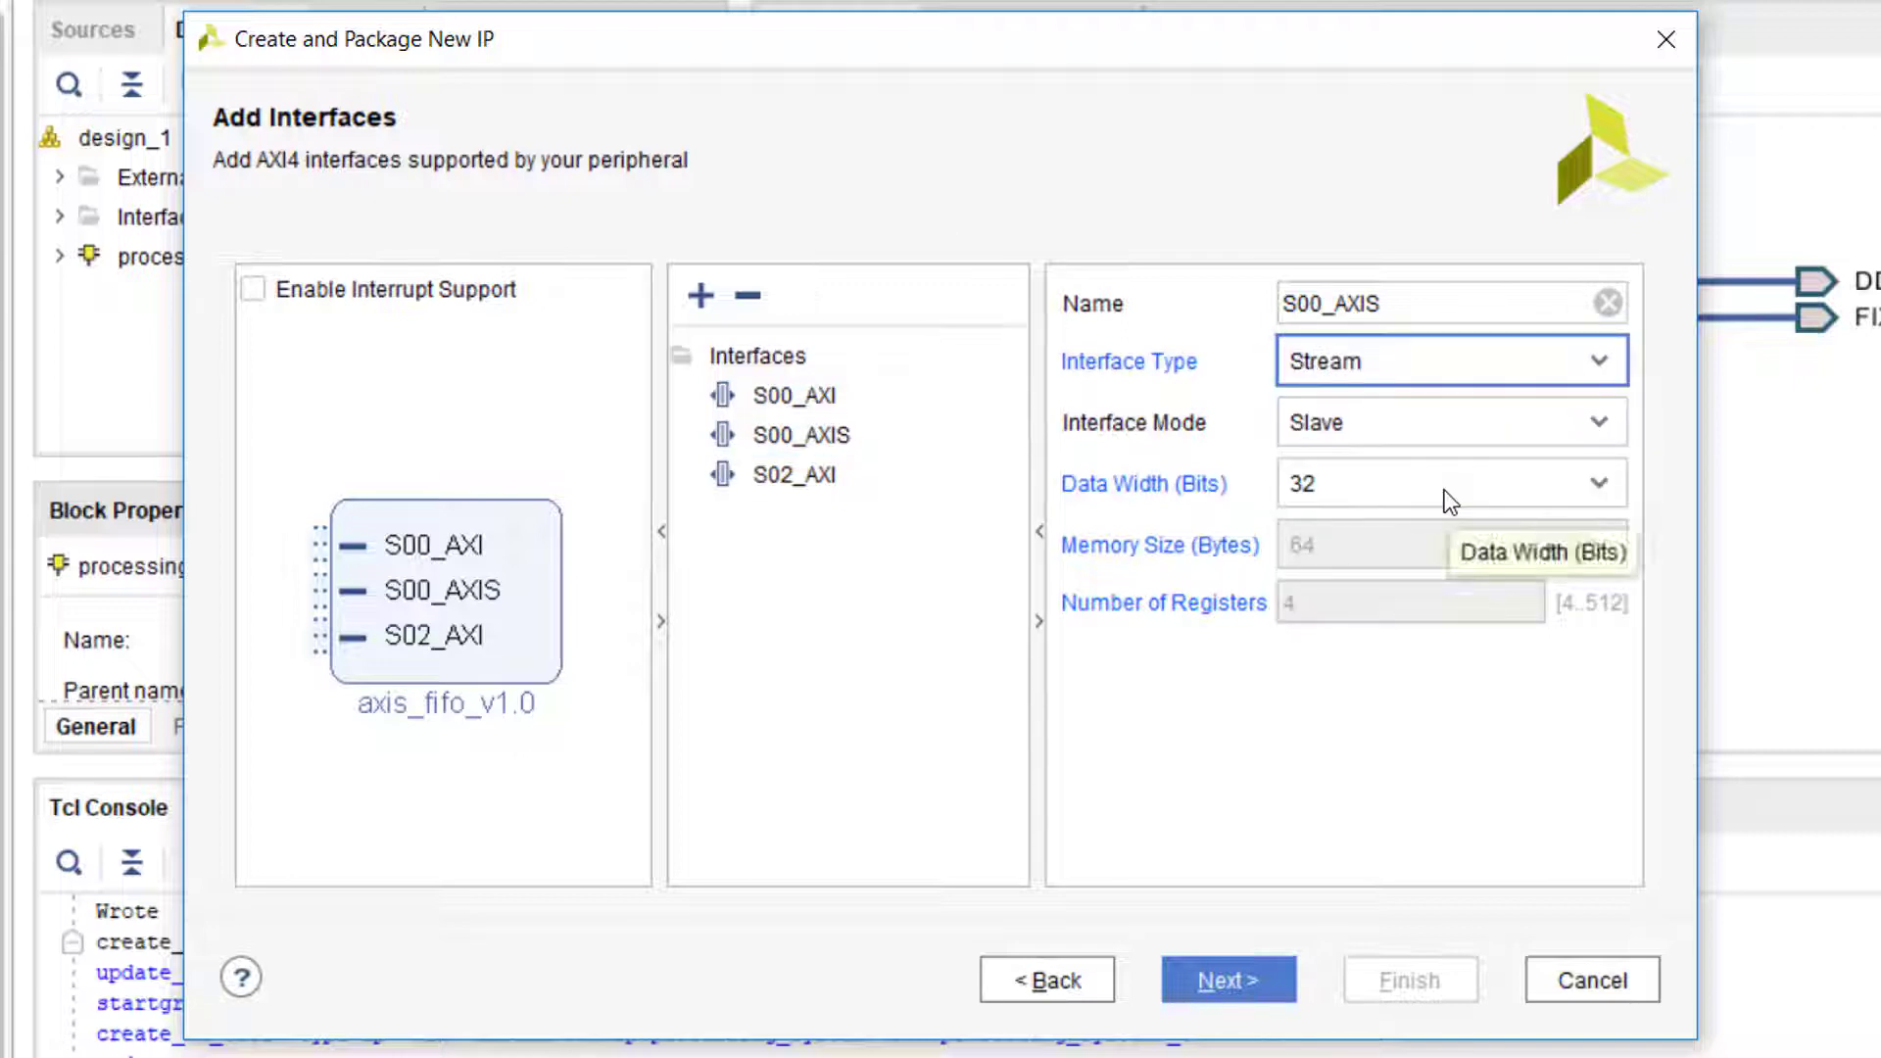
{"action": "left_click", "coordinate": [793, 474]}
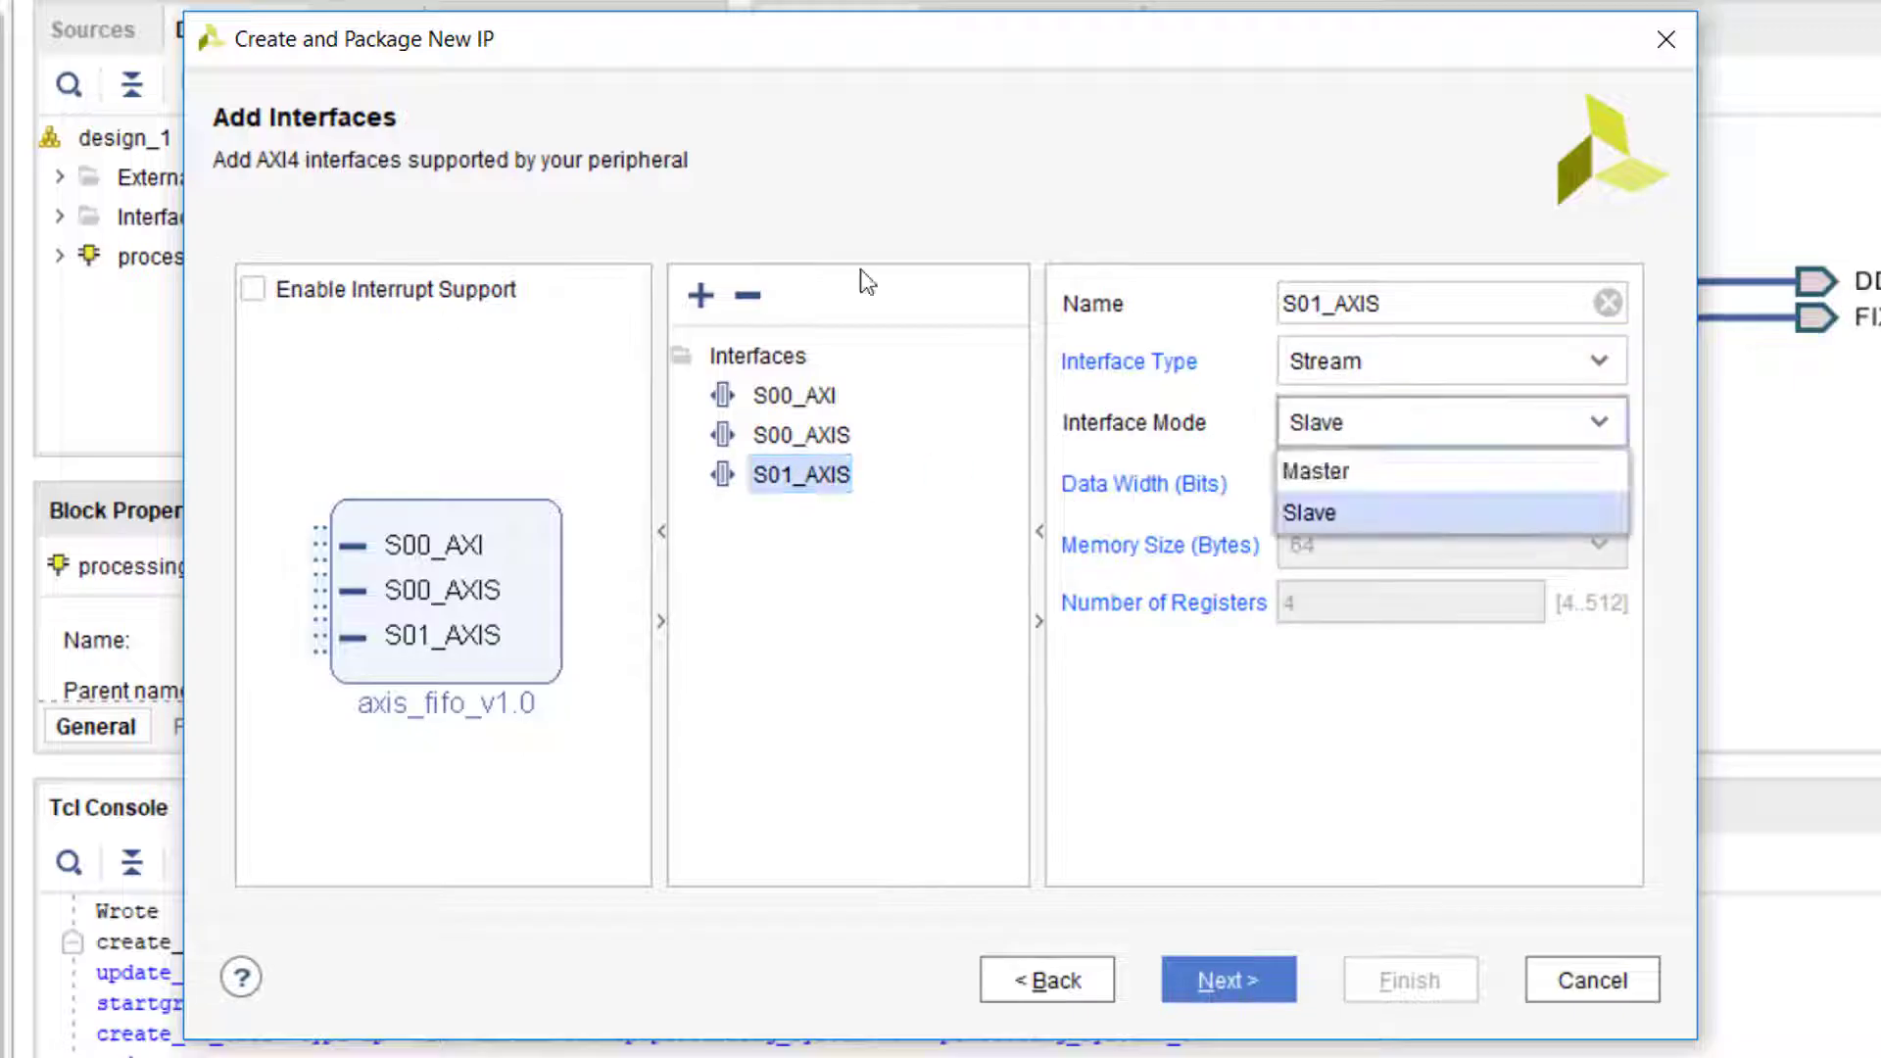
{"action": "left_click", "coordinate": [1317, 471]}
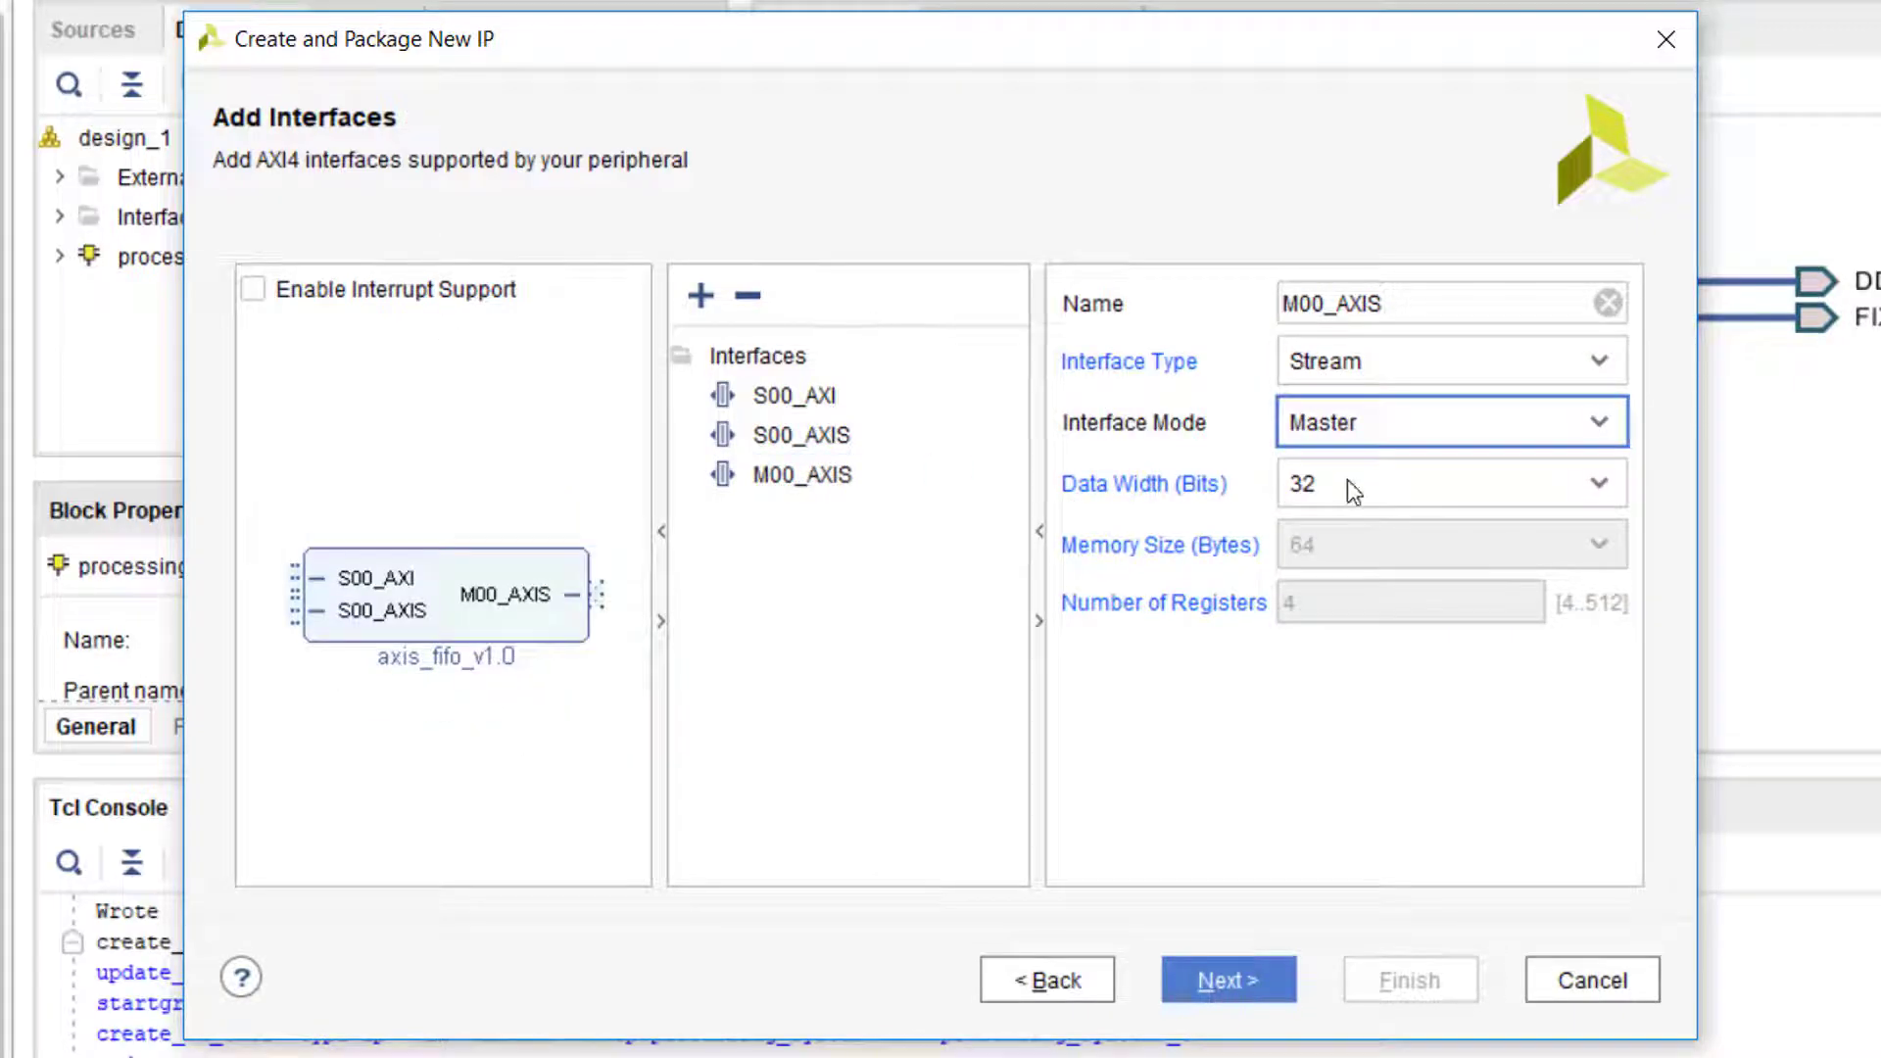
{"action": "left_click", "coordinate": [794, 394]}
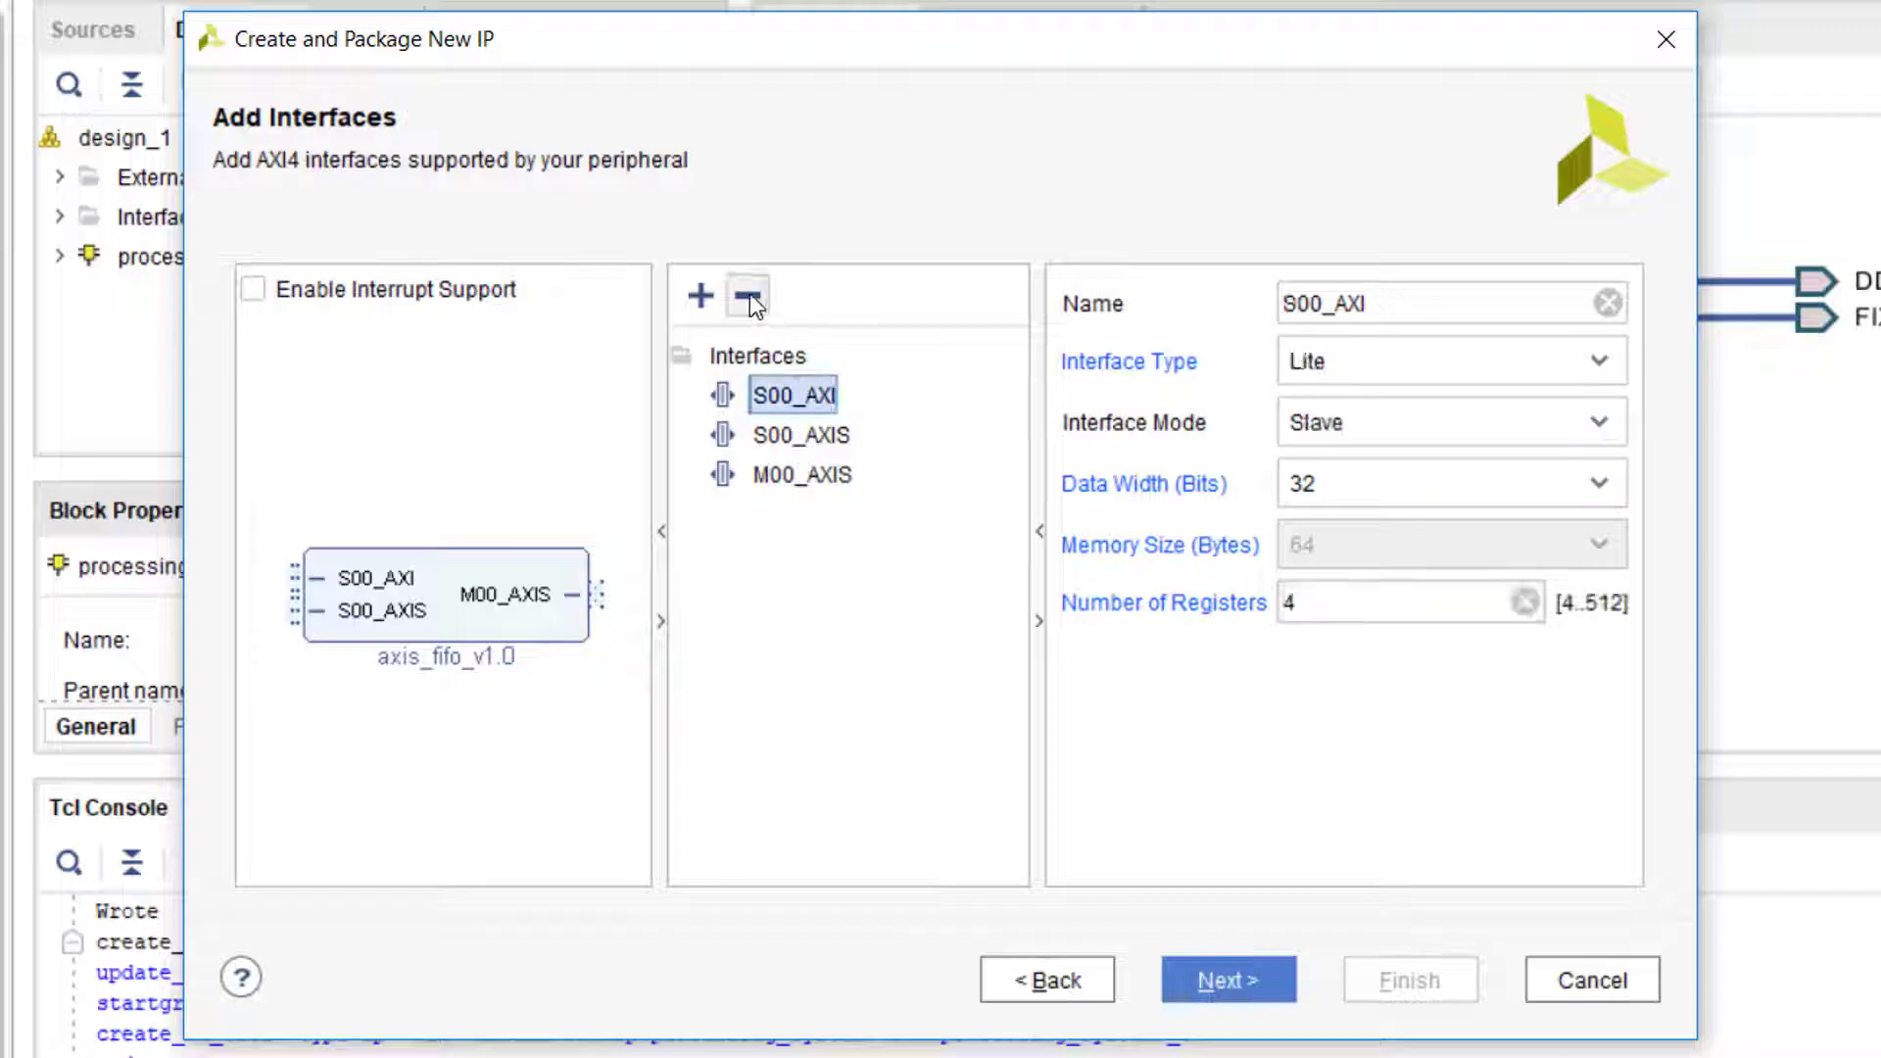
{"action": "left_click", "coordinate": [744, 295]}
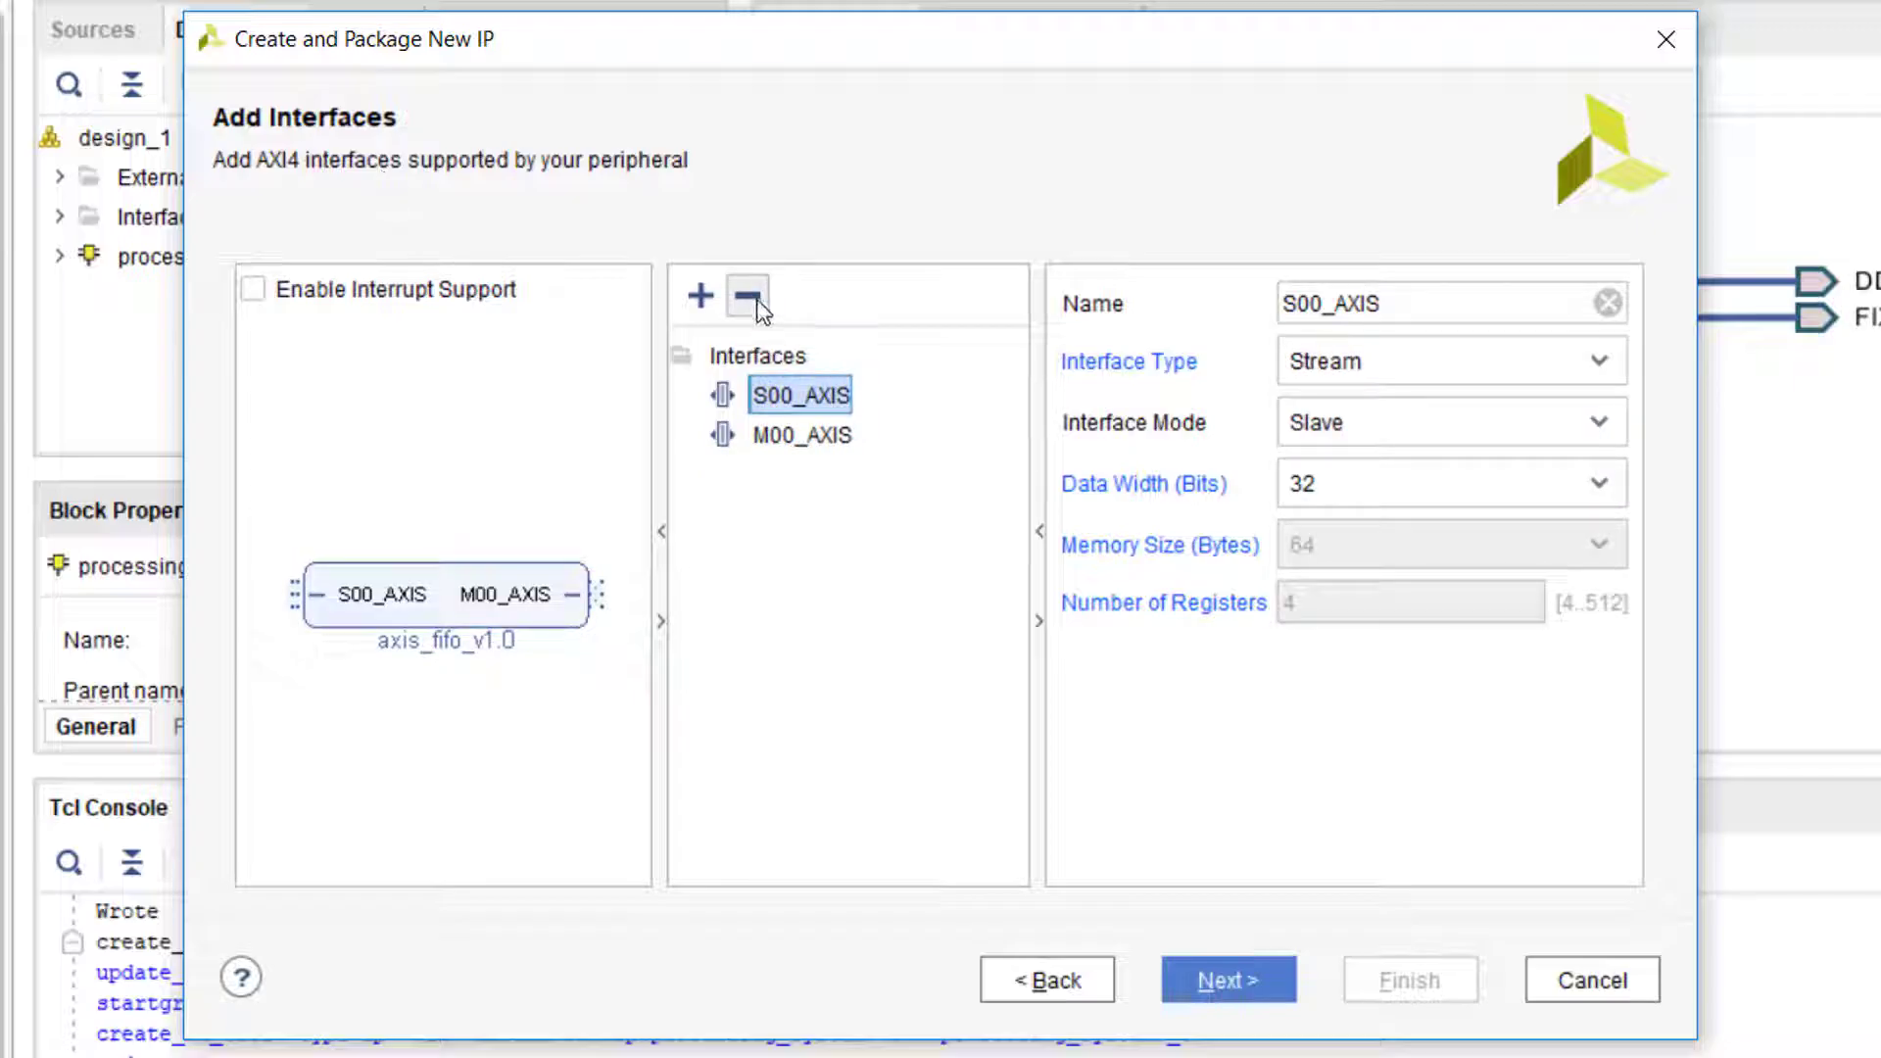
{"action": "mouse_move", "coordinate": [838, 452]}
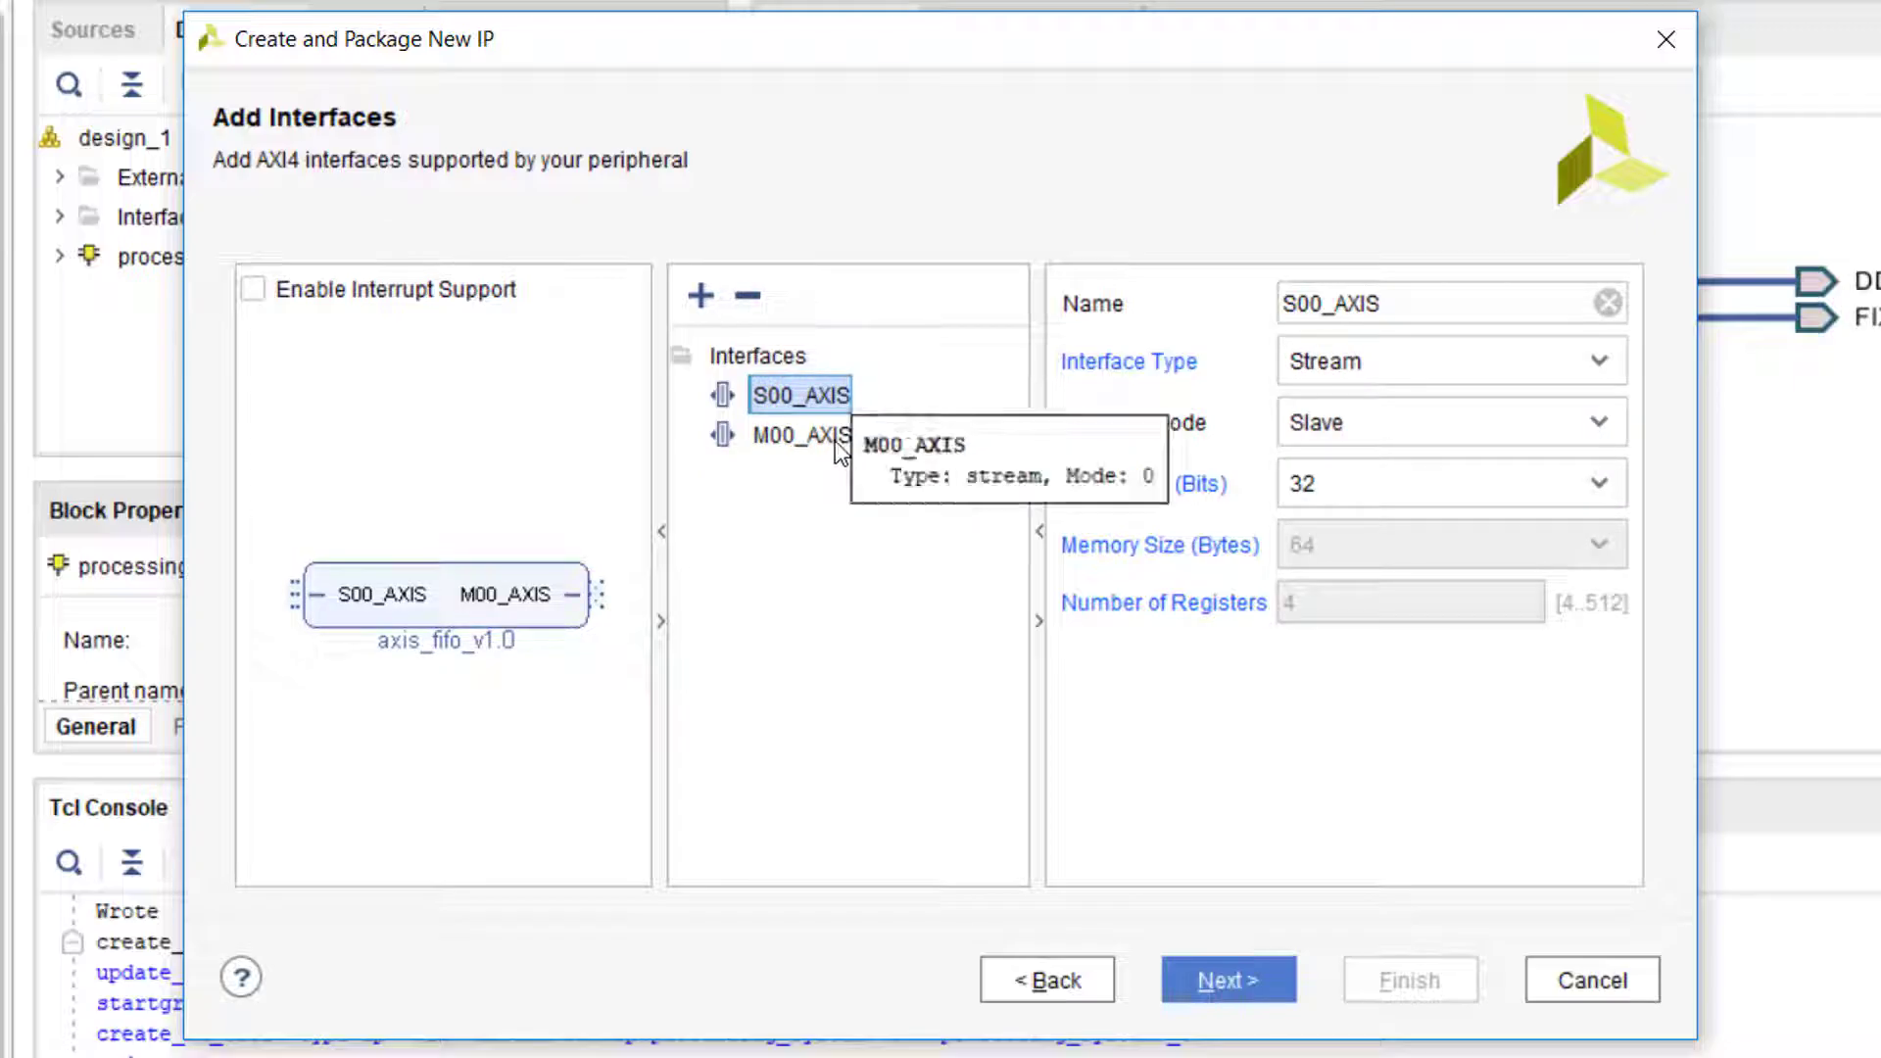
{"action": "left_click", "coordinate": [801, 435]}
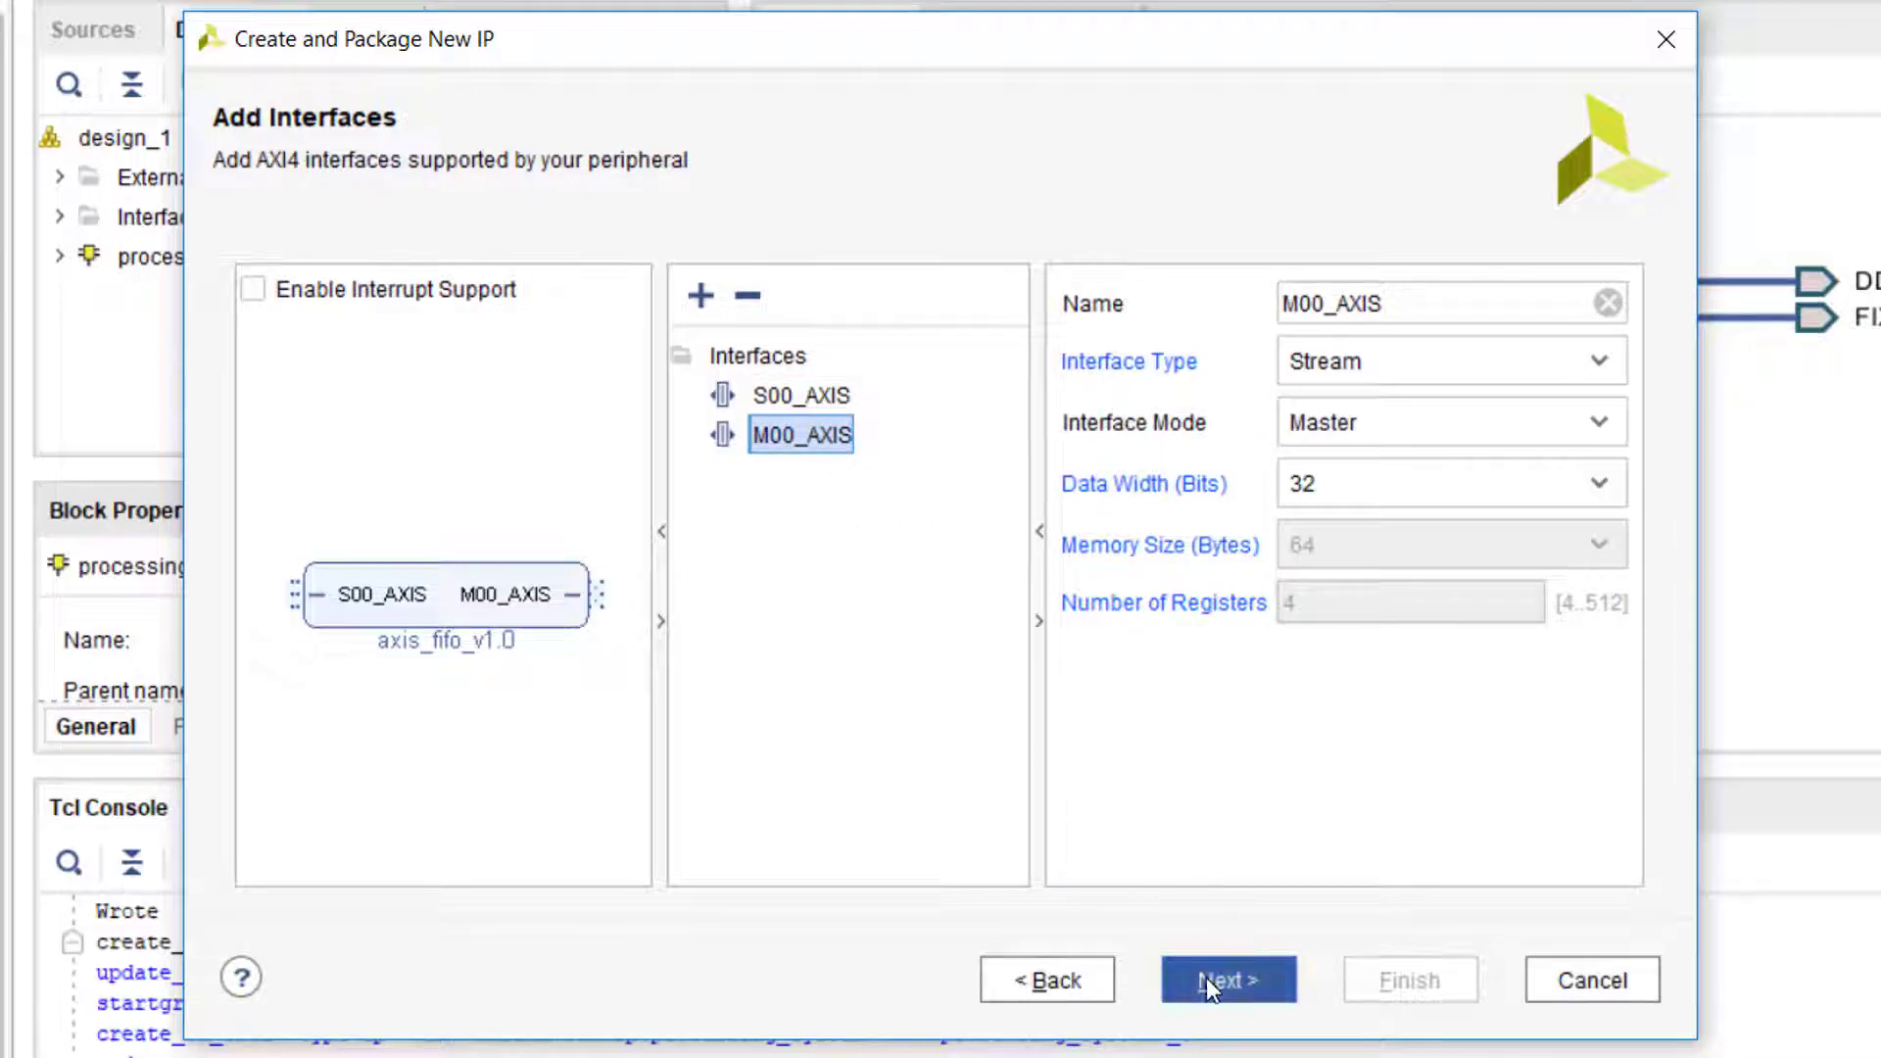
{"action": "left_click", "coordinate": [1230, 980]}
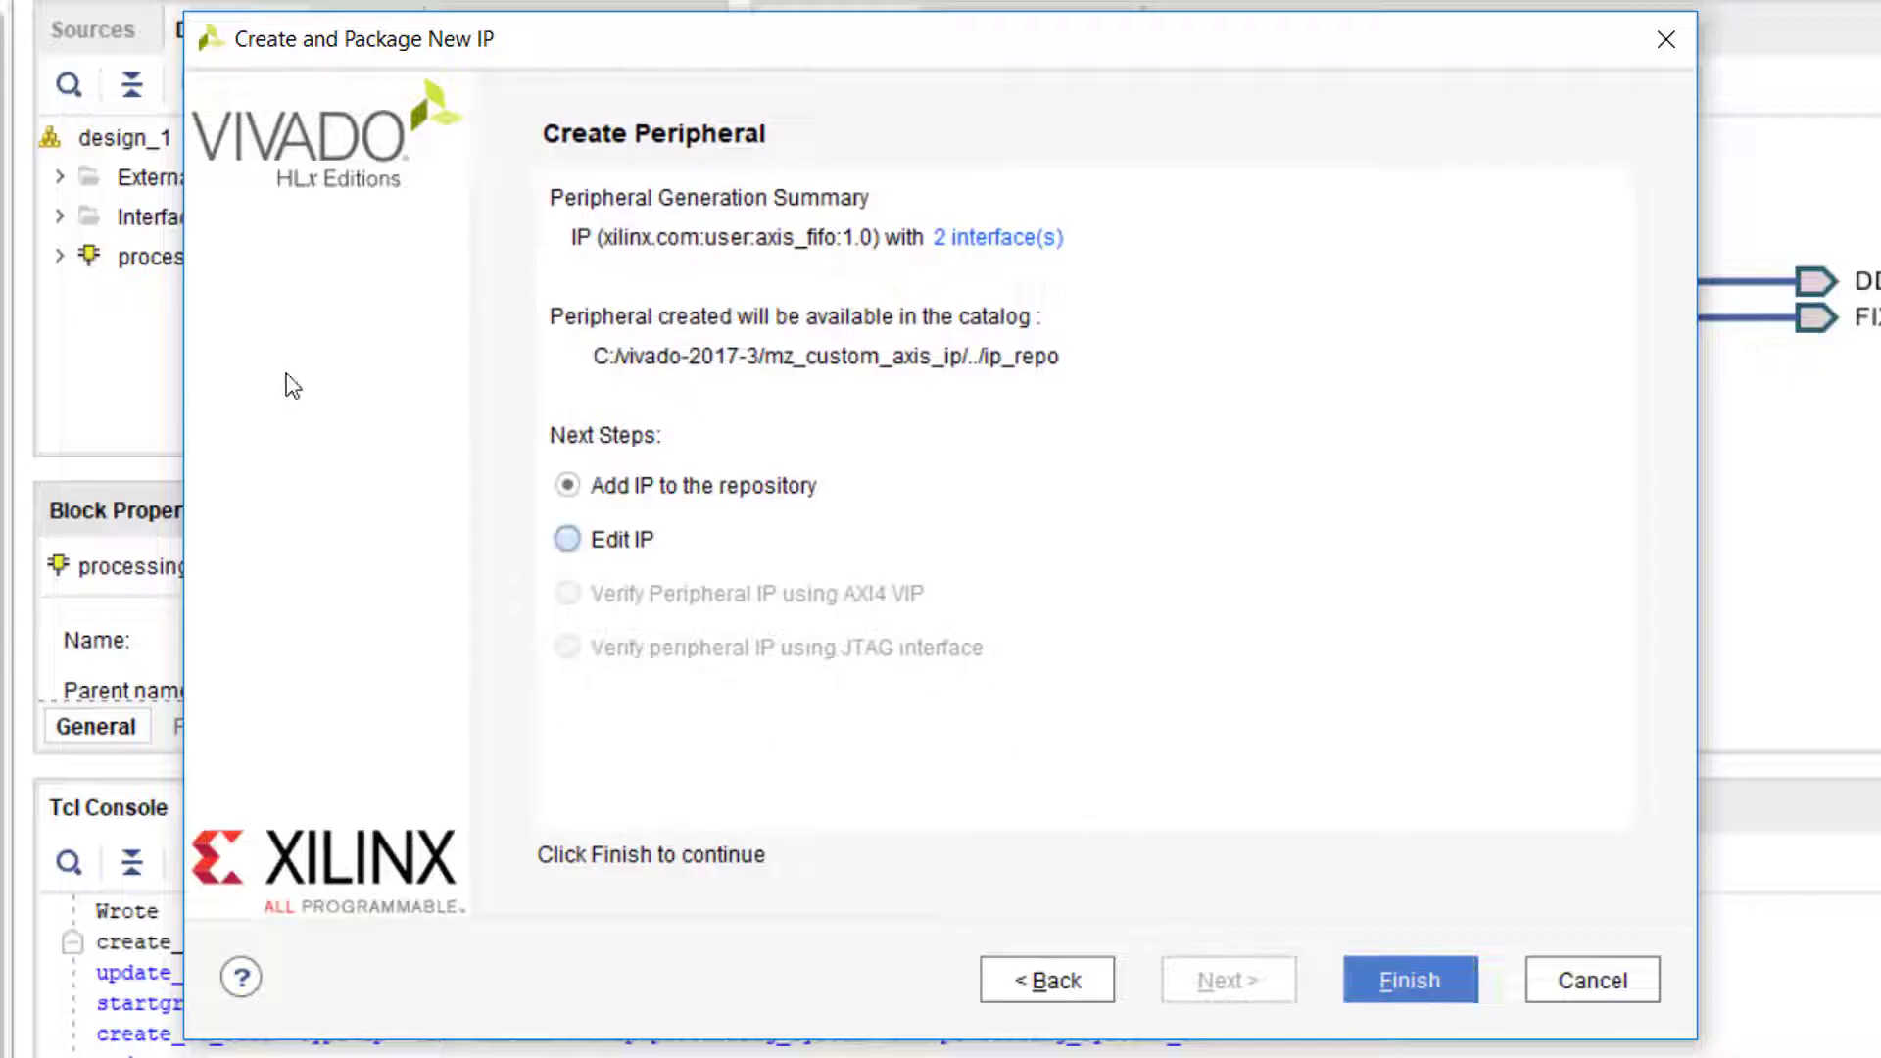
{"action": "left_click", "coordinate": [571, 539]}
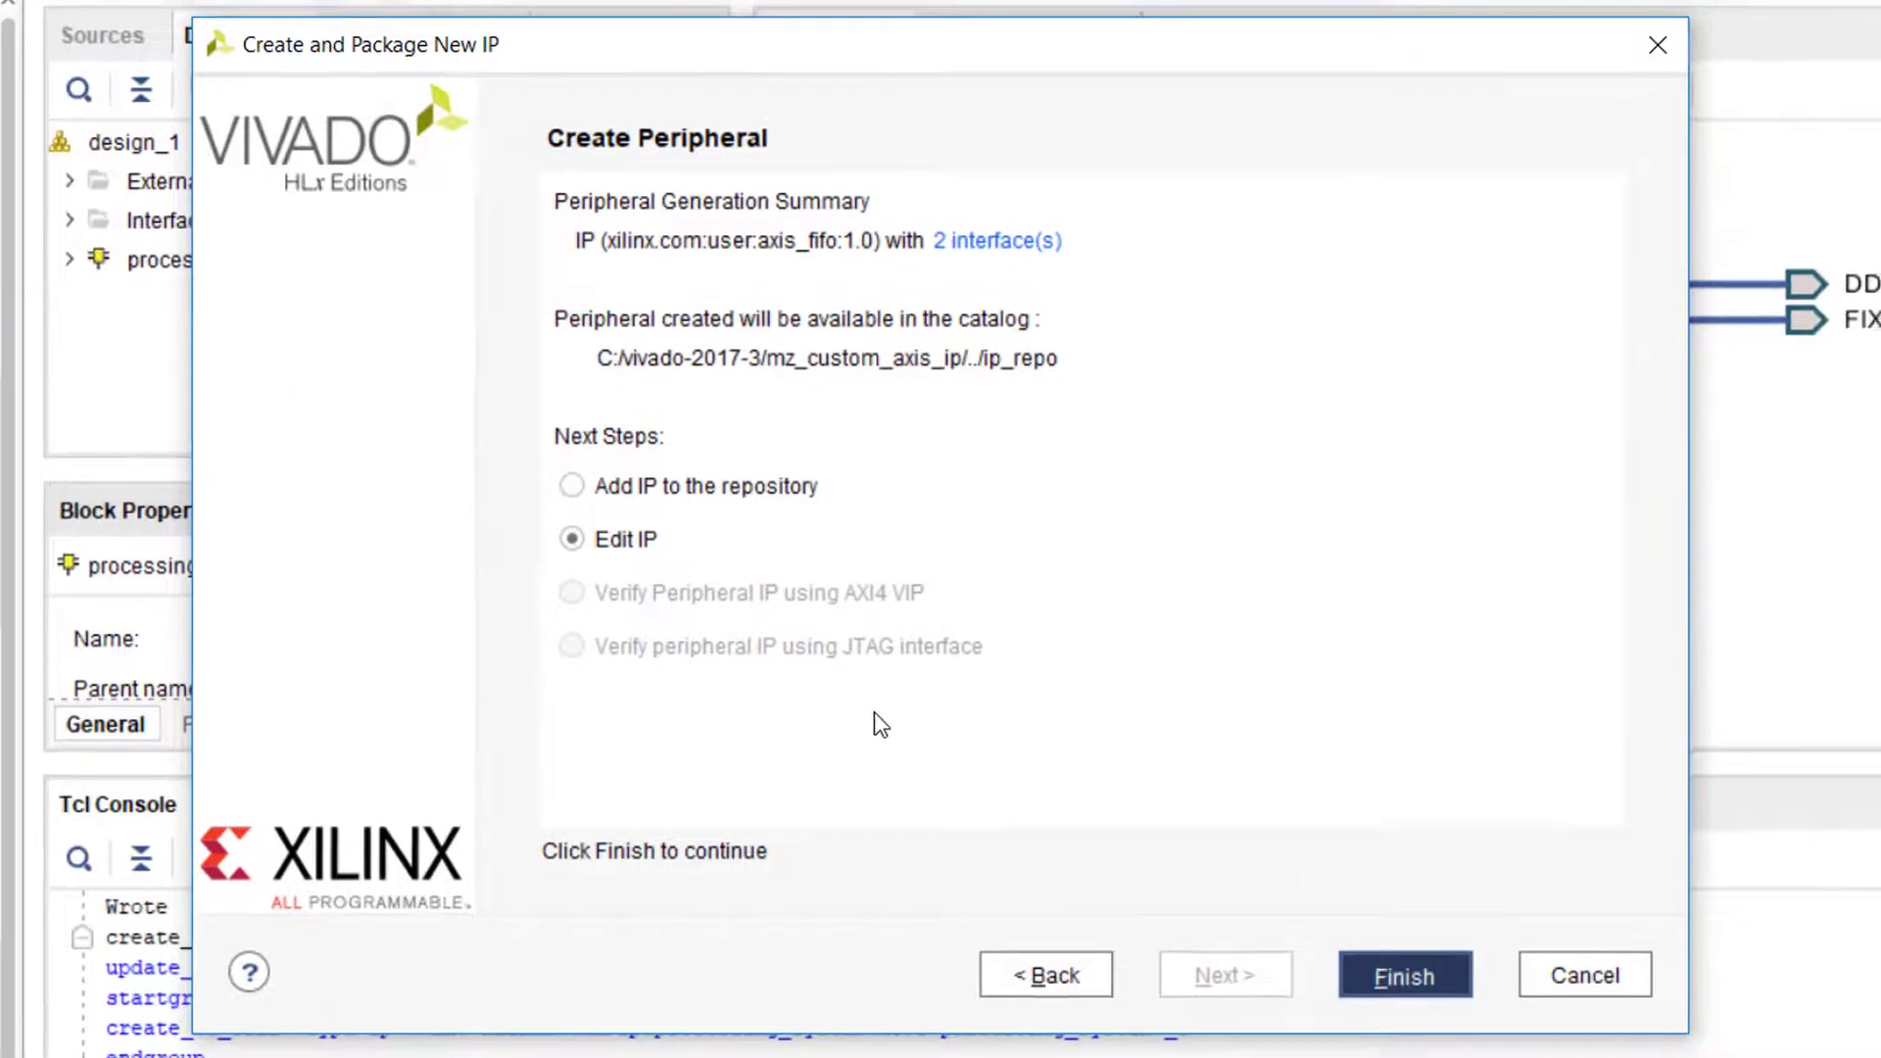
Create axis_fifo, open its edit project, and inspect the S00_AXIS and M00_AXIS submodules
{"action": "left_click", "coordinate": [1409, 1001]}
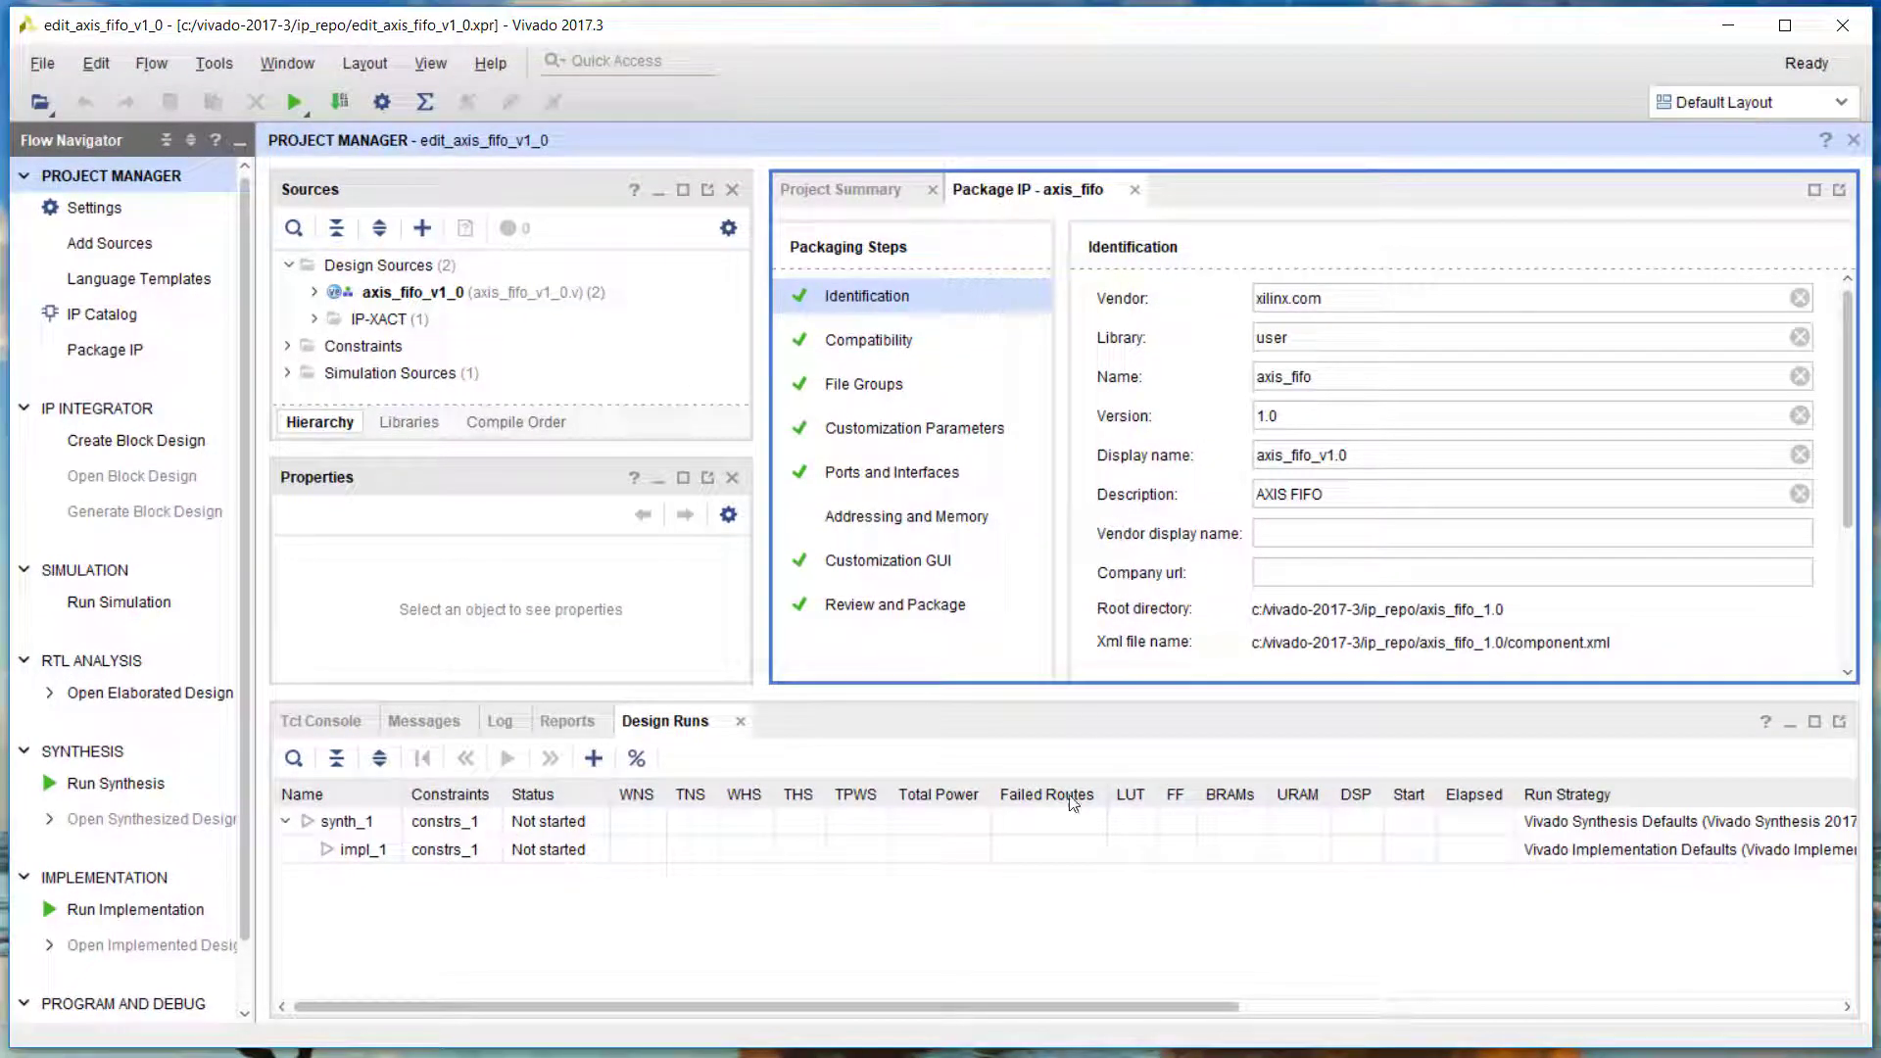
{"action": "mouse_move", "coordinate": [1021, 854]}
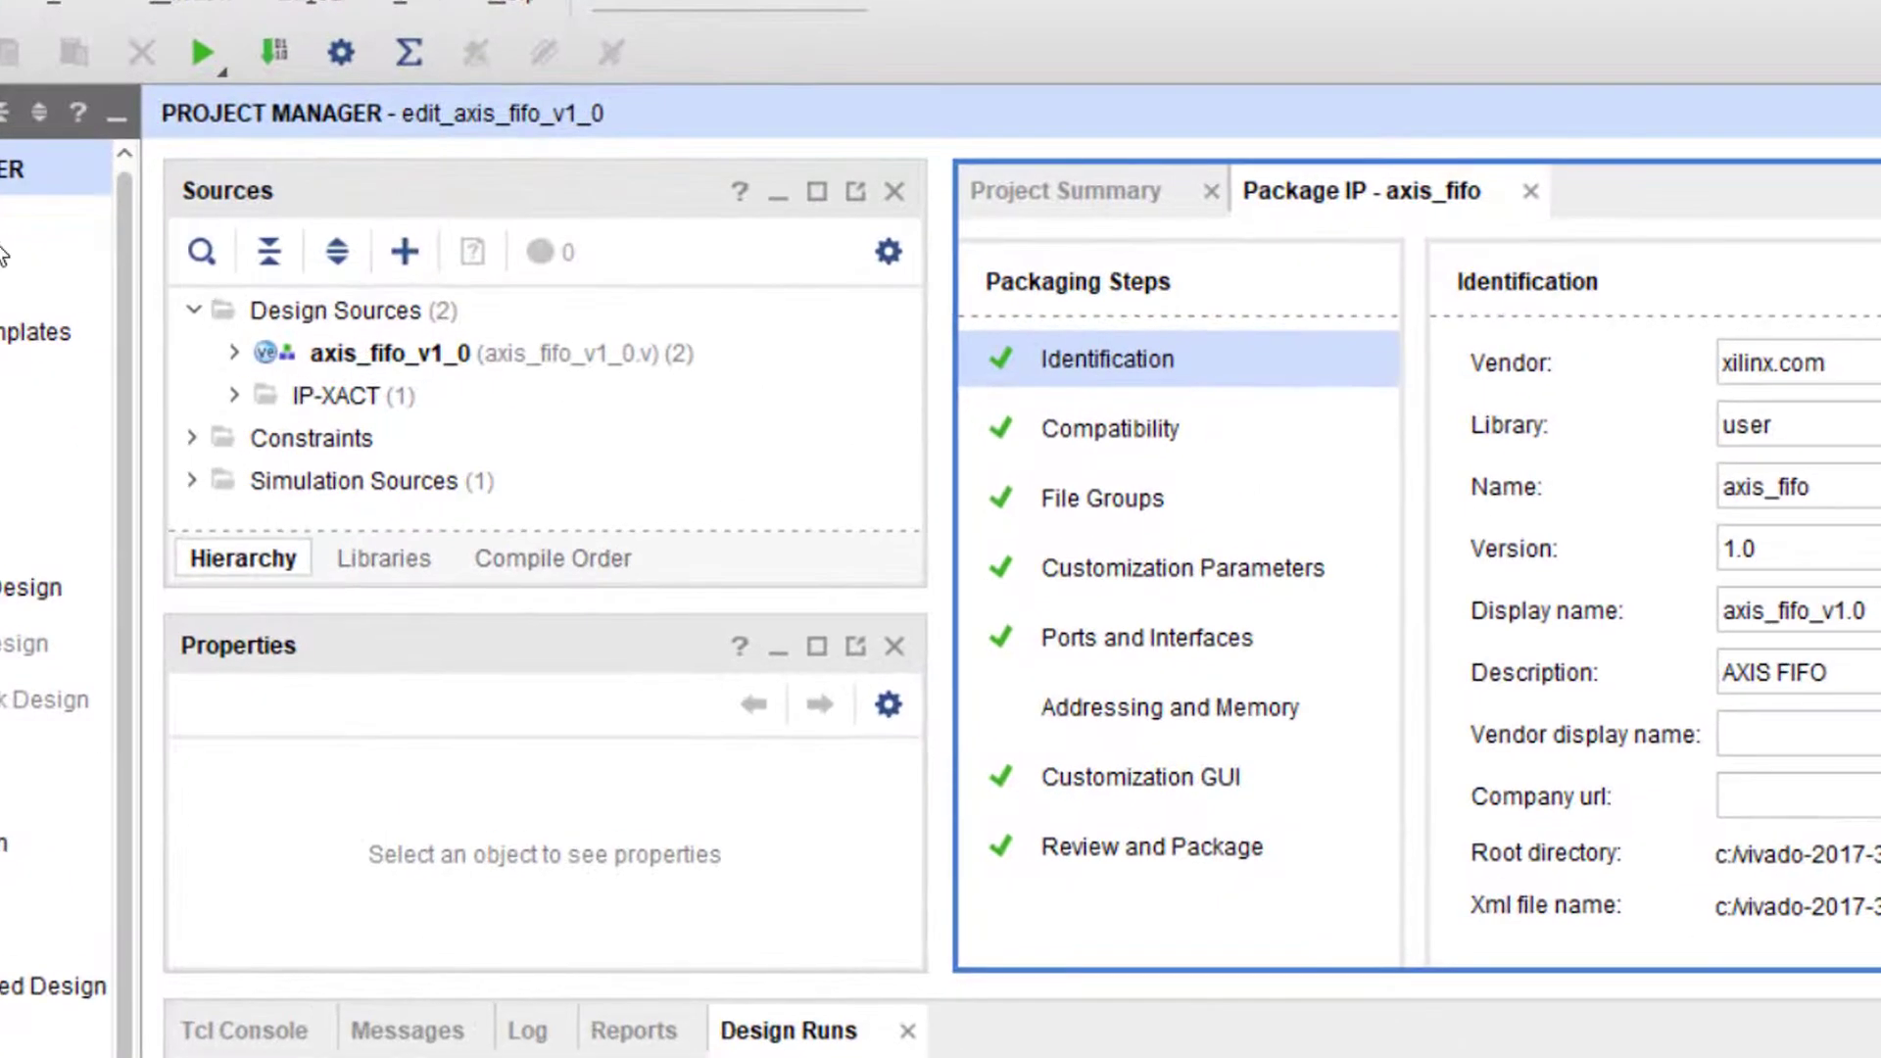
{"action": "left_click", "coordinate": [233, 354]}
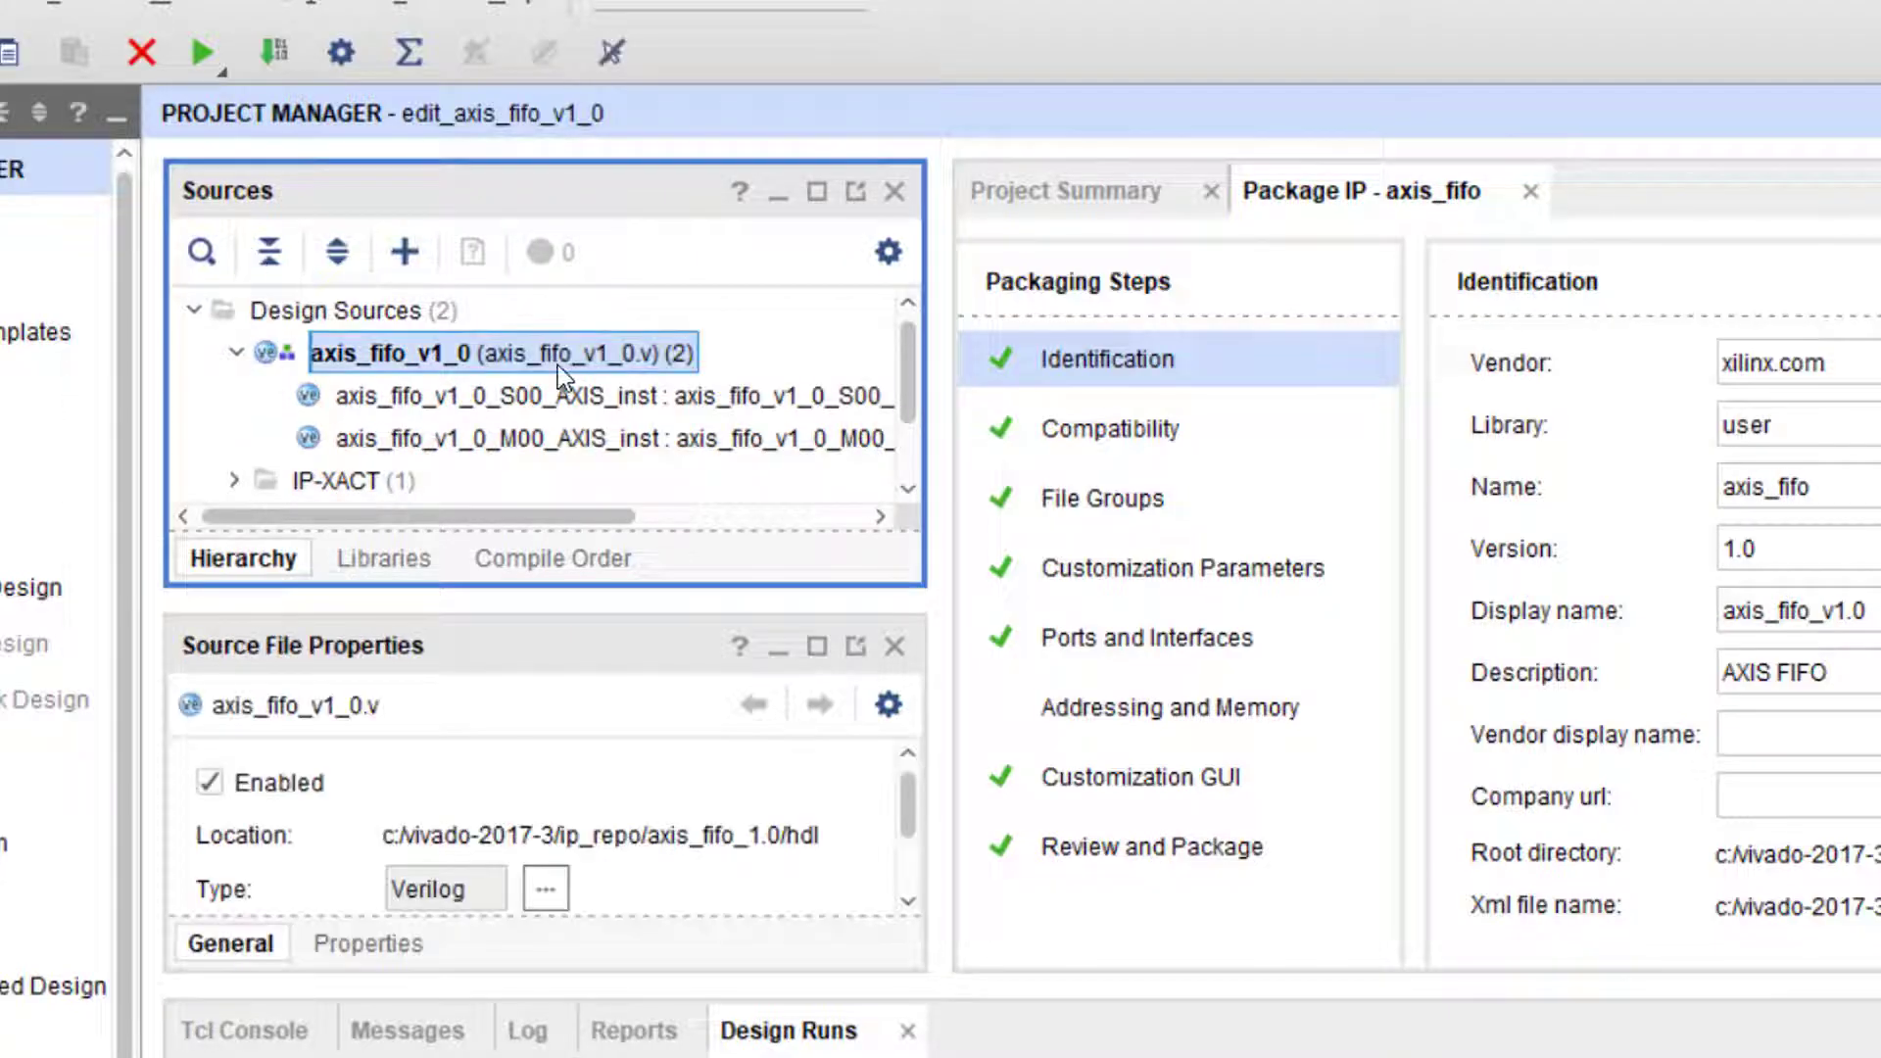
{"action": "left_click", "coordinate": [505, 396]}
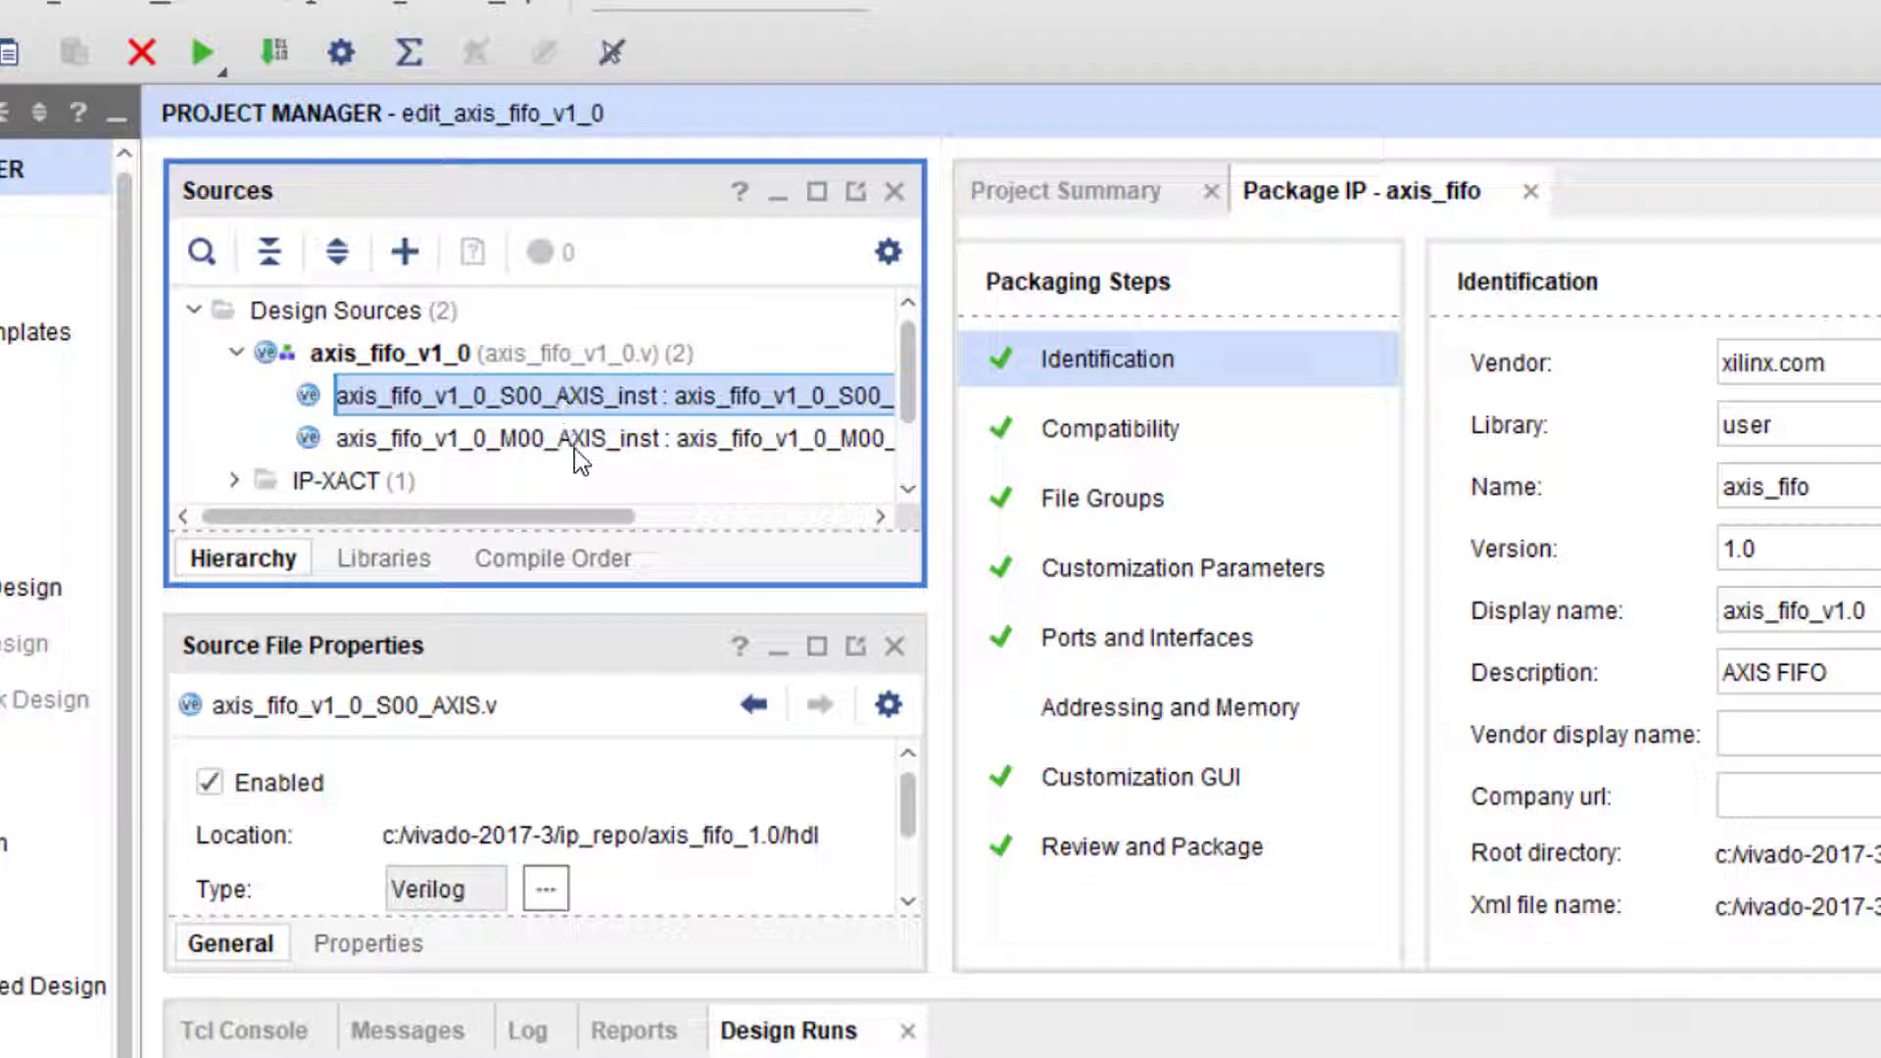
{"action": "left_click", "coordinate": [590, 439]}
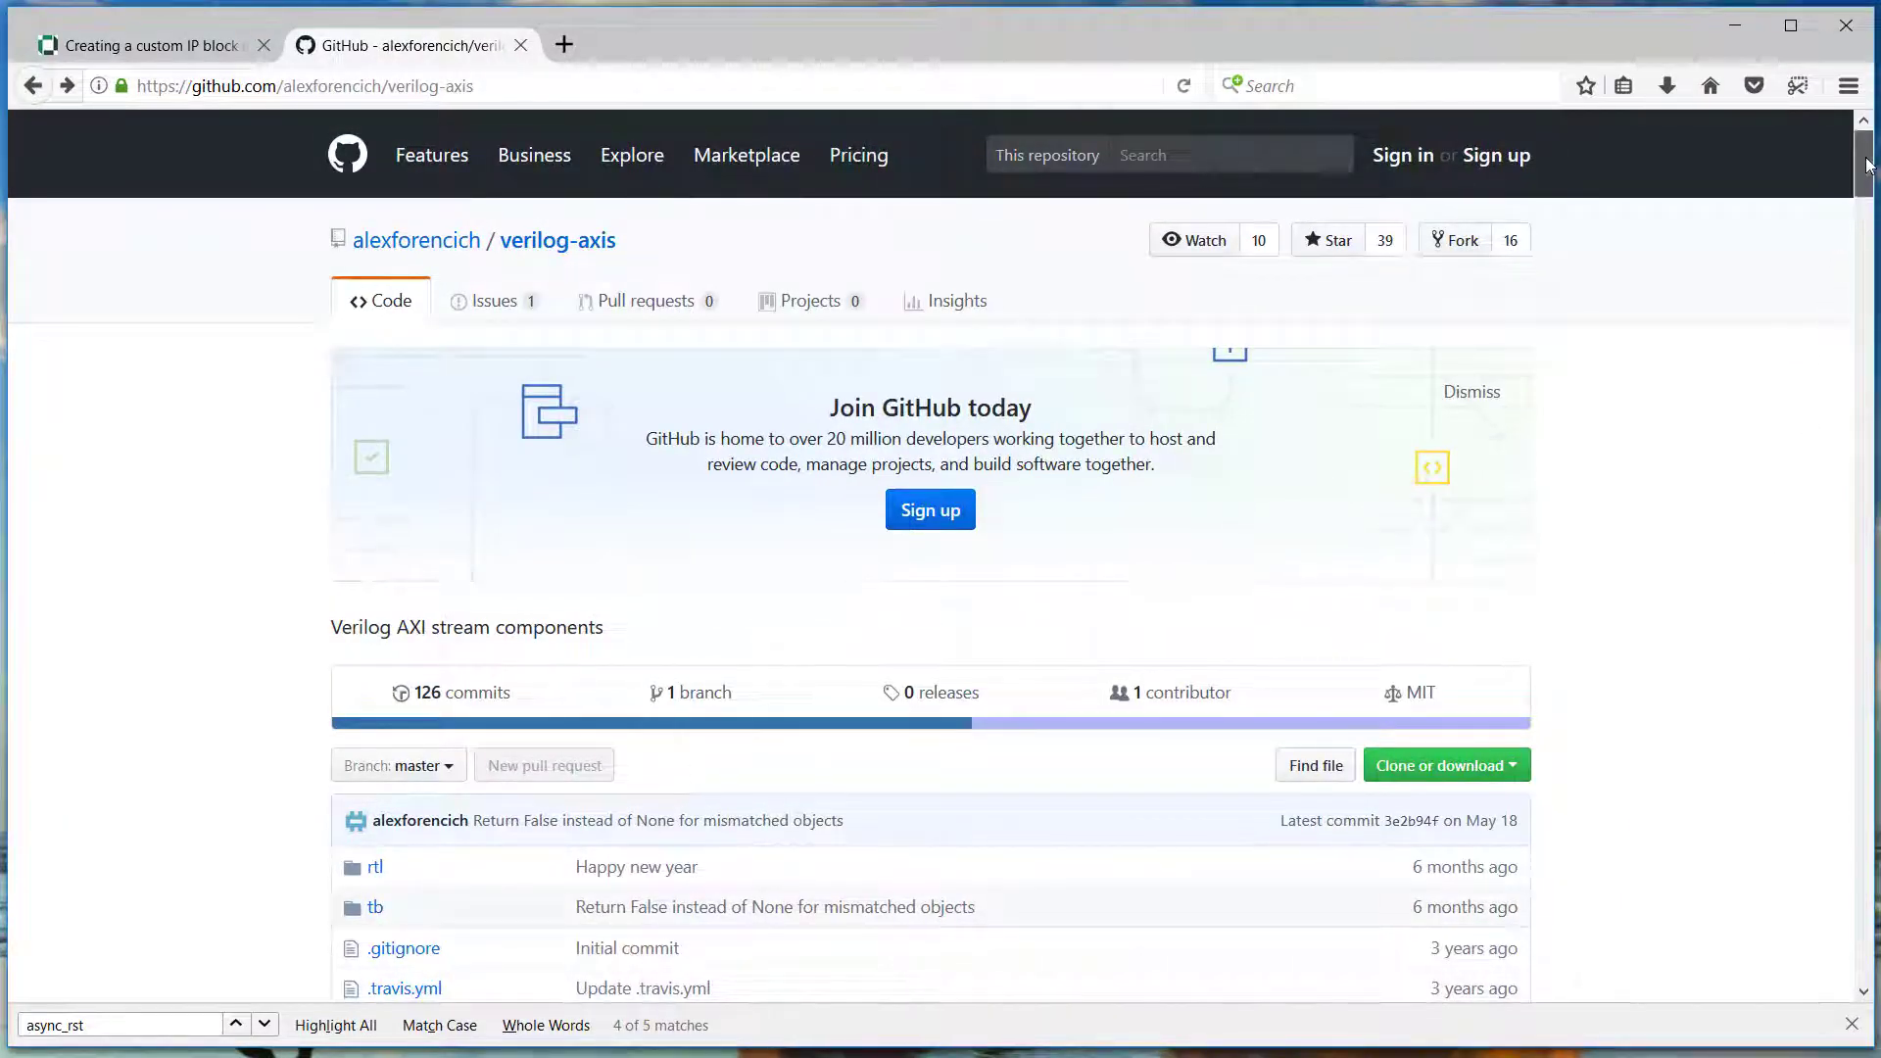
Scroll the verilog-axis README to axis_async_fifo and highlight its description
{"action": "scroll", "scroll_direction": "down", "scroll_amount": 3}
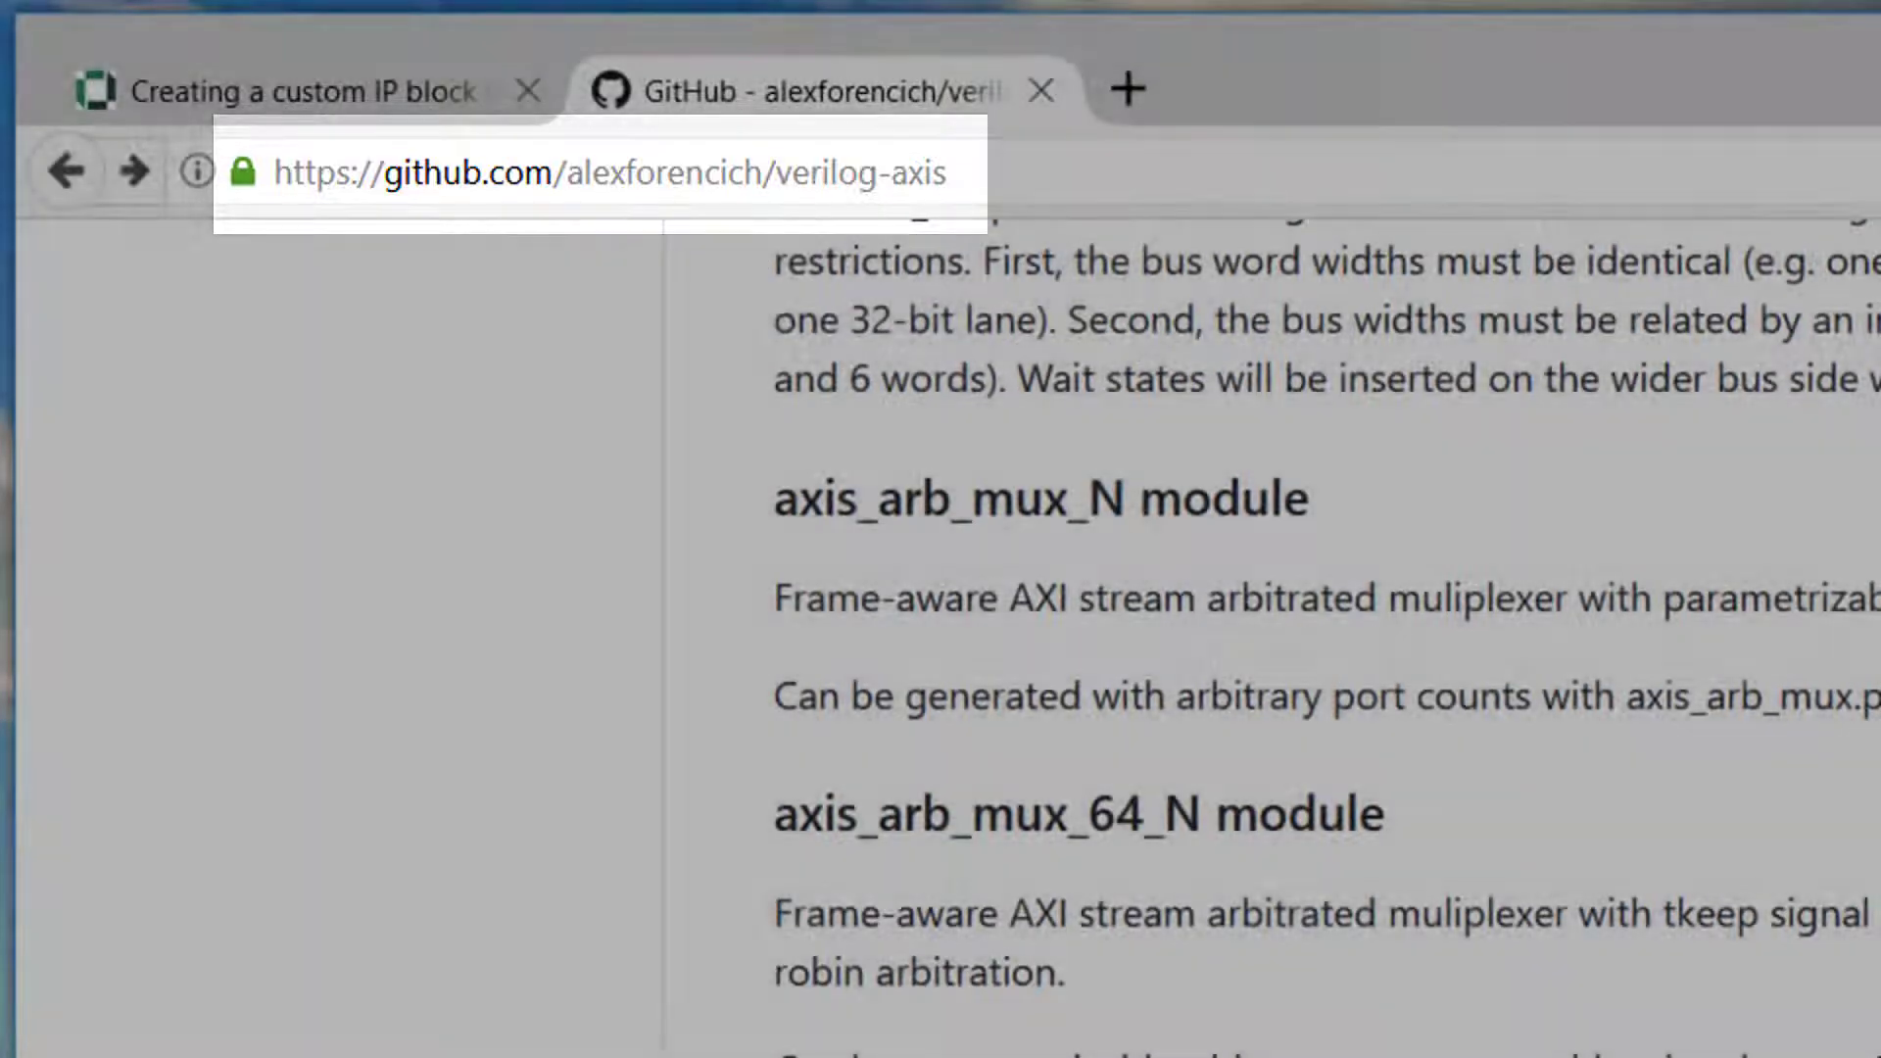
{"action": "left_click_drag", "start_coordinate": [471, 727], "coordinate": [1701, 787]}
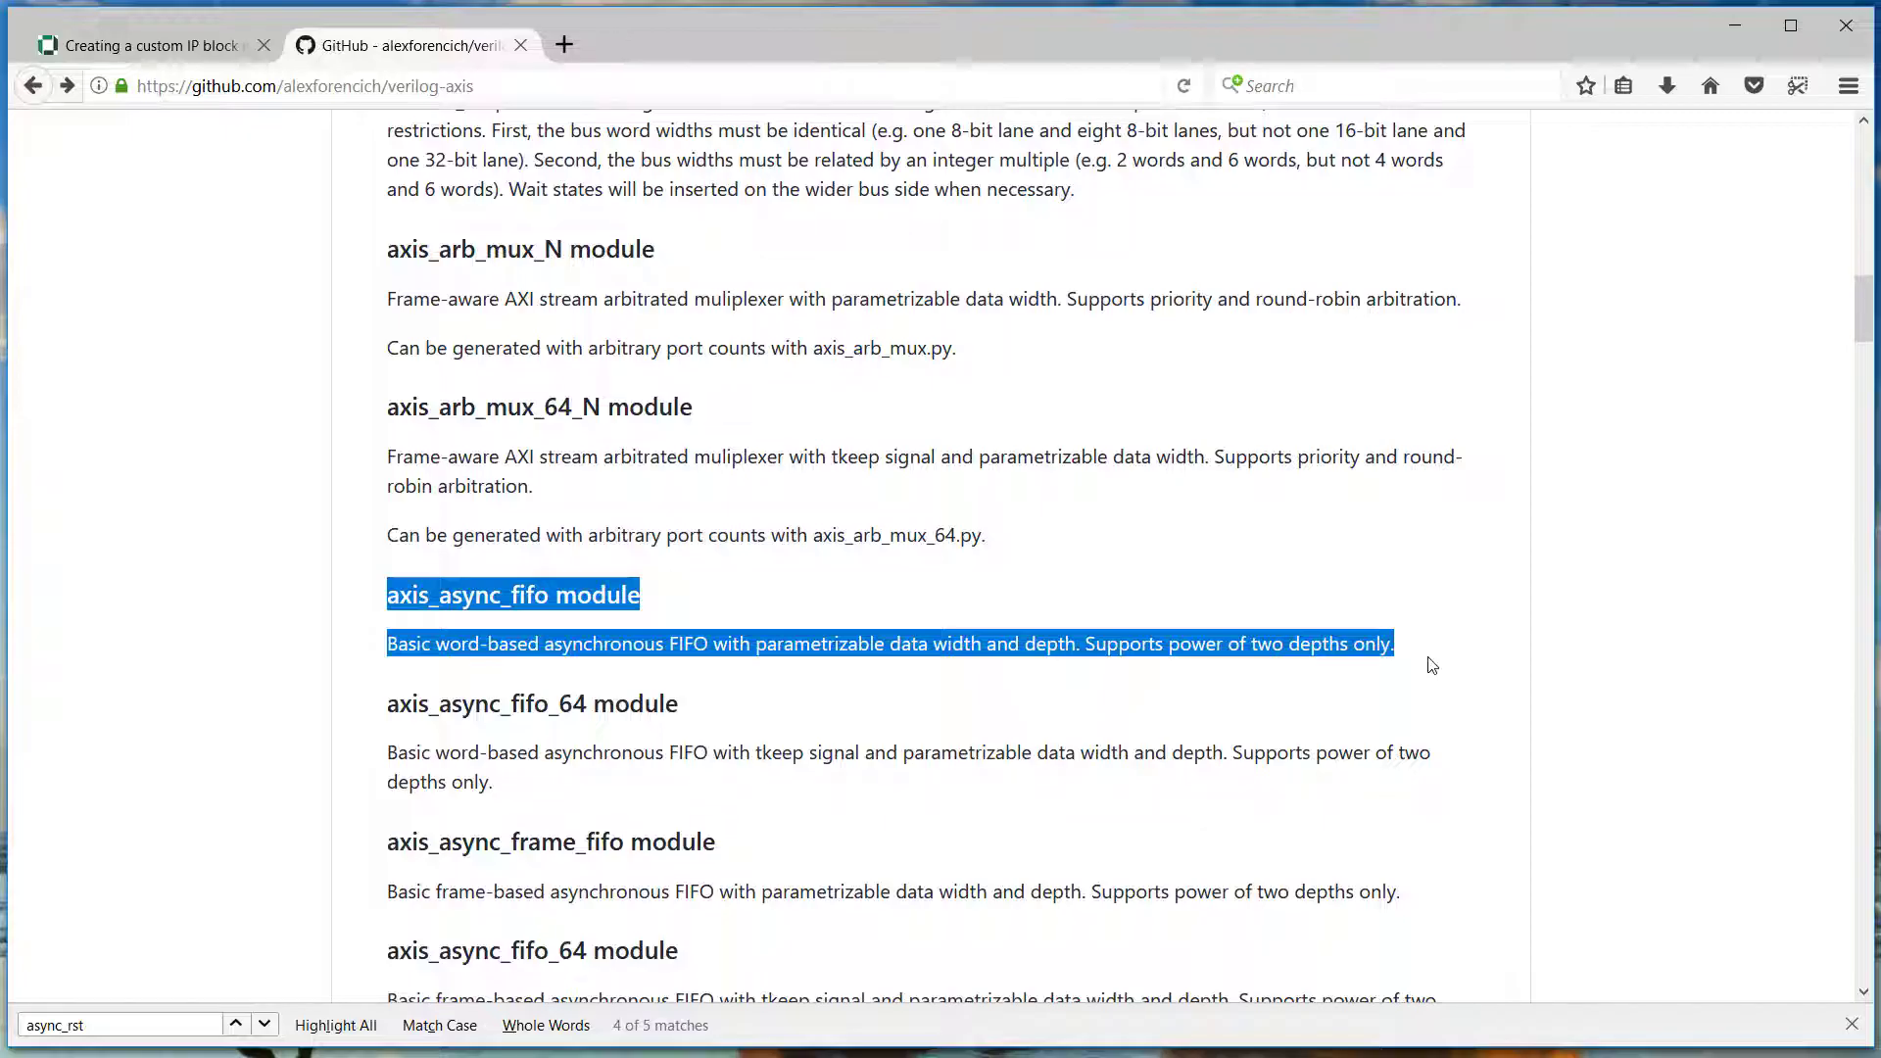
{"action": "mouse_move", "coordinate": [1451, 624]}
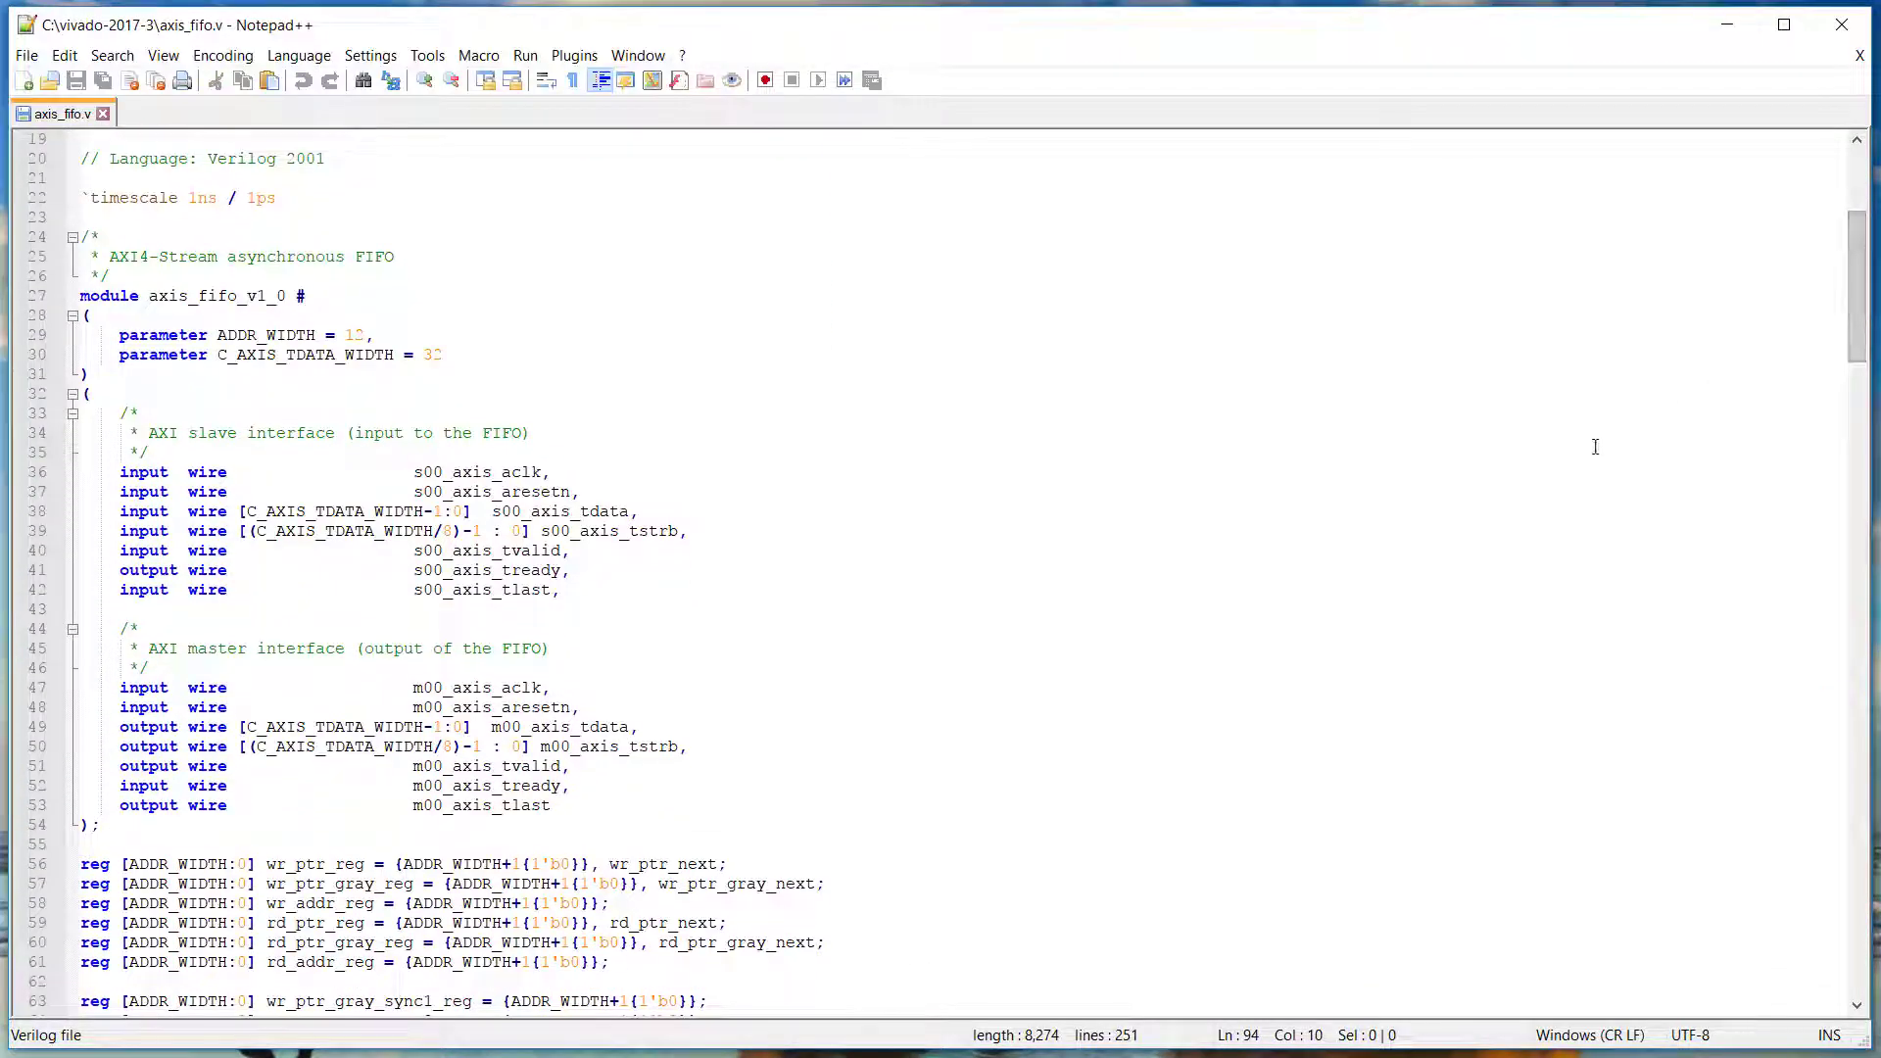
{"action": "mouse_move", "coordinate": [1470, 550]}
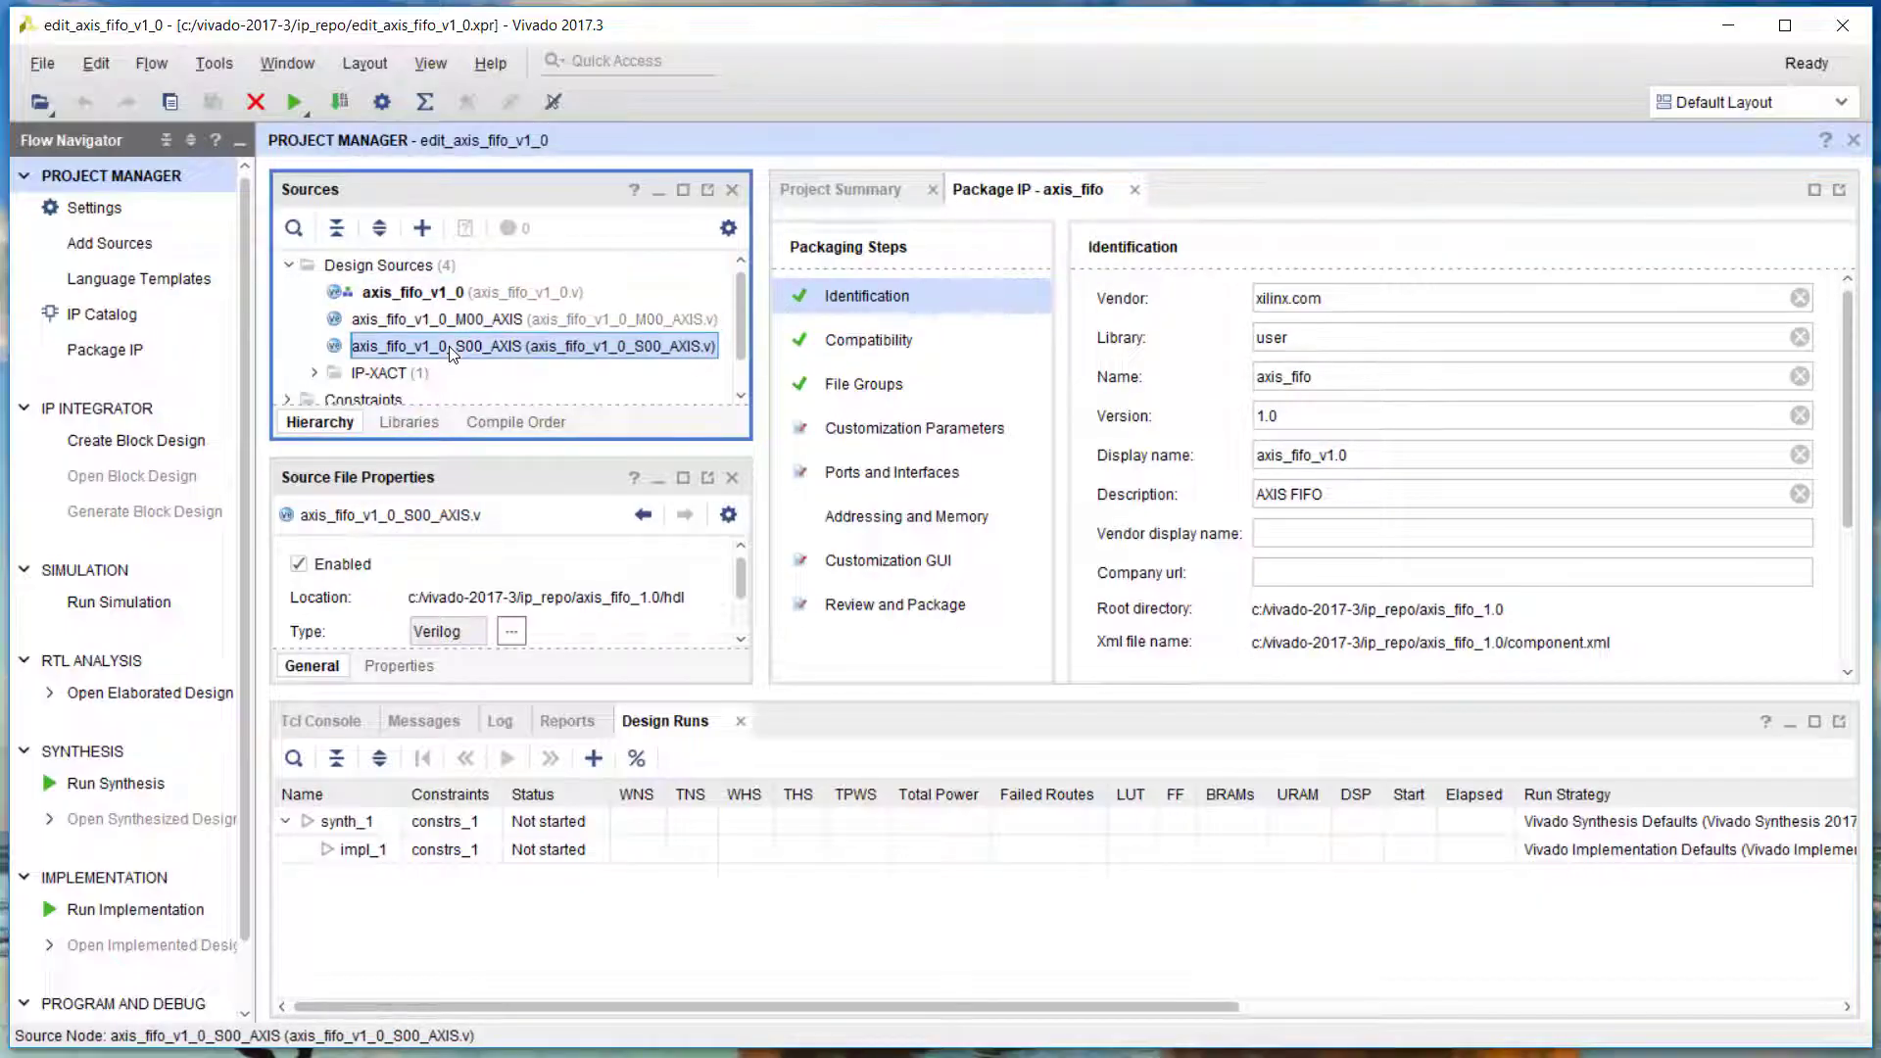
Merge axis_fifo_v1_0 customization parameter changes, re-package the IP, and close the edit project
{"action": "left_click", "coordinate": [414, 292]}
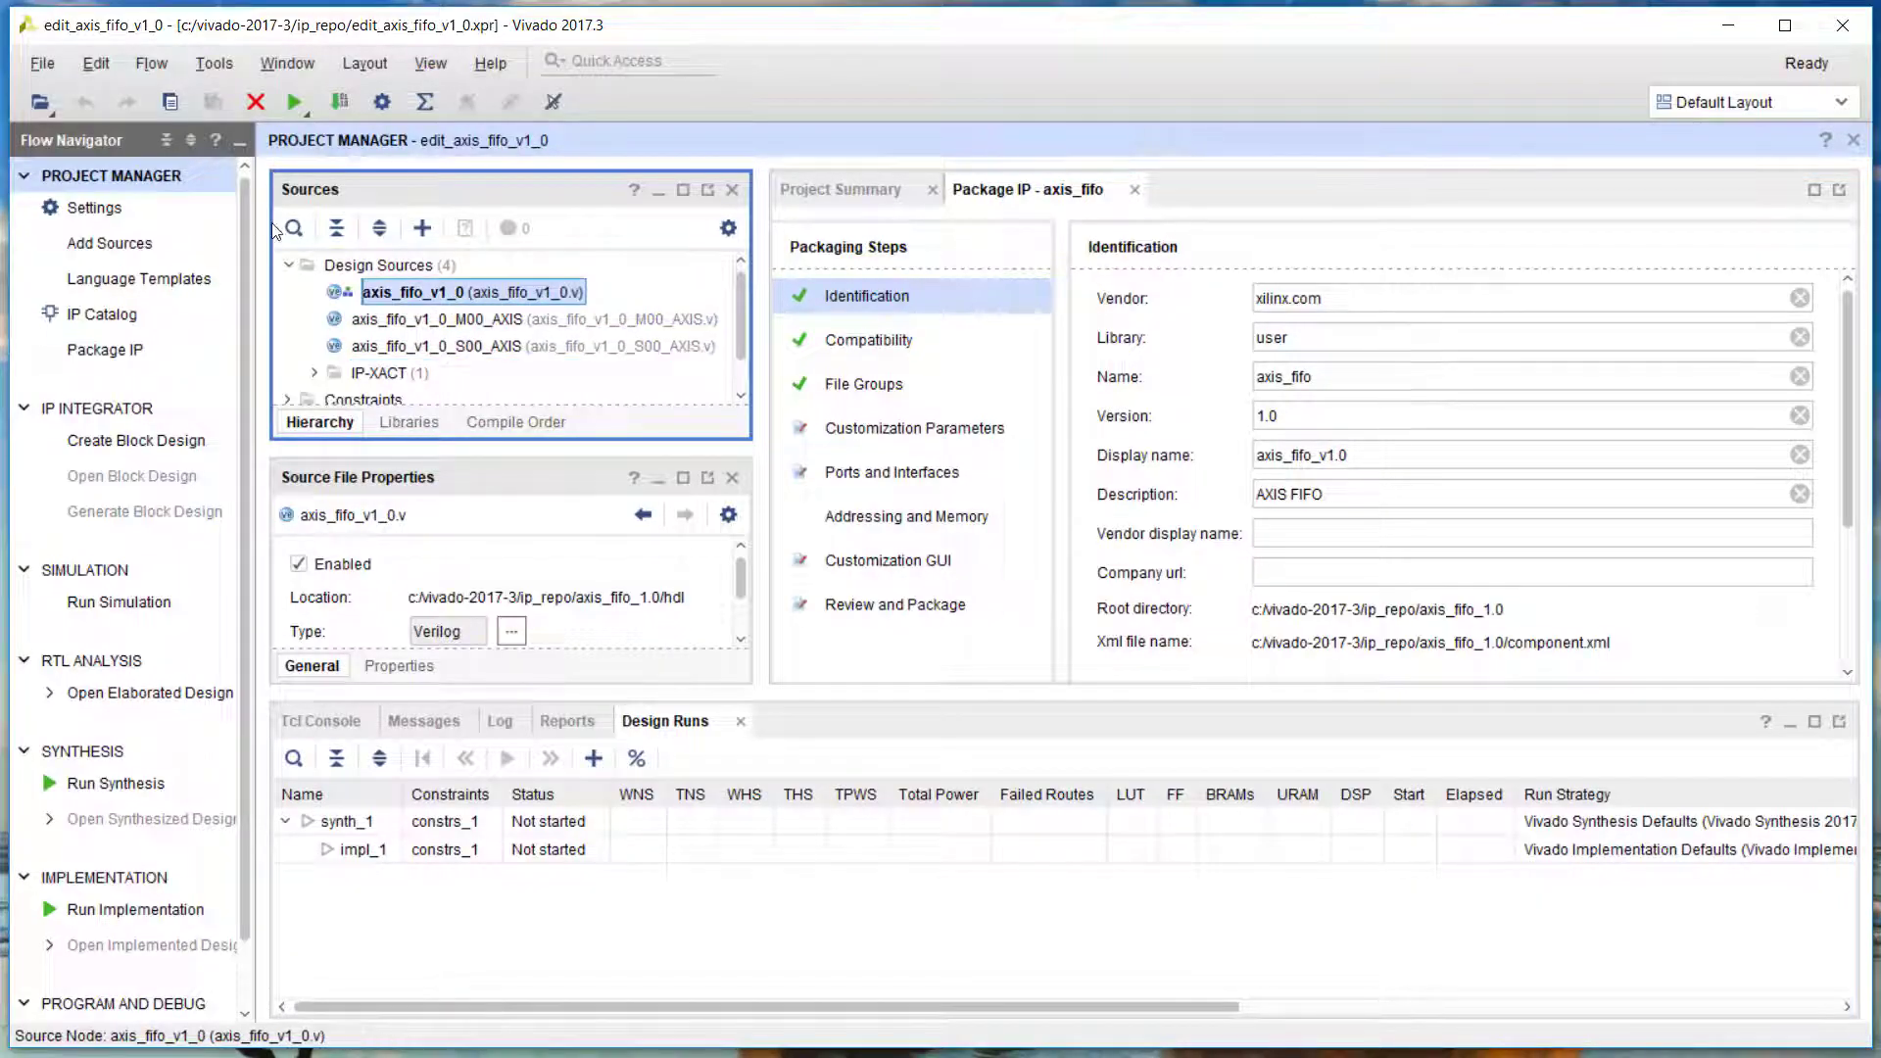
{"action": "left_click", "coordinate": [914, 428]}
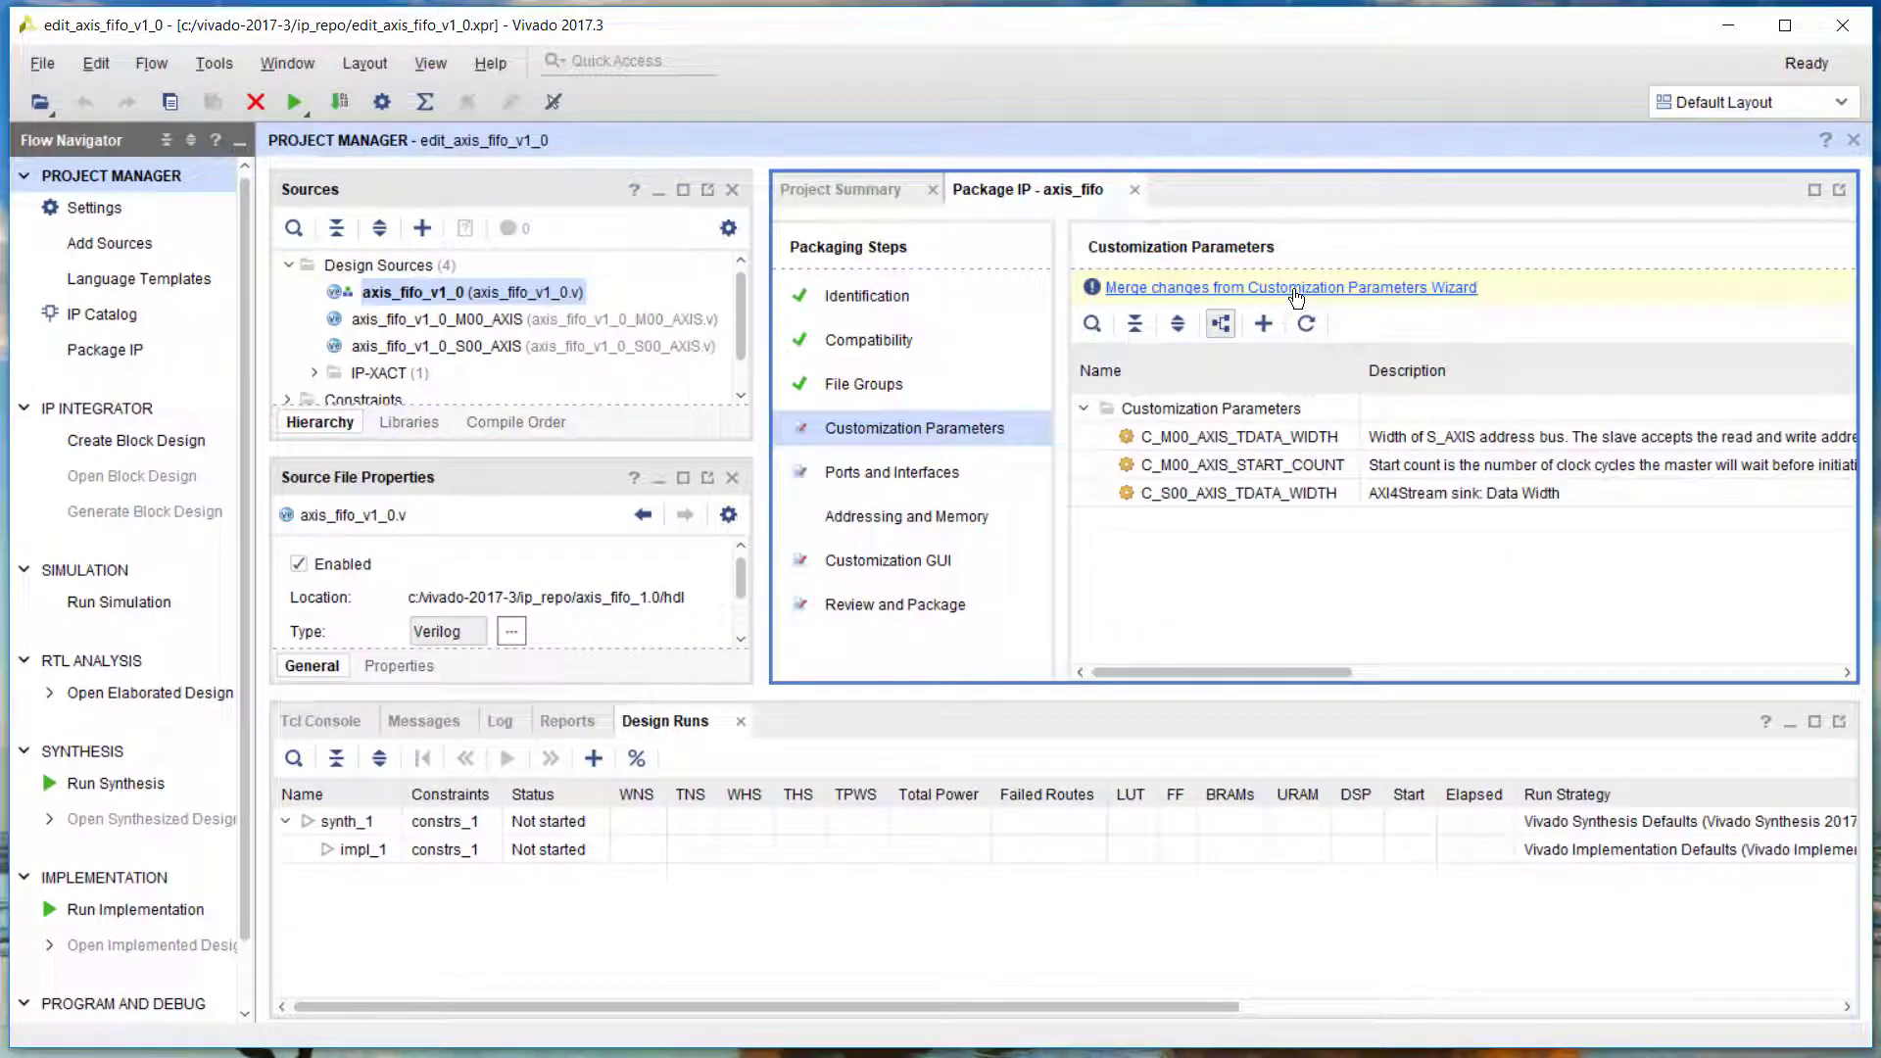
{"action": "left_click", "coordinate": [1291, 288]}
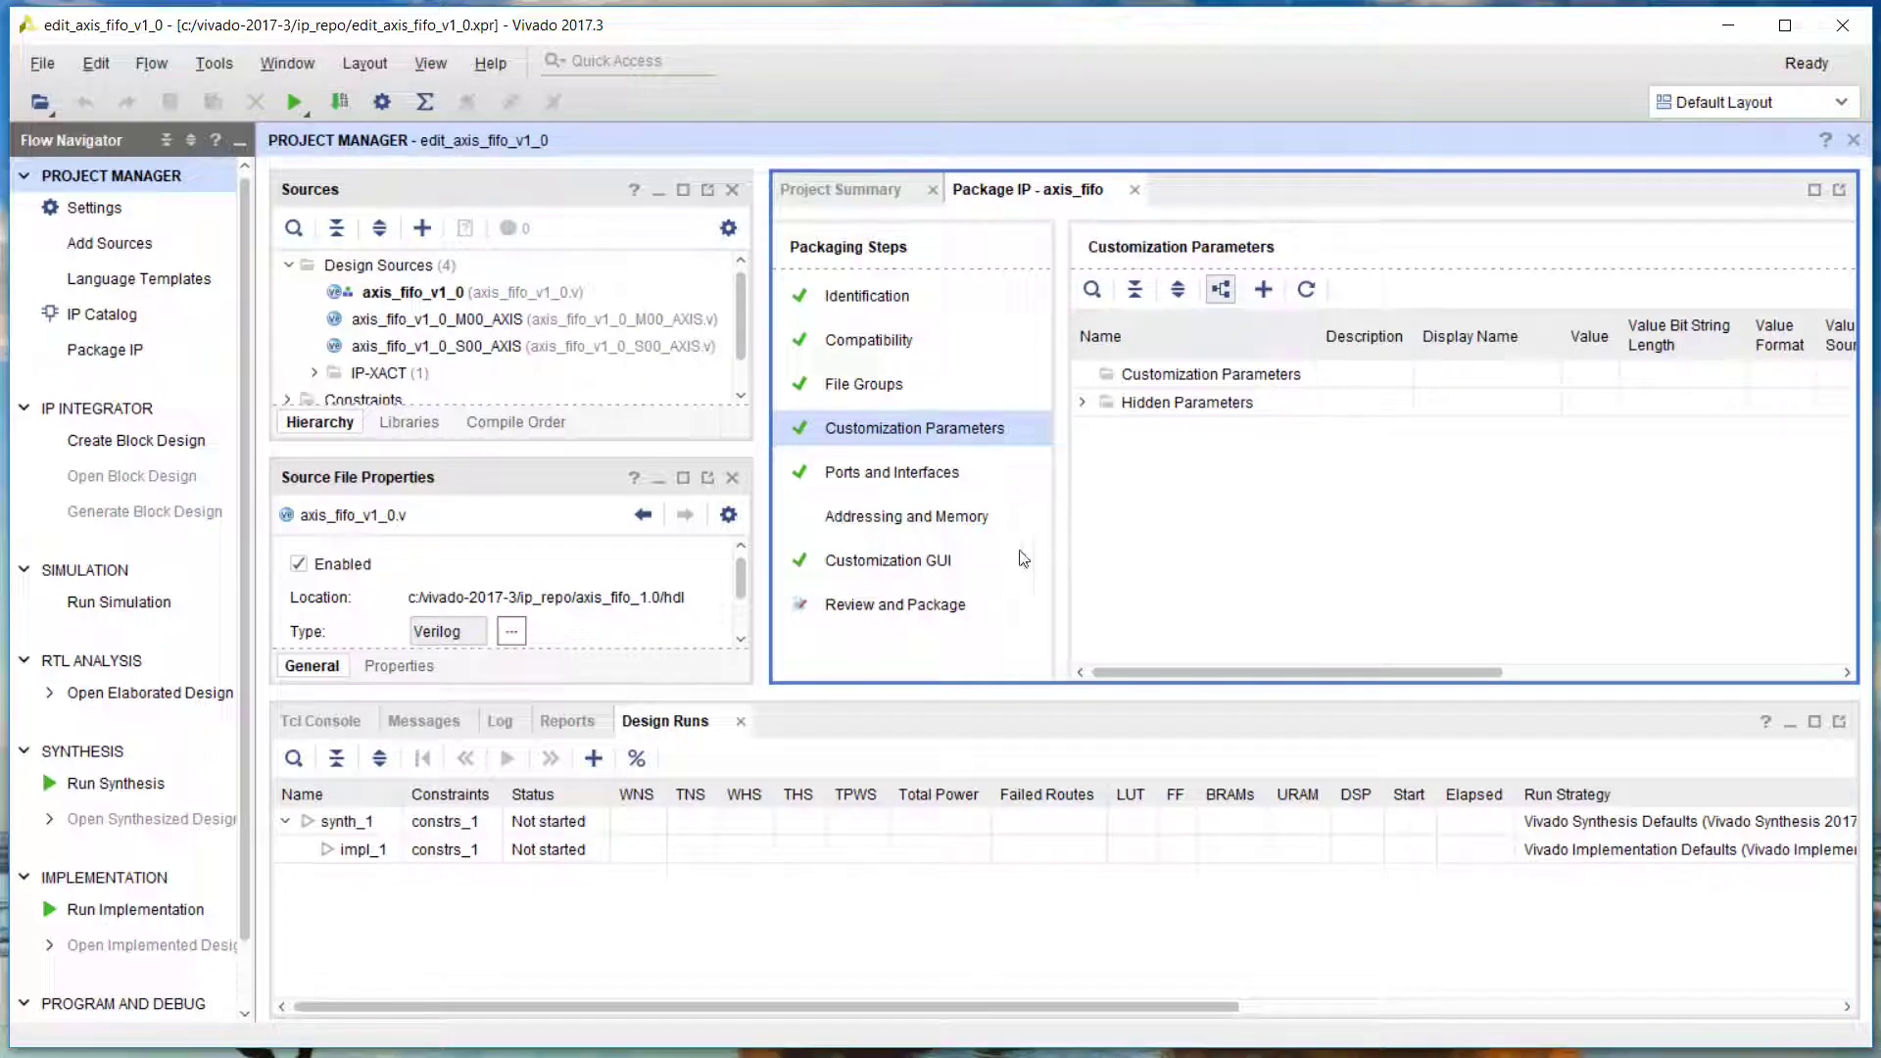
{"action": "left_click", "coordinate": [894, 604]}
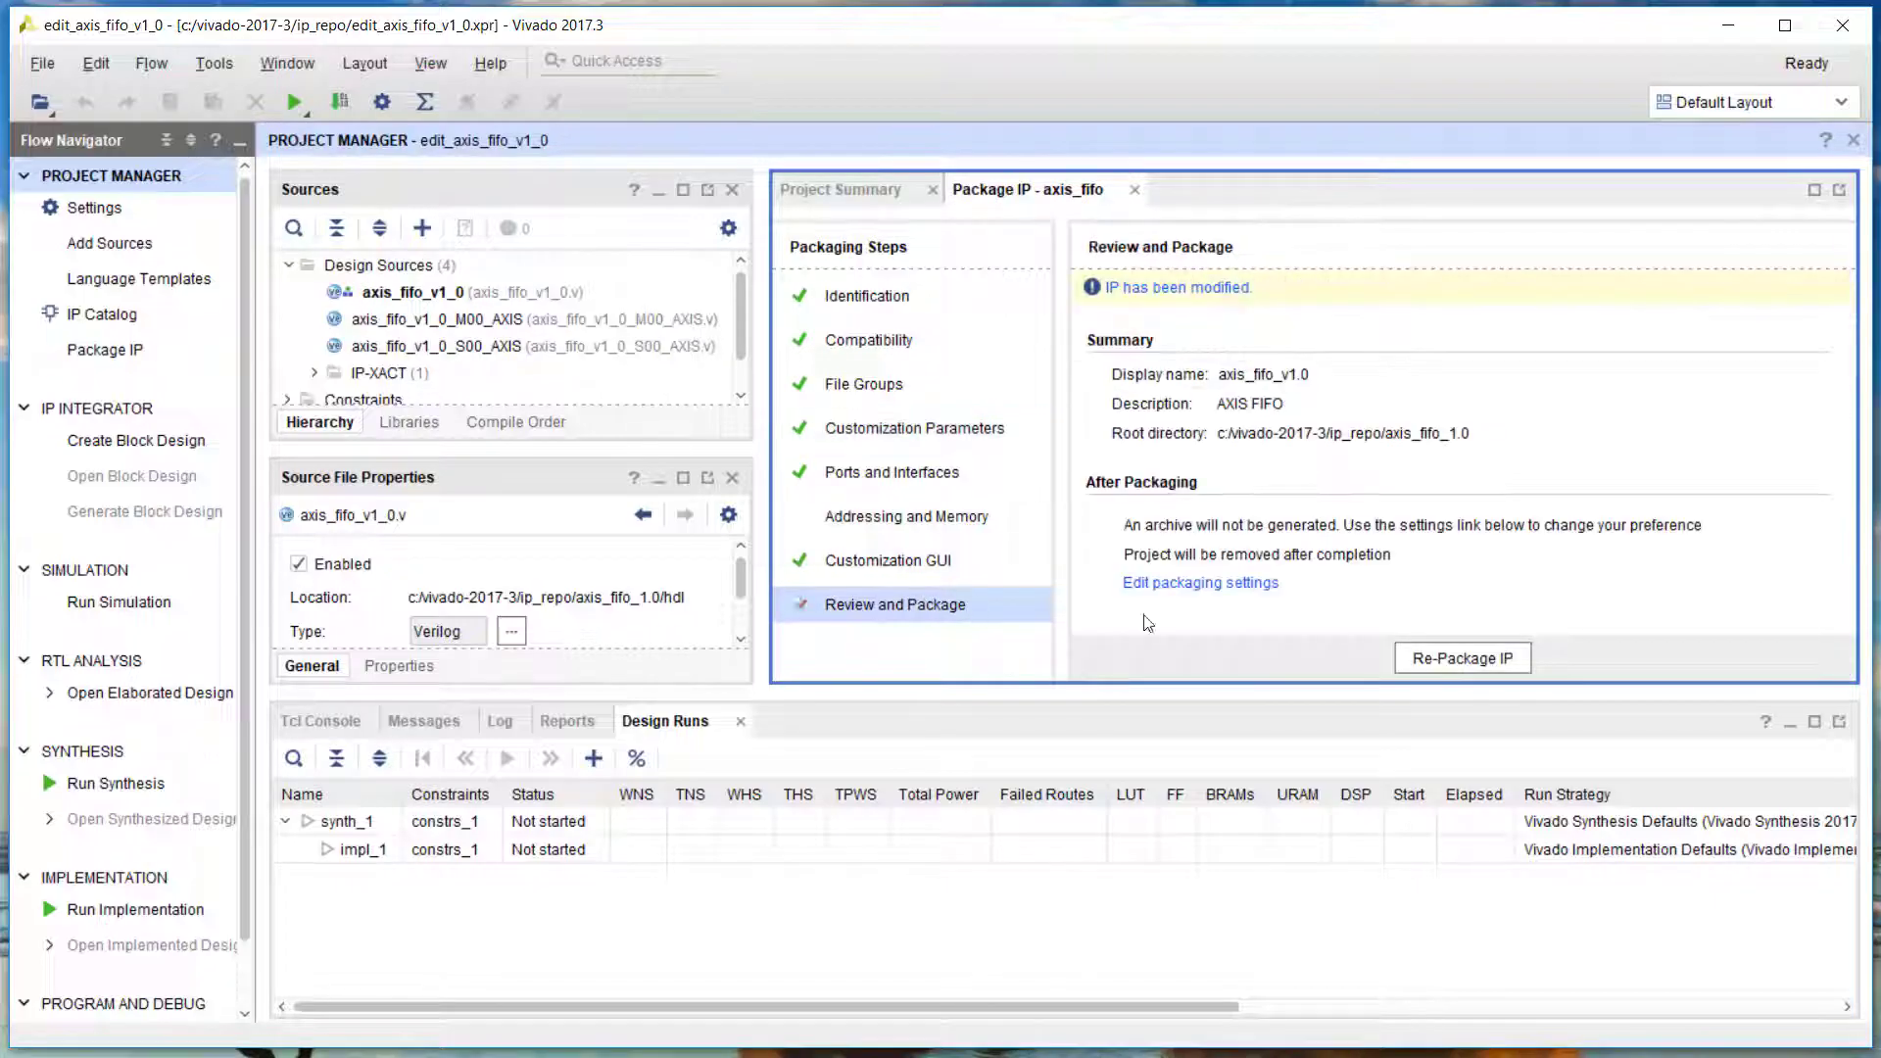
{"action": "left_click", "coordinate": [1461, 657]}
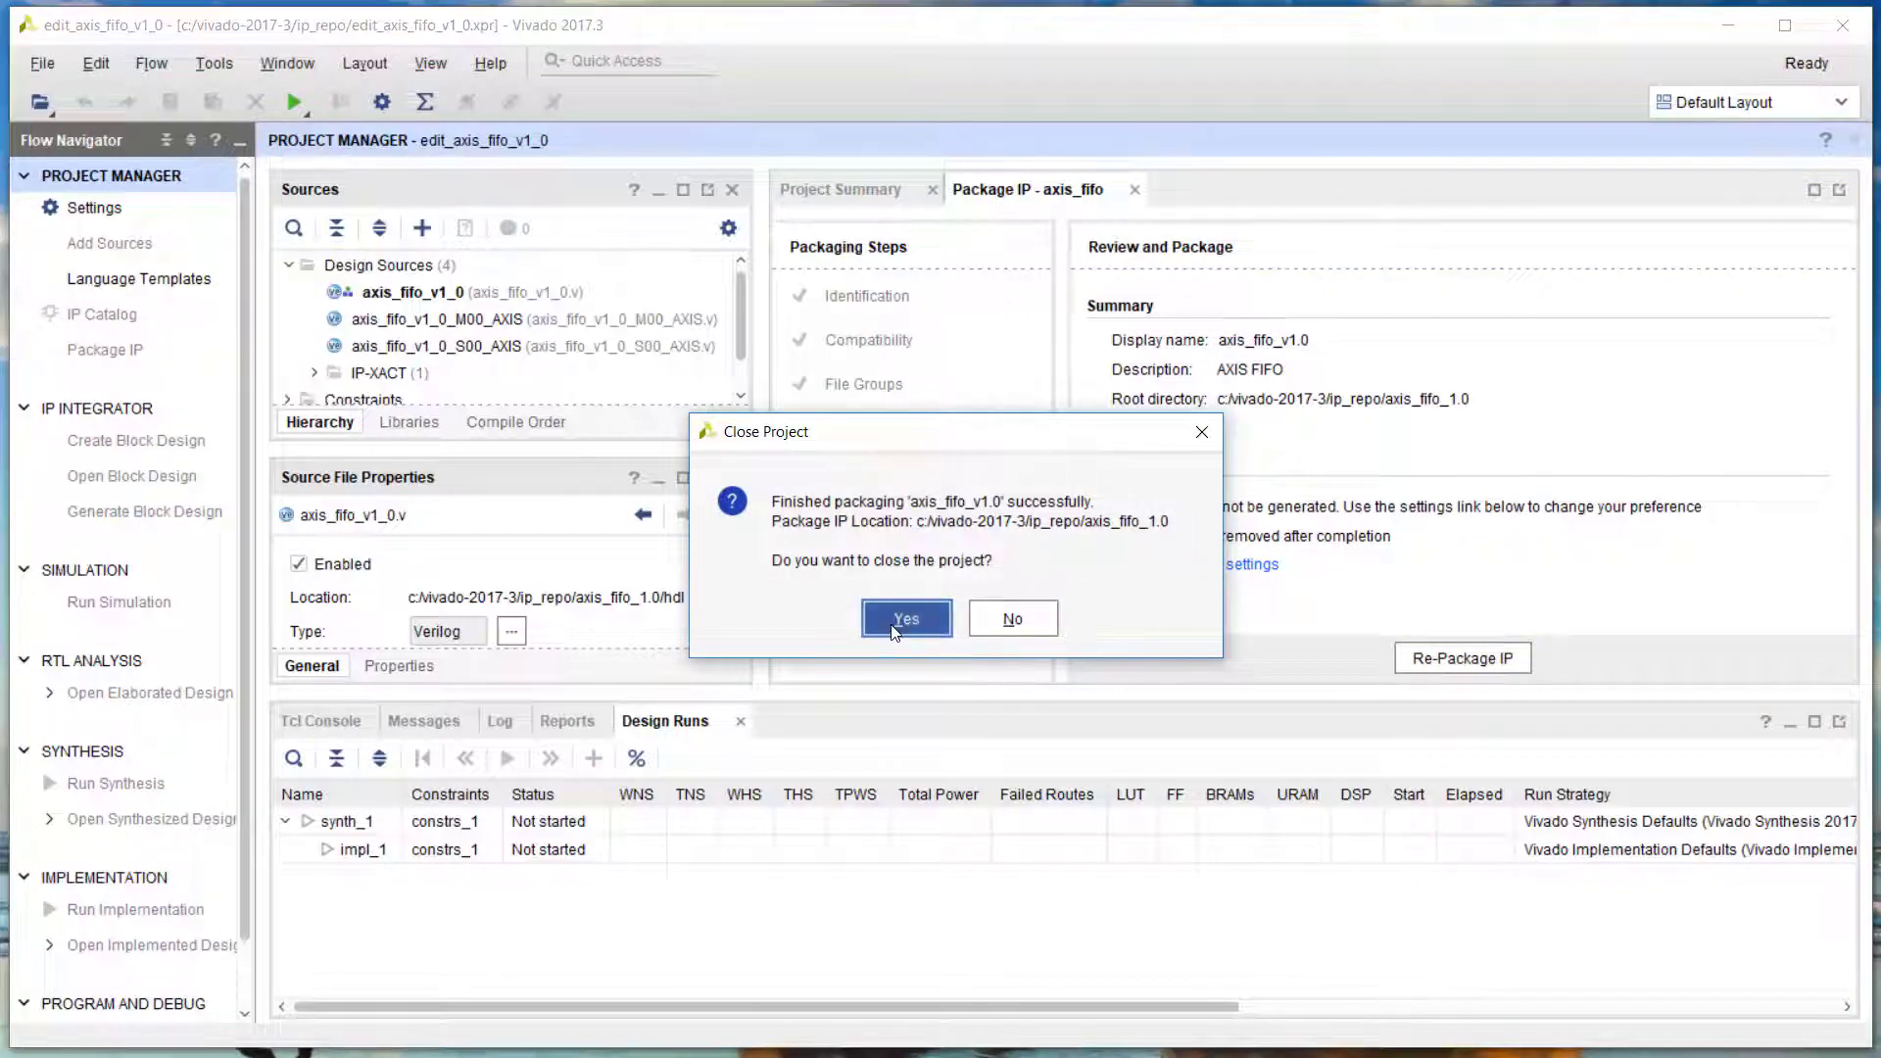
{"action": "left_click", "coordinate": [906, 618]}
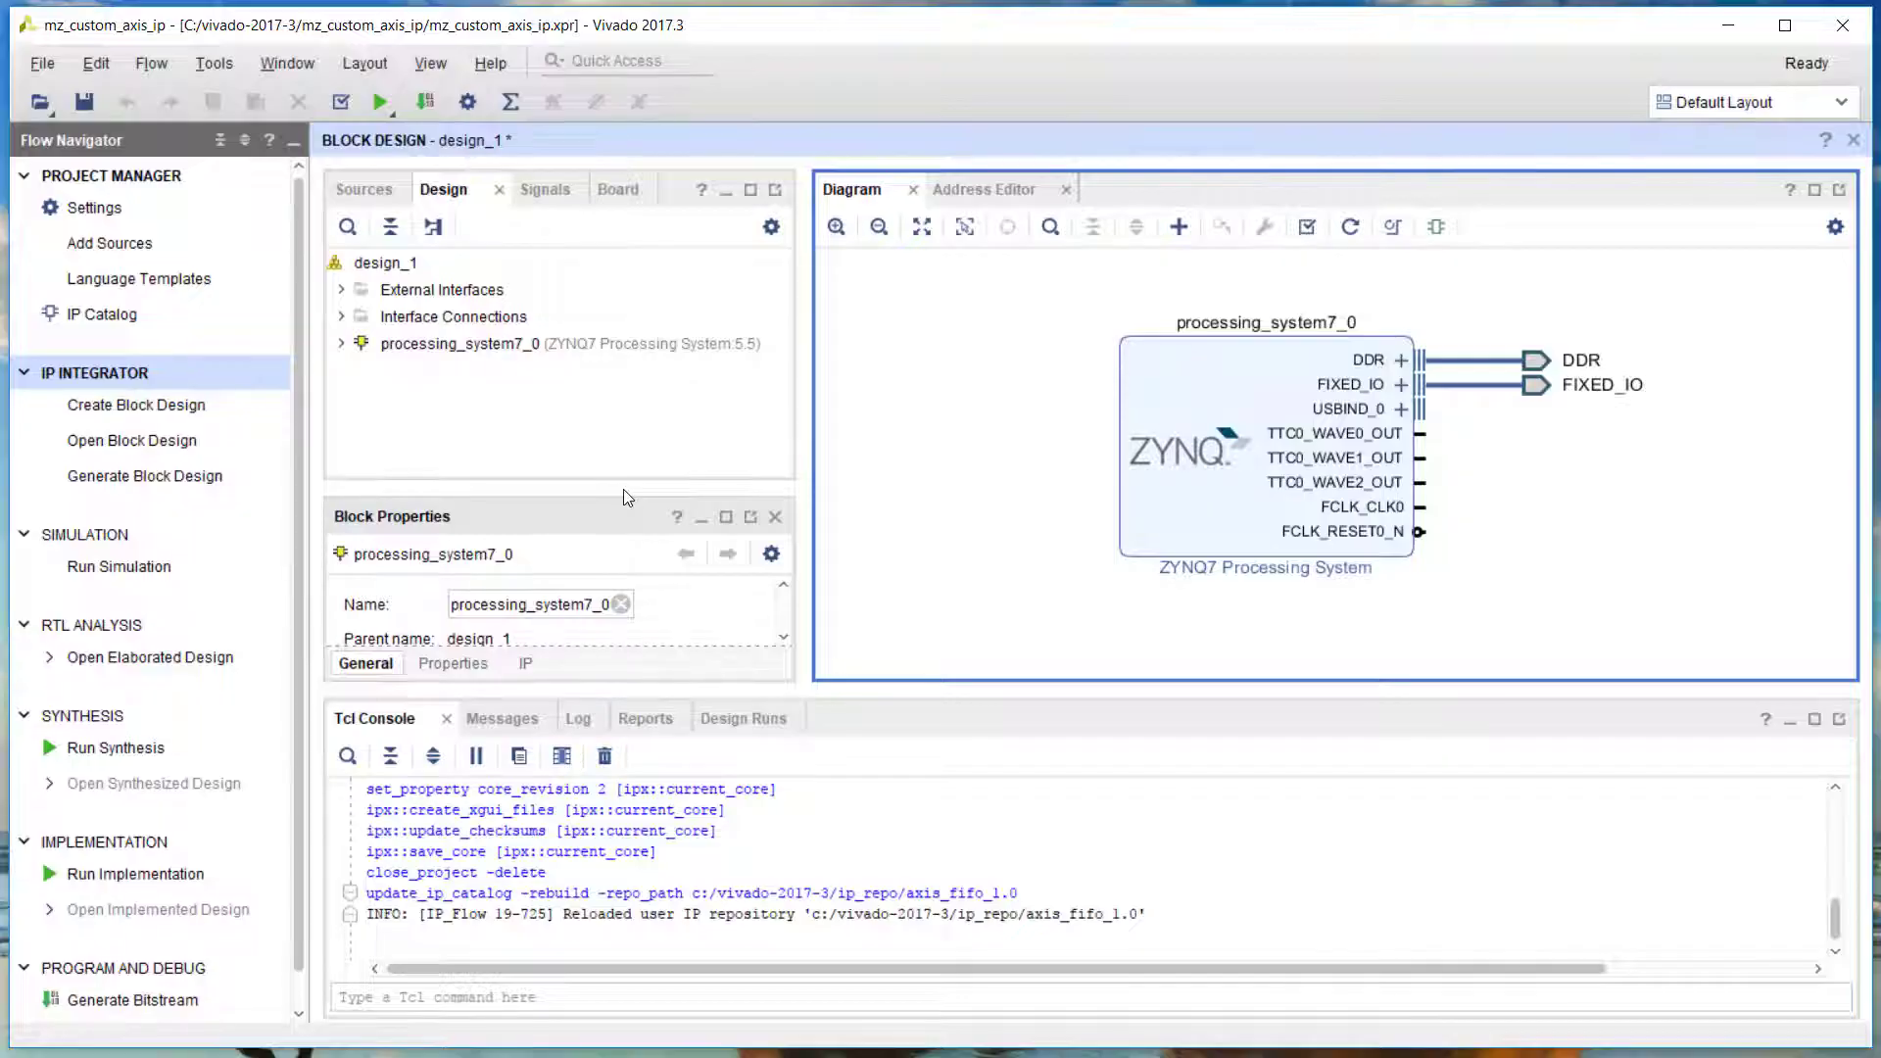
Open the ZYNQ7 configuration and enable the GP master 0 and HP0 slave interfaces
{"action": "left_click", "coordinate": [1240, 455]}
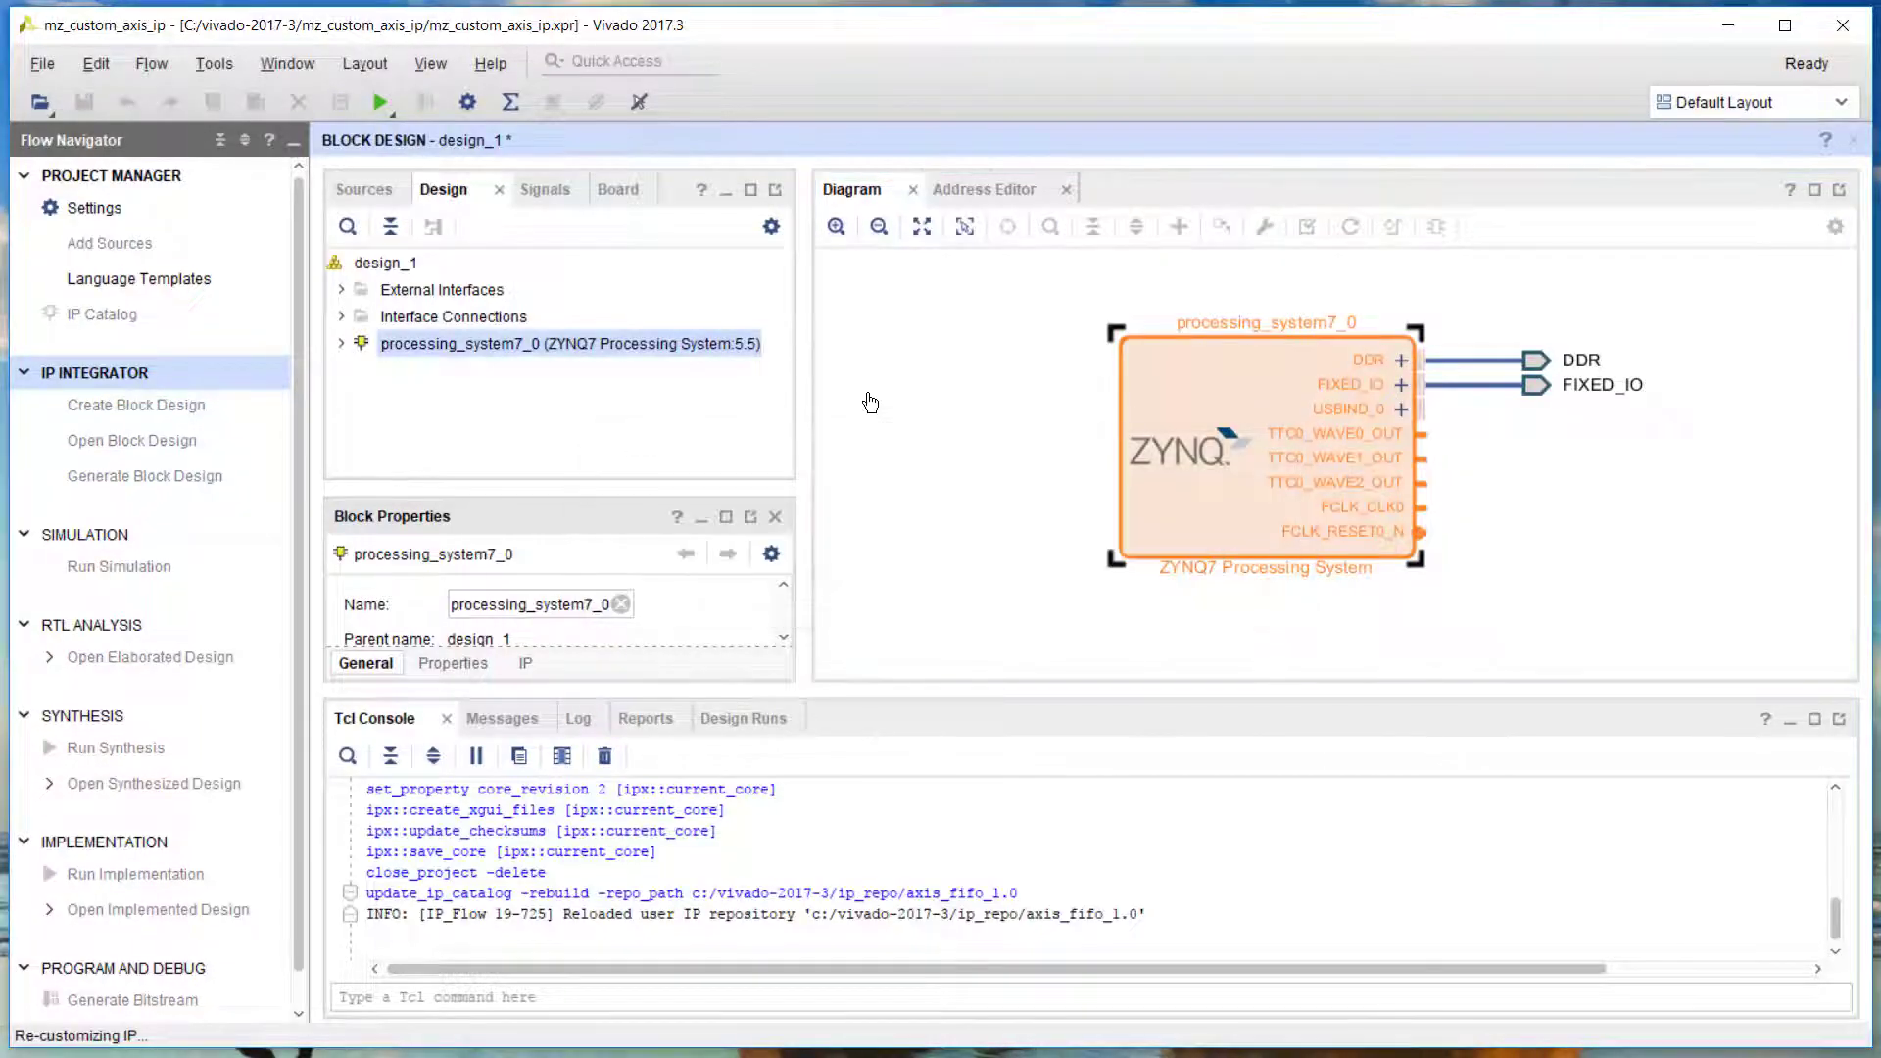
{"action": "double_click", "coordinate": [1259, 454]}
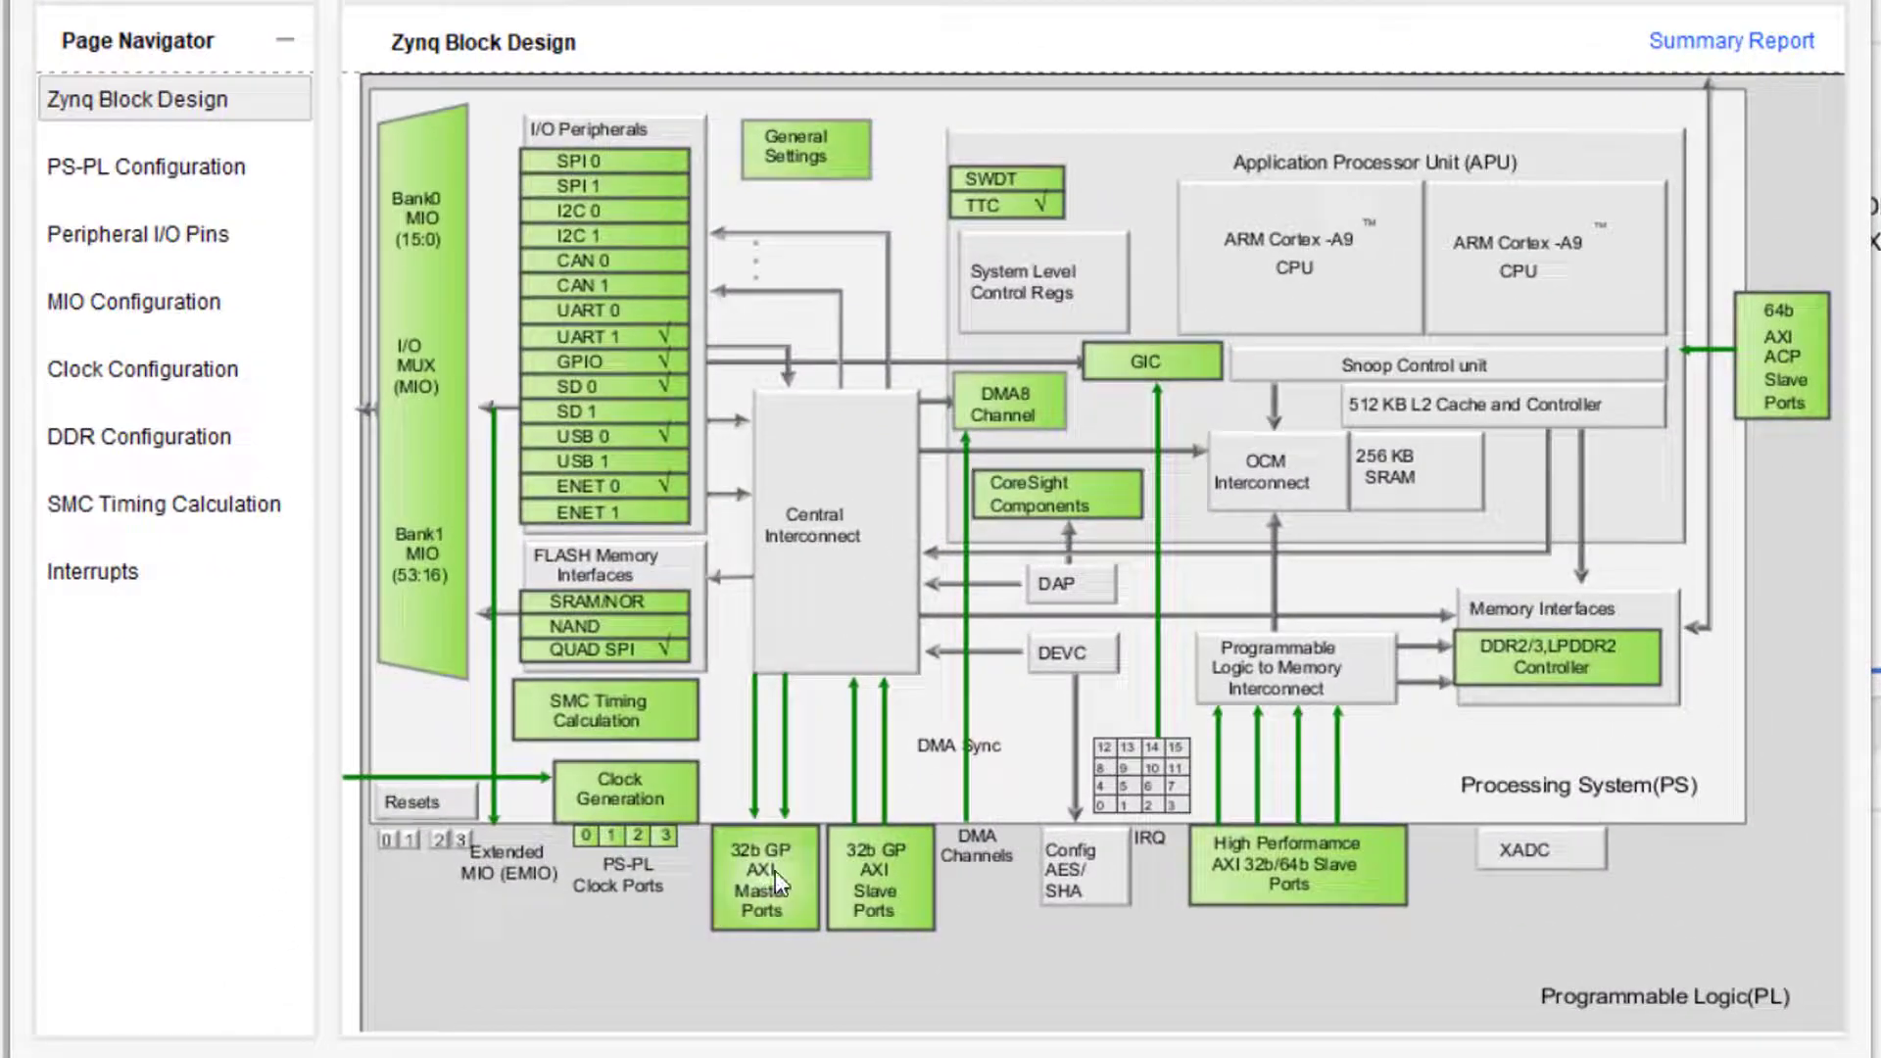
{"action": "left_click", "coordinate": [132, 166]}
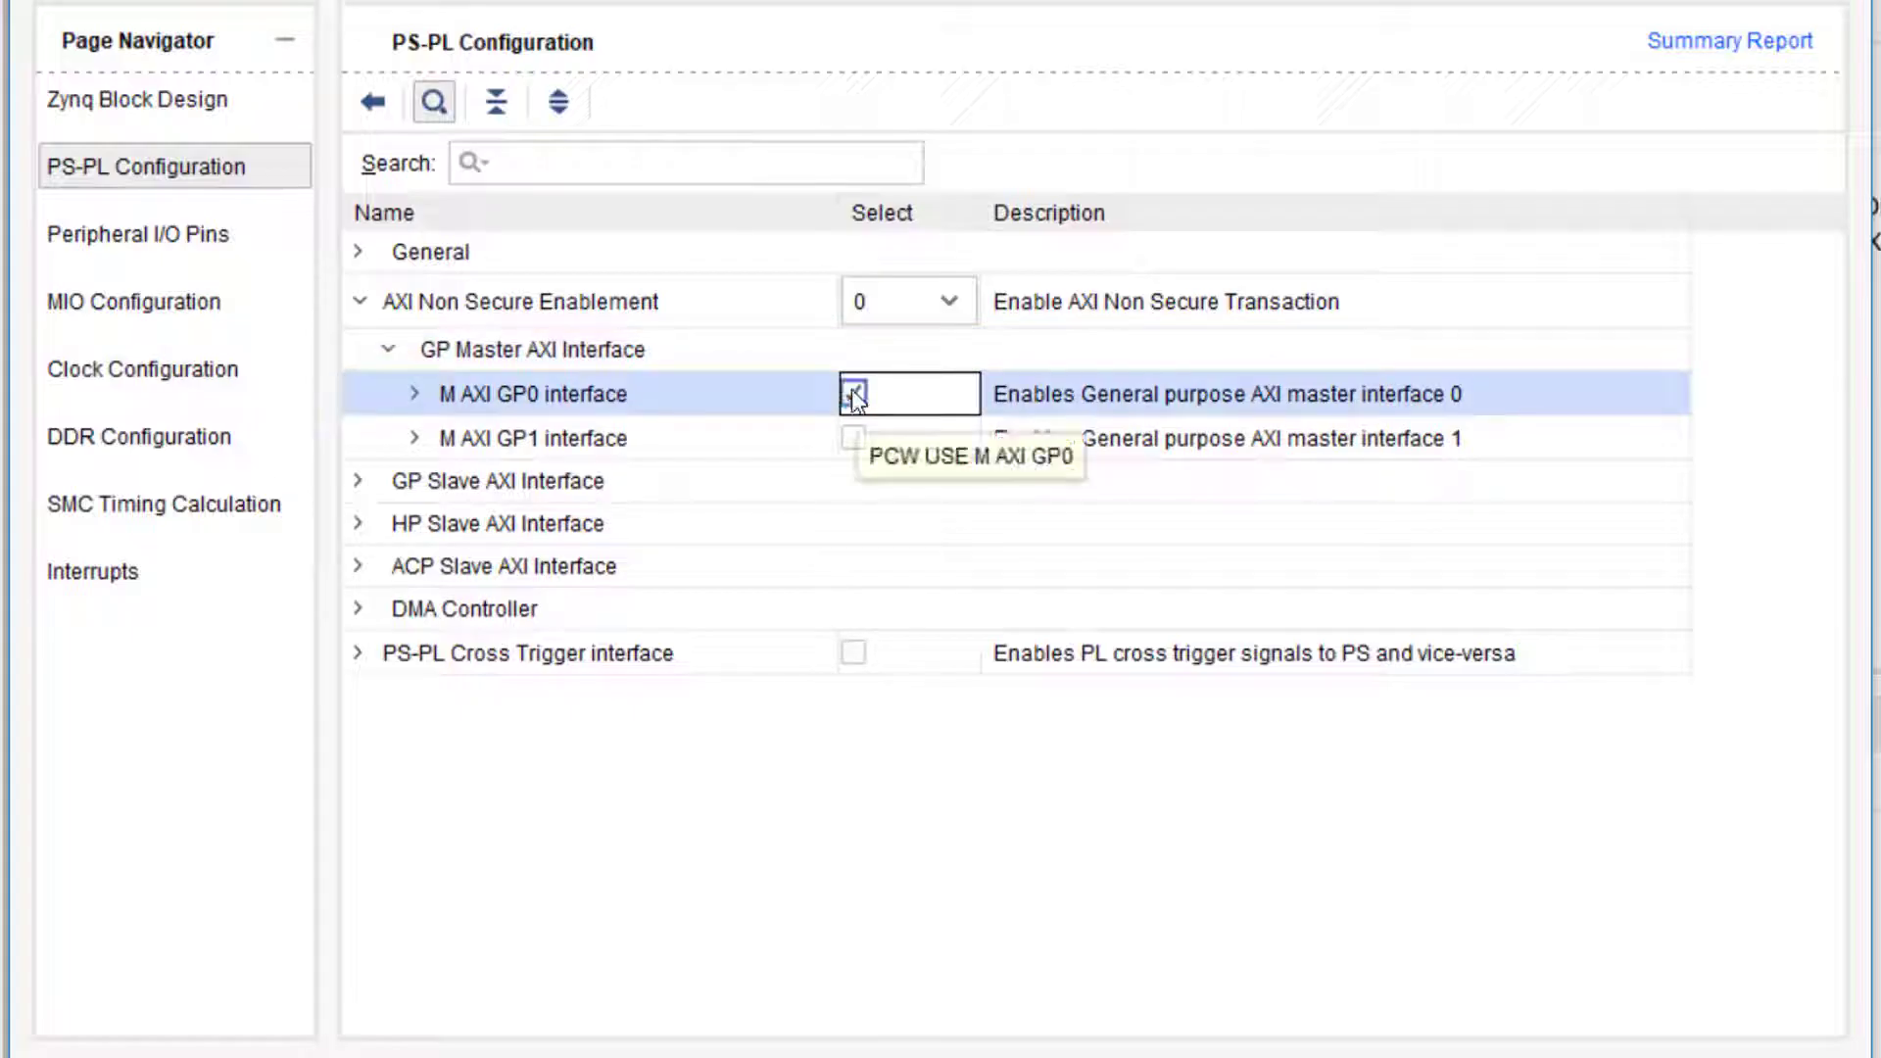
{"action": "left_click", "coordinate": [127, 100]}
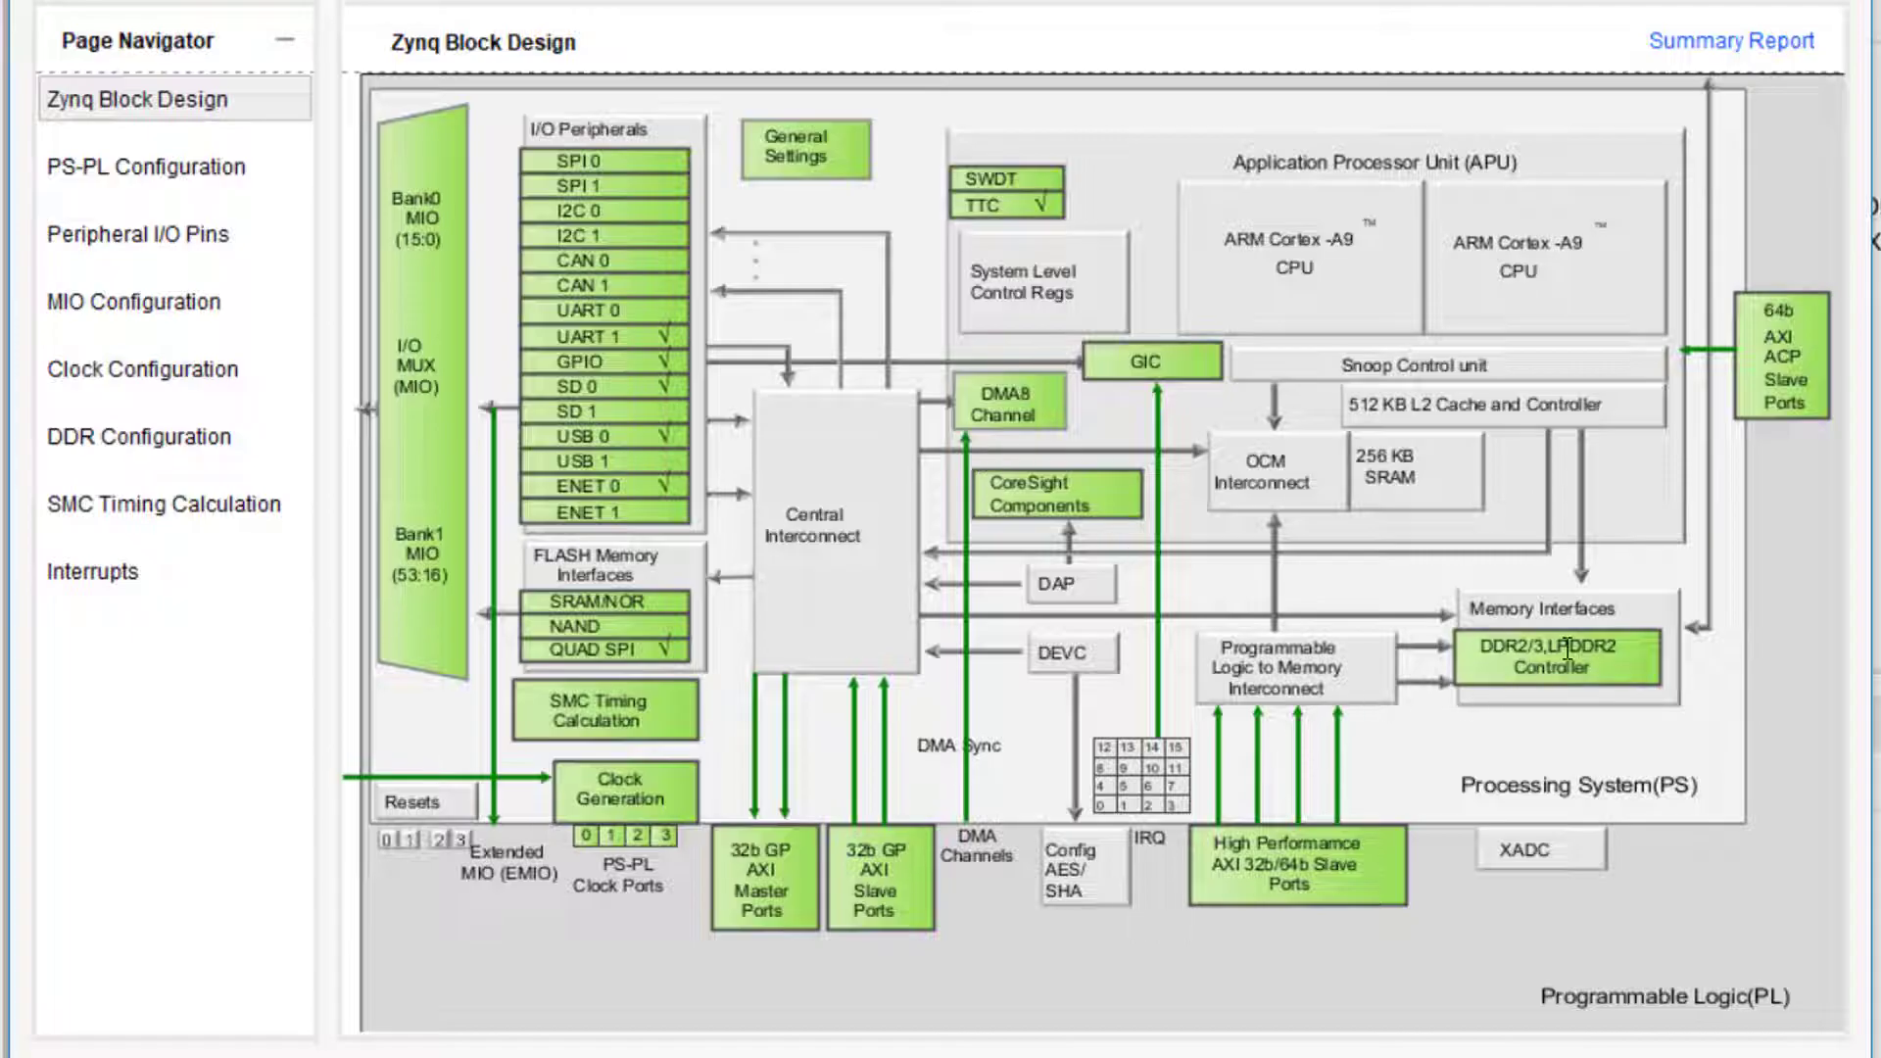
{"action": "mouse_move", "coordinate": [1341, 823]}
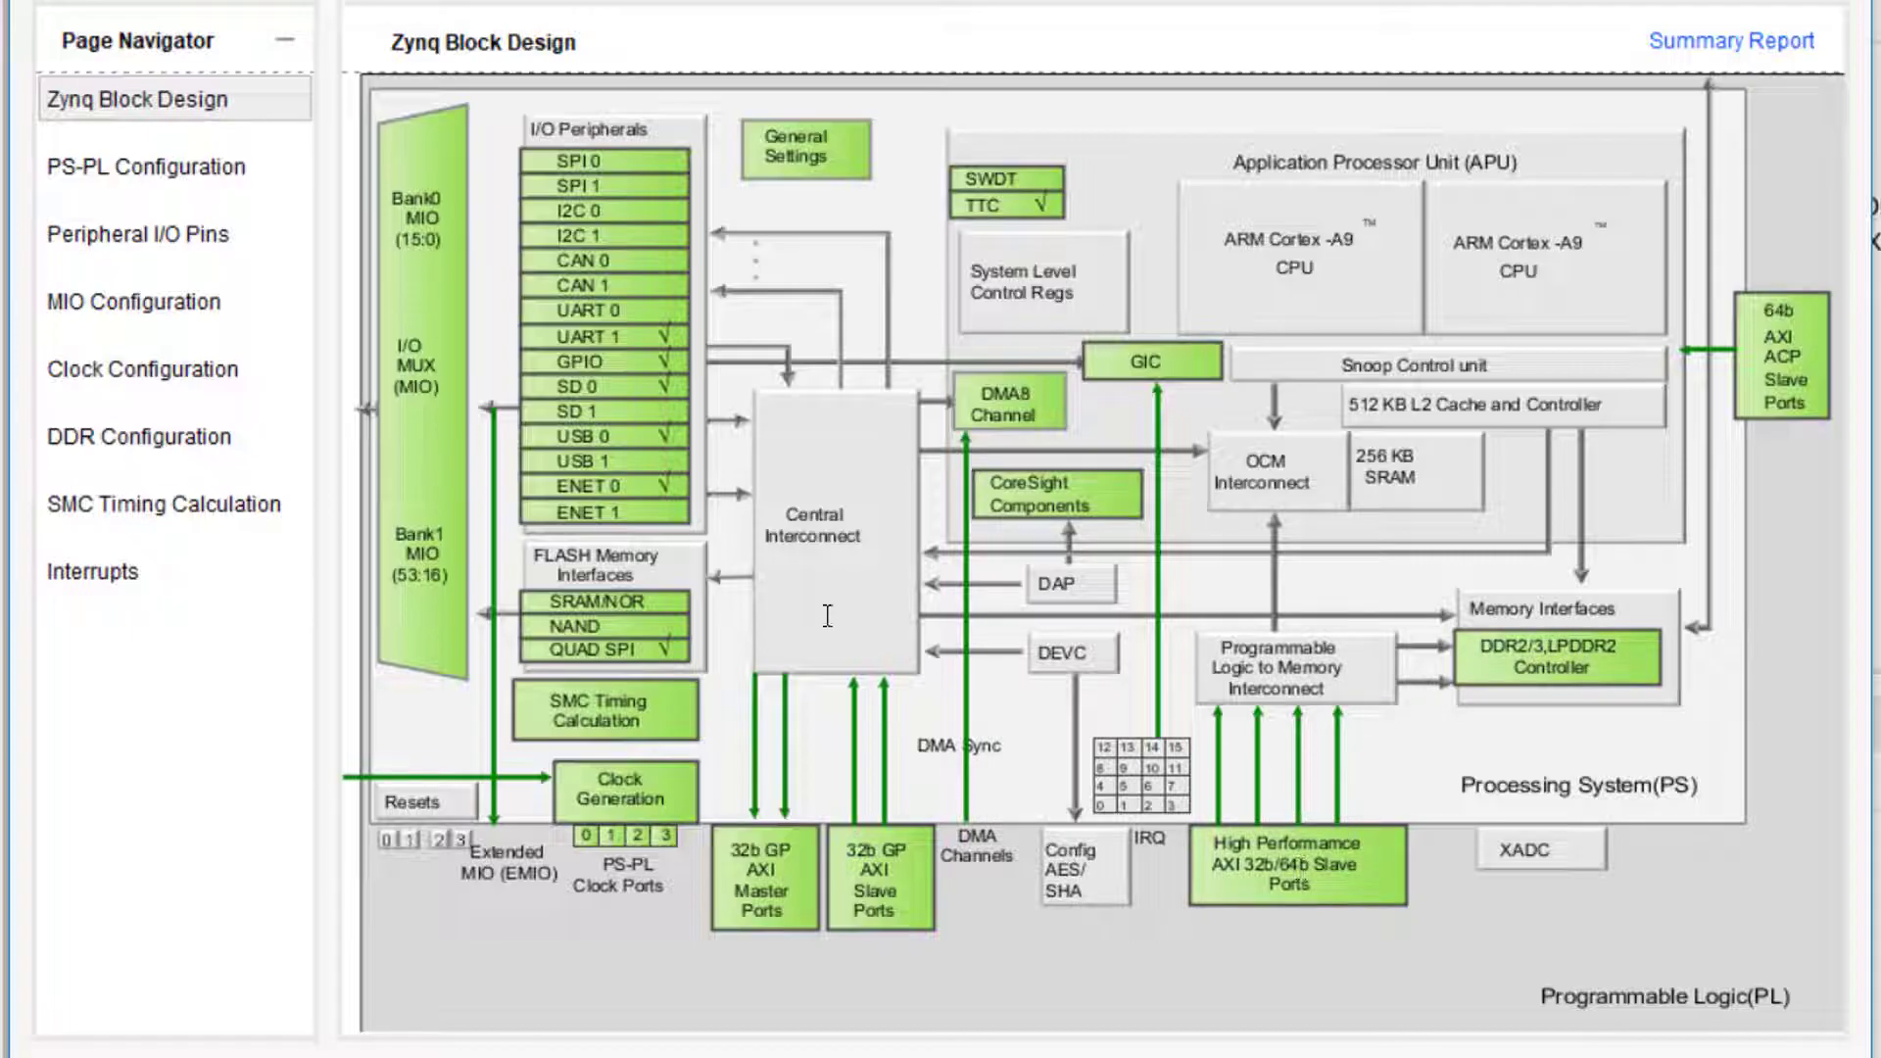
{"action": "left_click", "coordinate": [118, 166]}
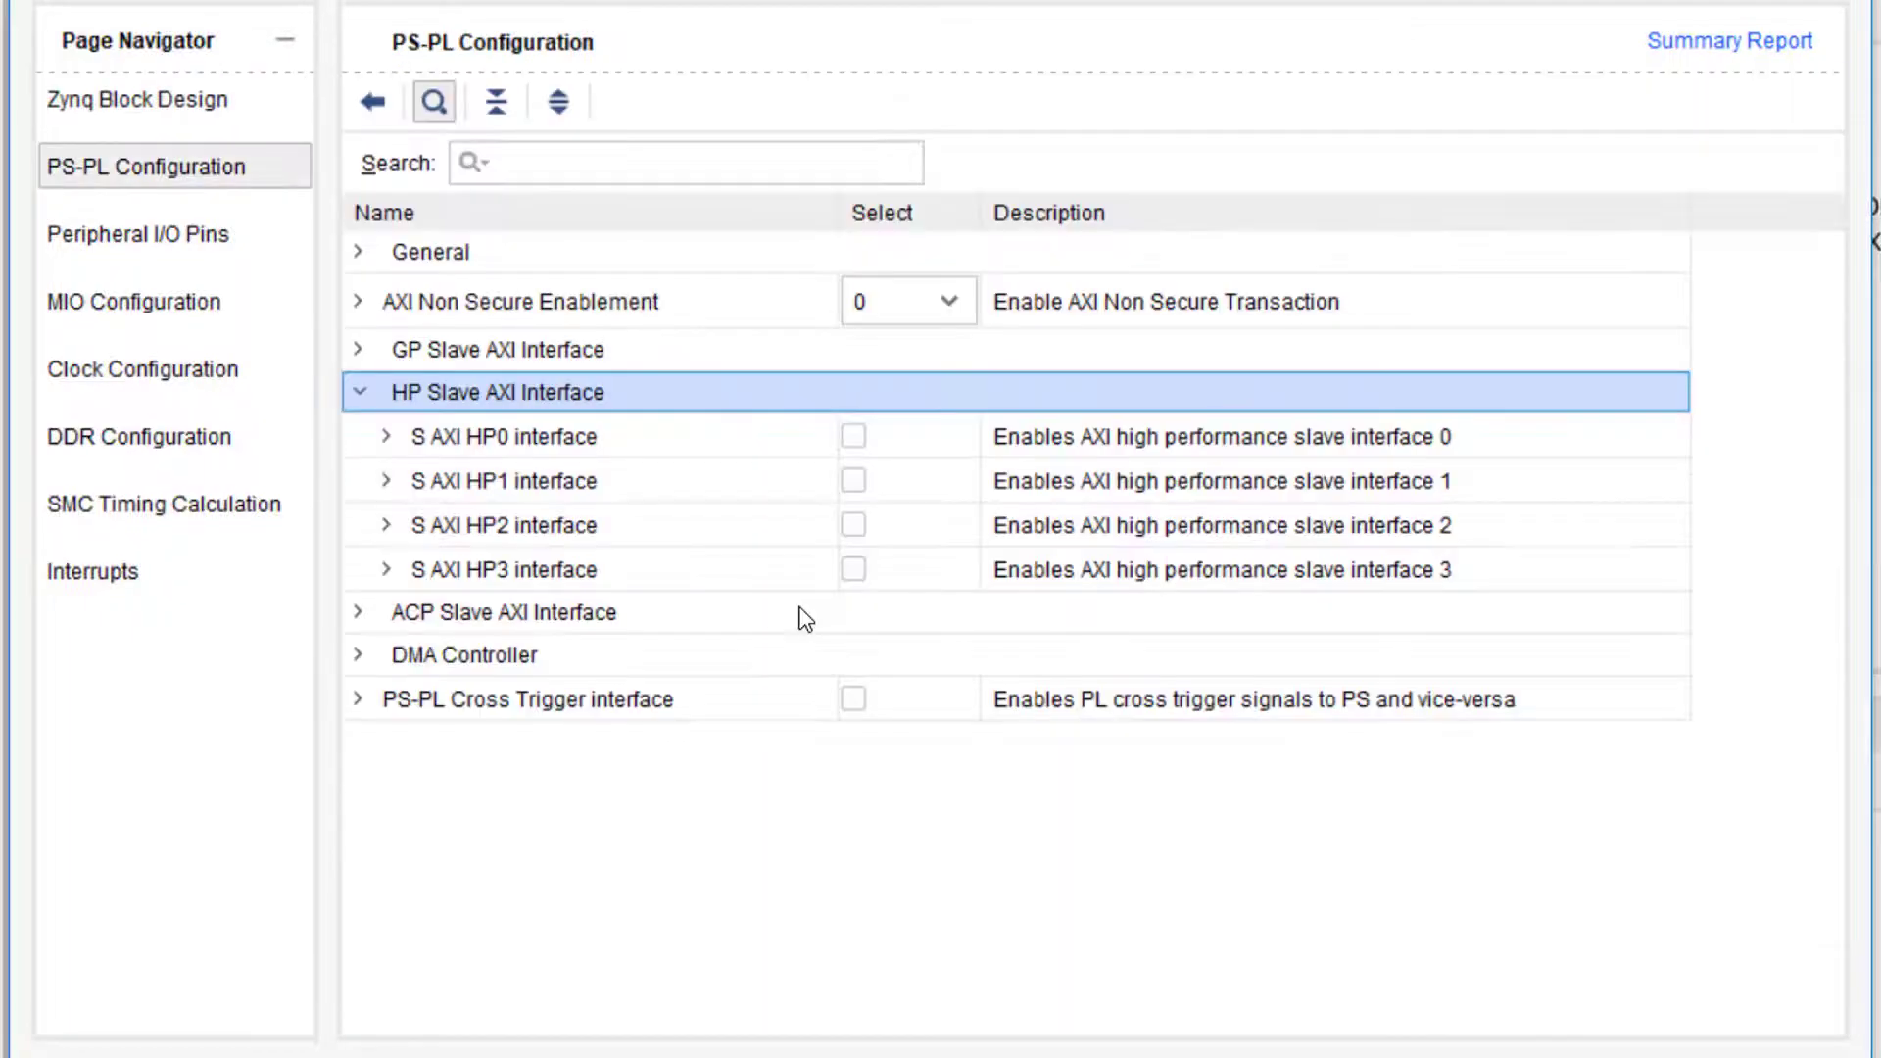
{"action": "left_click", "coordinate": [853, 436]}
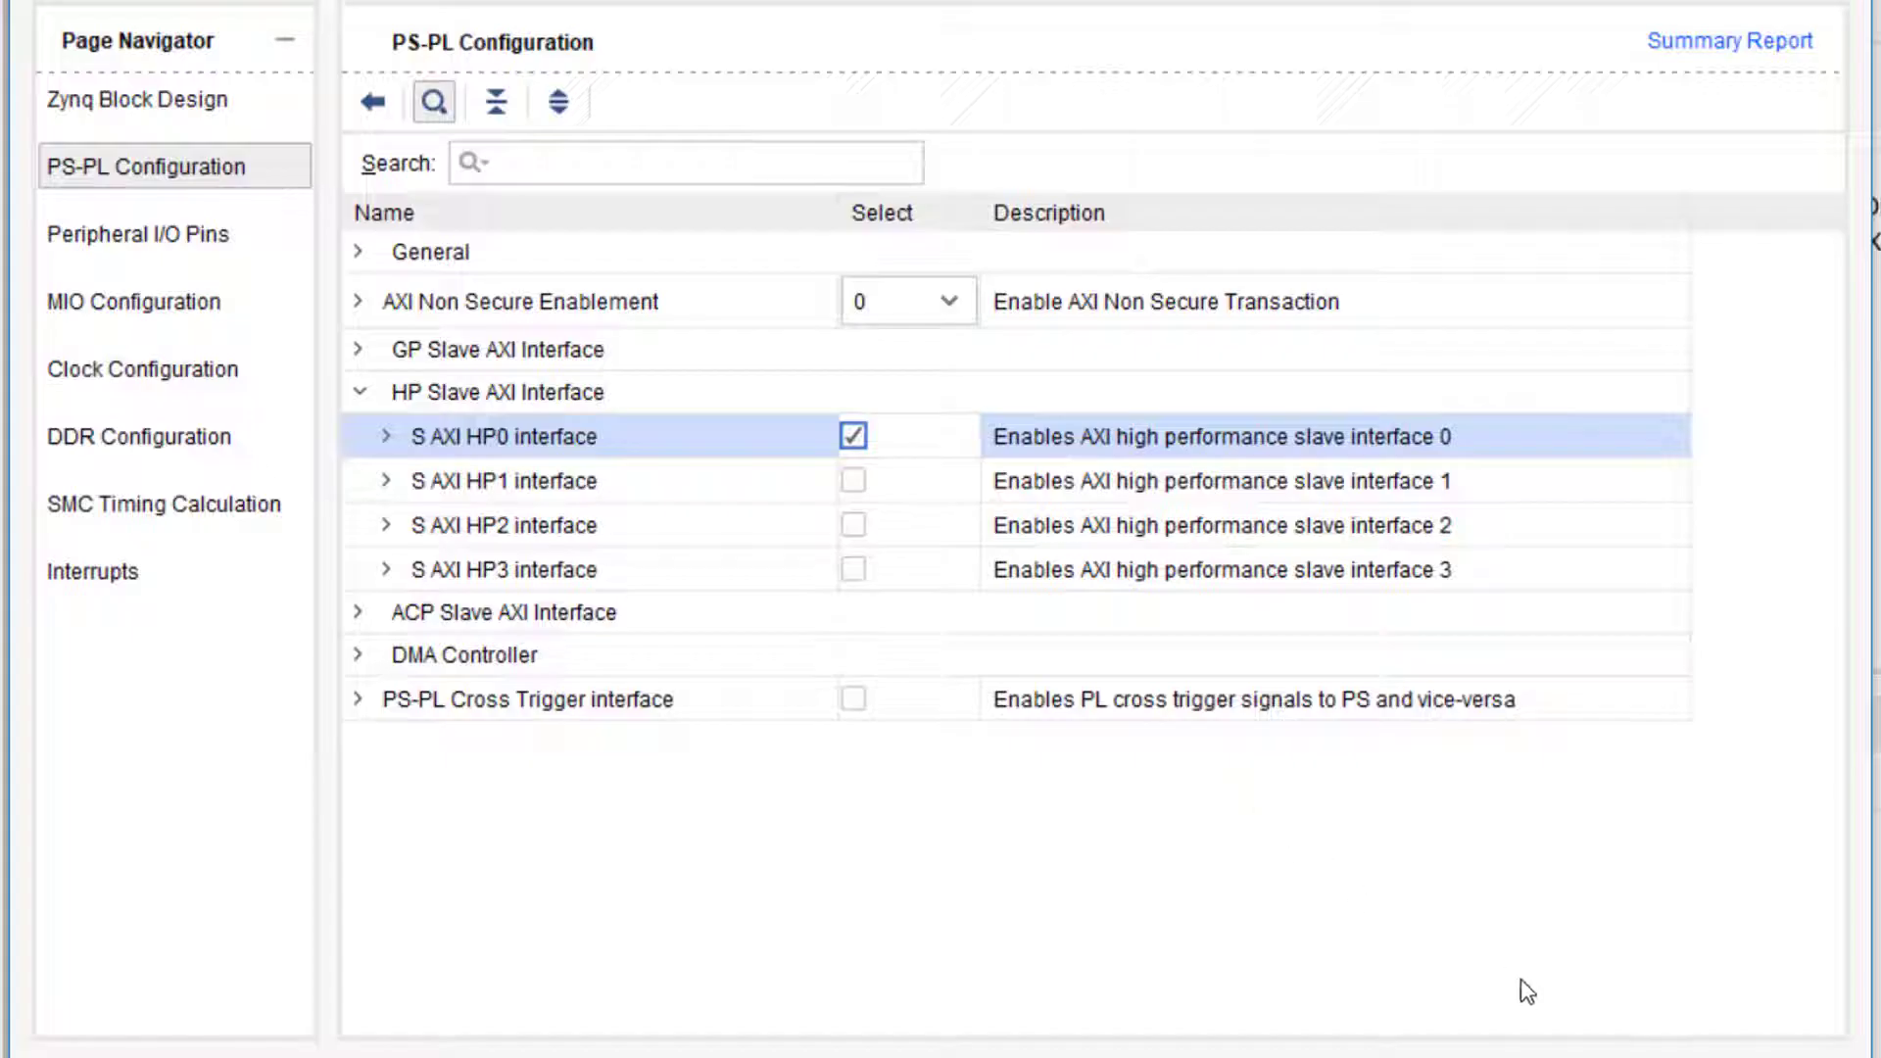
{"action": "mouse_move", "coordinate": [143, 368]}
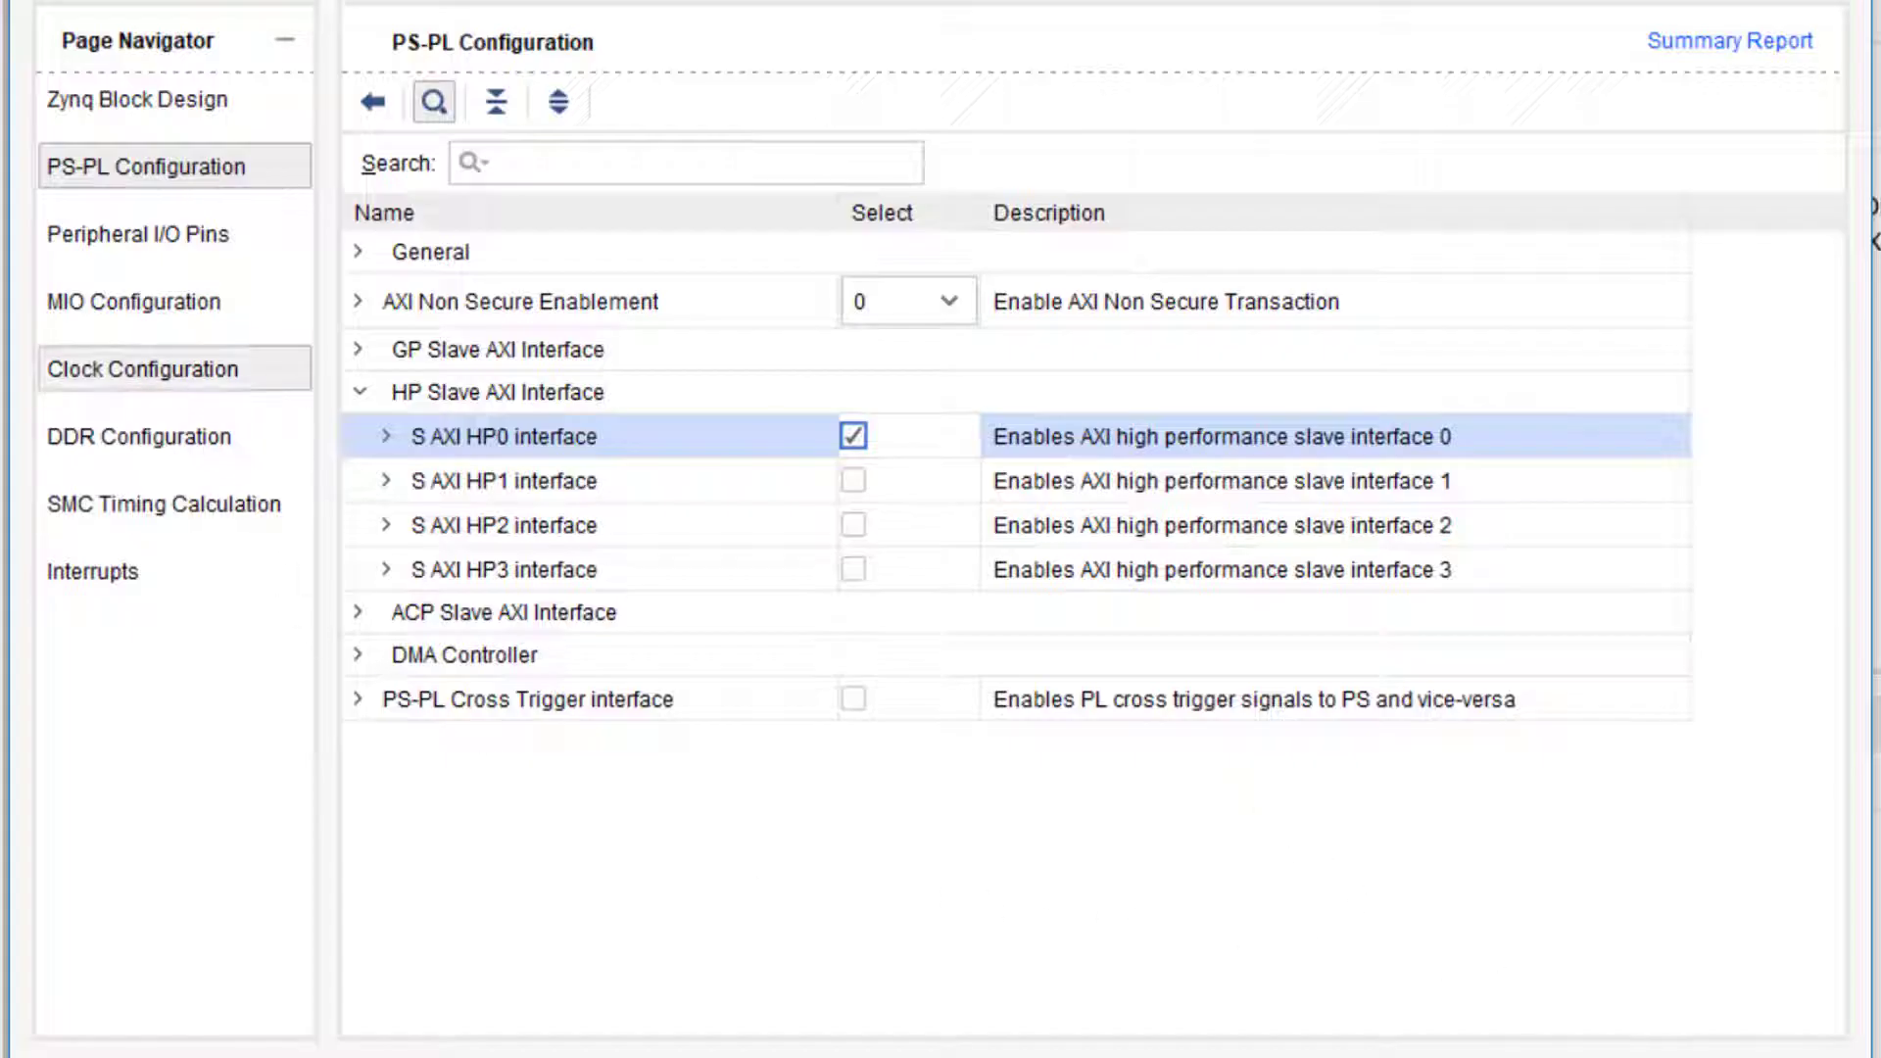
Enable FCLK_CLK0 at 100 MHz, fabric interrupts, and the IRQ_F2P interrupt port
{"action": "left_click", "coordinate": [145, 369]}
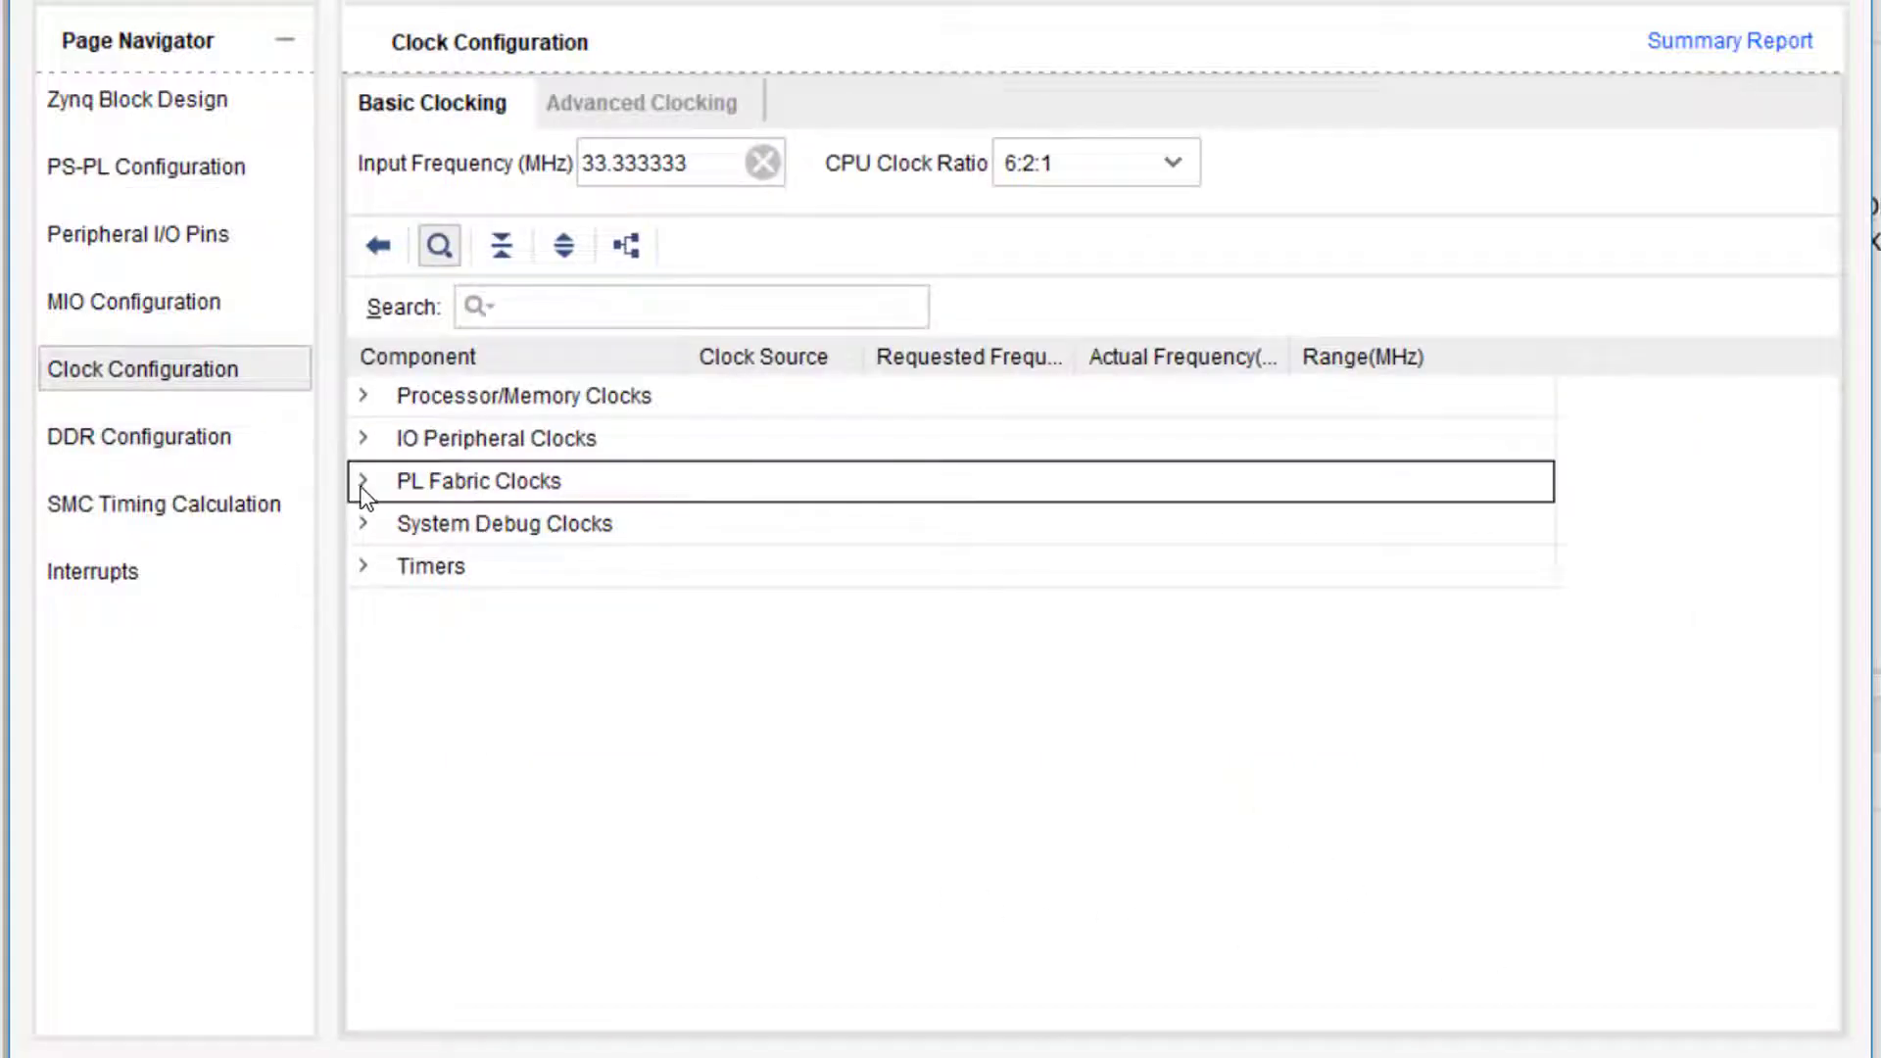
{"action": "left_click", "coordinate": [362, 480]}
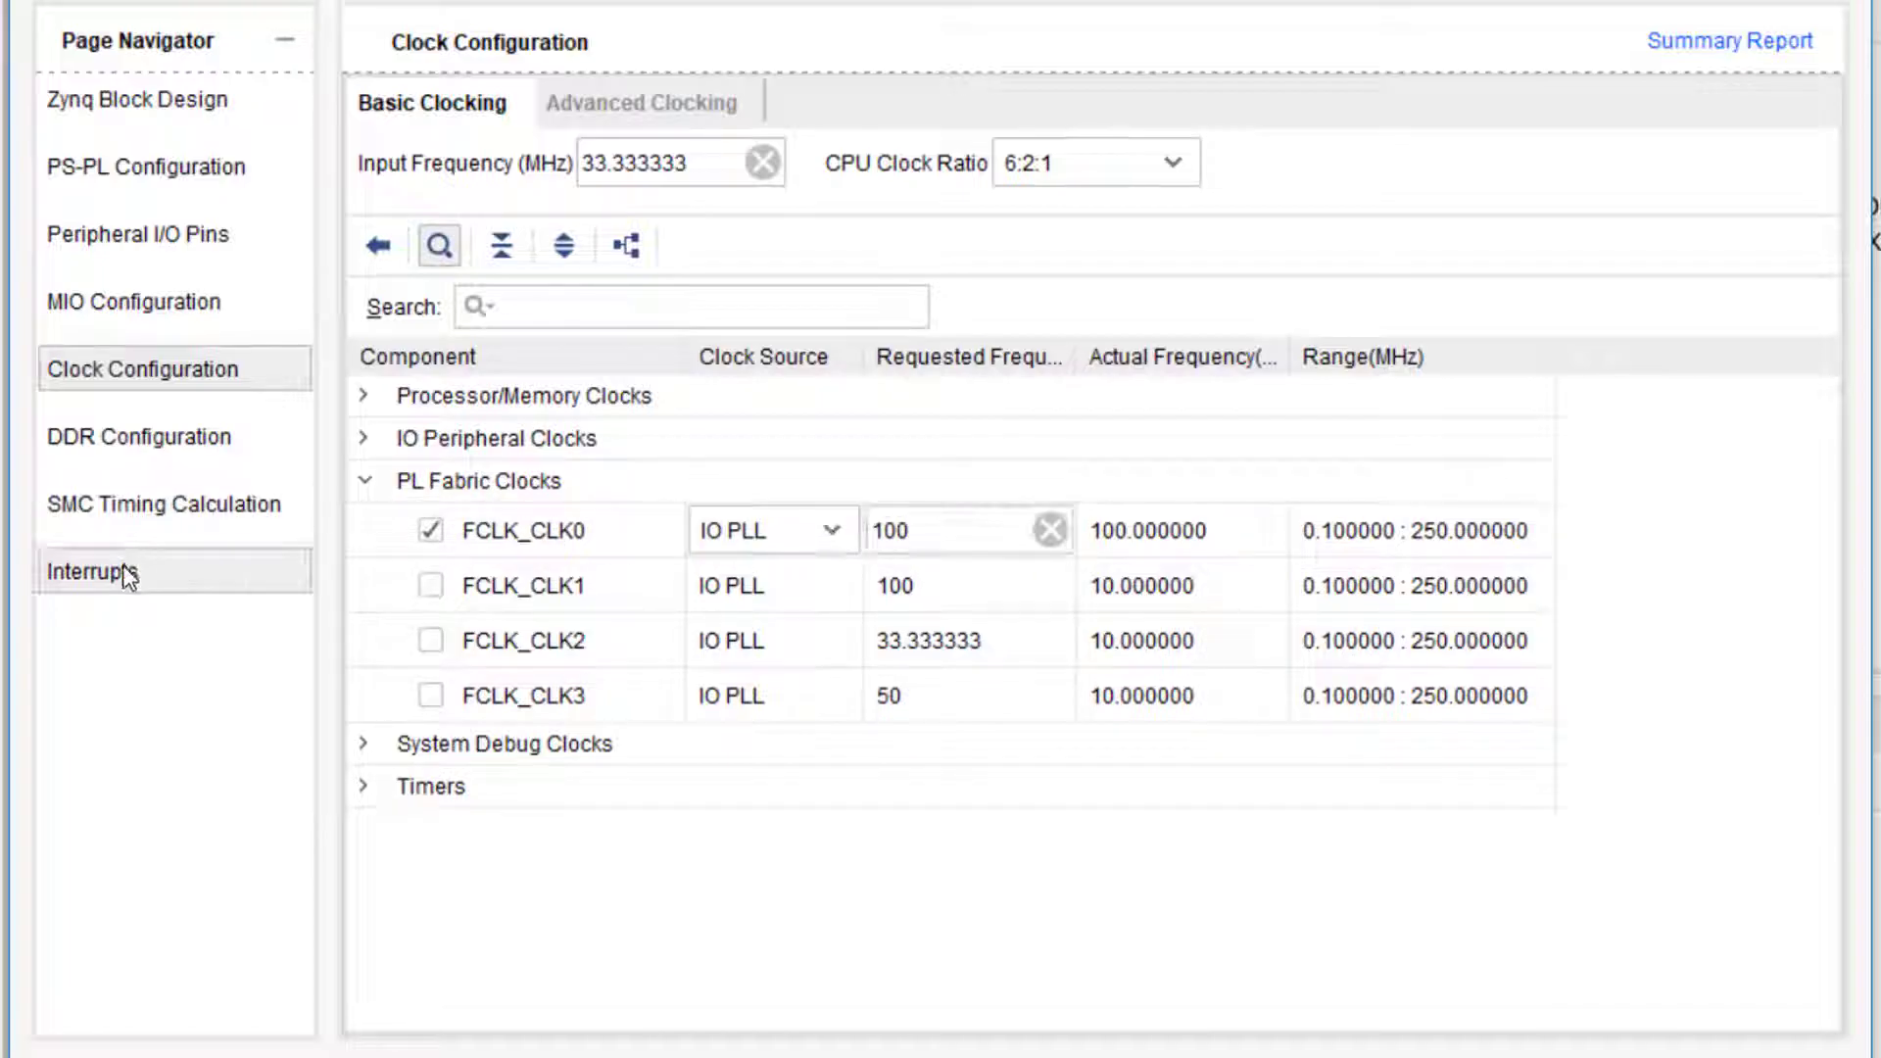
{"action": "left_click", "coordinate": [93, 571]}
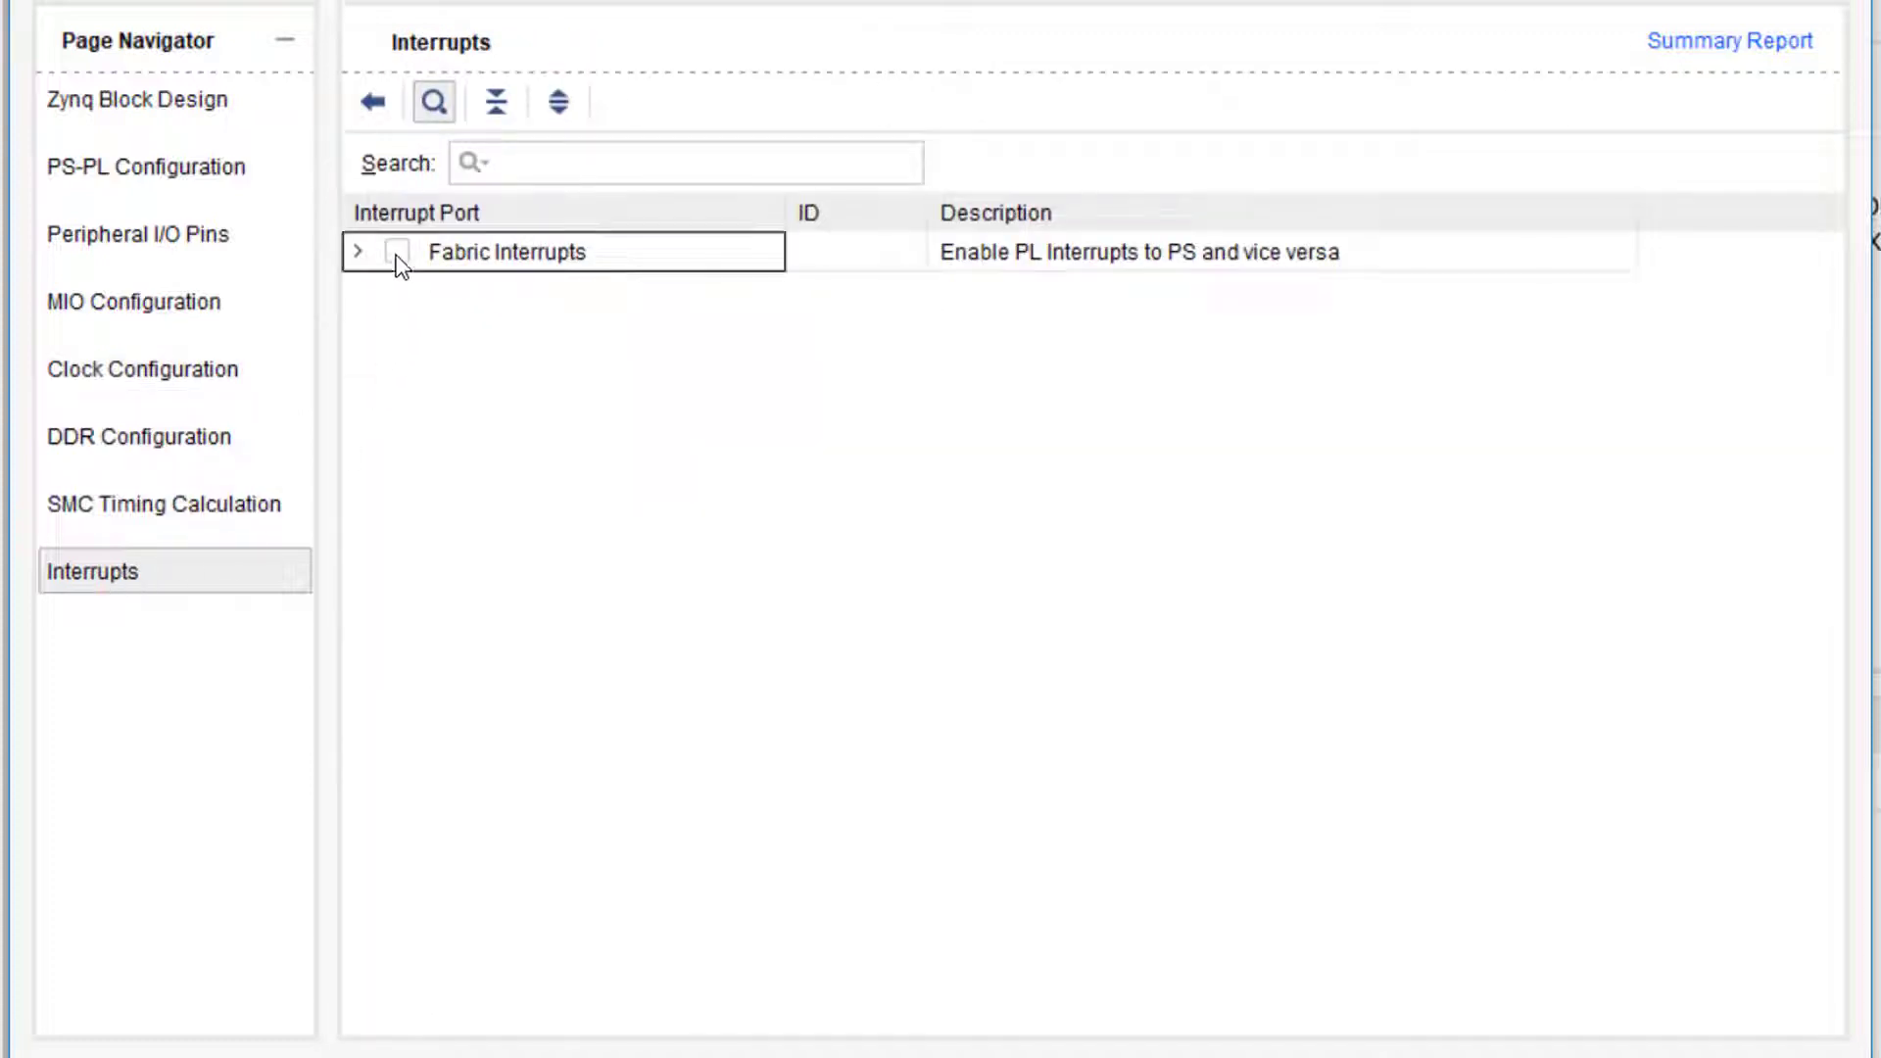
{"action": "left_click", "coordinate": [396, 252]}
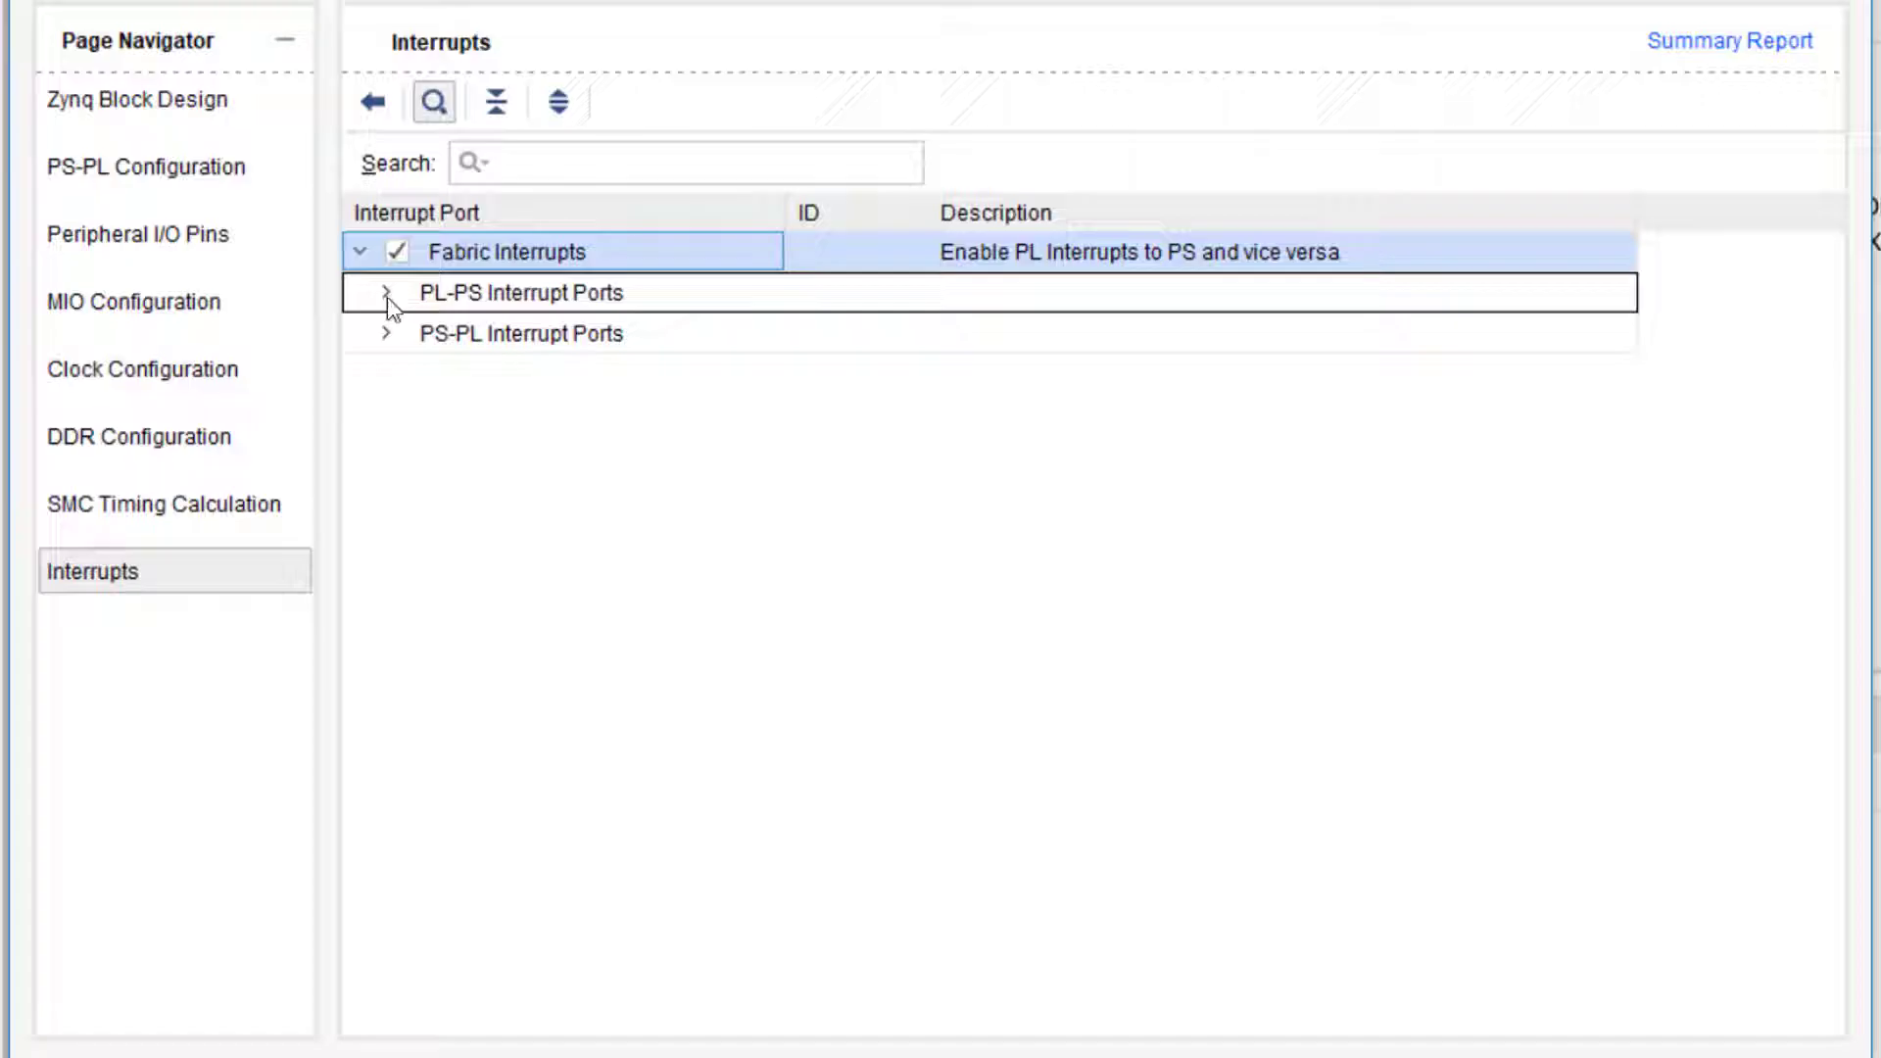
{"action": "left_click", "coordinate": [379, 292]}
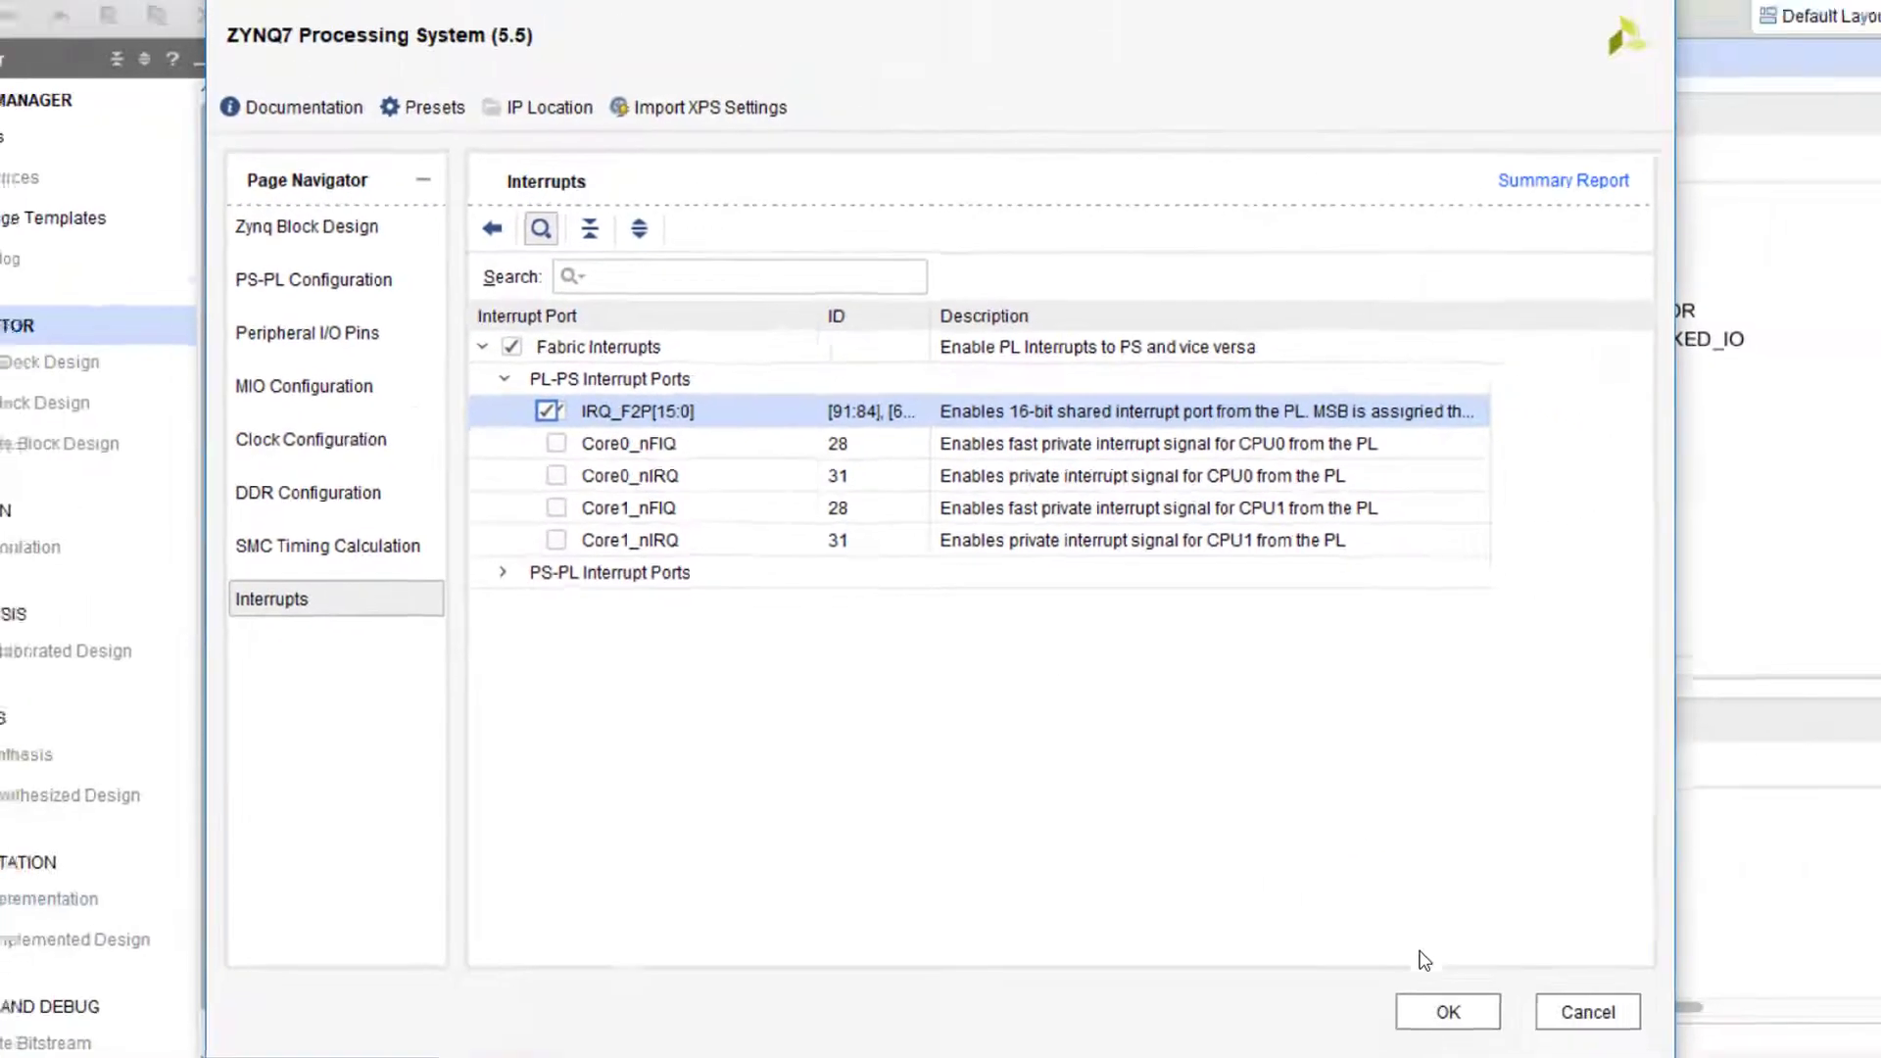
Apply the Zynq settings and add a Concat block (search 'conc') feeding IRQ_F2P
{"action": "left_click", "coordinate": [1446, 1039]}
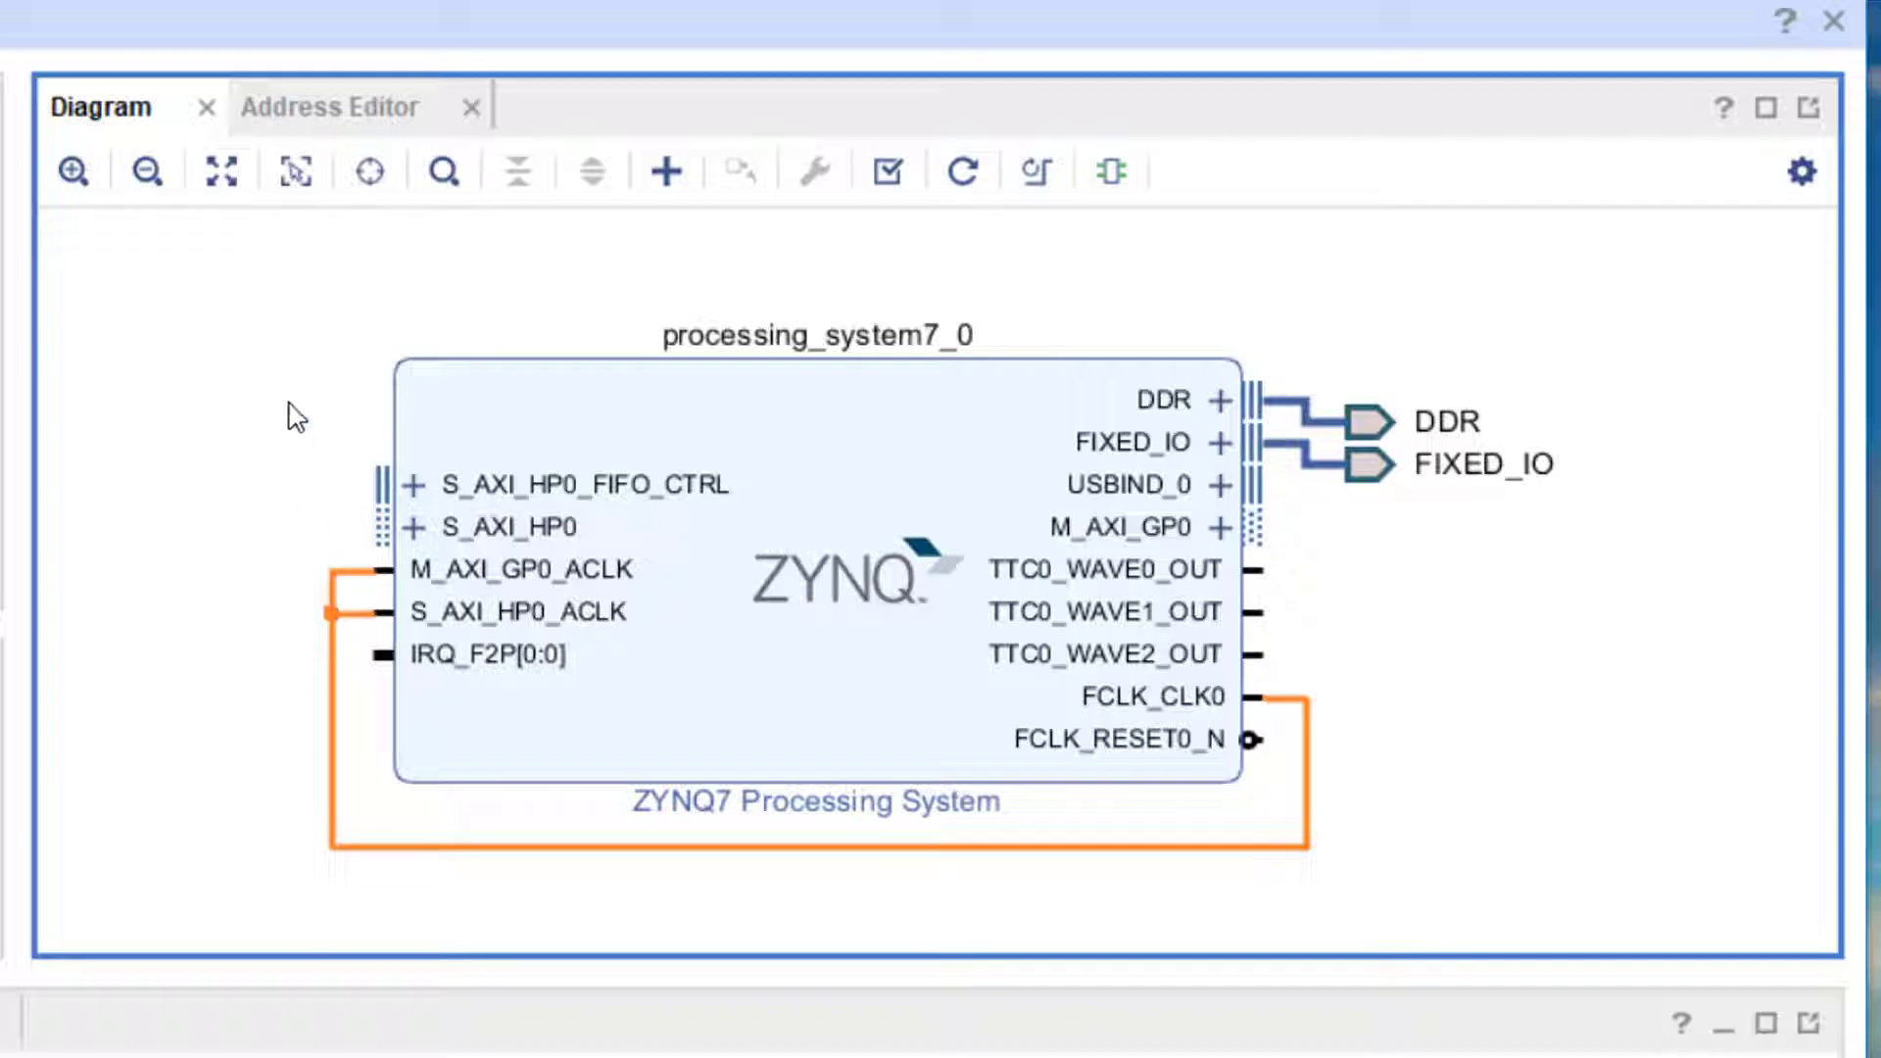
{"action": "left_click", "coordinate": [664, 170]}
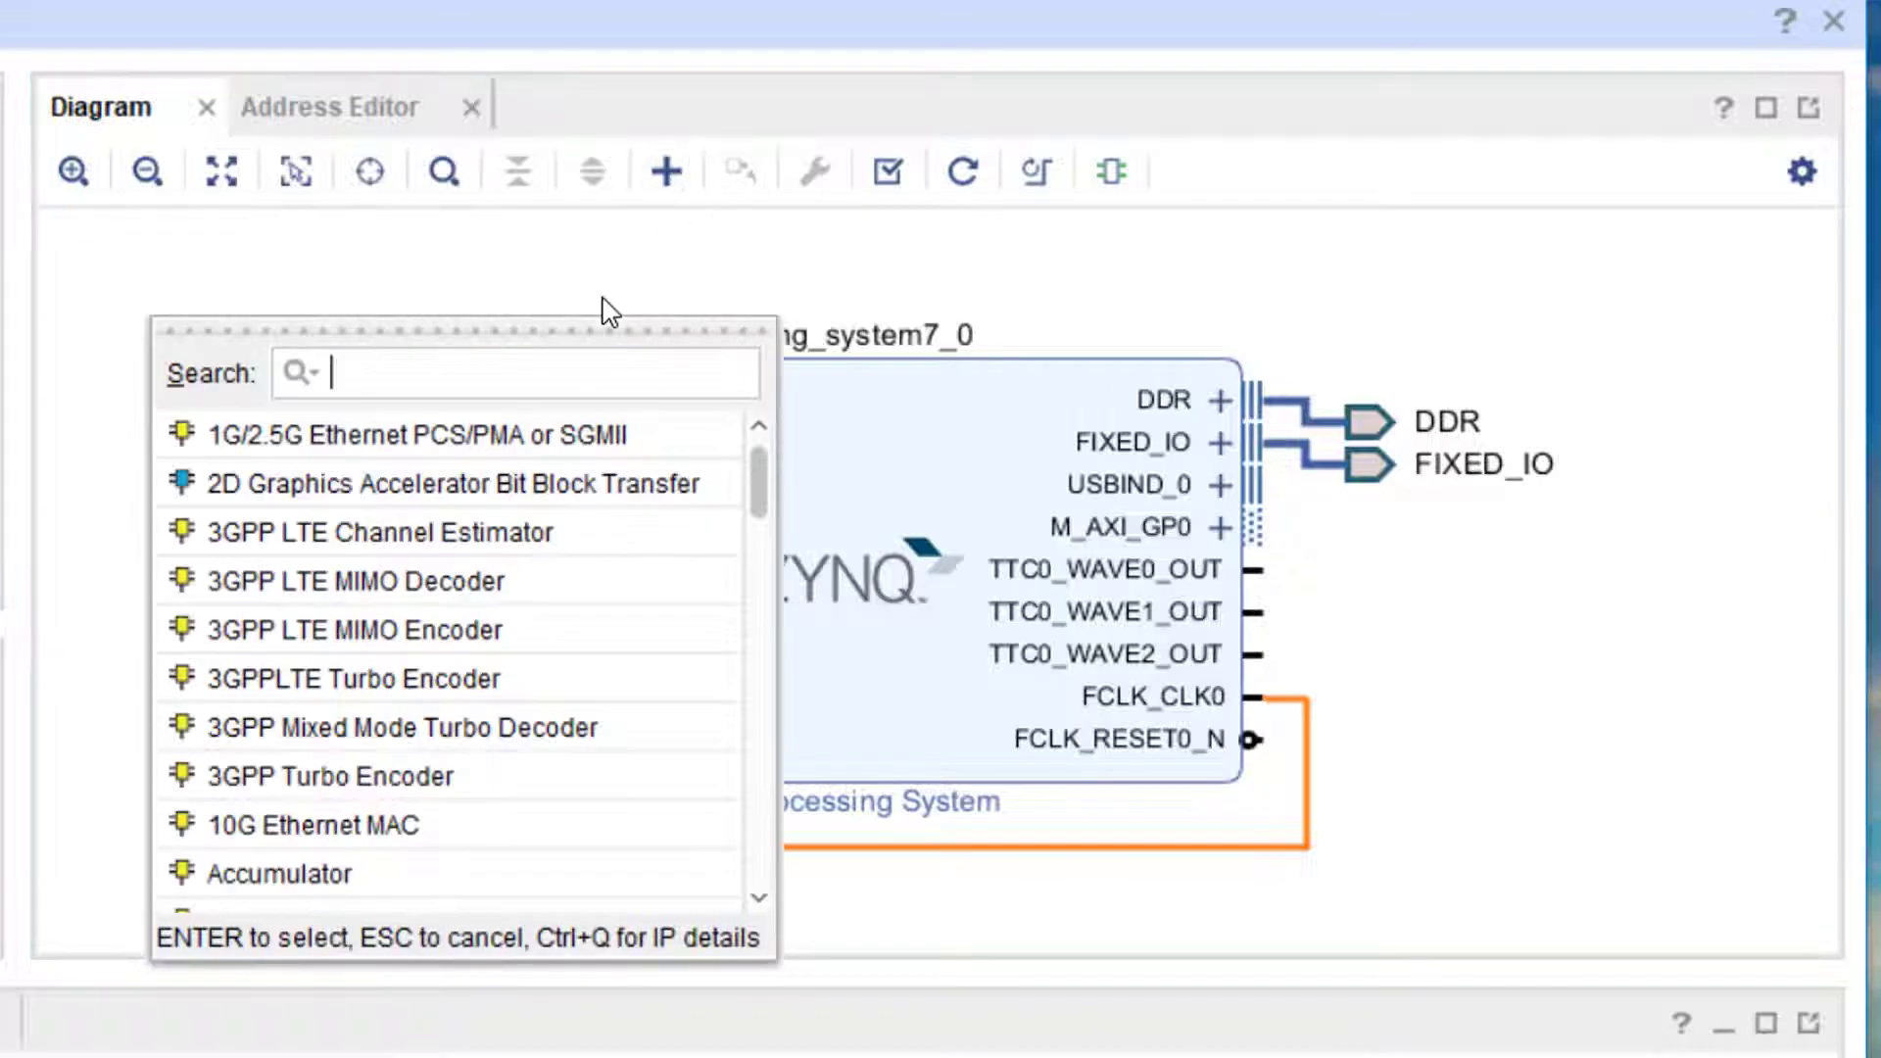
{"action": "type", "text": "conc"}
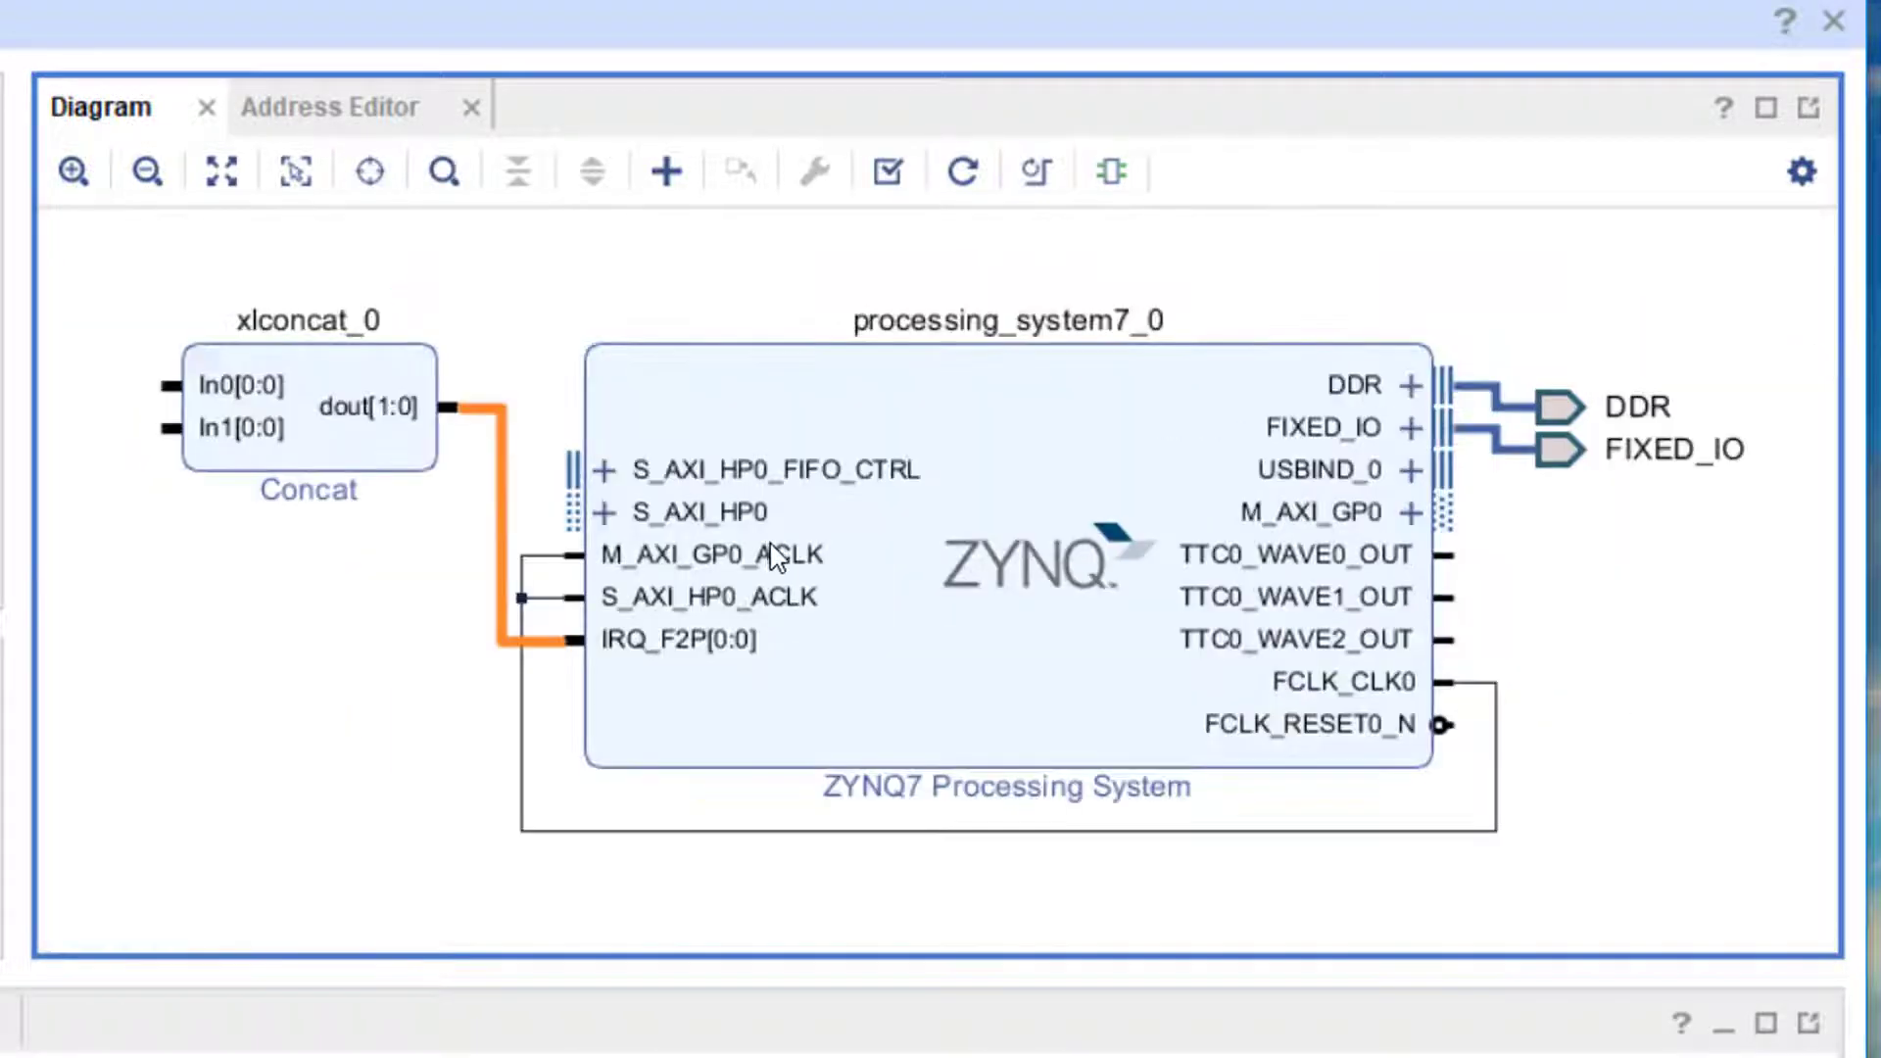
{"action": "left_click", "coordinate": [665, 170]}
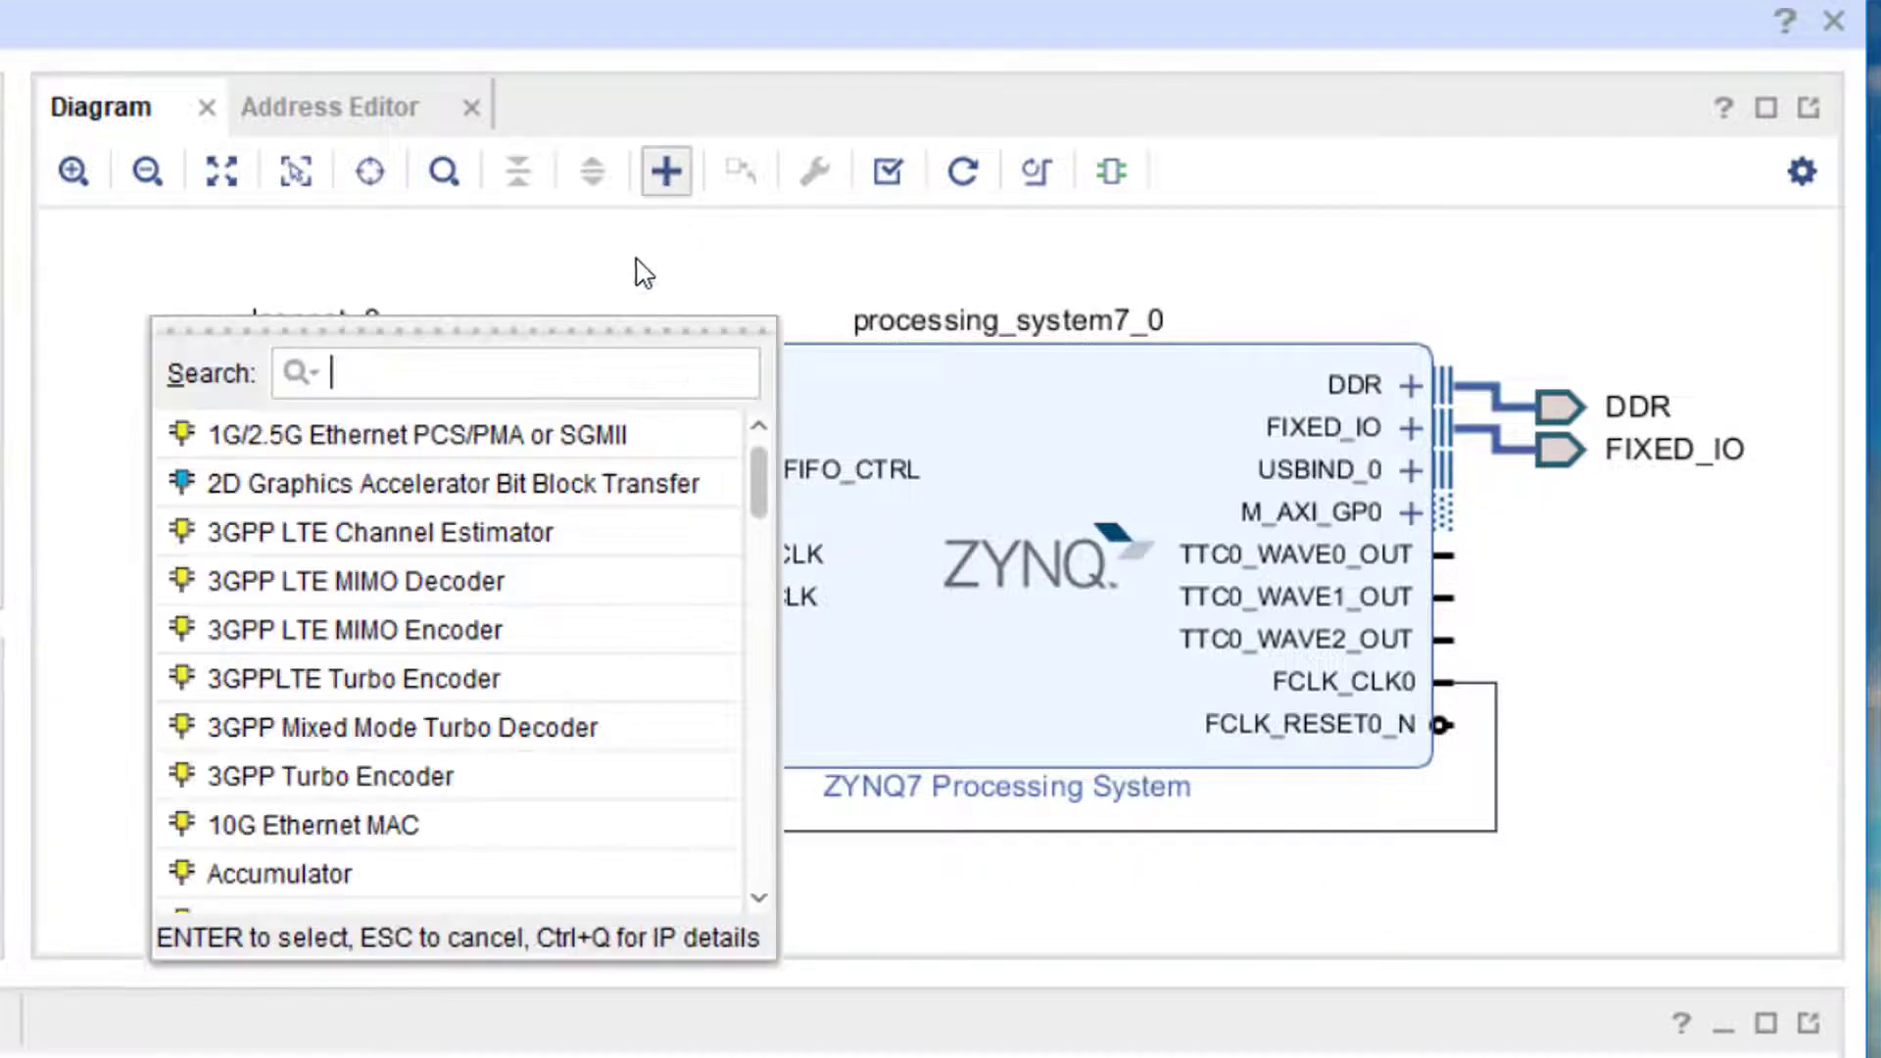
Search the IP catalog for 'dma' and add AXI Direct Memory Access as axi_dma_0
{"action": "type", "text": "dma"}
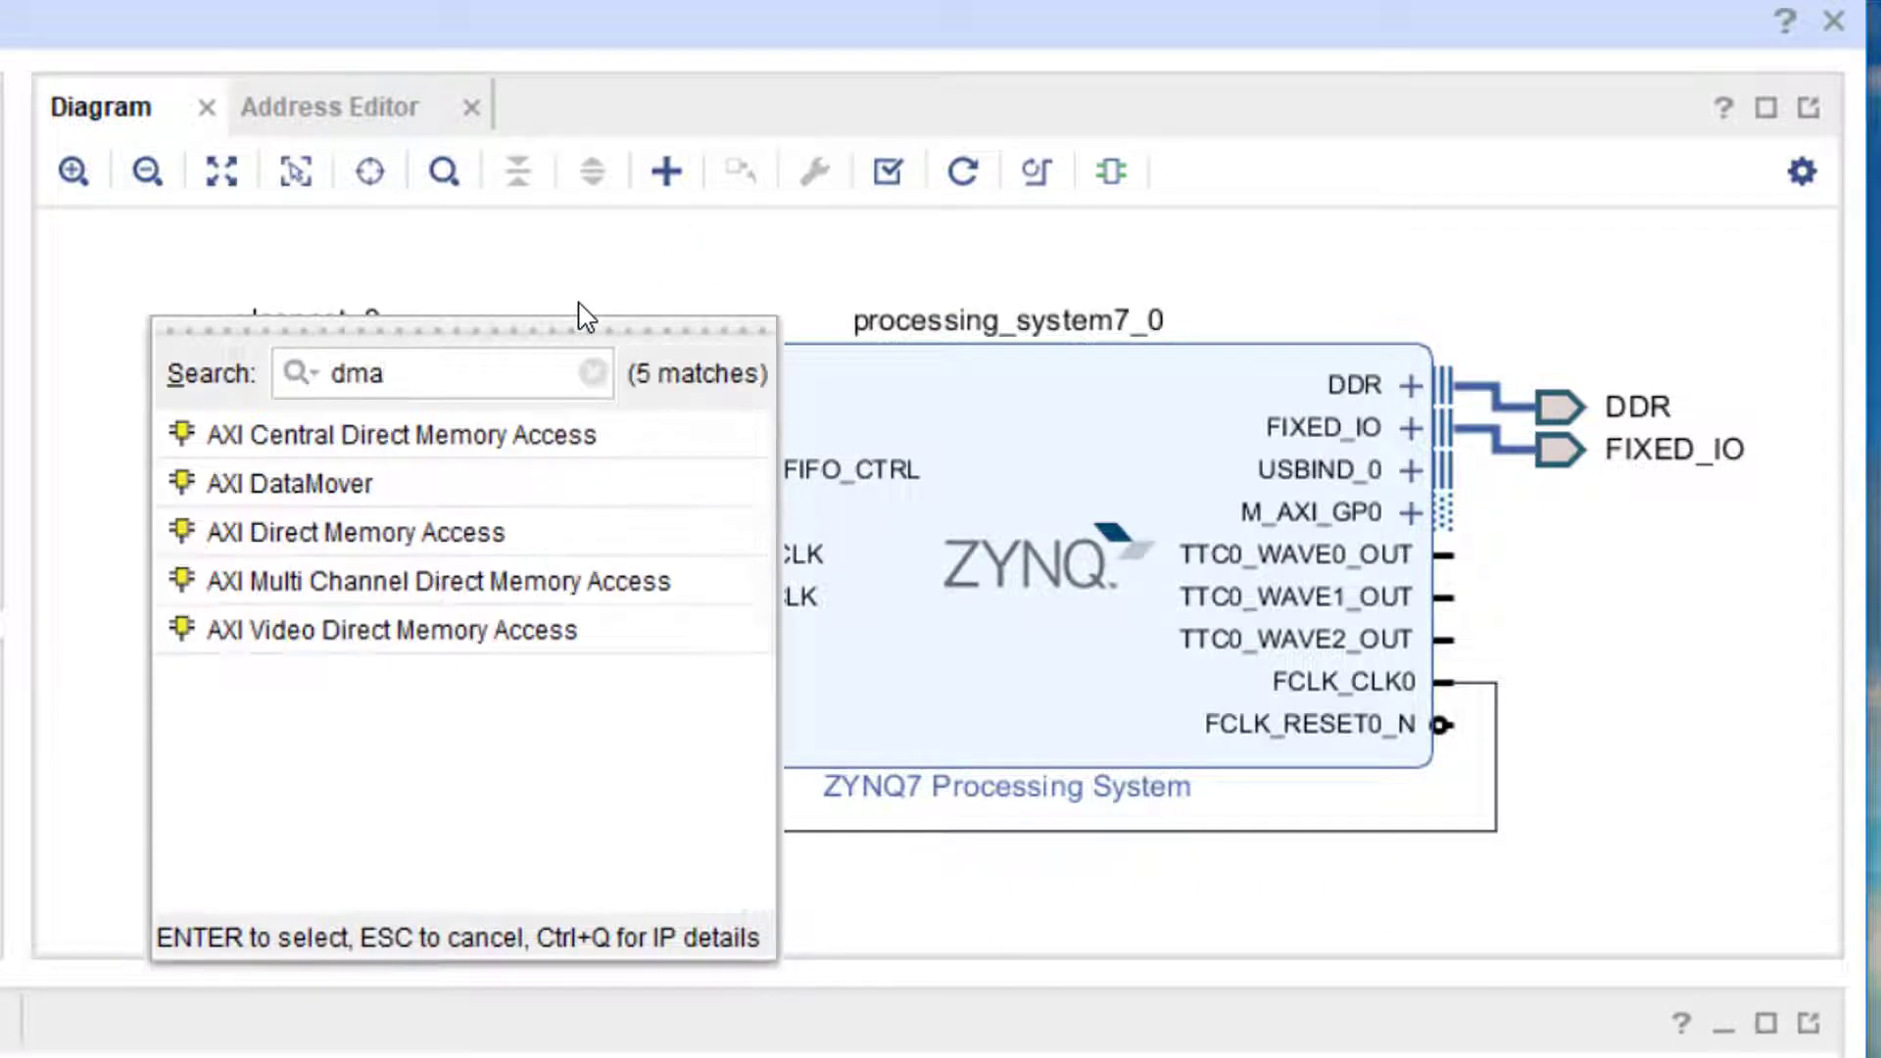
{"action": "left_click", "coordinate": [351, 532]}
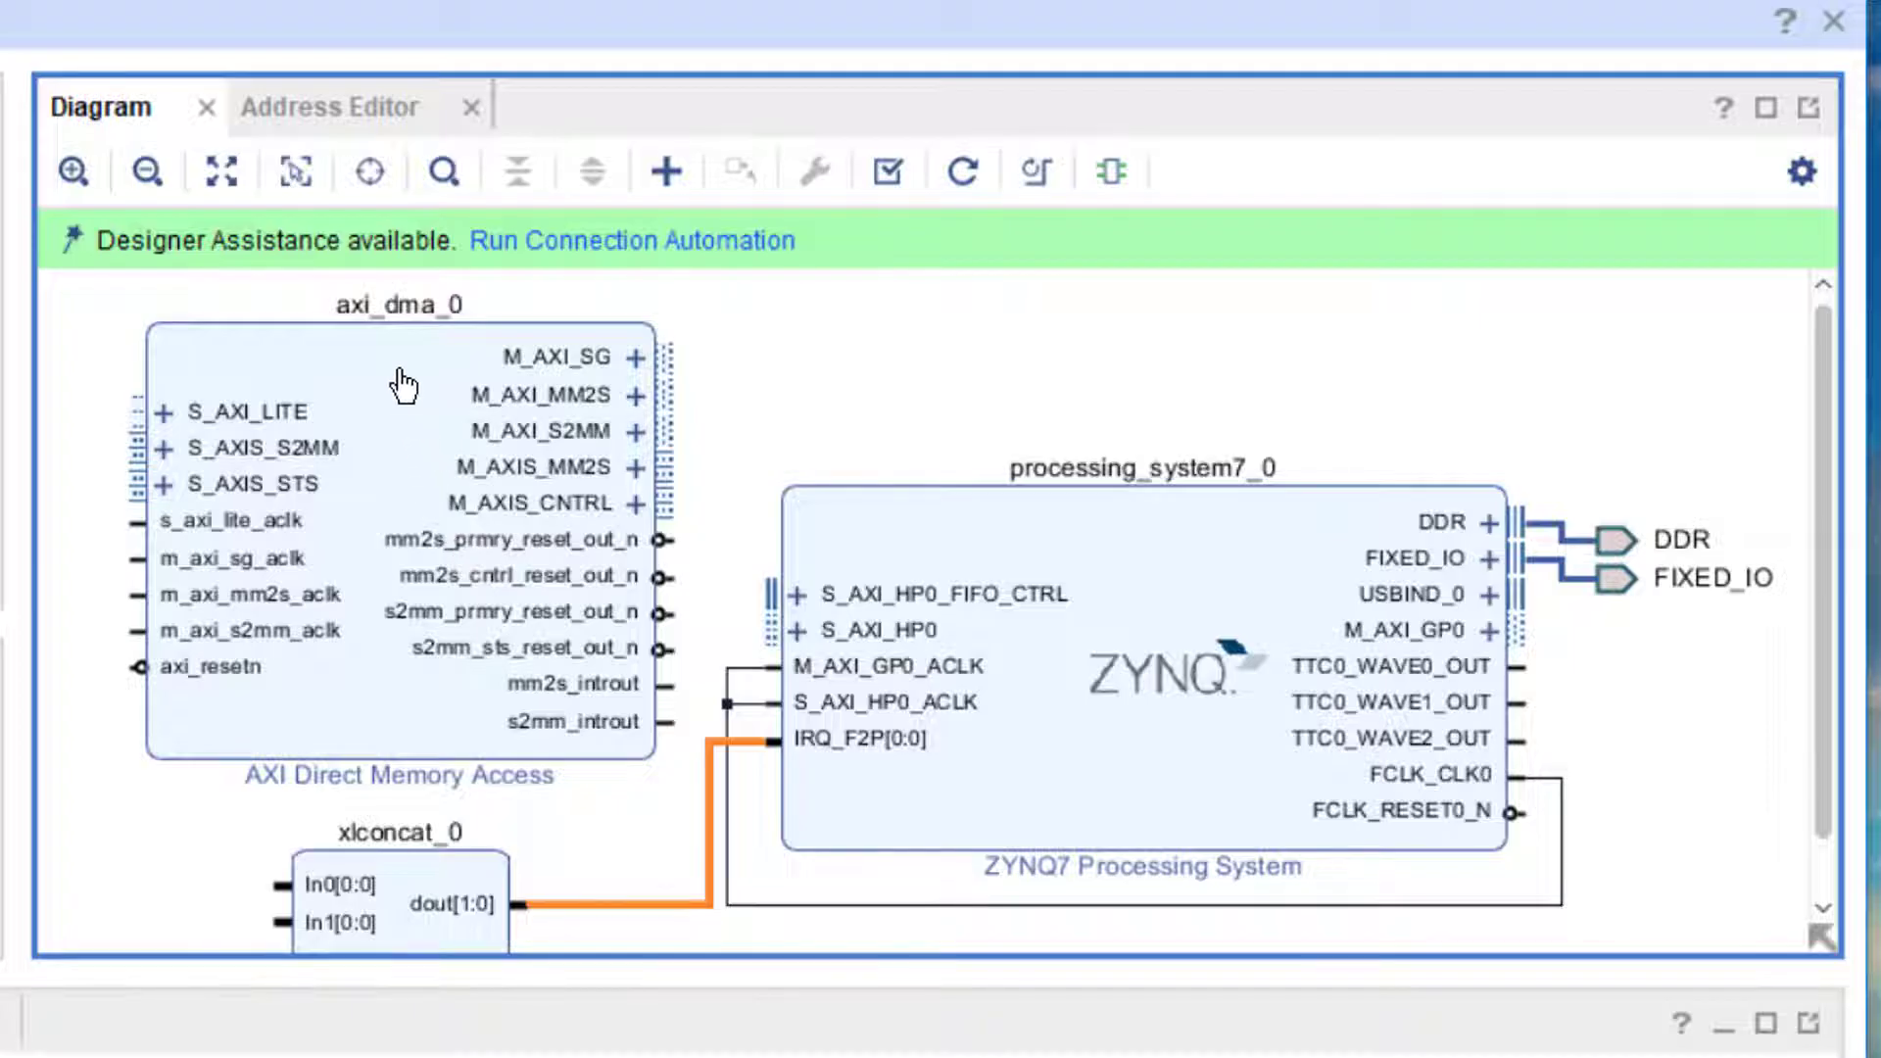
{"action": "mouse_move", "coordinate": [568, 279]}
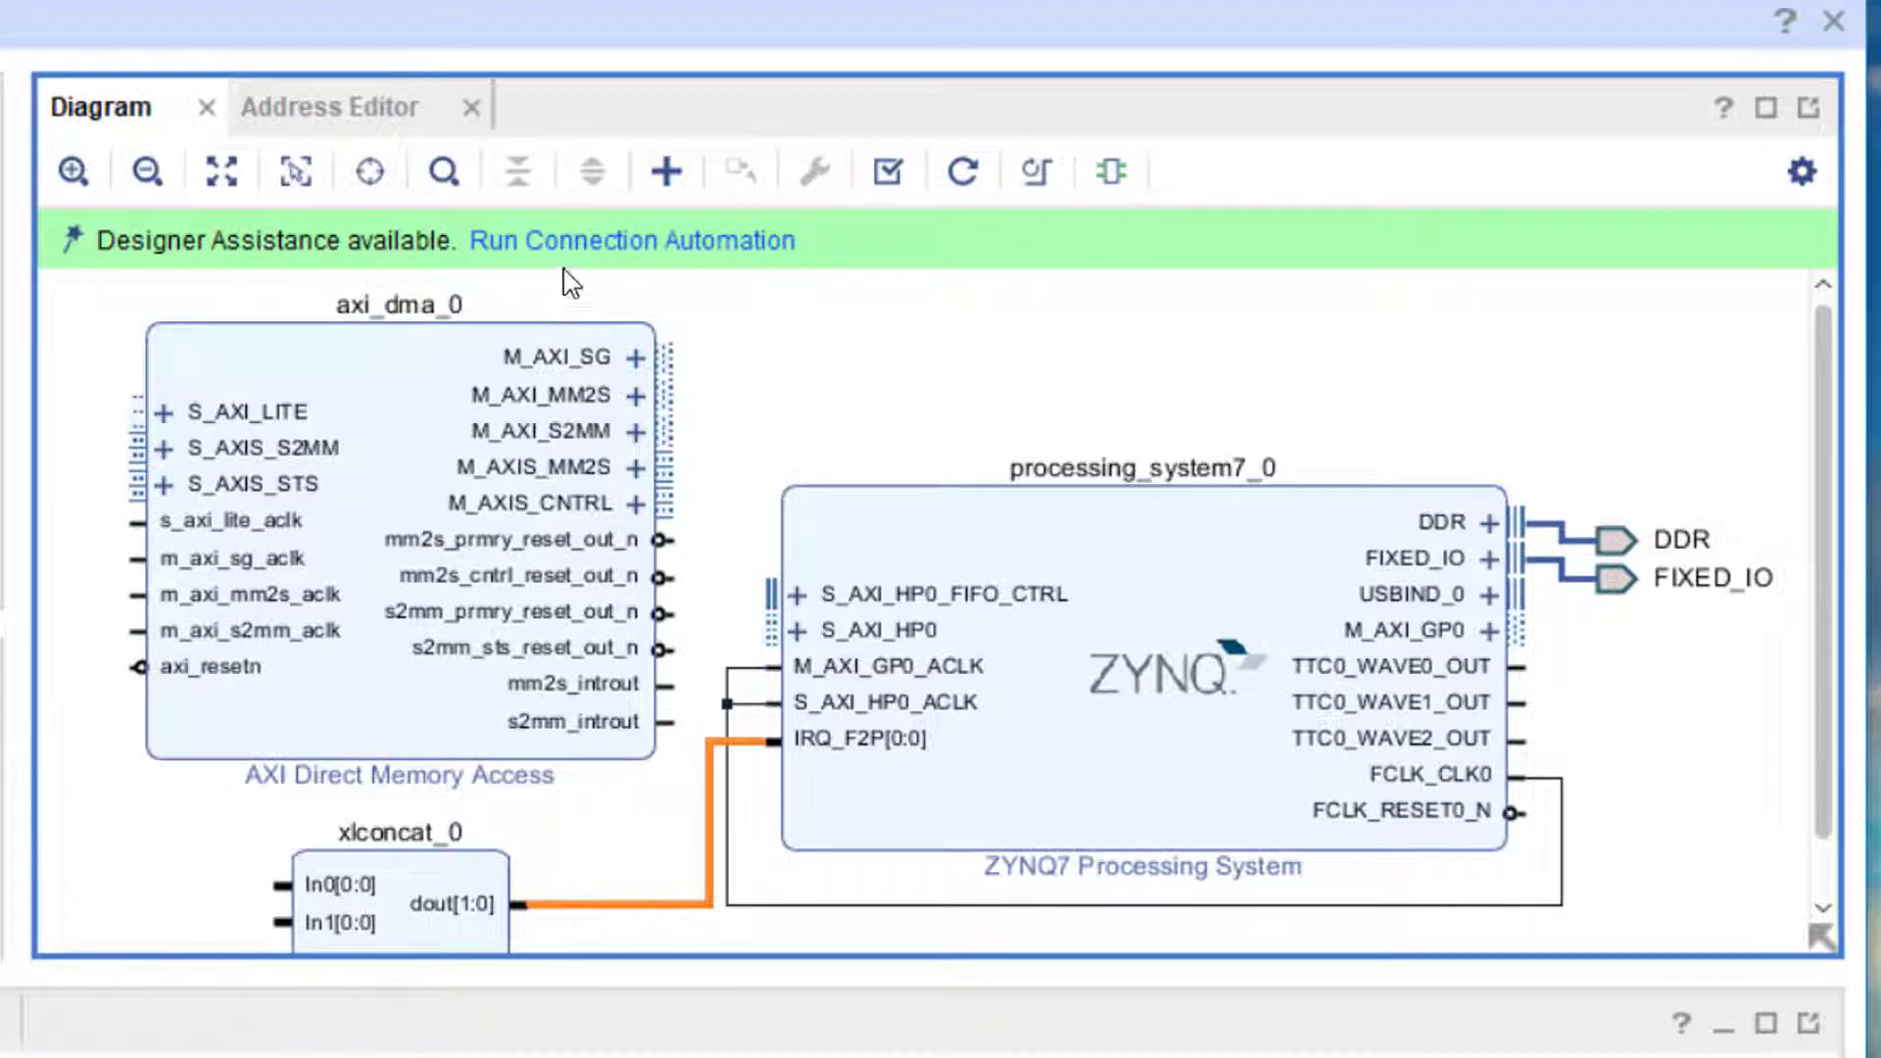
Auto-connect axi_dma_0 S_AXI_LITE and Zynq S_AXI_HP0, adding interconnect, SmartConnect and reset blocks
{"action": "left_click", "coordinate": [631, 240]}
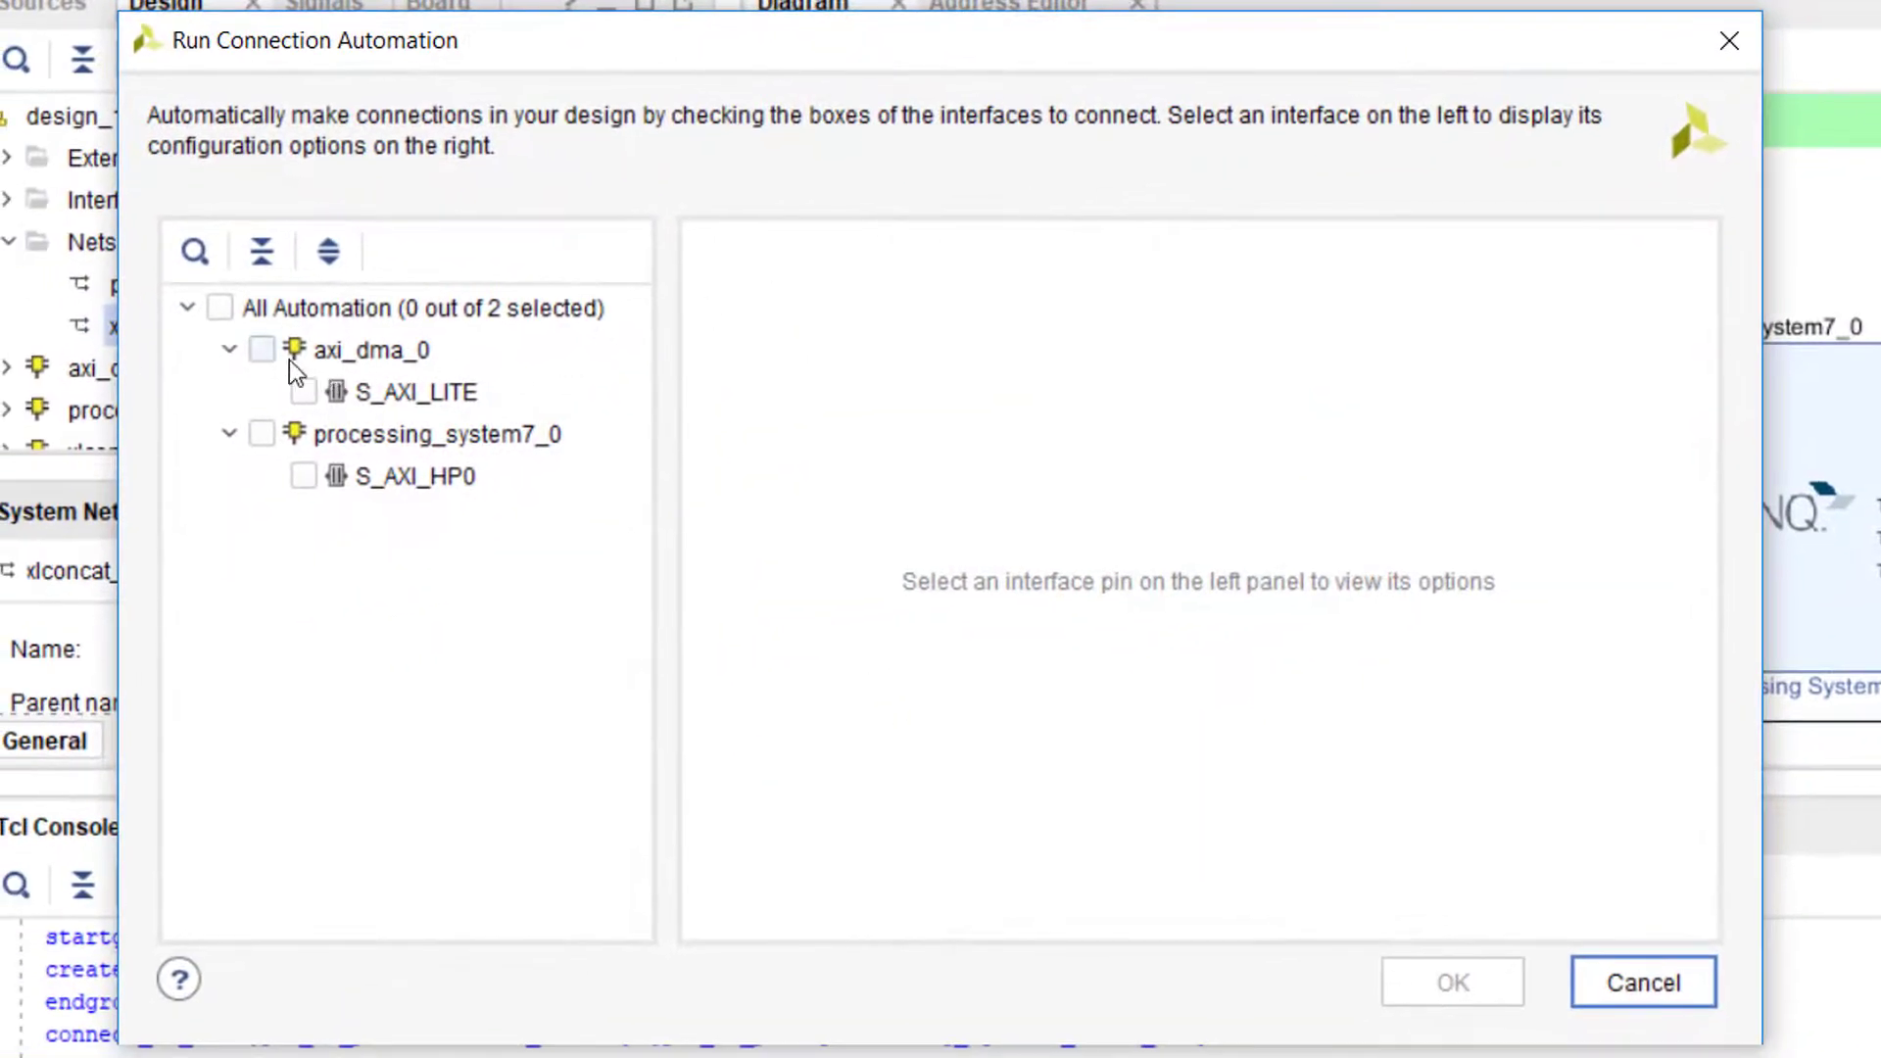
{"action": "left_click", "coordinate": [261, 350]}
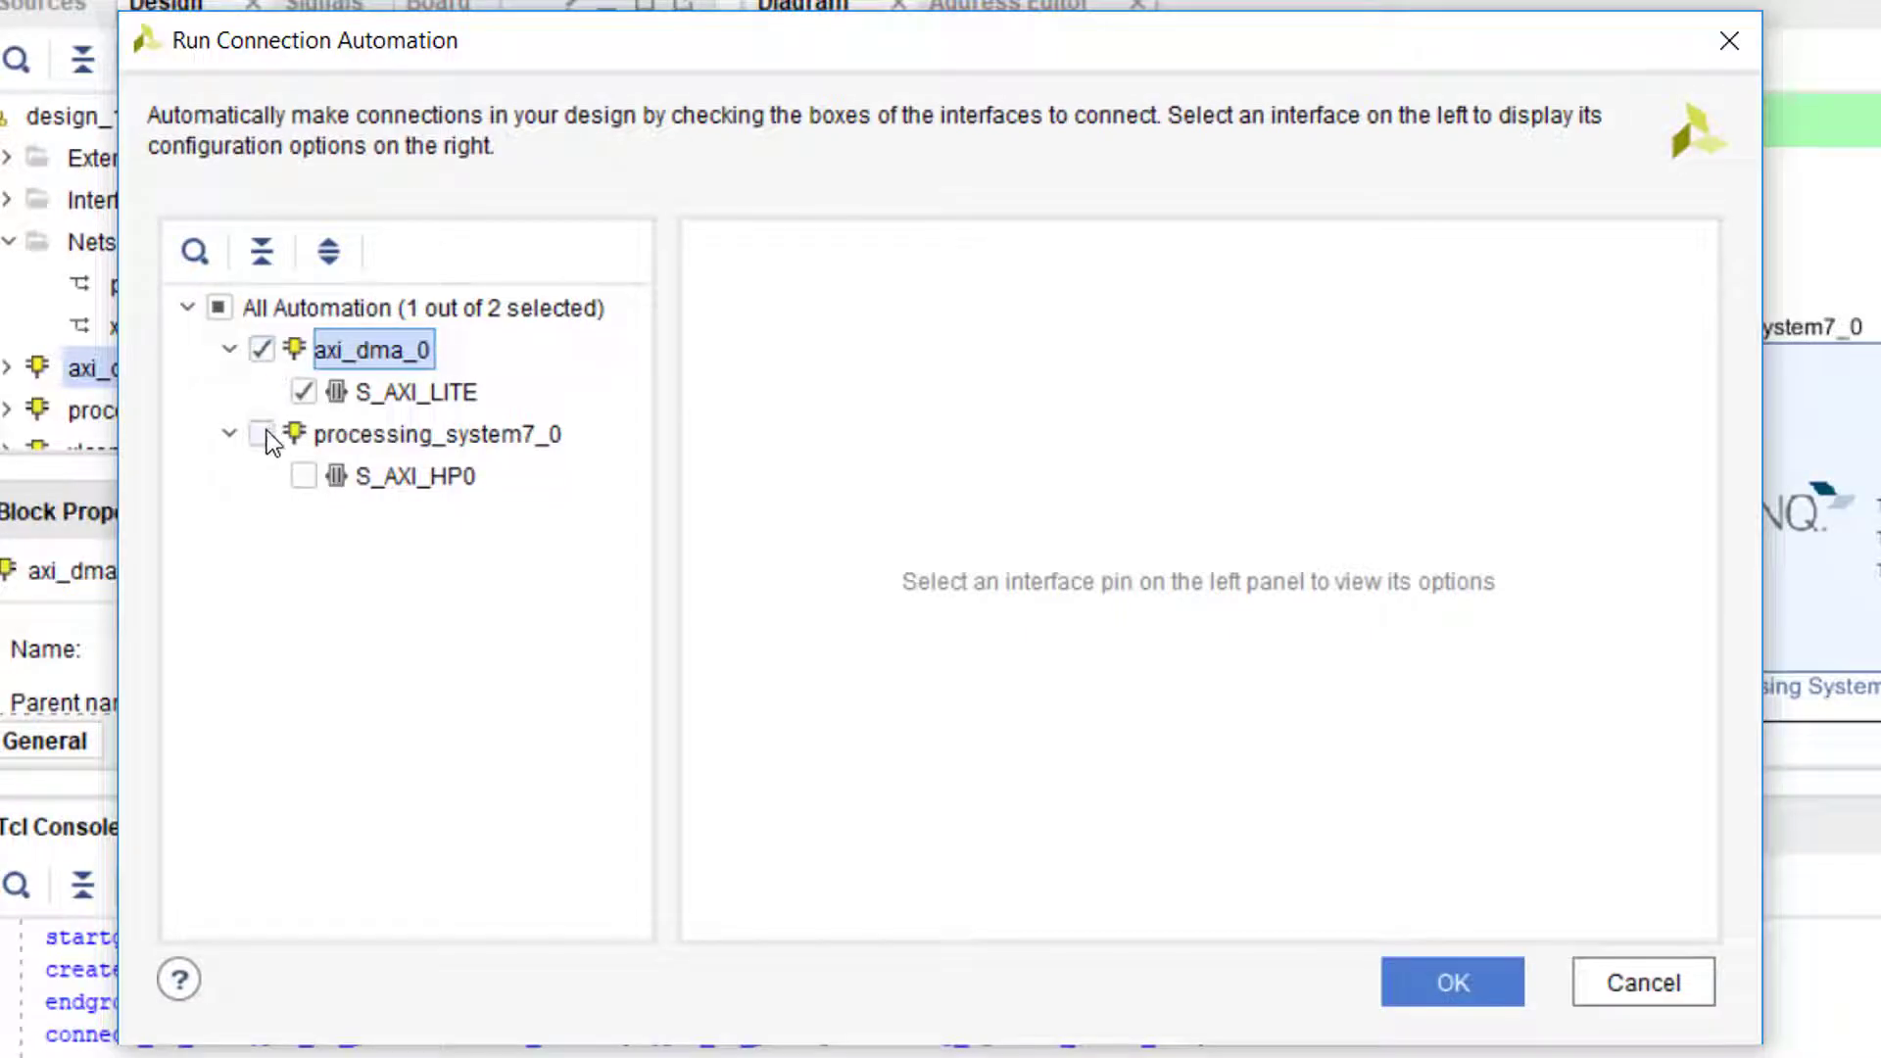
{"action": "left_click", "coordinate": [260, 435]}
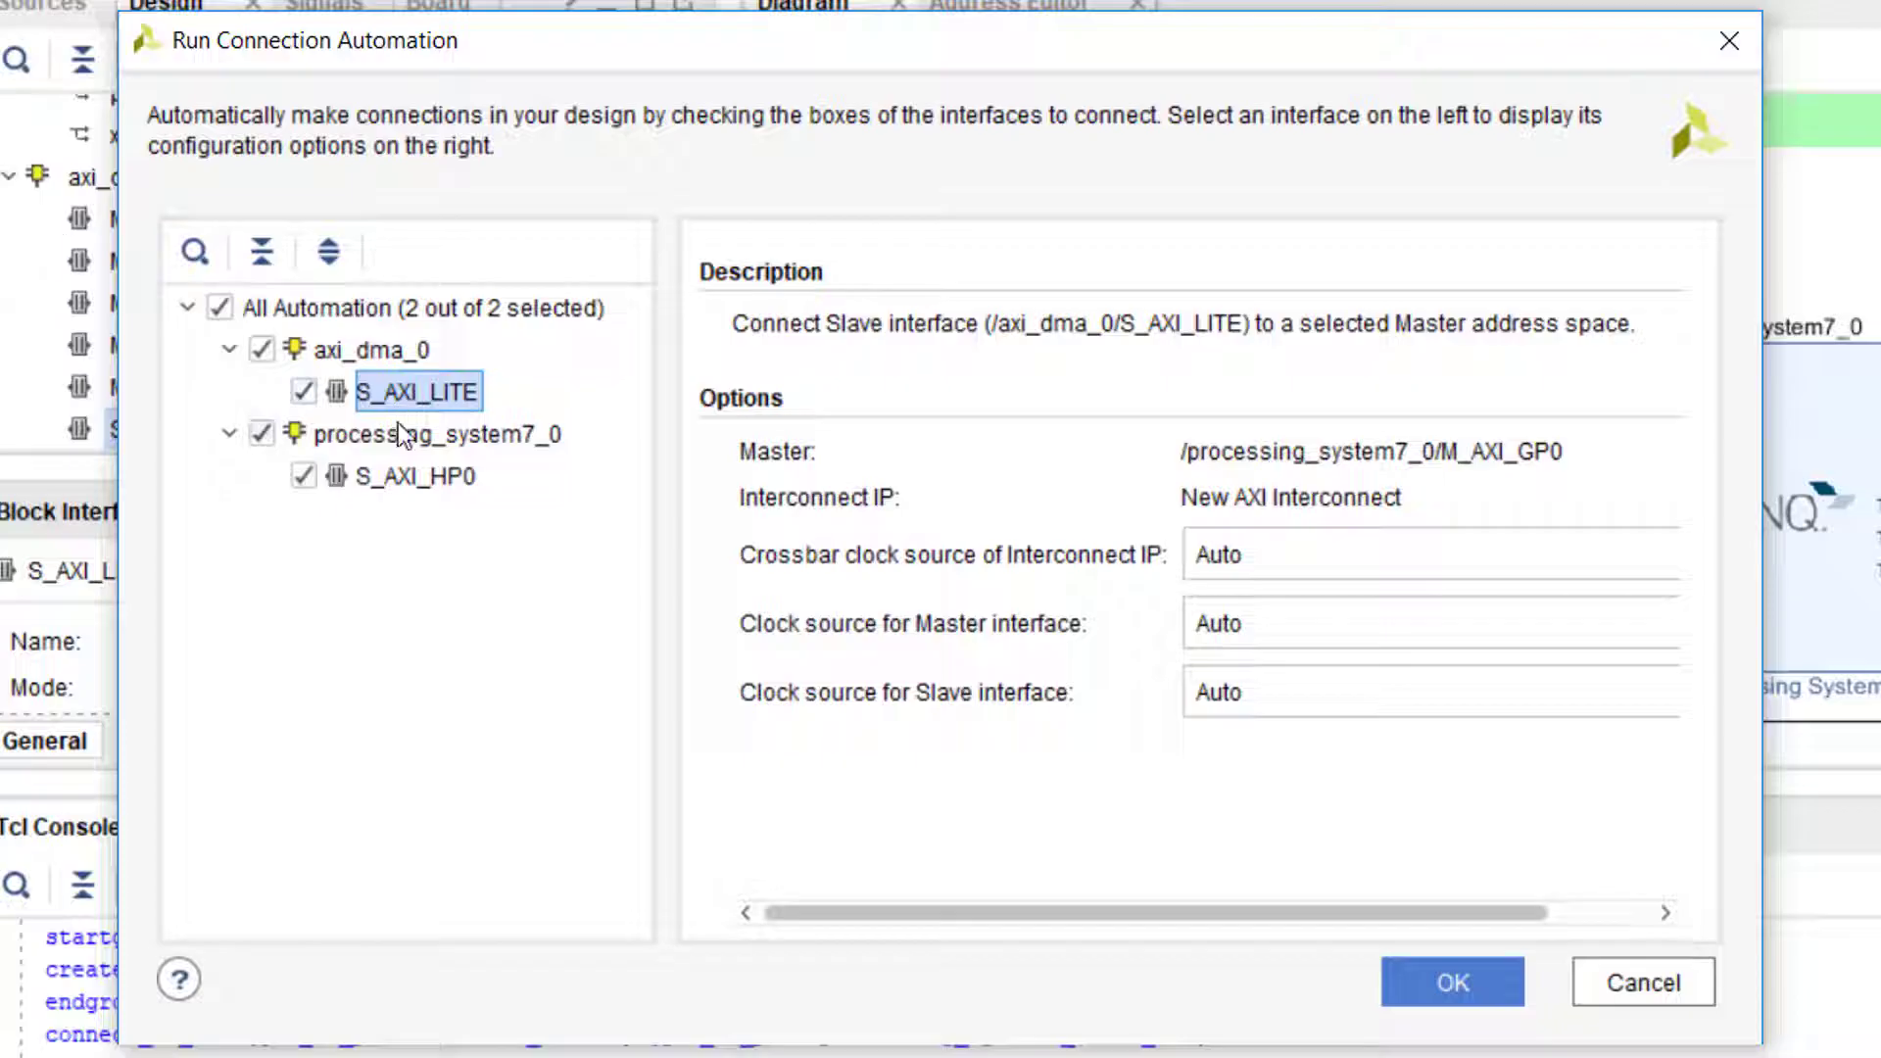
{"action": "left_click", "coordinate": [413, 476]}
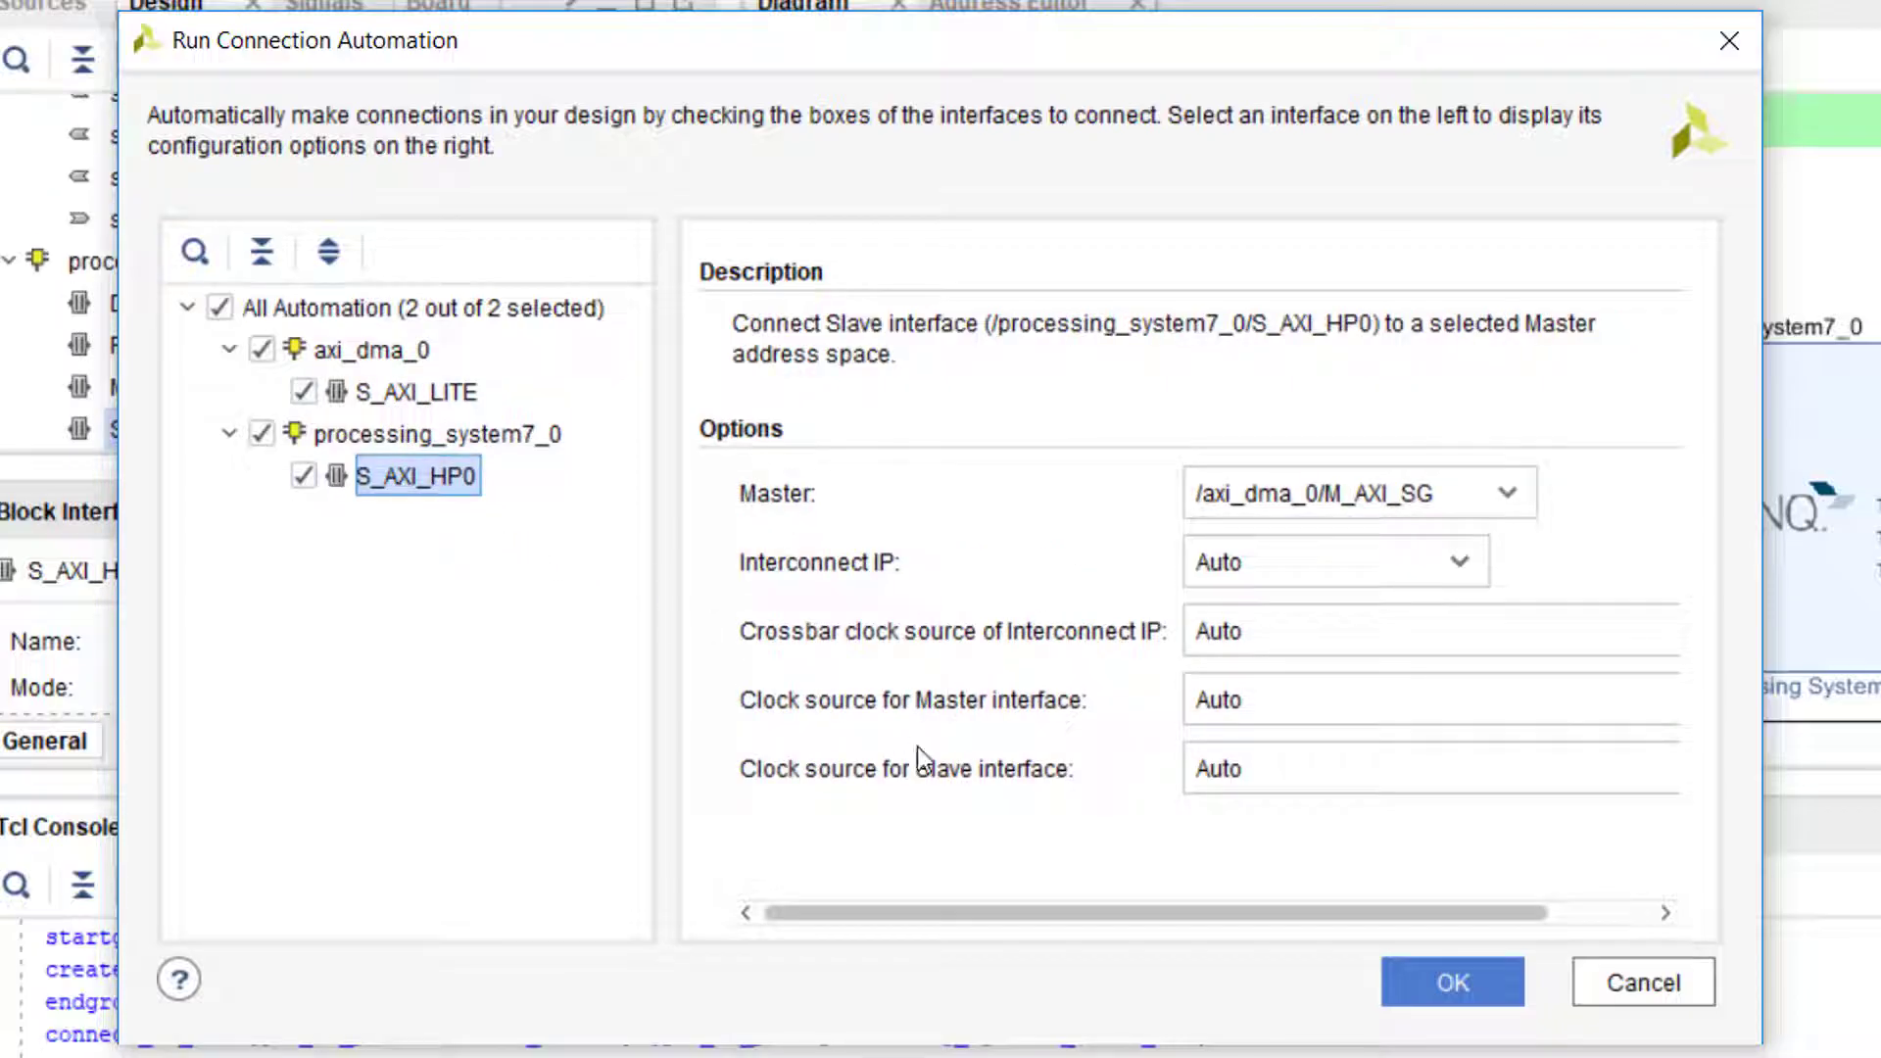
{"action": "left_click", "coordinate": [1447, 984]}
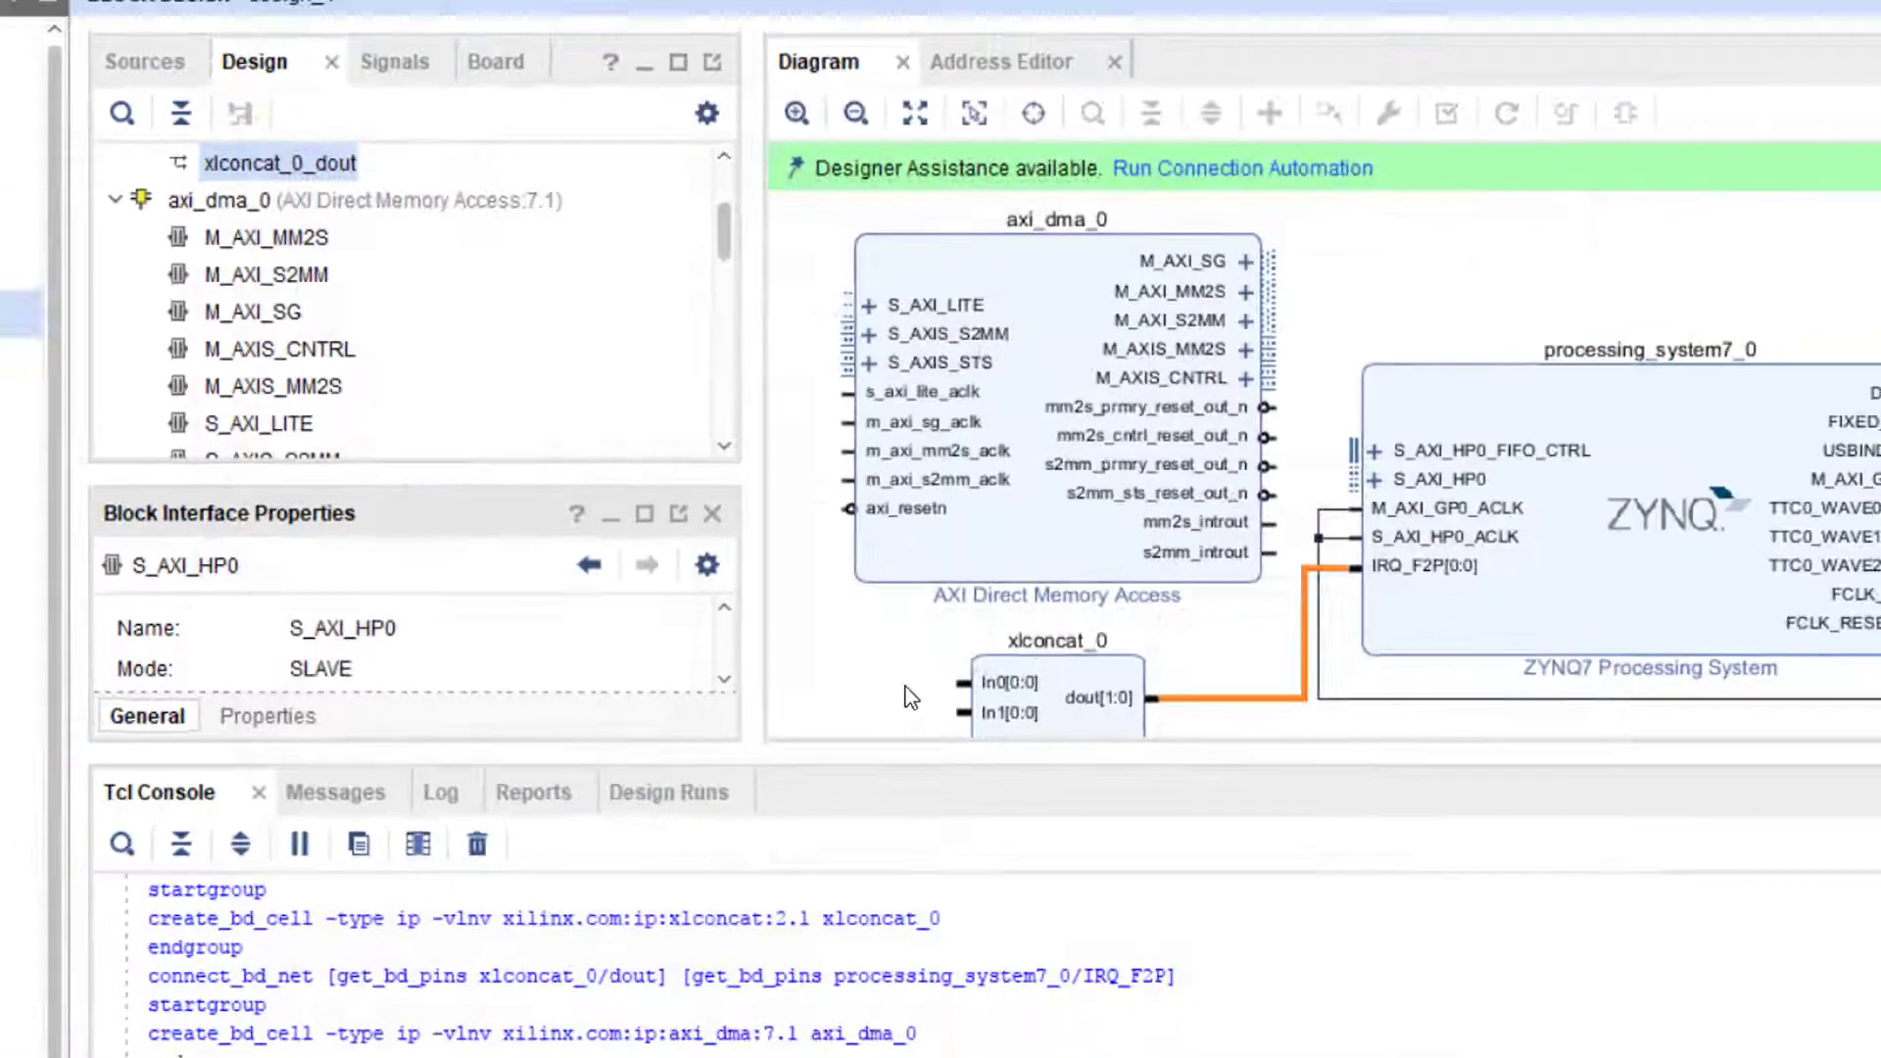
{"action": "left_click", "coordinate": [1242, 168]}
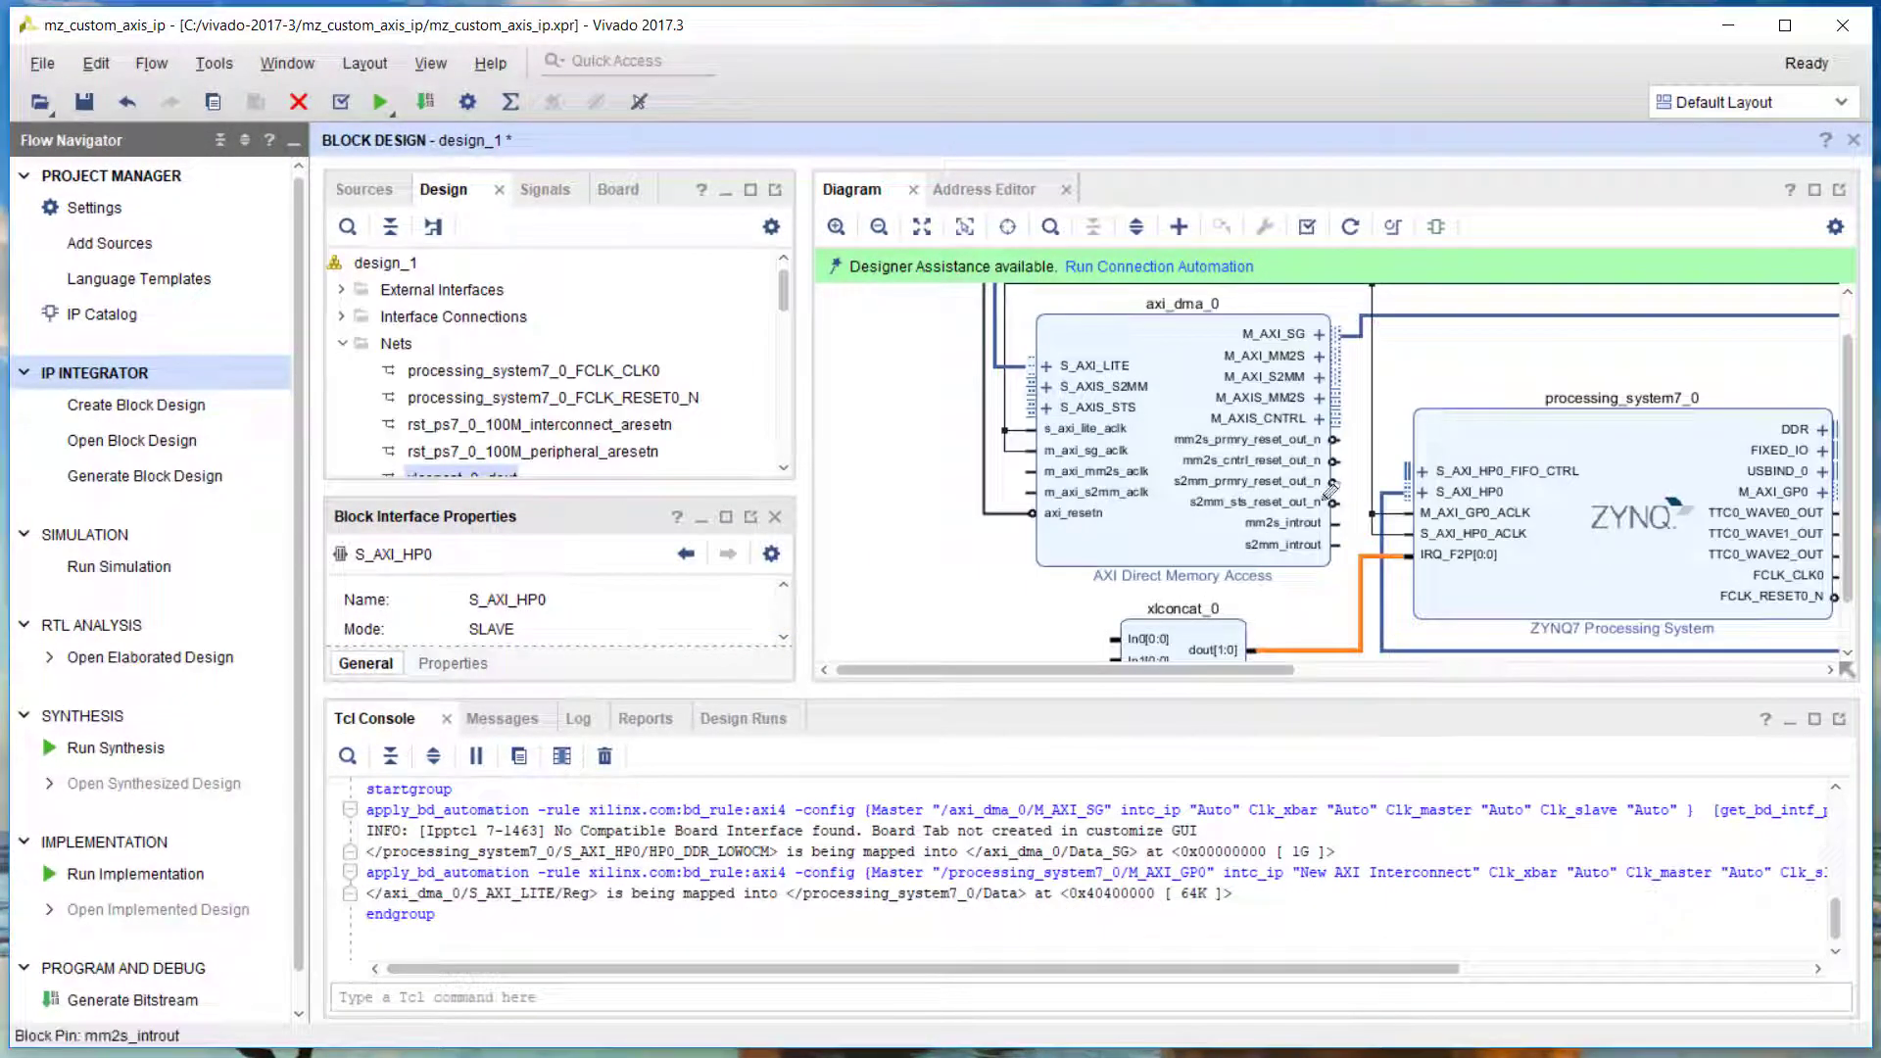
{"action": "left_click", "coordinate": [921, 227]}
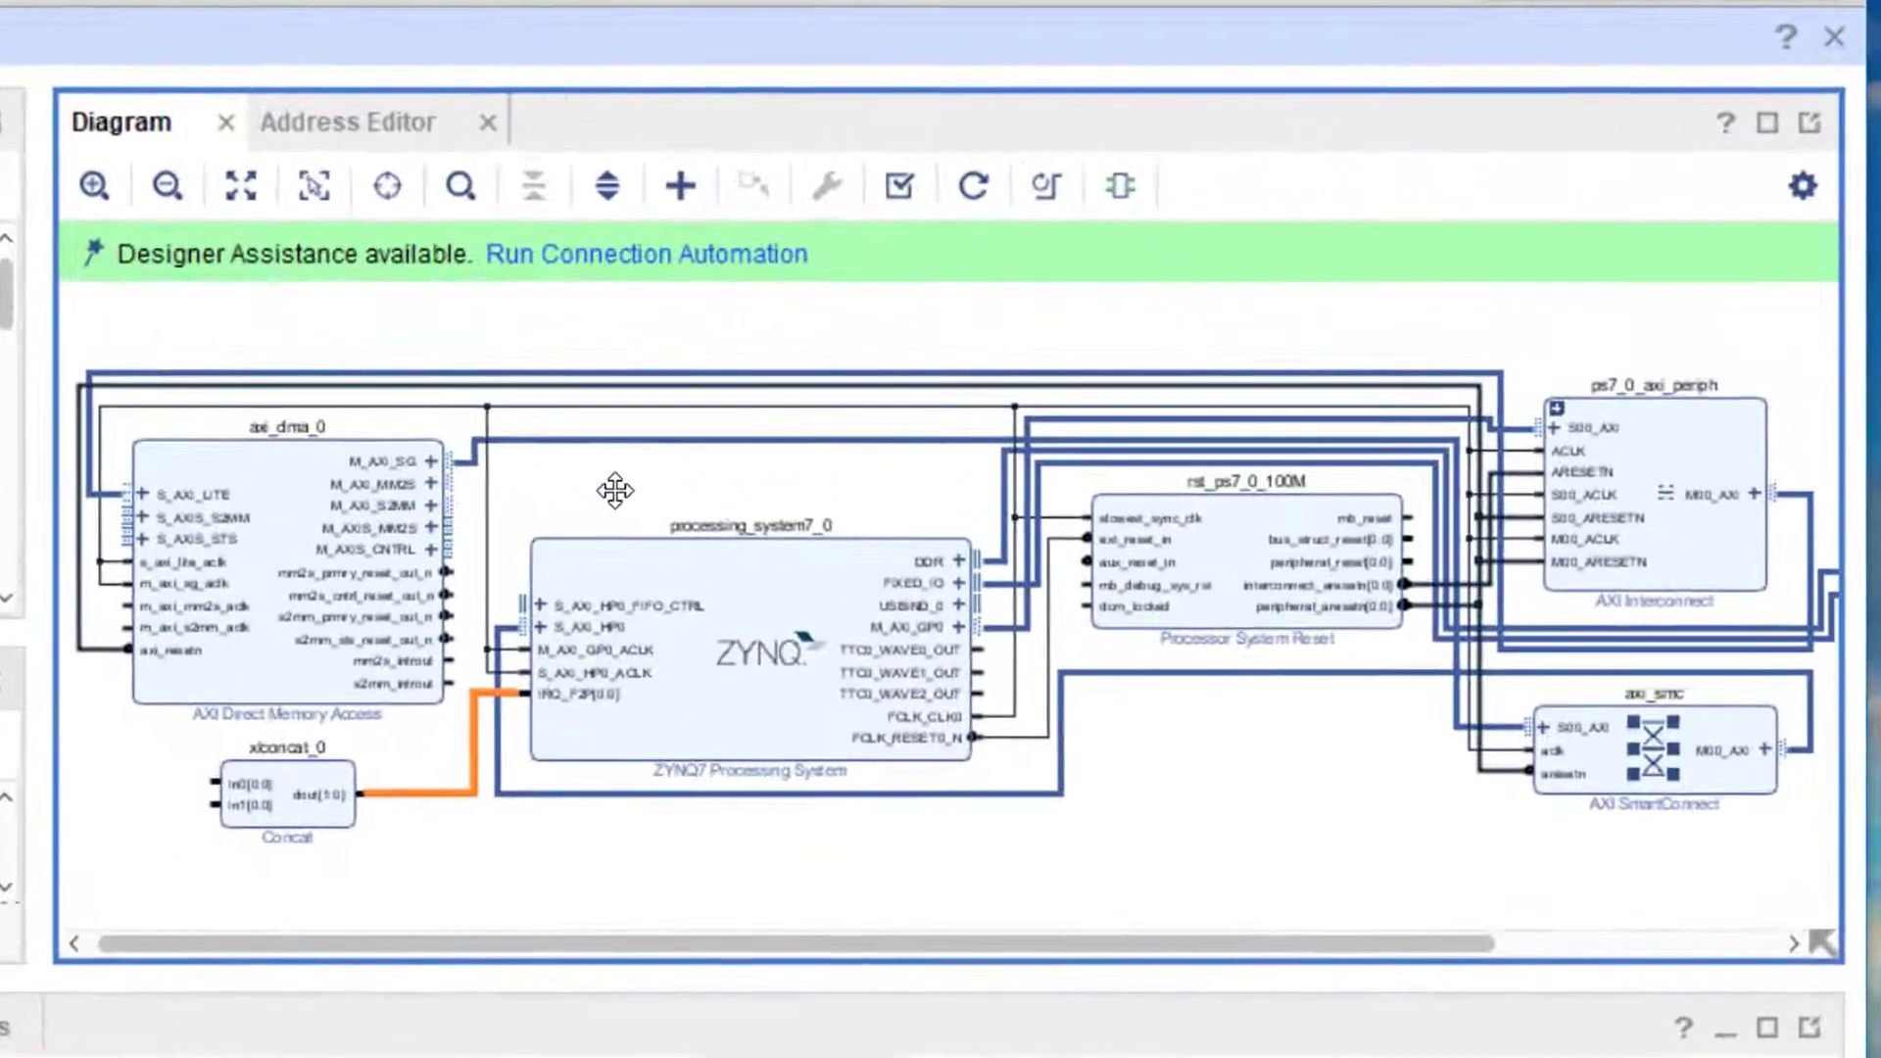
{"action": "mouse_move", "coordinate": [568, 466]}
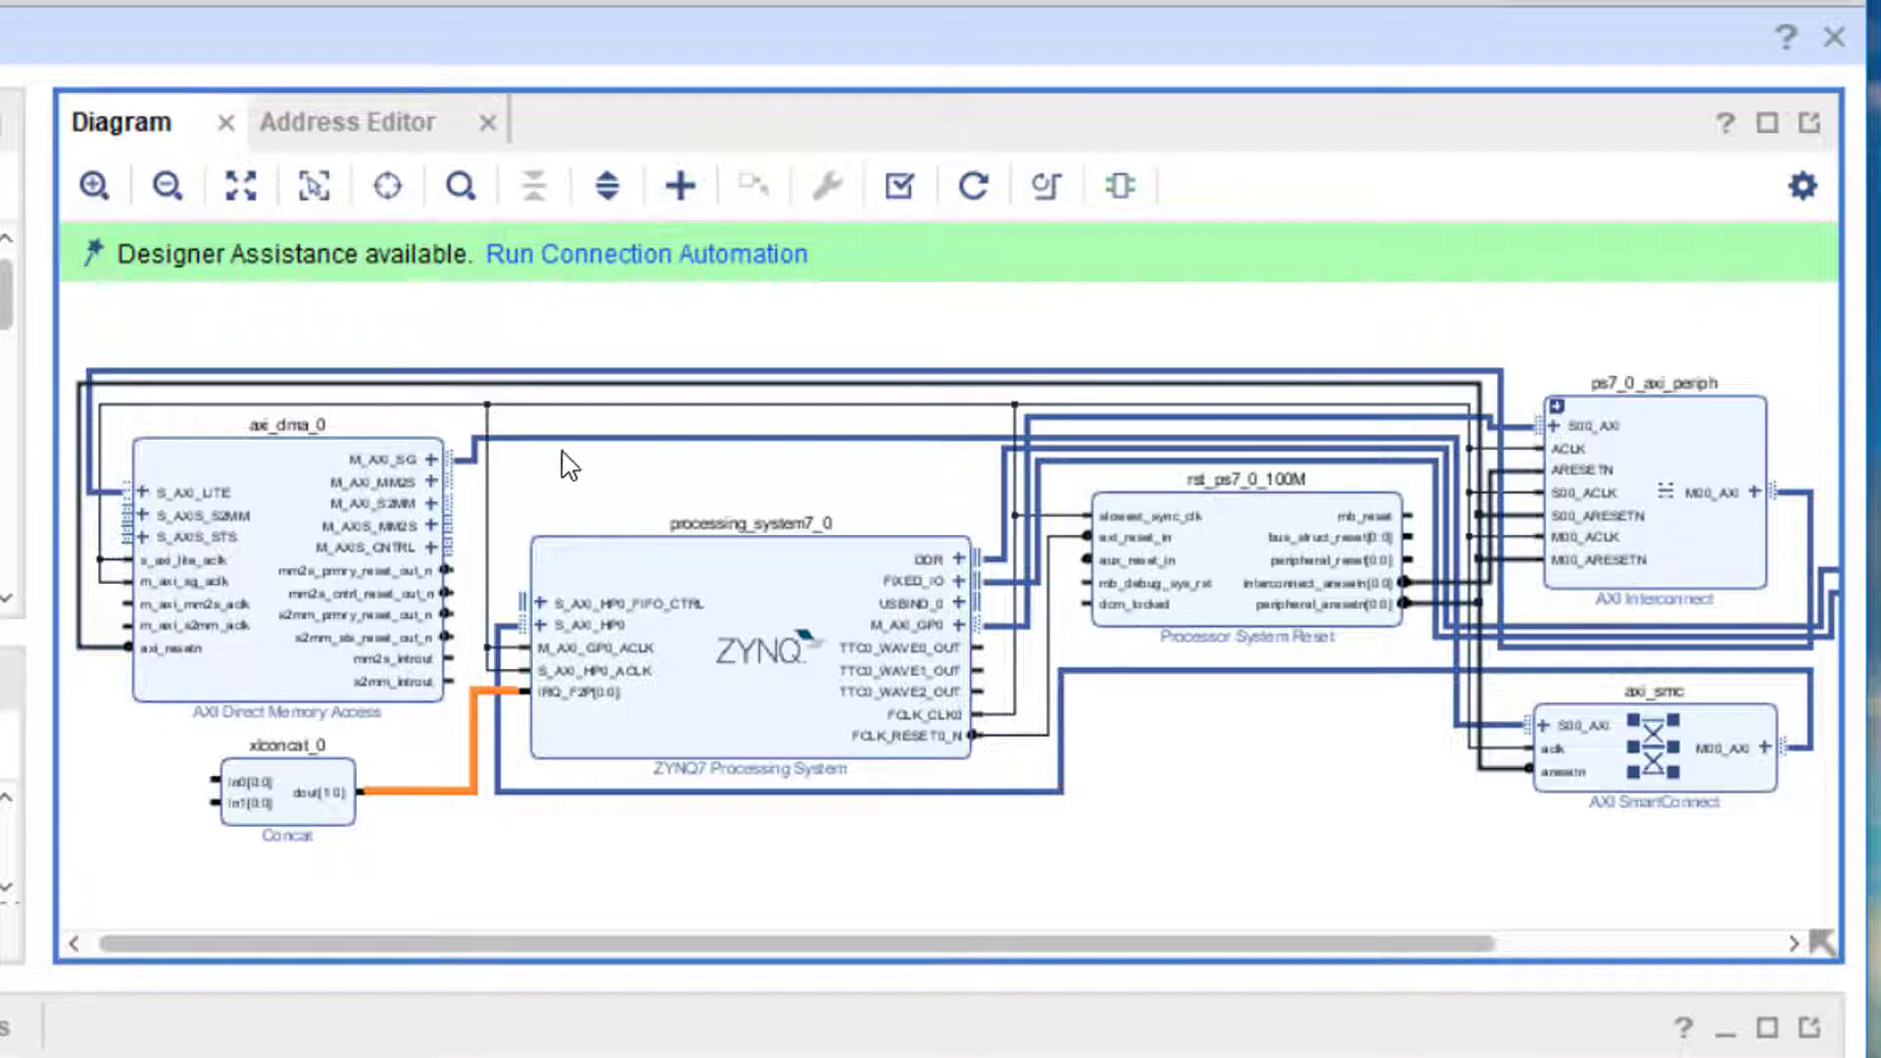
Auto-connect axi_dma_0's M_AXI_MM2S and M_AXI_S2MM to S_AXI_HP0 via axi_smc
{"action": "left_click", "coordinate": [645, 253]}
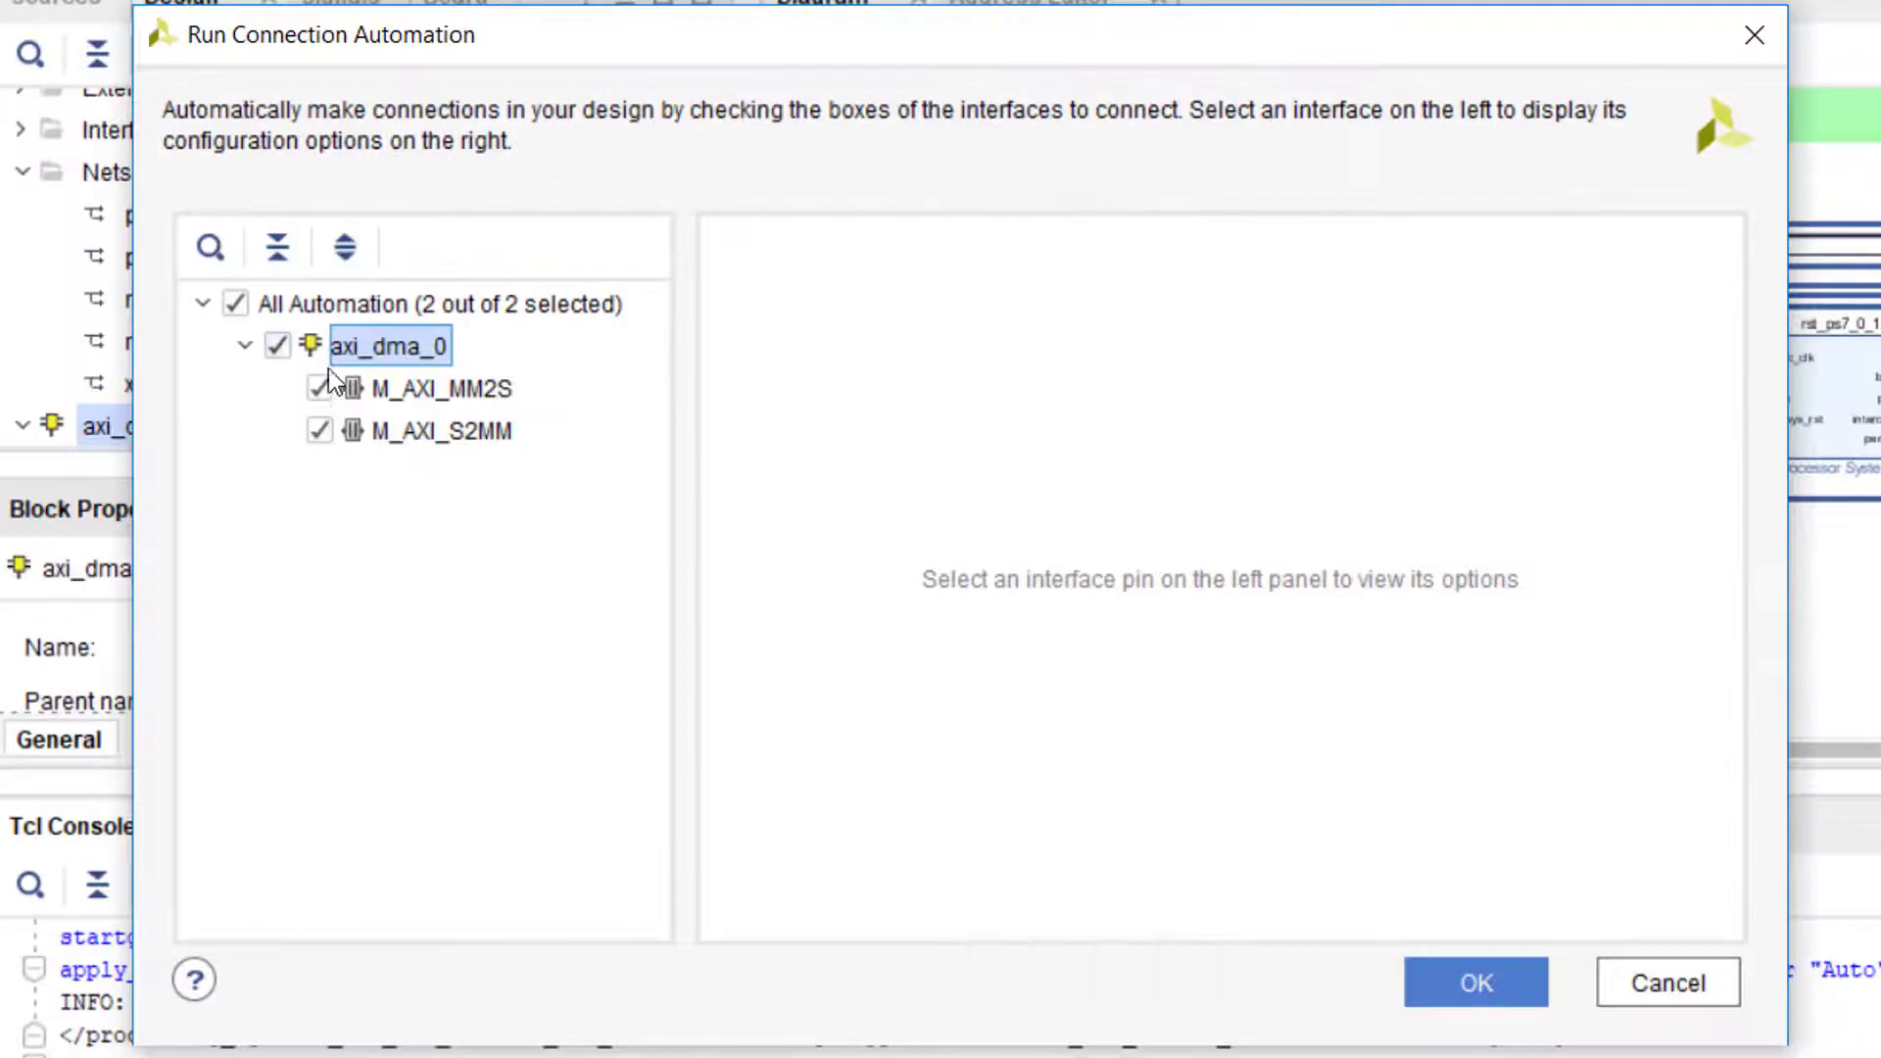
{"action": "left_click", "coordinate": [439, 387]}
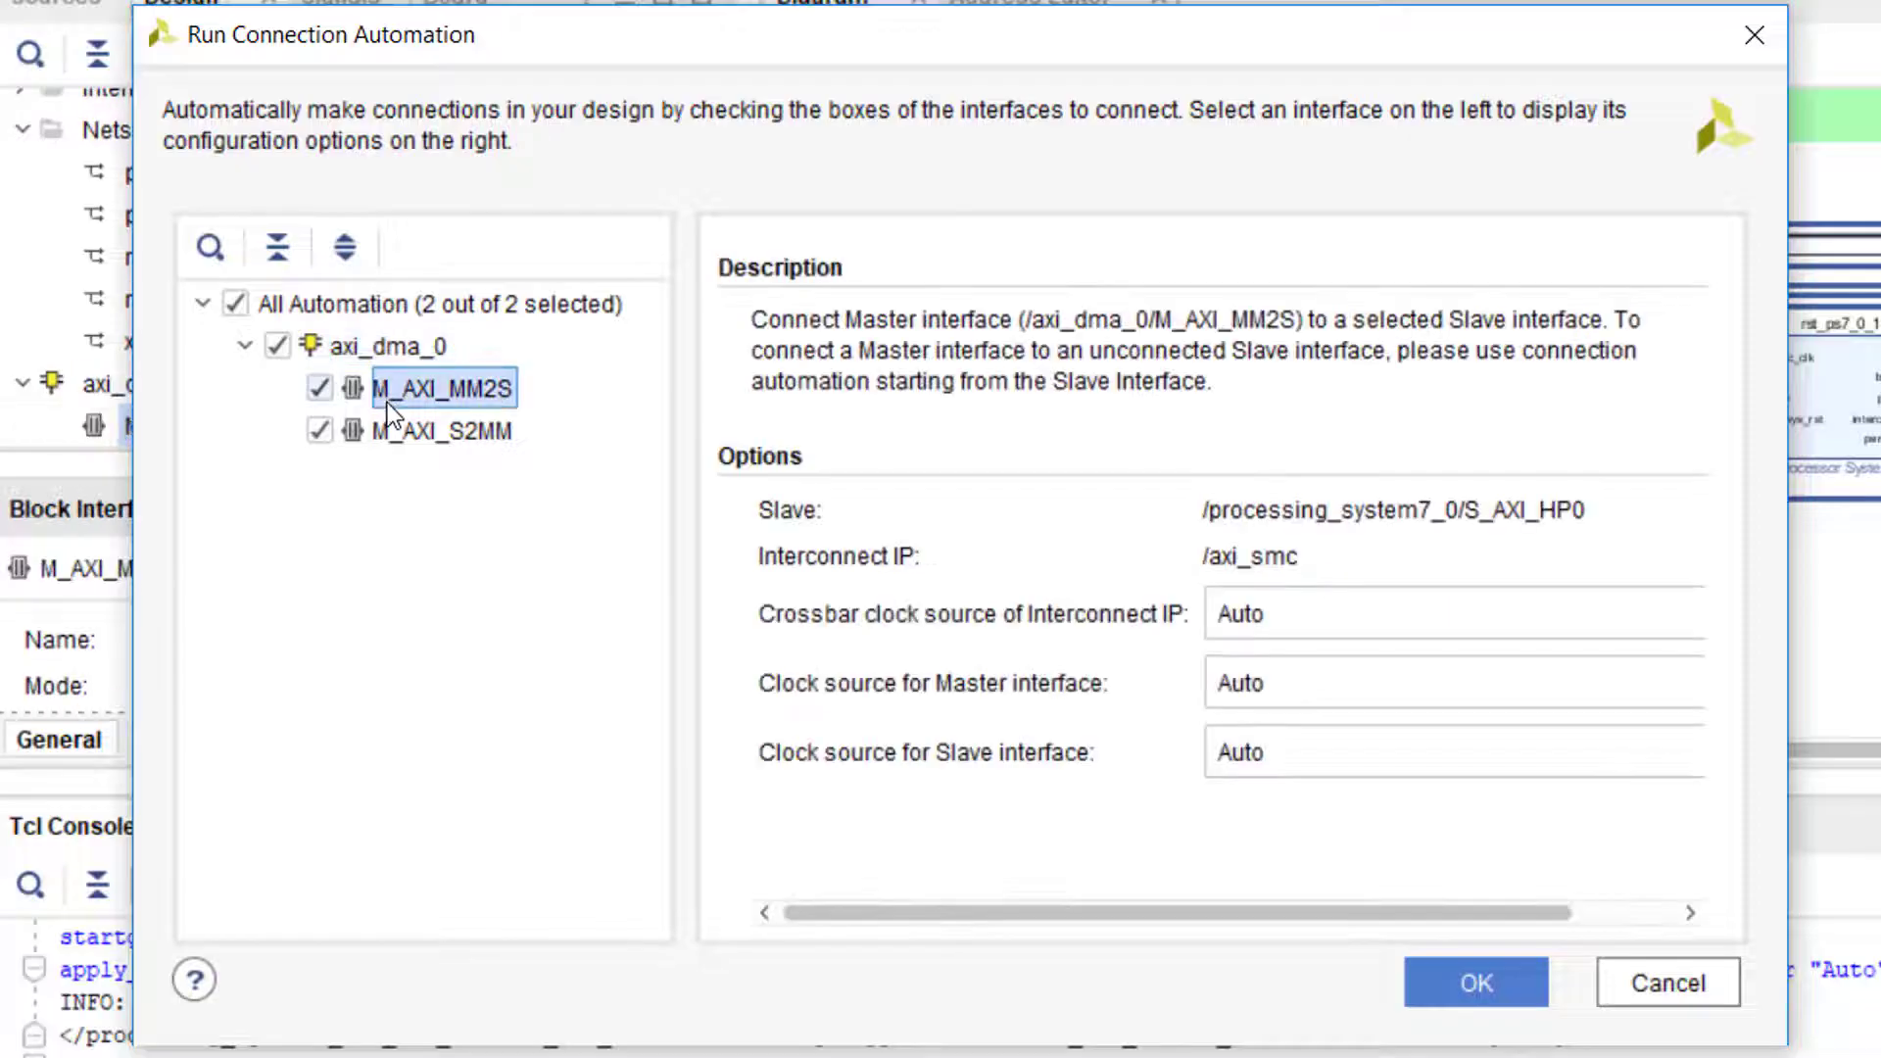
{"action": "left_click", "coordinate": [443, 430]}
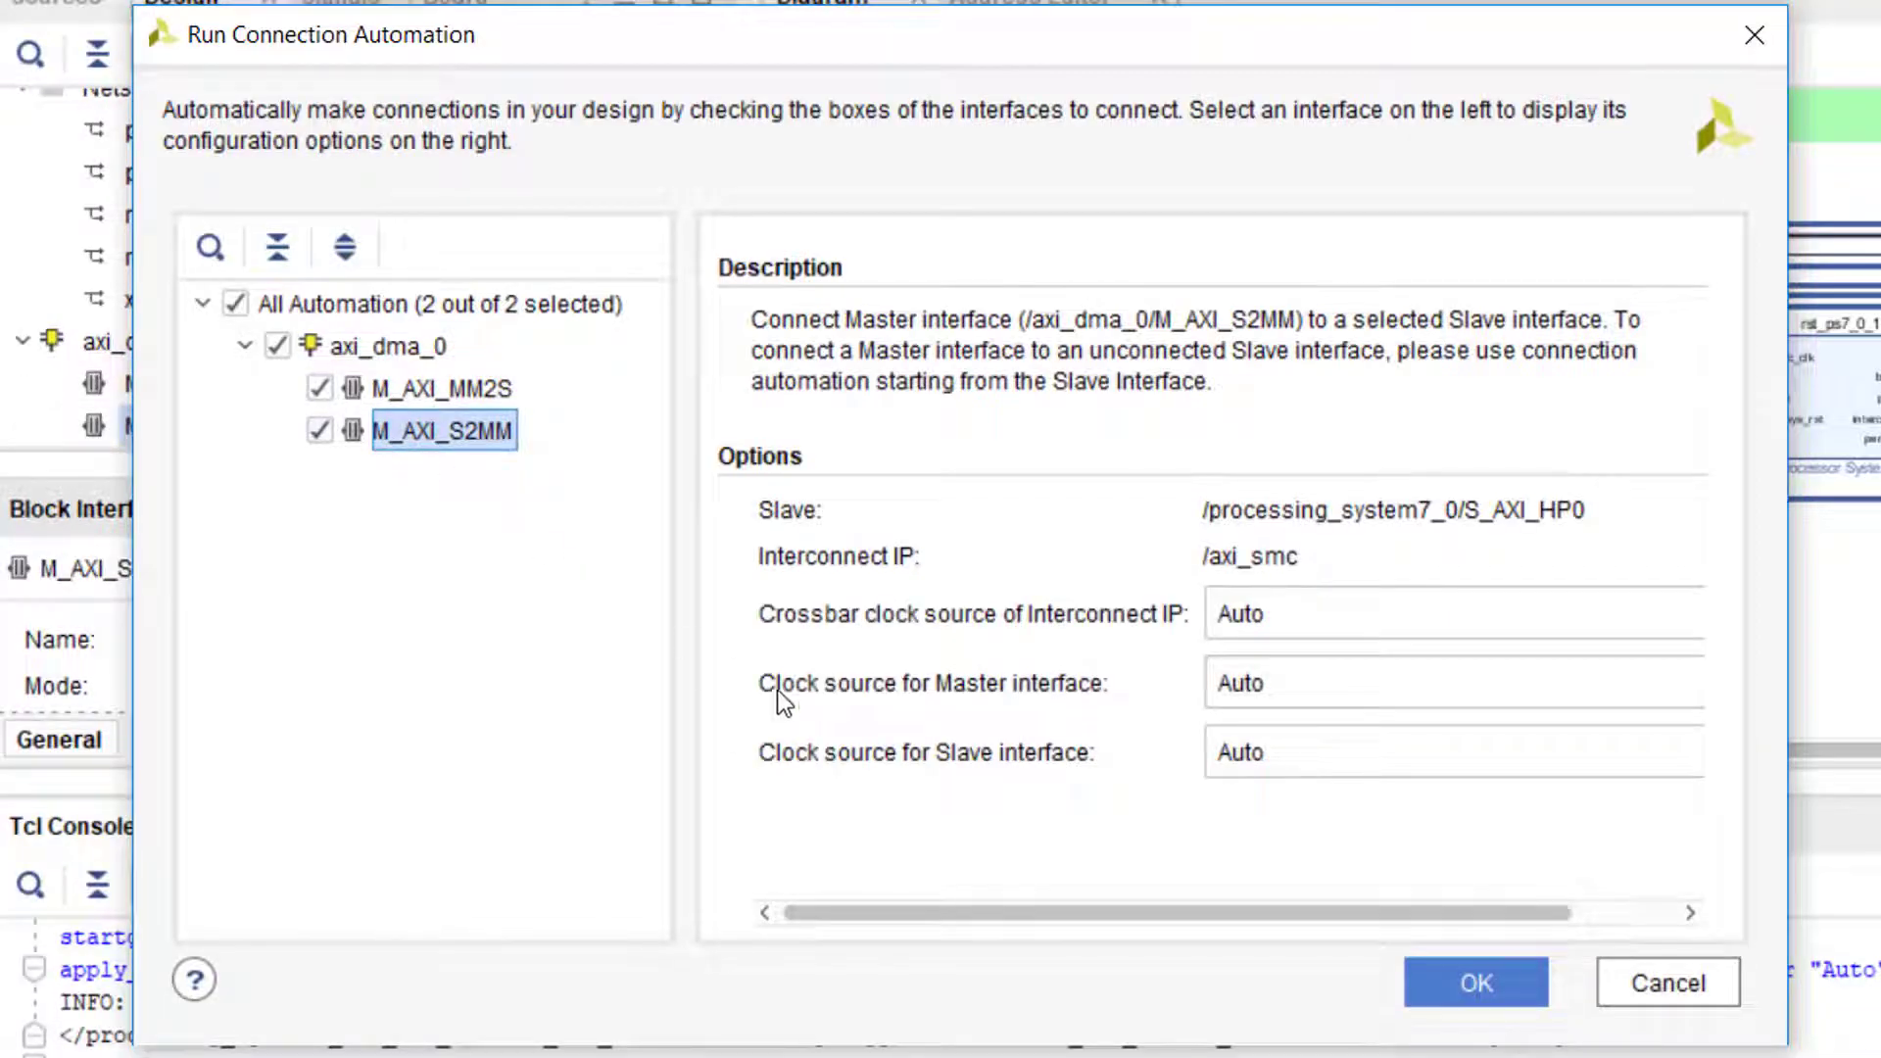
{"action": "left_click", "coordinate": [1478, 983]}
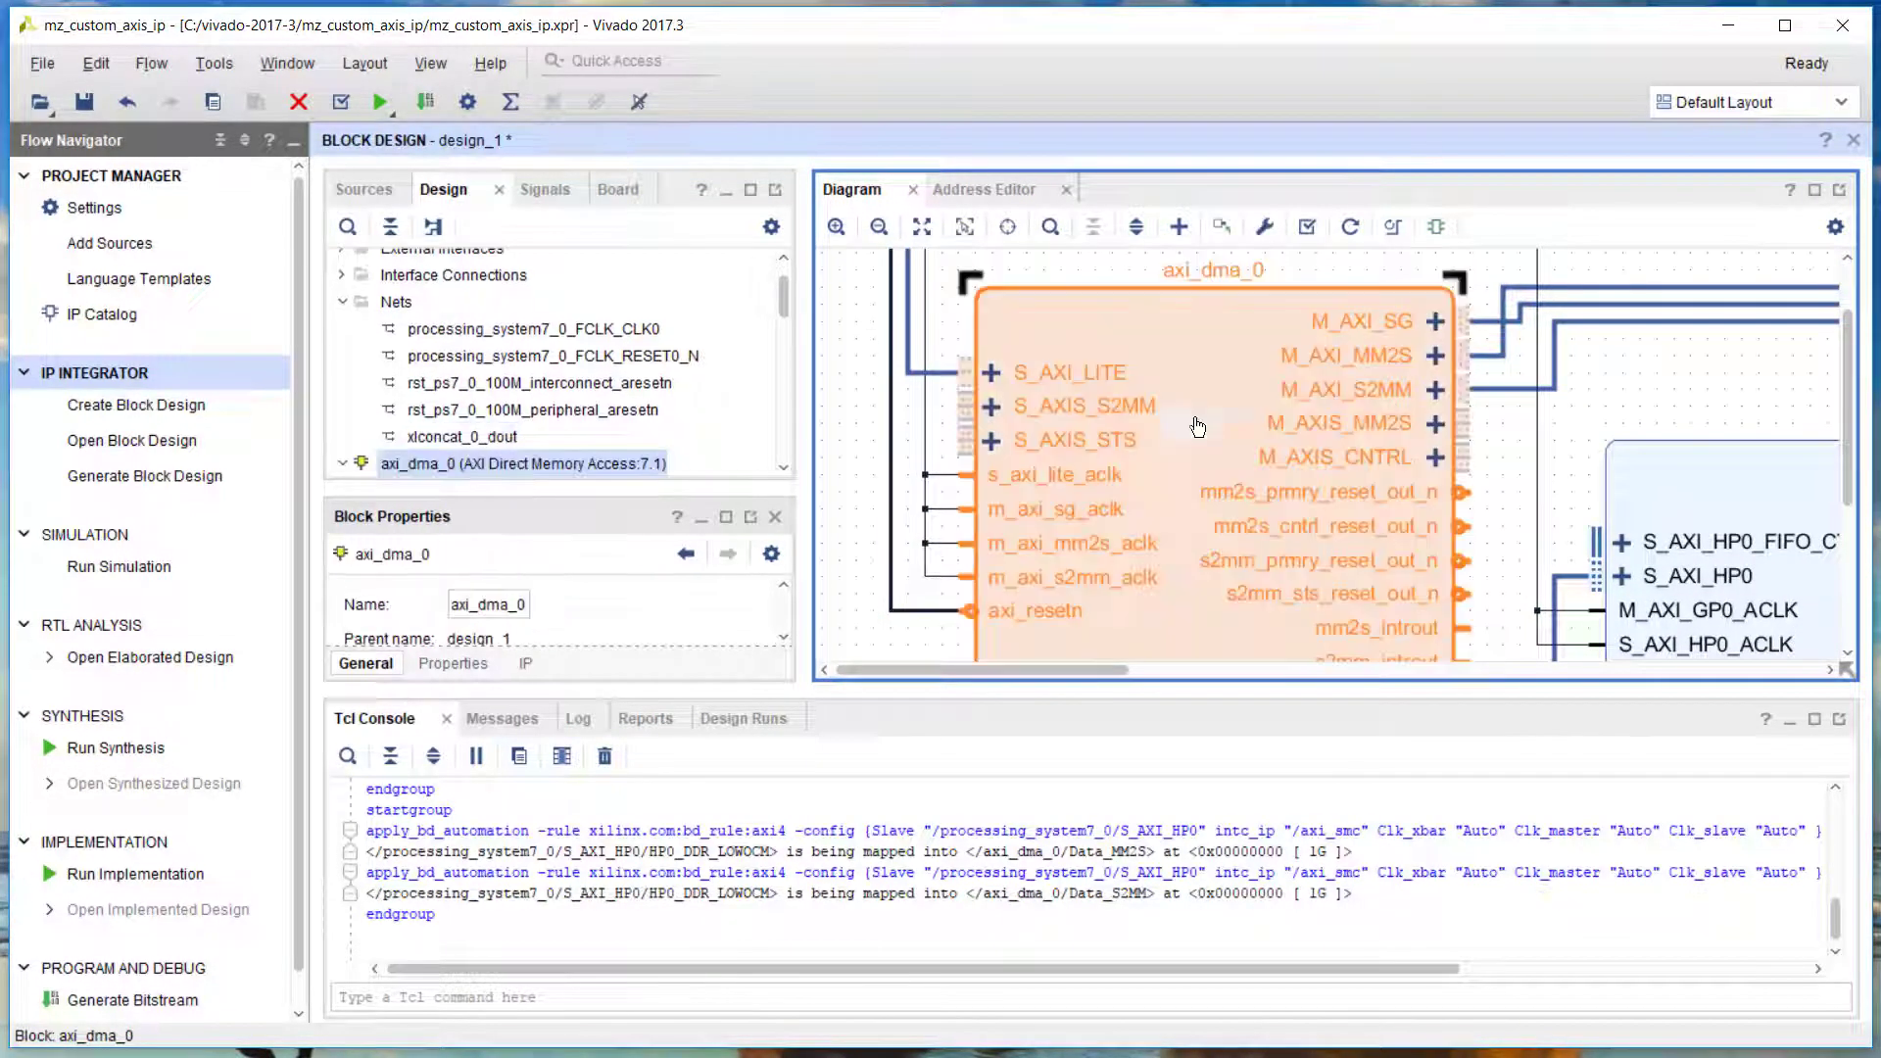
{"action": "mouse_move", "coordinate": [870, 332]}
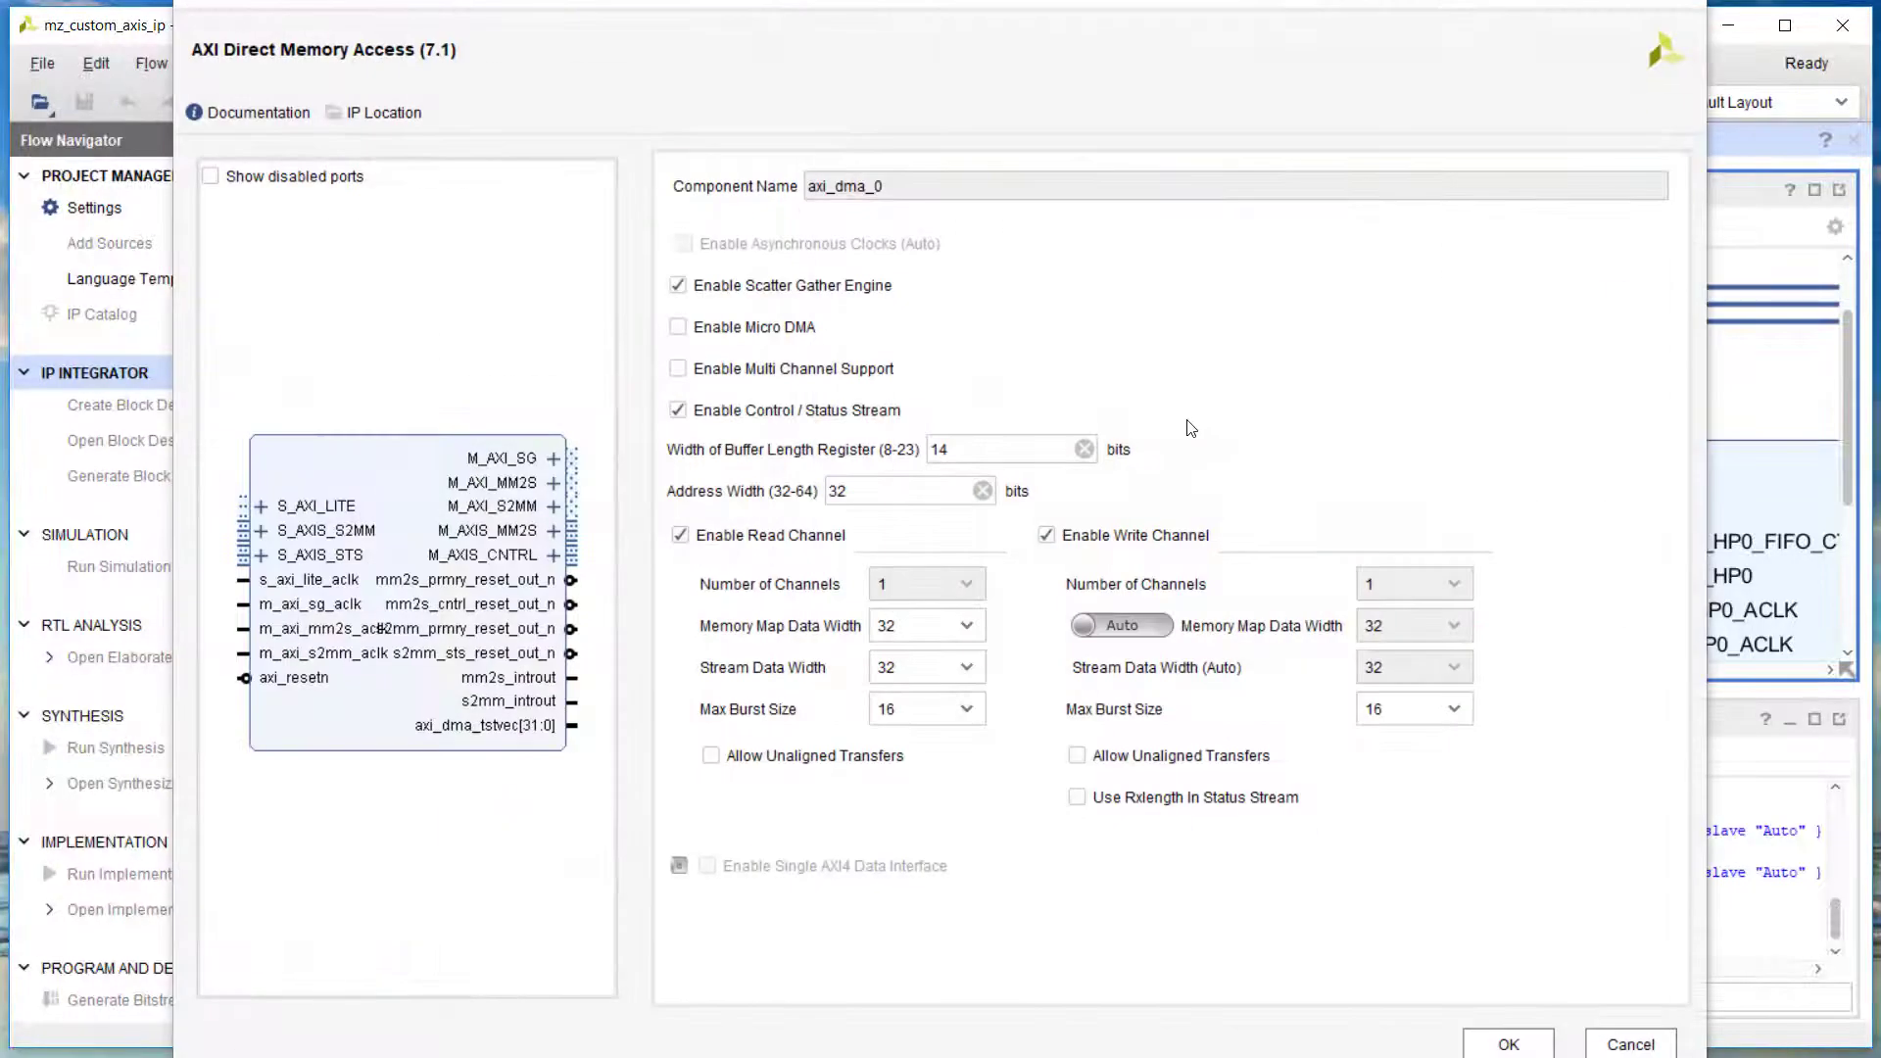
{"action": "mouse_move", "coordinate": [692, 24]}
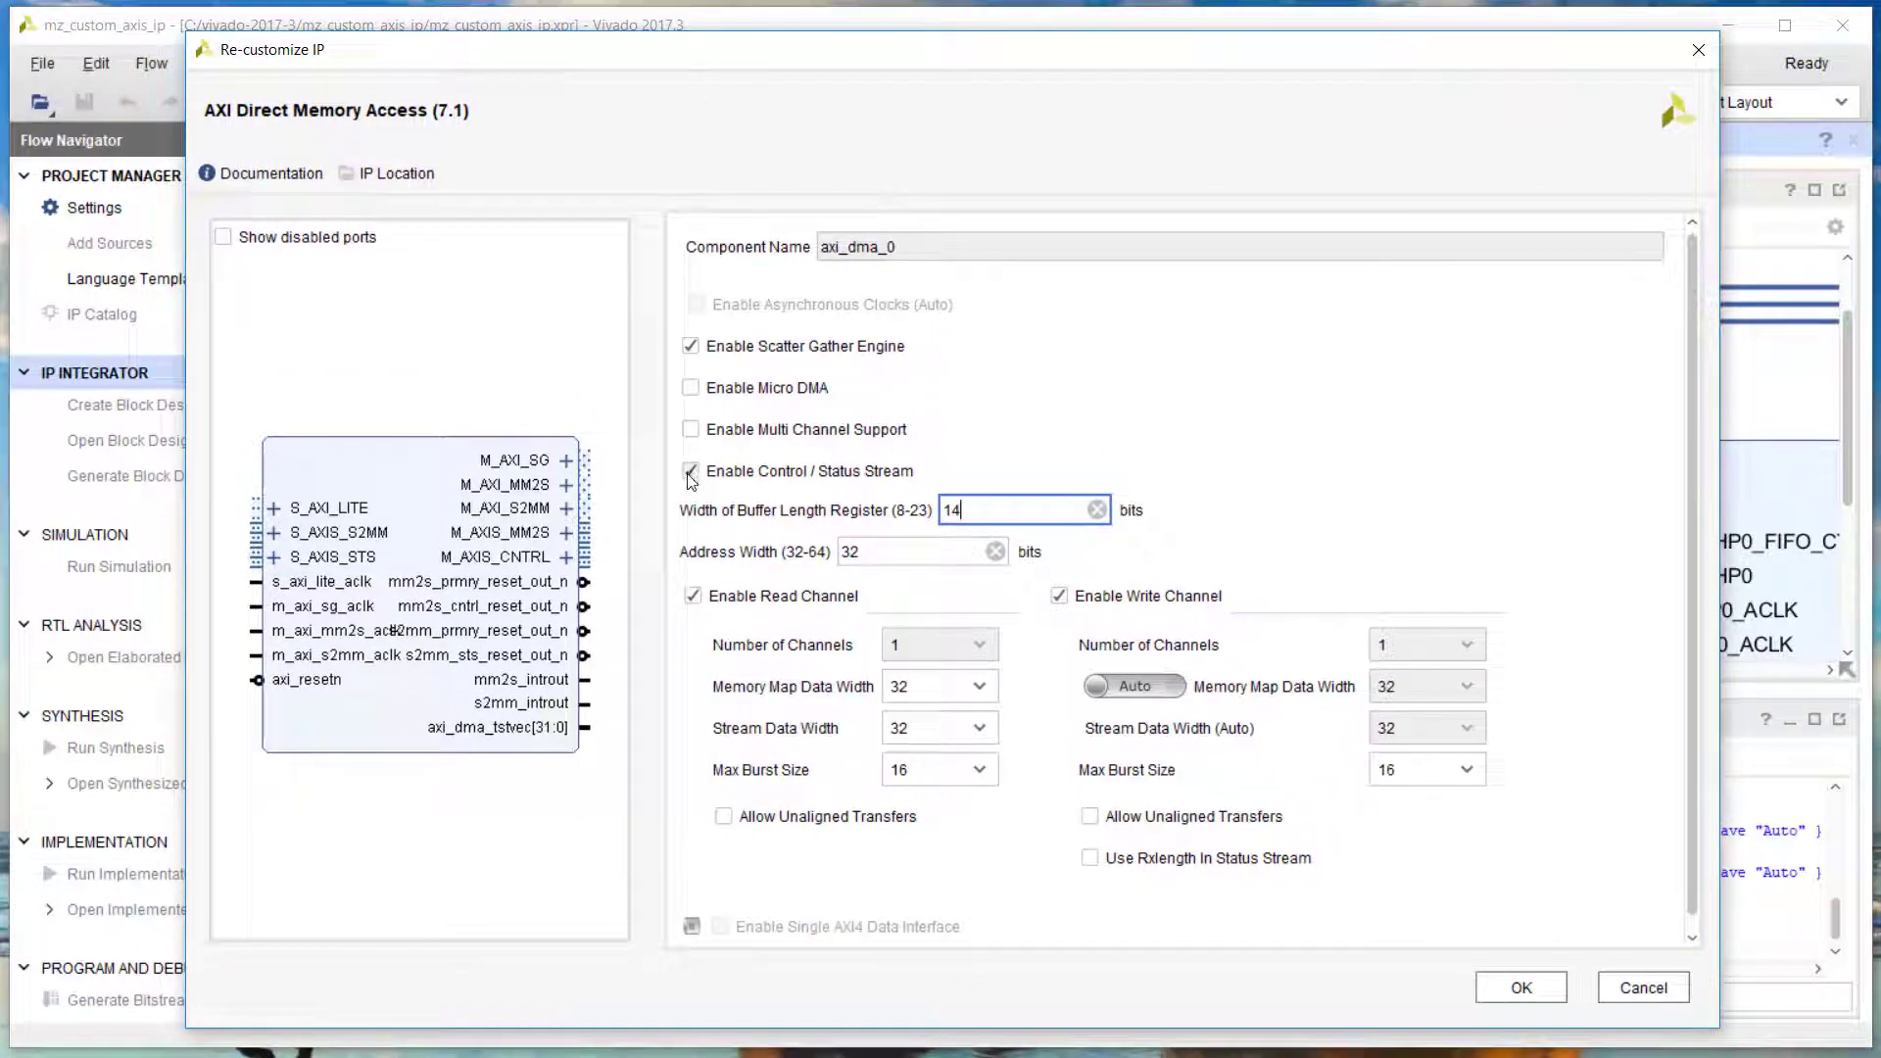
Disable Enable Control / Status Stream on axi_dma_0, removing S_AXIS_STS and M_AXIS_CNTRL
{"action": "left_click", "coordinate": [691, 471]}
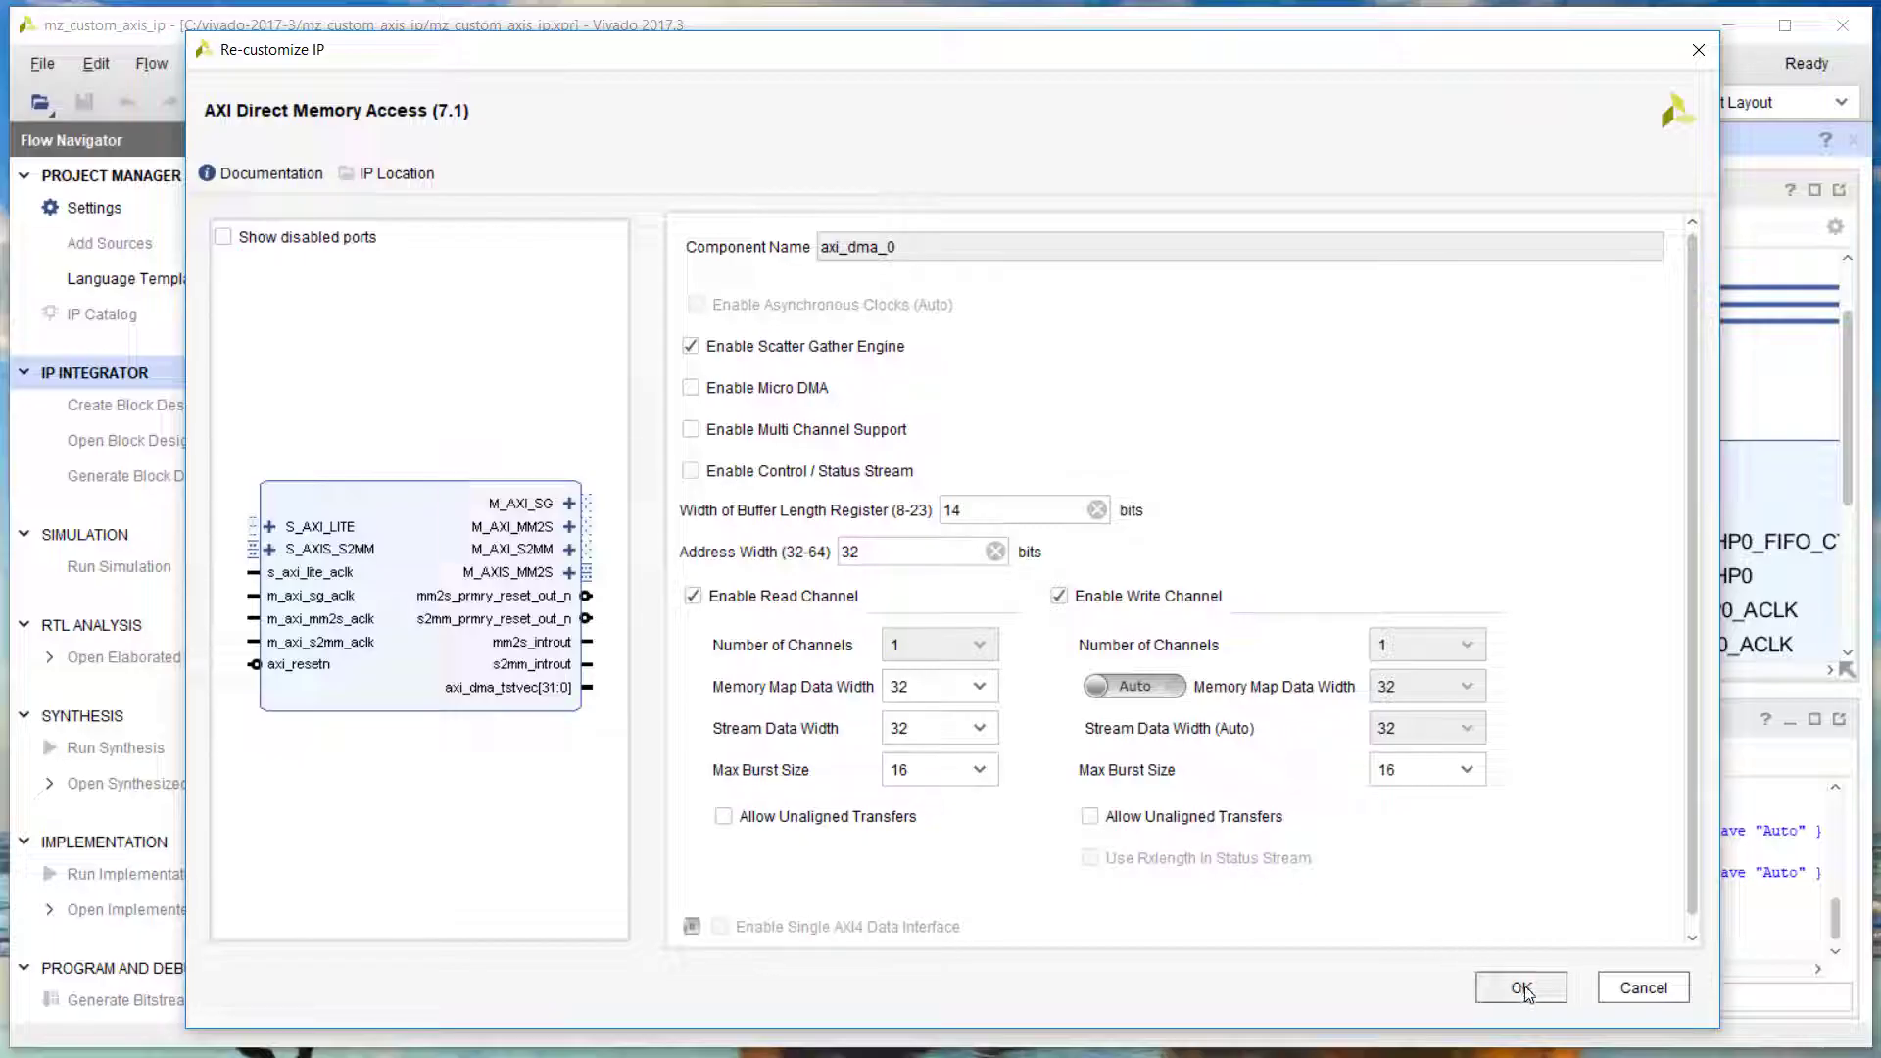
{"action": "left_click", "coordinate": [1521, 988]}
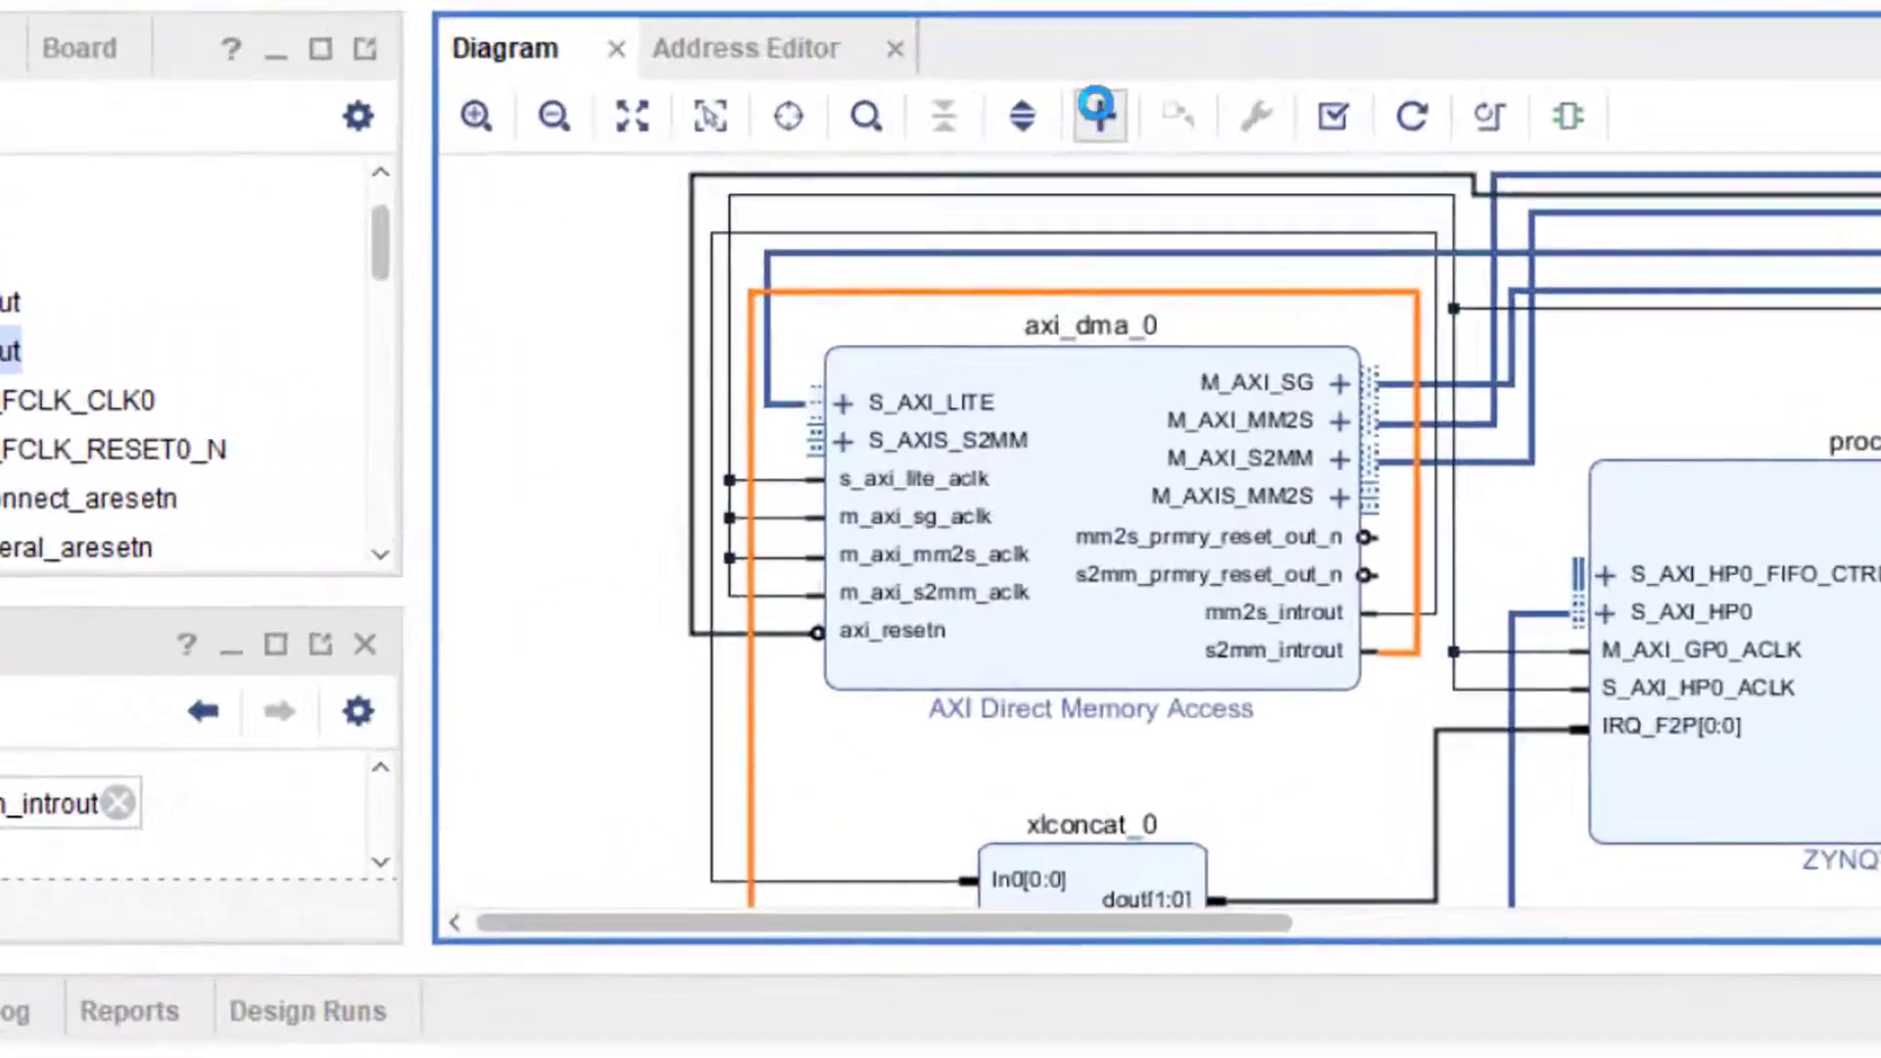
Add axis_fifo_v1.0 and drag its M00_AXIS to the DMA's S_AXIS_S2MM pin
{"action": "left_click", "coordinate": [1101, 116]}
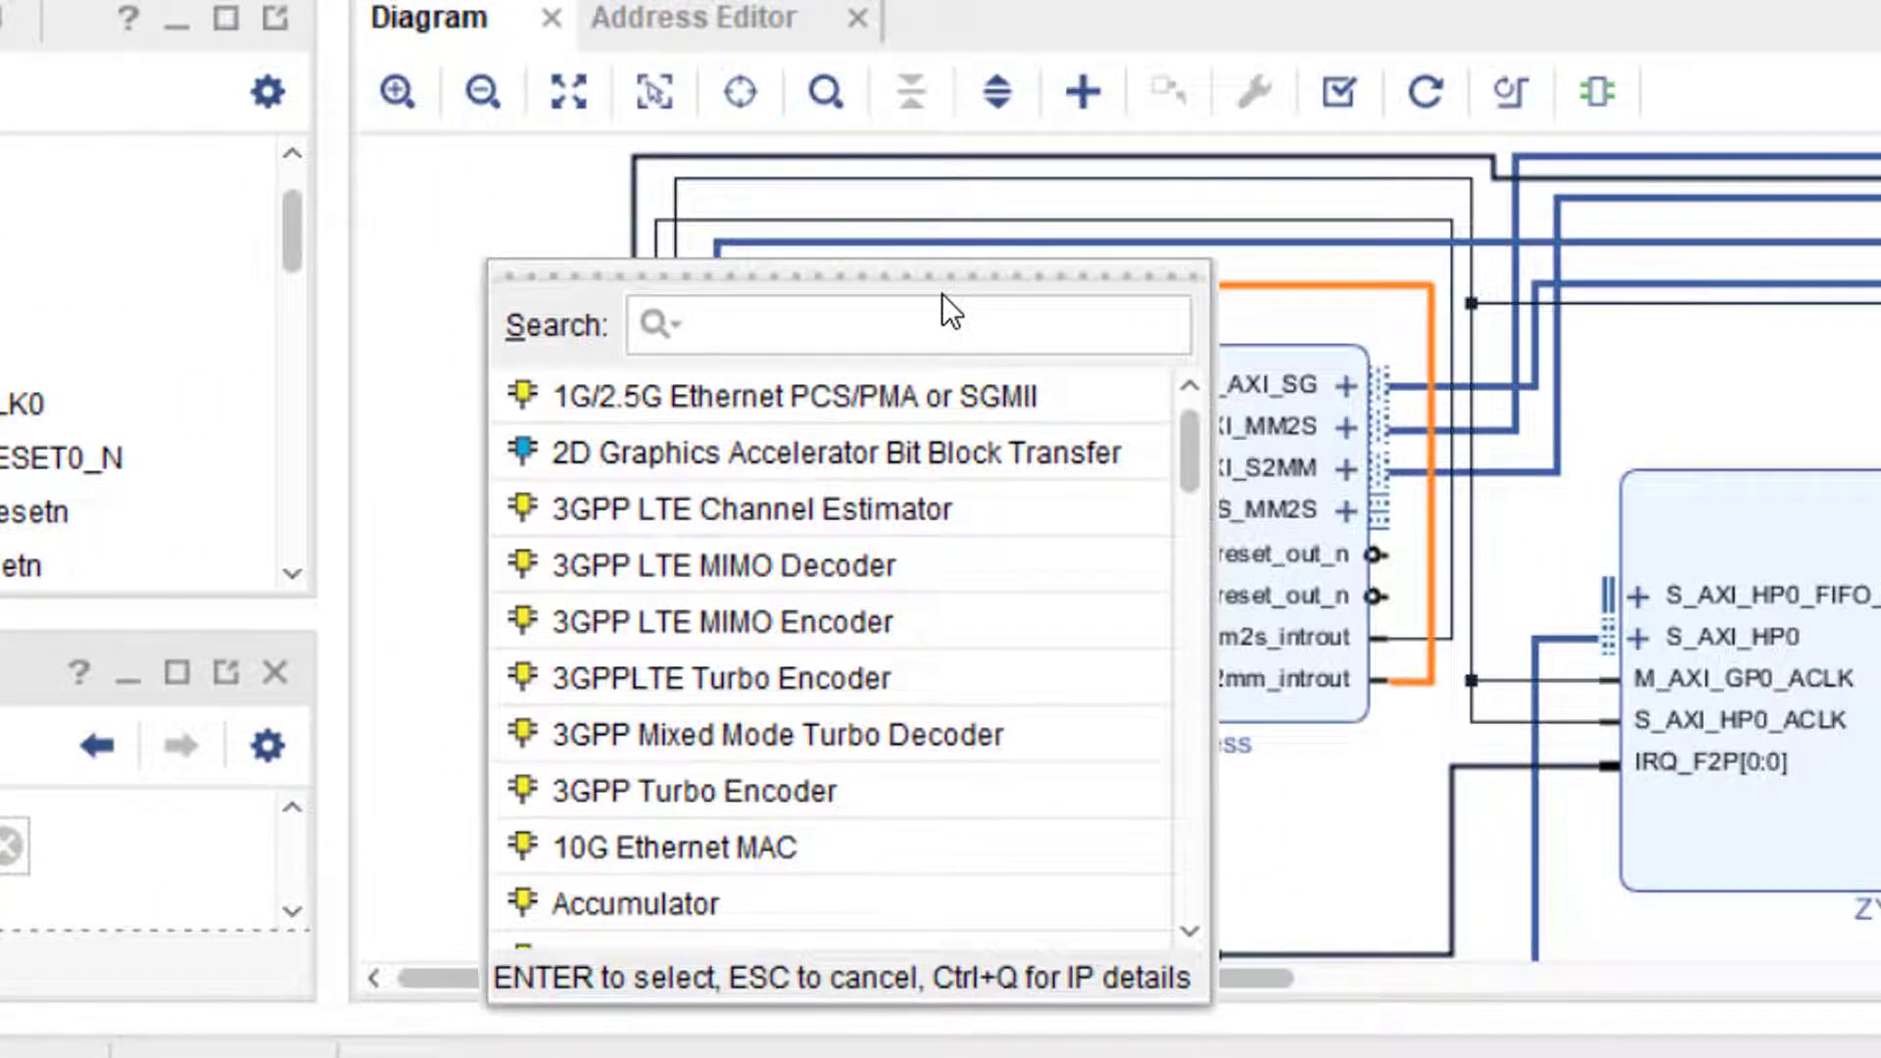
{"action": "type", "text": "fifo"}
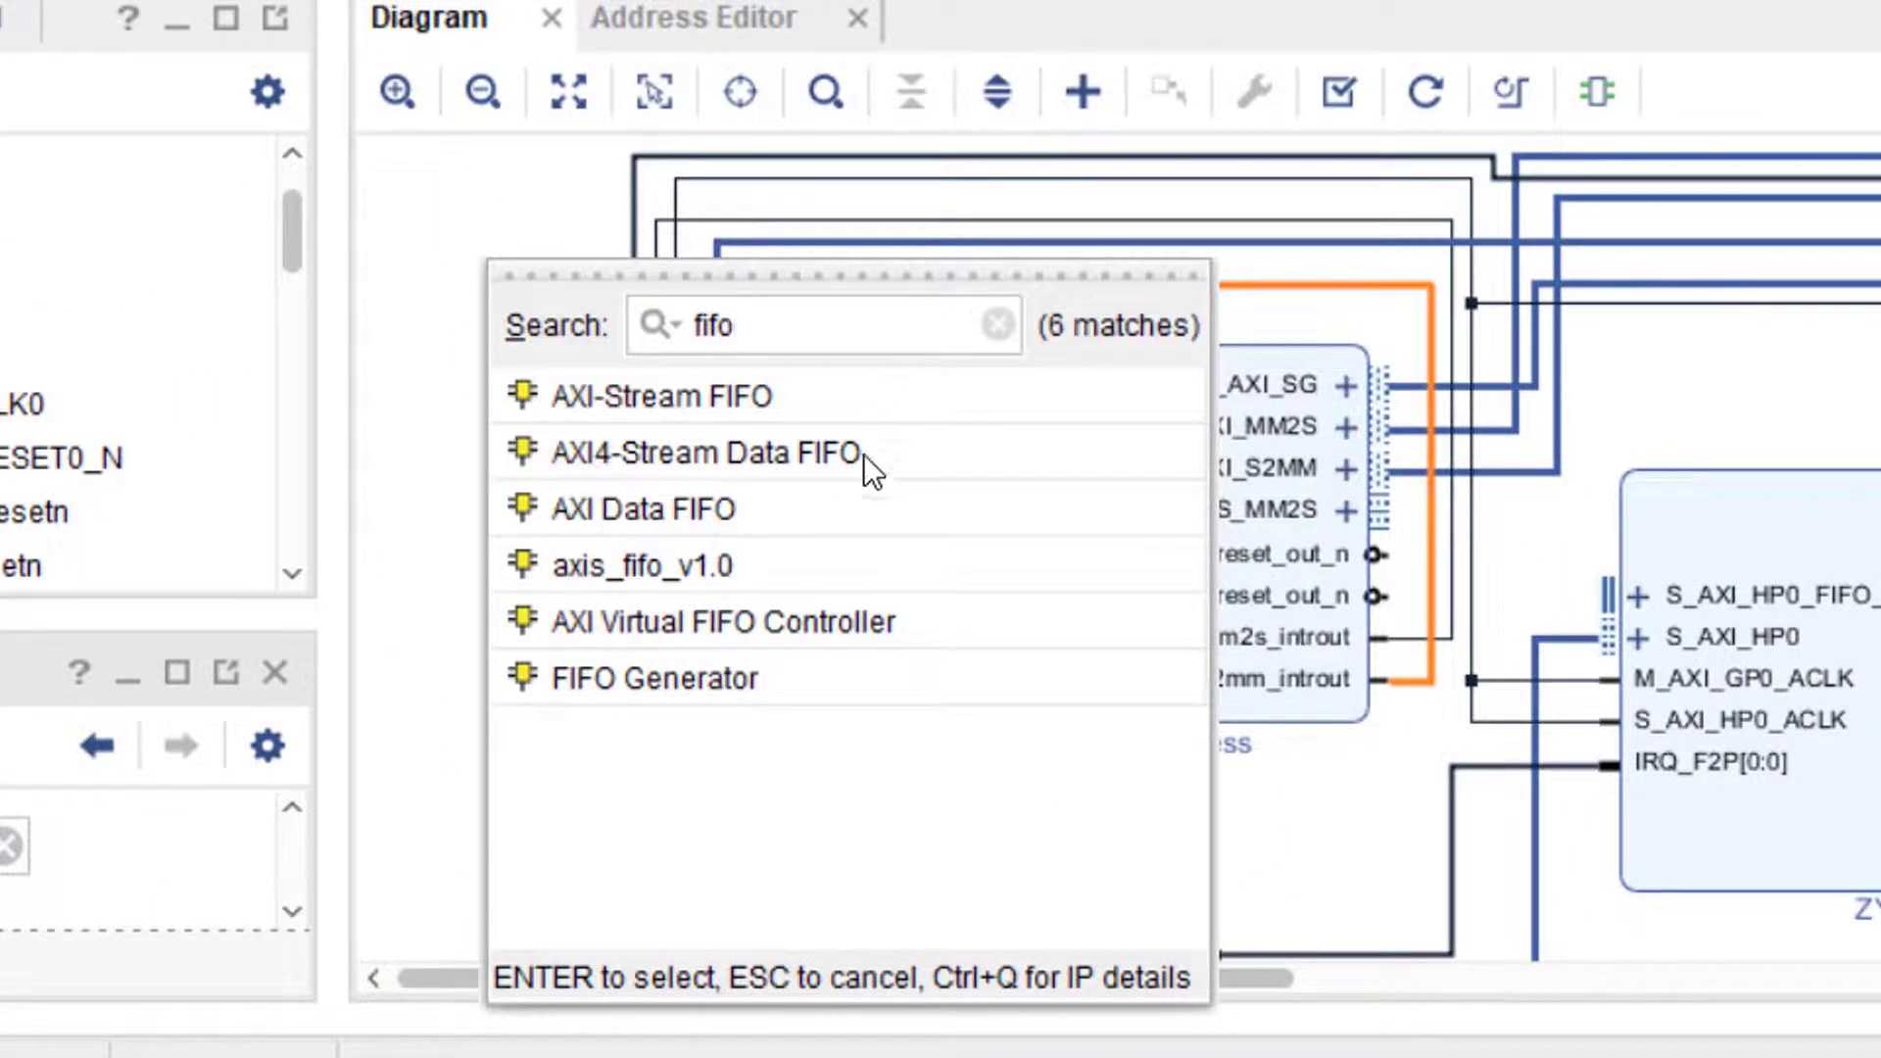
{"action": "left_click", "coordinate": [643, 566]}
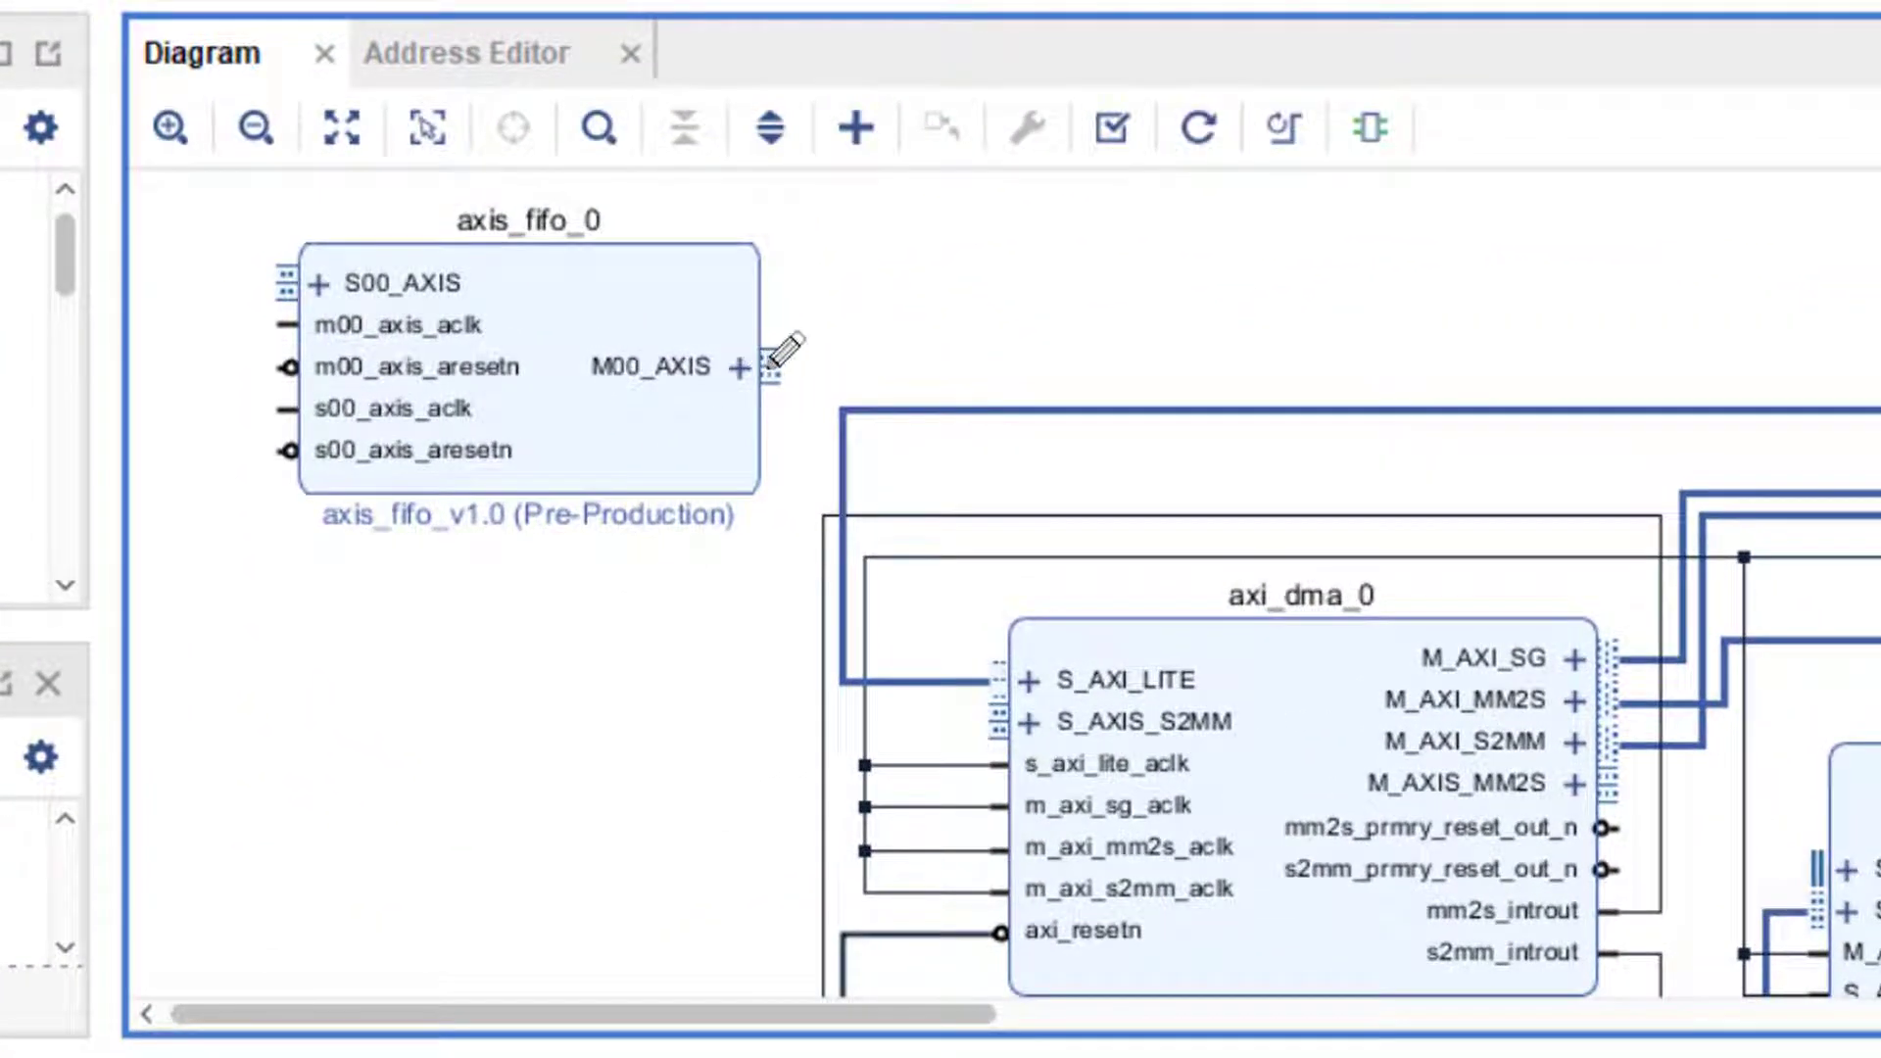
{"action": "left_click_drag", "start_coordinate": [764, 368], "coordinate": [1016, 721]}
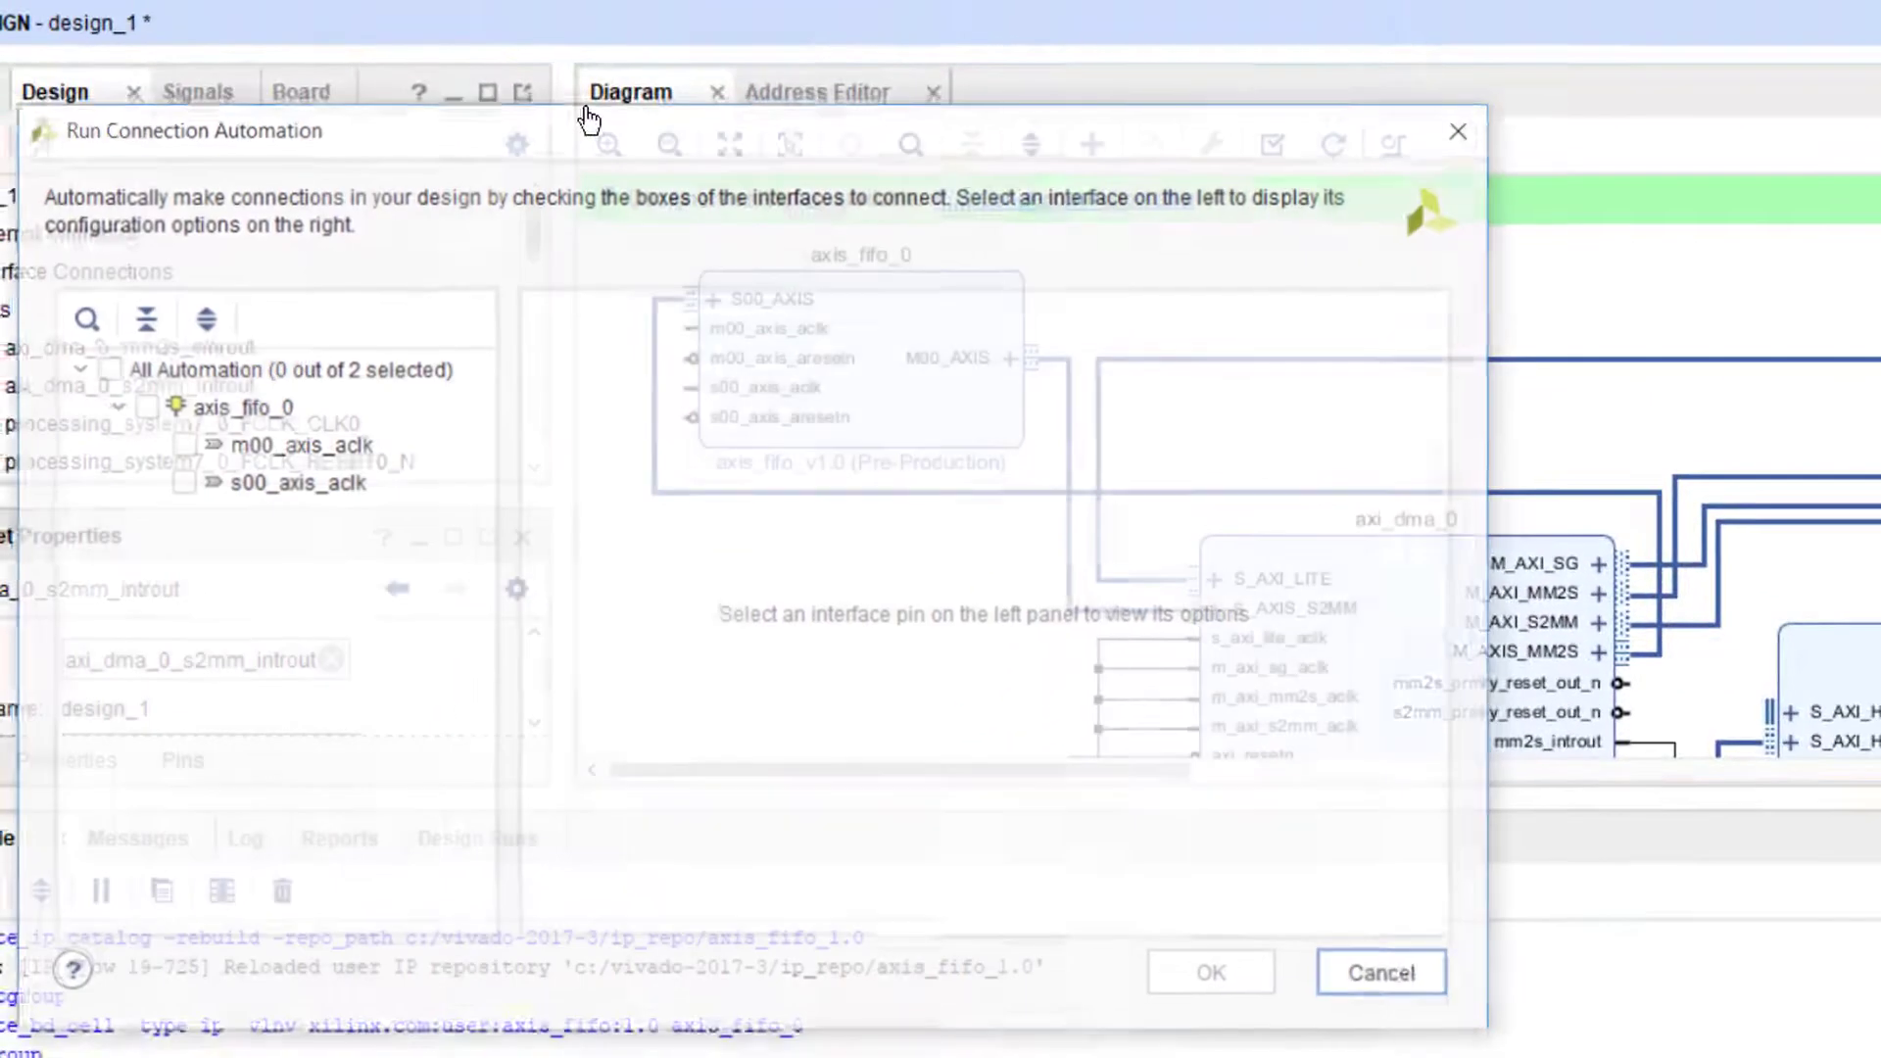
Tie axis_fifo_0's m00_axis_aclk and s00_axis_aclk to the Zynq's 100 MHz FCLK_CLK0
{"action": "left_click", "coordinate": [102, 368]}
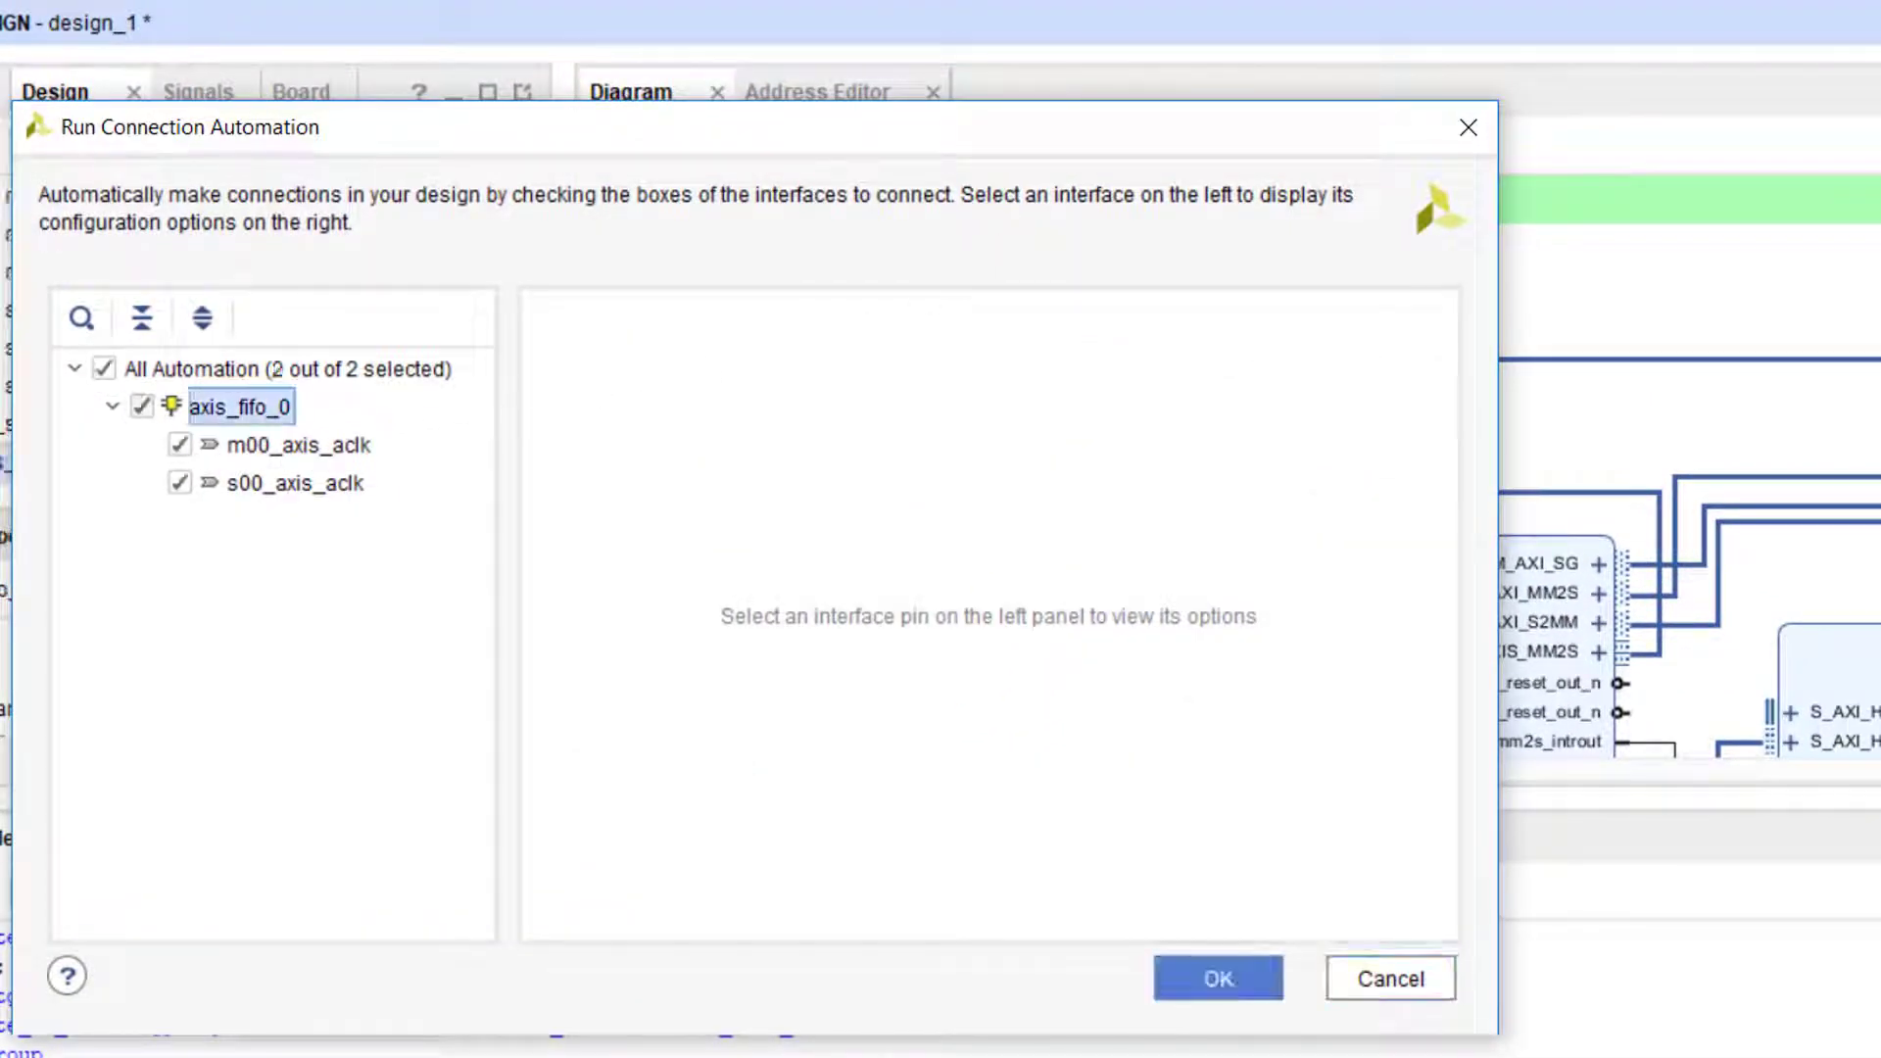
{"action": "left_click", "coordinate": [297, 444]}
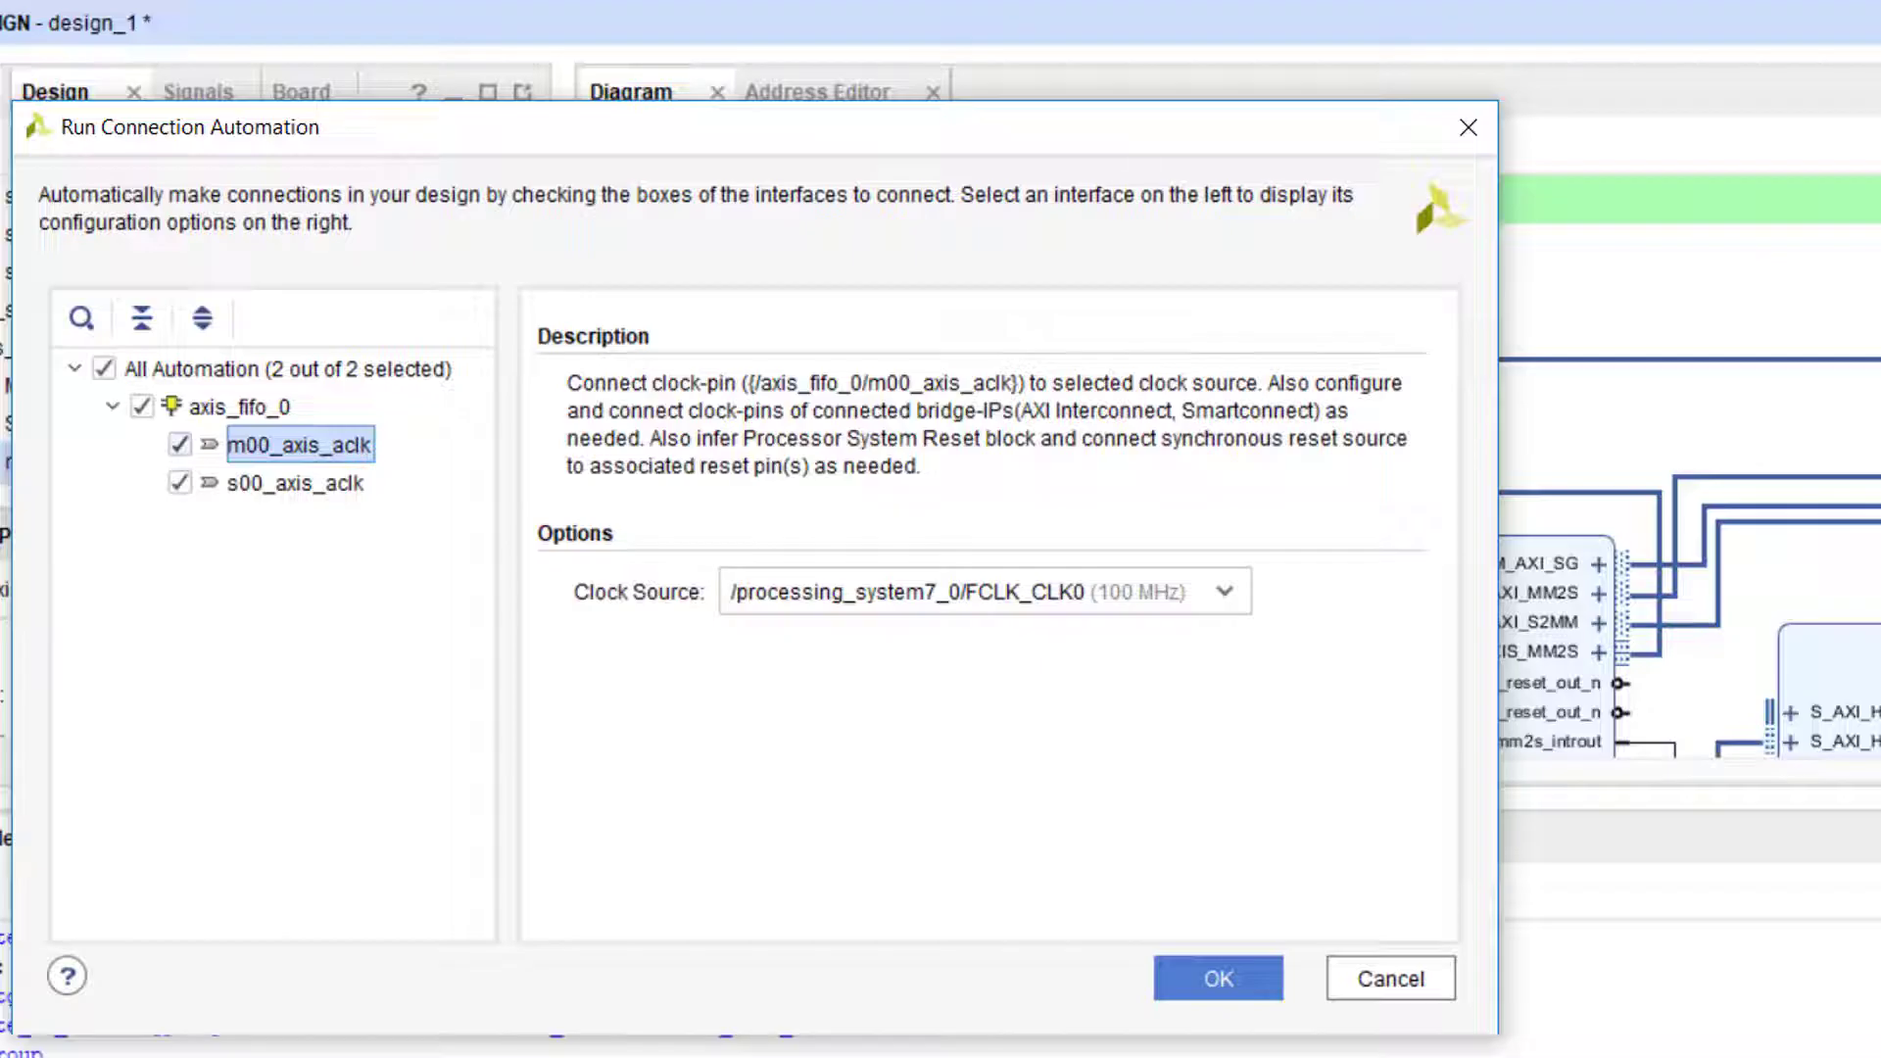
{"action": "left_click", "coordinate": [295, 483]}
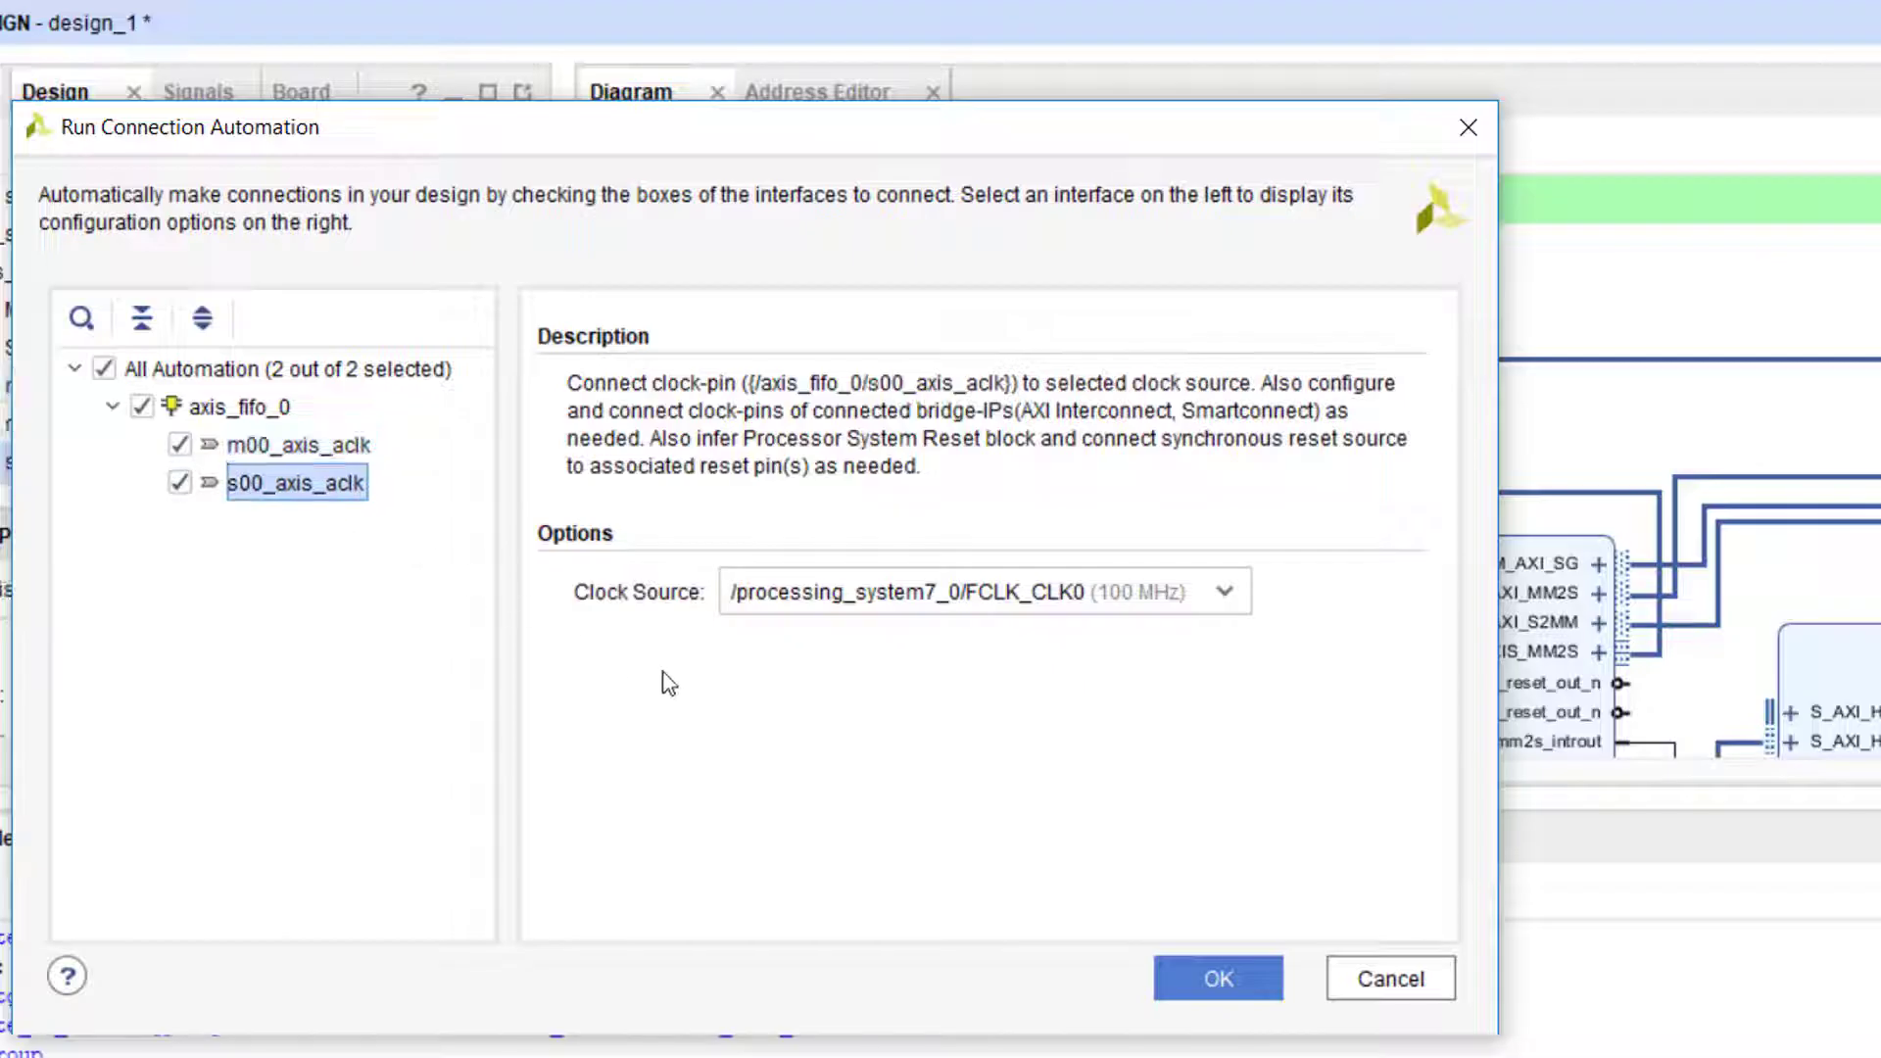
{"action": "left_click", "coordinate": [1221, 1006]}
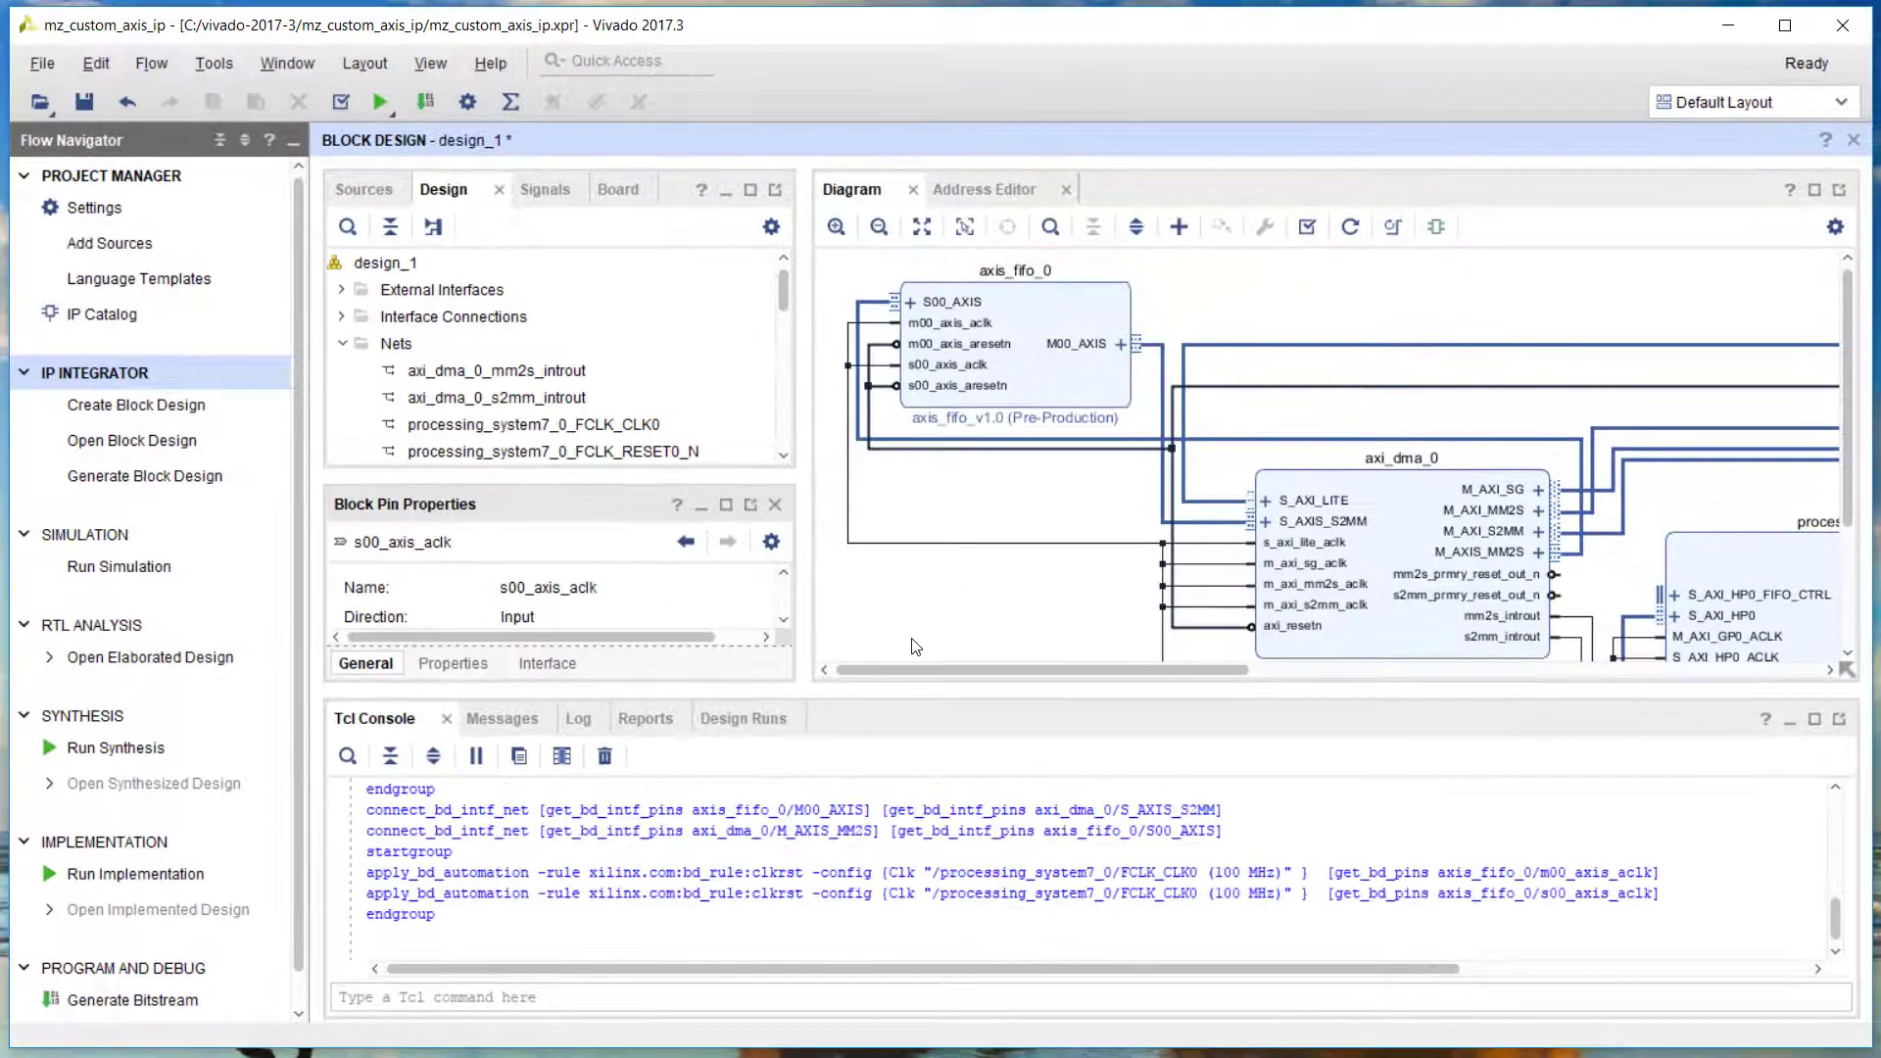
{"action": "mouse_move", "coordinate": [1083, 627]}
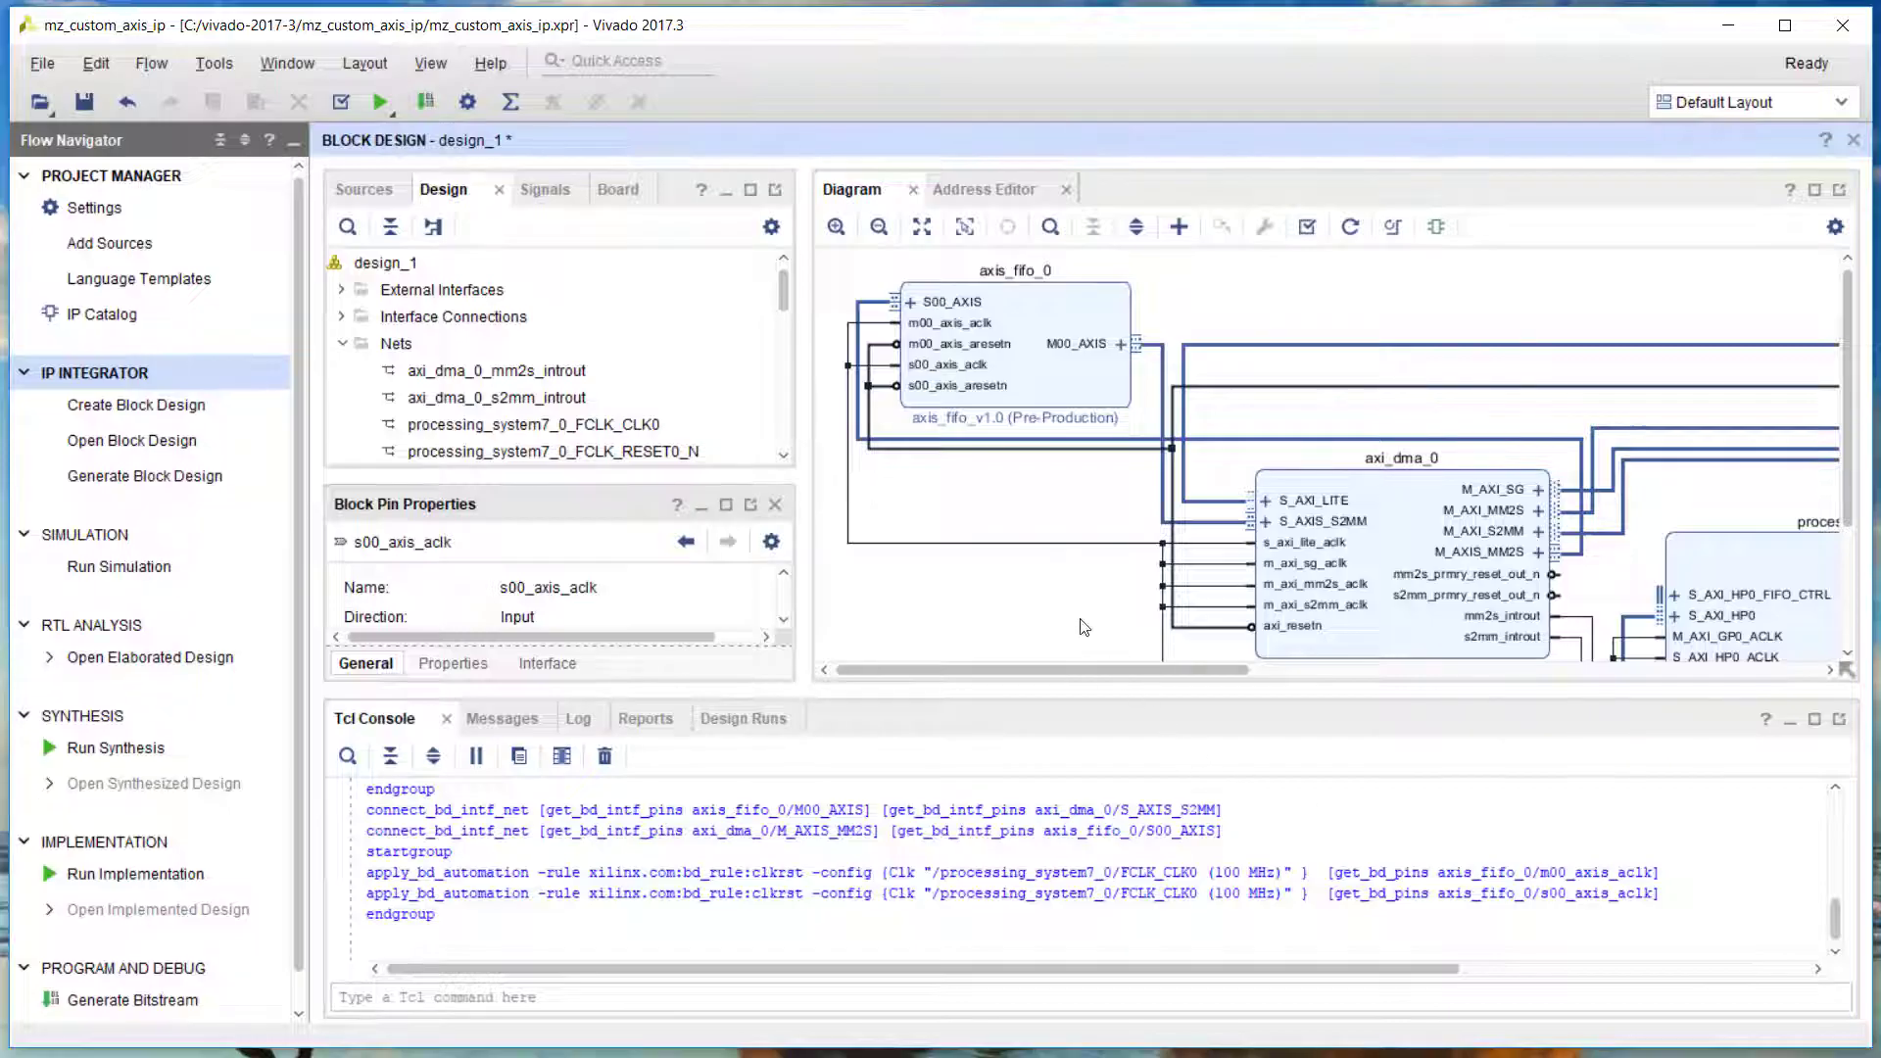
{"action": "mouse_move", "coordinate": [829, 427]}
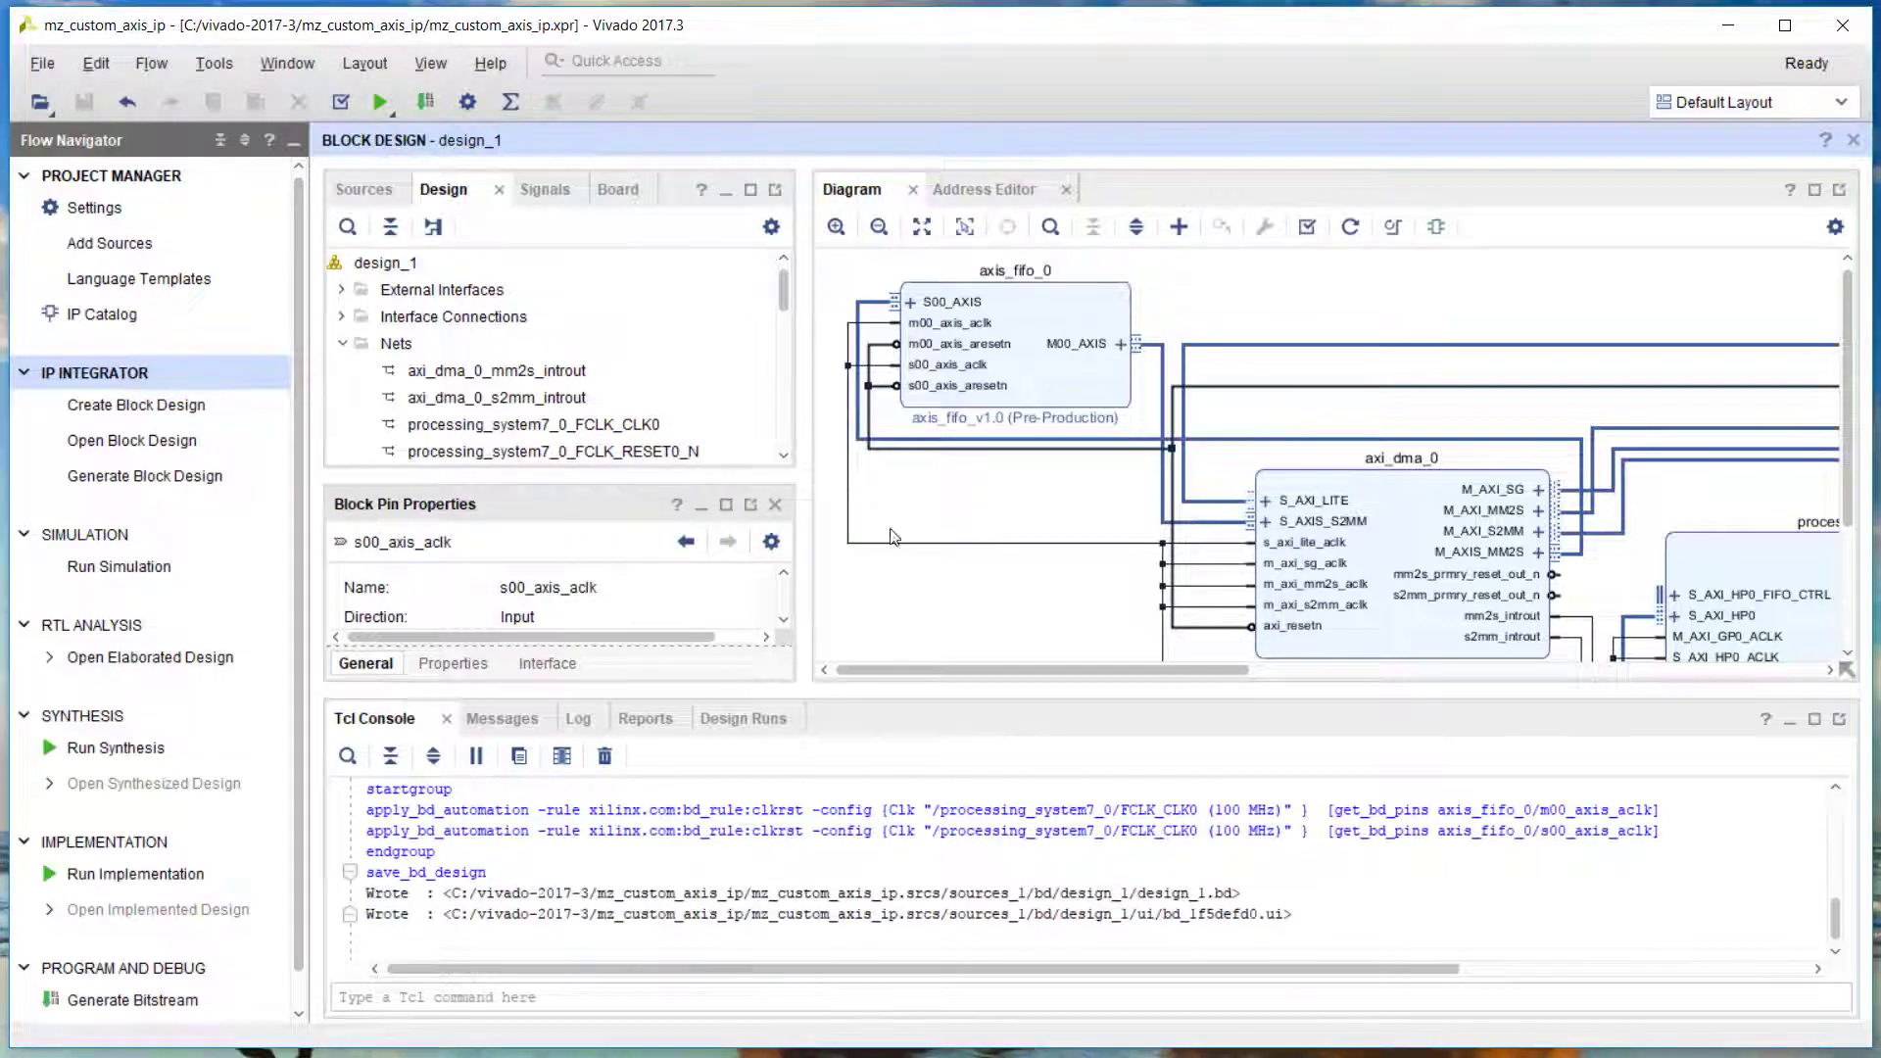
{"action": "mouse_move", "coordinate": [218, 150]}
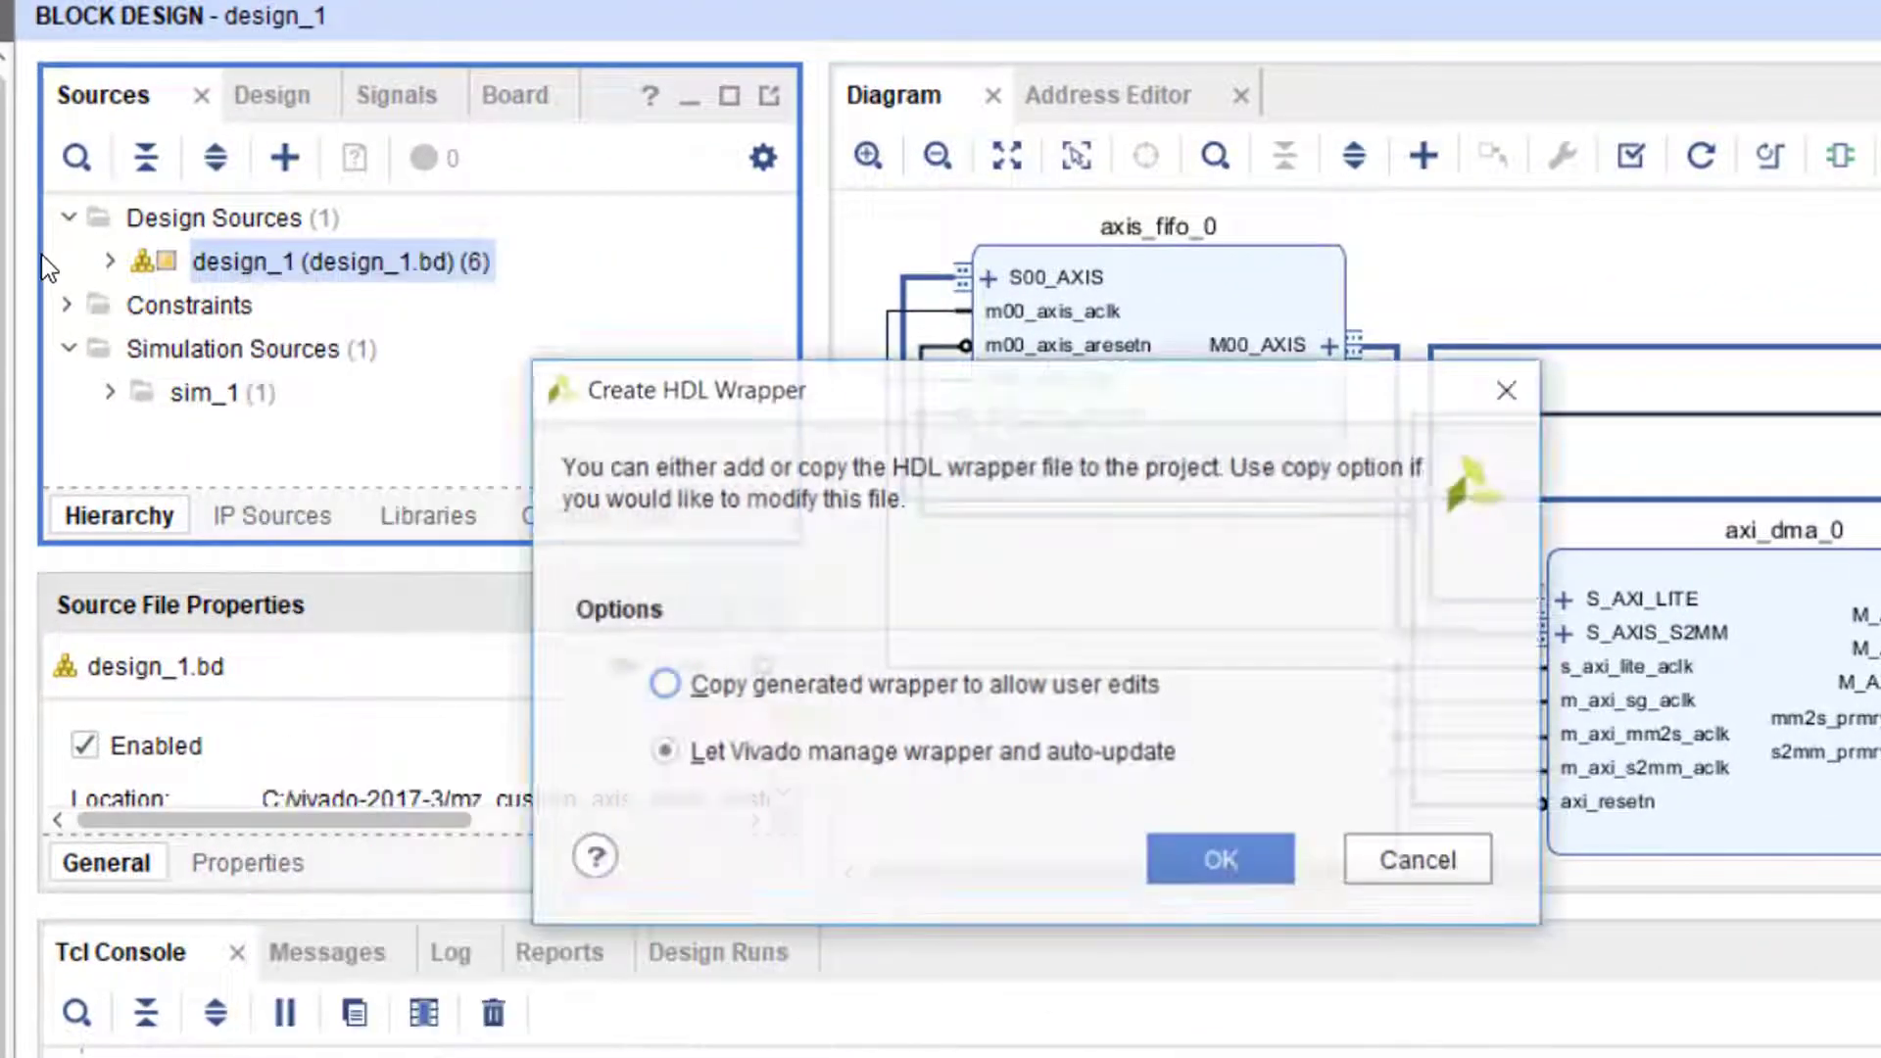
Create the Vivado-managed design_1_wrapper HDL wrapper and dismiss the critical messages
{"action": "left_click", "coordinate": [1218, 858]}
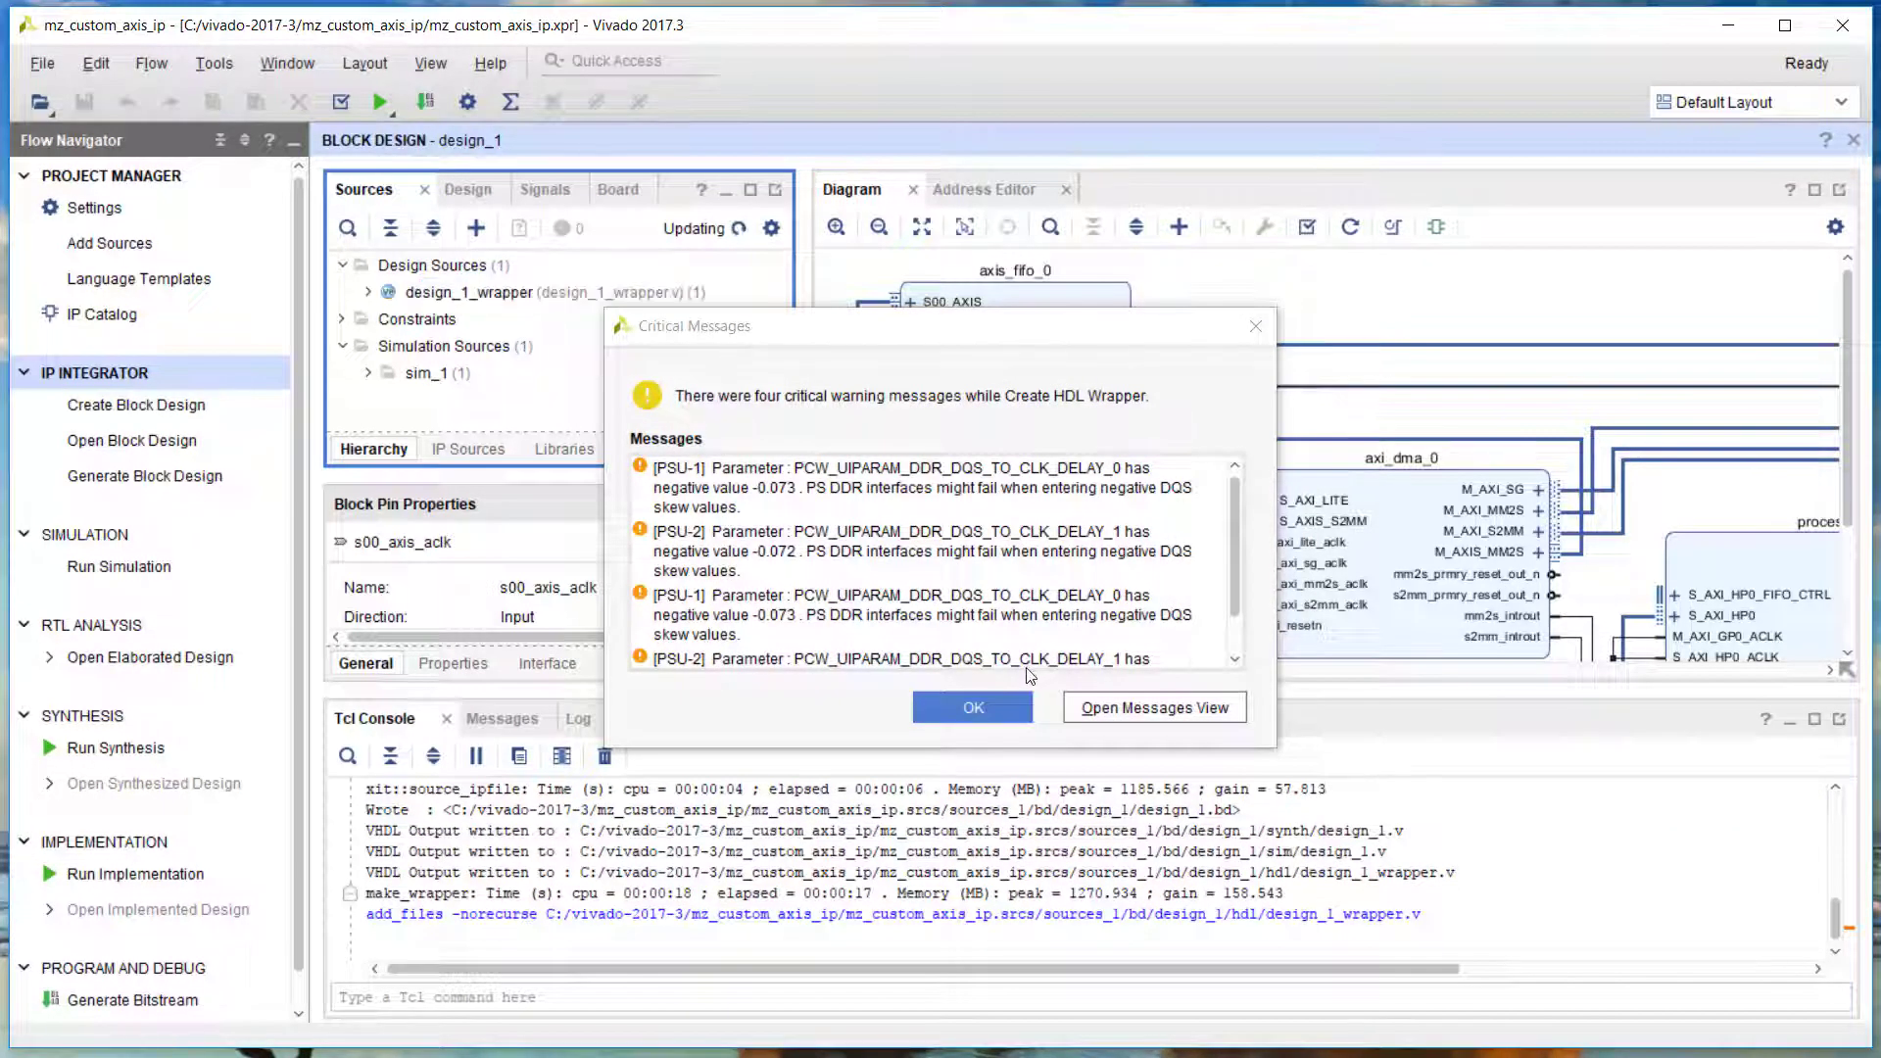
{"action": "left_click", "coordinate": [973, 708]}
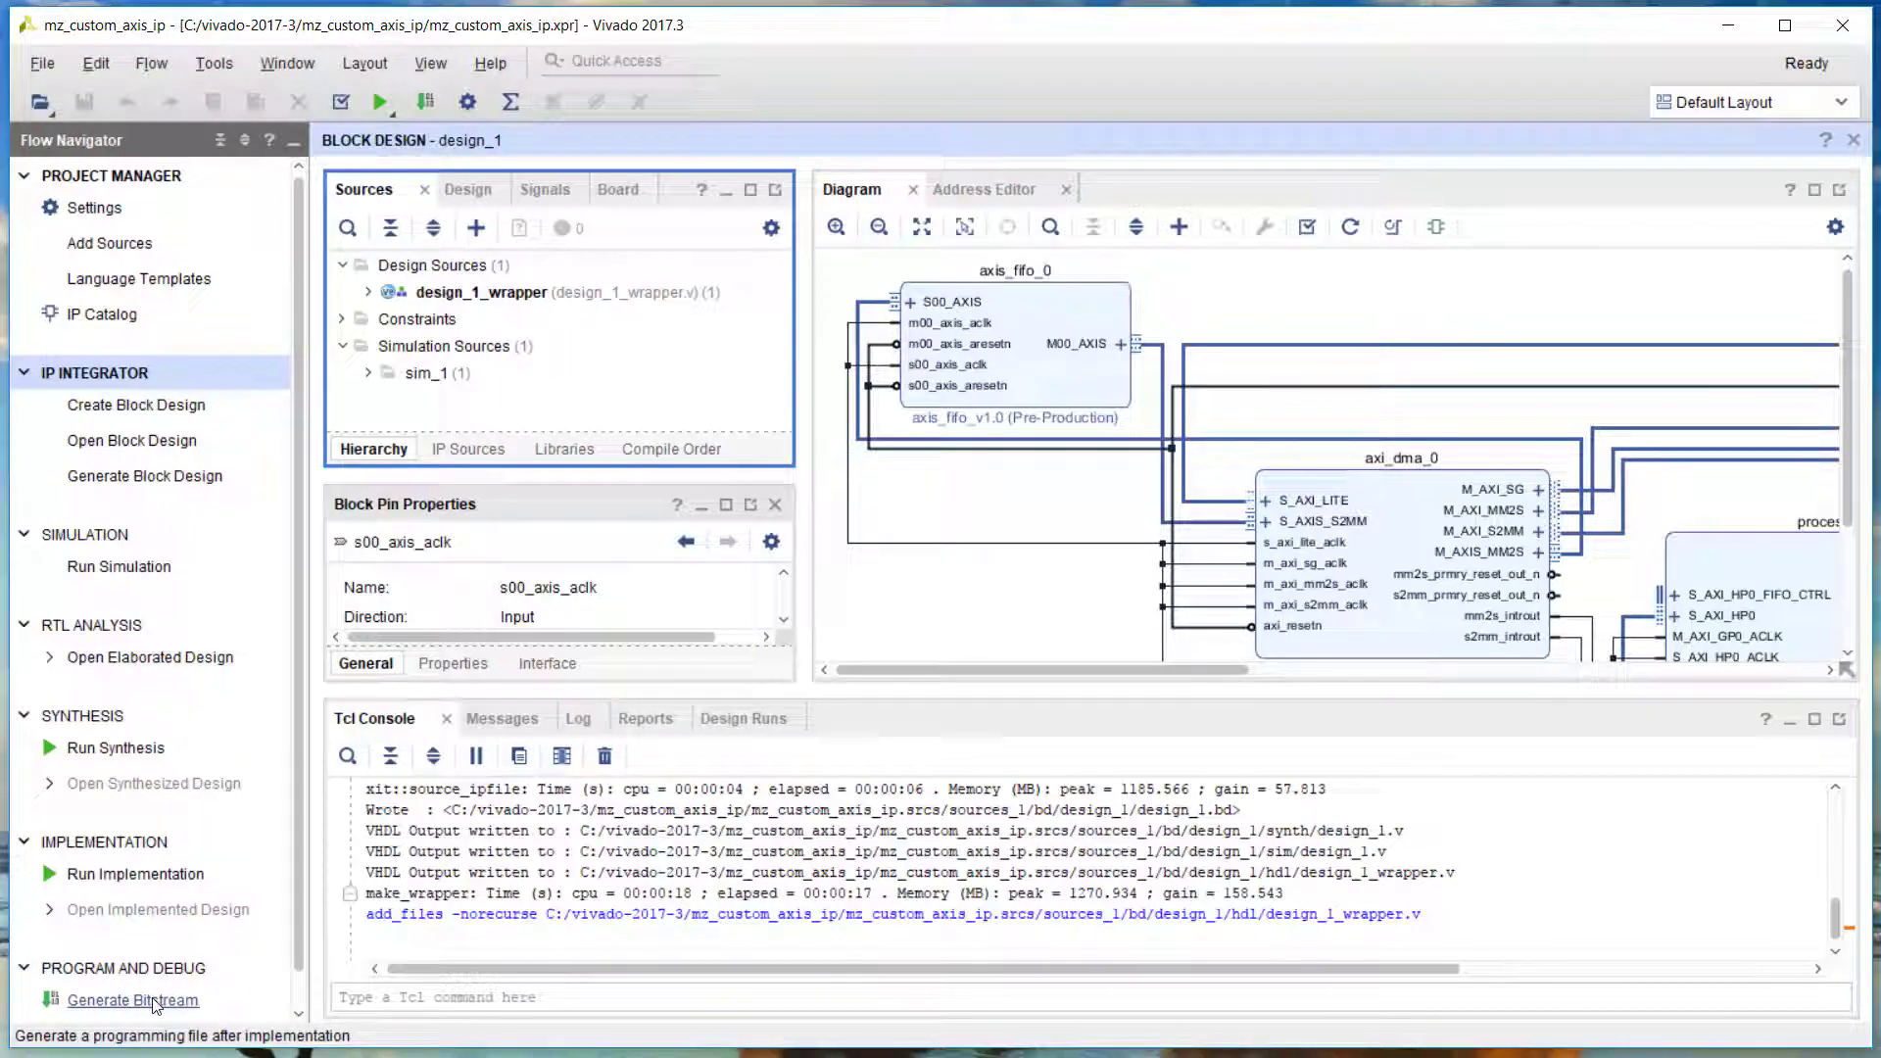
Generate the bitstream for design_1_wrapper, running synthesis and implementation locally first
{"action": "left_click", "coordinate": [132, 1000]}
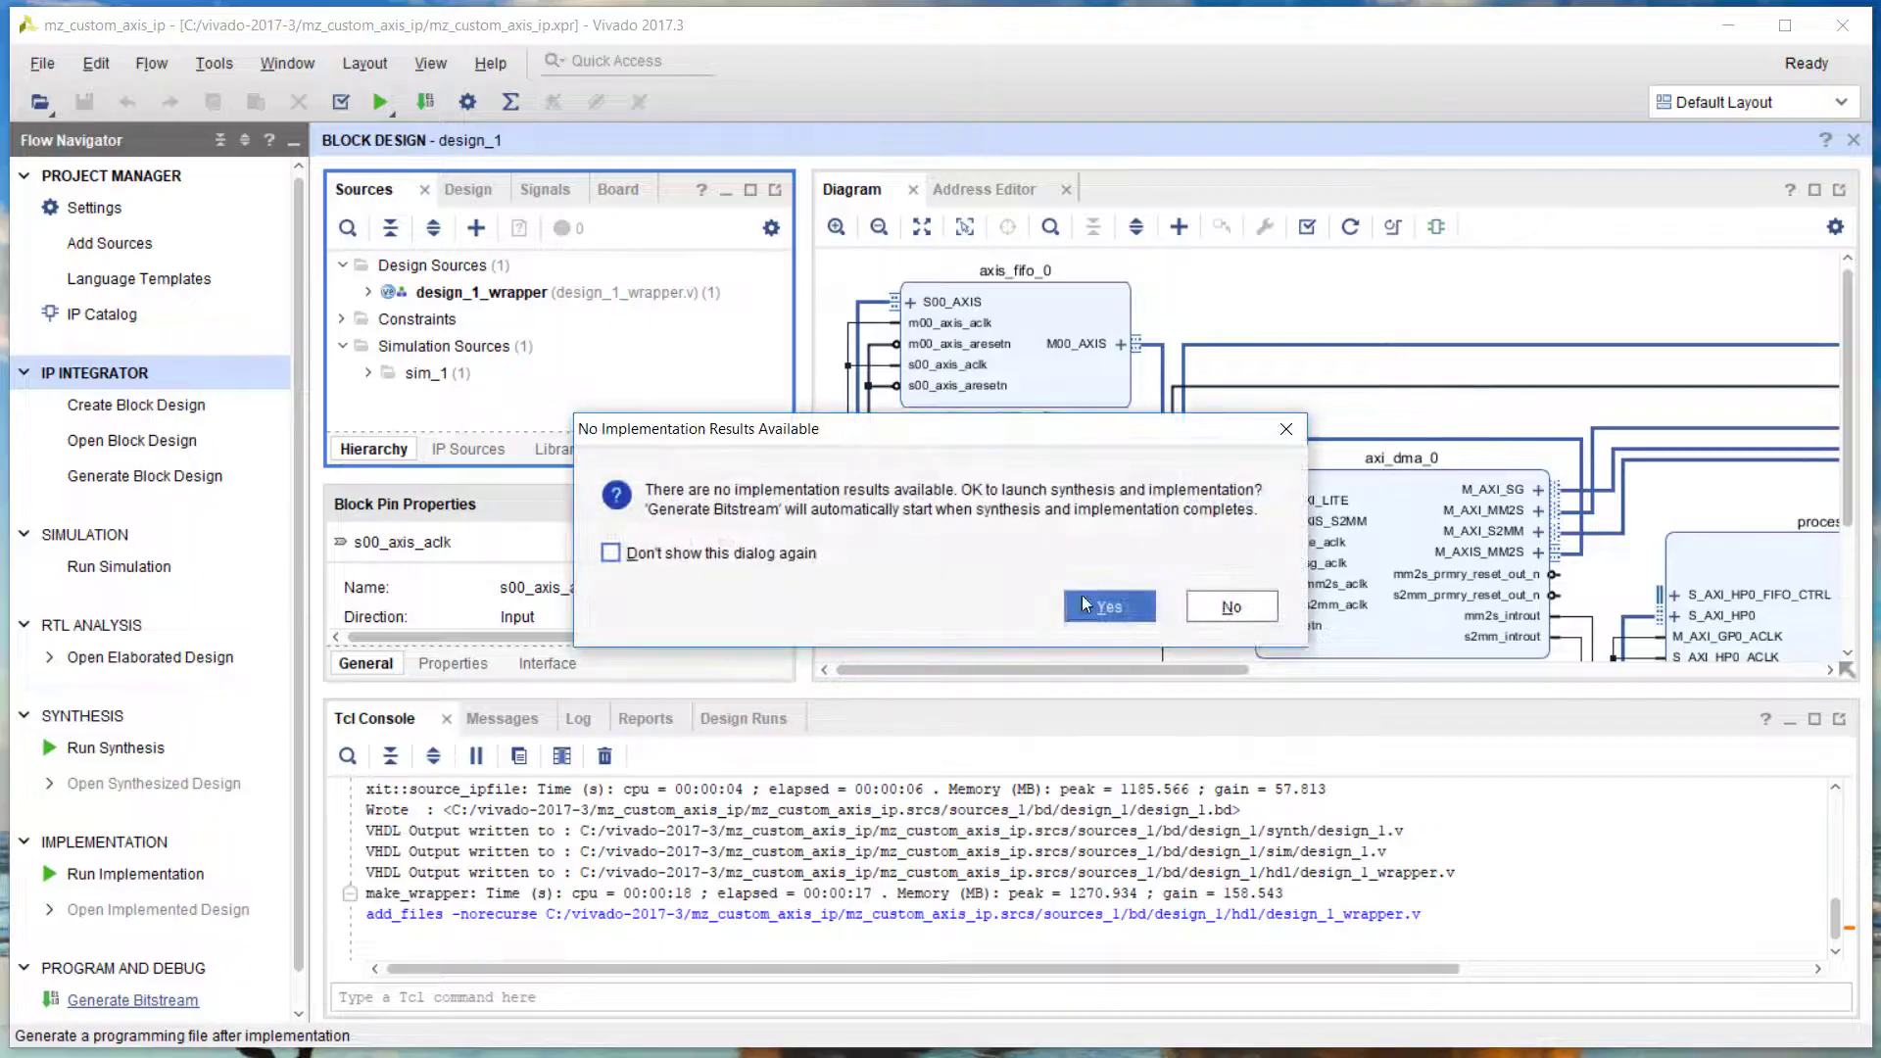
{"action": "left_click", "coordinate": [1109, 606]}
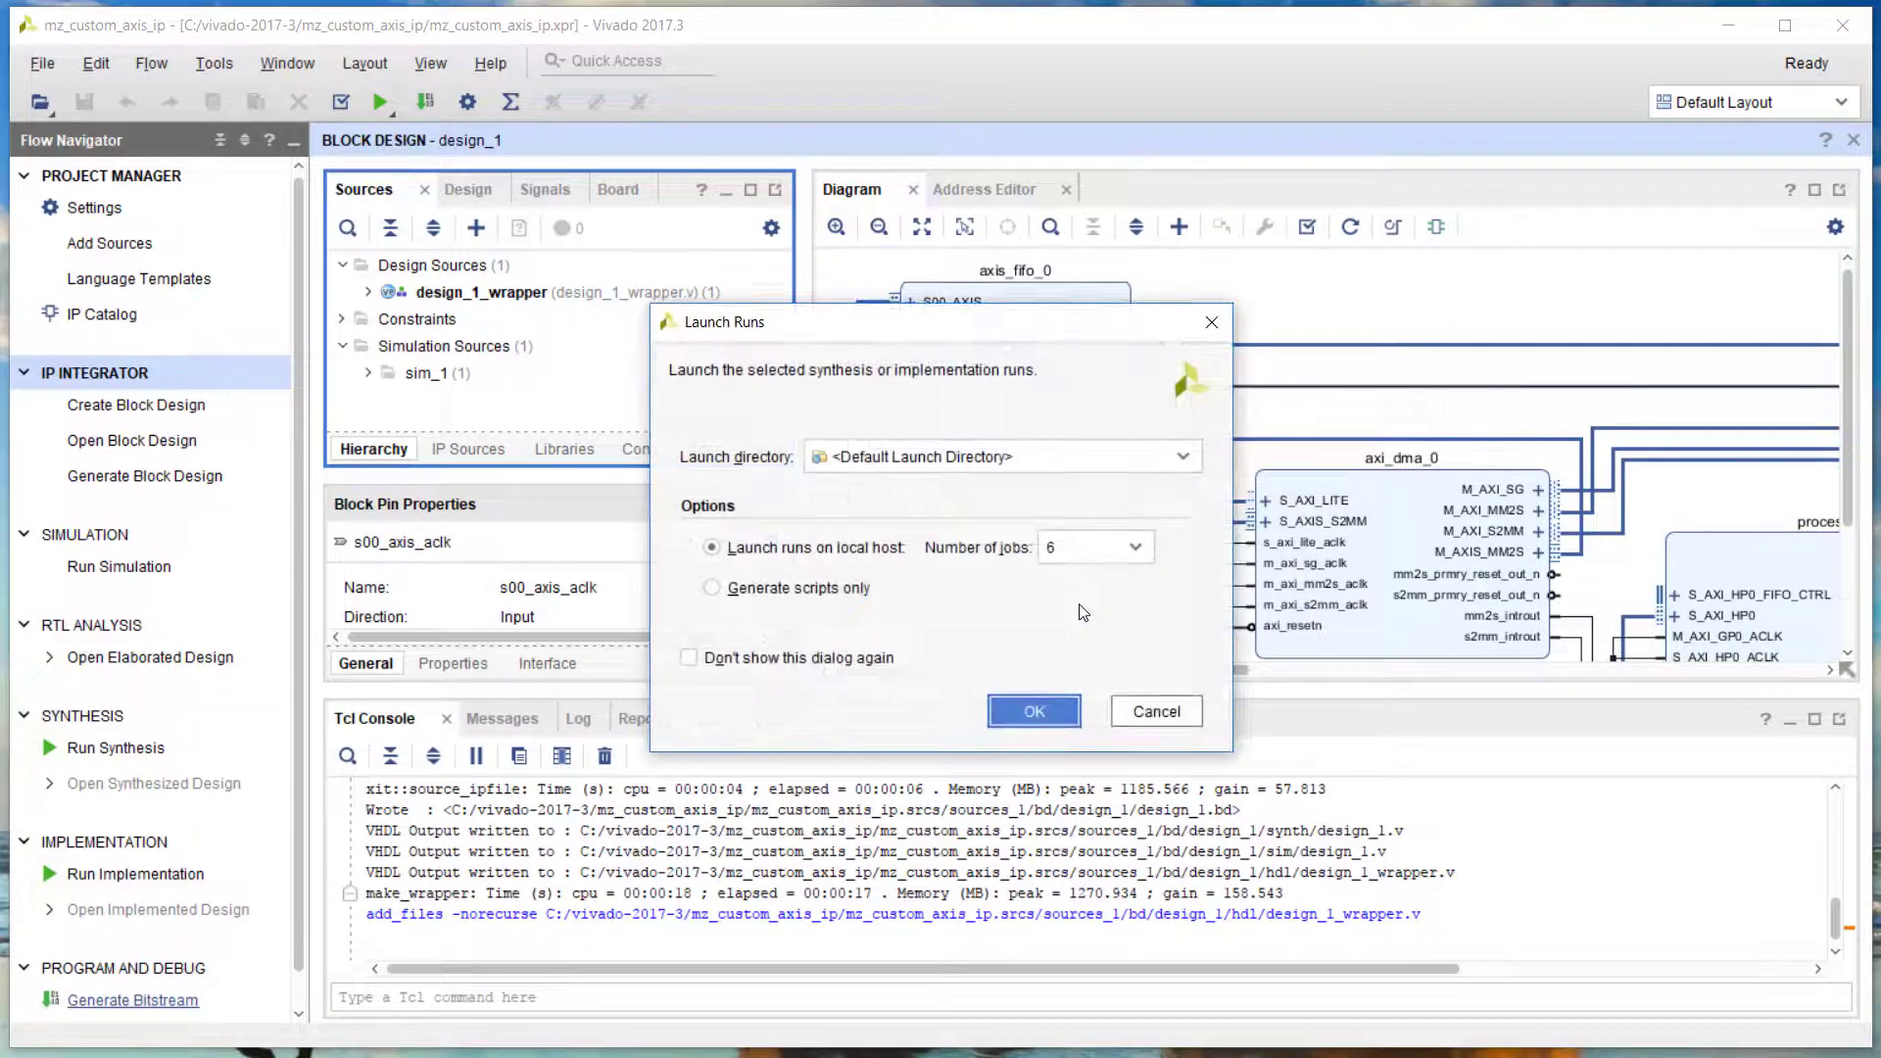
{"action": "left_click", "coordinate": [1034, 711]}
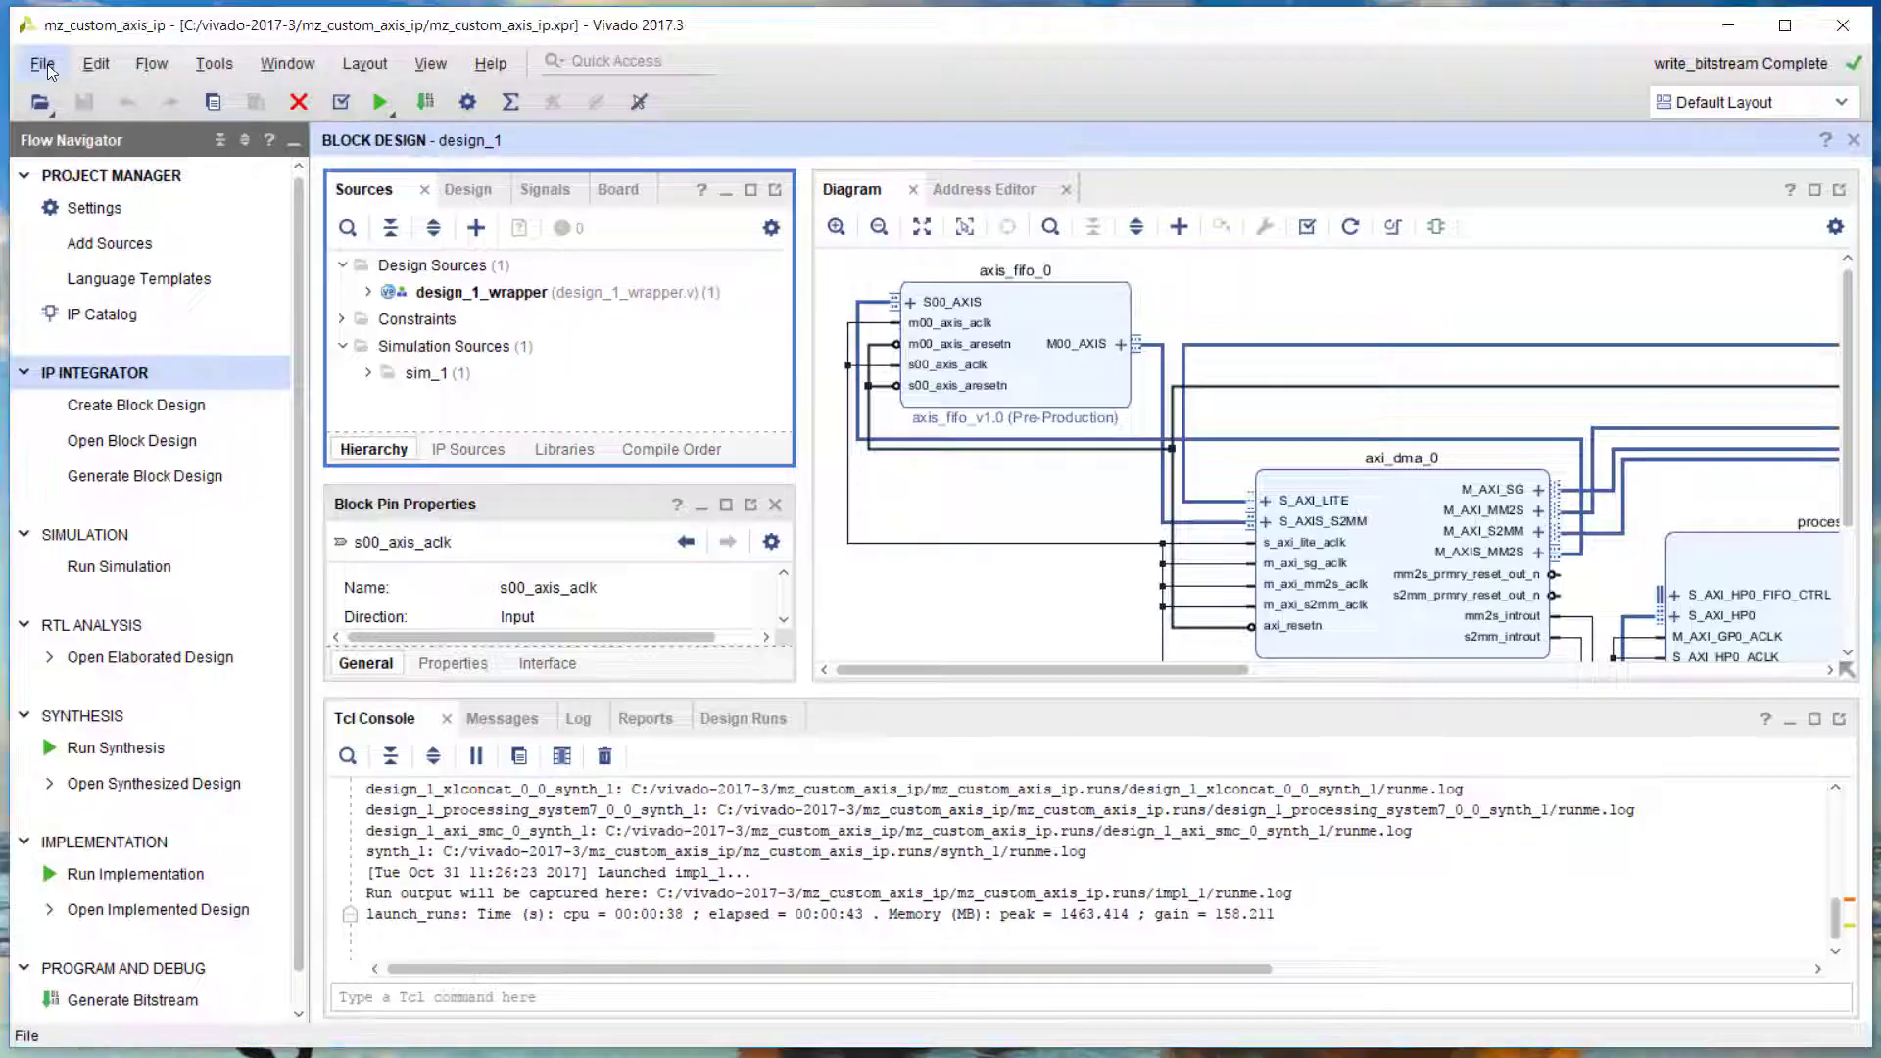
Export the hardware with the bitstream included to the project's .sdk folder
{"action": "left_click", "coordinate": [42, 63]}
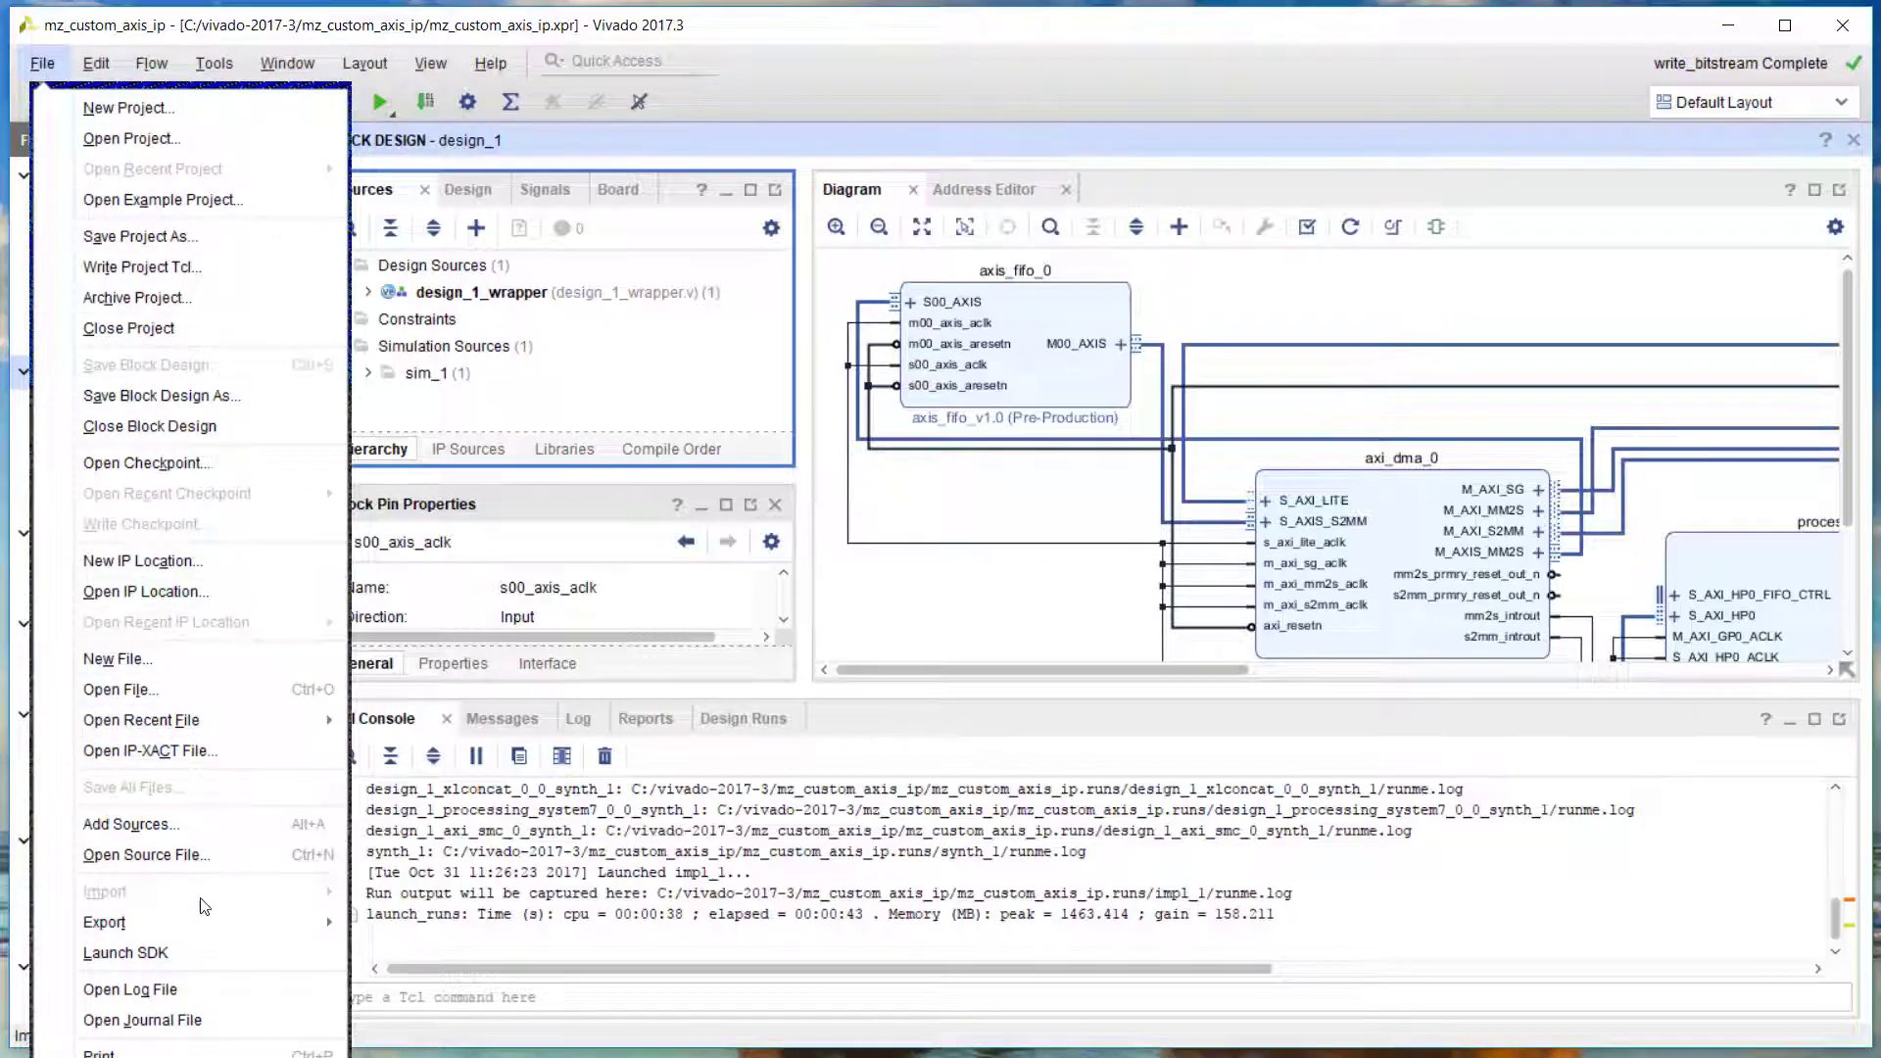
{"action": "left_click", "coordinate": [103, 922]}
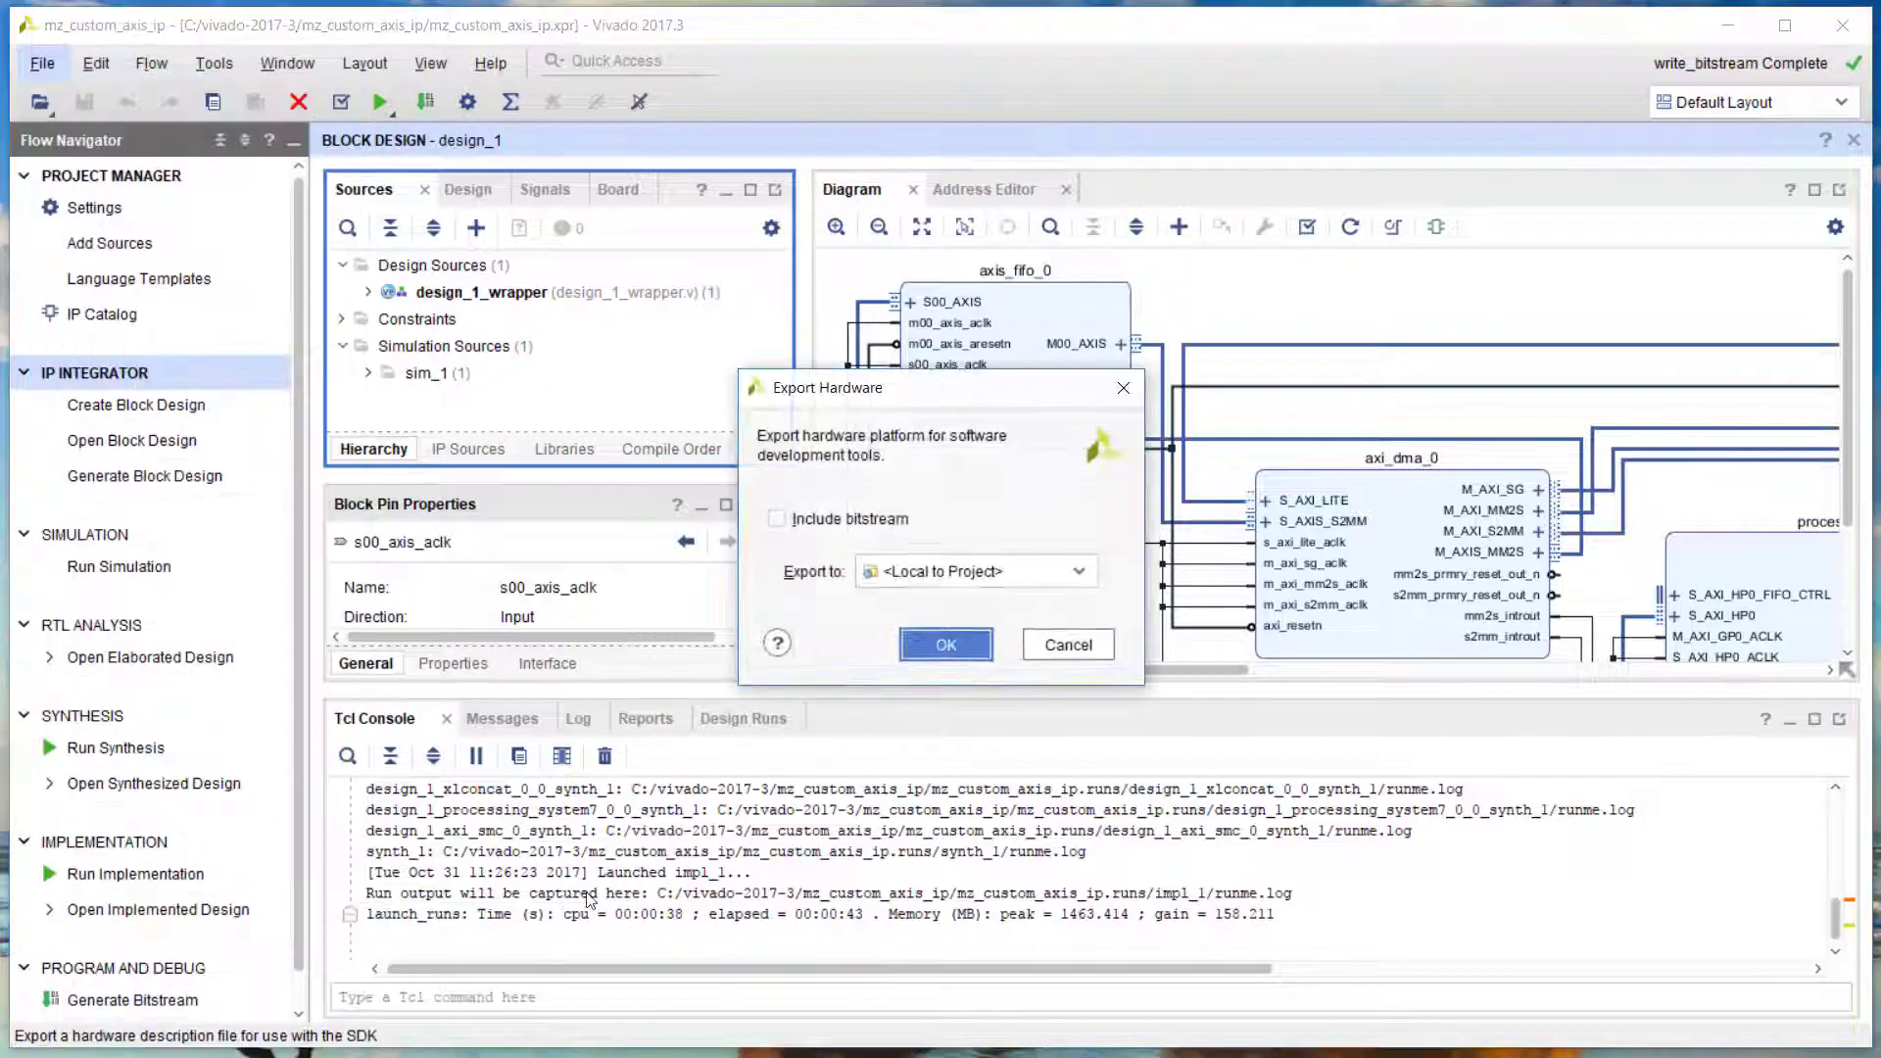
{"action": "left_click", "coordinate": [776, 518]}
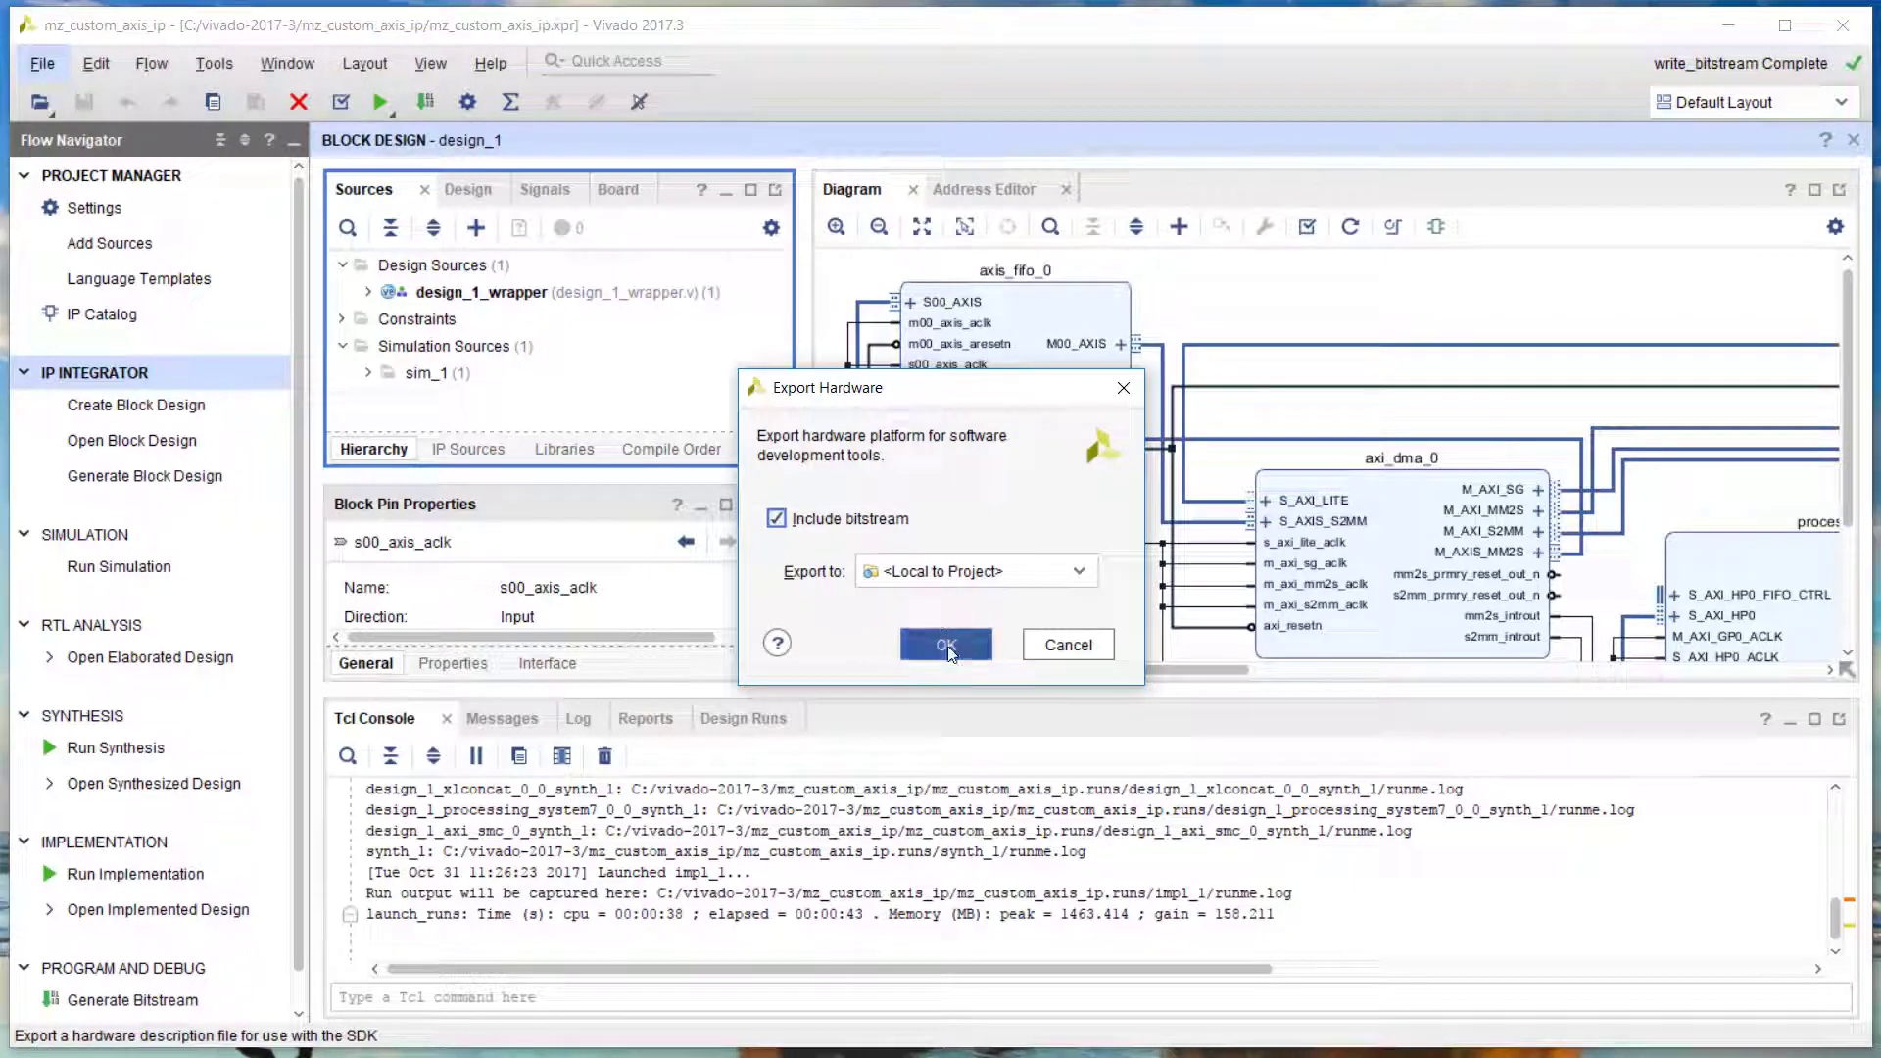
{"action": "left_click", "coordinate": [946, 645]}
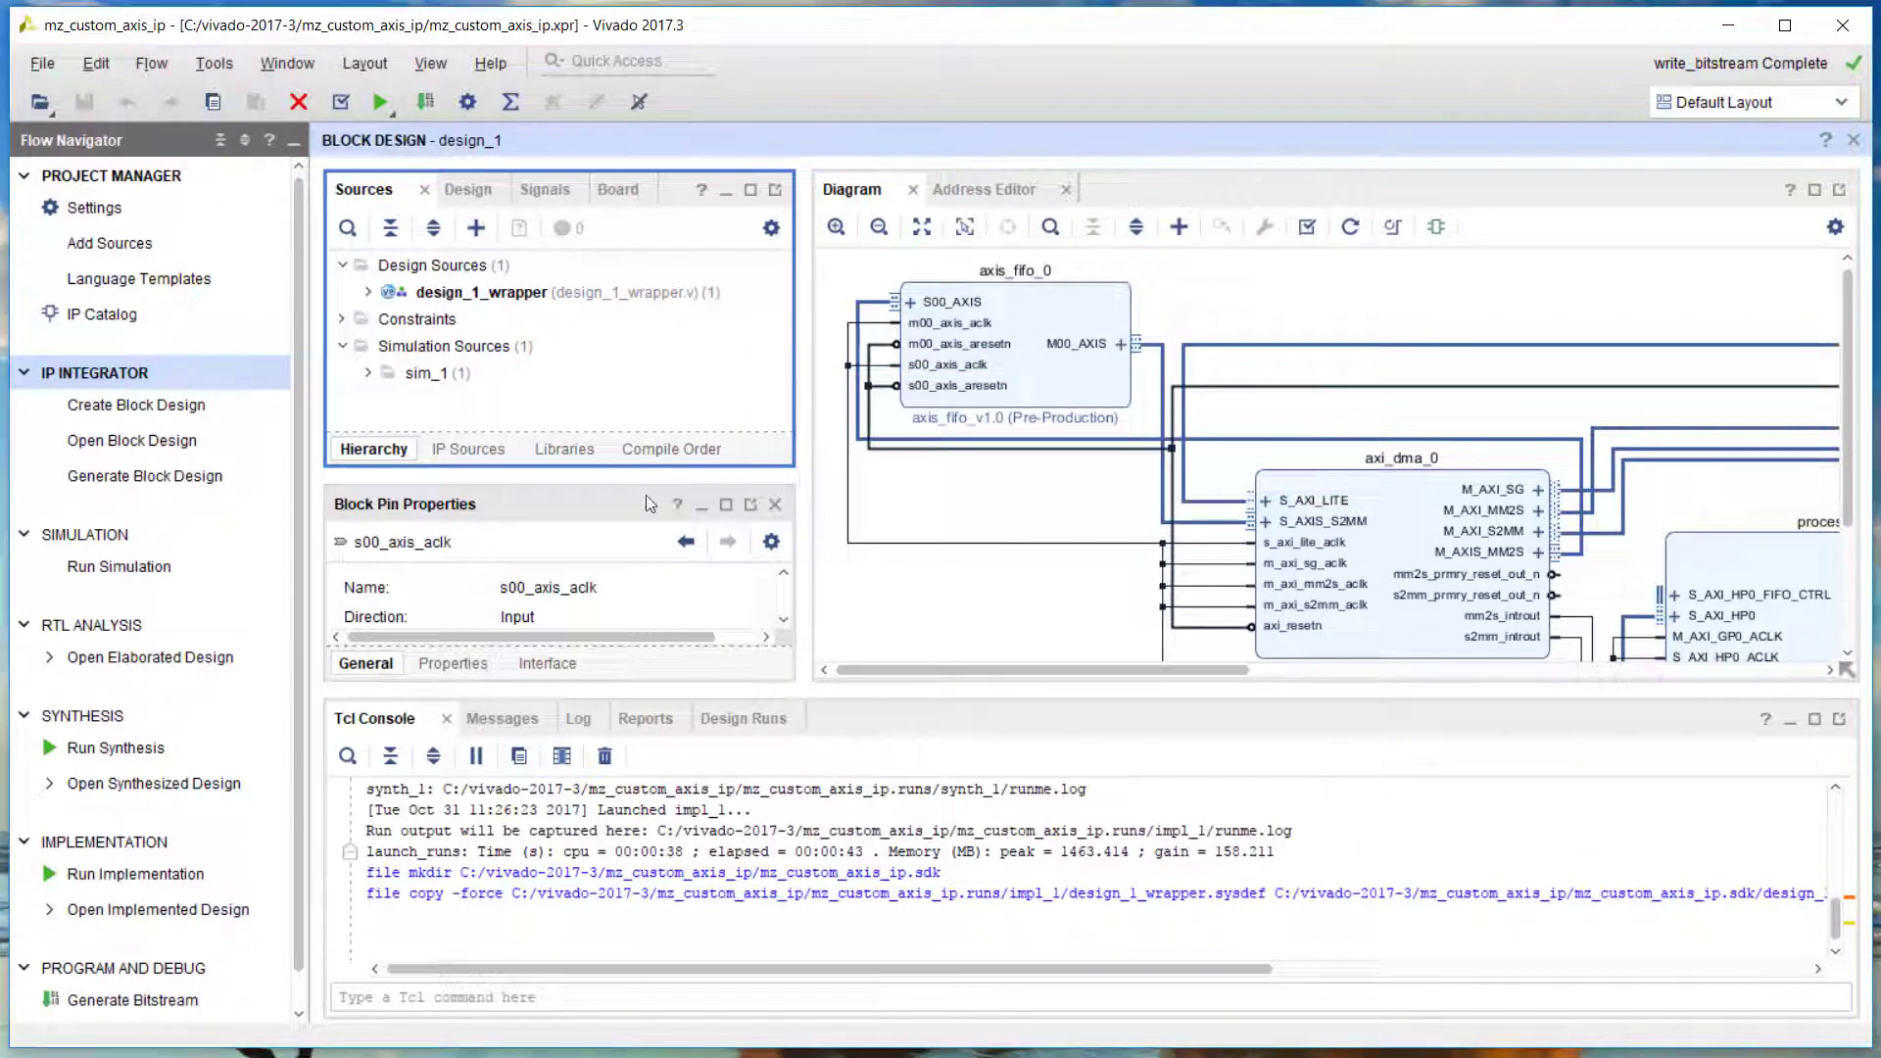
{"action": "left_click", "coordinate": [43, 62]}
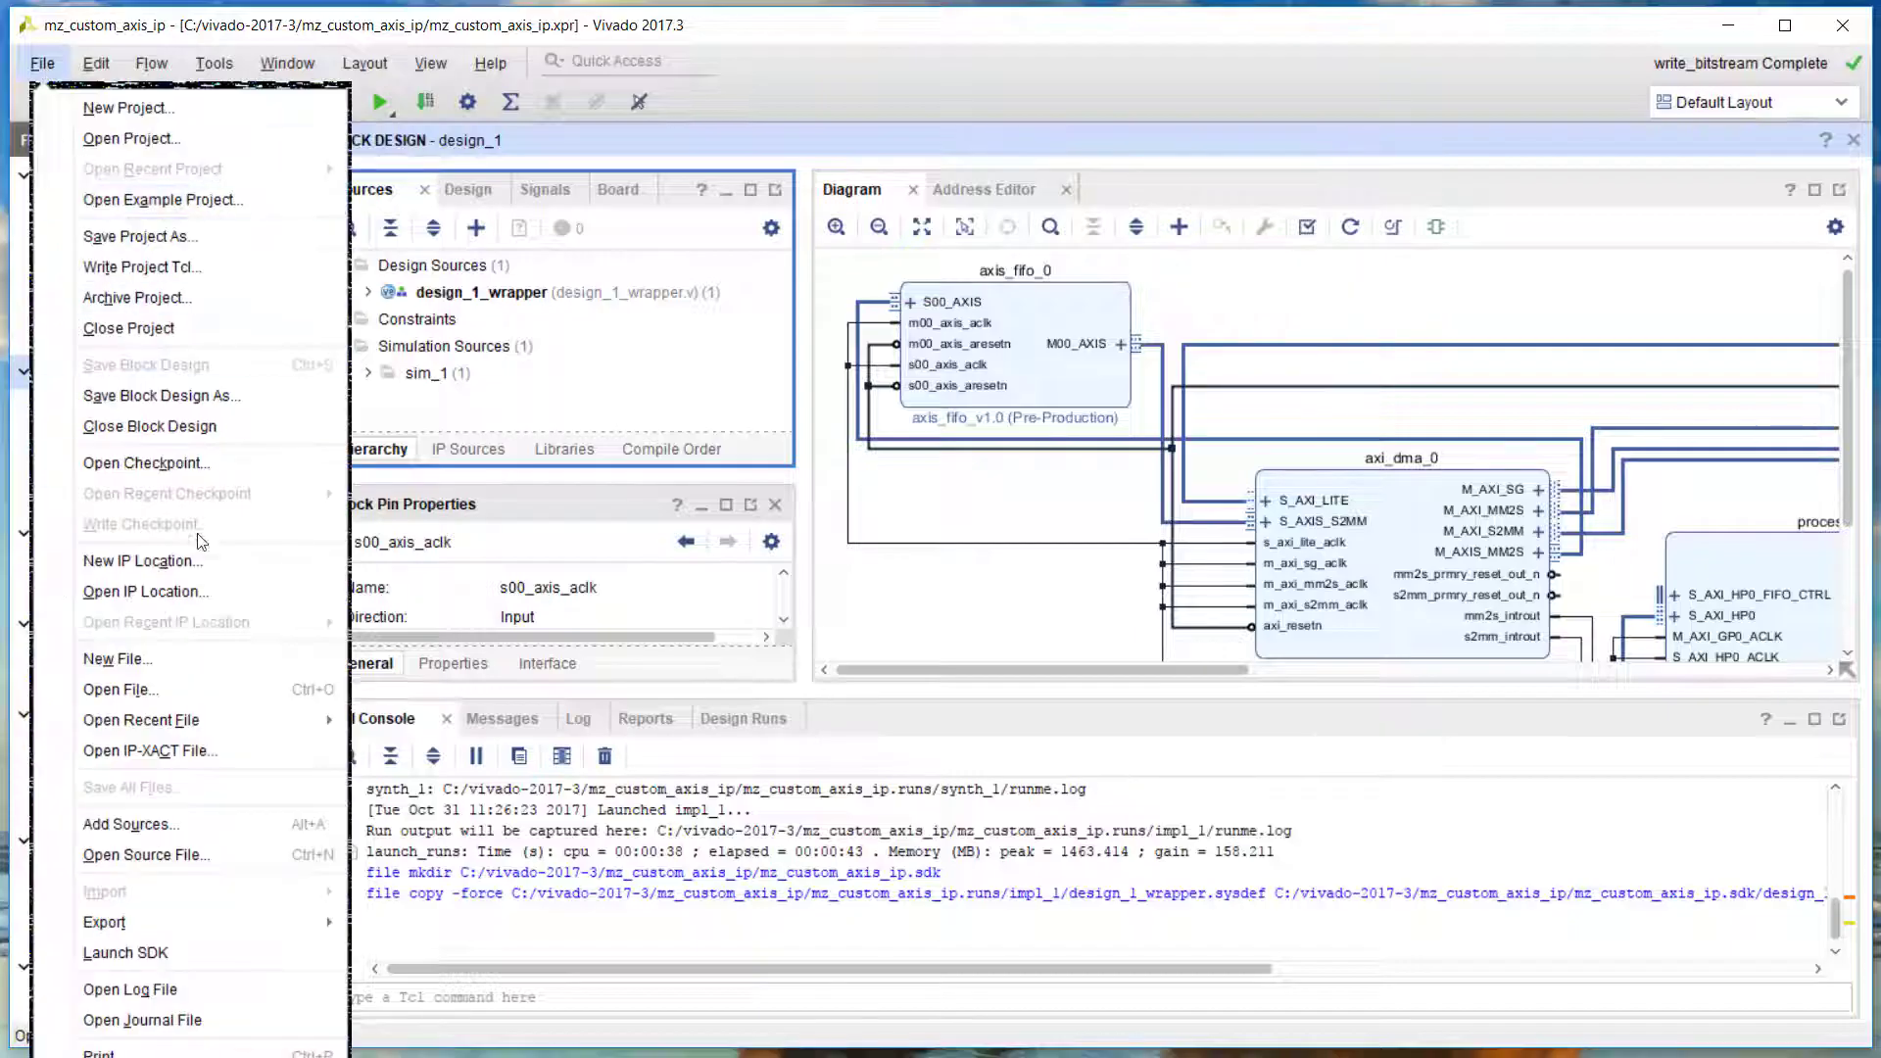
Launch SDK with Local to Project locations to open design_1_wrapper_hw_platform_0
{"action": "left_click", "coordinate": [114, 953]}
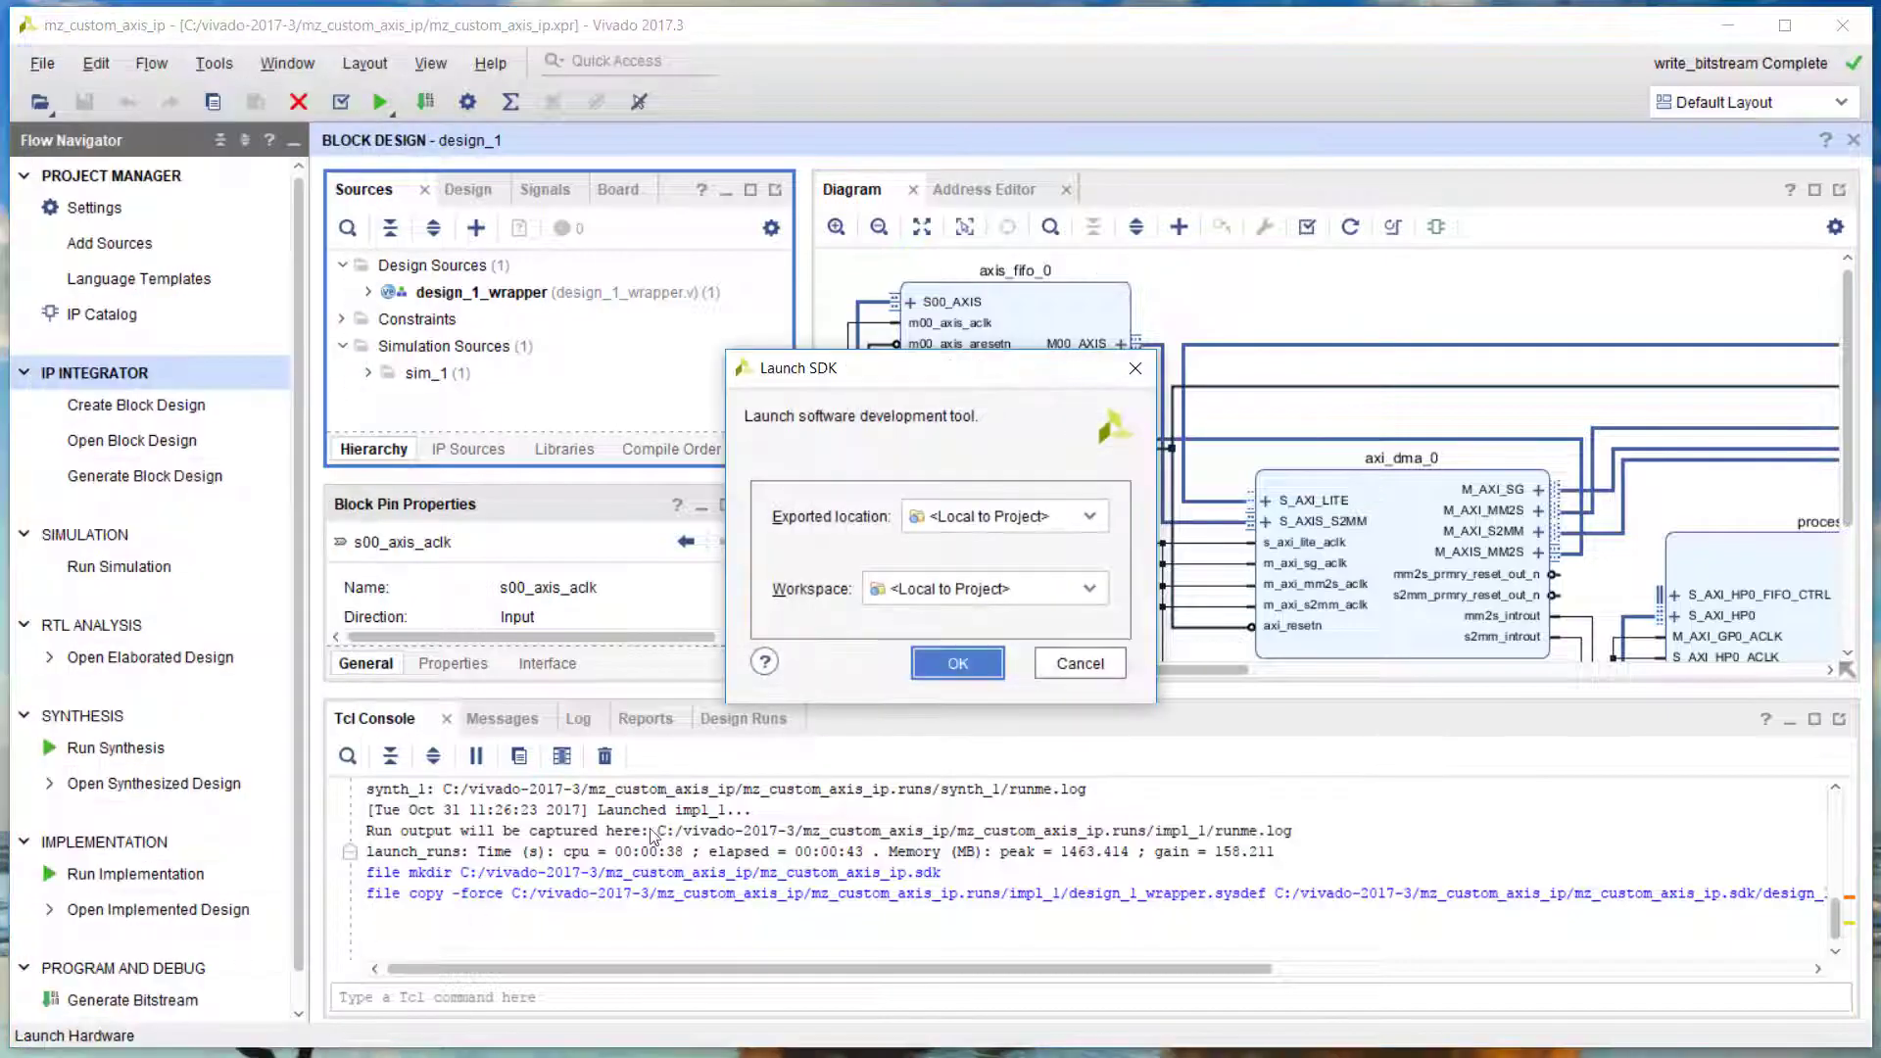
{"action": "left_click", "coordinate": [957, 663]}
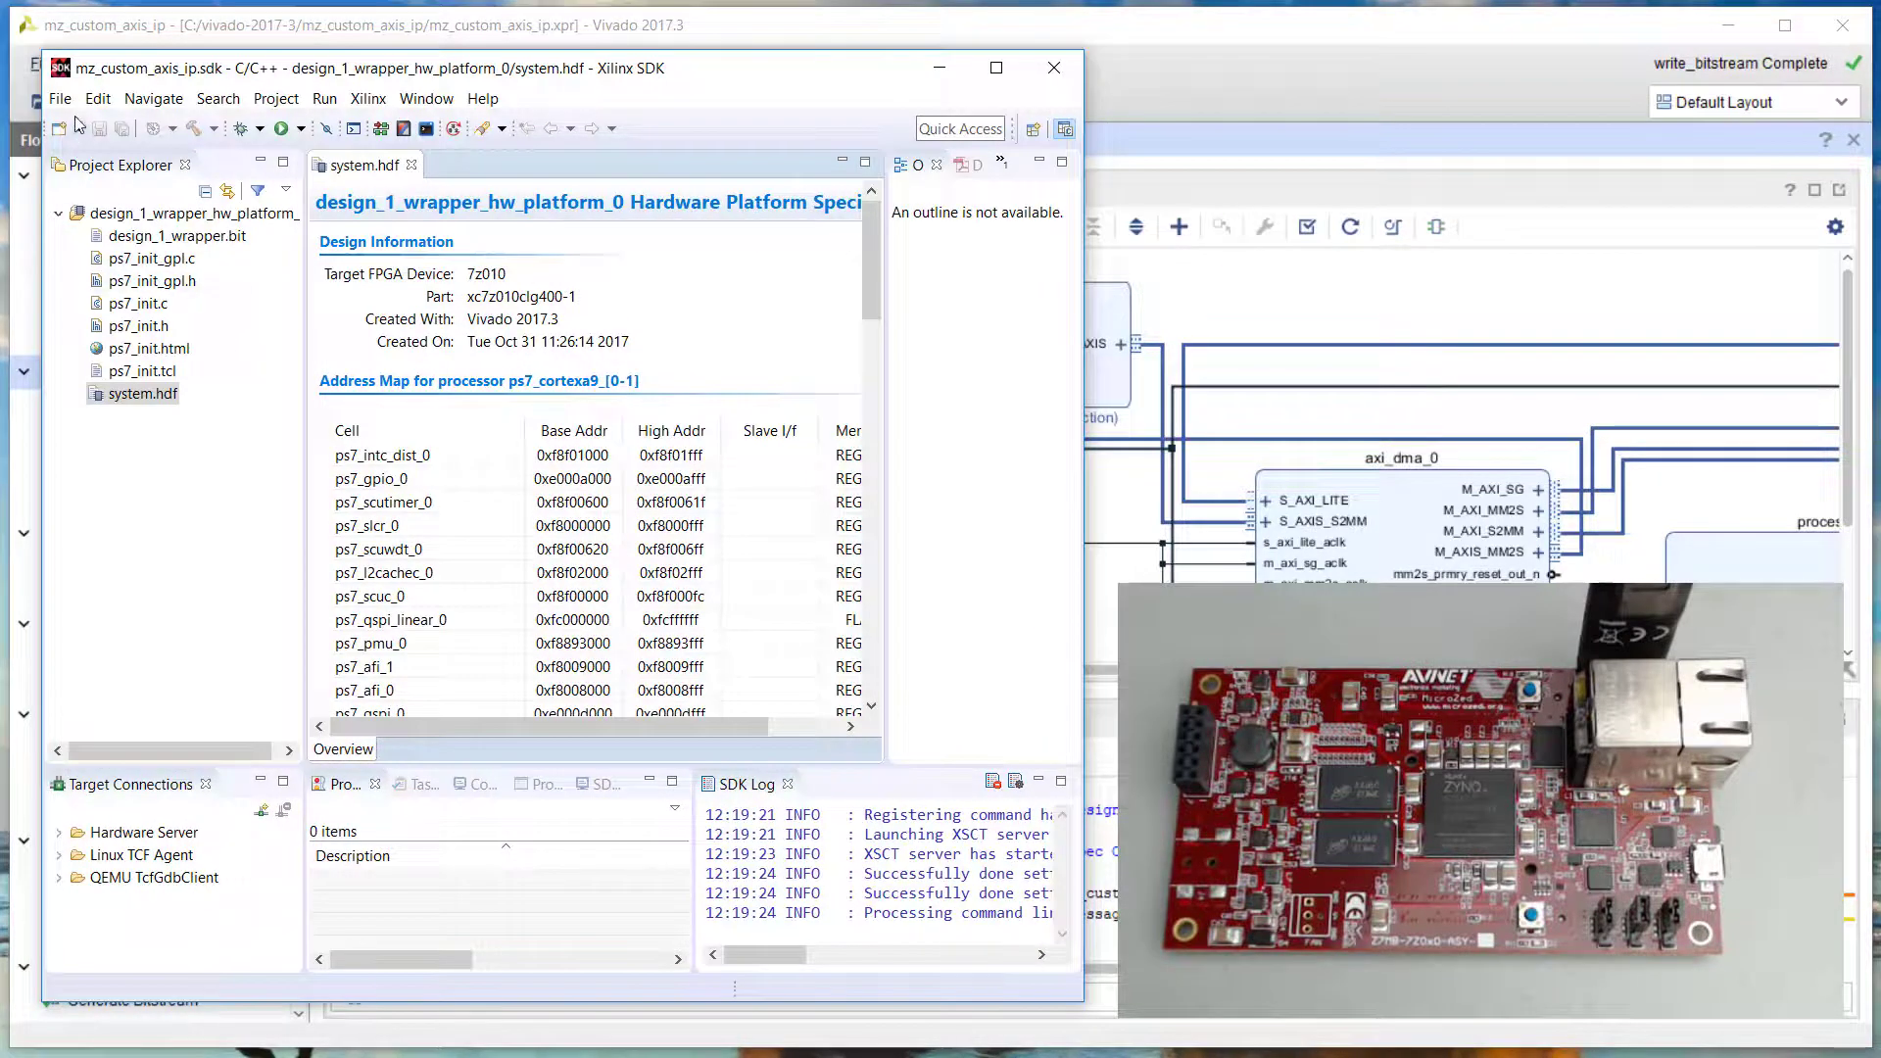
Create the hello_world application project from the Hello World template, with its BSP
{"action": "left_click", "coordinate": [61, 99]}
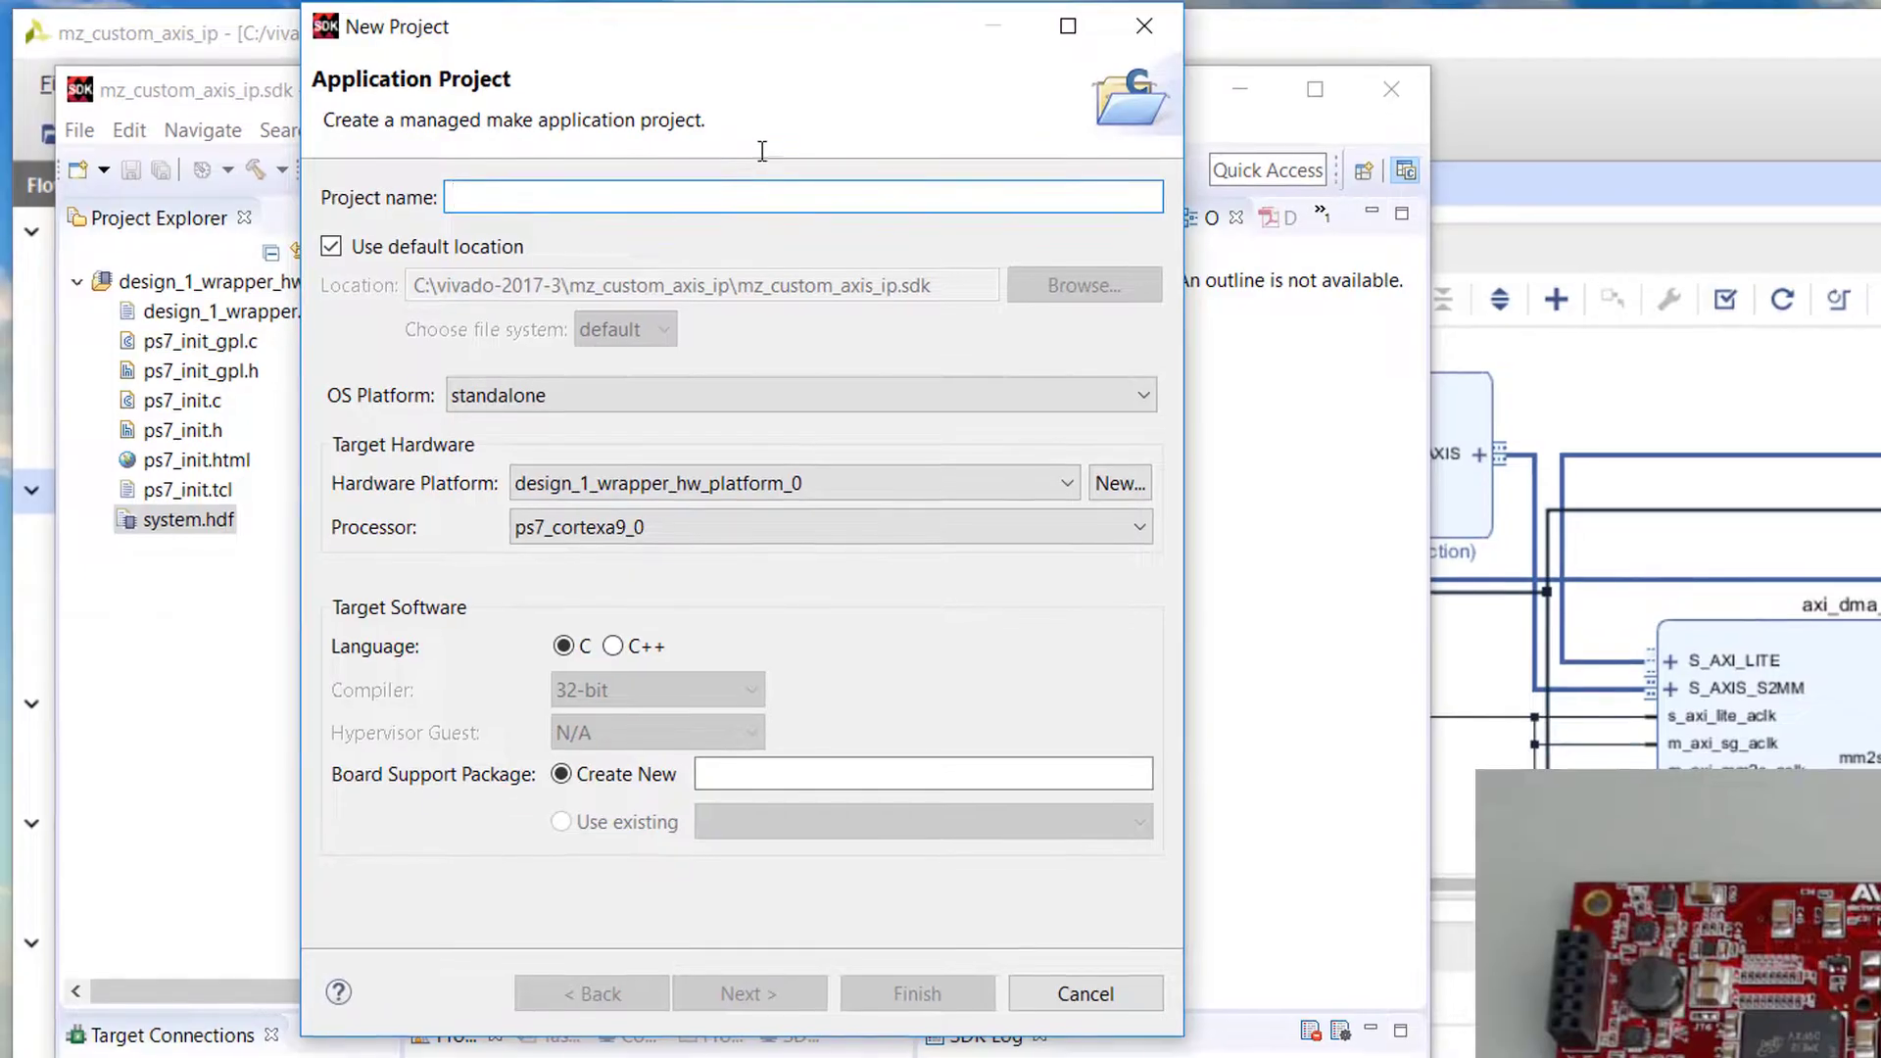
{"action": "type", "text": "hello_world"}
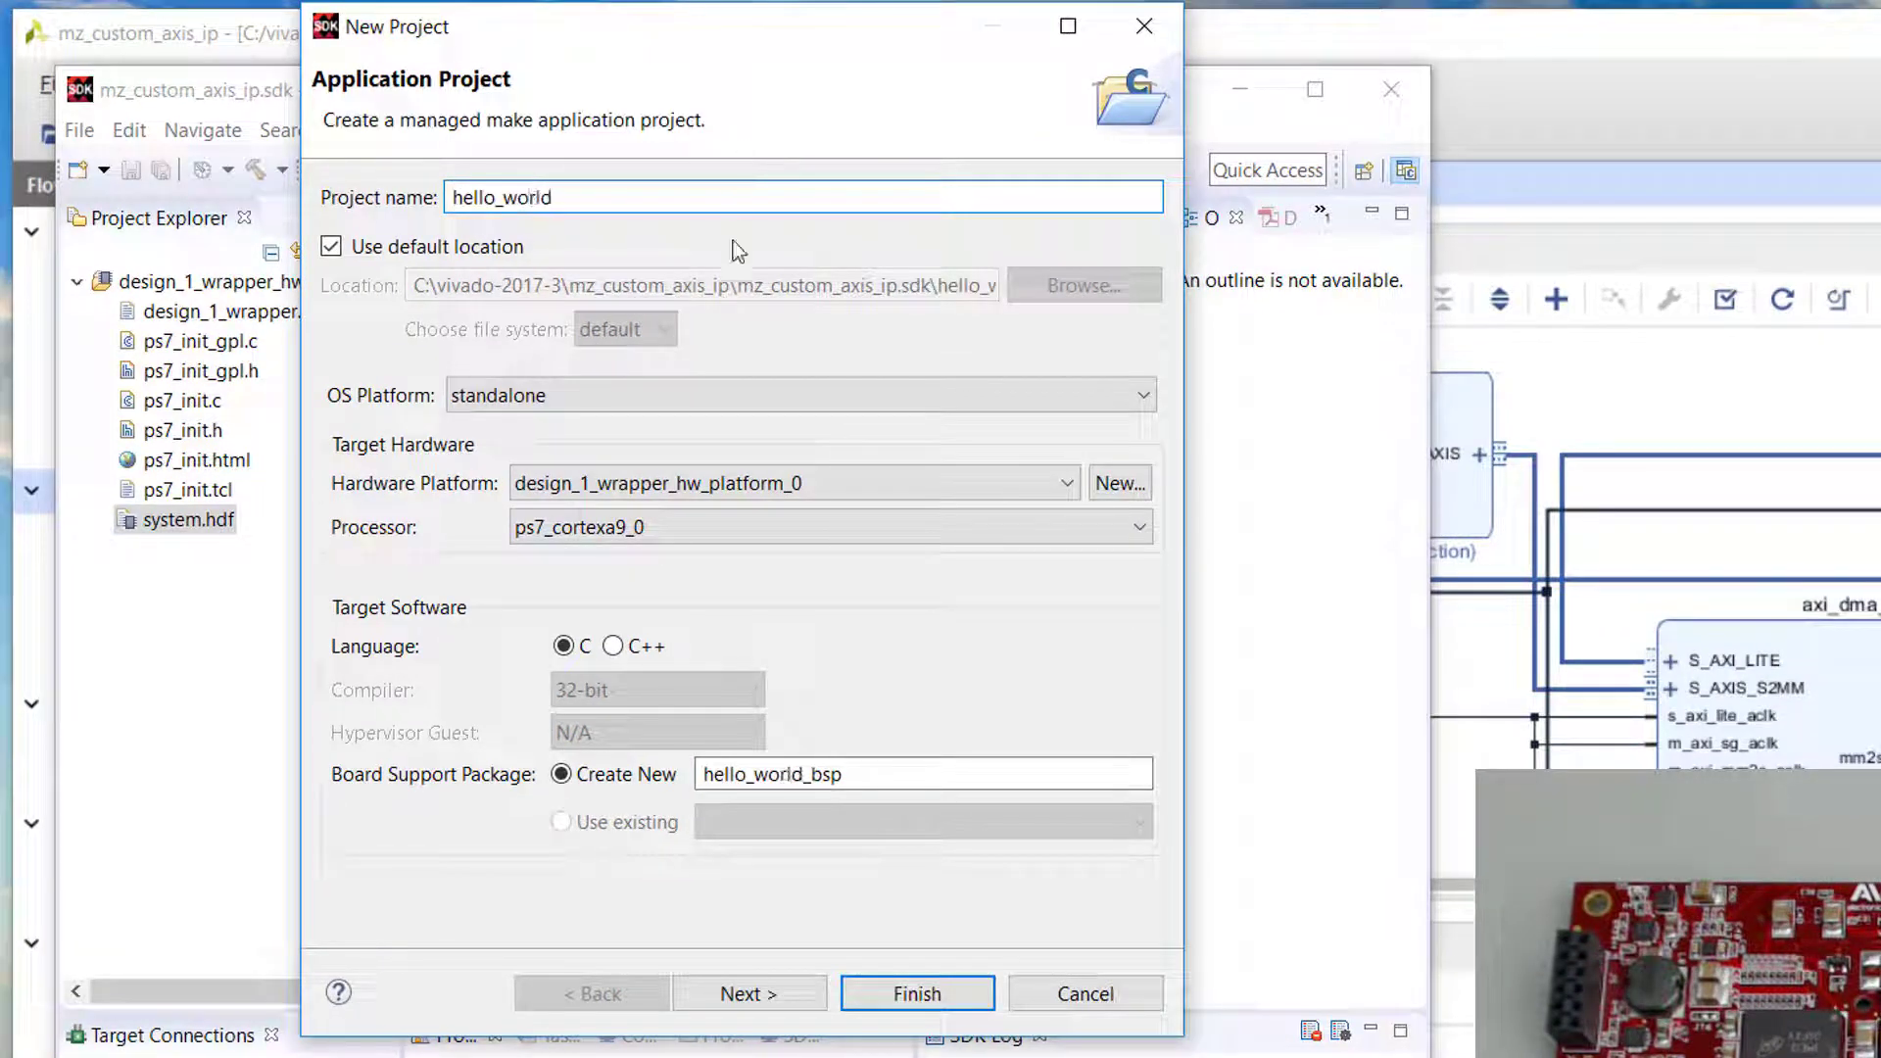
{"action": "left_click", "coordinate": [749, 994]}
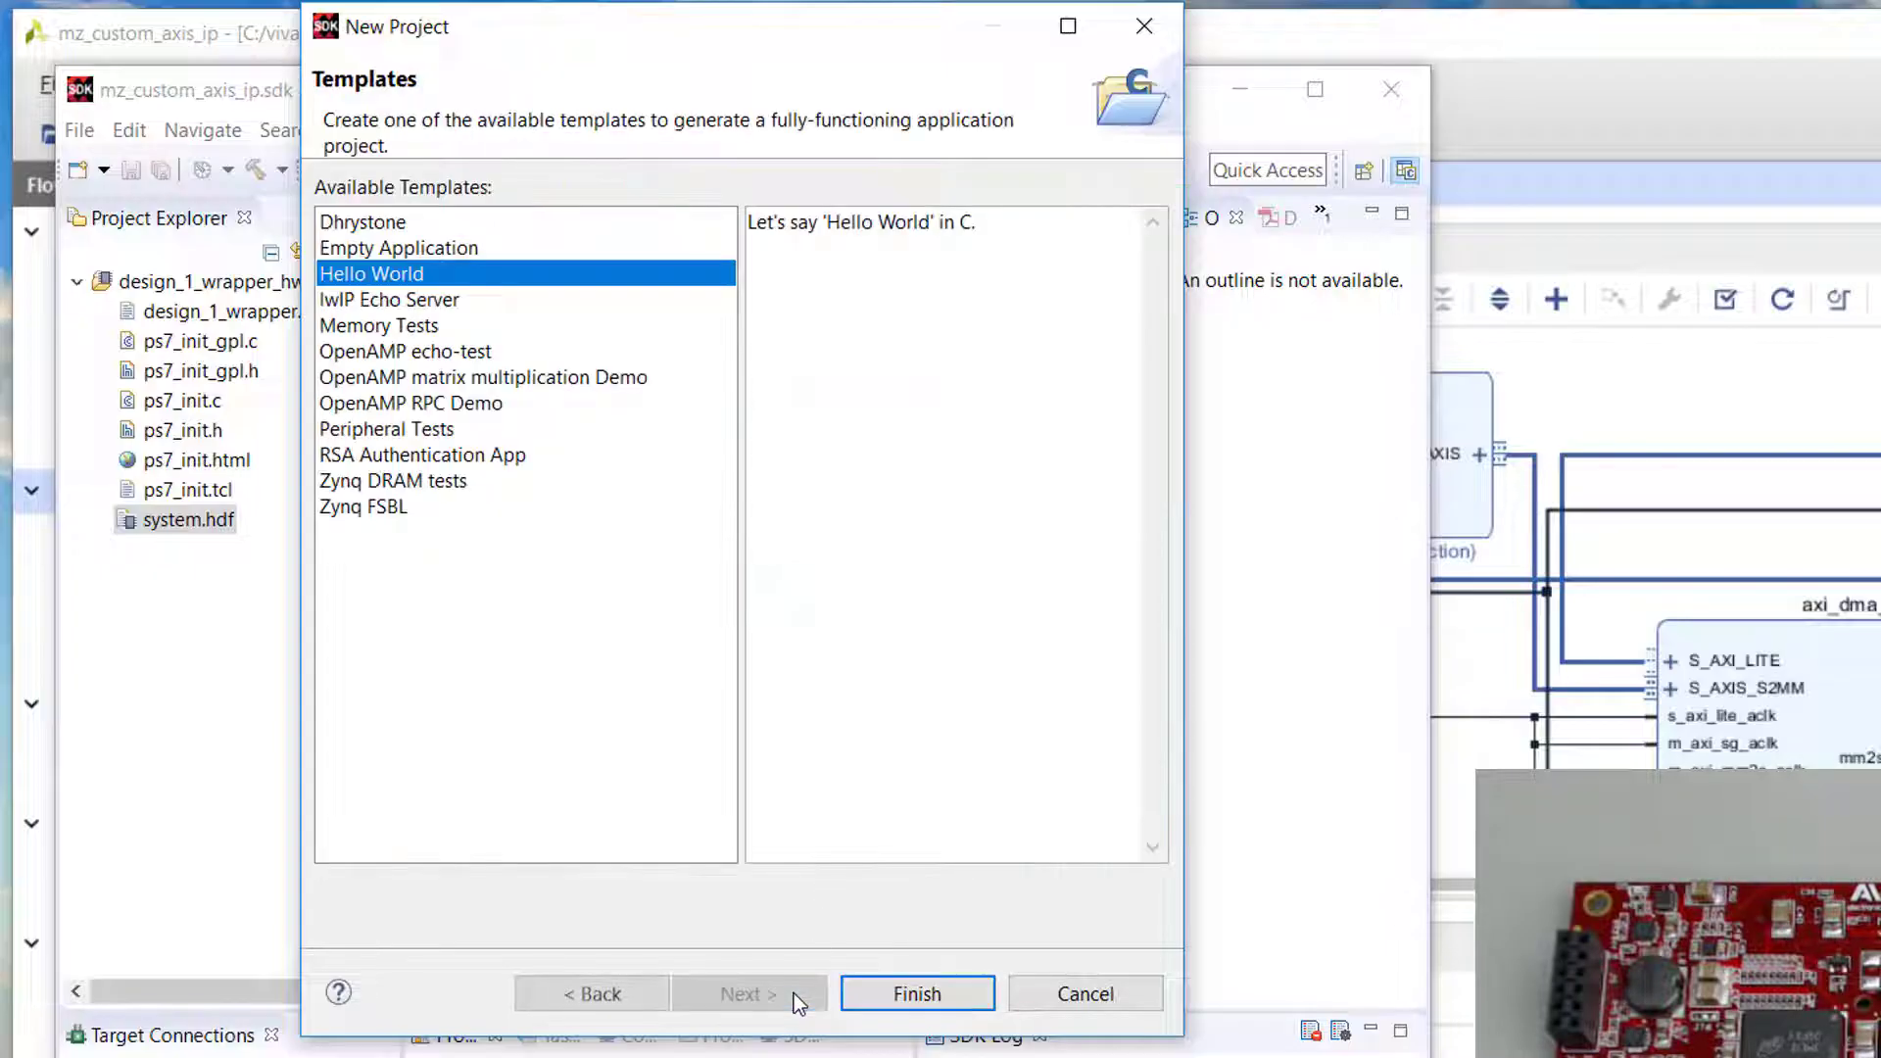
{"action": "left_click", "coordinate": [919, 994]}
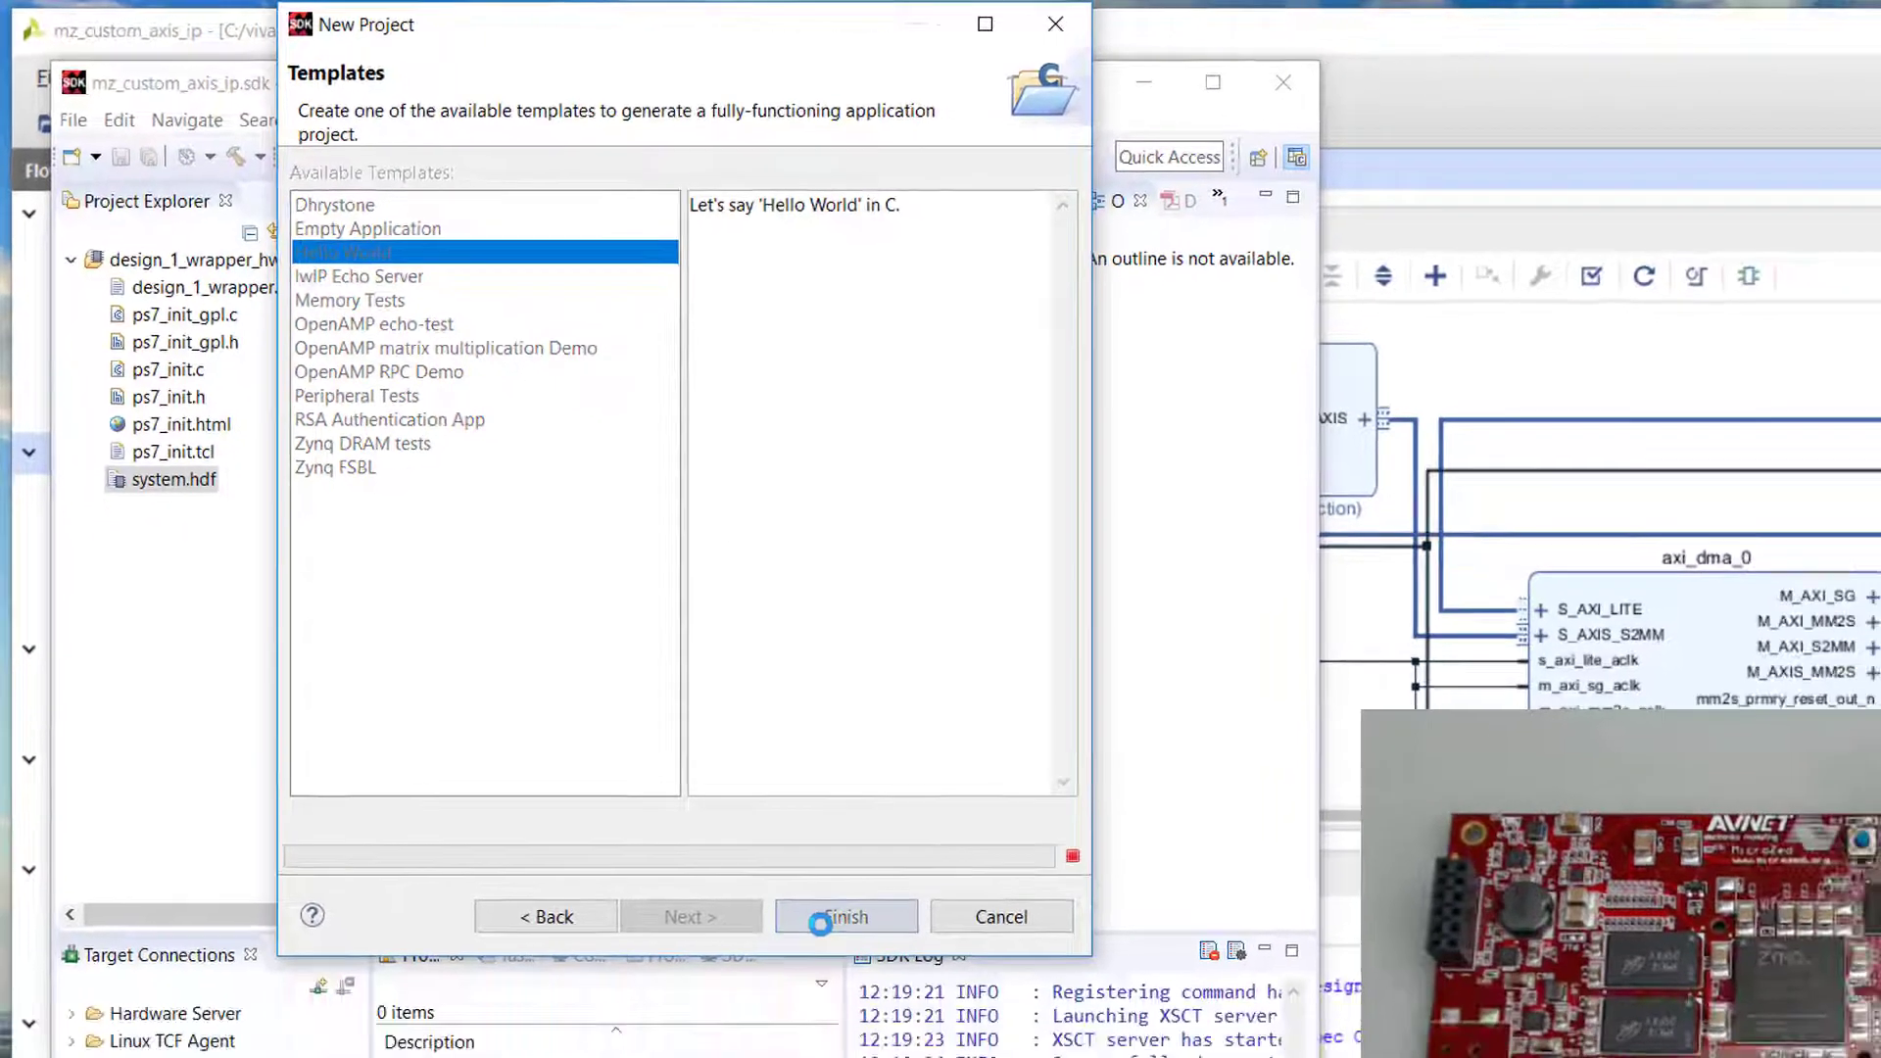
{"action": "left_click", "coordinate": [848, 916]}
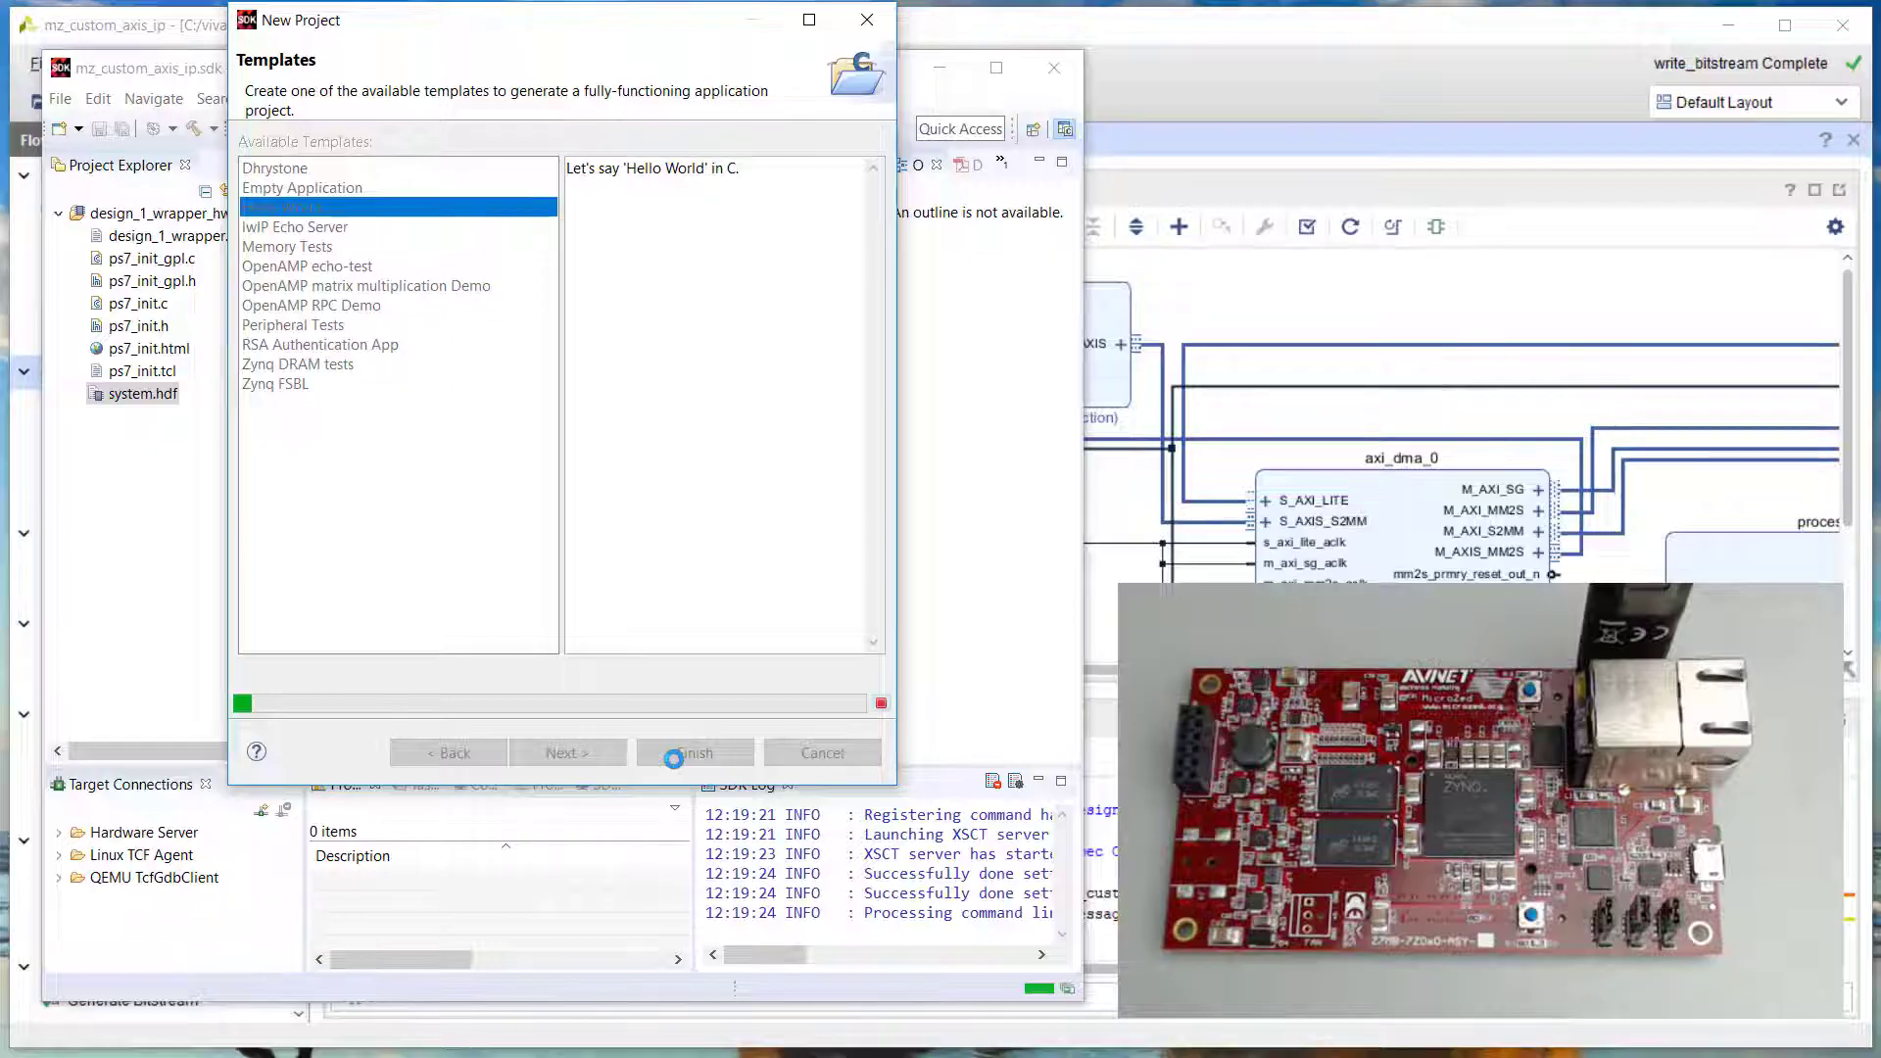
{"action": "left_click", "coordinate": [695, 752]}
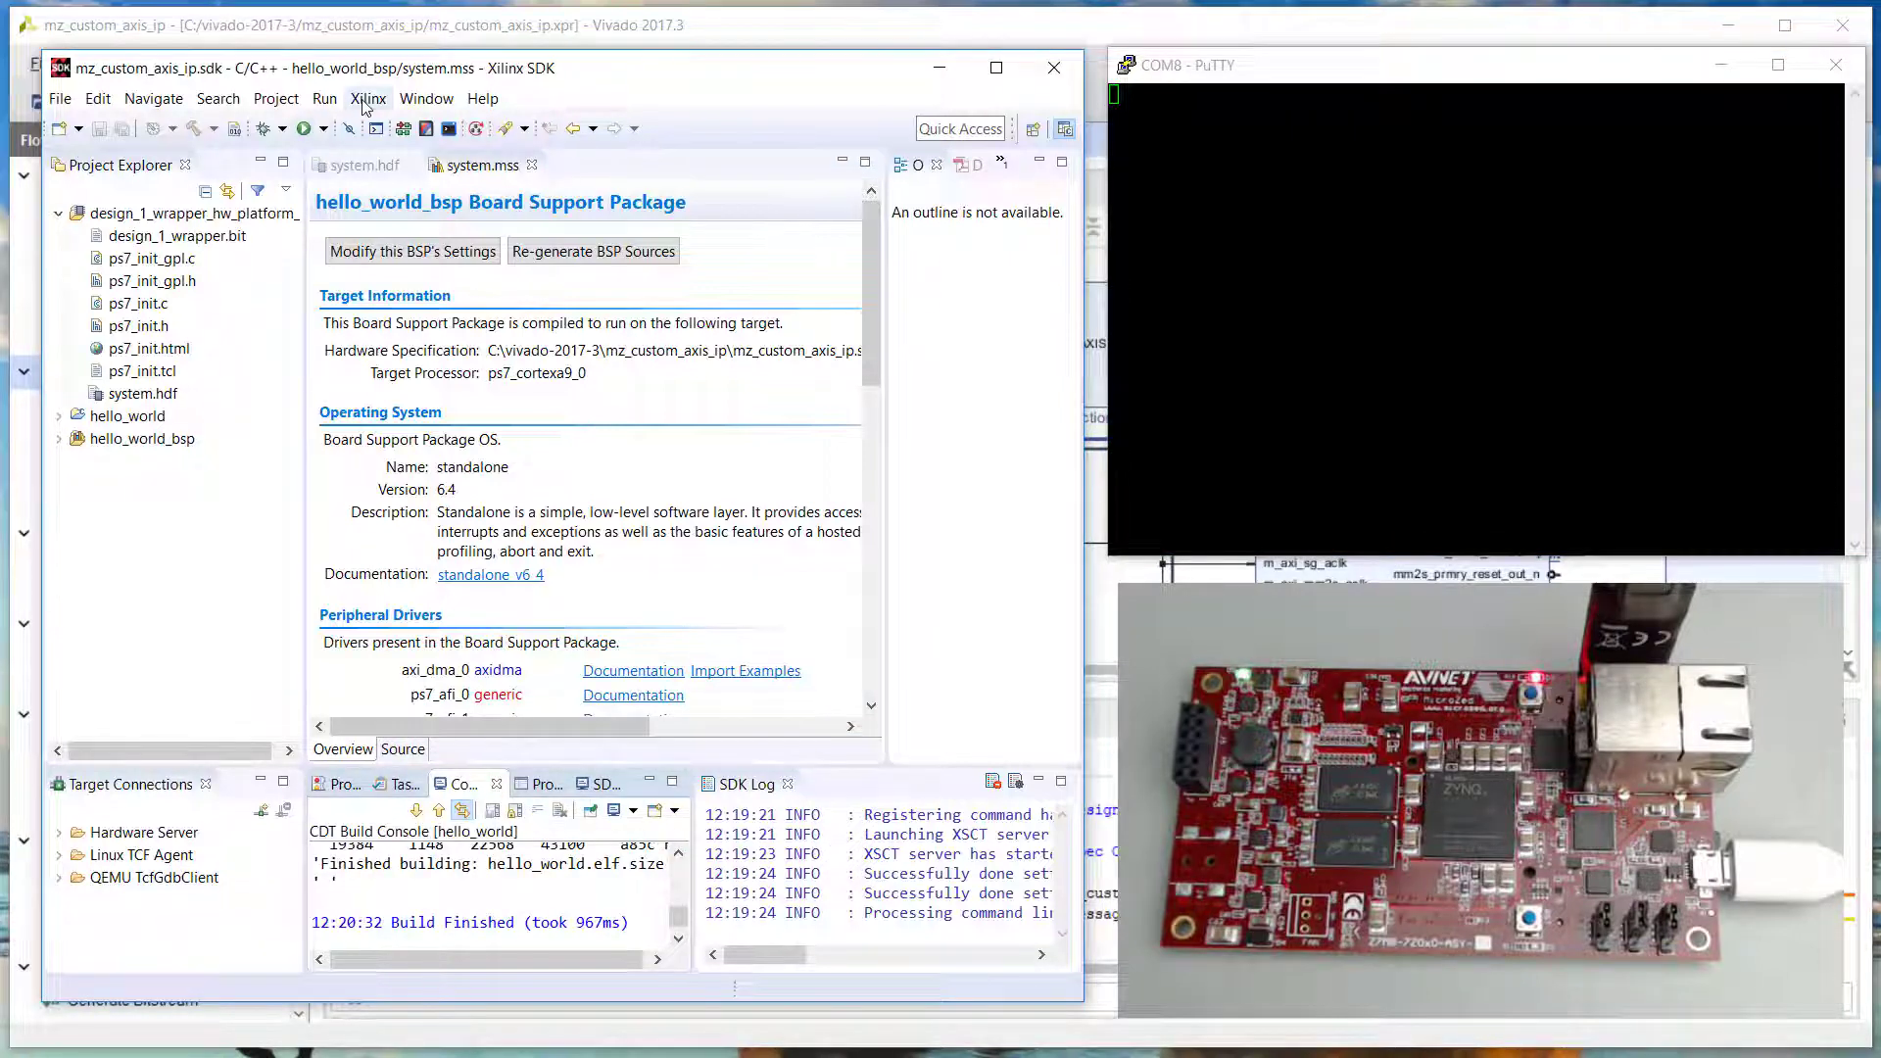
Program the FPGA with the design_1_wrapper.bit bitstream
{"action": "left_click", "coordinate": [369, 98]}
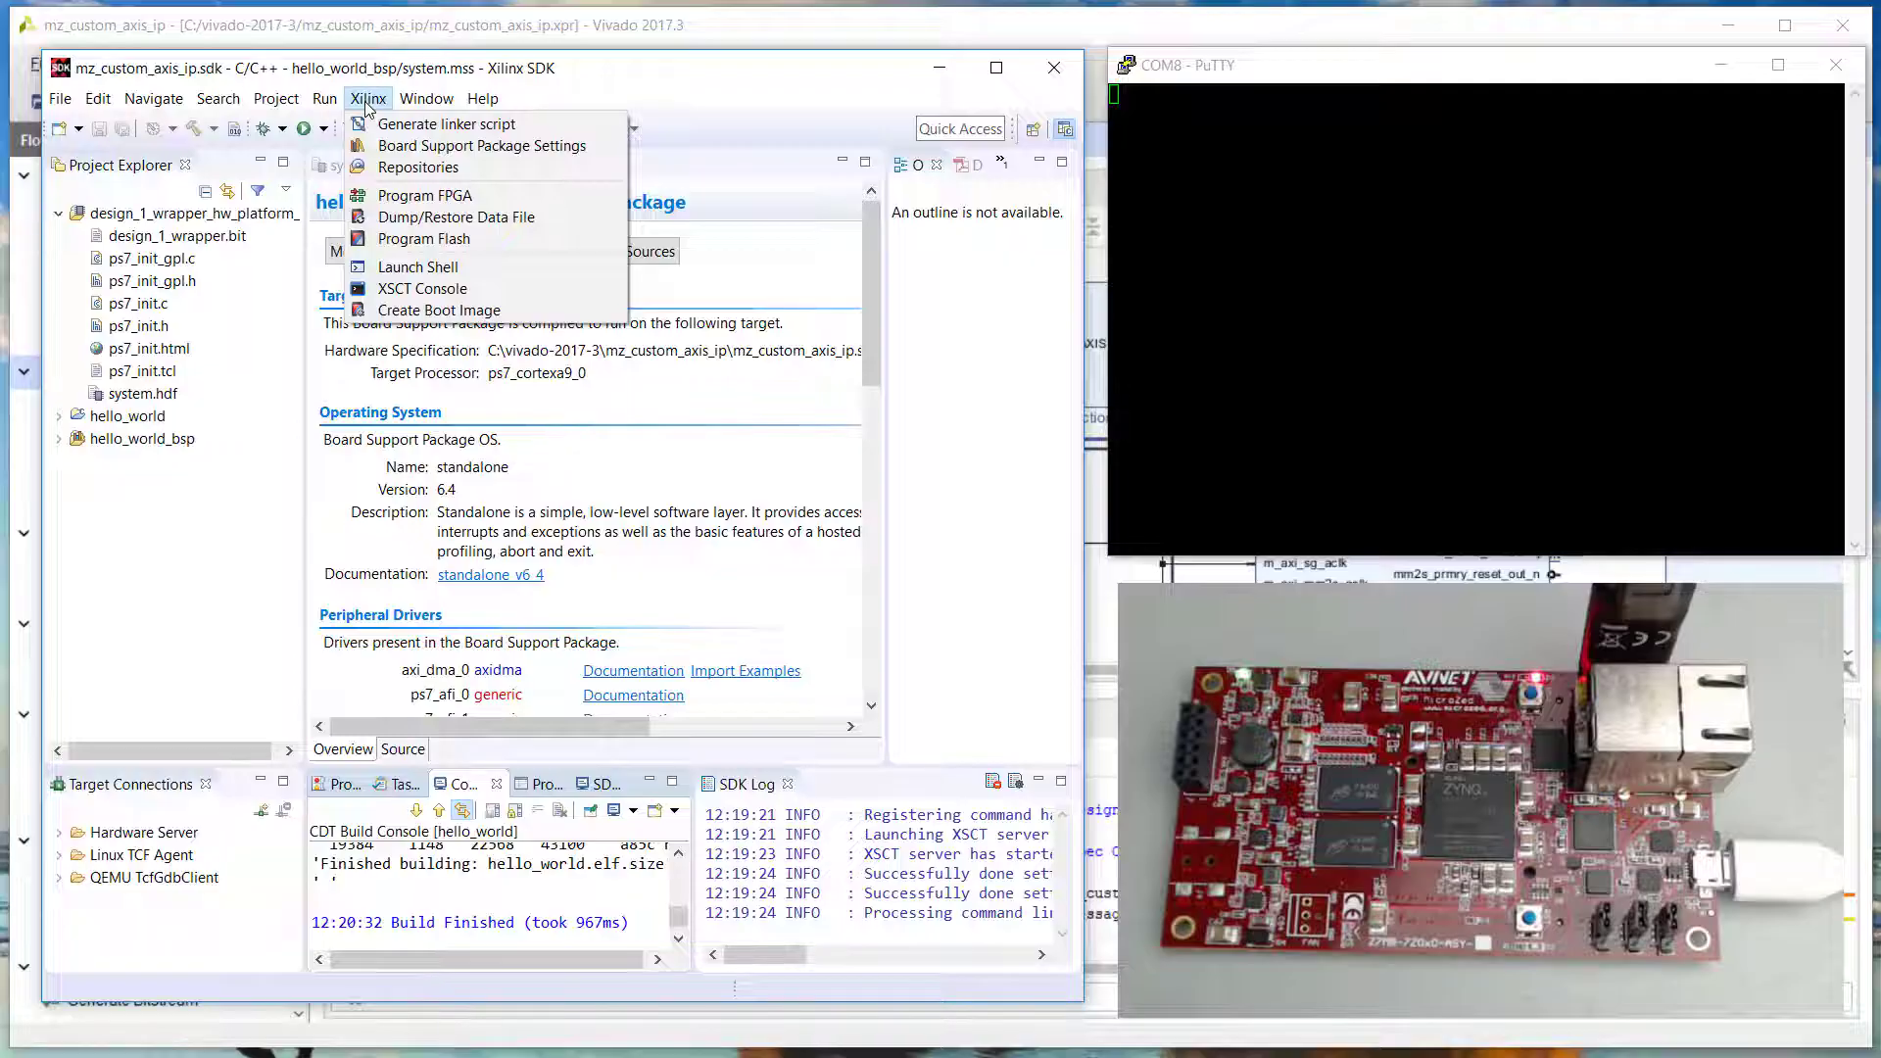
{"action": "mouse_move", "coordinate": [425, 194]}
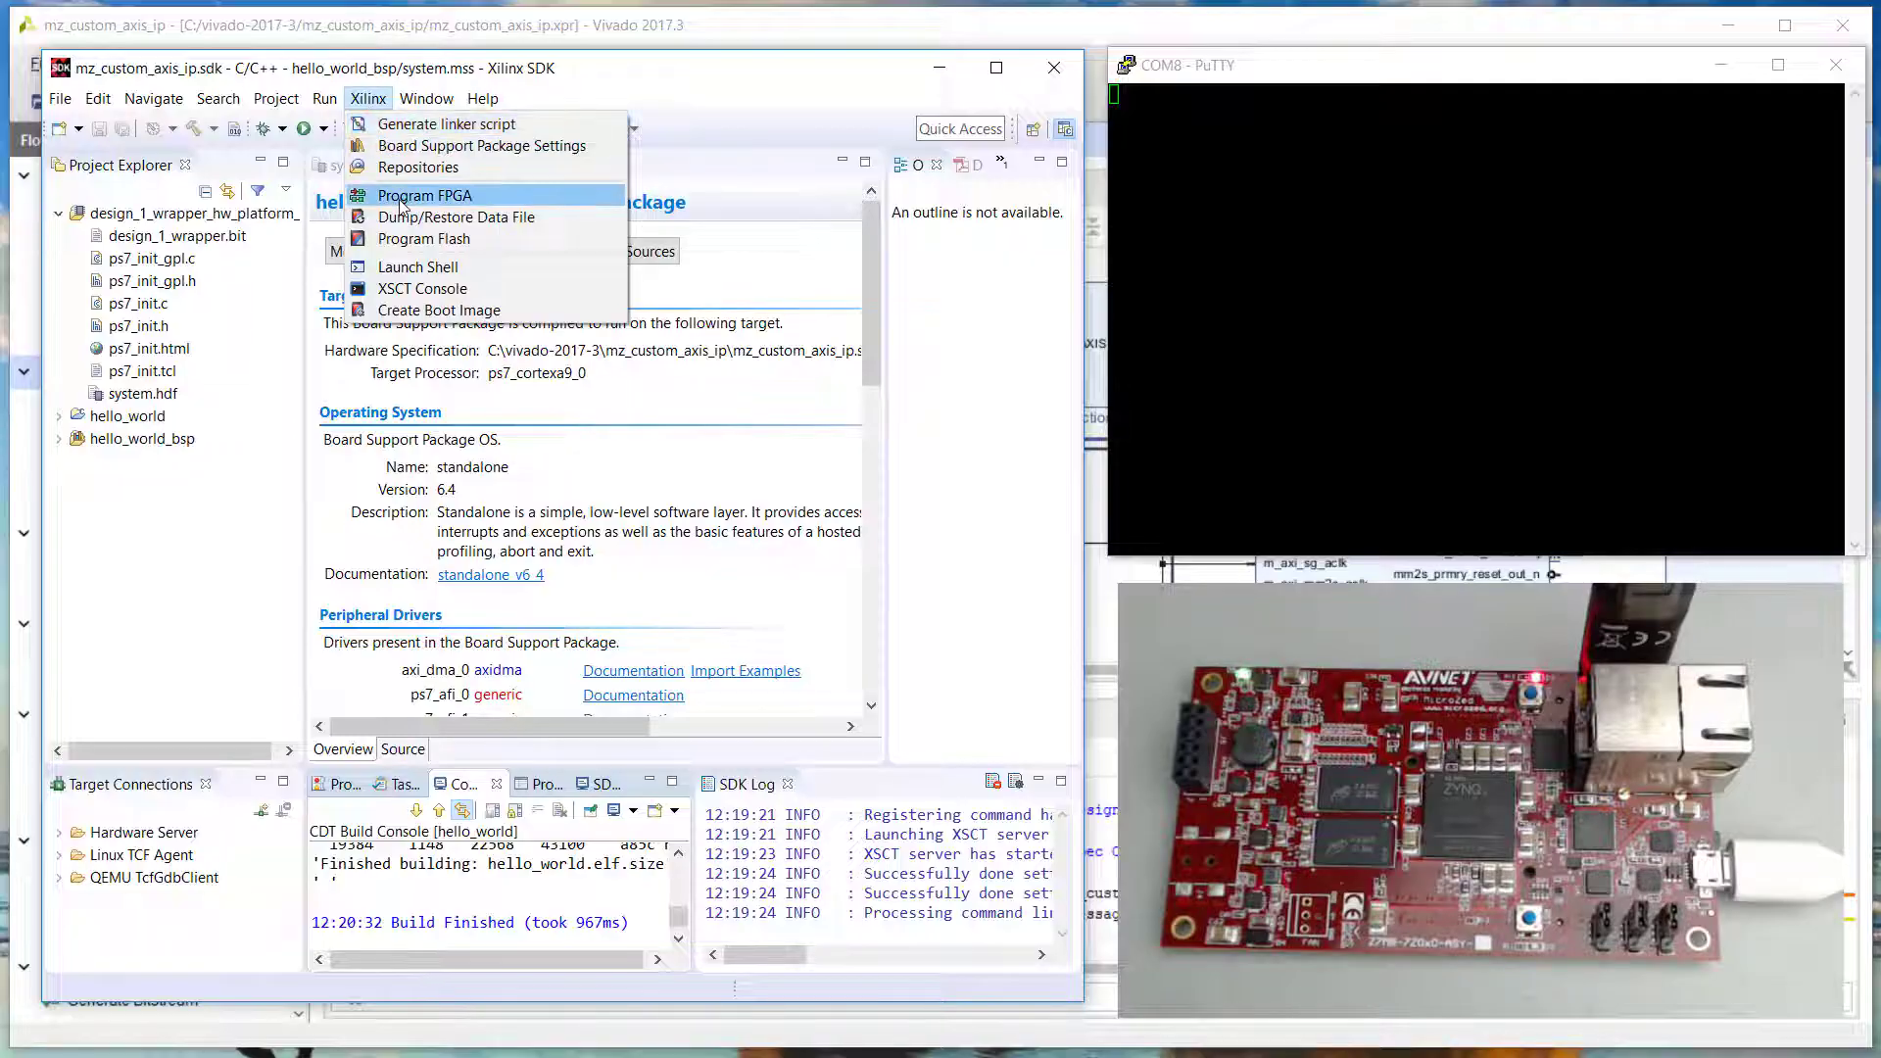
{"action": "left_click", "coordinate": [426, 195]}
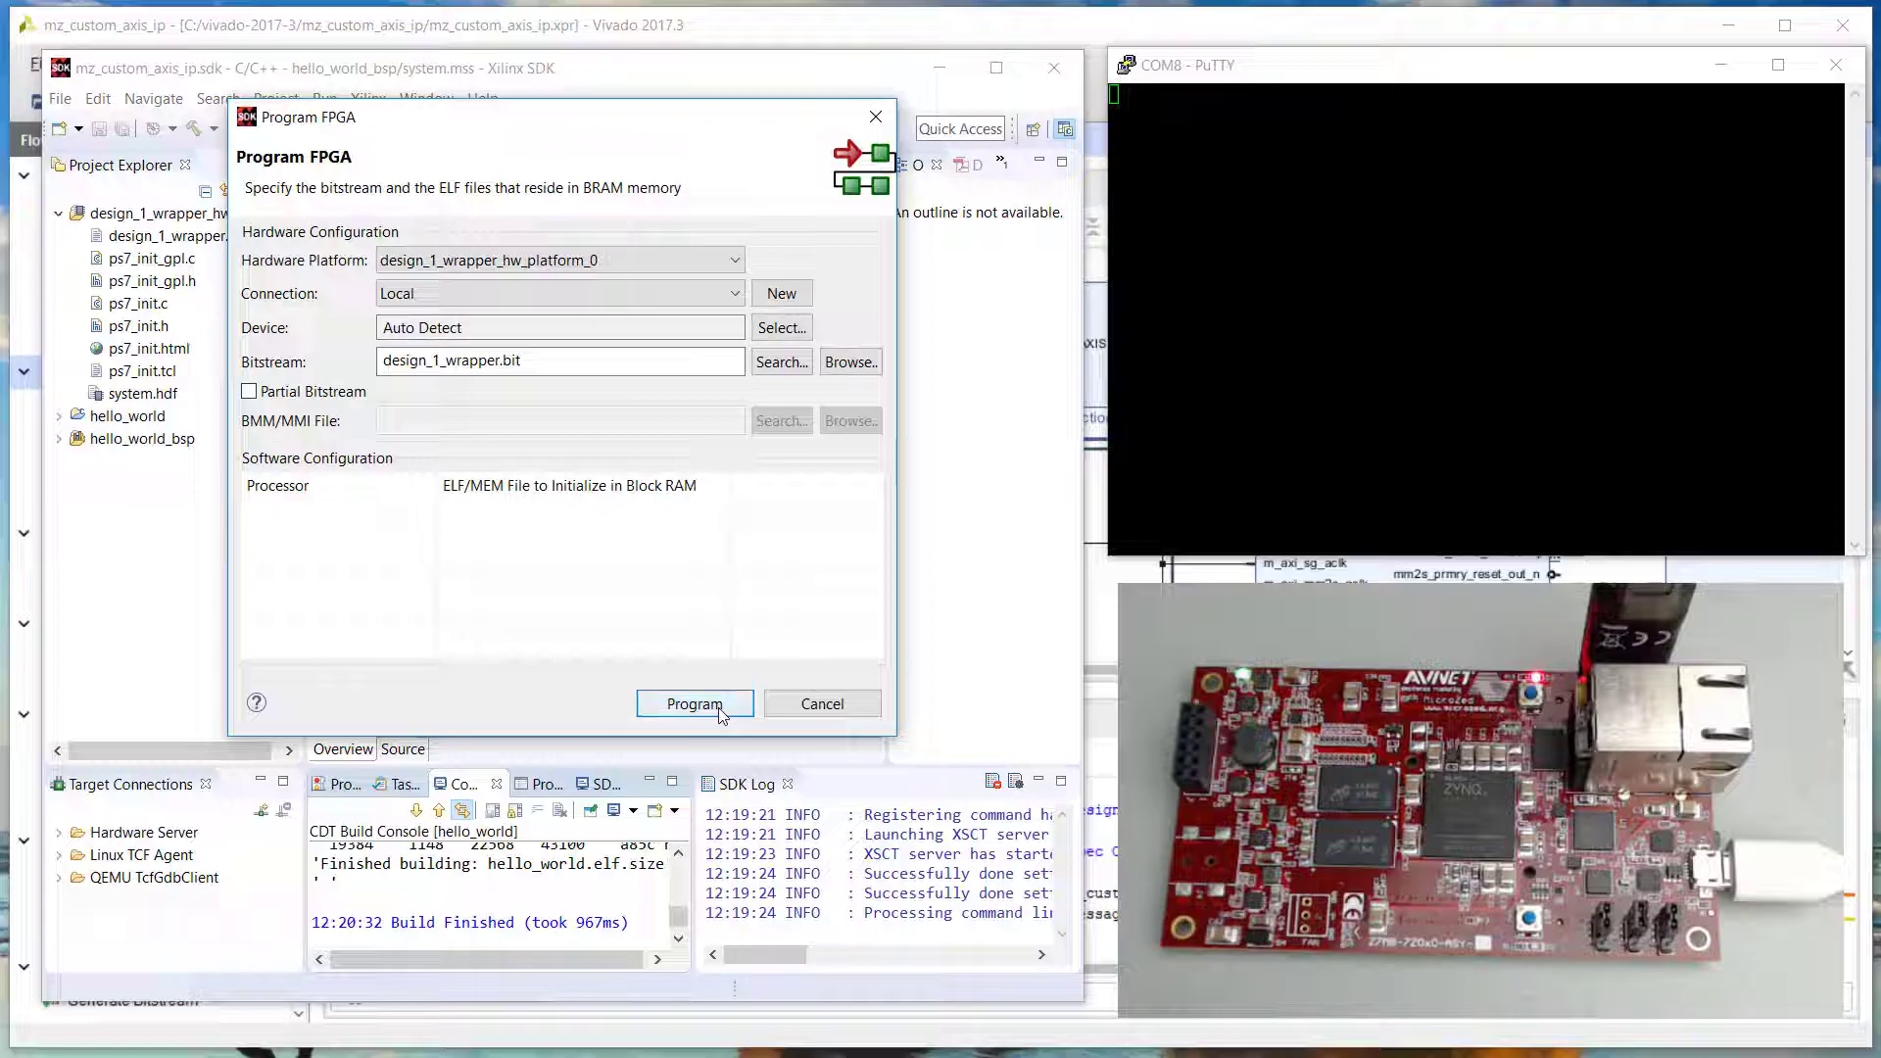
{"action": "left_click", "coordinate": [695, 704]}
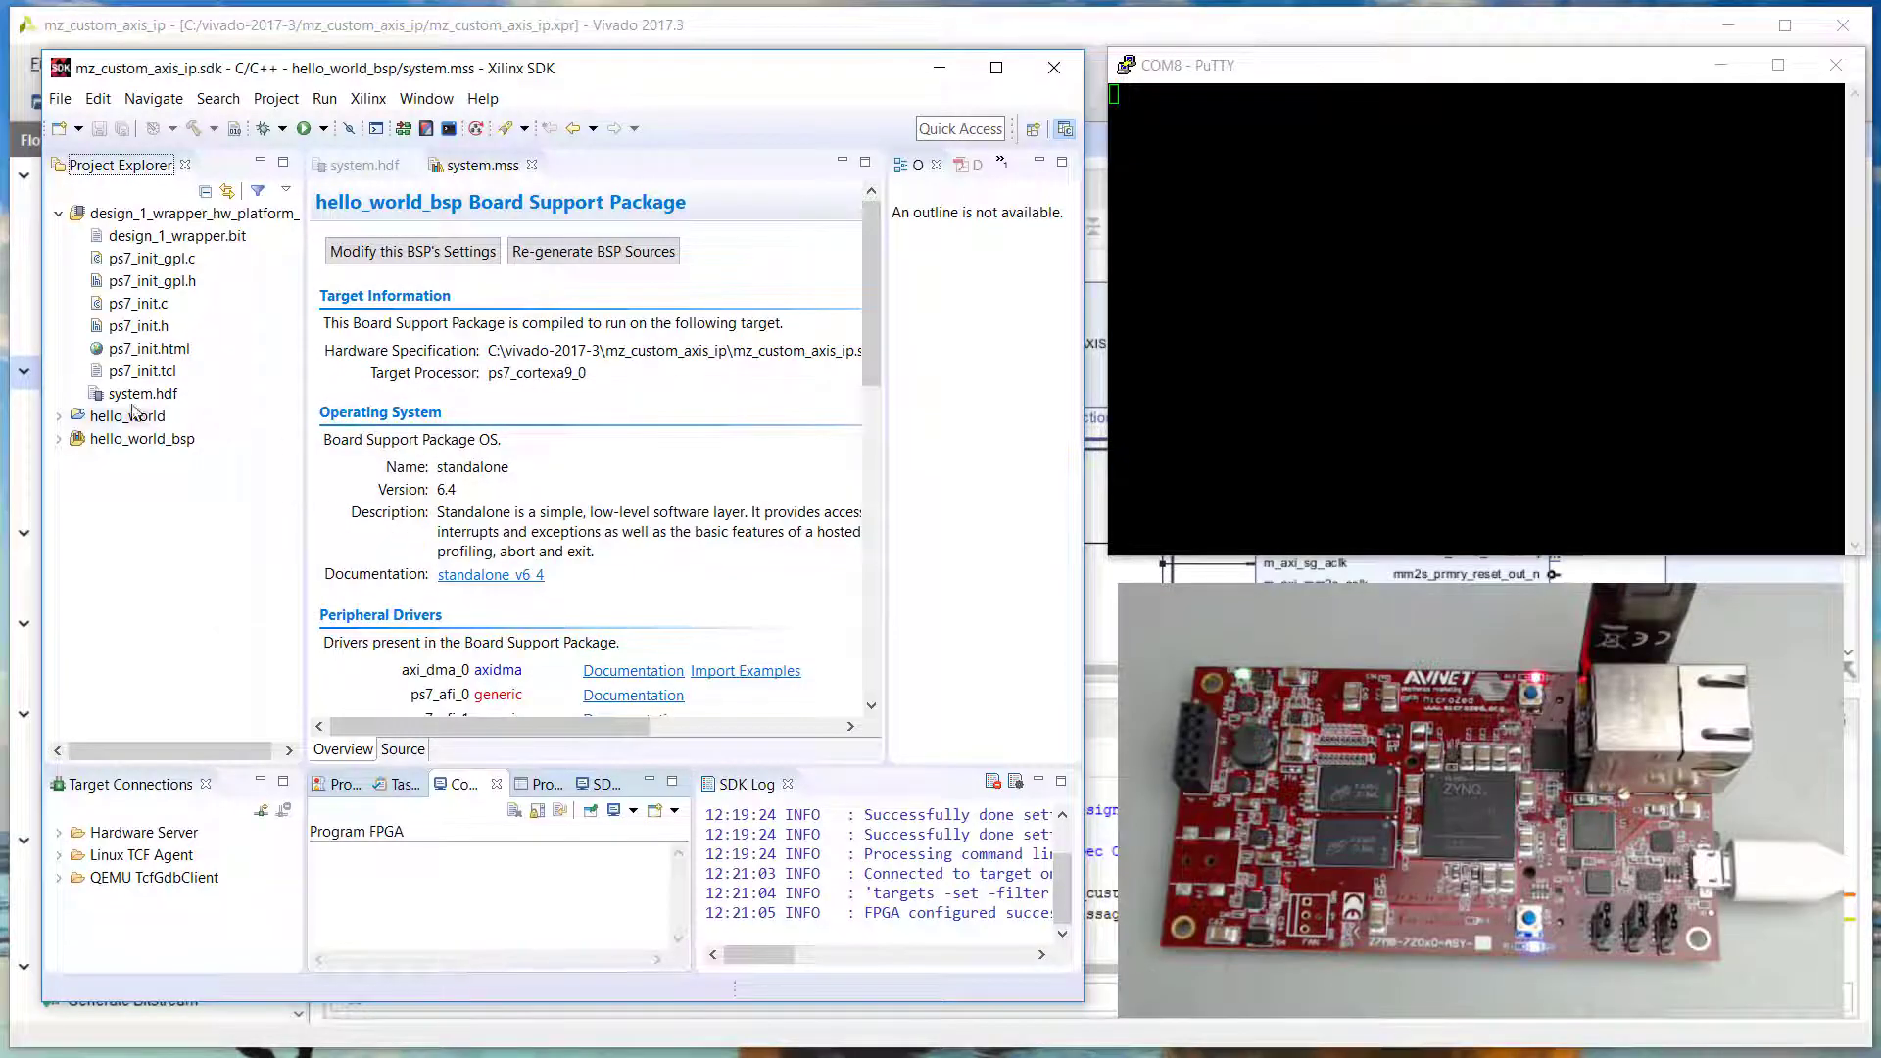
Select hello_world and launch it on the board with the System Debugger configuration
{"action": "left_click", "coordinate": [127, 415]}
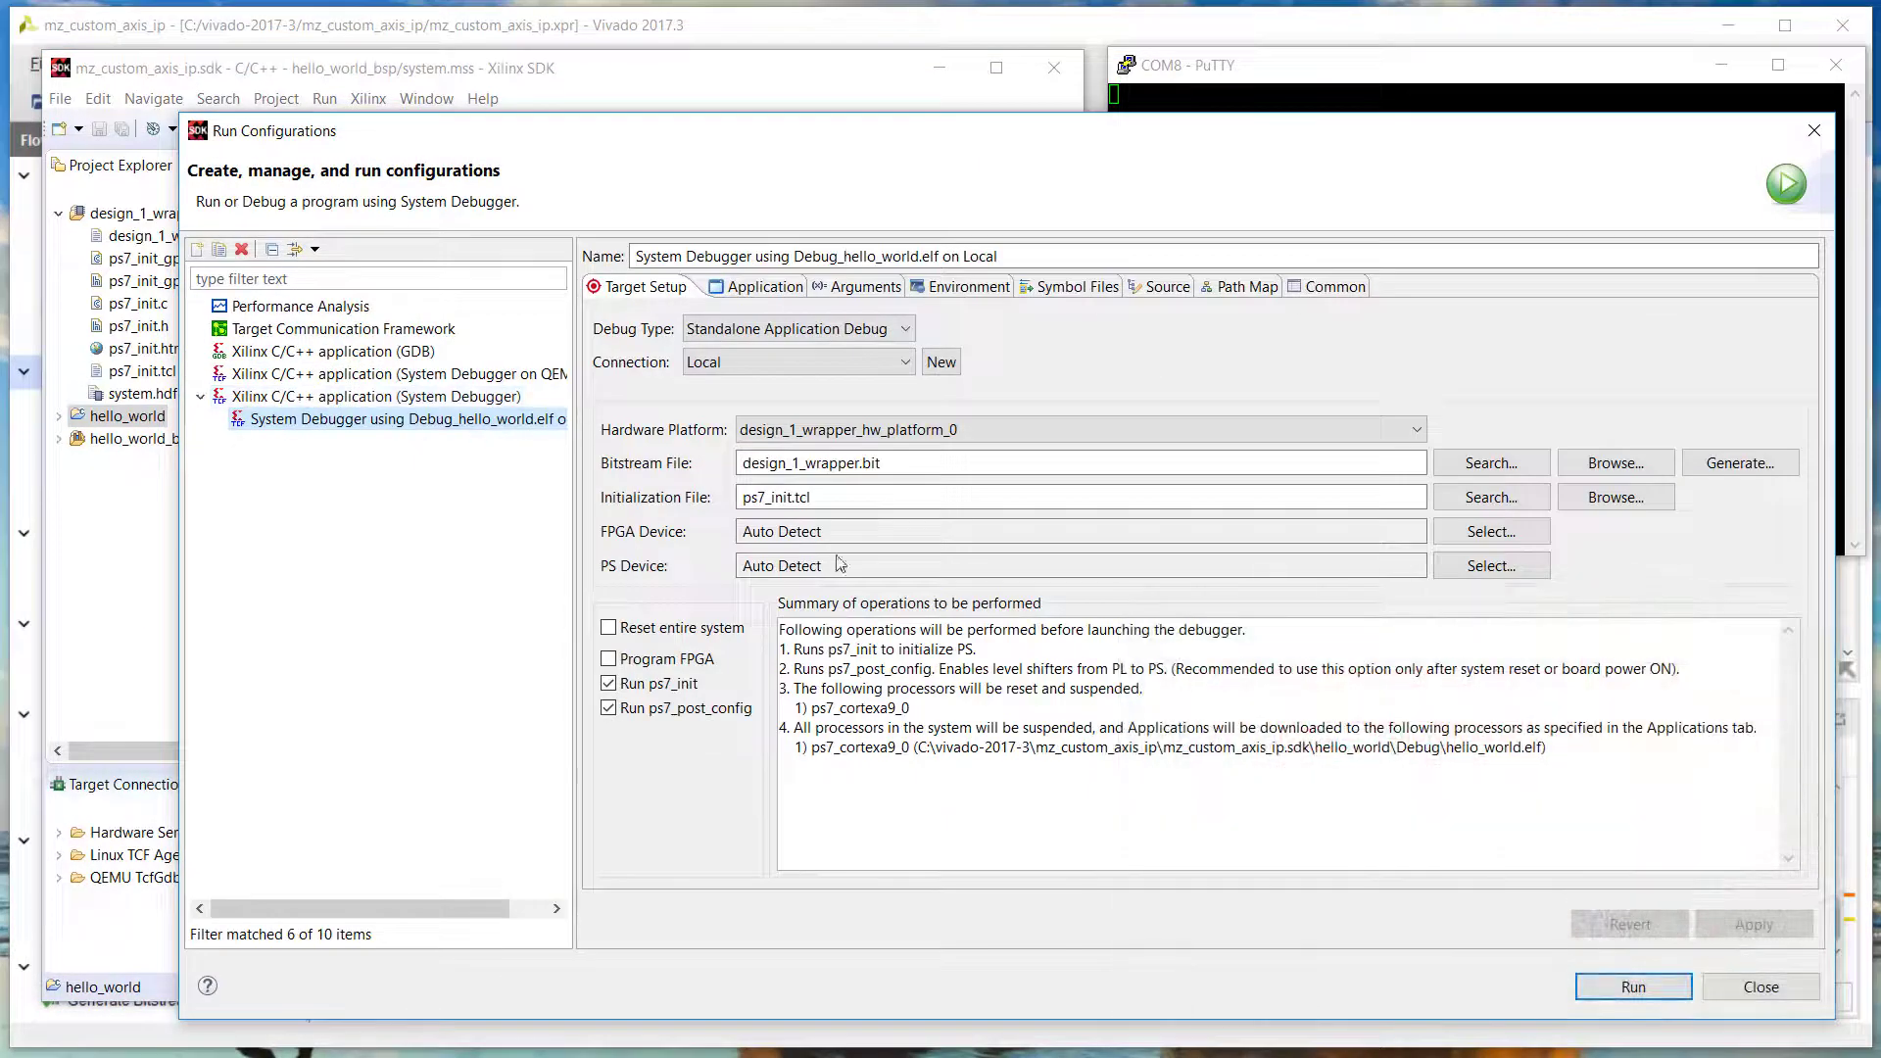
{"action": "left_click", "coordinate": [1632, 987]}
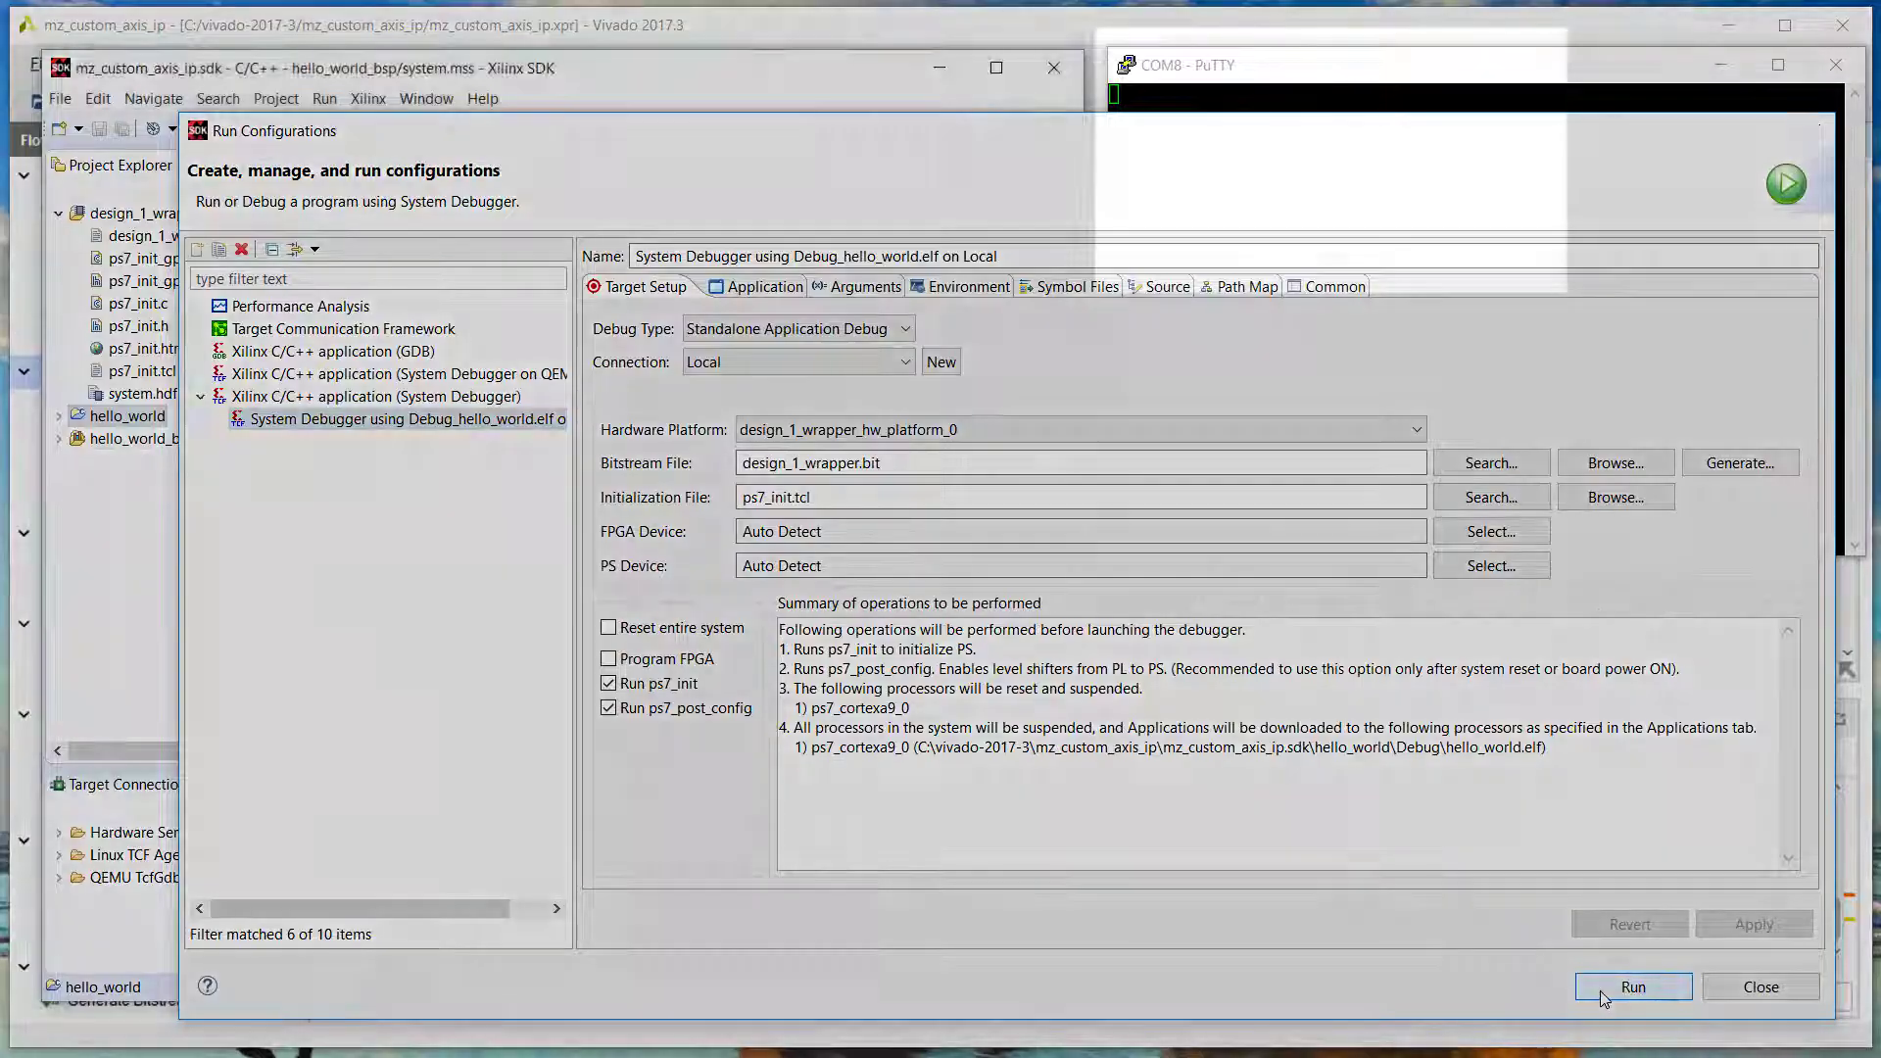
{"action": "left_click", "coordinate": [1634, 987]}
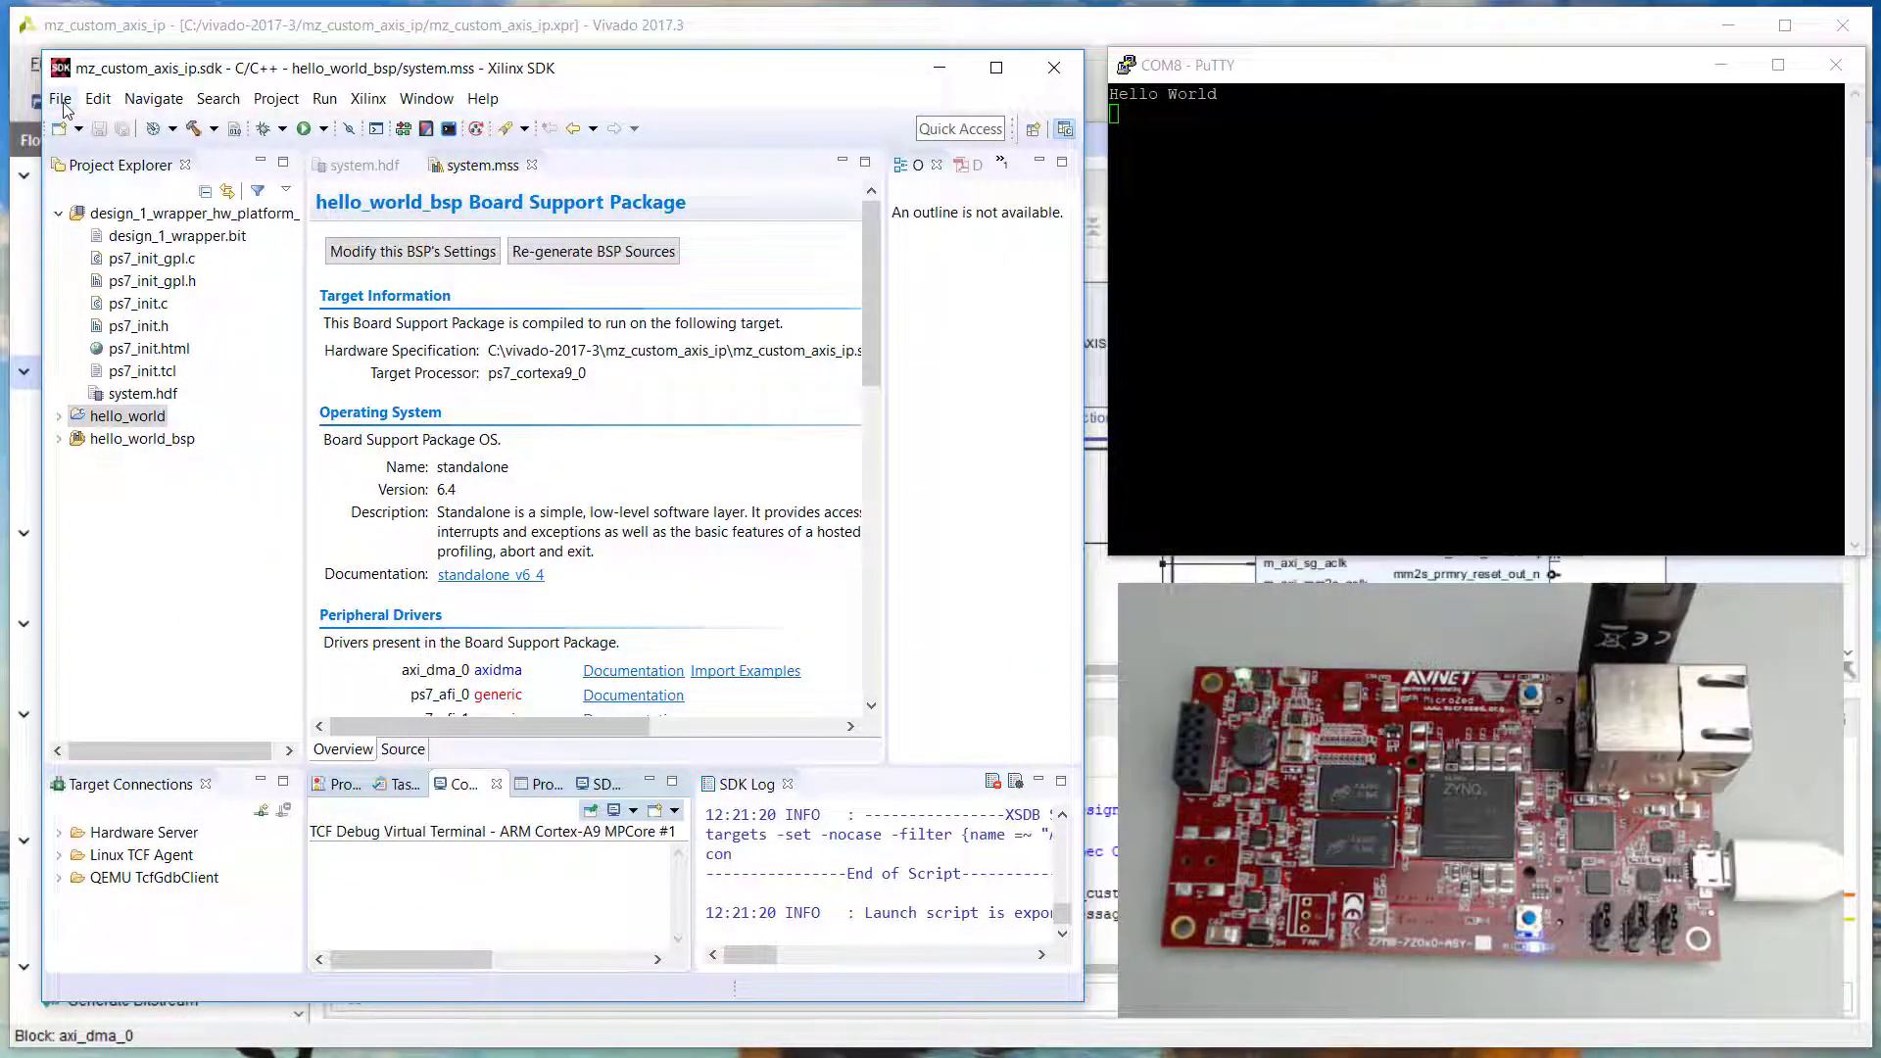
Create the fifo_test application project from the Empty Application template, with fifo_test_bsp
{"action": "left_click", "coordinate": [65, 97]}
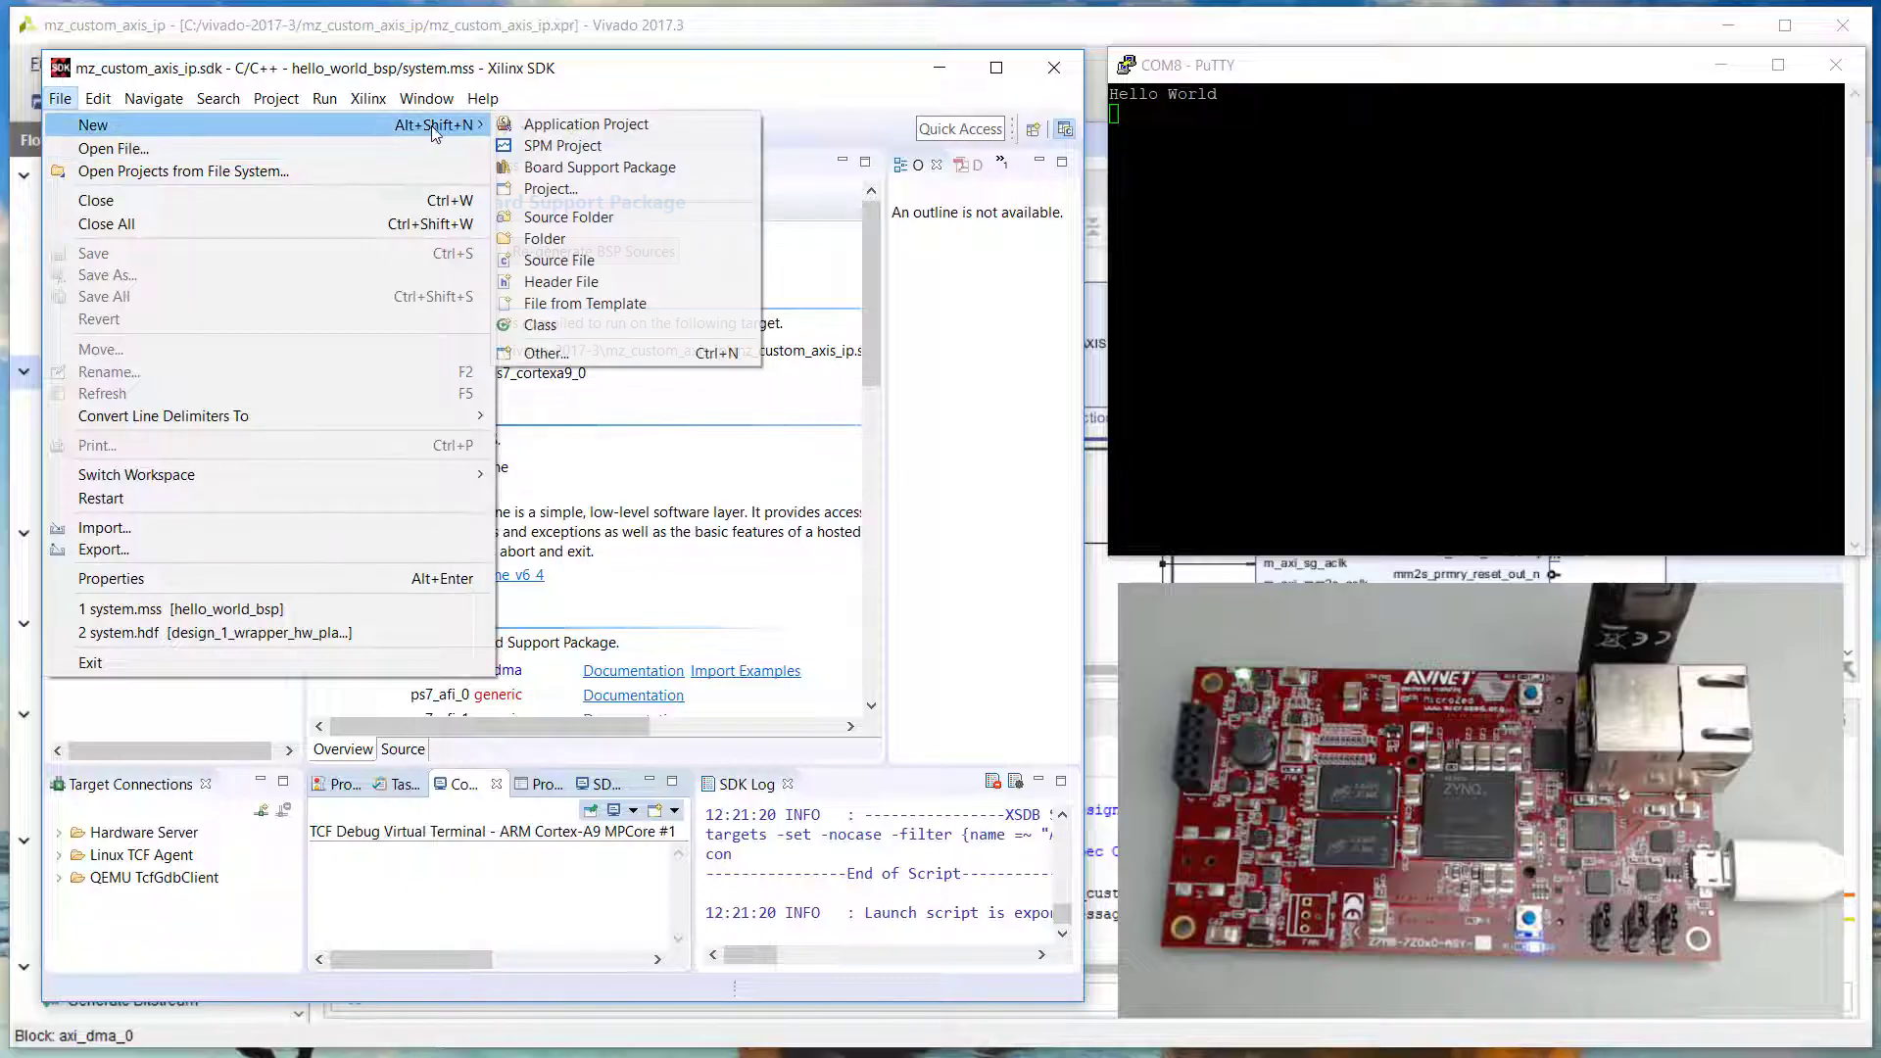
{"action": "left_click", "coordinate": [586, 123]}
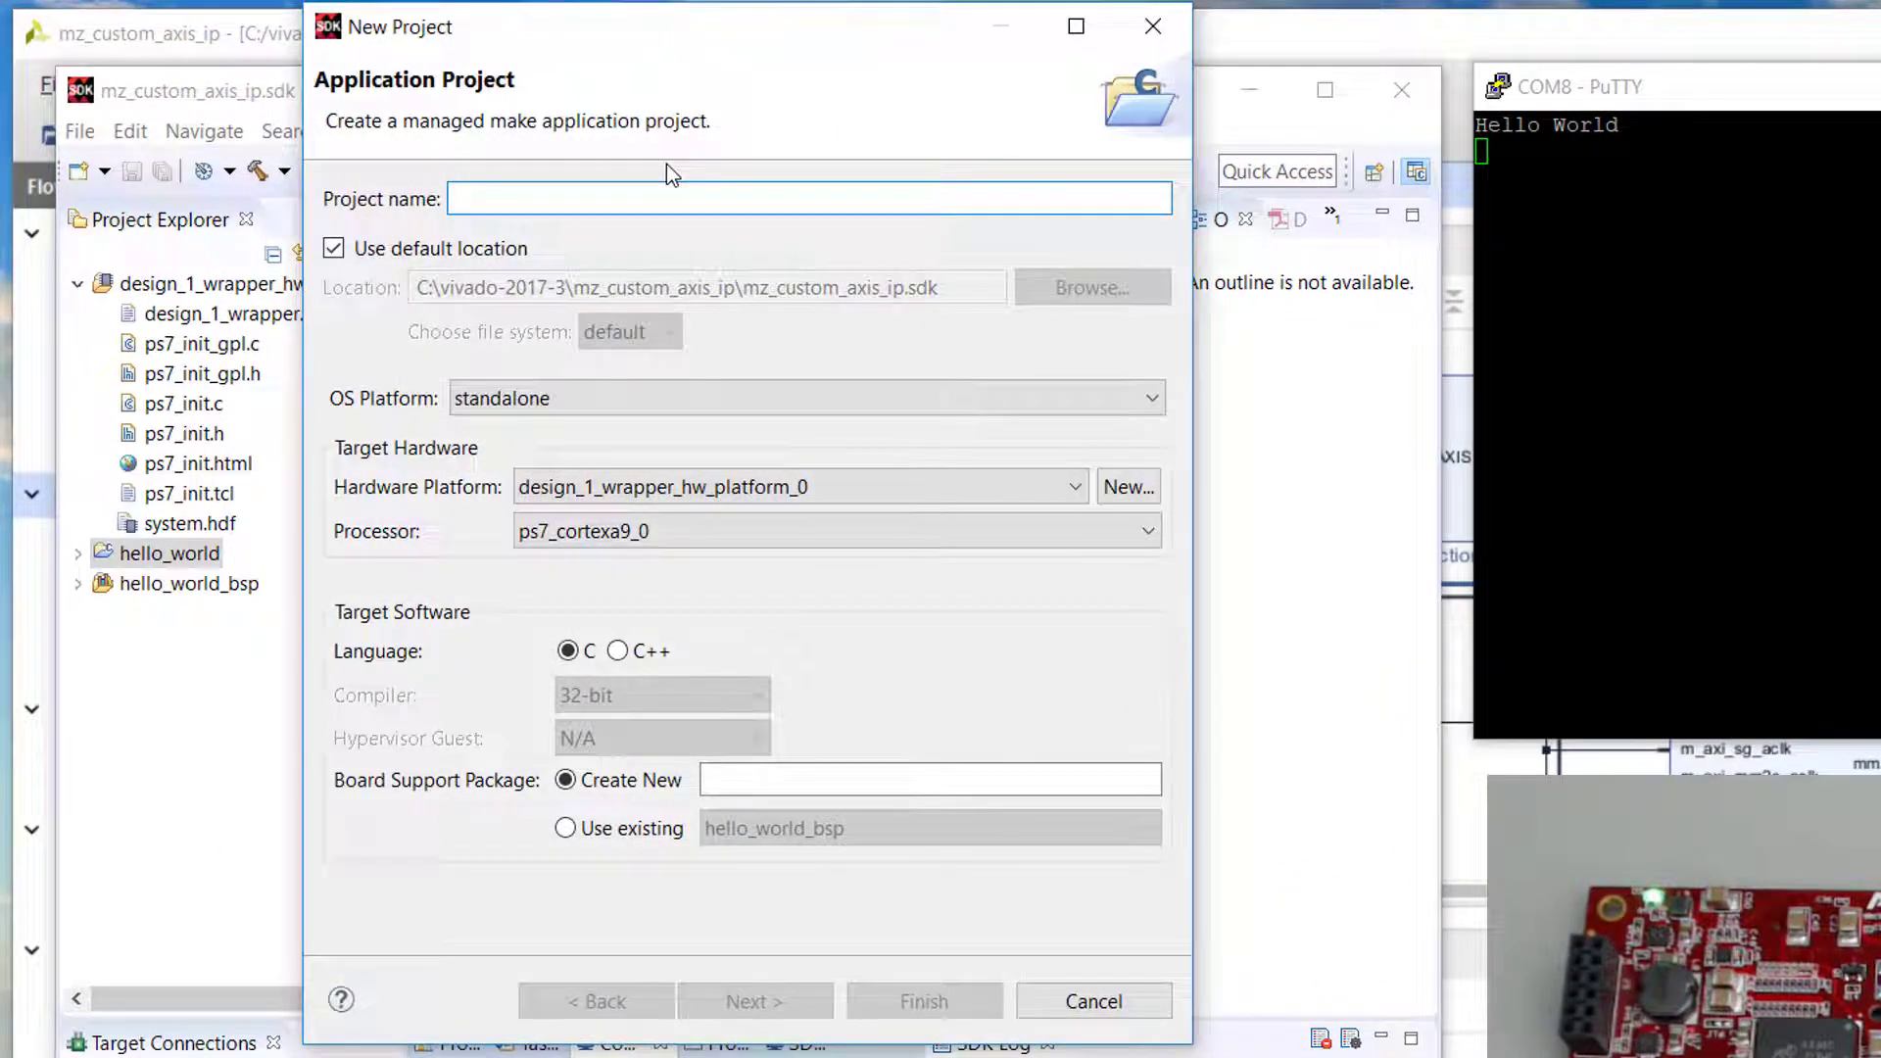
{"action": "type", "text": "fifo"}
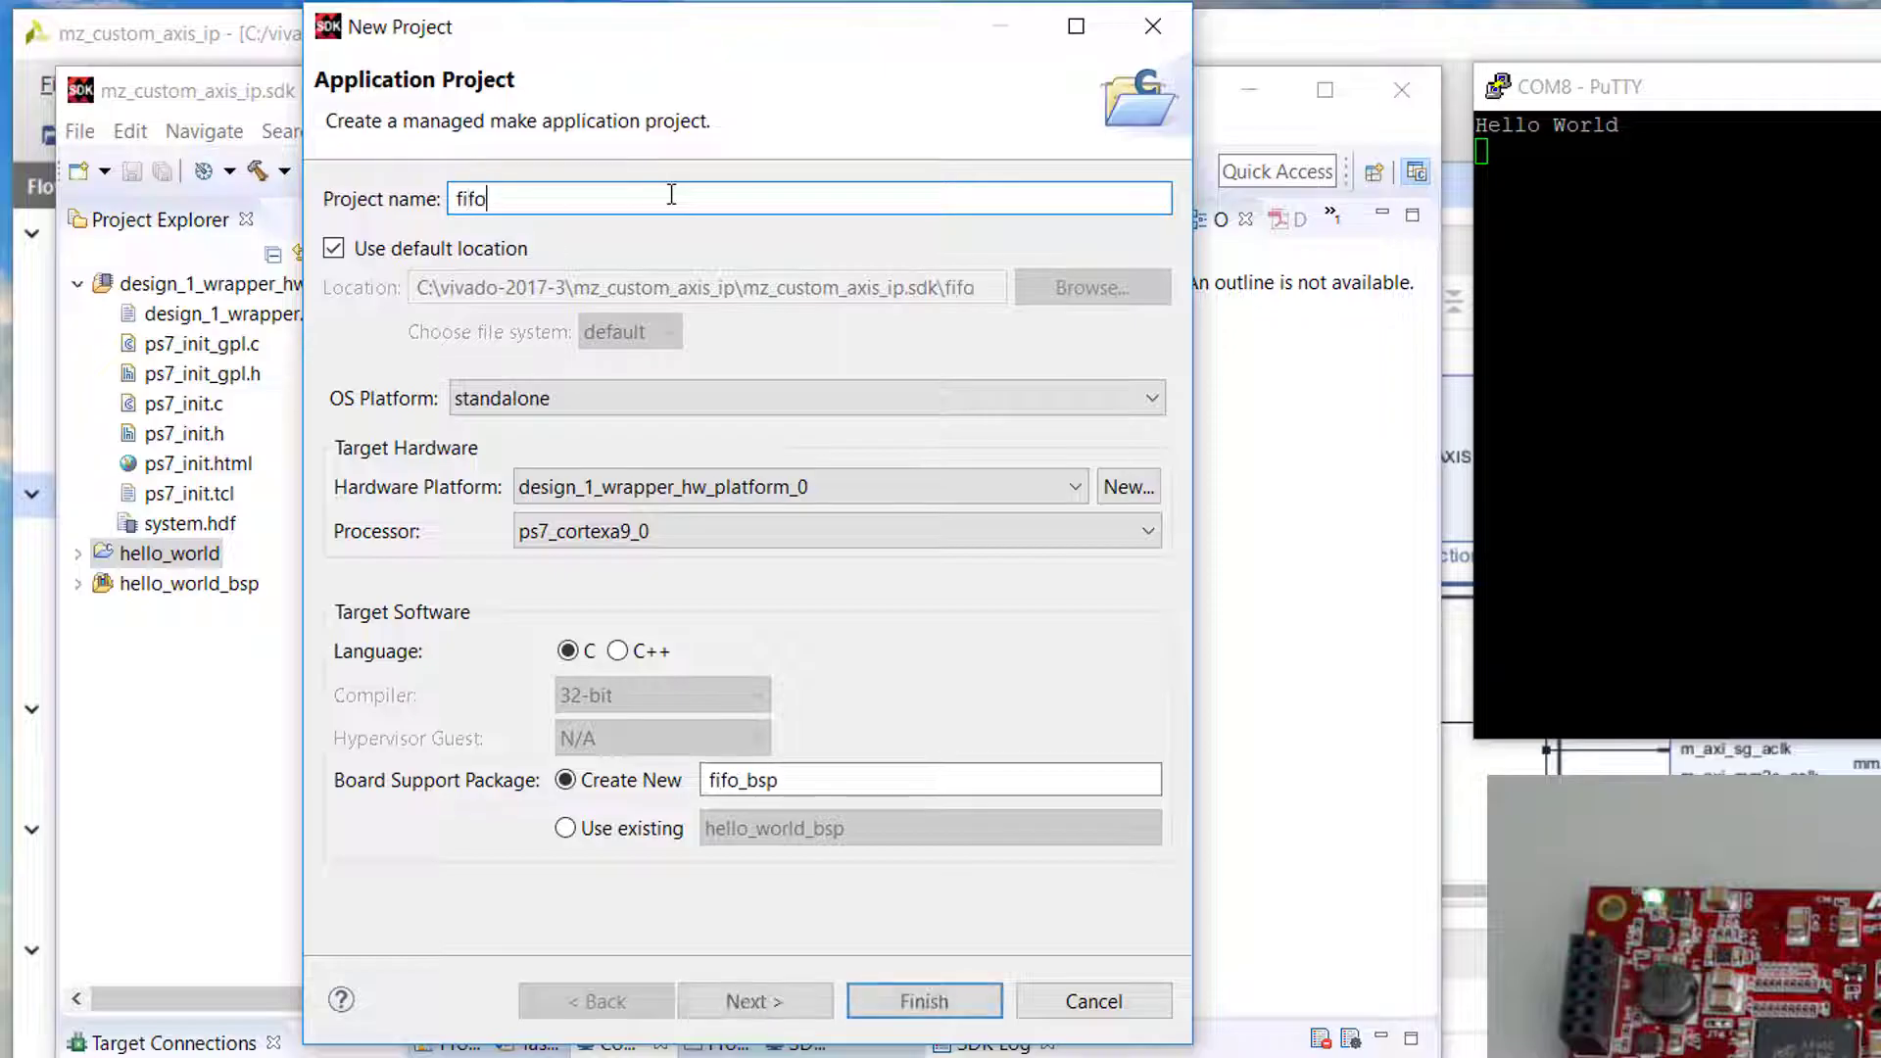
{"action": "type", "text": "_test"}
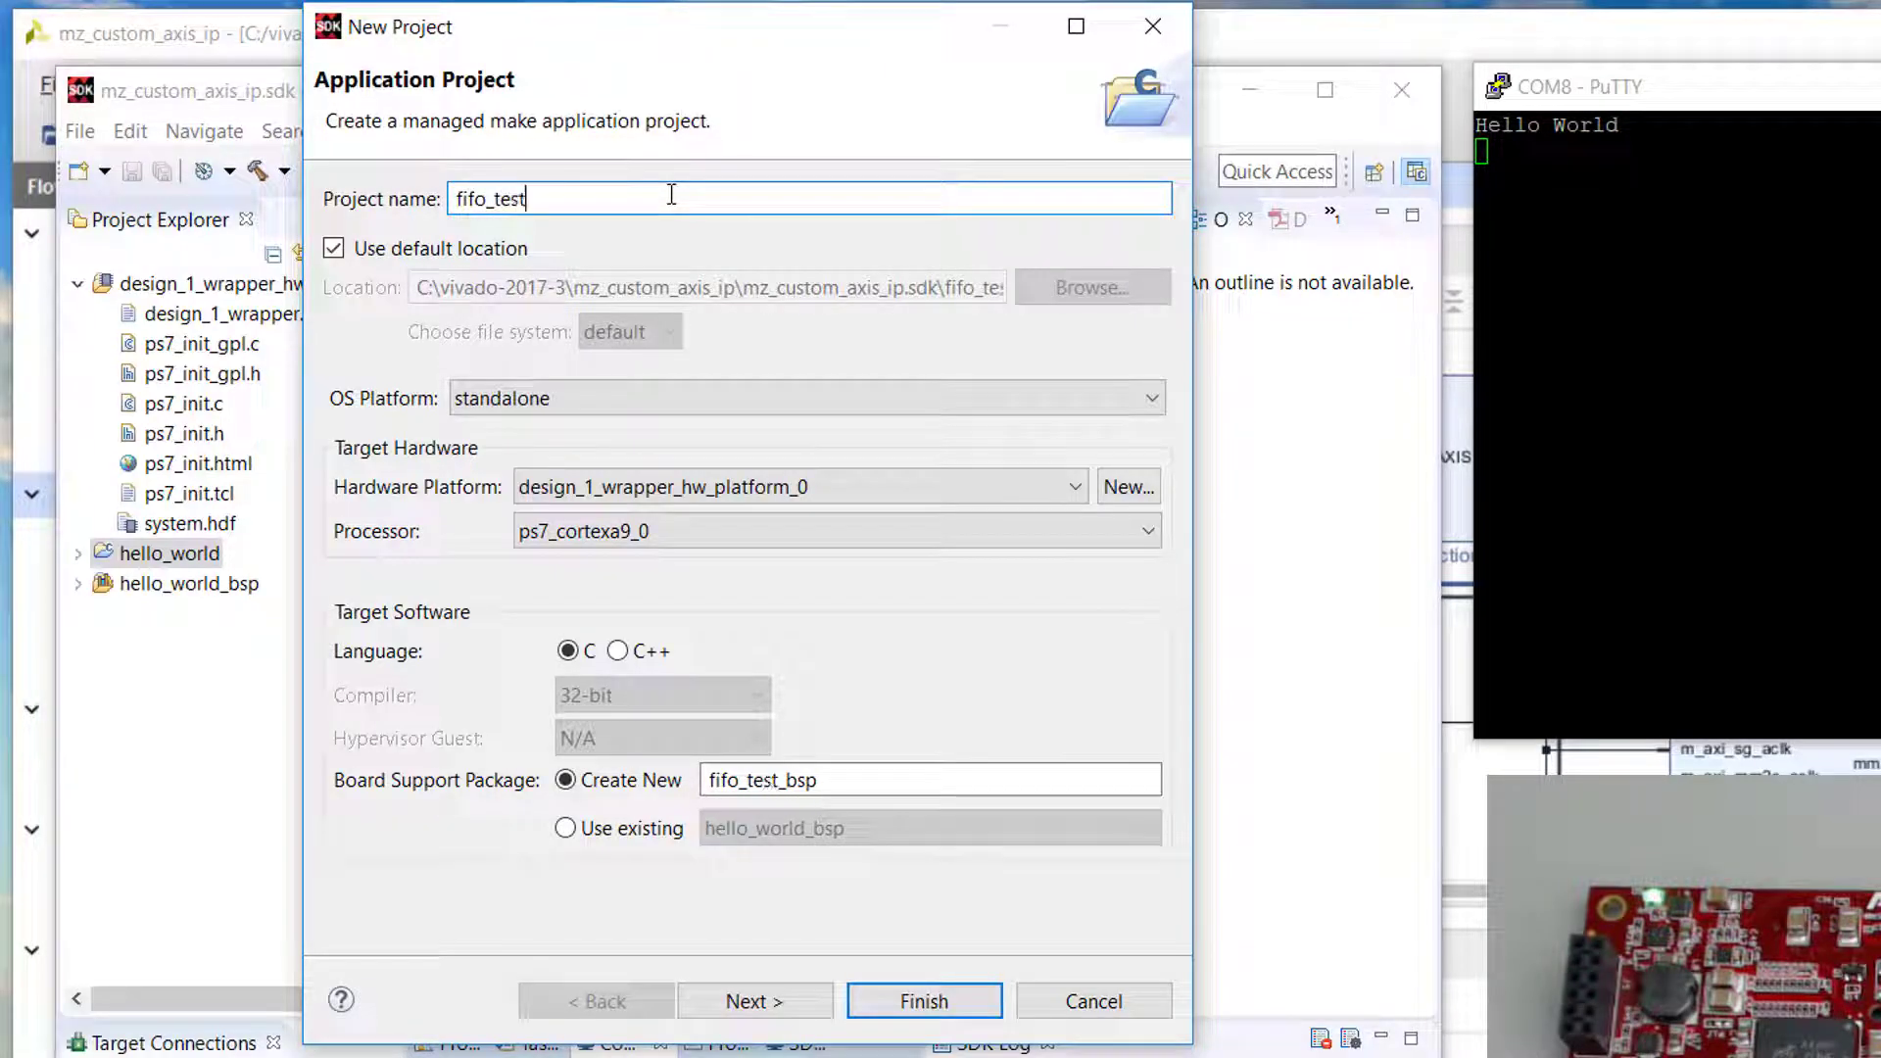
{"action": "left_click", "coordinate": [754, 1000]}
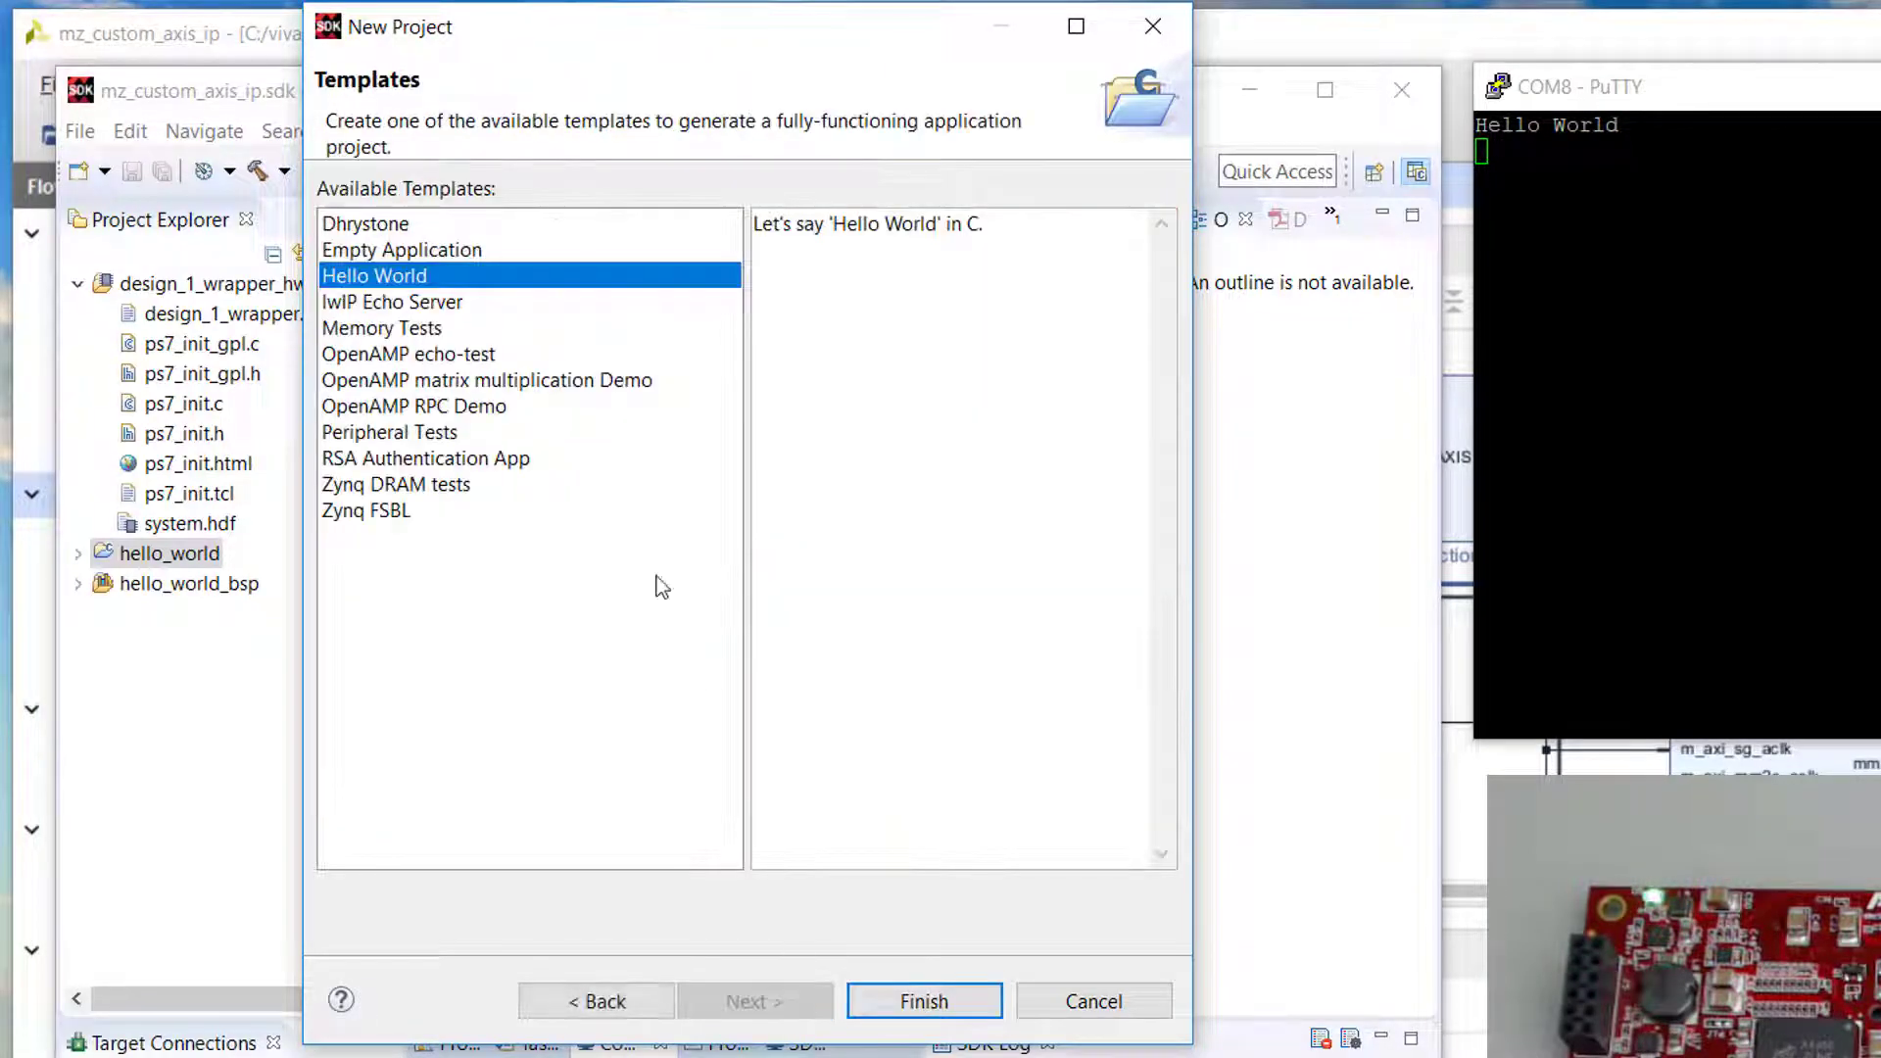
{"action": "left_click", "coordinate": [401, 238]}
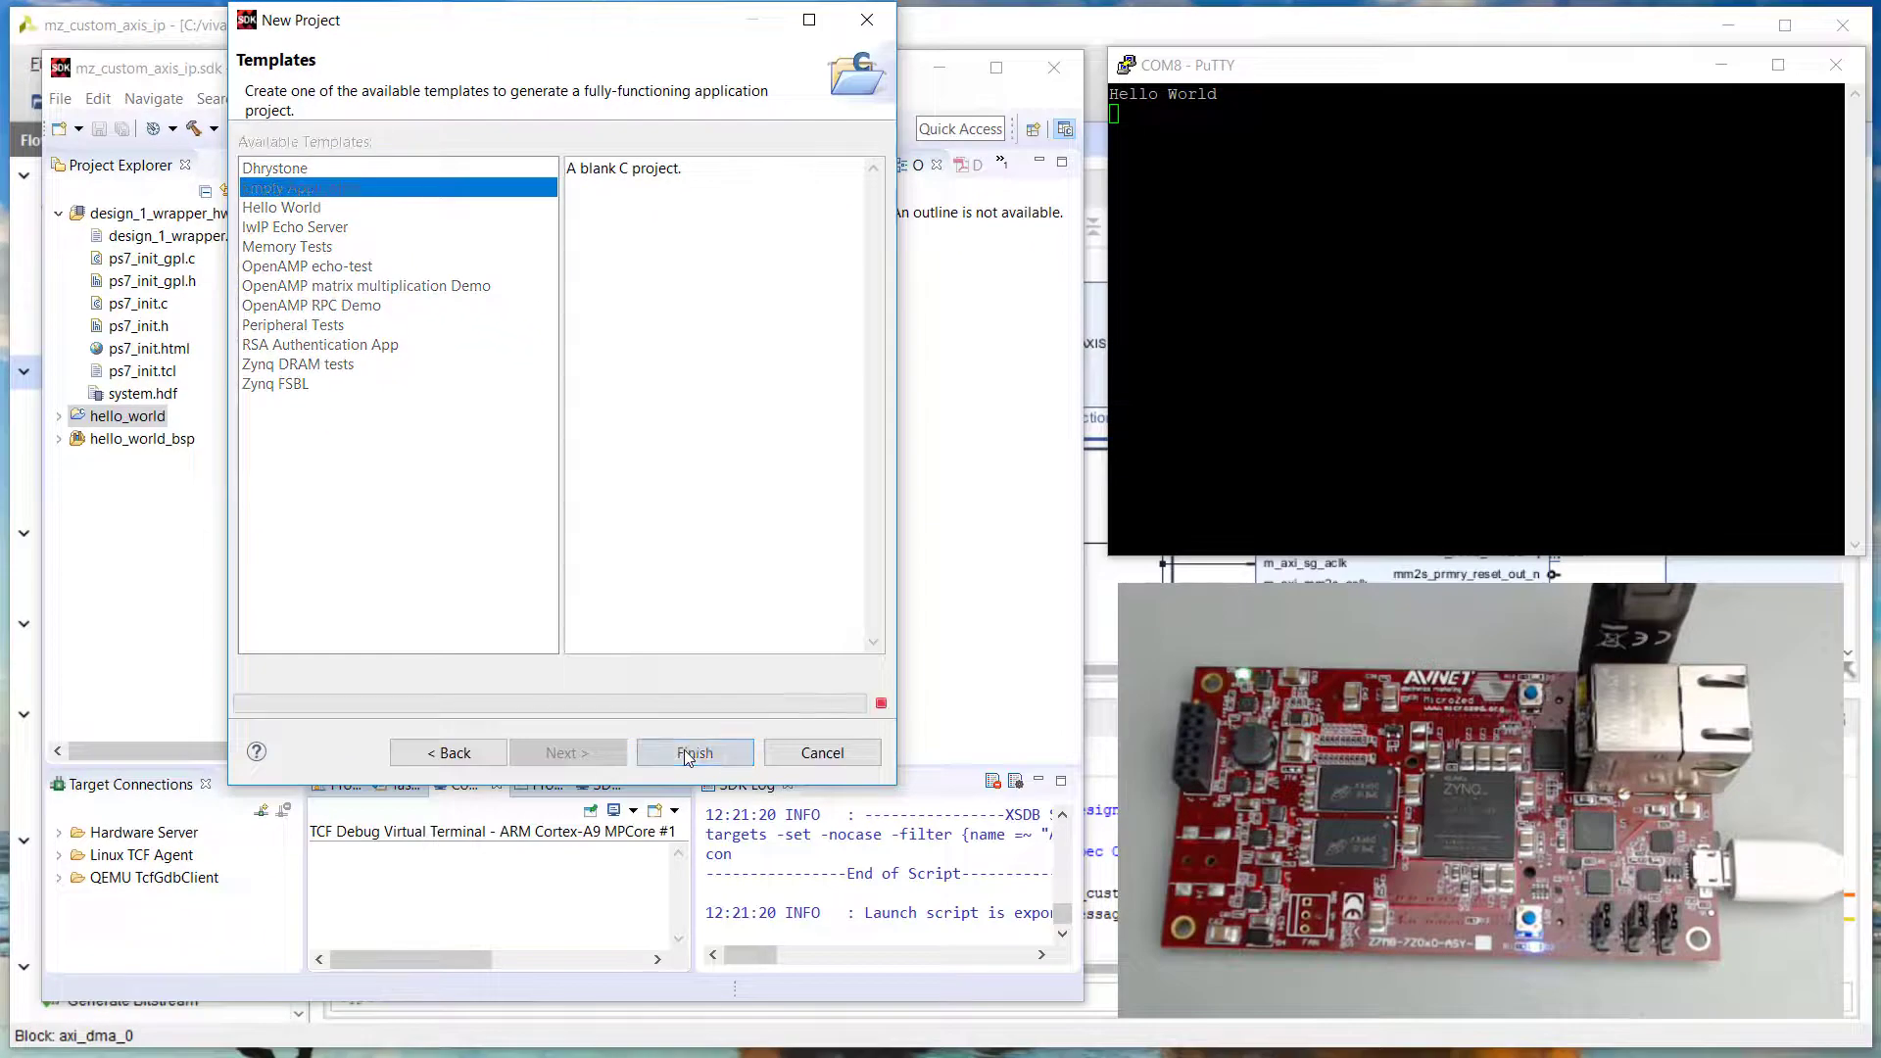
{"action": "left_click", "coordinate": [695, 752]}
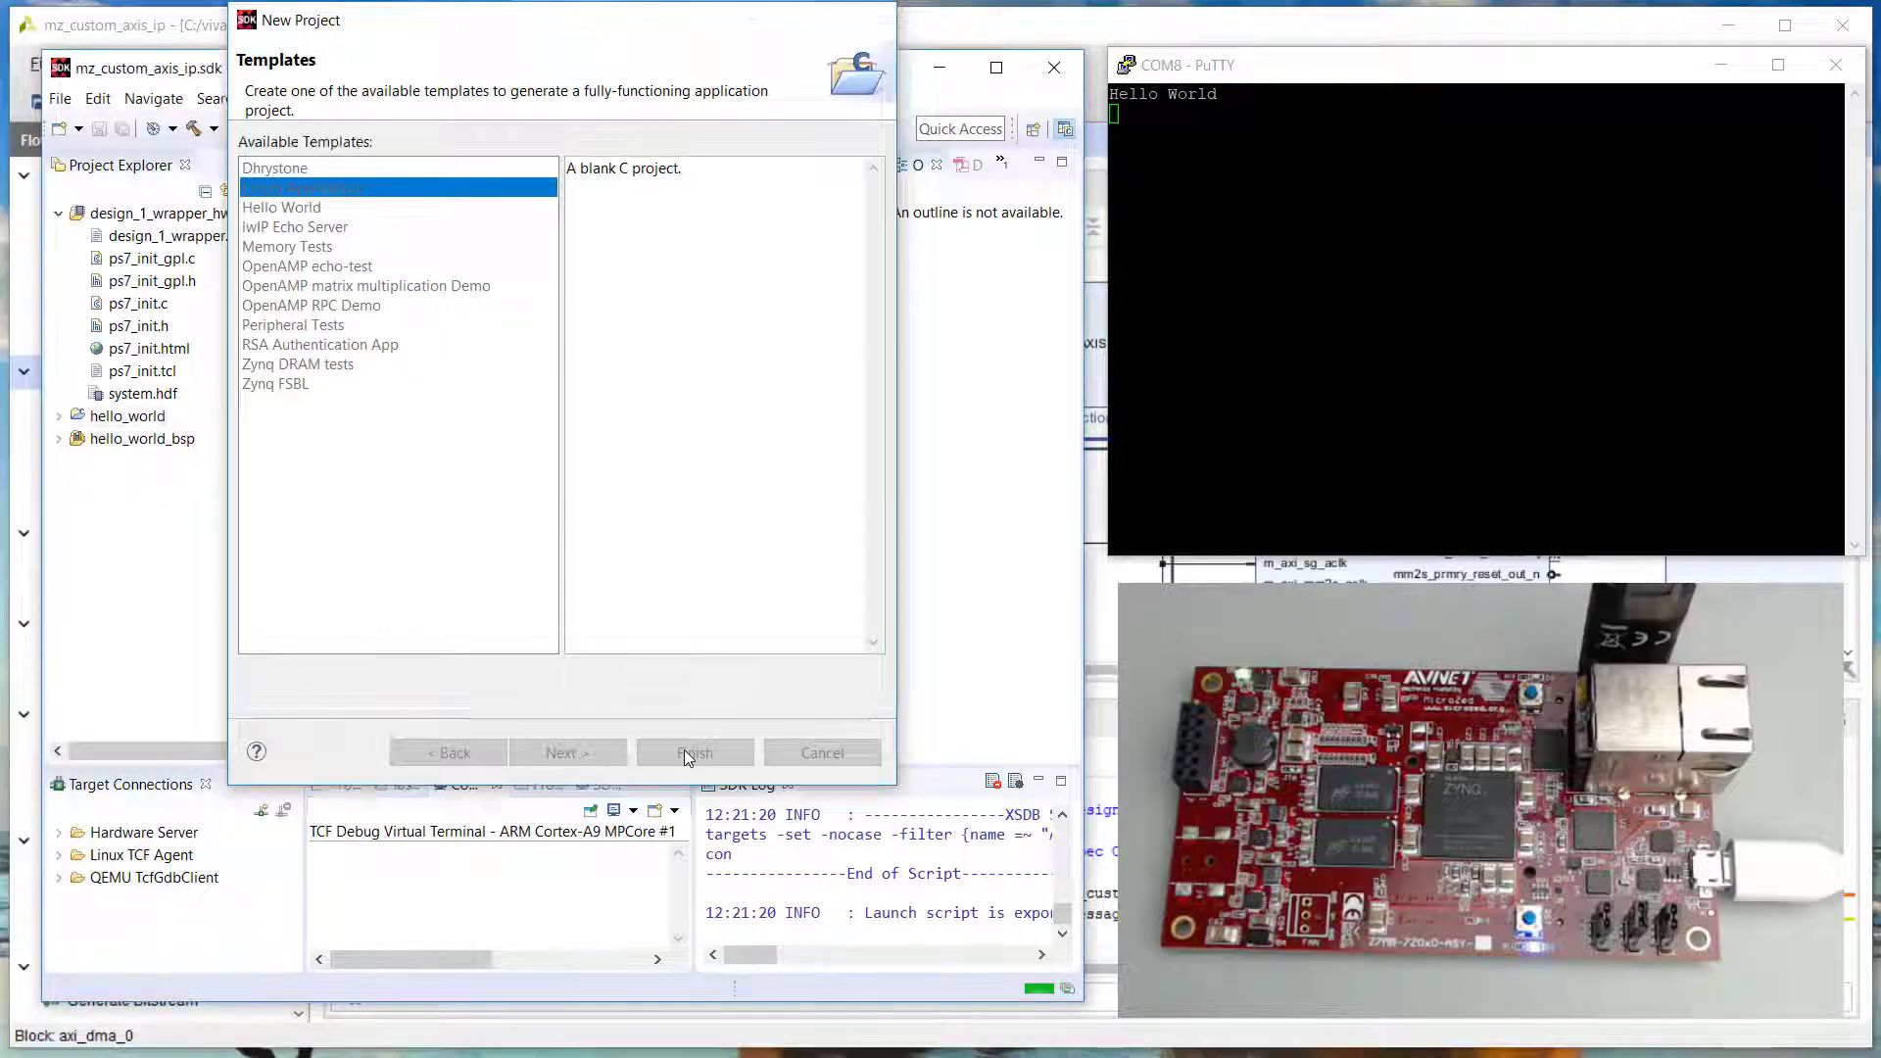
{"action": "left_click", "coordinate": [695, 753]}
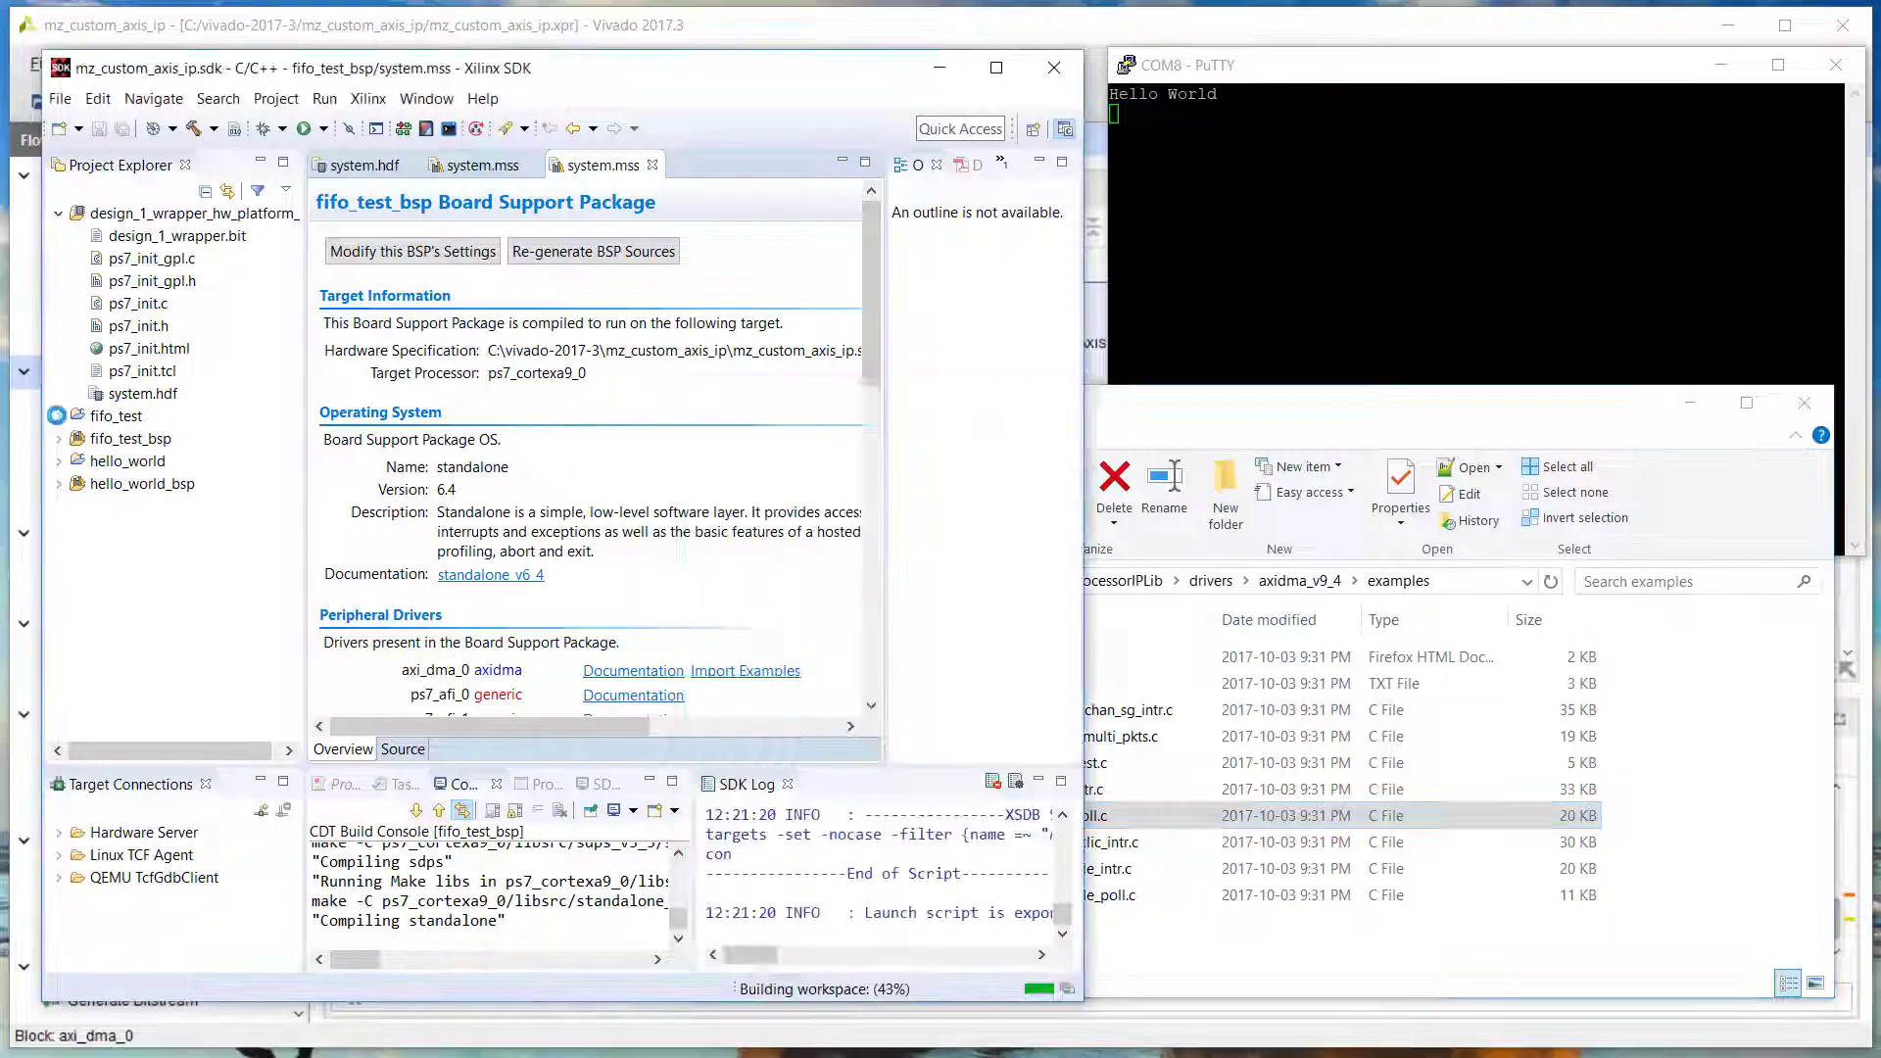
Copy xaxidma_example_sg_poll.c into fifo_test's sources
{"action": "left_click", "coordinate": [58, 415]}
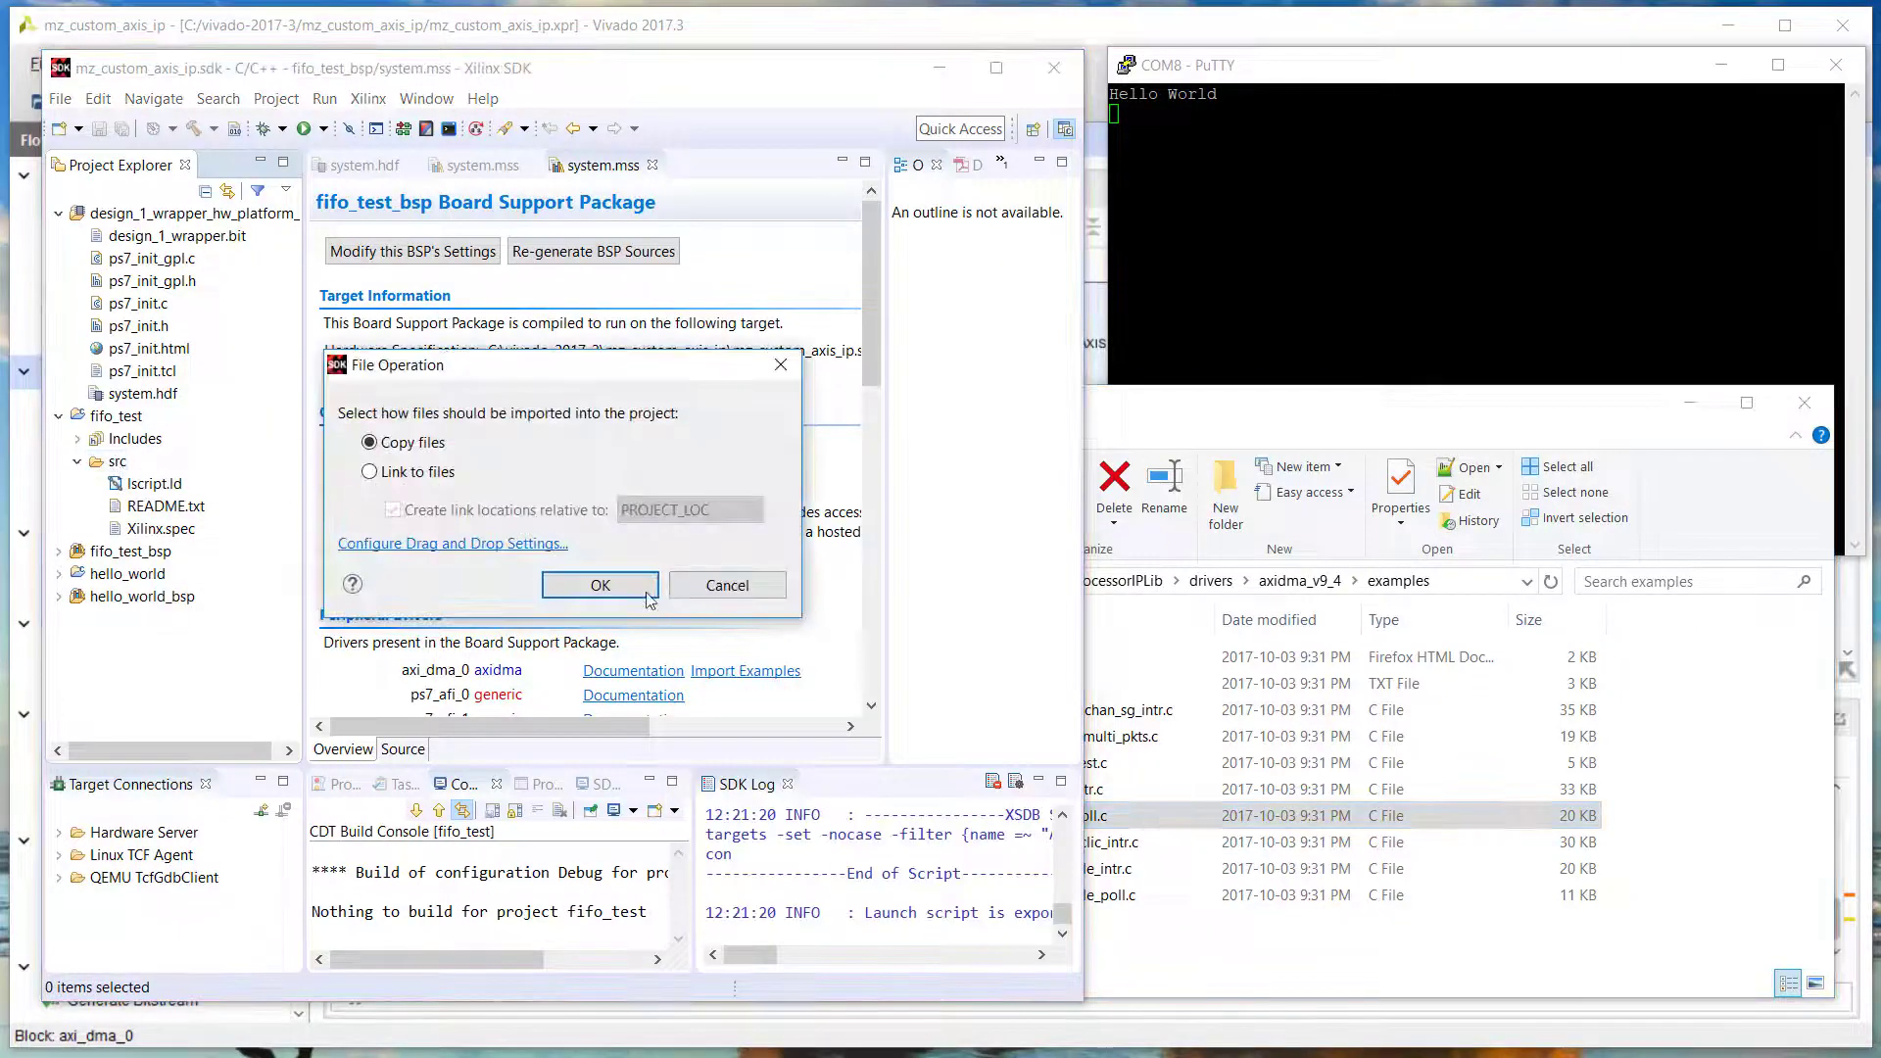
{"action": "left_click", "coordinate": [600, 586]}
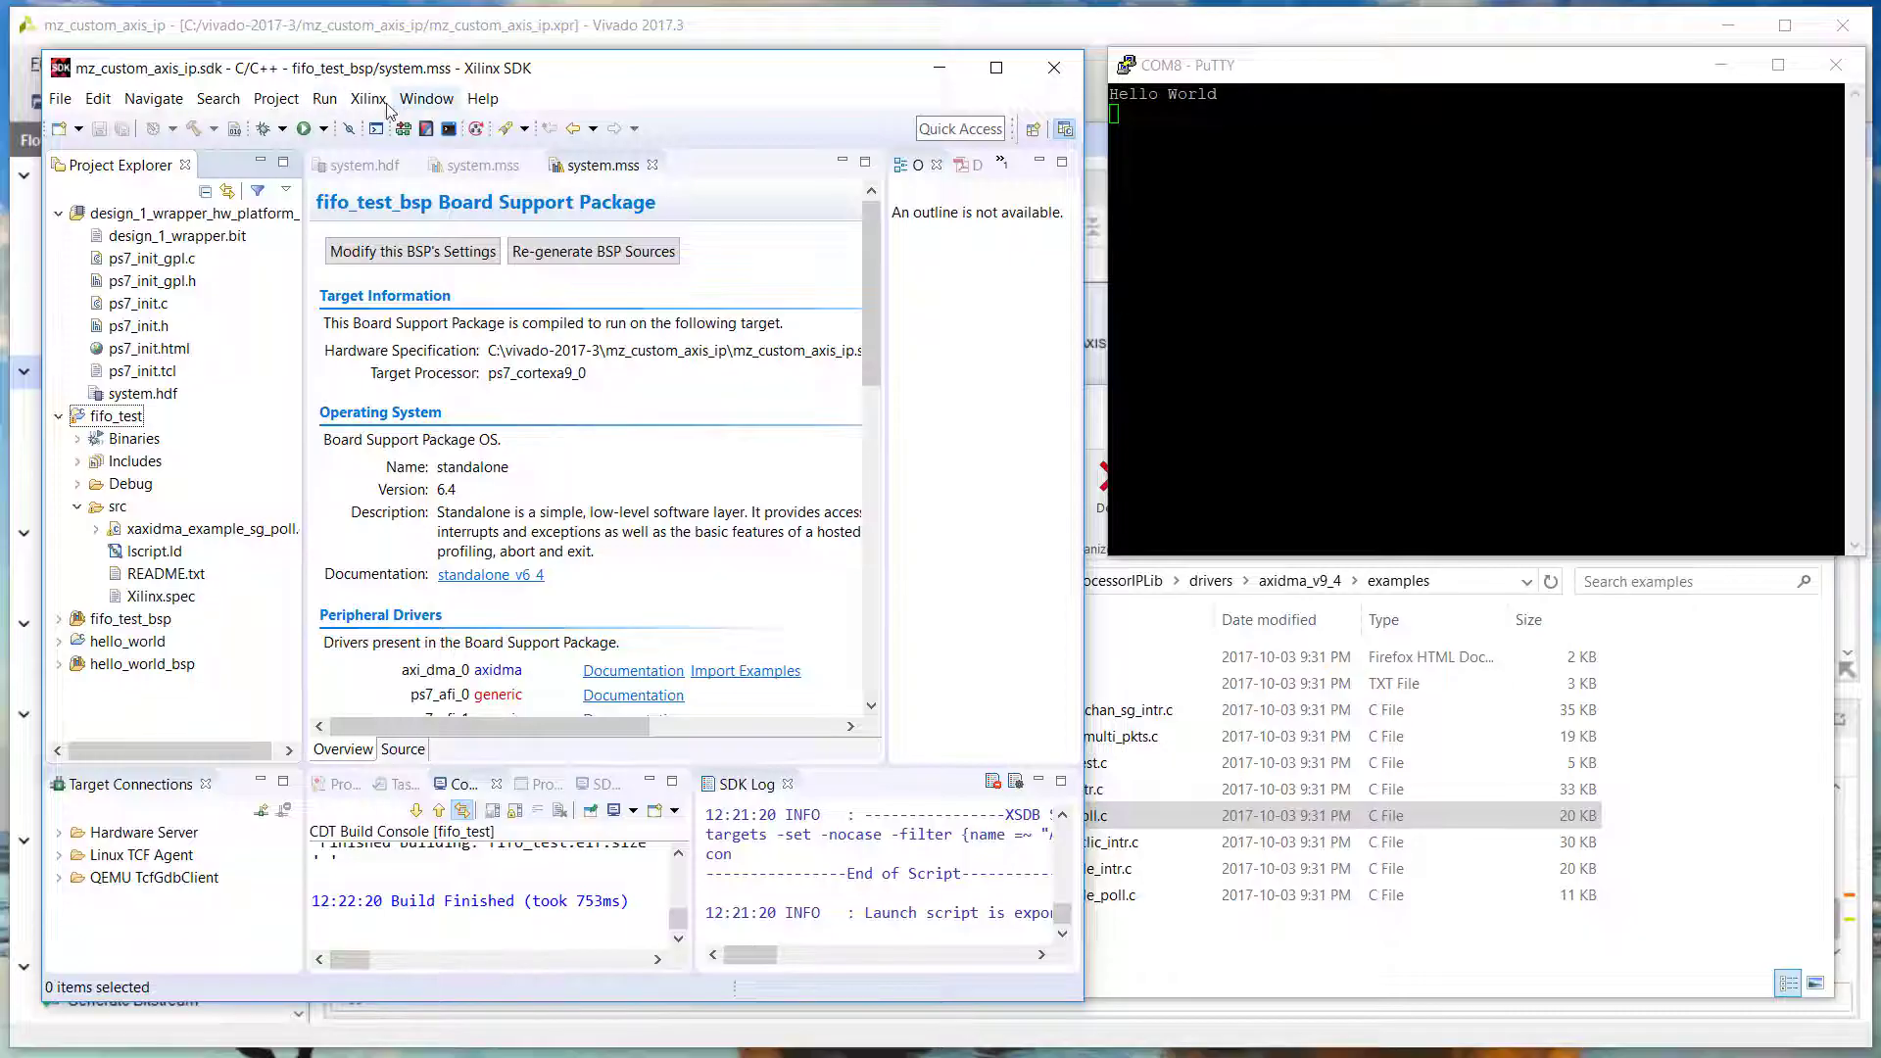
Create a new System Debugger launch configuration for fifo_test.elf and run it
{"action": "left_click", "coordinate": [325, 98]}
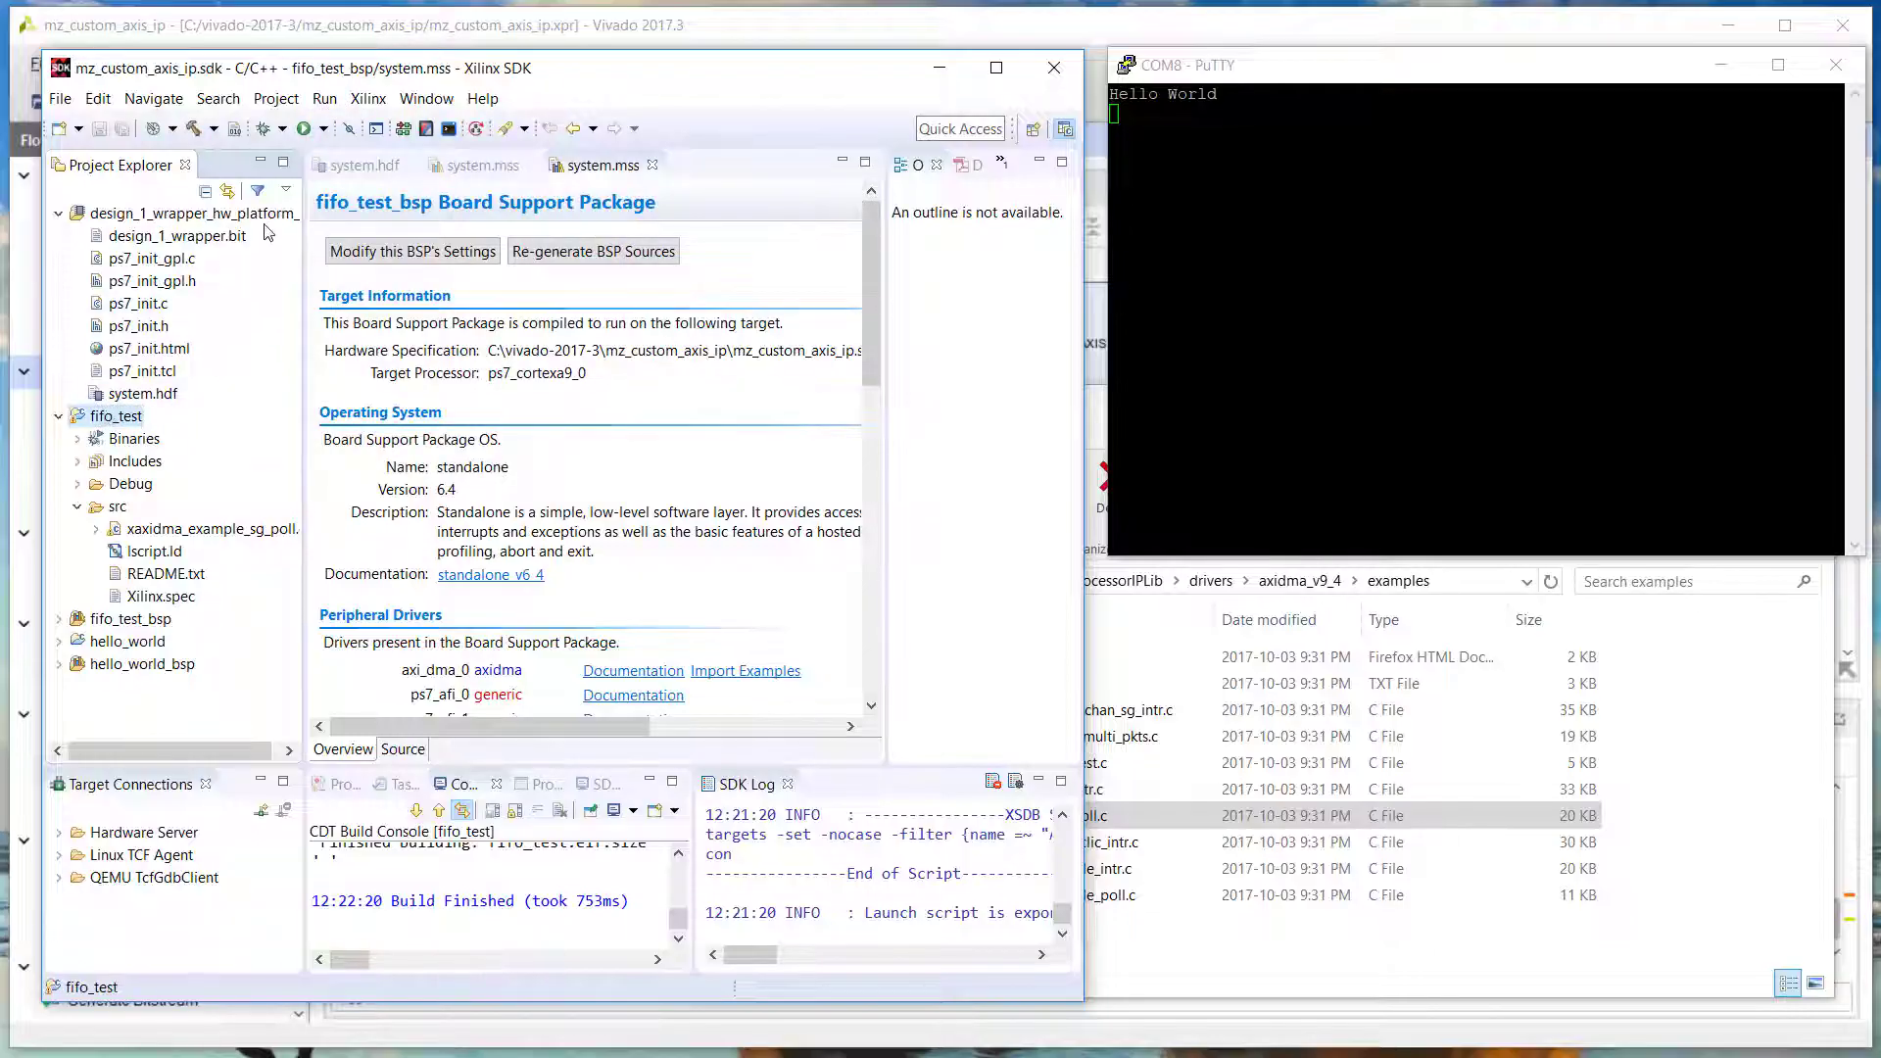
{"action": "left_click", "coordinate": [324, 128]}
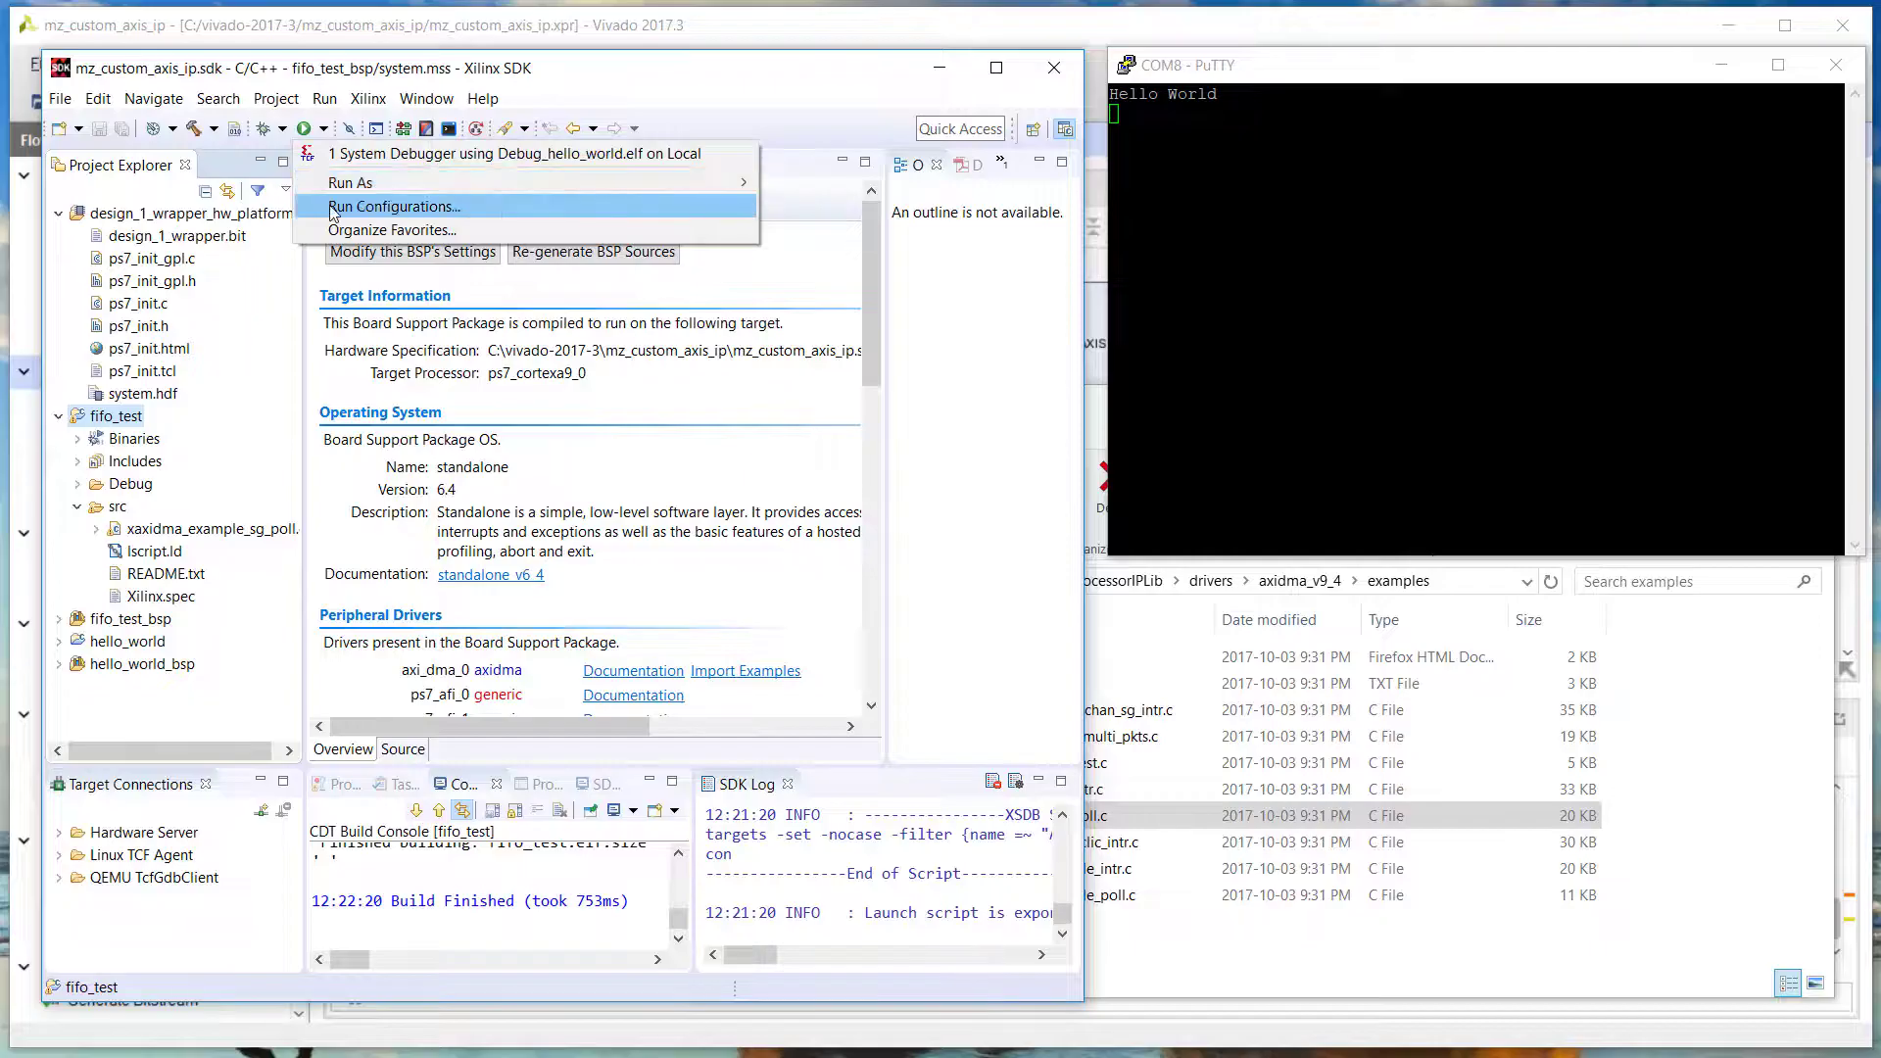
{"action": "left_click", "coordinate": [394, 207]}
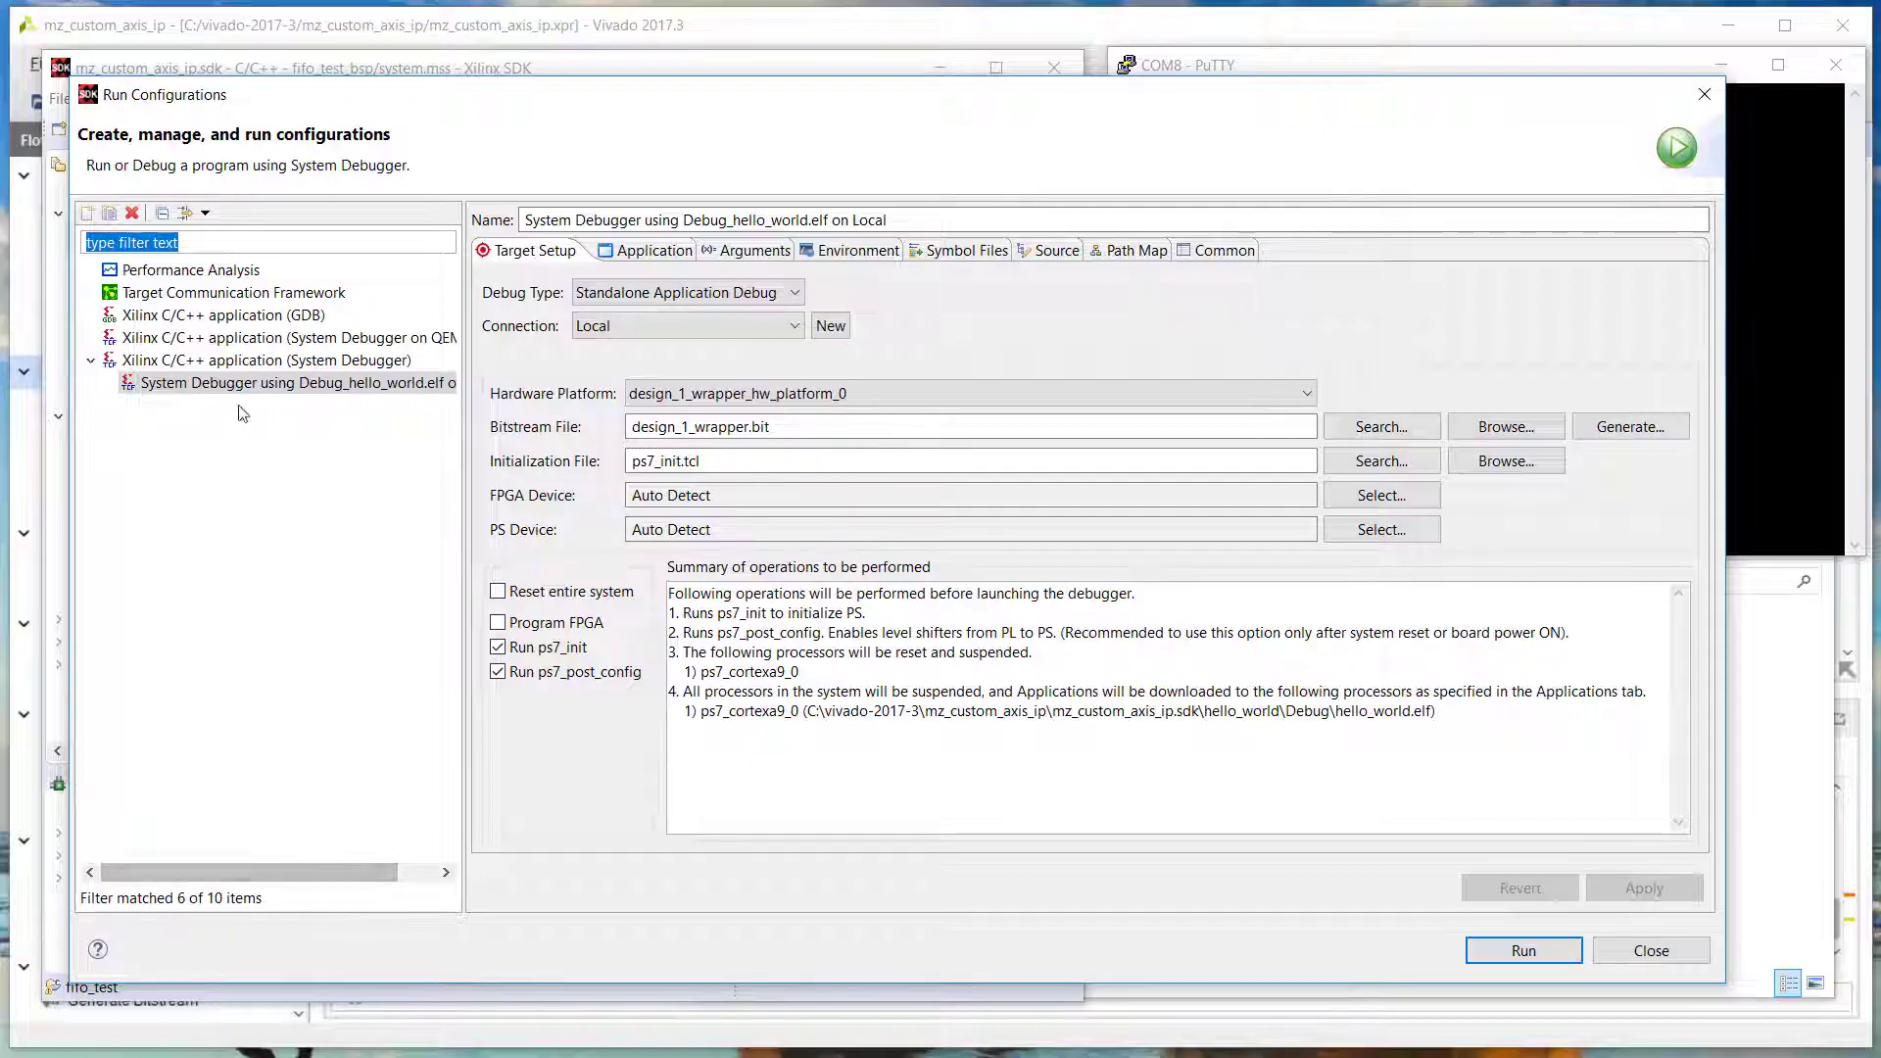
{"action": "left_click", "coordinate": [265, 361]}
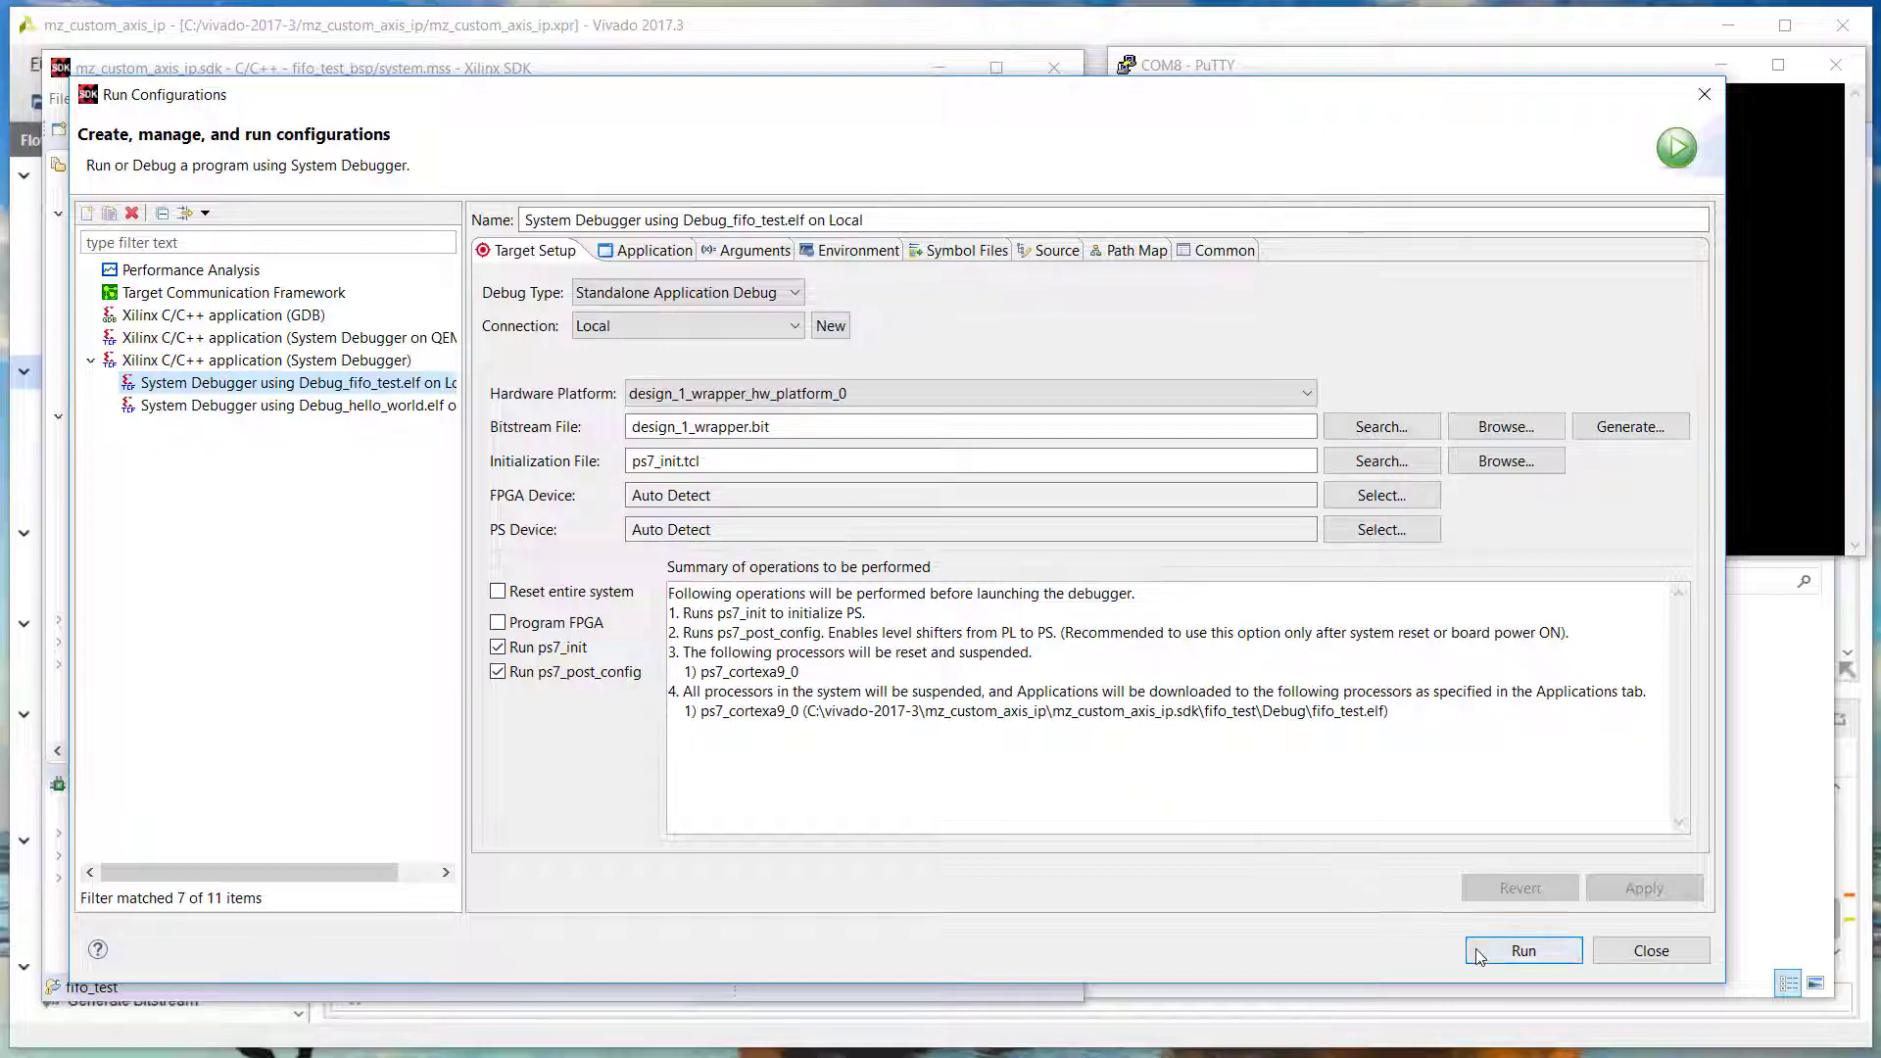
{"action": "left_click", "coordinate": [1524, 951]}
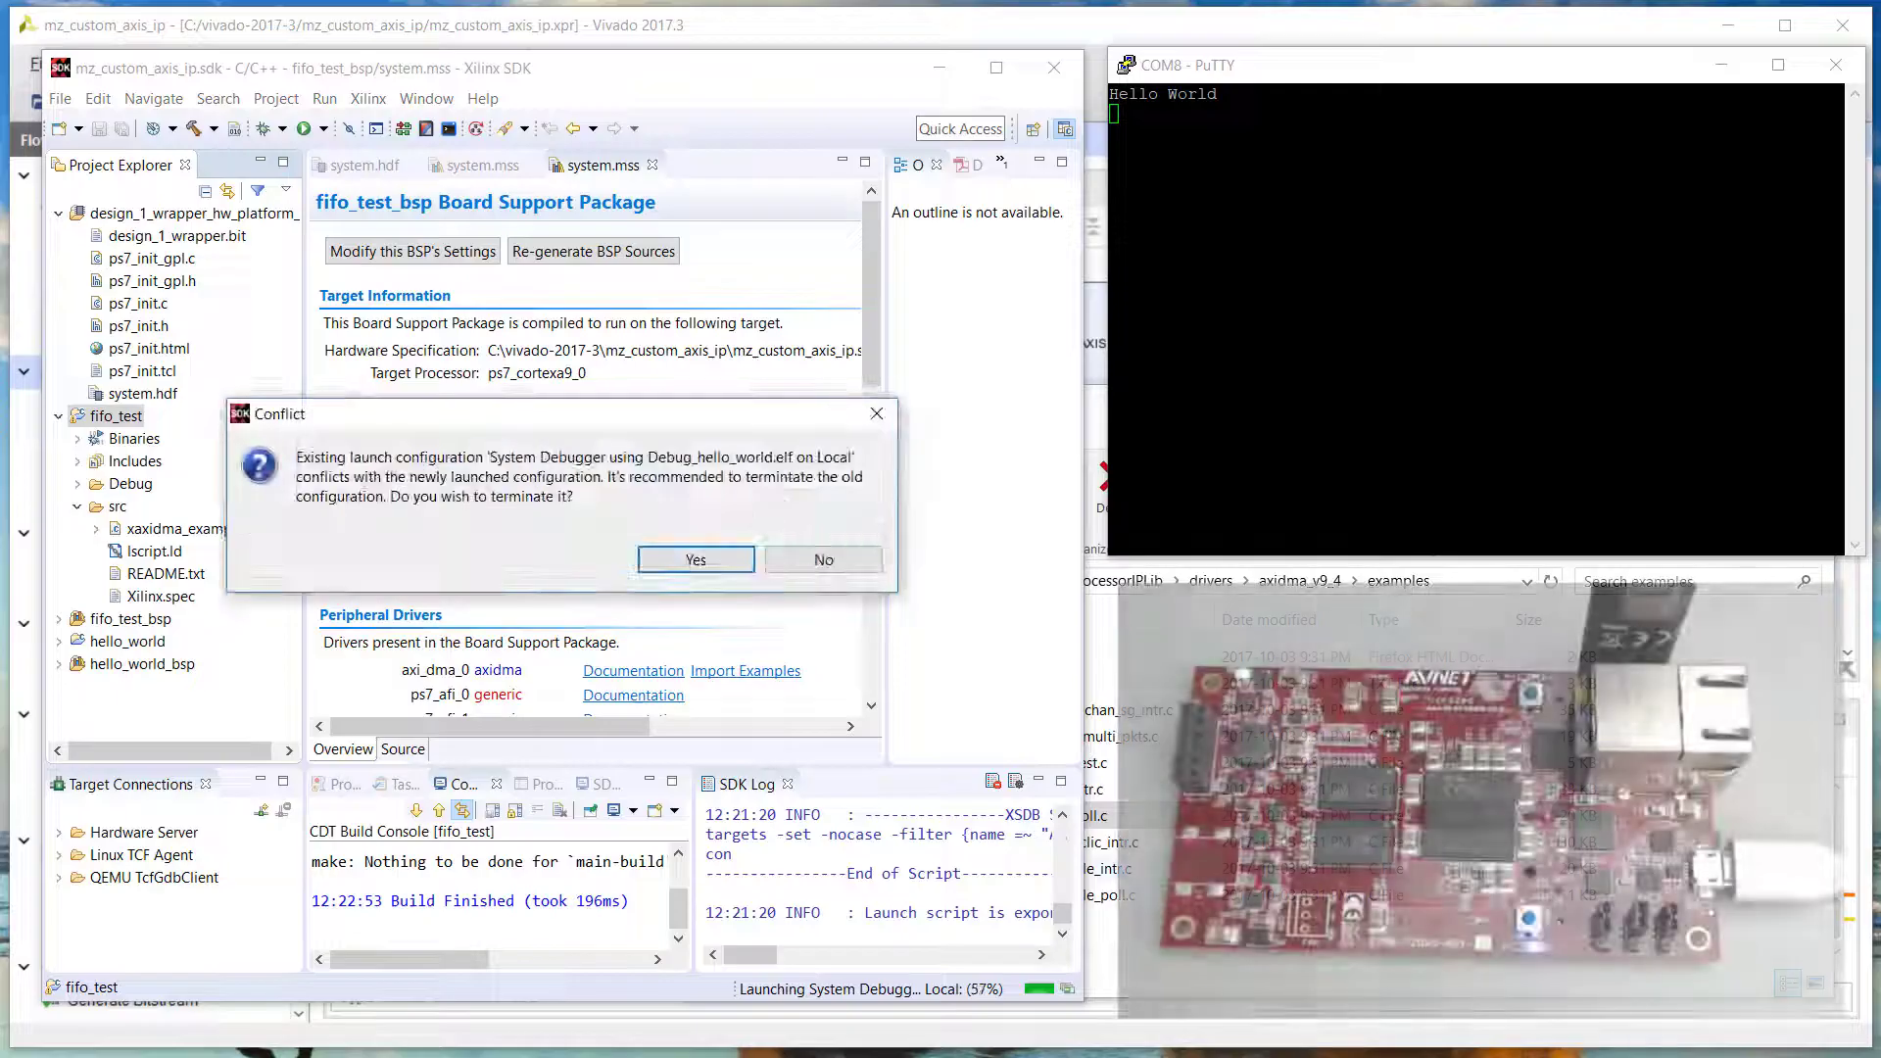
Terminate the old hello_world launch so fifo_test runs and PuTTY reports success
{"action": "left_click", "coordinate": [696, 560]}
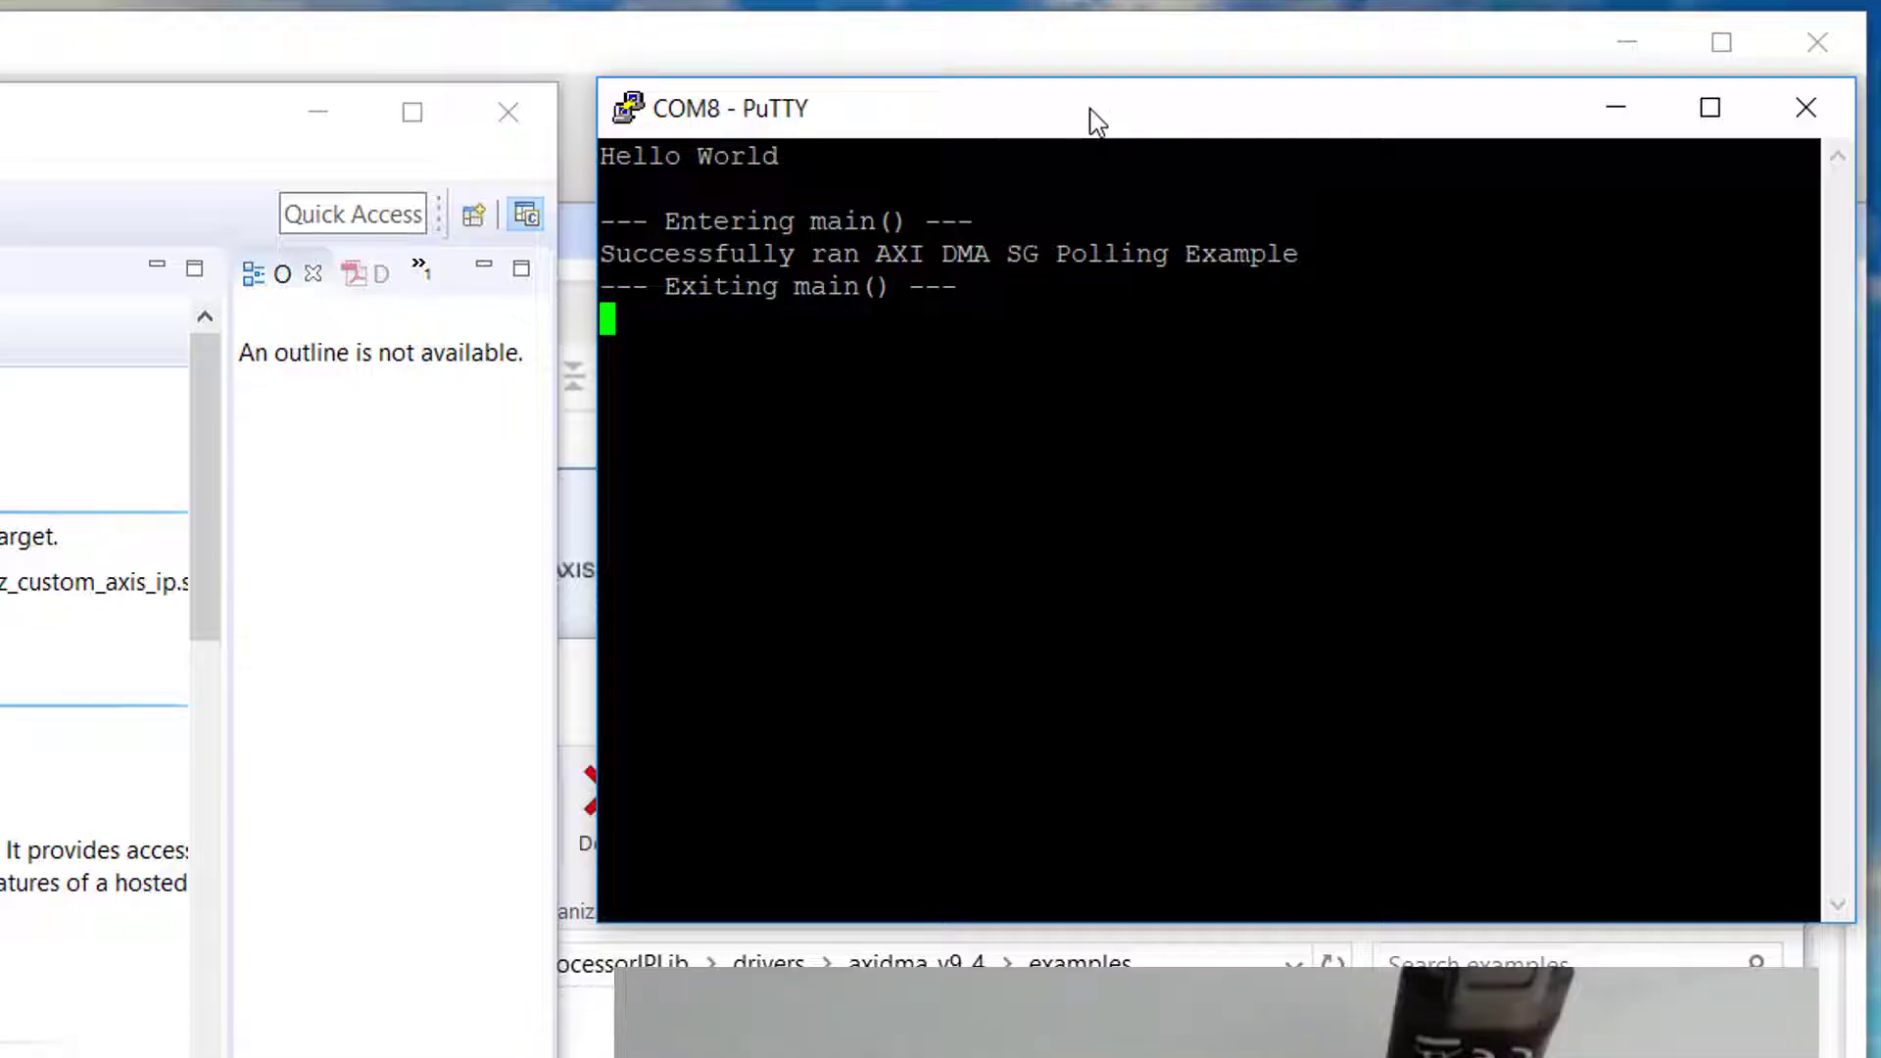
{"action": "mouse_move", "coordinate": [1074, 88]}
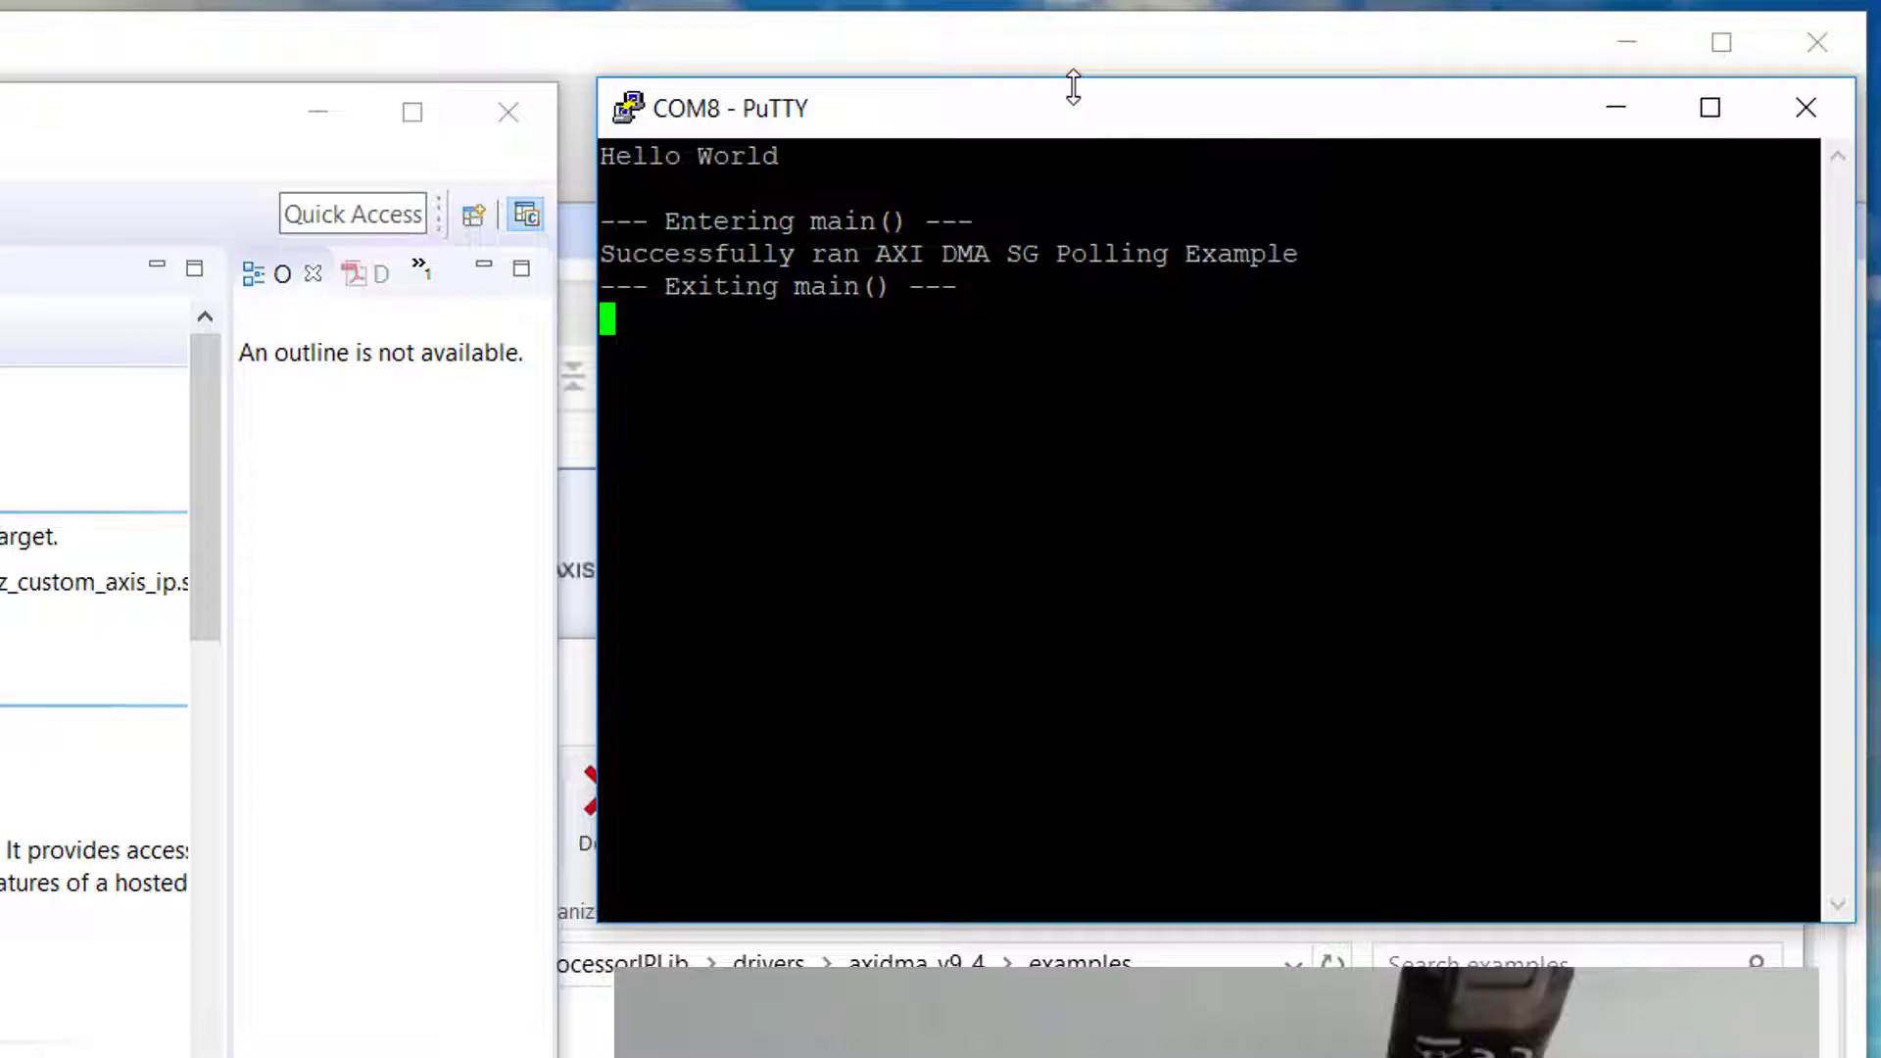
{"action": "mouse_move", "coordinate": [1064, 132]}
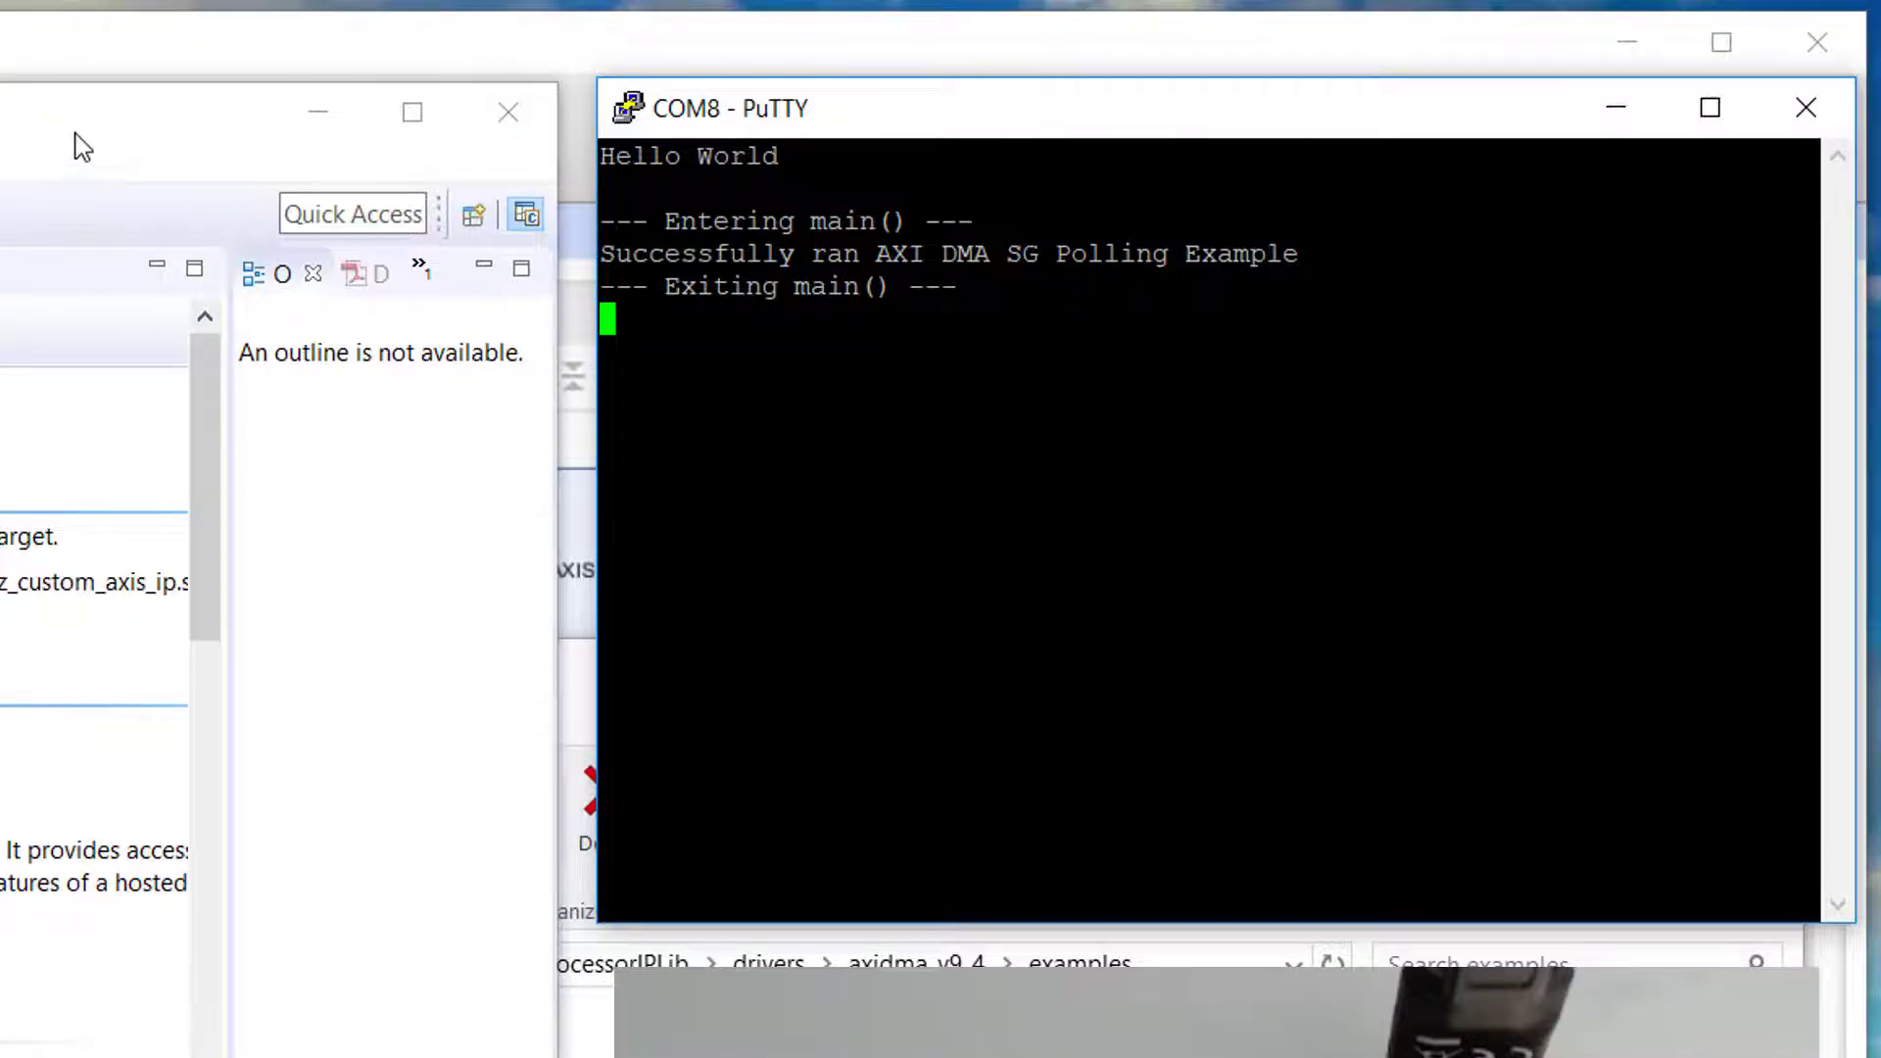
{"action": "mouse_move", "coordinate": [147, 127]}
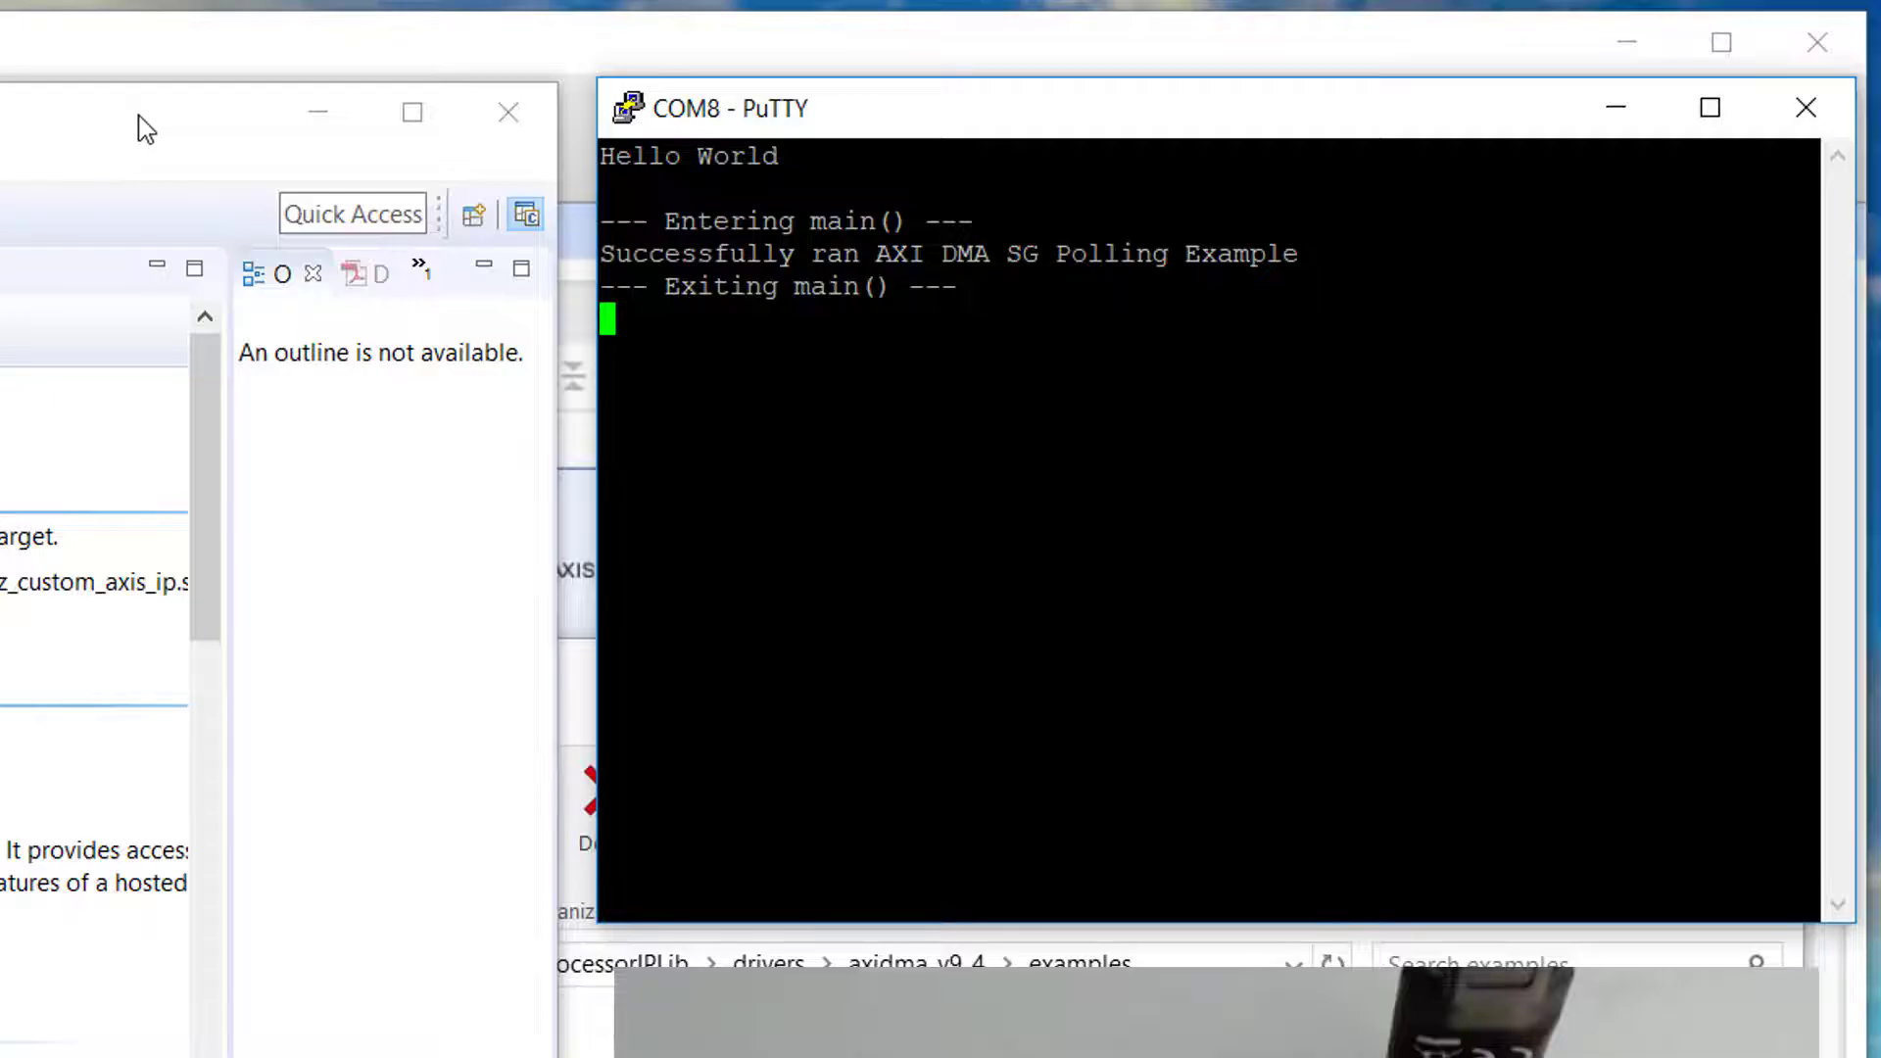